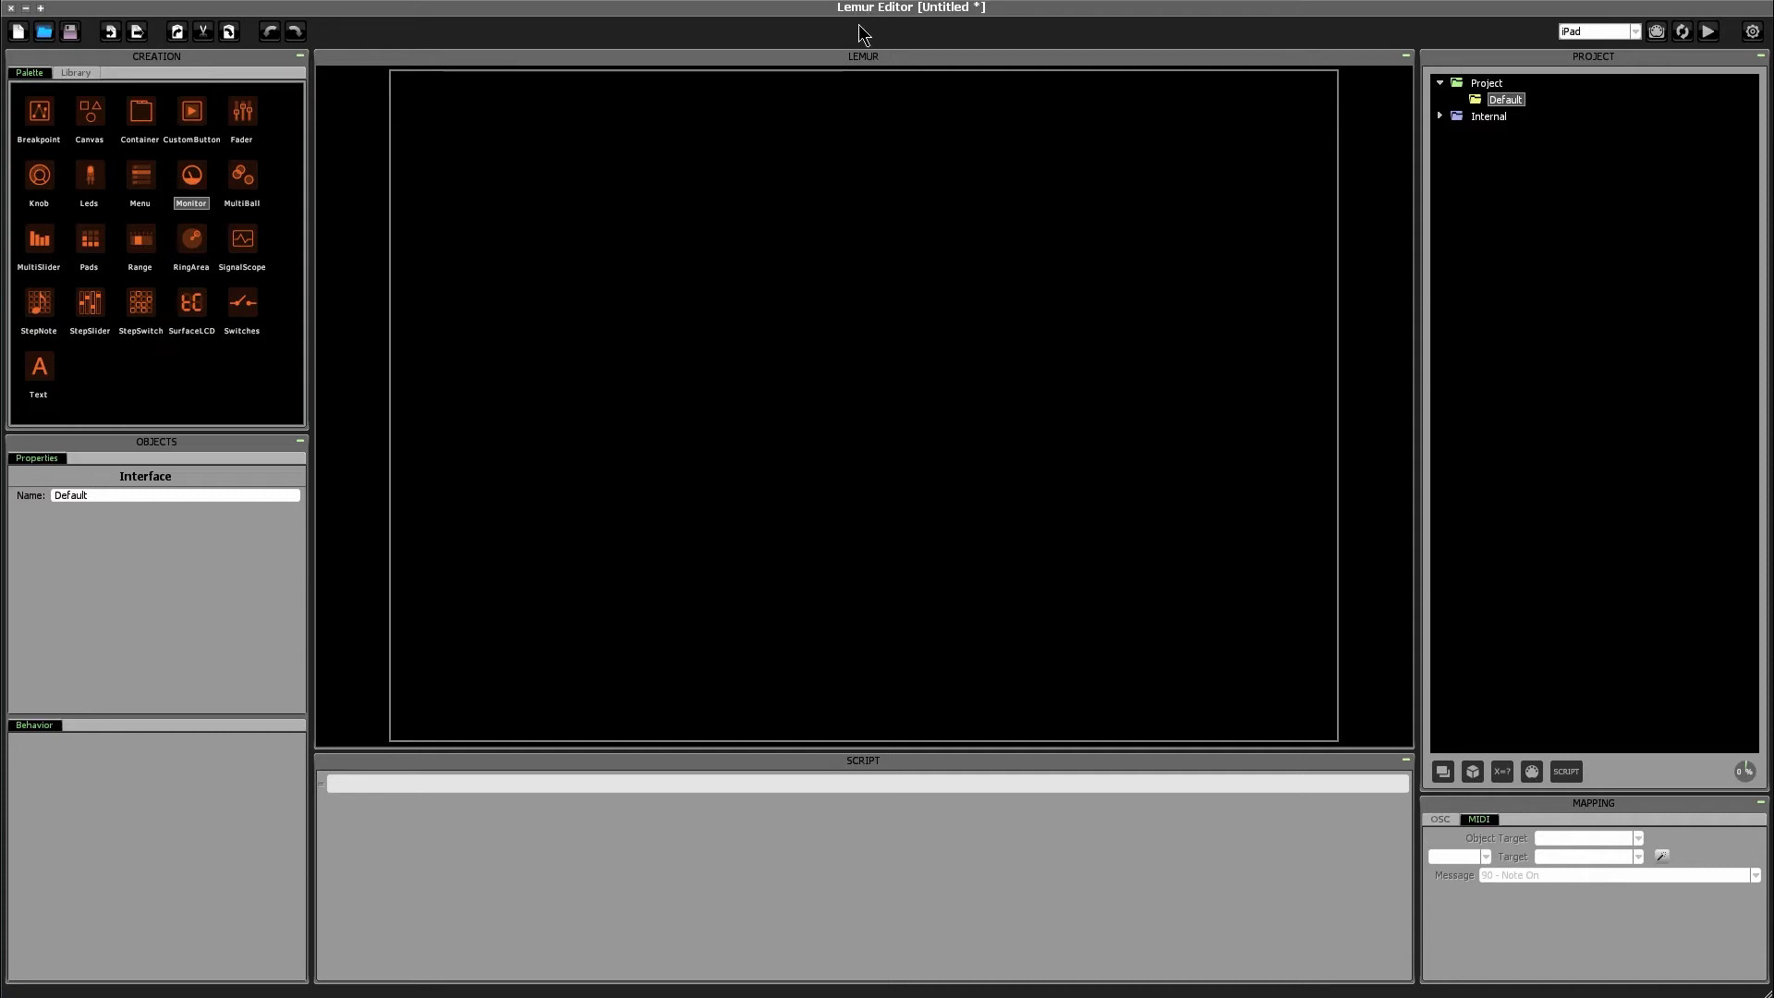
mouse_move(857, 67)
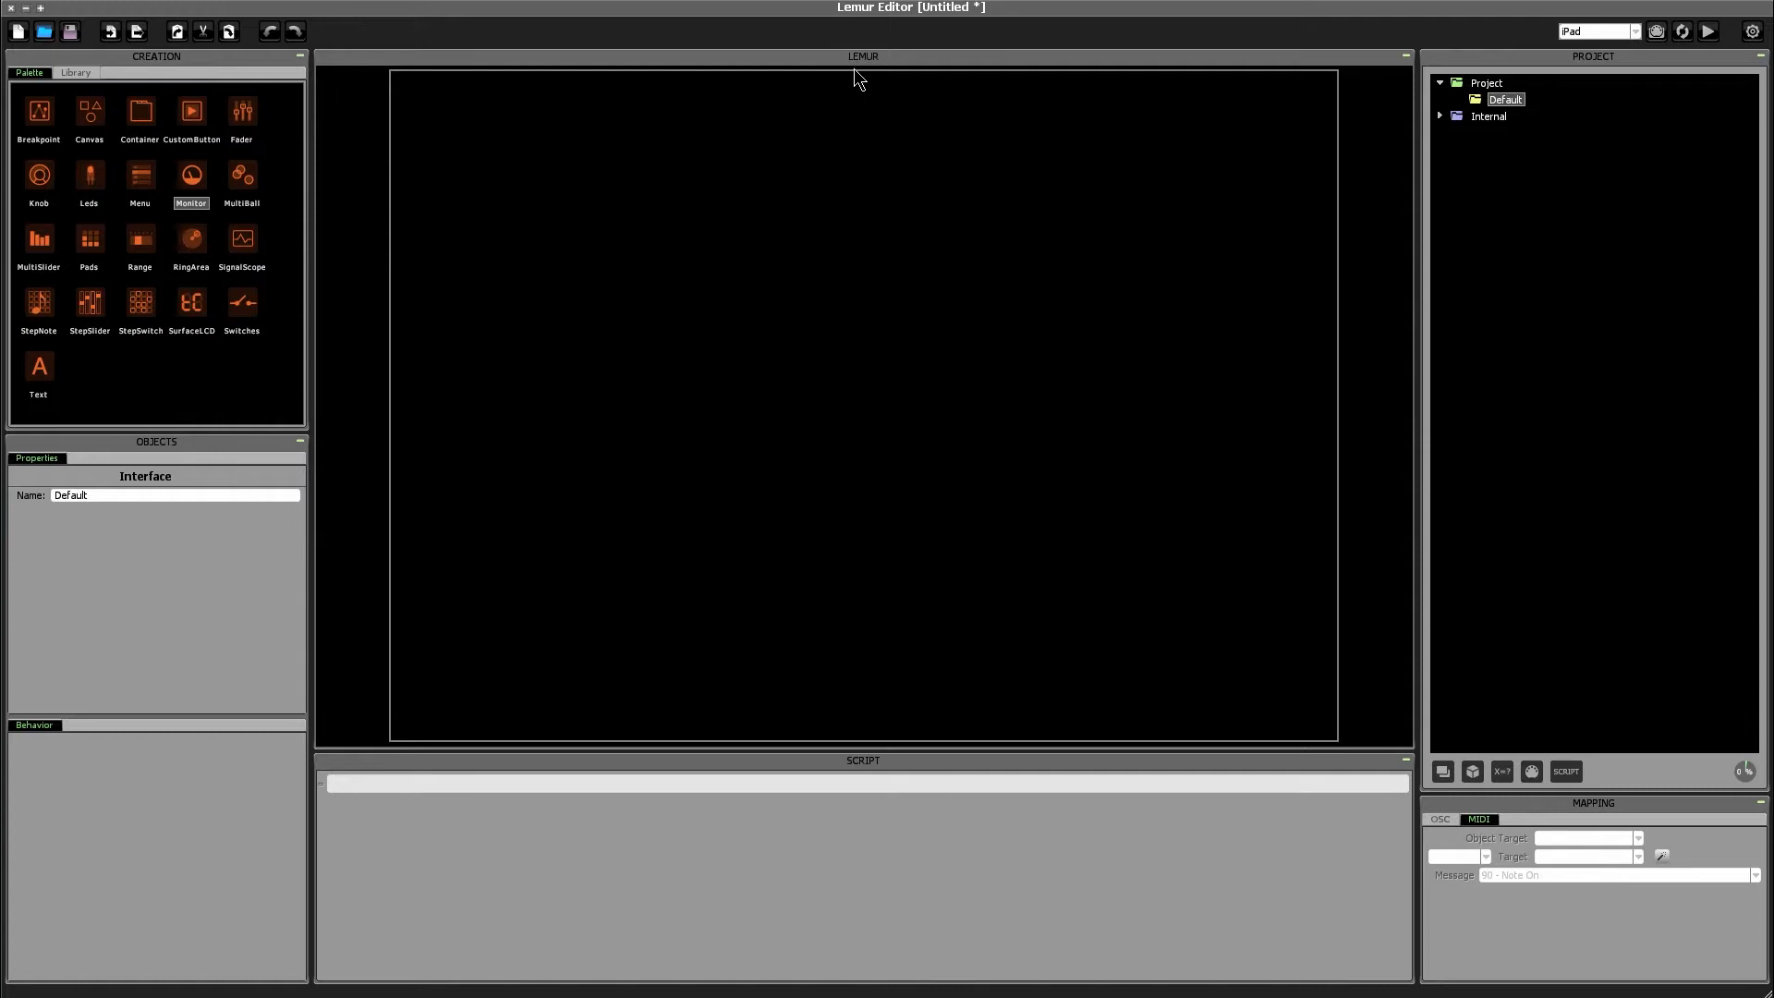
mouse_move(818, 168)
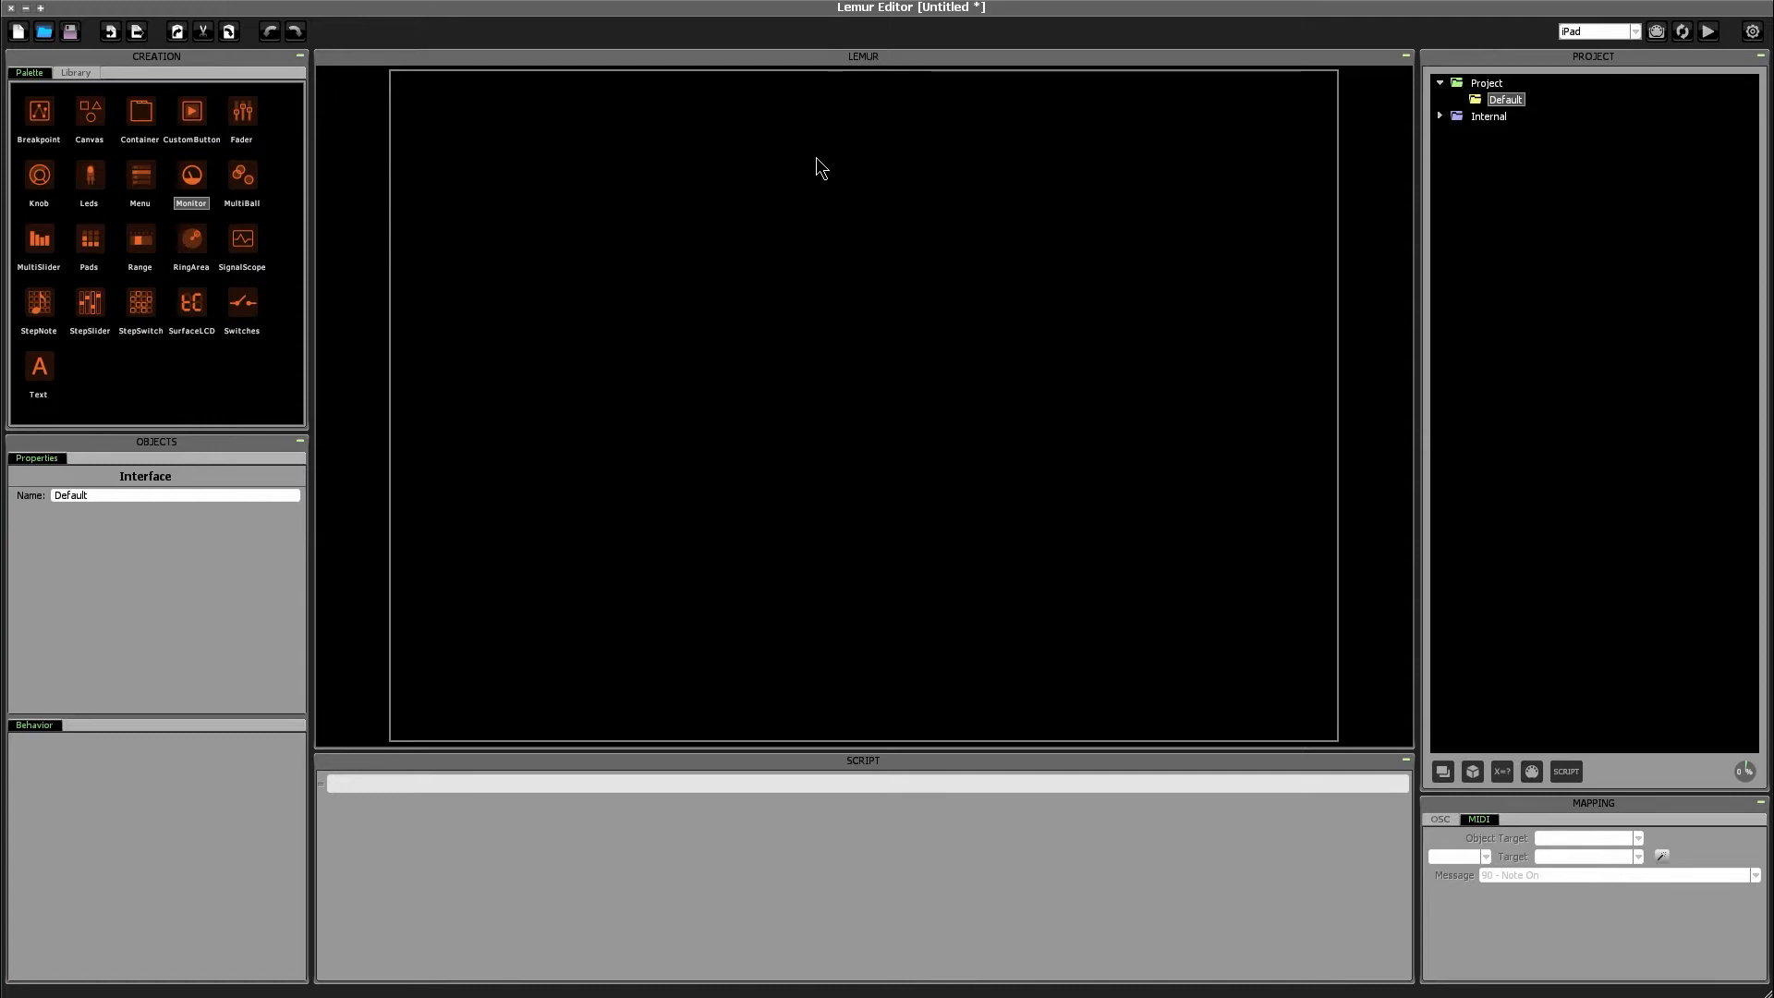
mouse_move(695, 274)
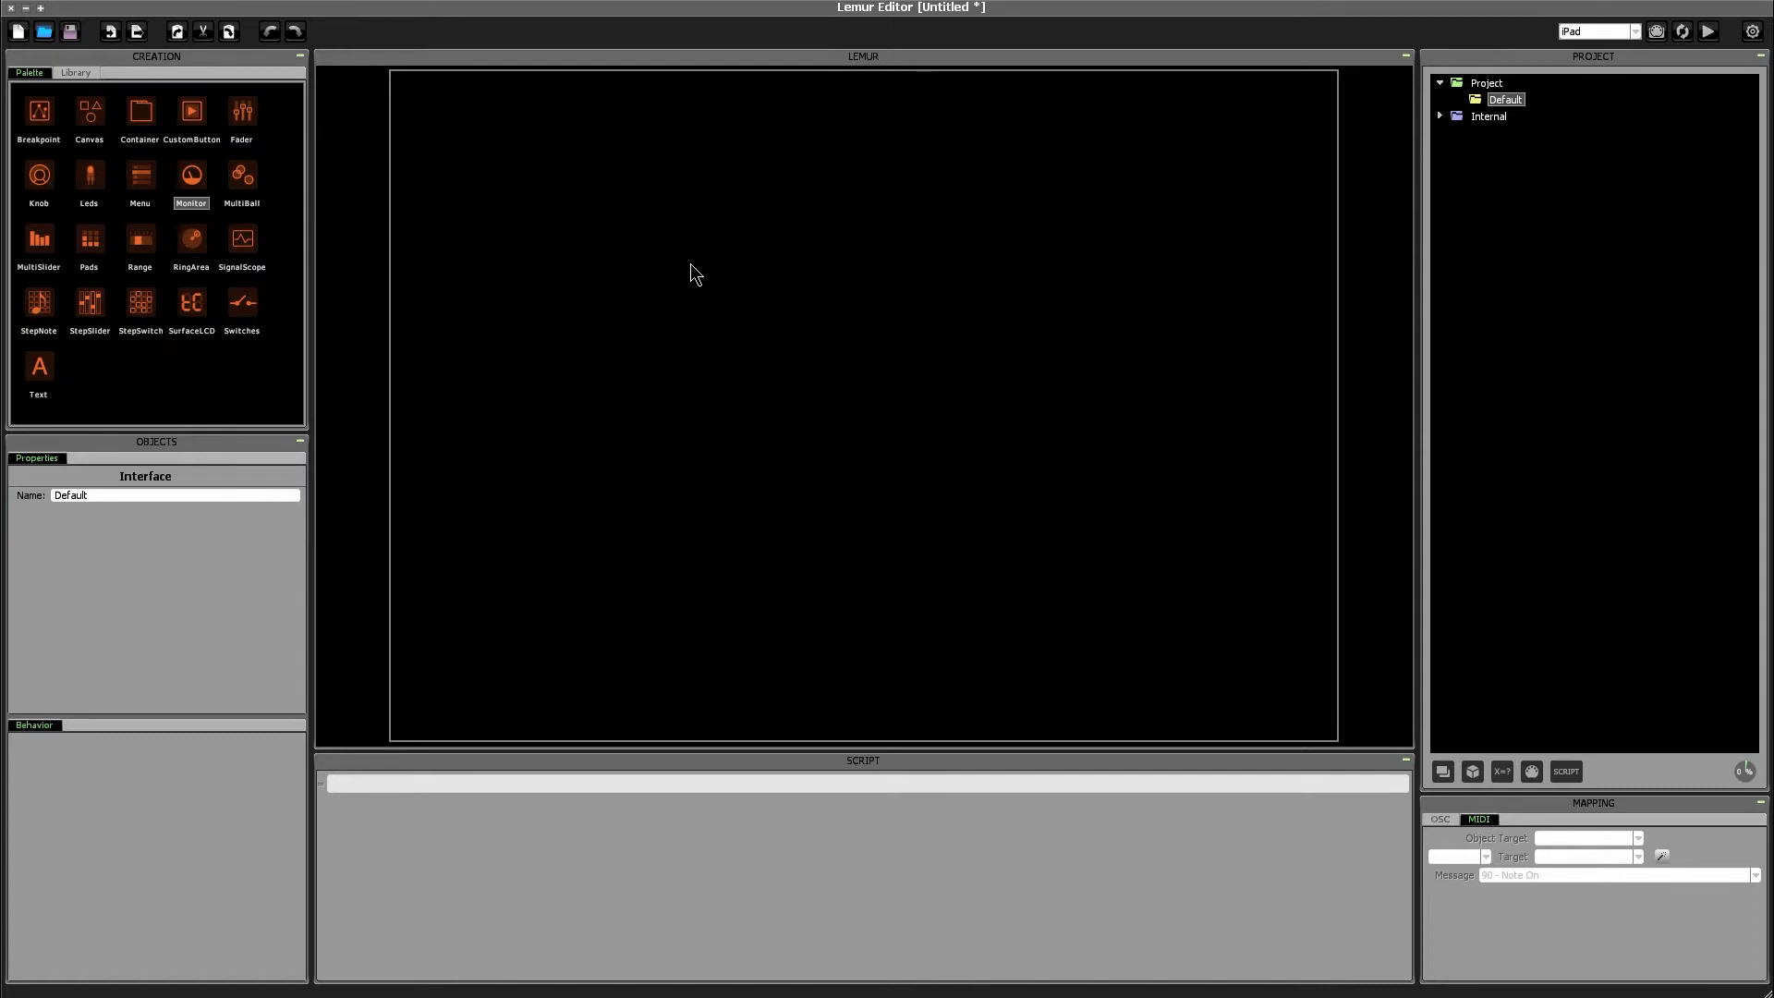
mouse_move(518, 268)
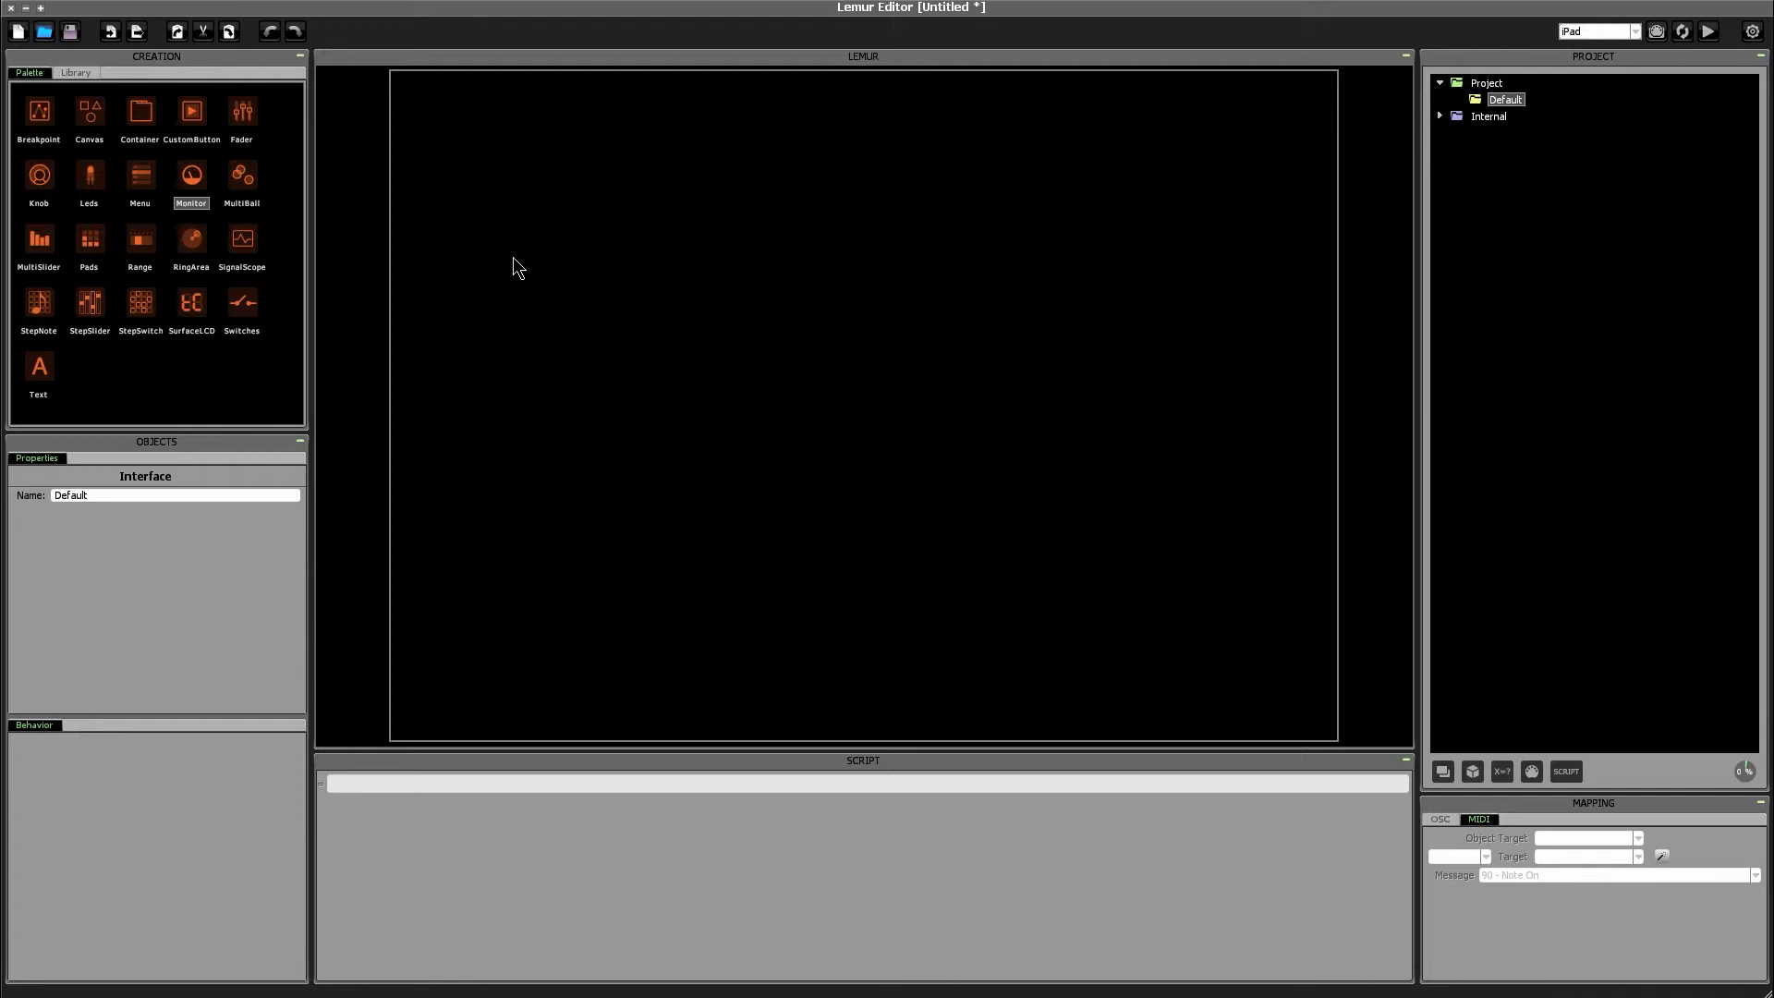
mouse_move(39, 178)
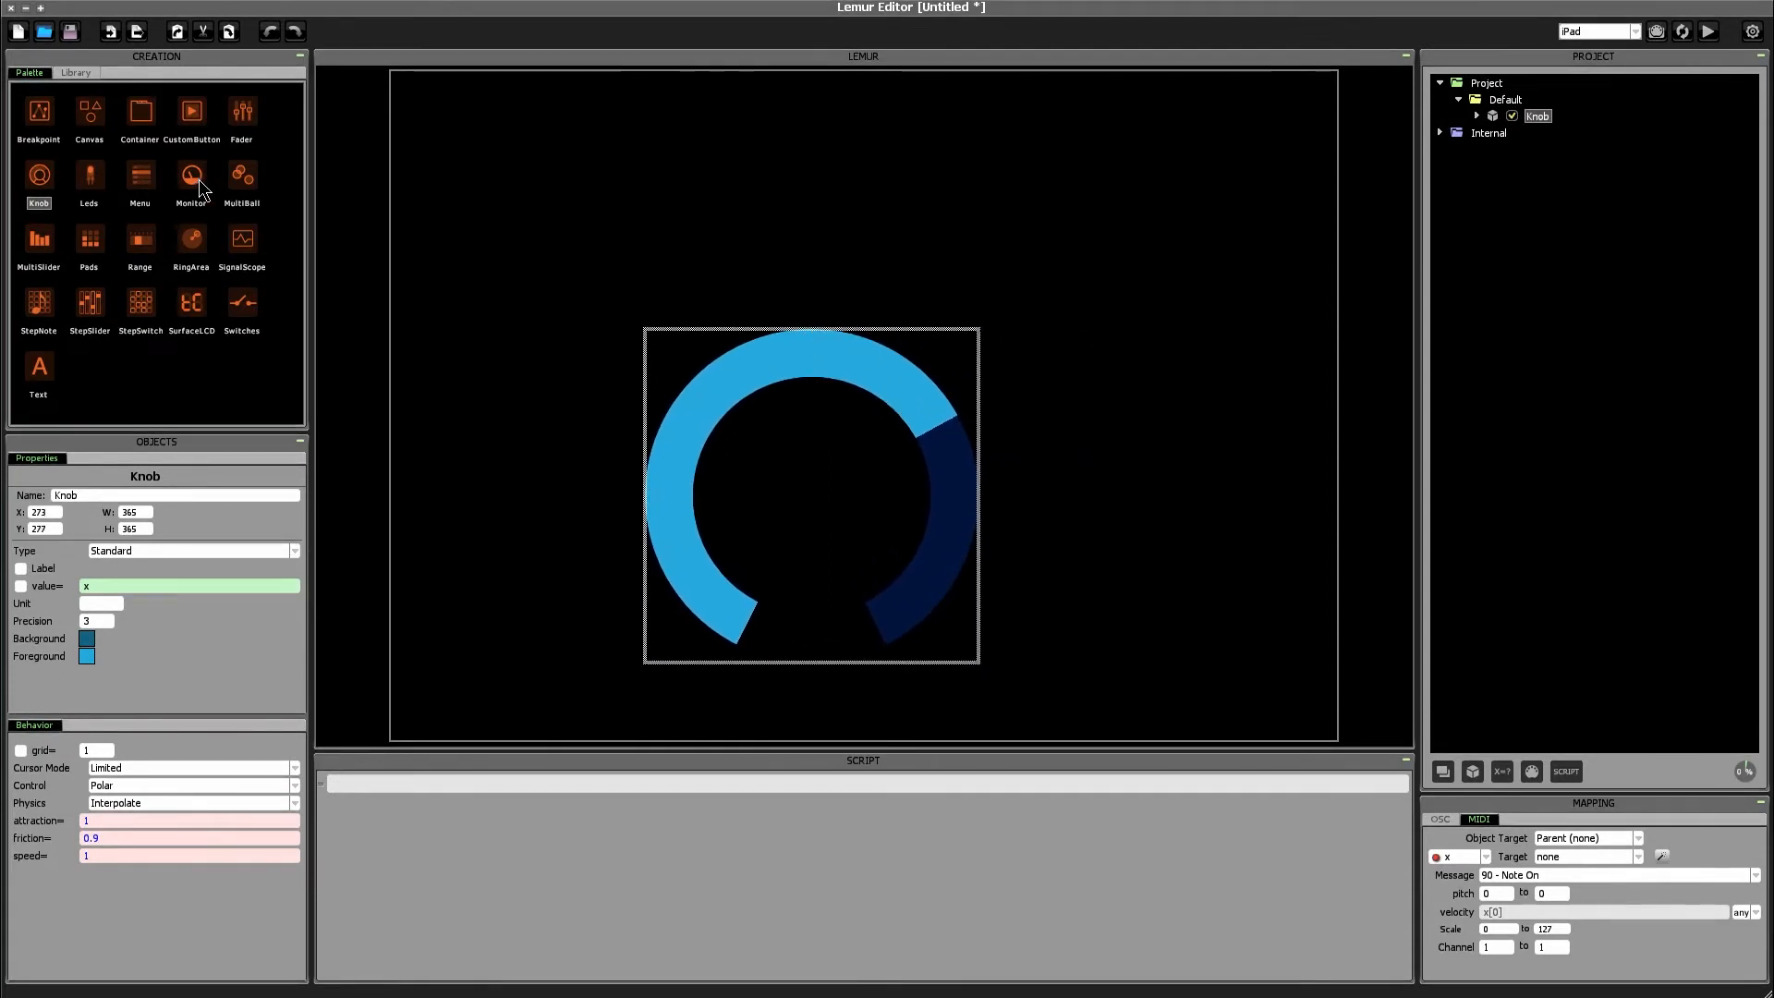
Step: Add two monitors above the knob and bind Monitor1's value to Knob, reading 0.024
click(191, 176)
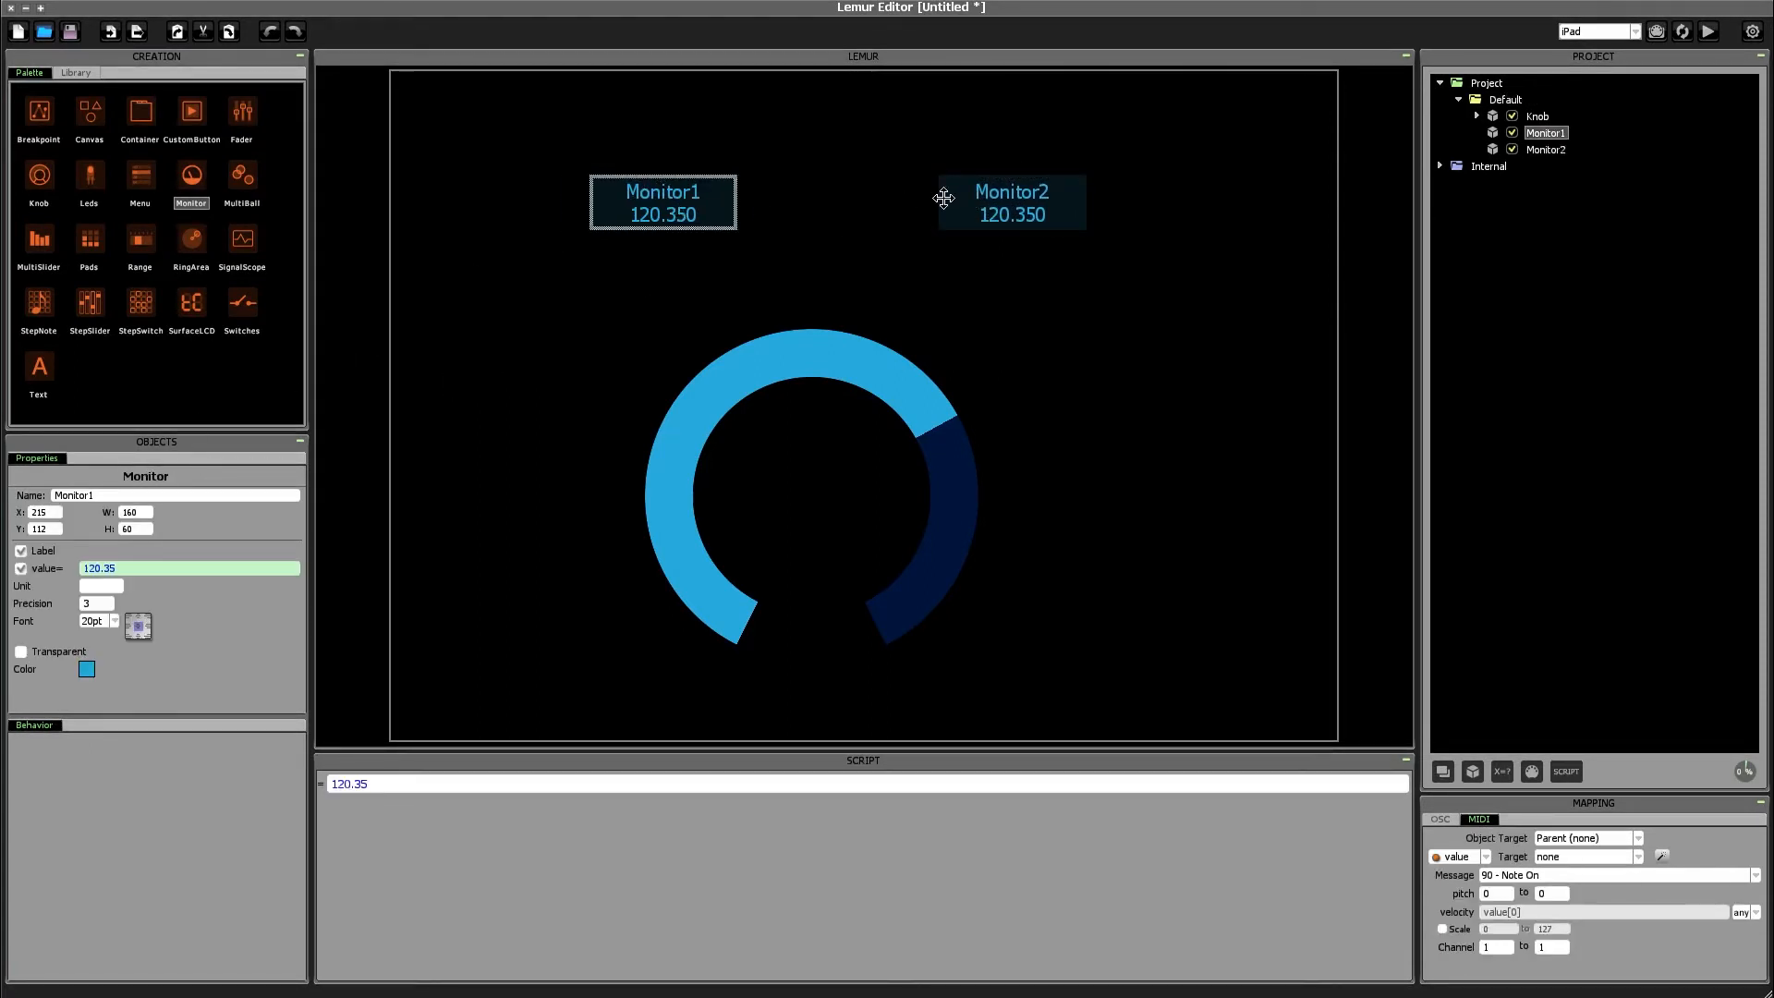
click(665, 201)
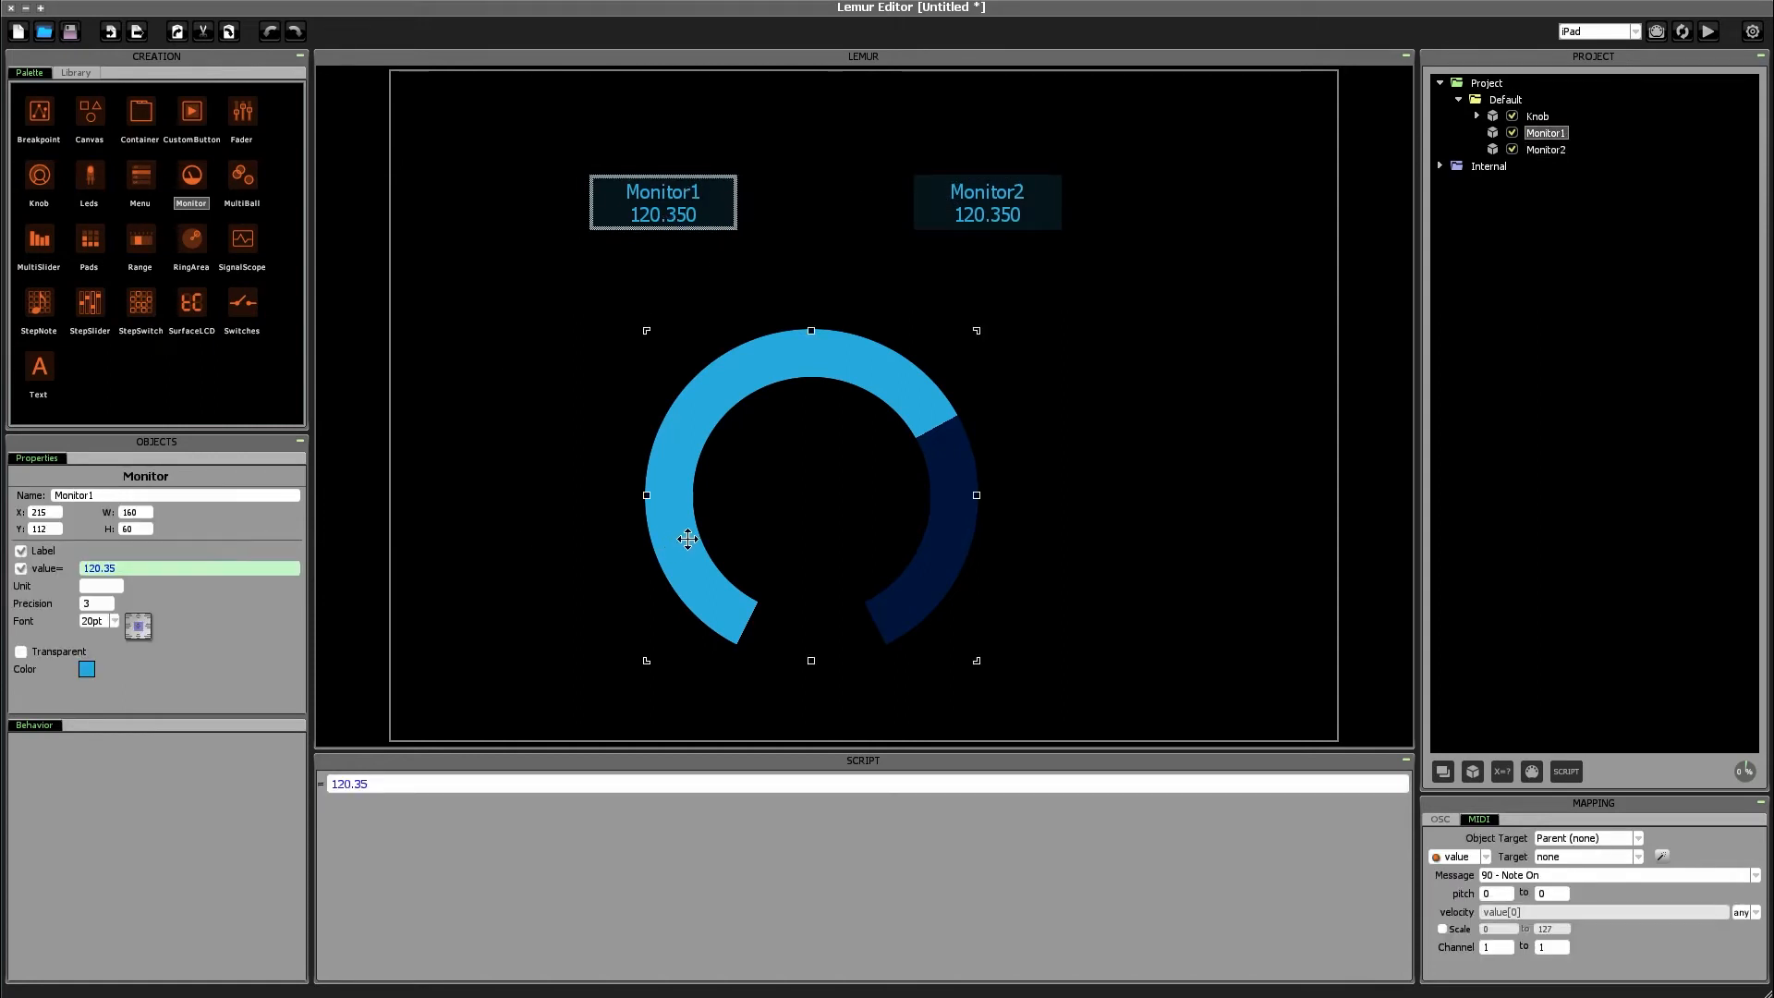
click(1538, 116)
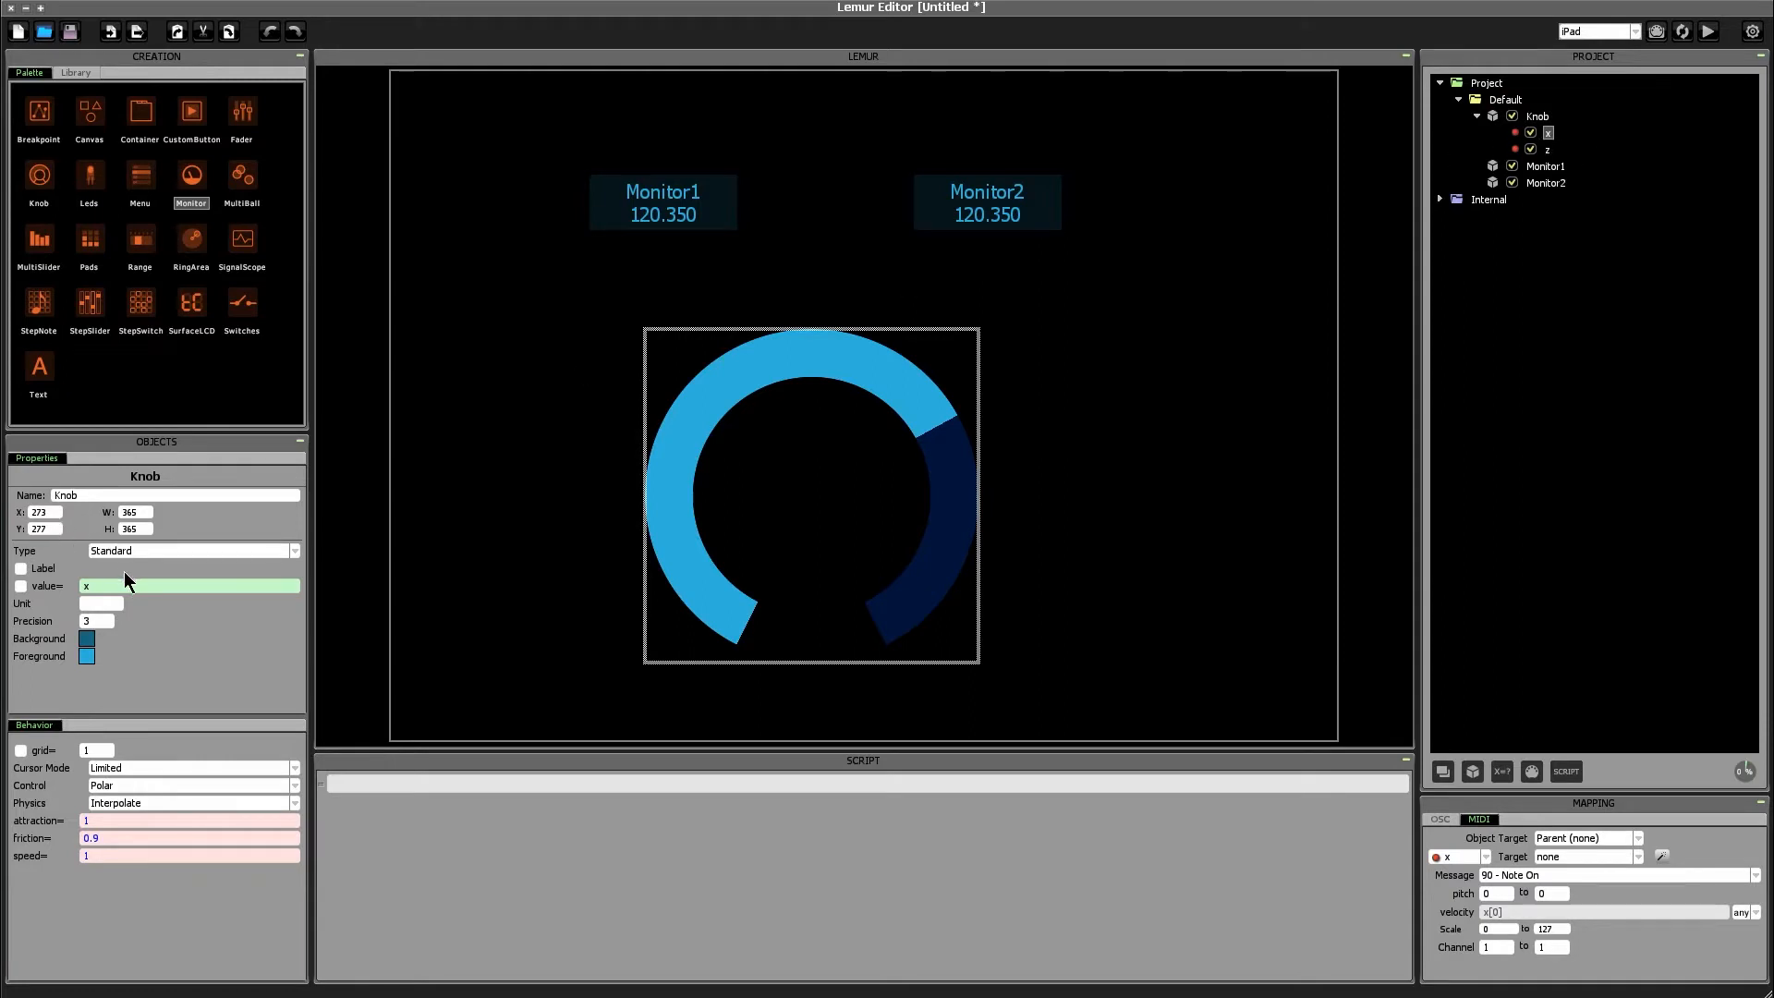
click(663, 201)
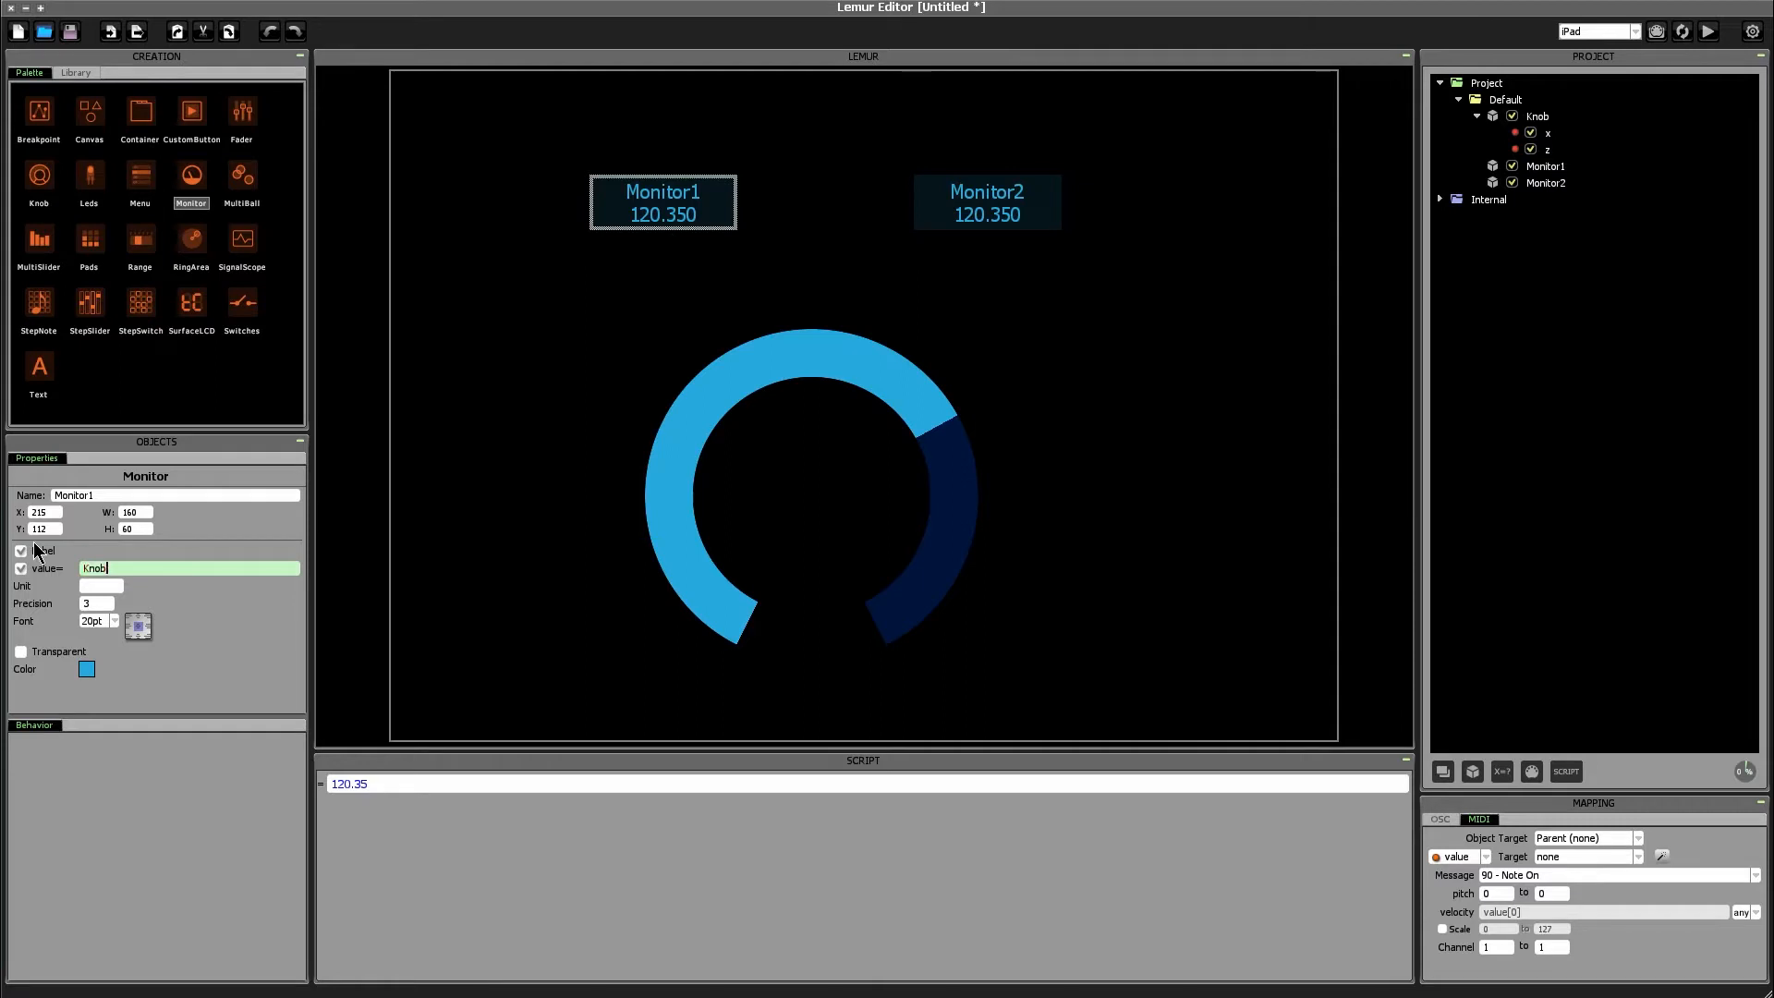
click(1495, 100)
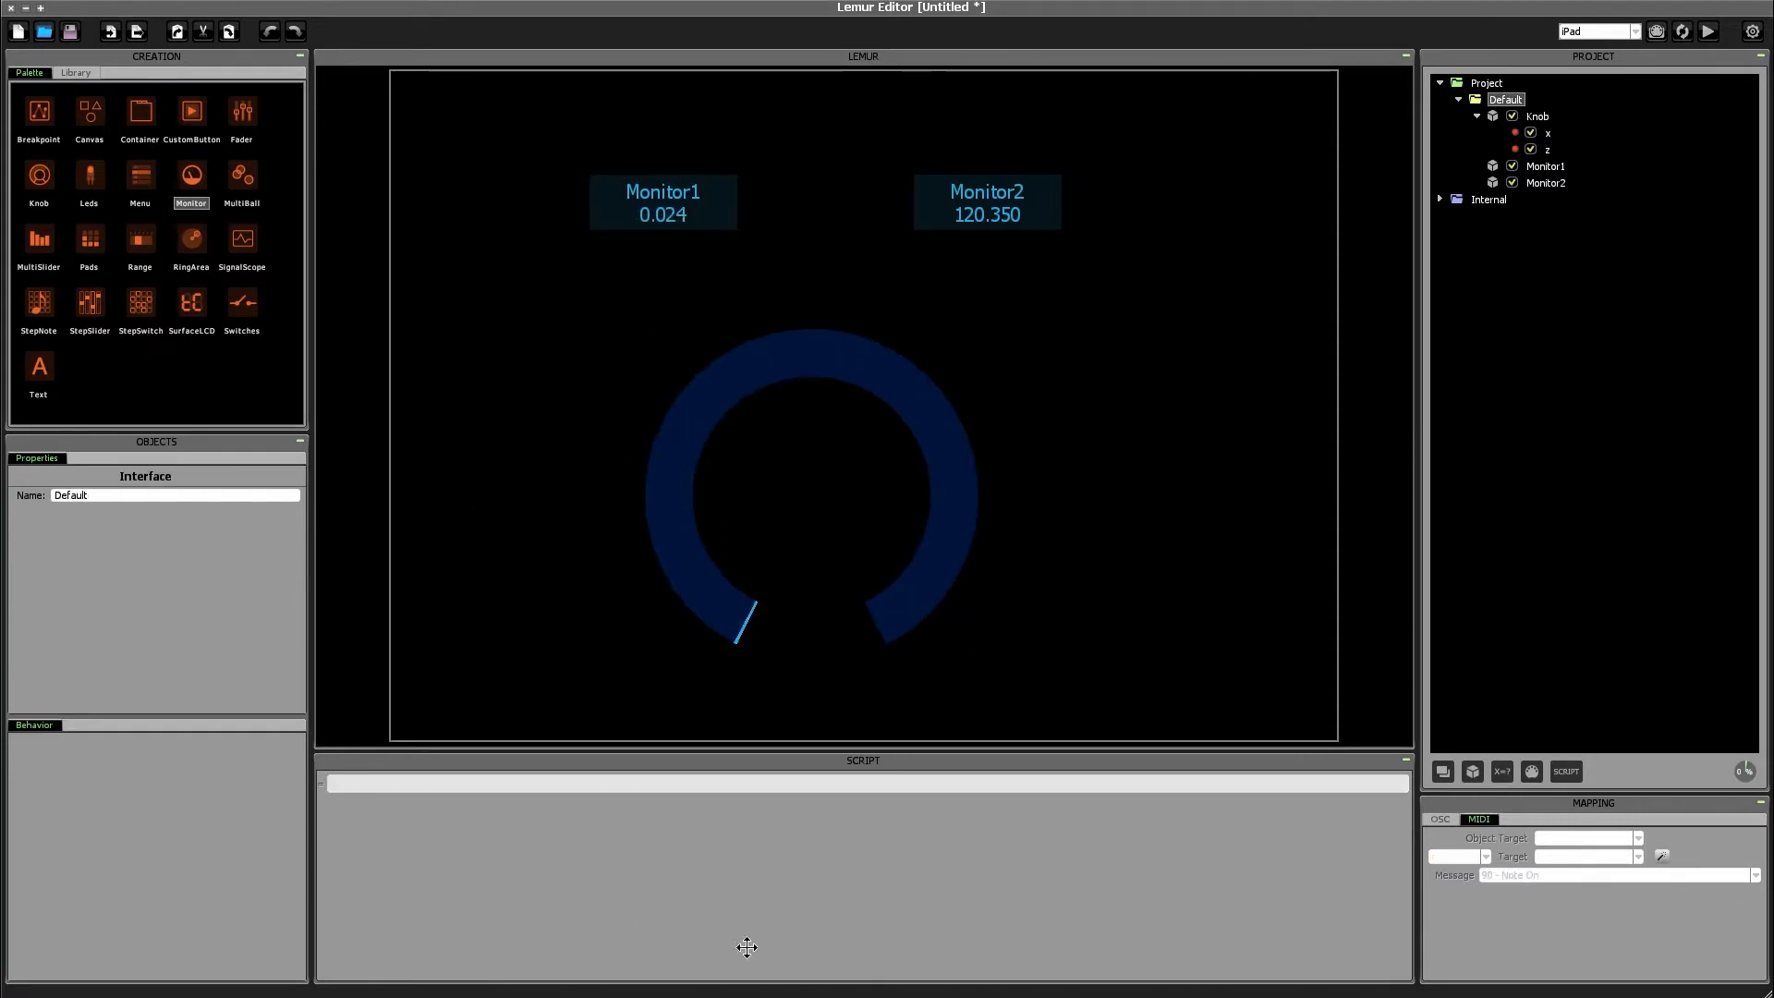
Step: Make the knob Endless and spin it both ways until Monitor1 reads -6.528
drag(745, 620, 809, 377)
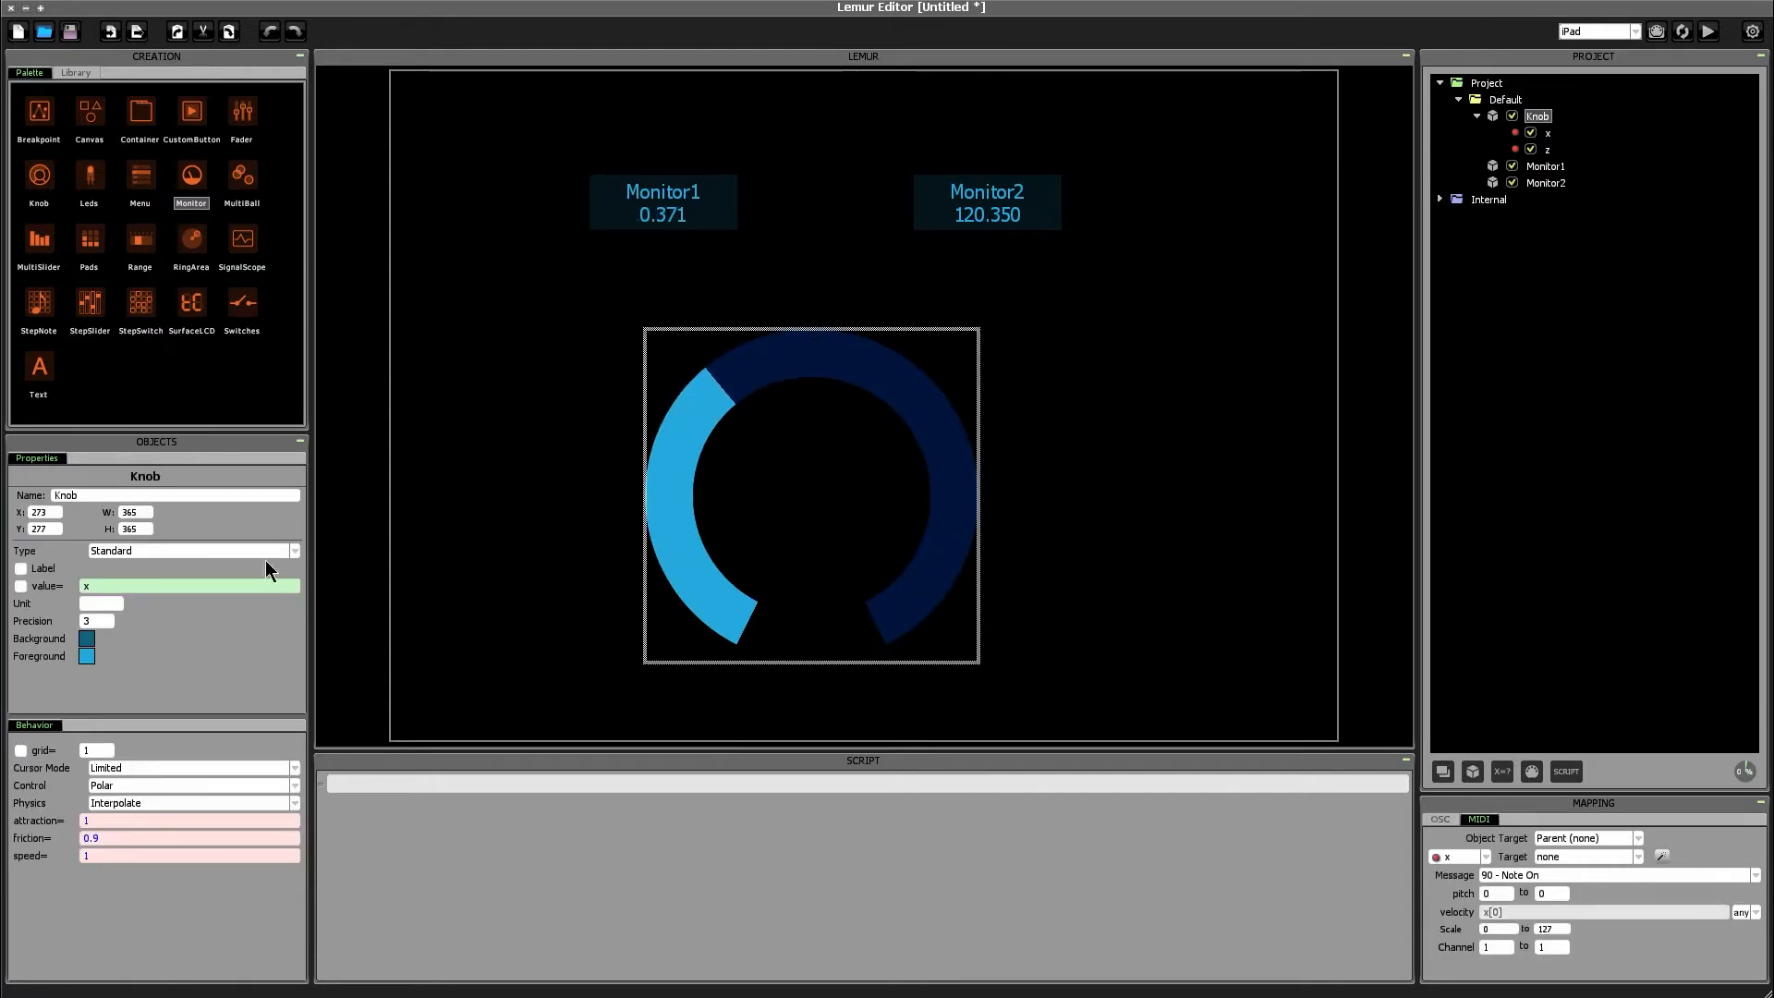
mouse_move(139, 612)
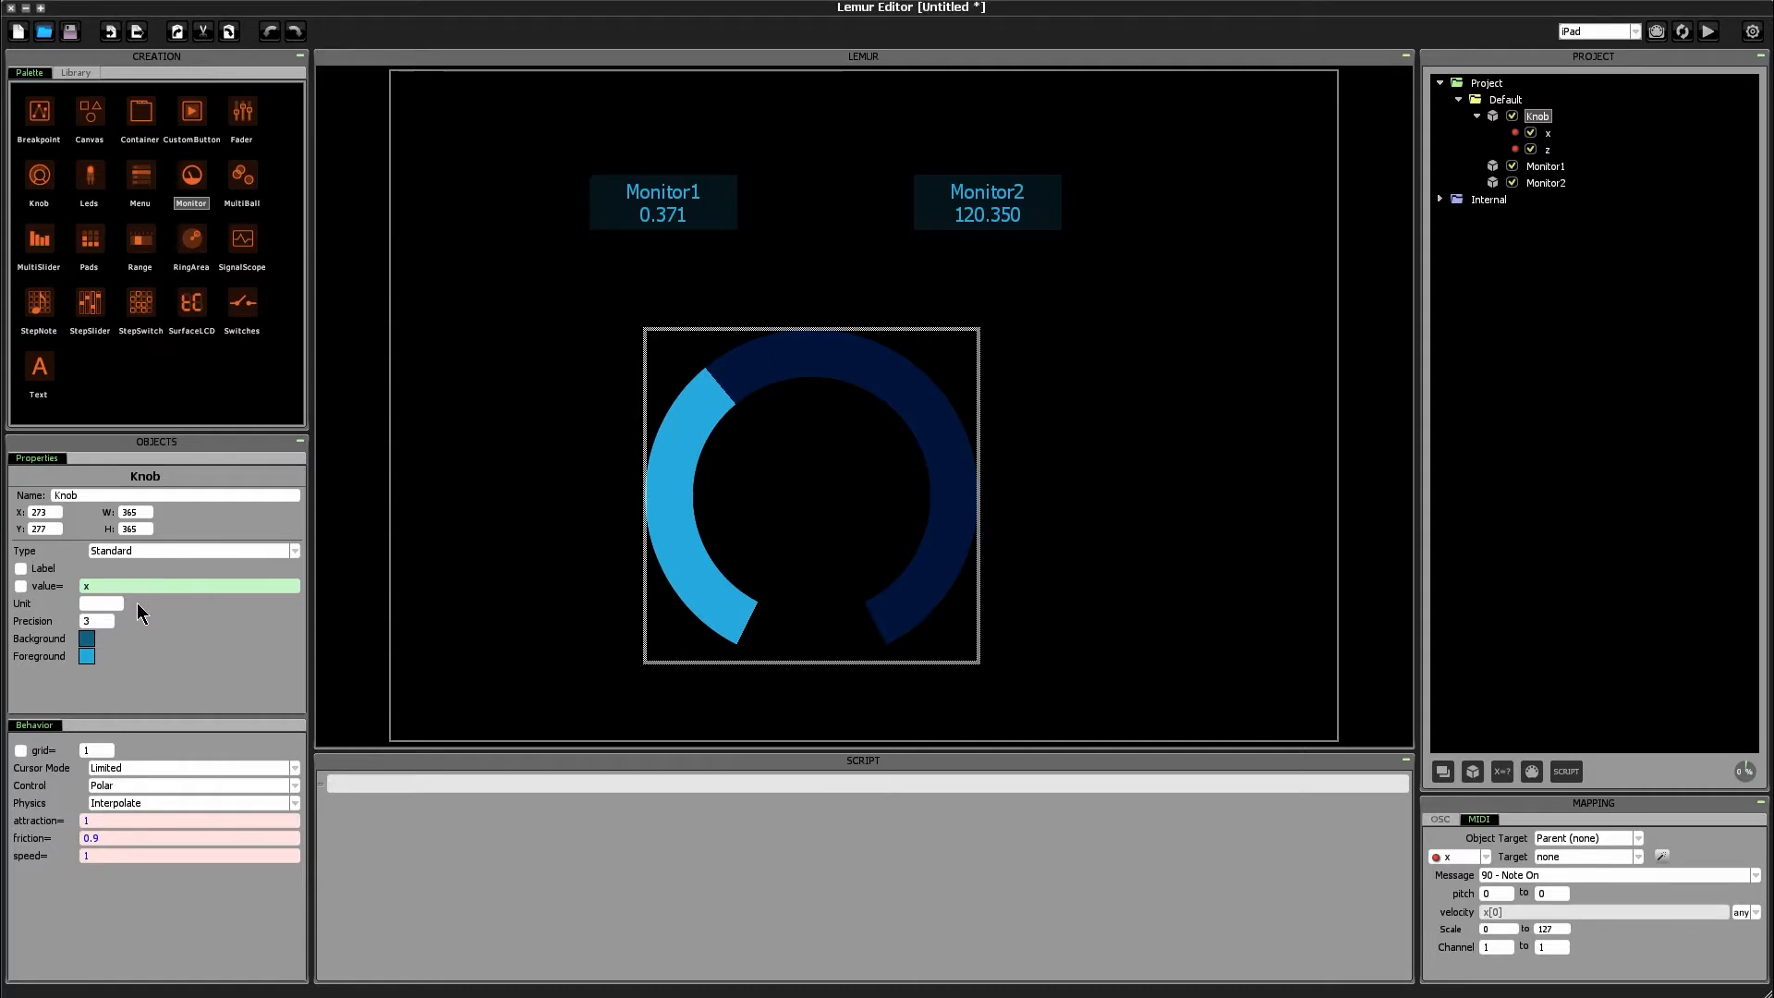
mouse_move(133, 607)
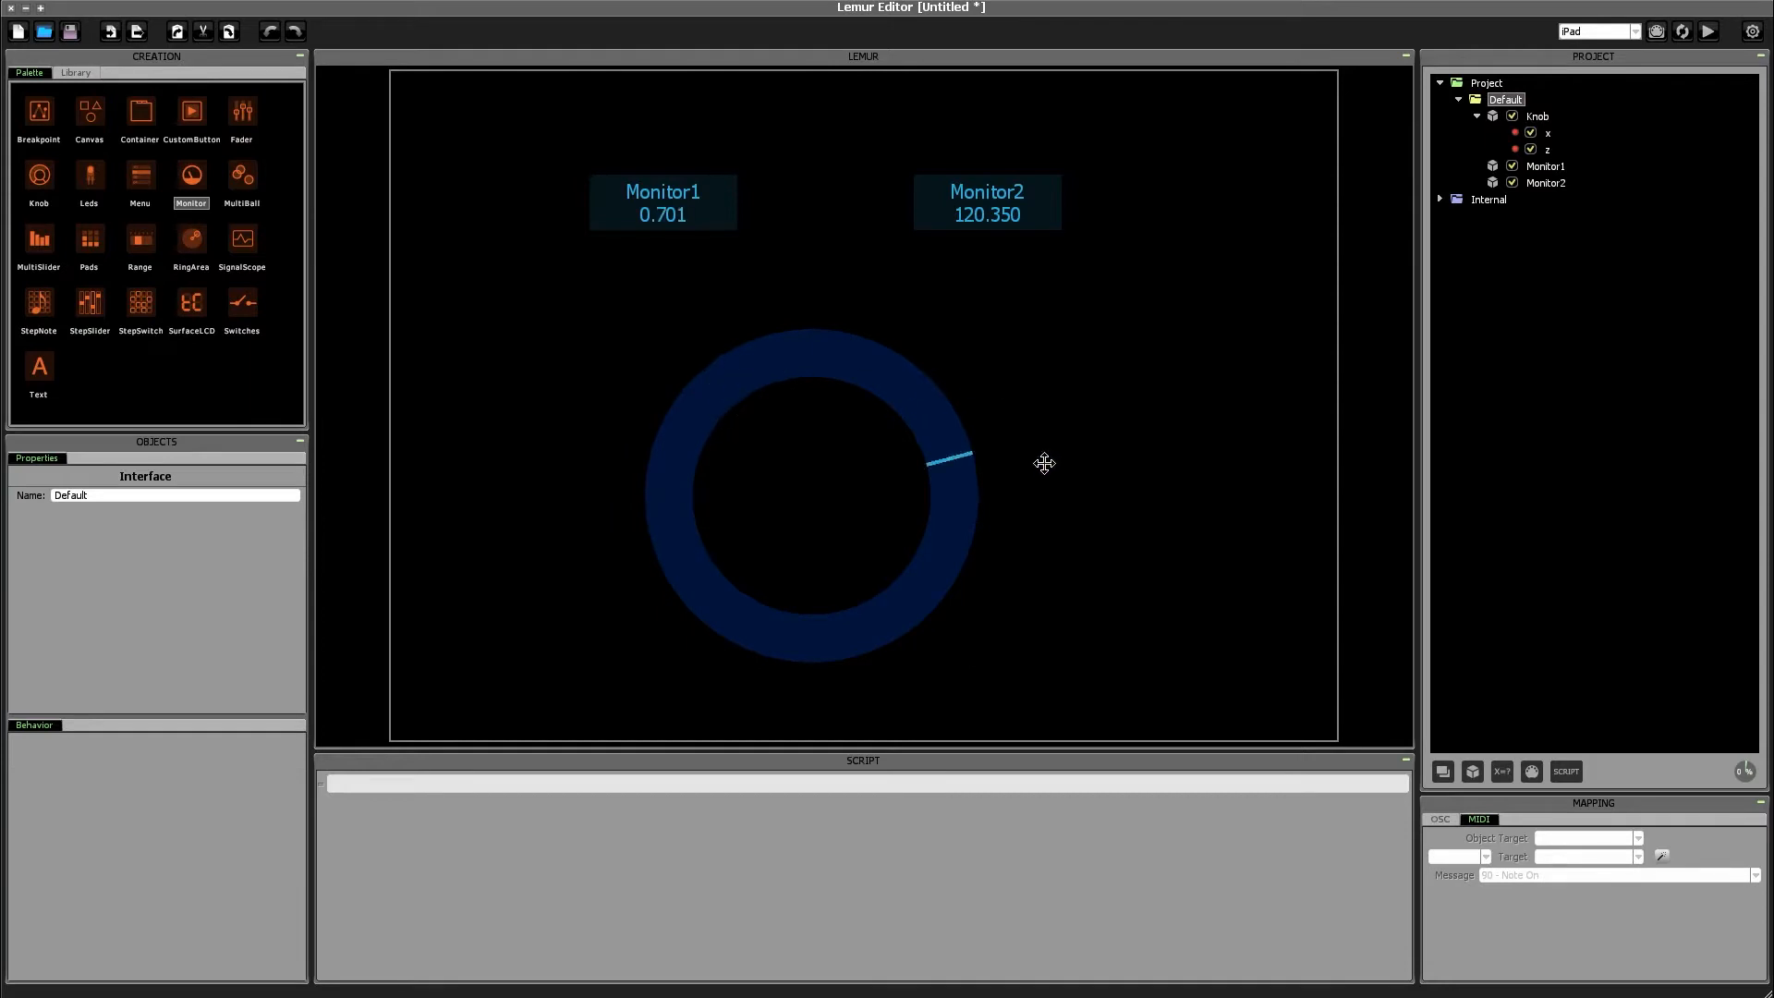
drag(962, 461, 976, 493)
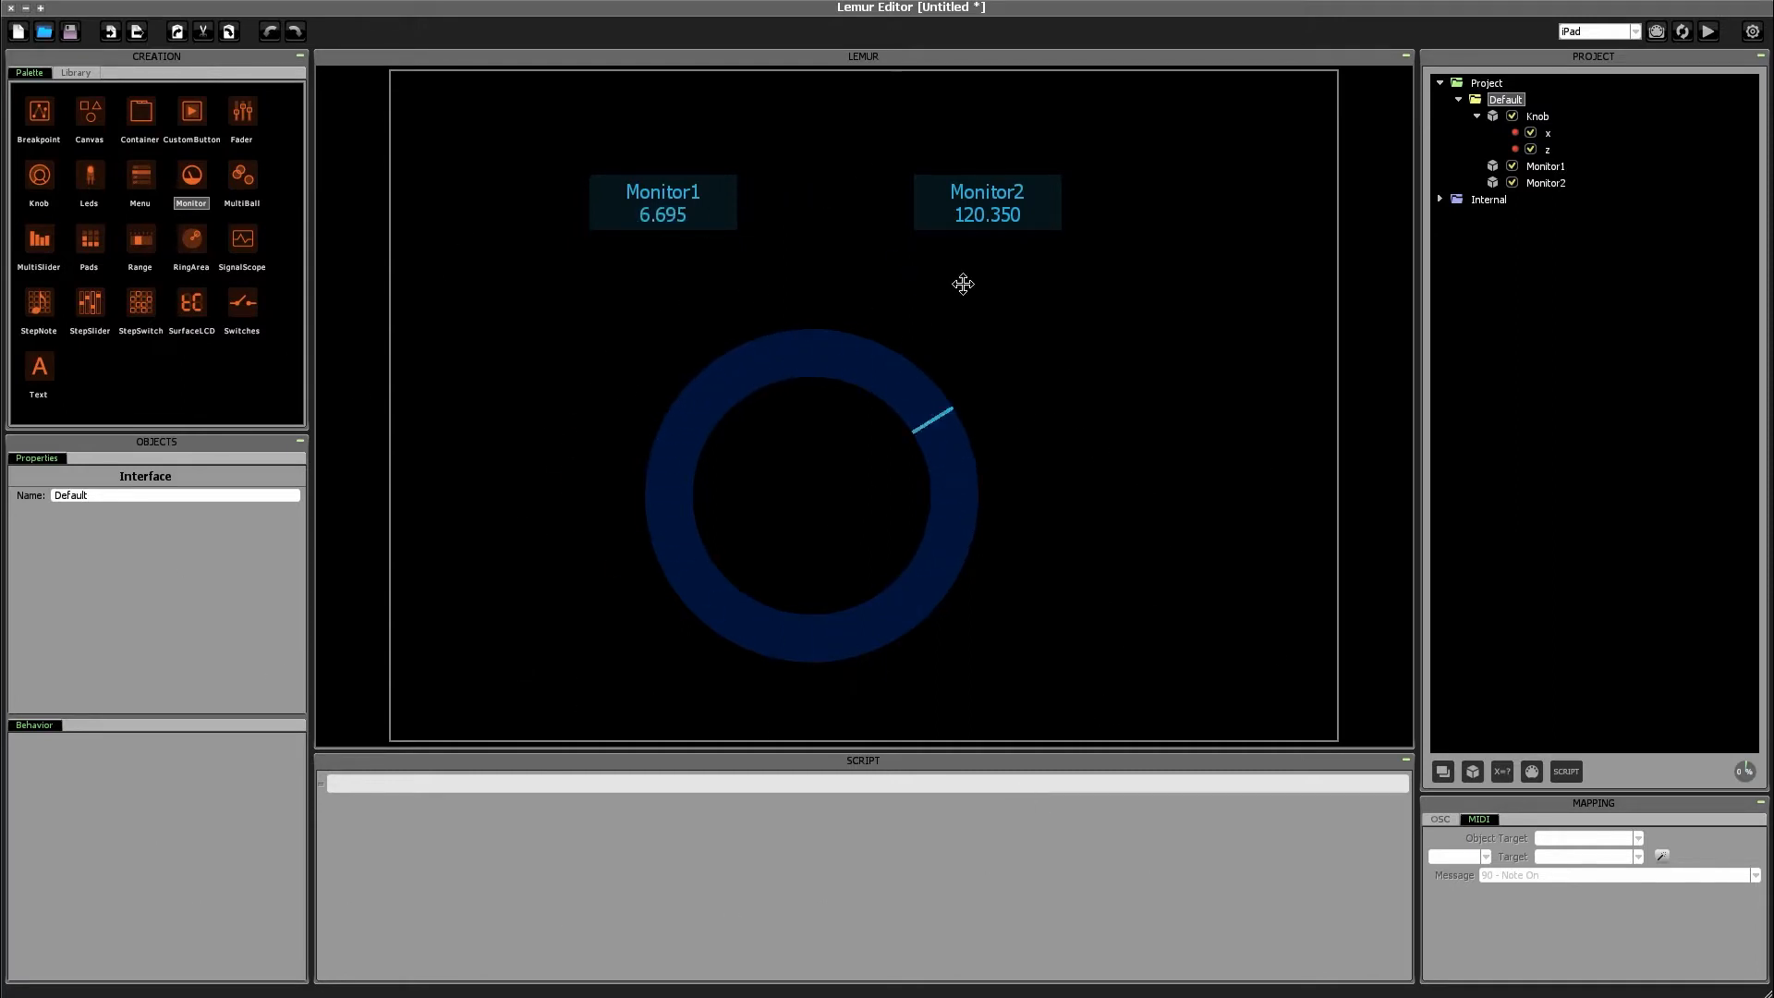
drag(934, 418, 775, 351)
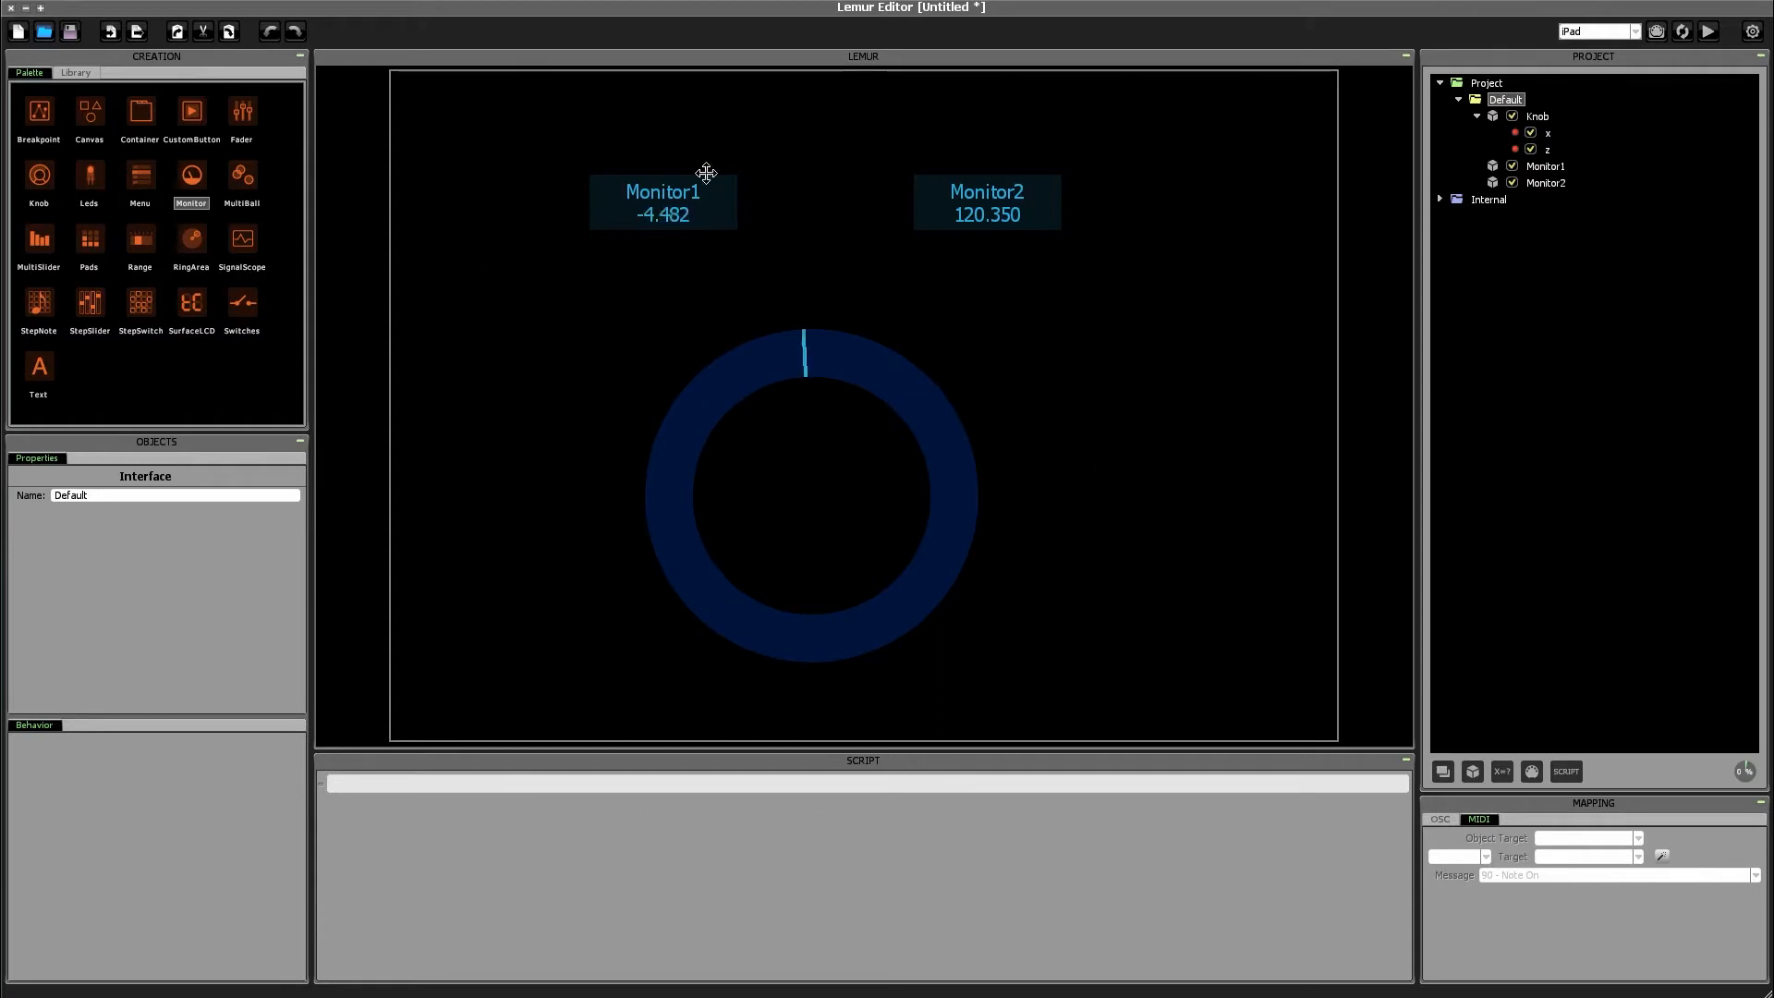
drag(806, 345, 902, 379)
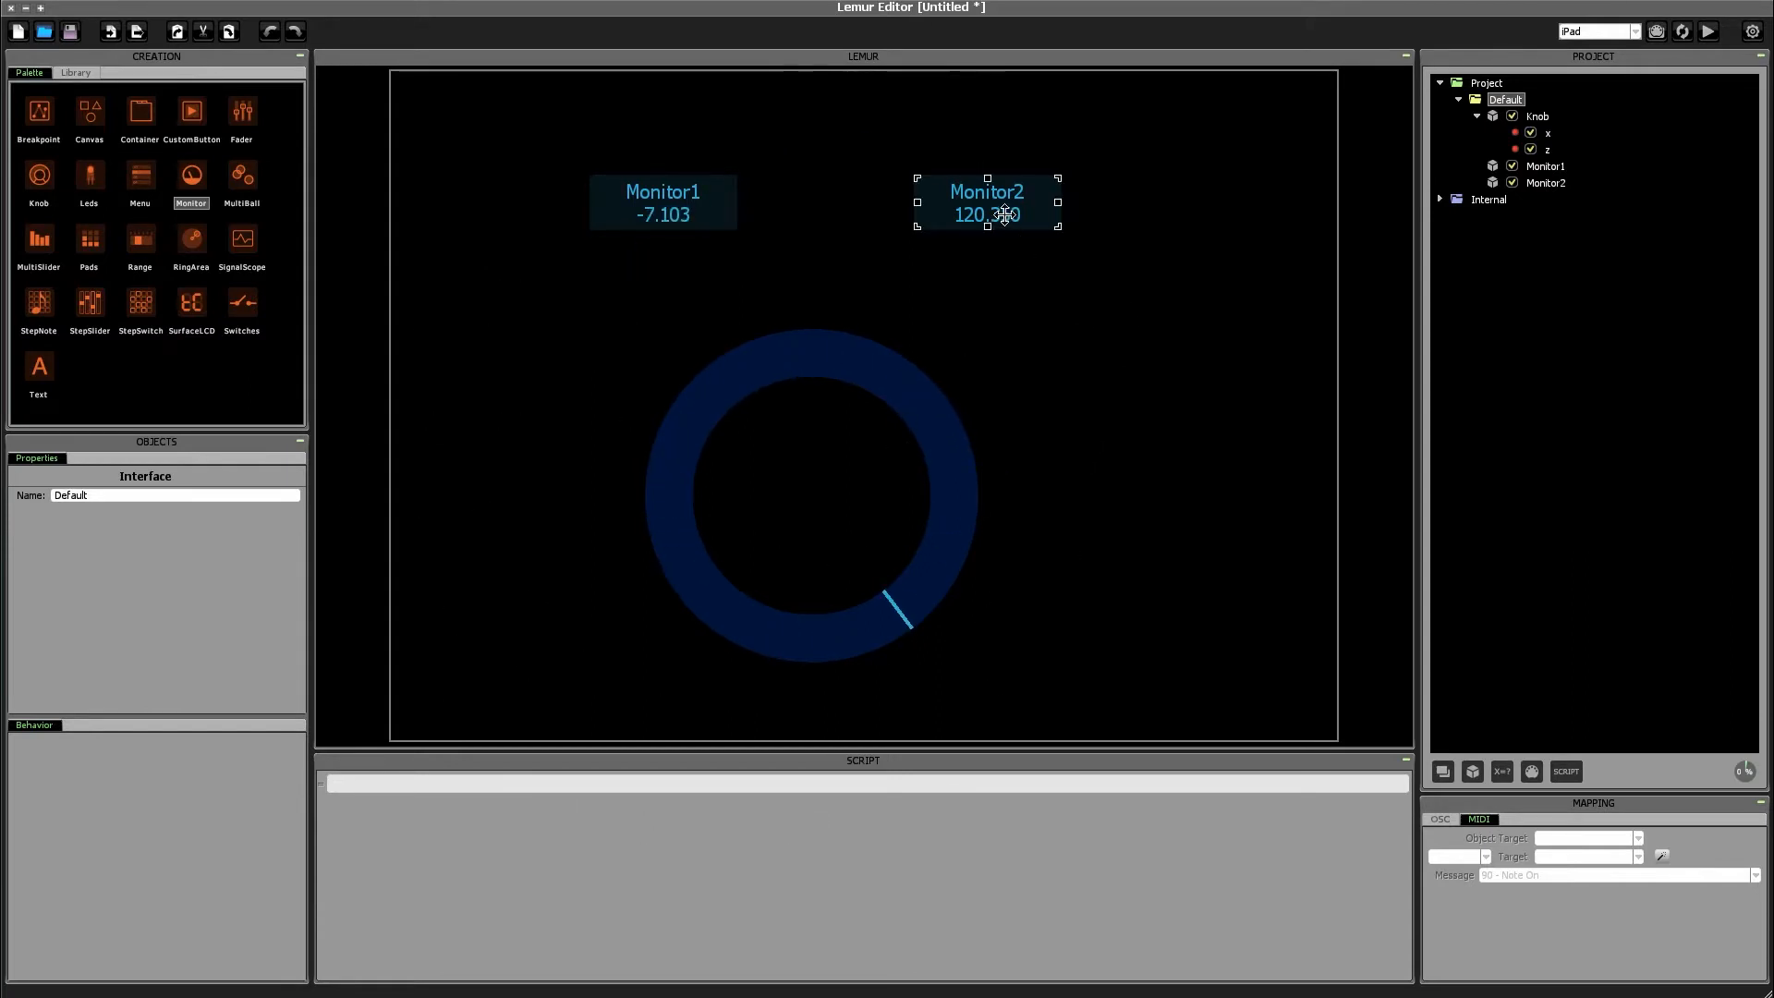
click(987, 203)
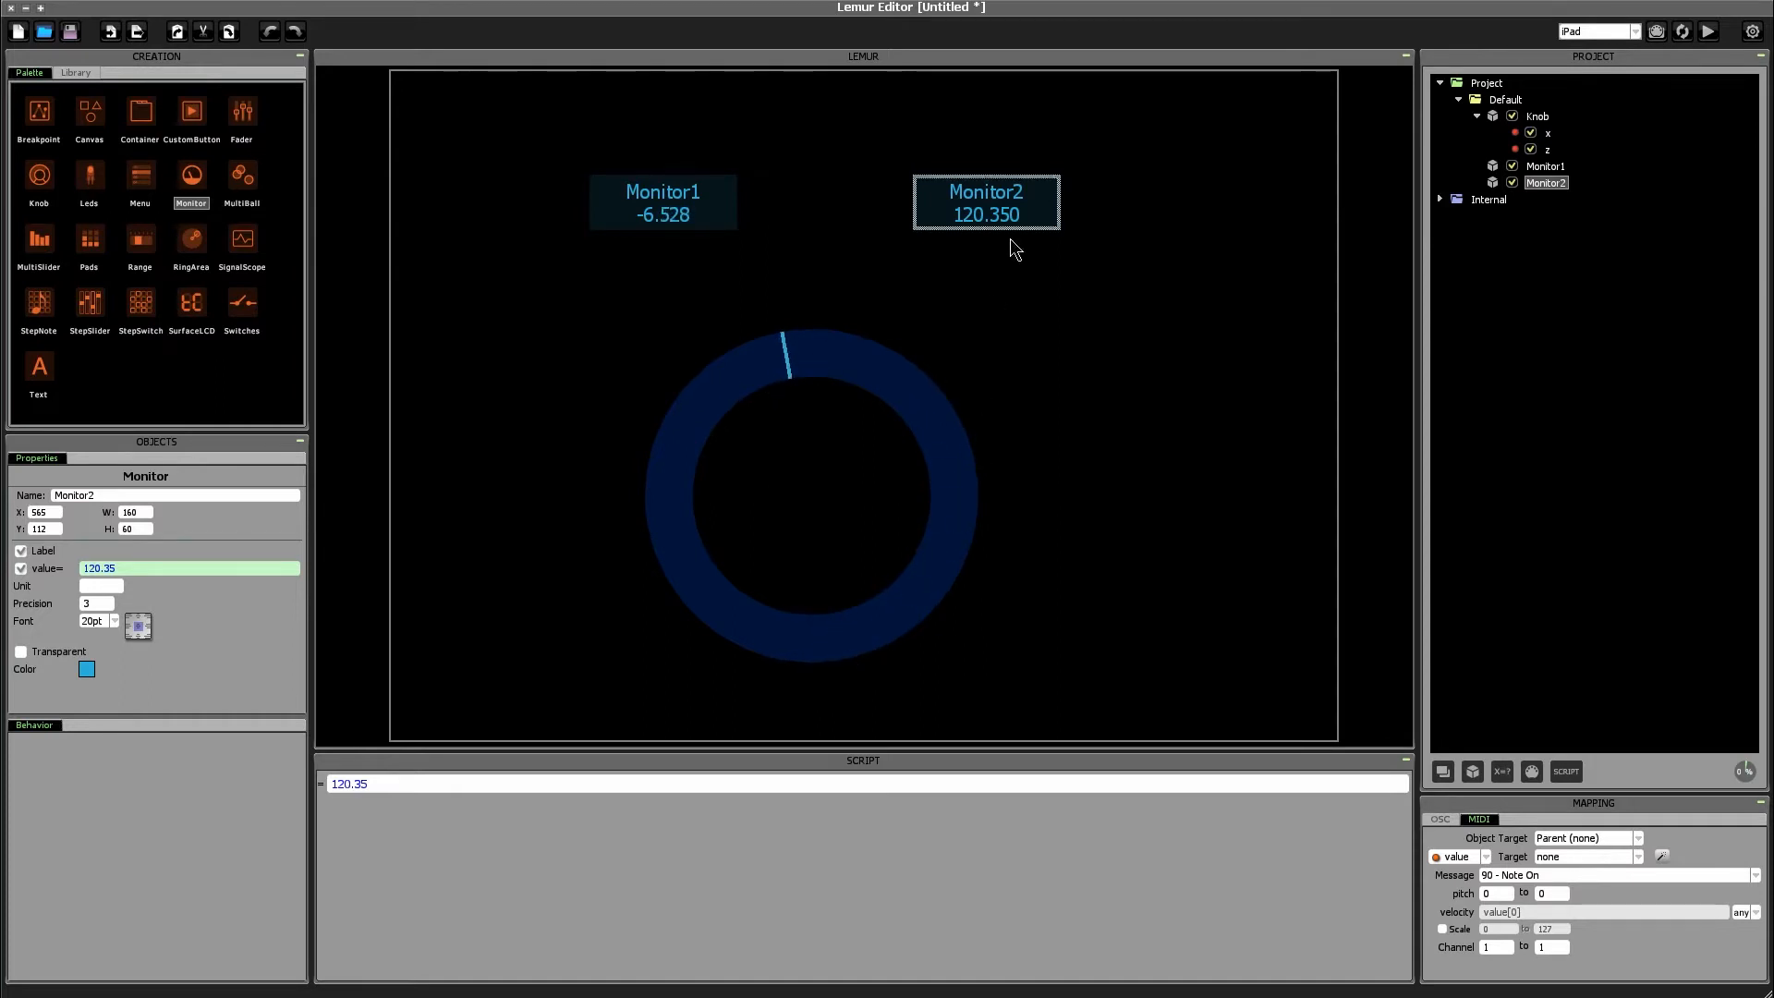
mouse_move(1169, 211)
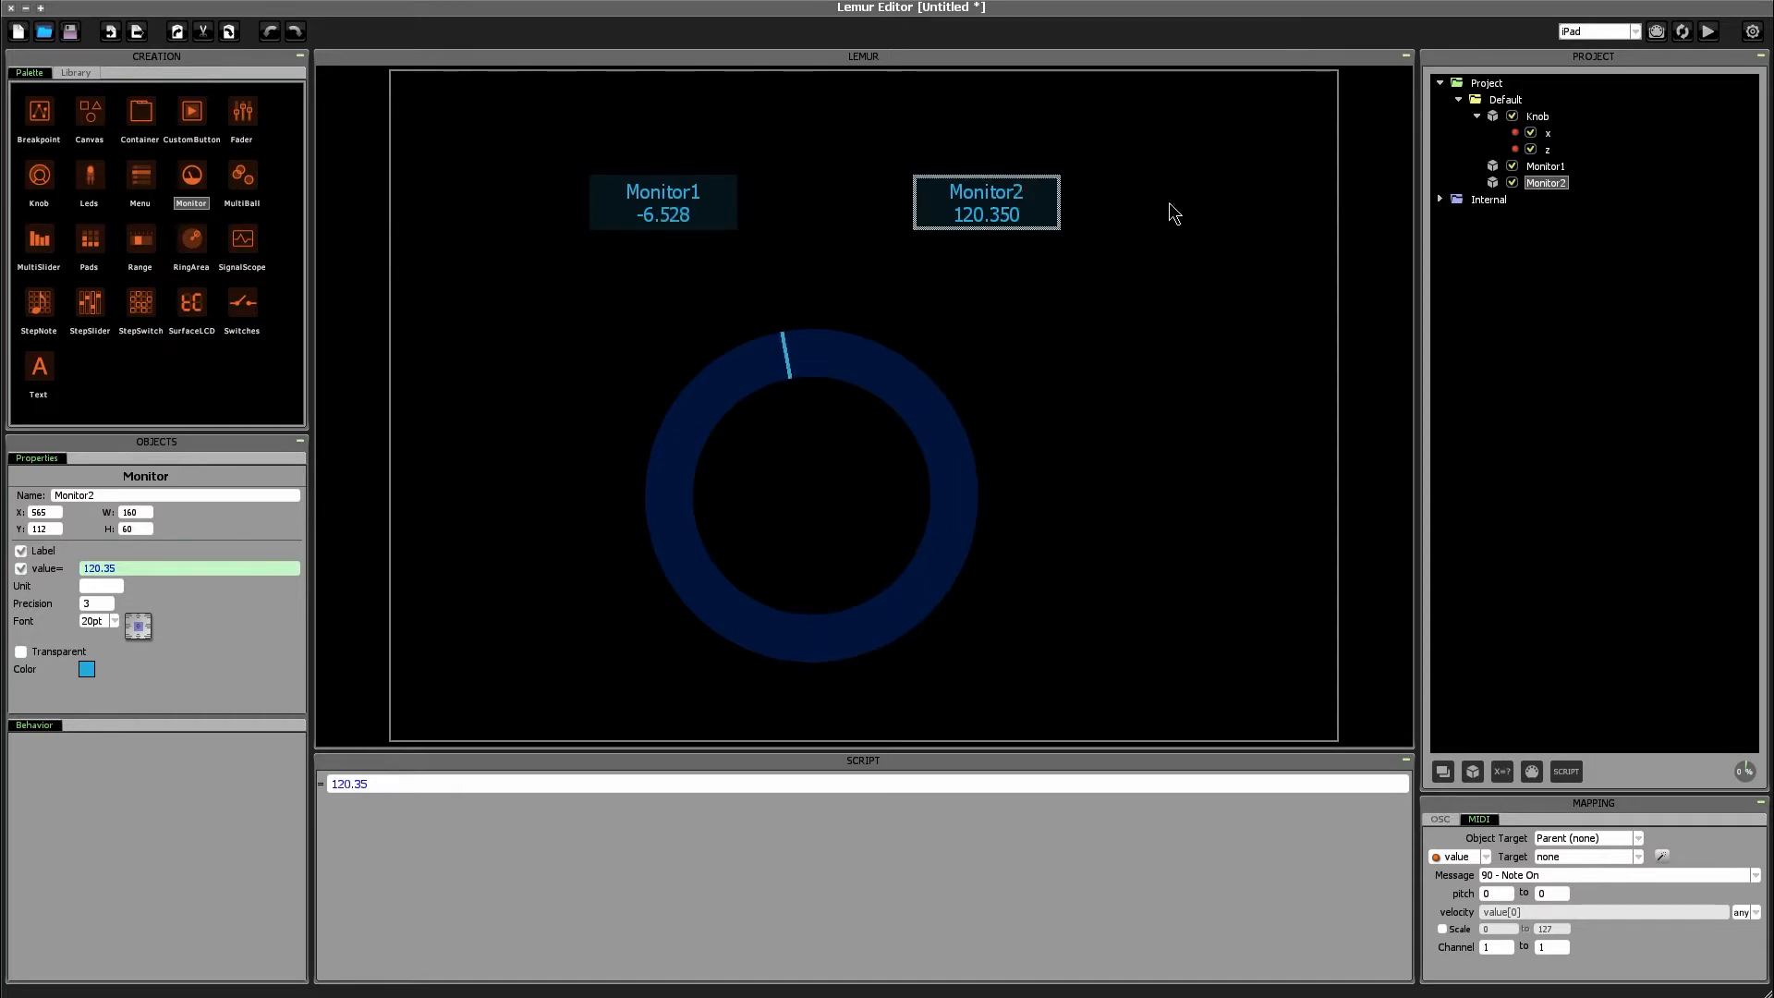
Step: Add a new expression named 'output' to the Knob
click(1538, 115)
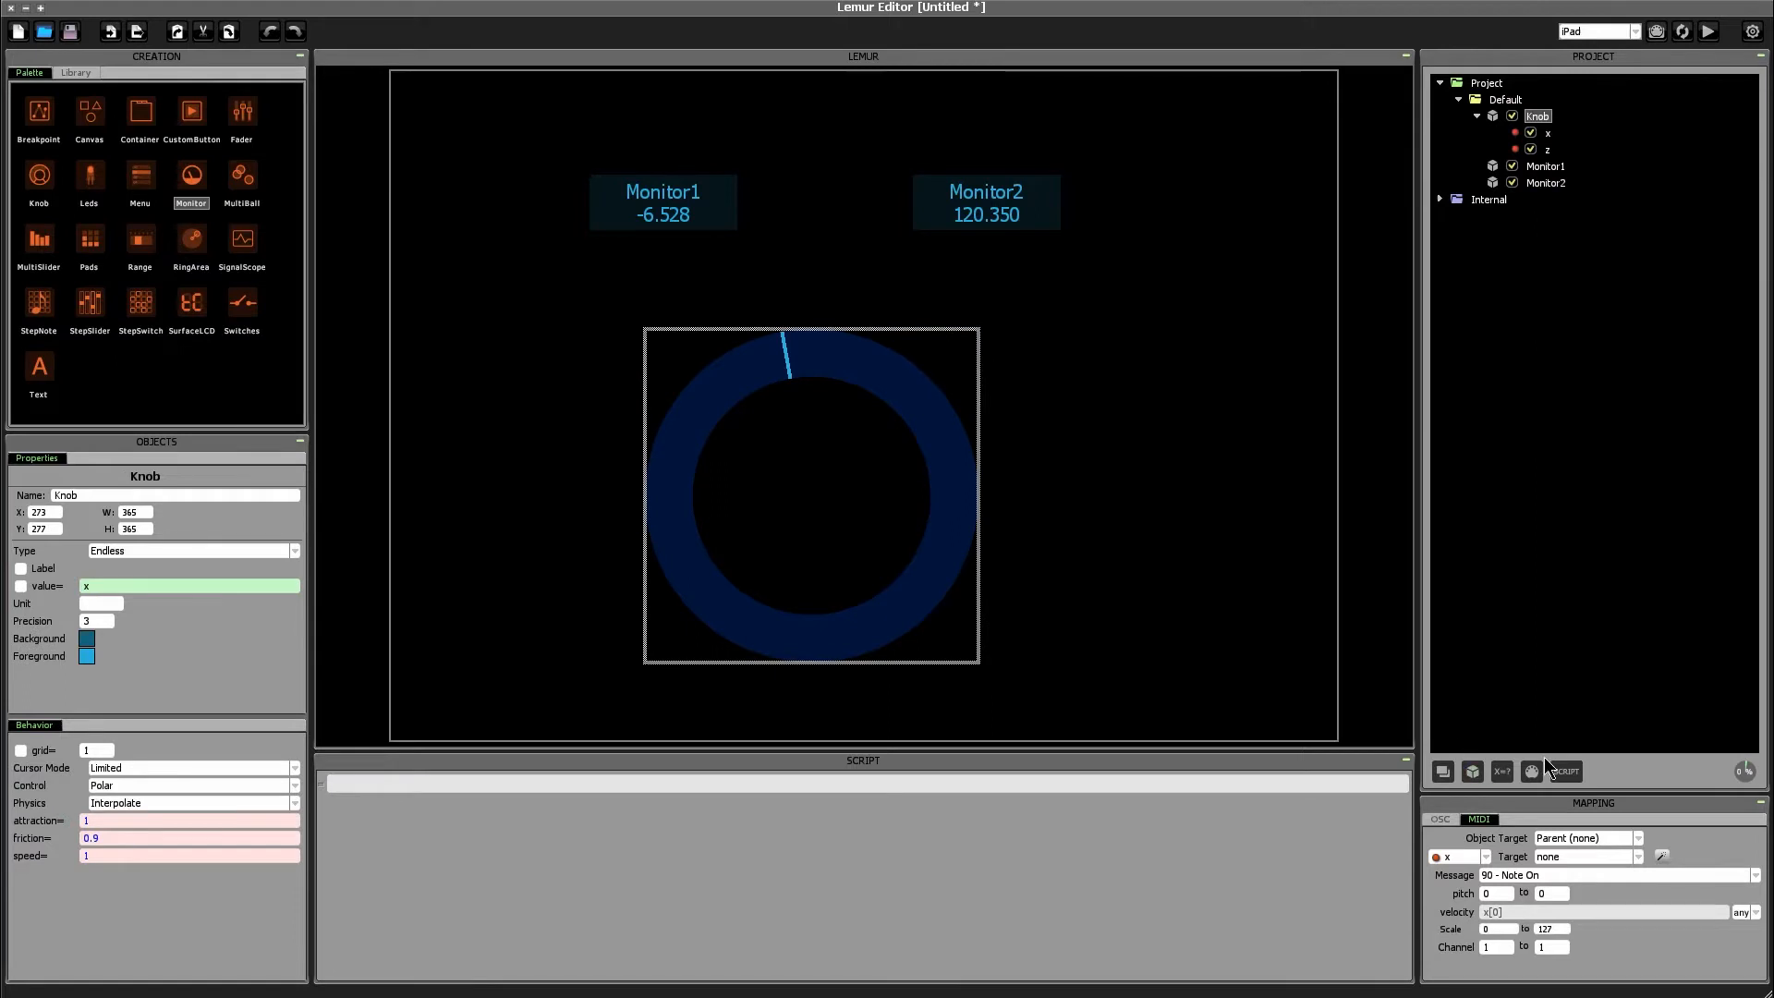
click(1502, 772)
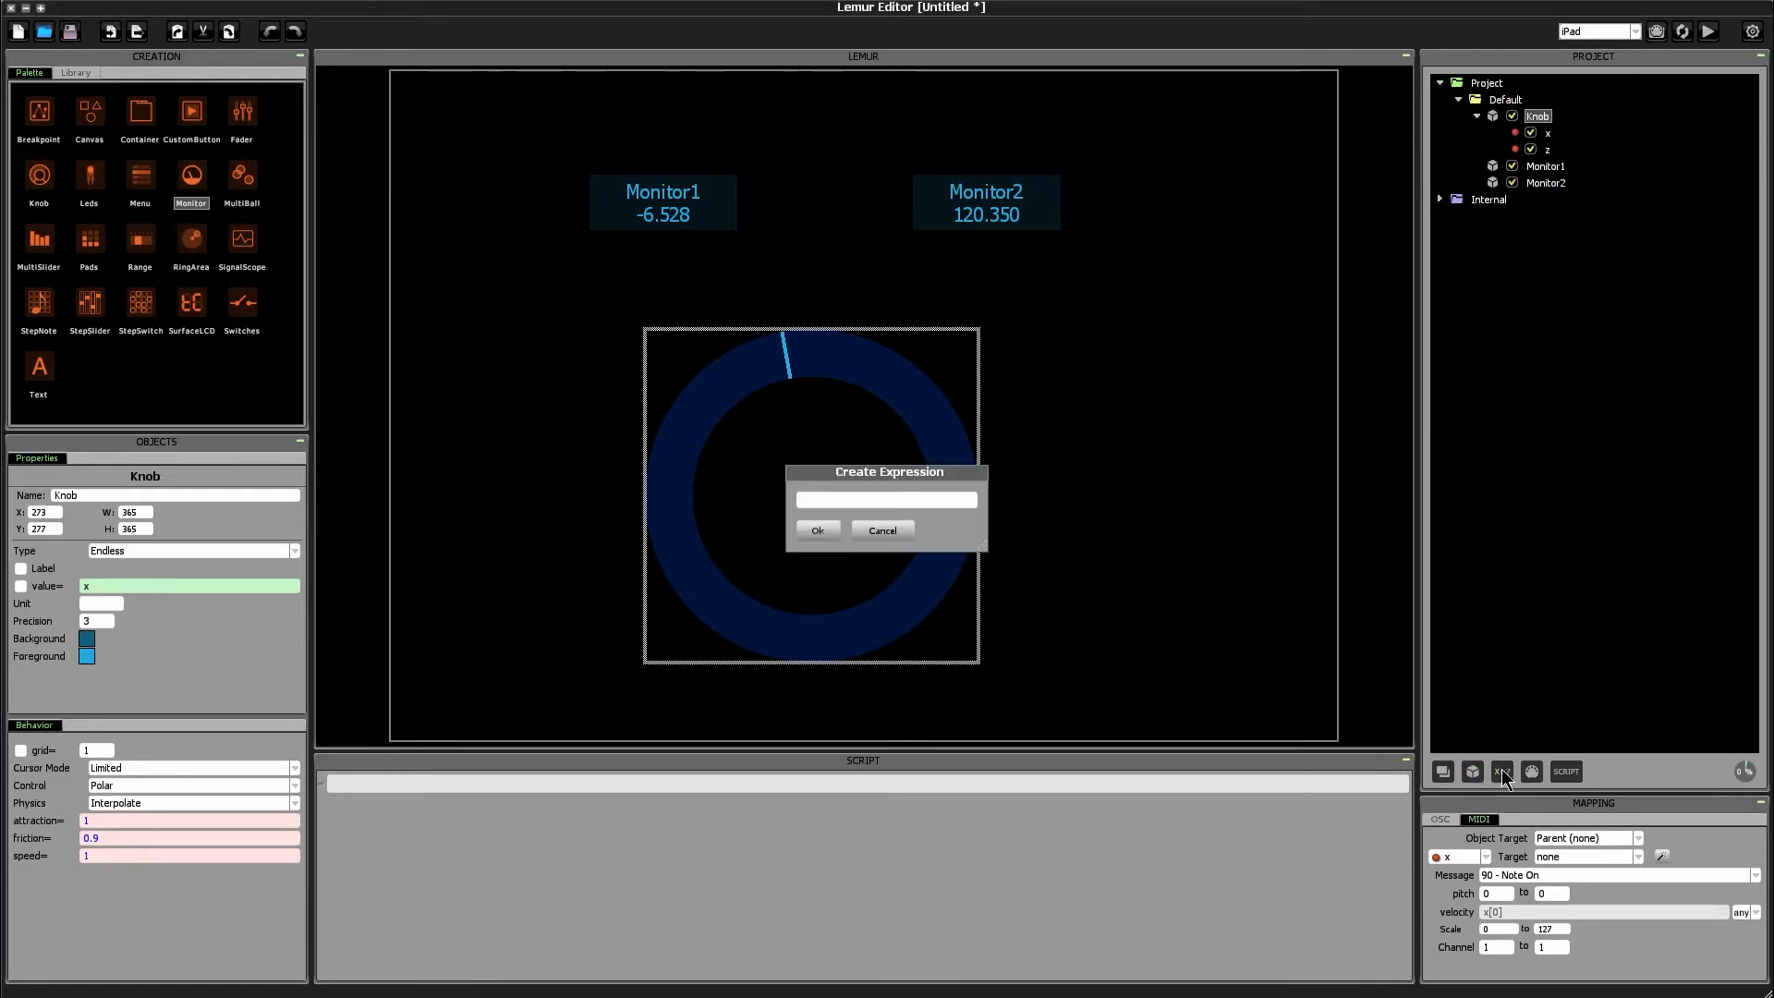
click(888, 500)
text(output)
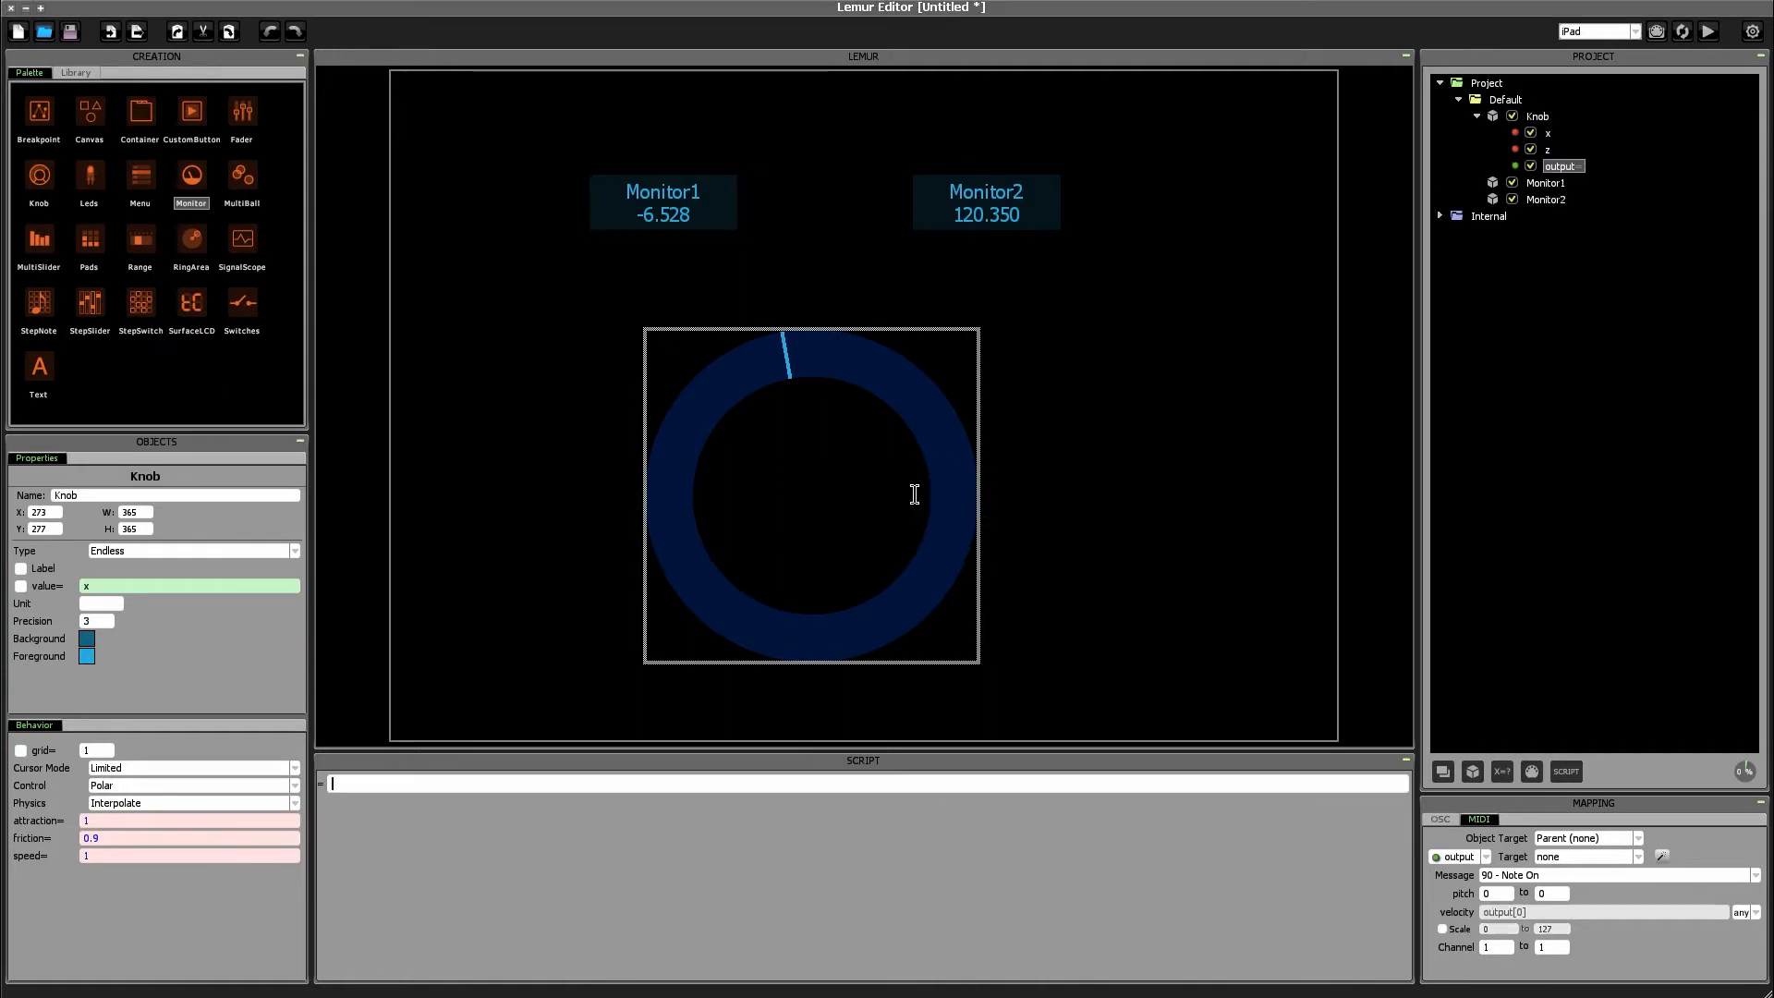
Step: Bind Monitor2 to the Knob's output and turn the knob; Monitor2 reads 0
click(975, 205)
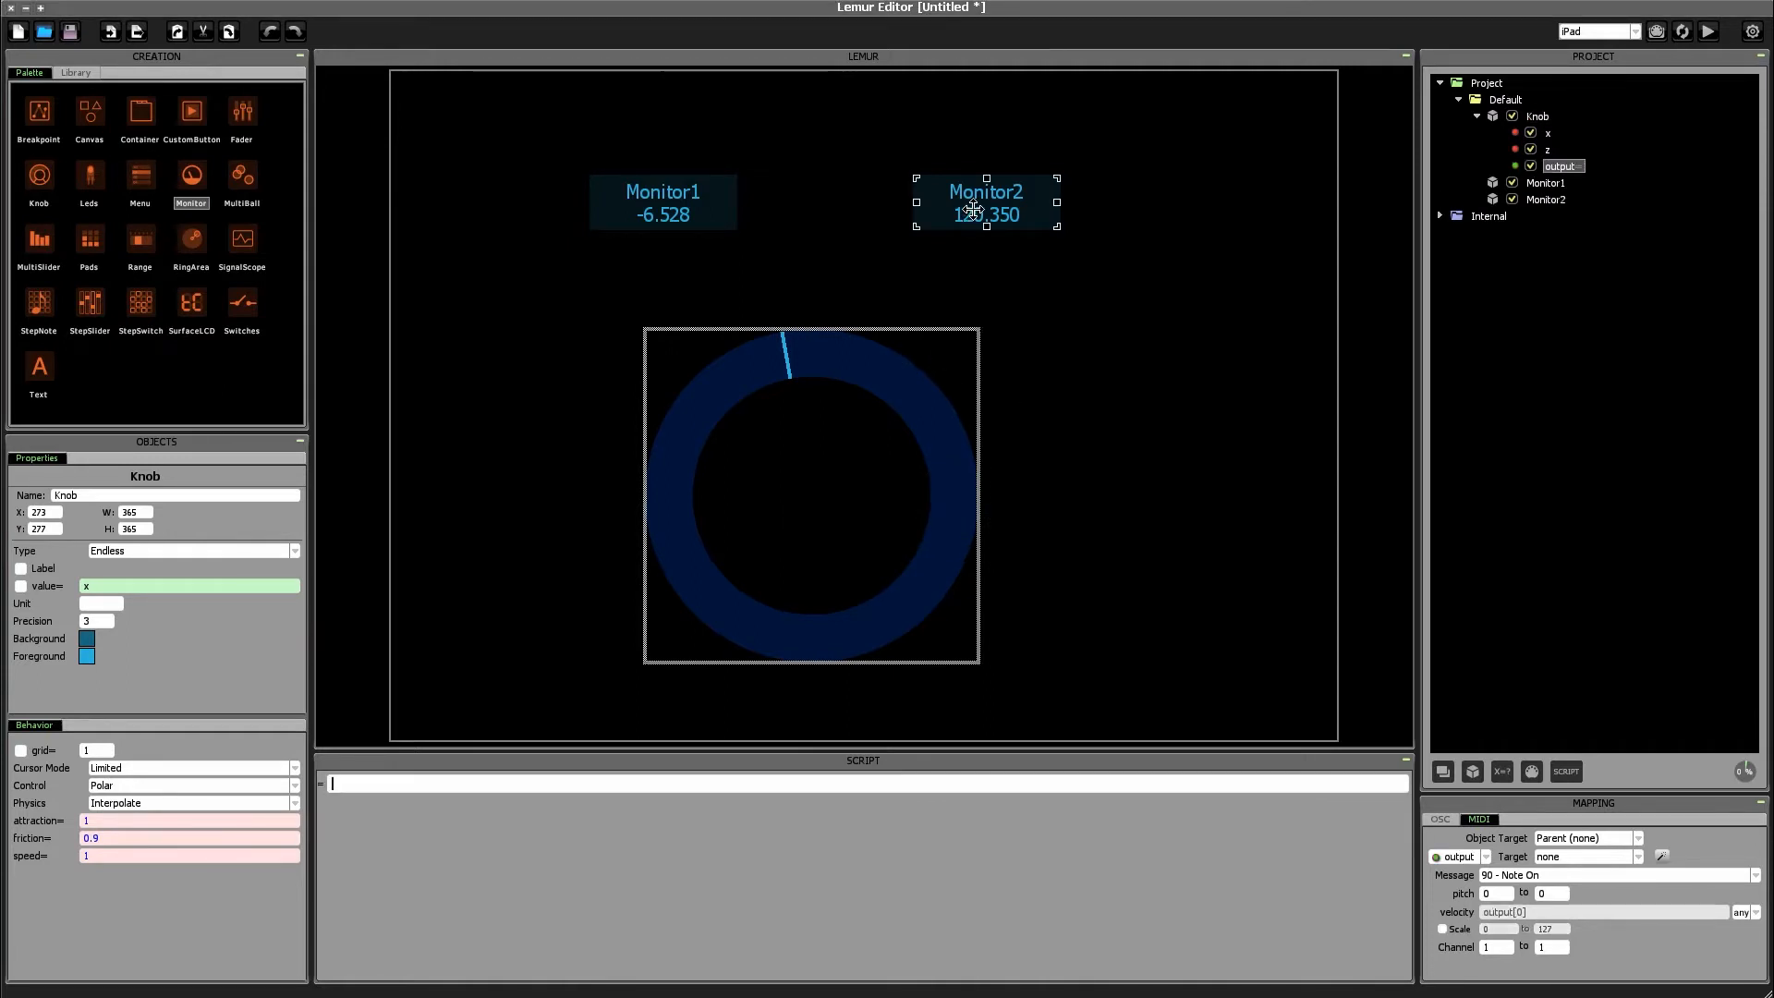
click(986, 202)
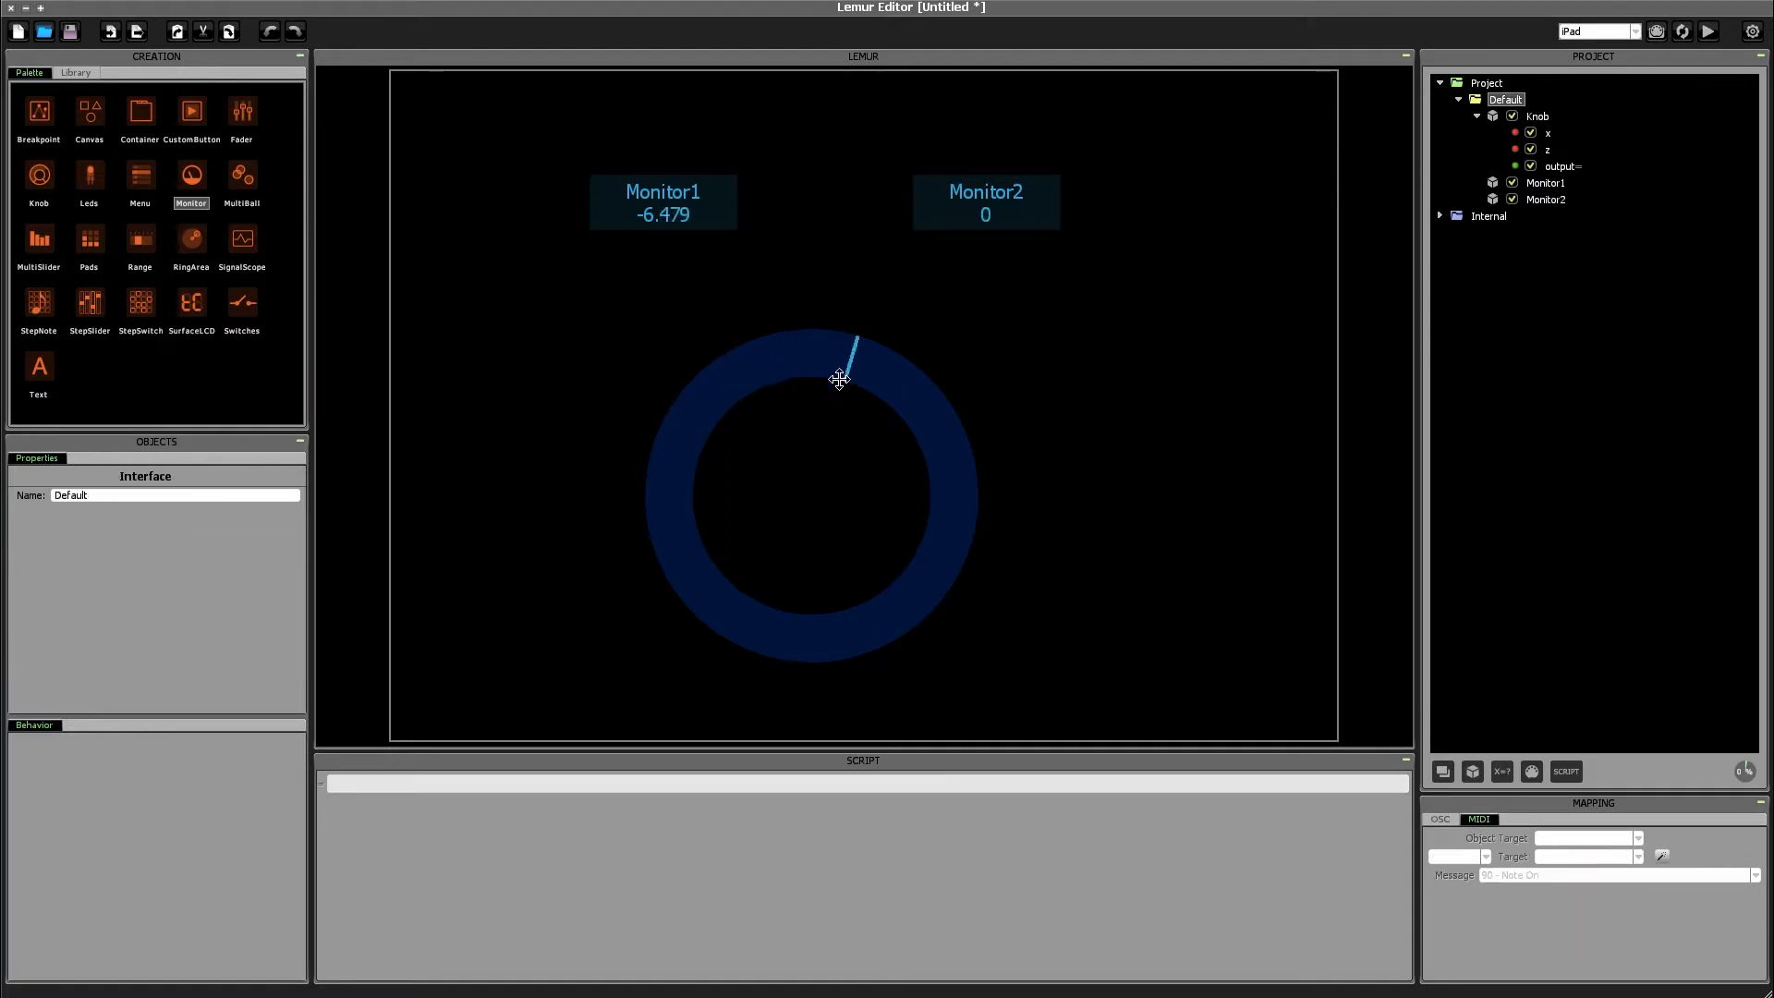
drag(840, 376, 806, 340)
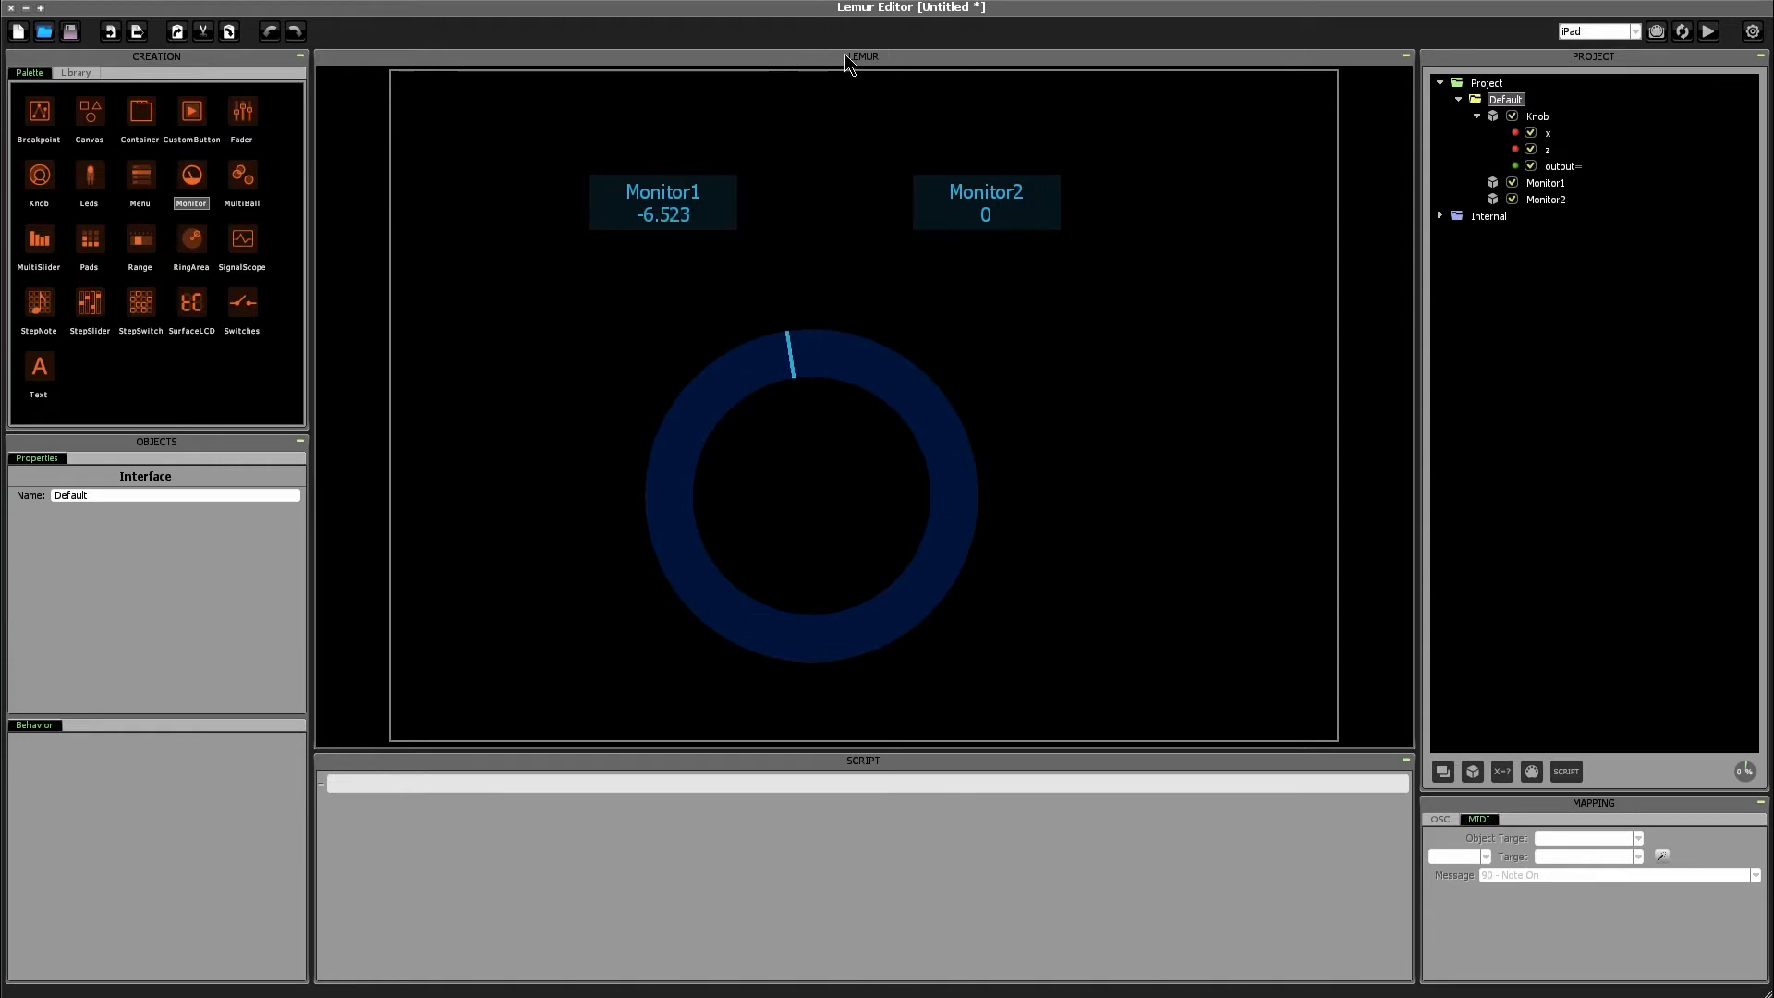
click(1538, 116)
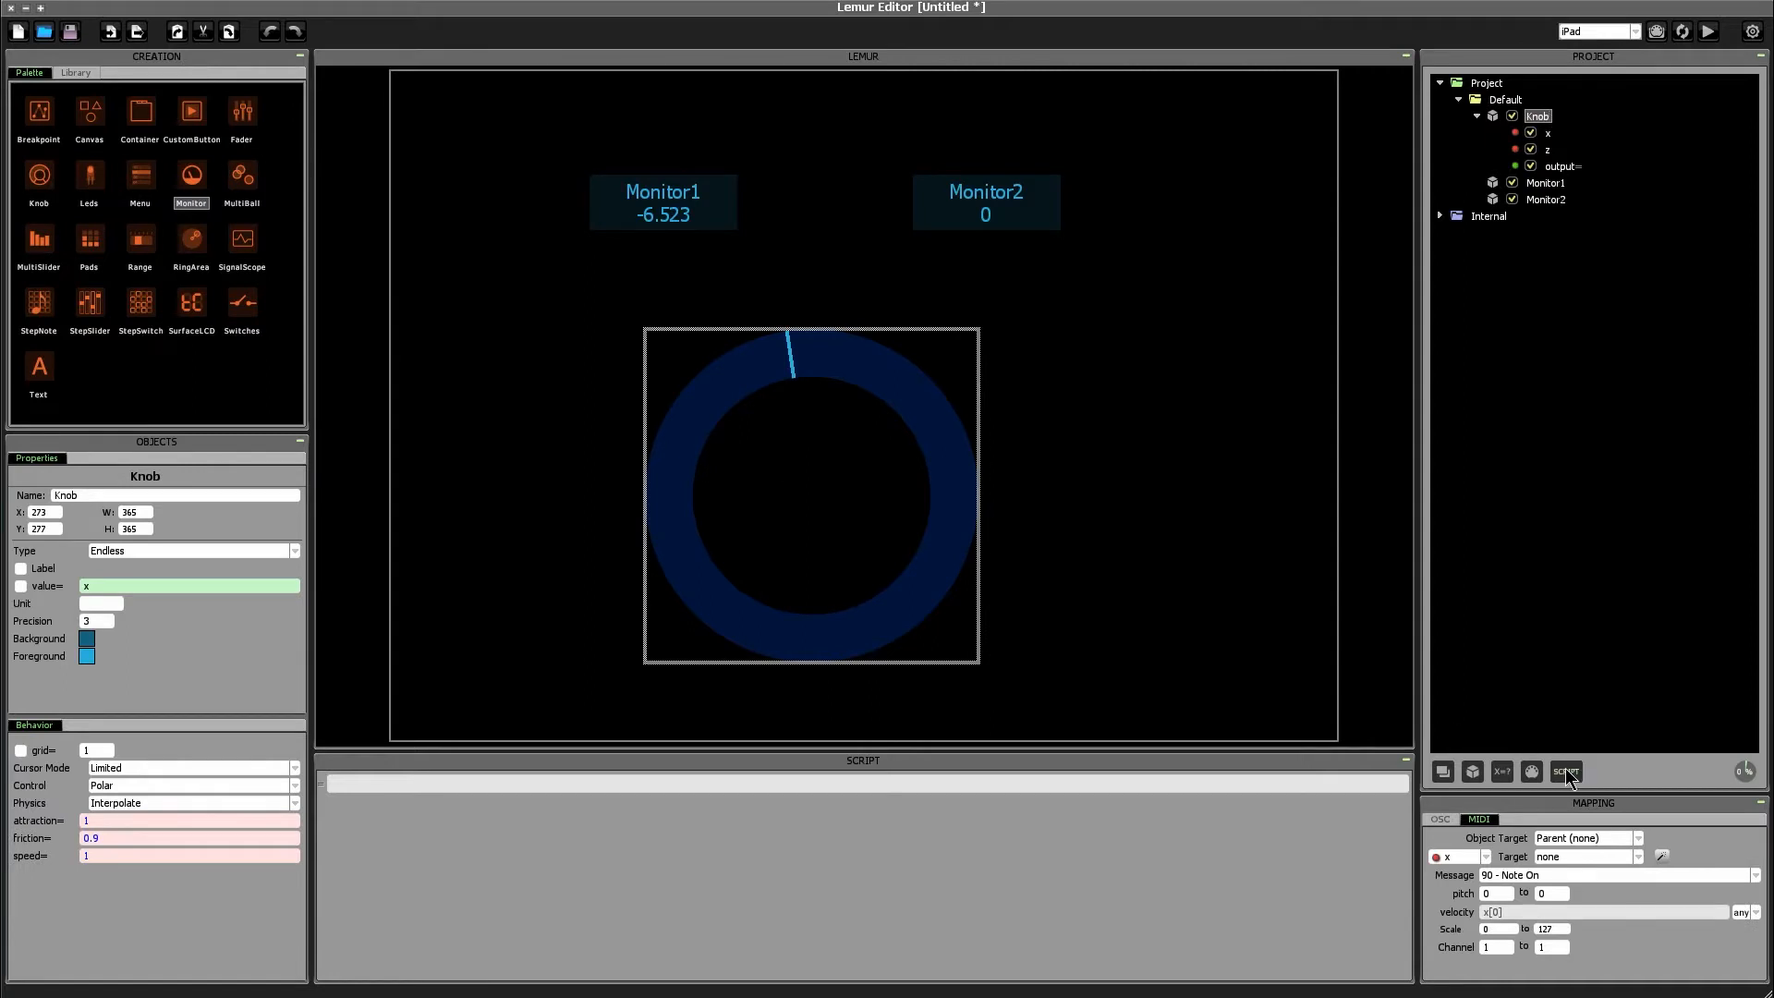
Step: Create a convertValue() script on the Knob, executing On Expression when x changes
click(1567, 771)
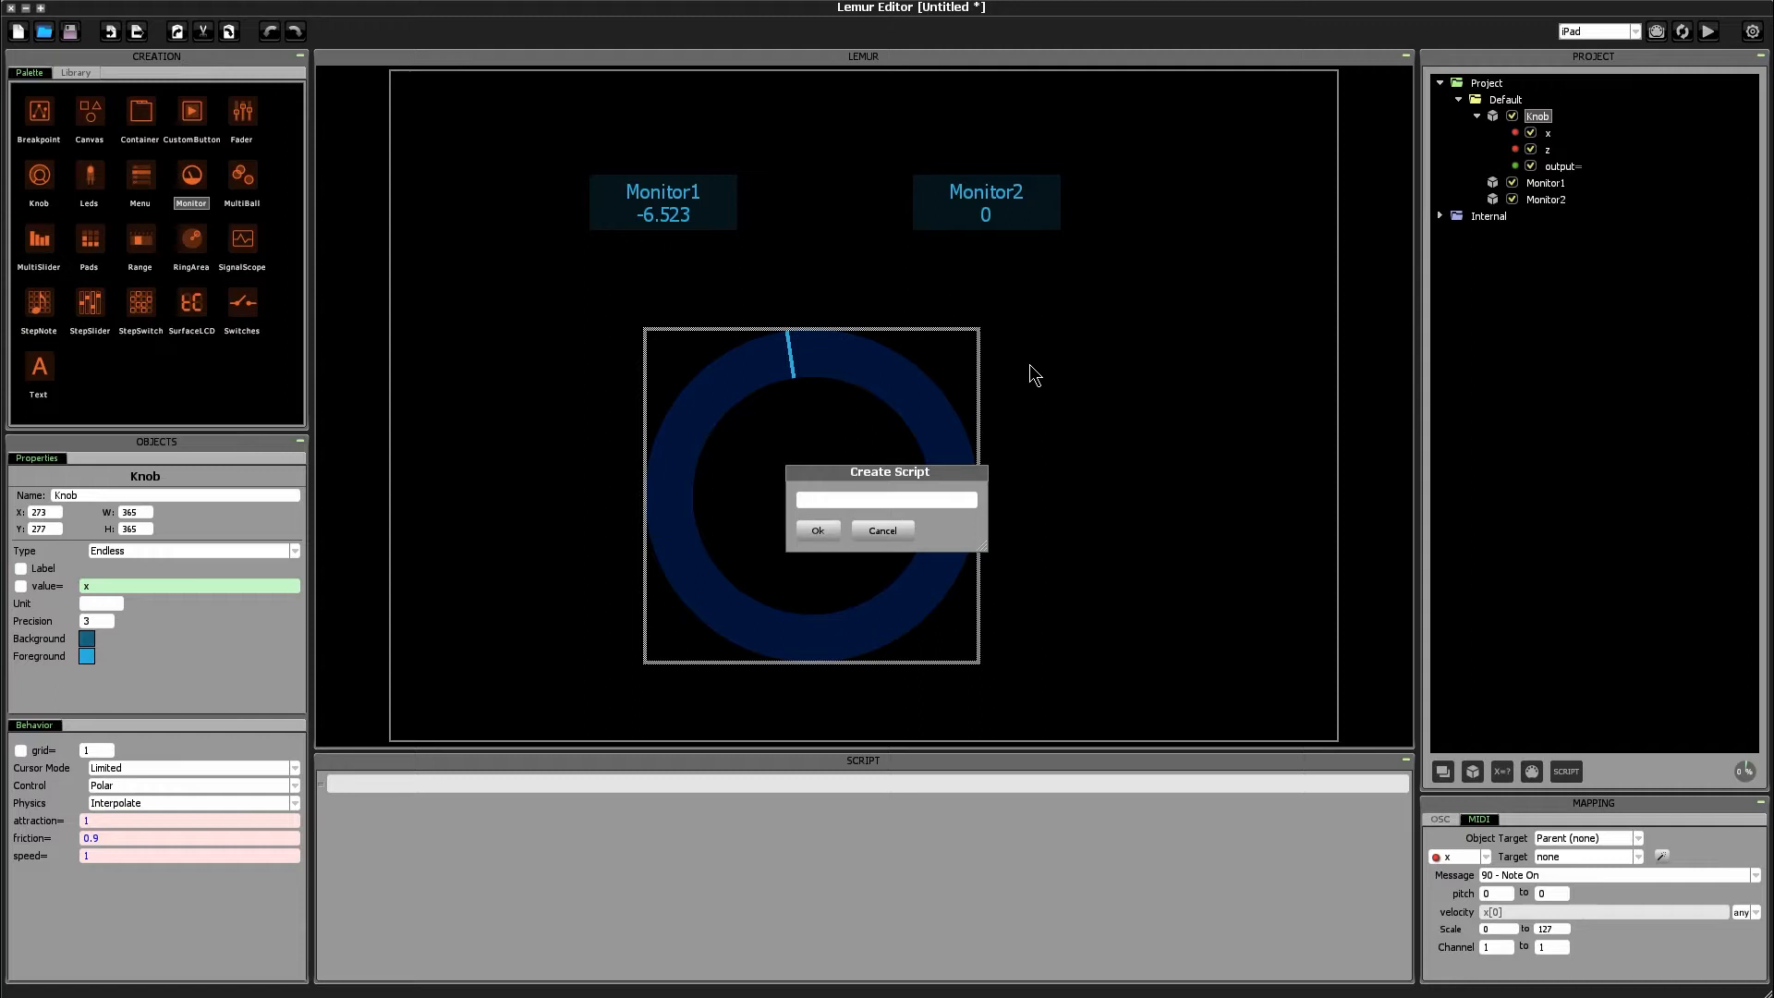
text(convertValue)
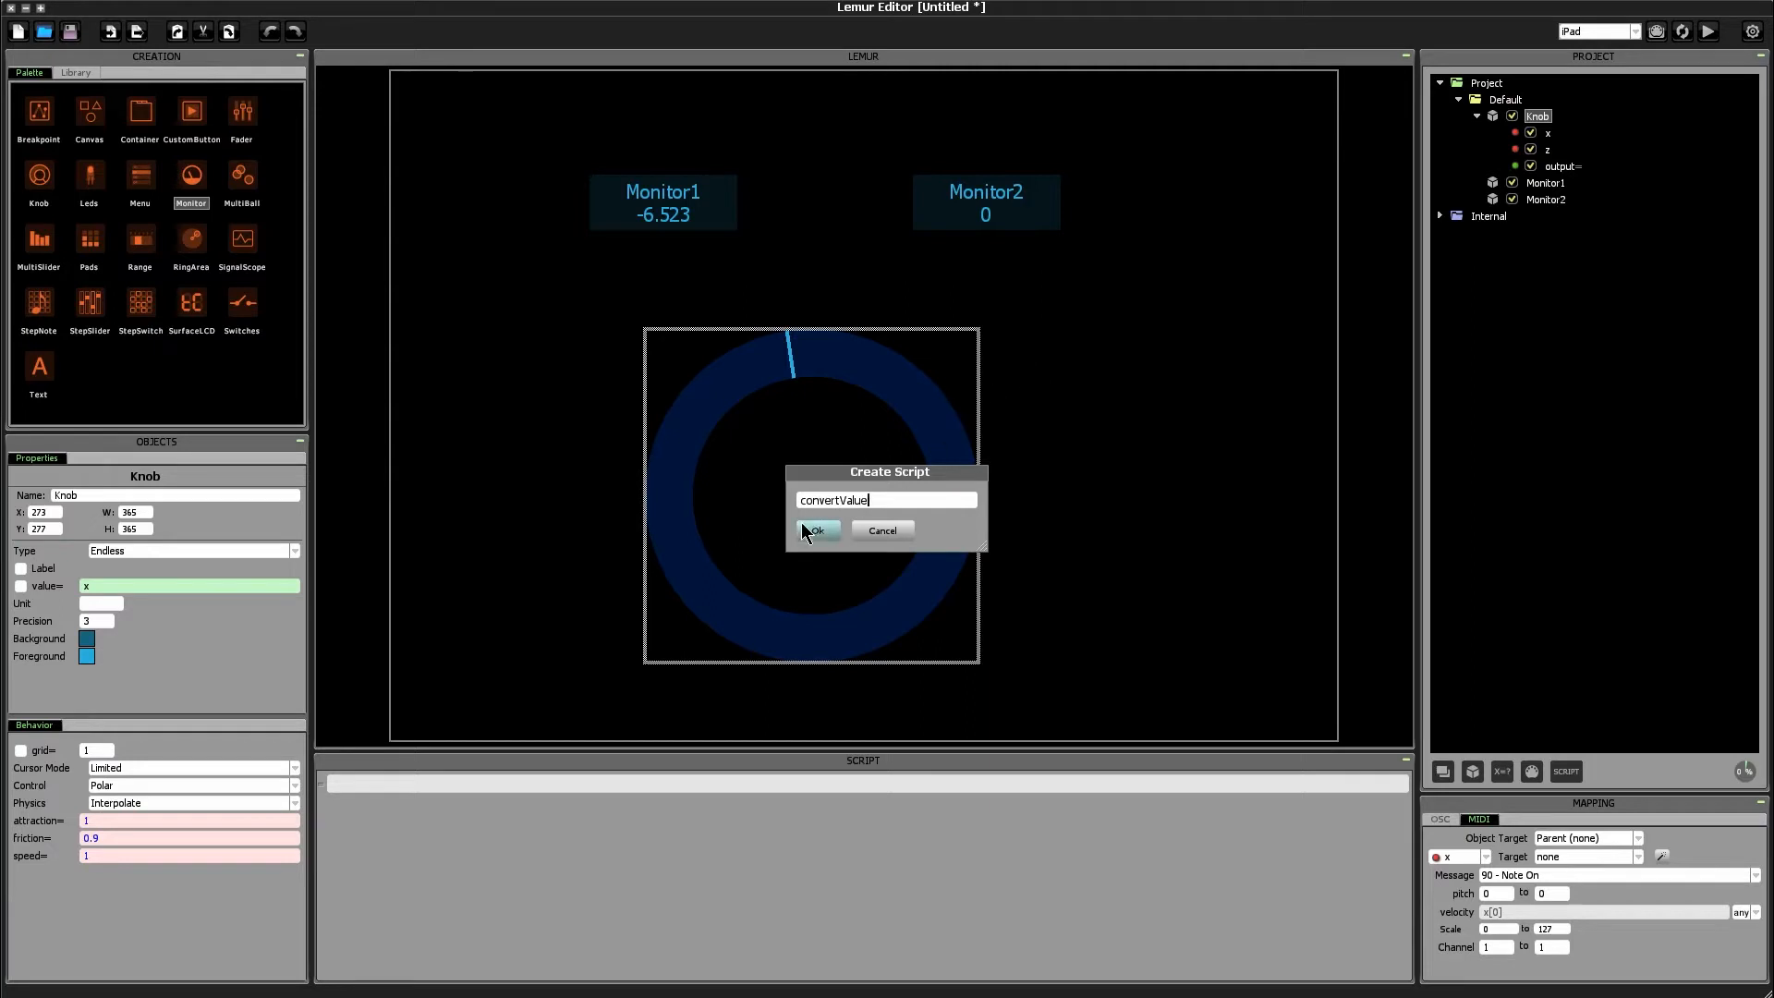
click(817, 530)
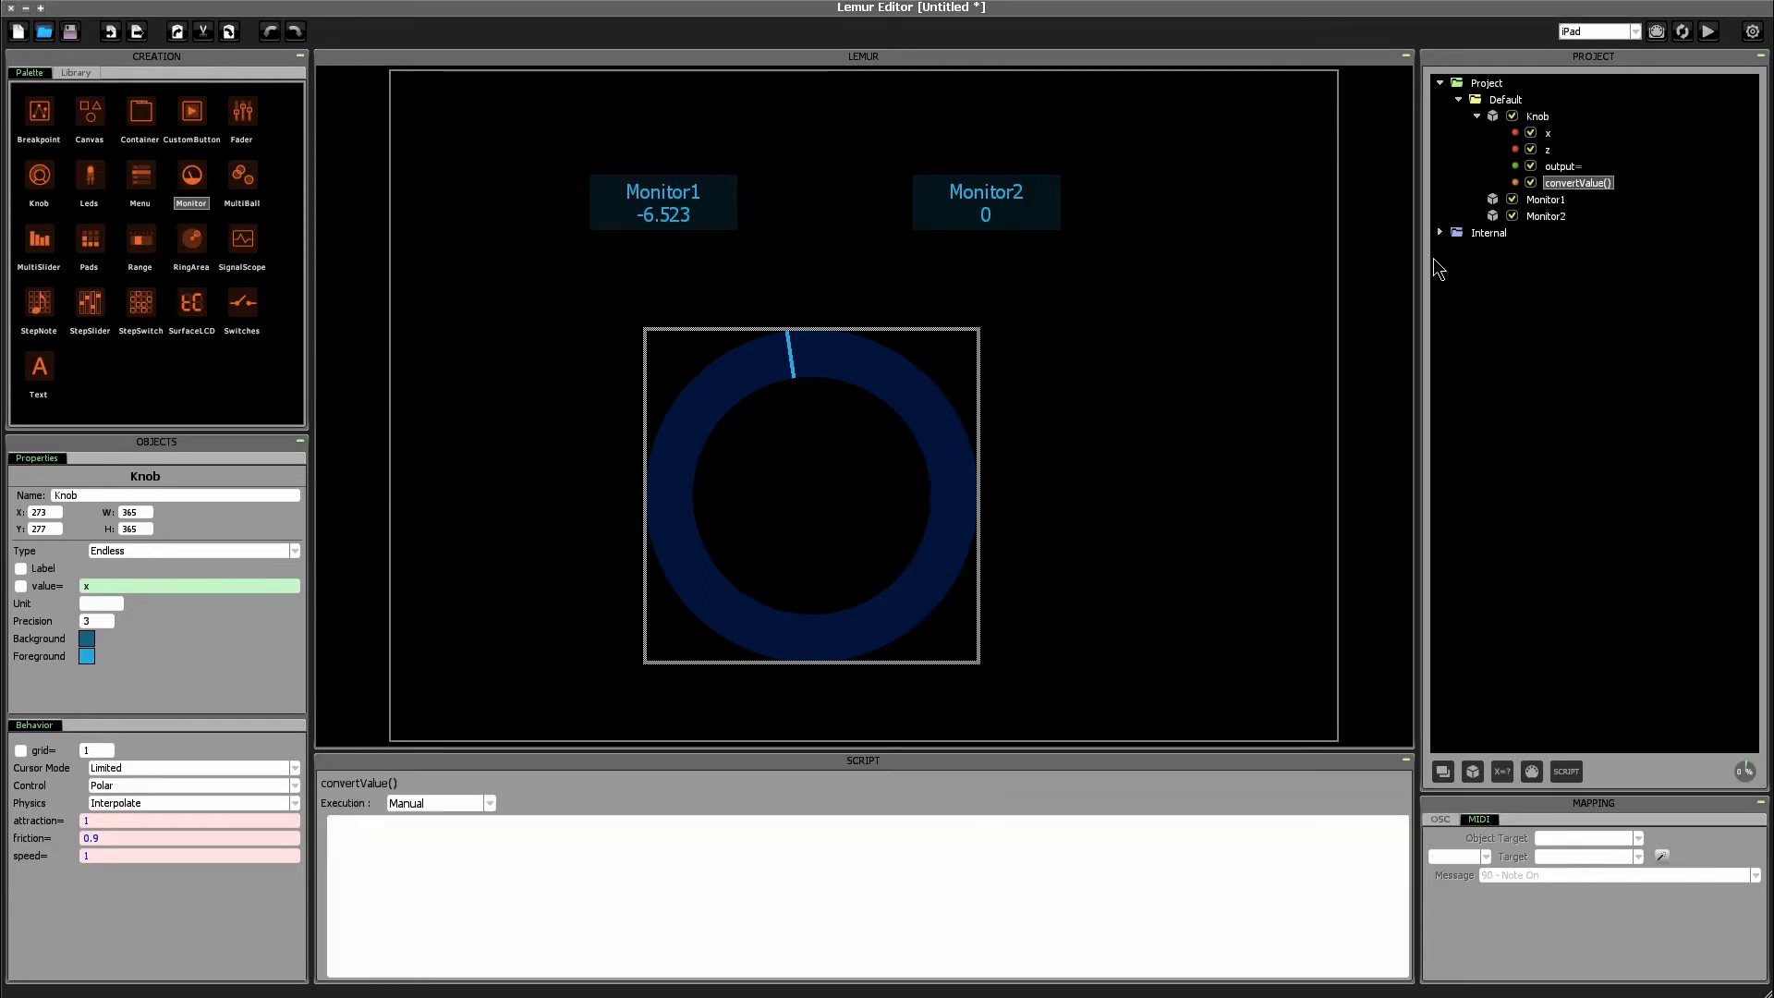
click(811, 494)
text(x)
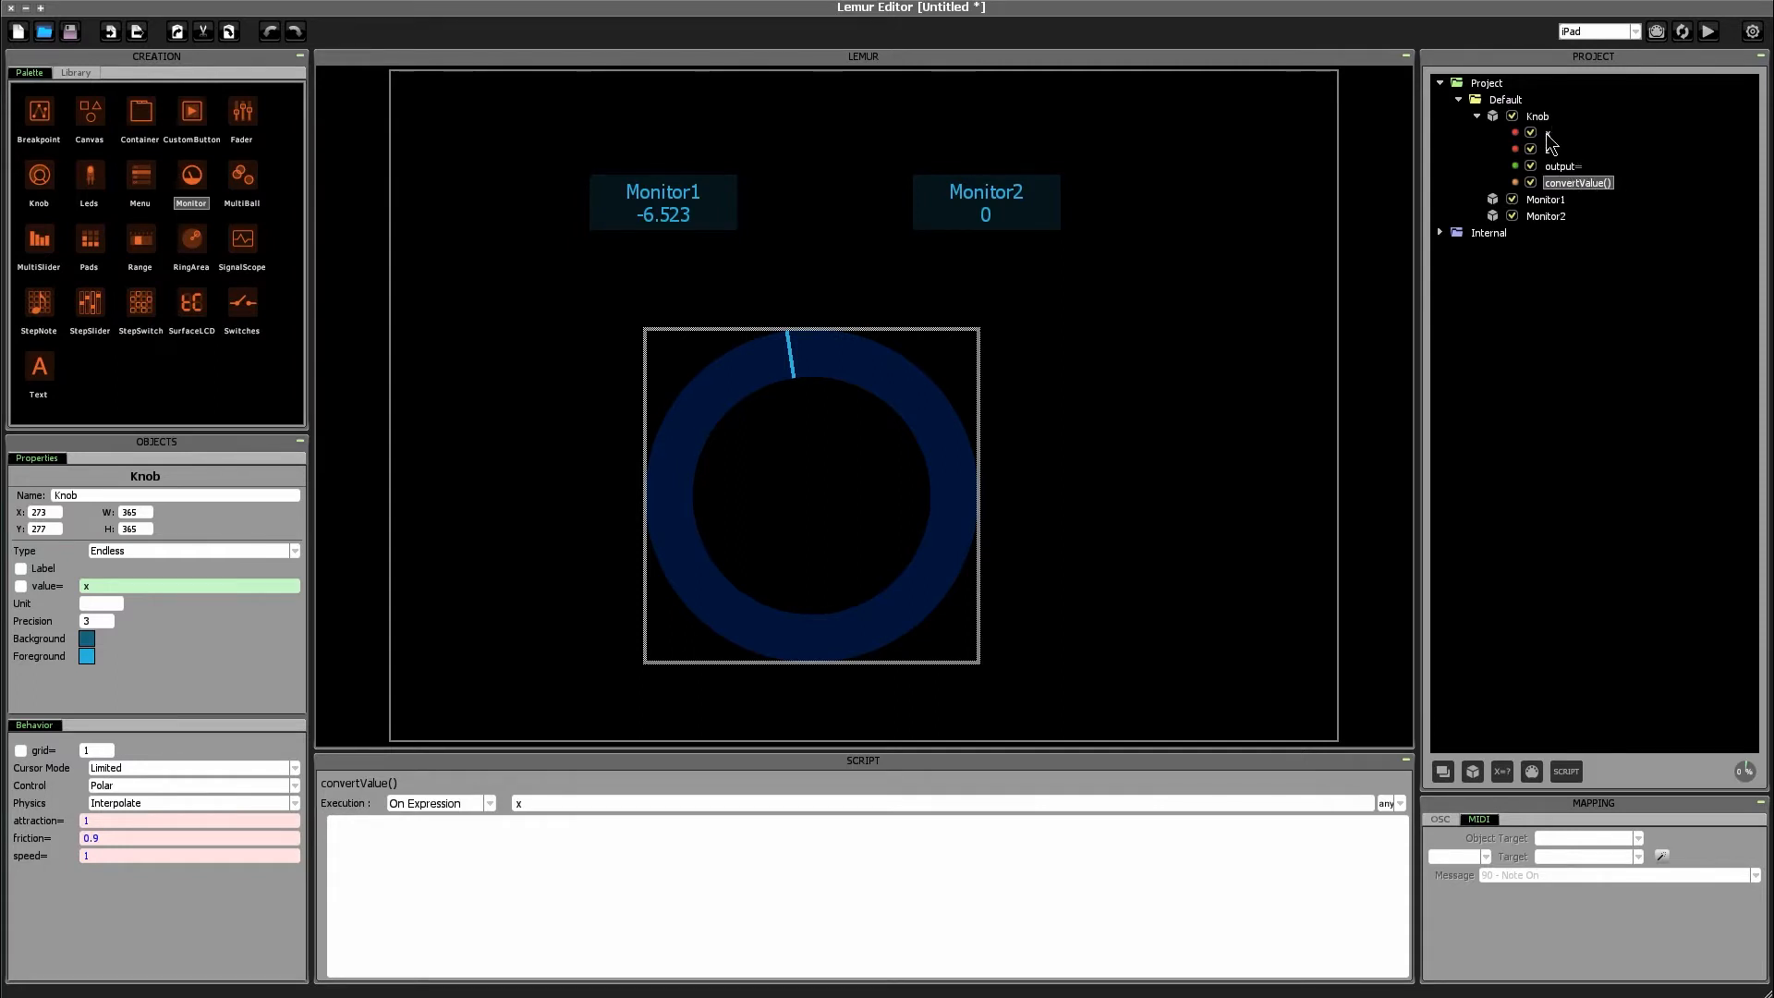
Step: Inspect the Knob's x variable and the Knob, then spin the knob to vary x
click(1549, 132)
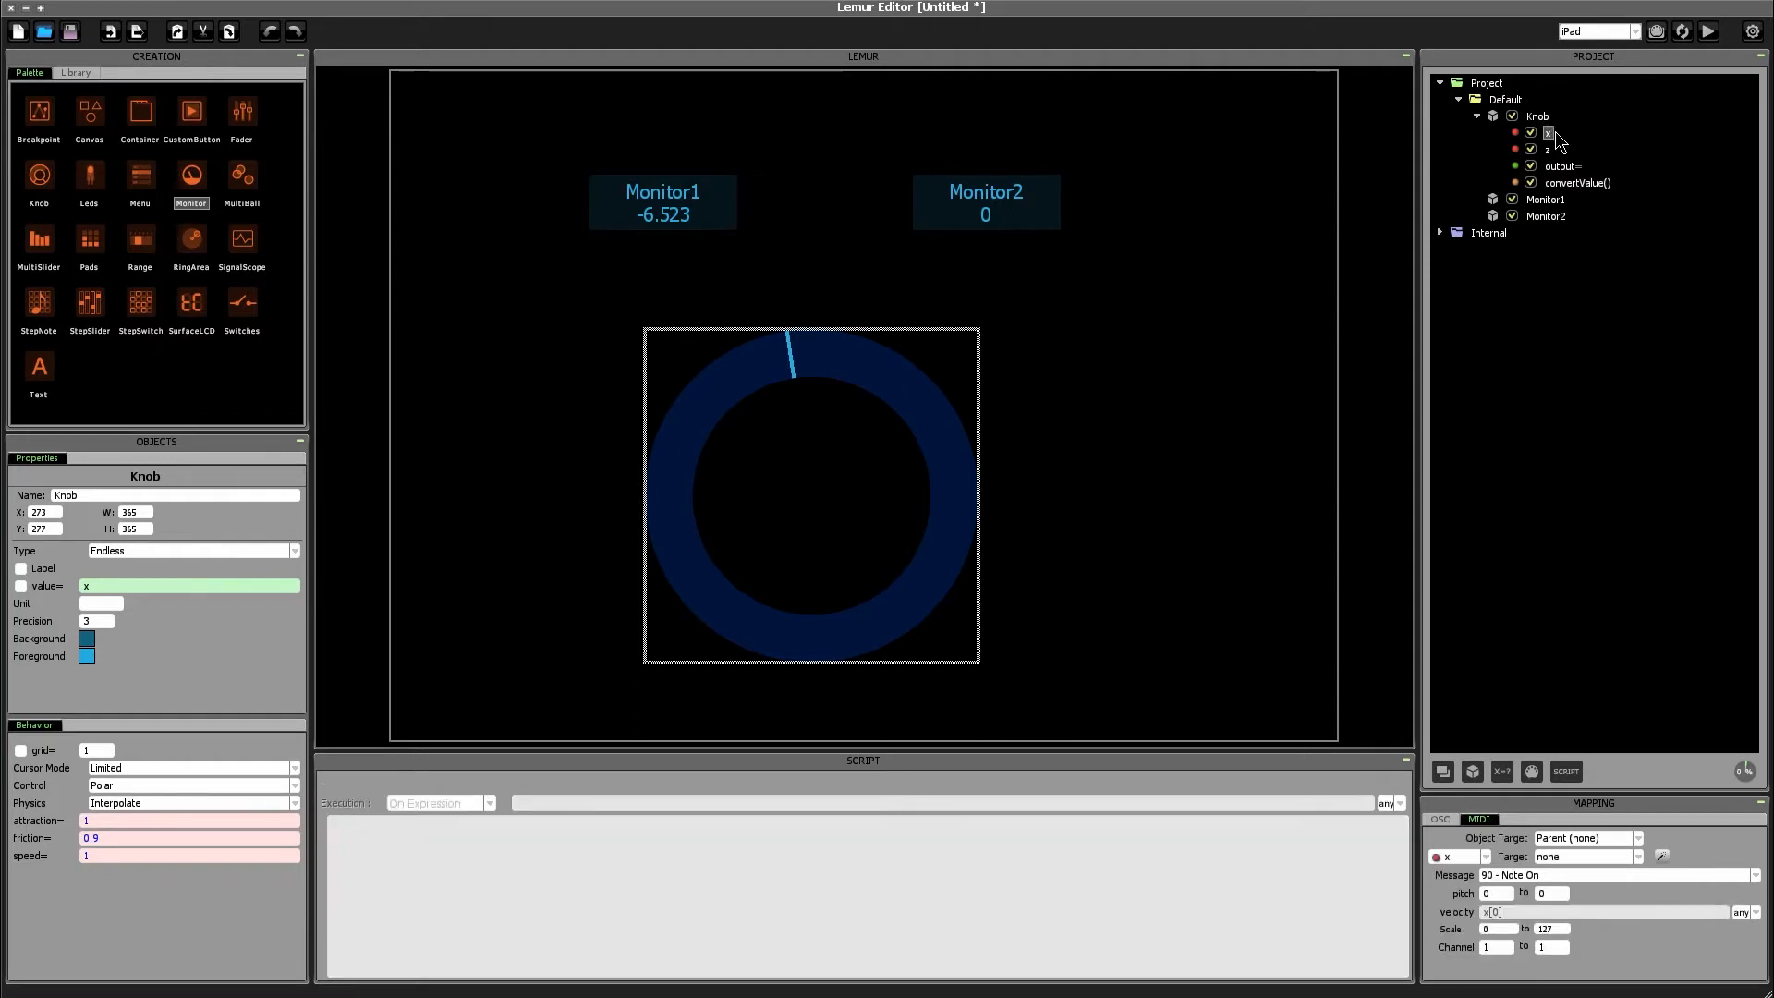
mouse_move(1581, 191)
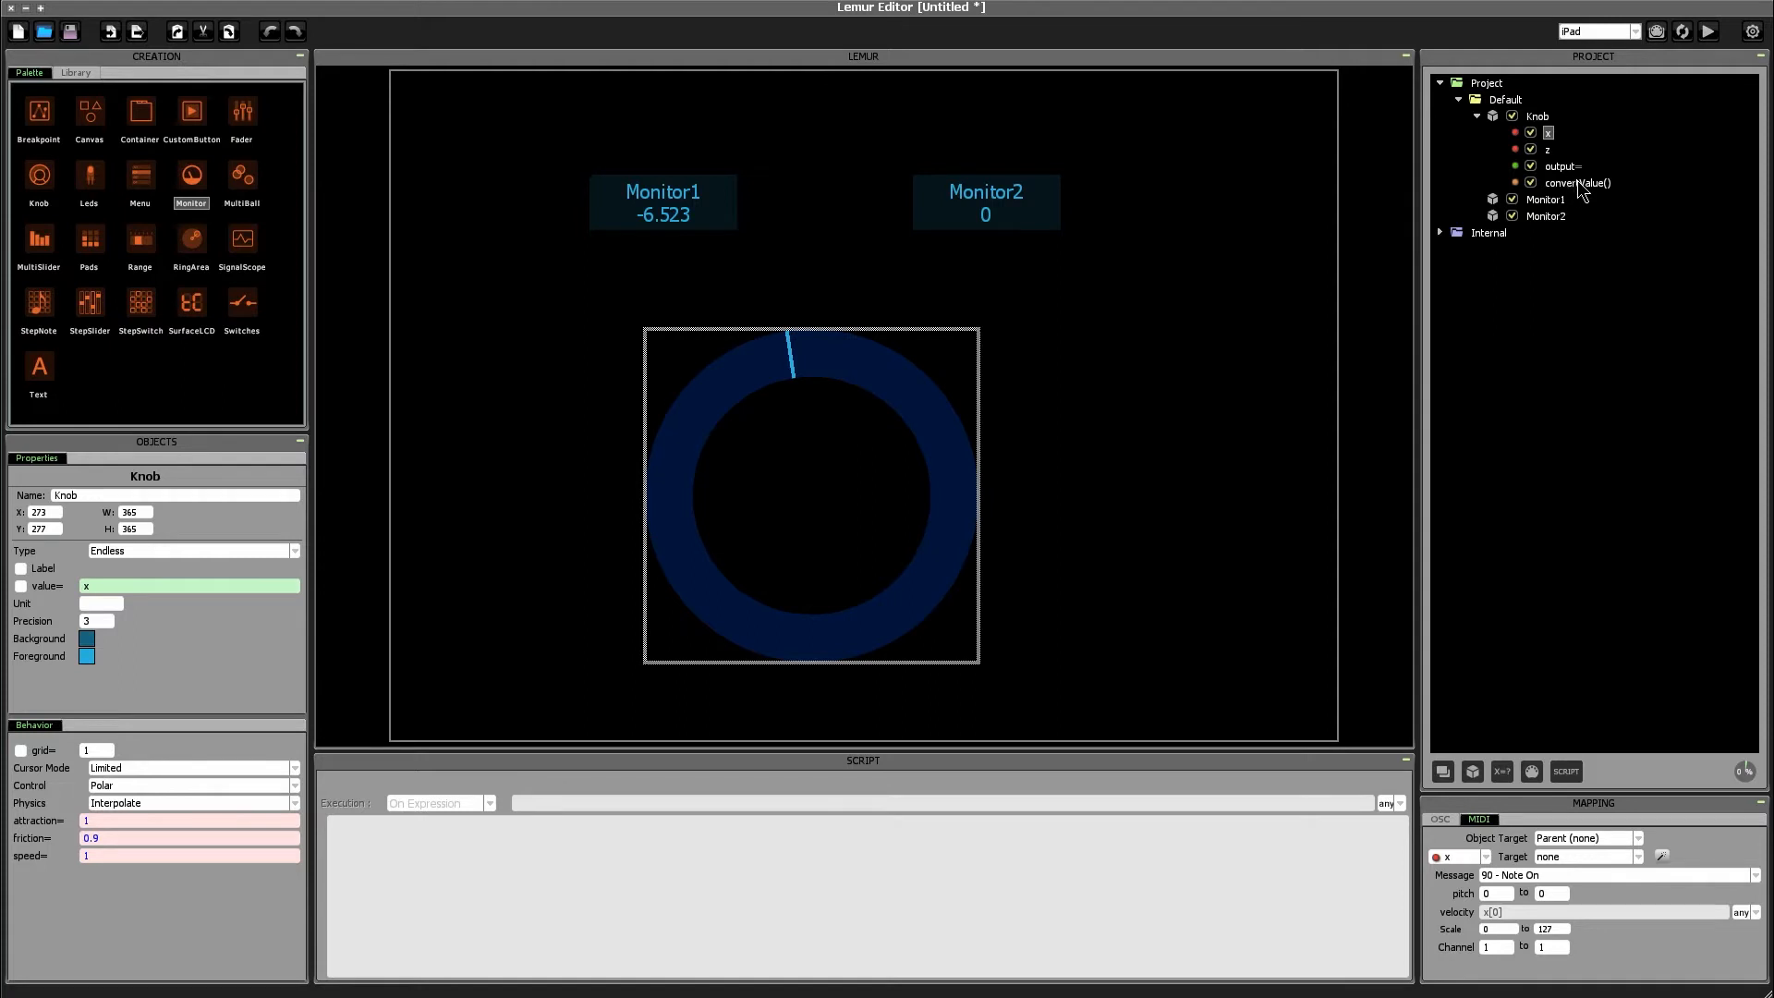
click(1579, 182)
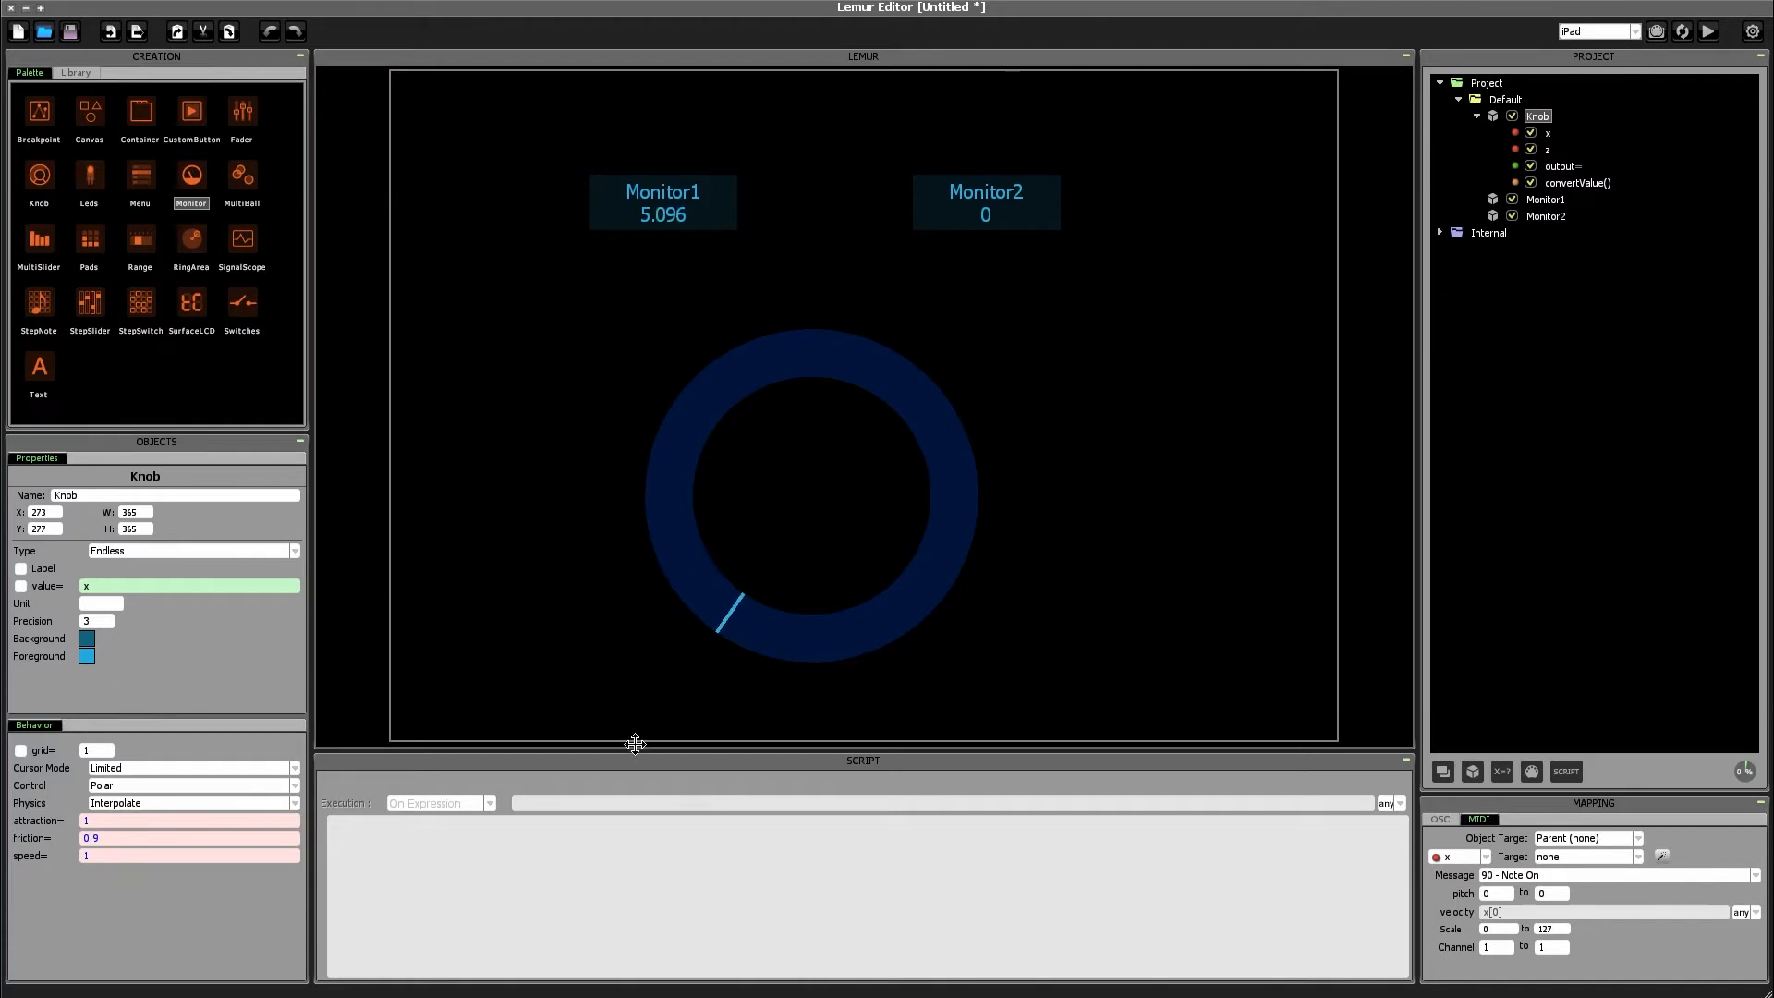
drag(725, 622, 750, 383)
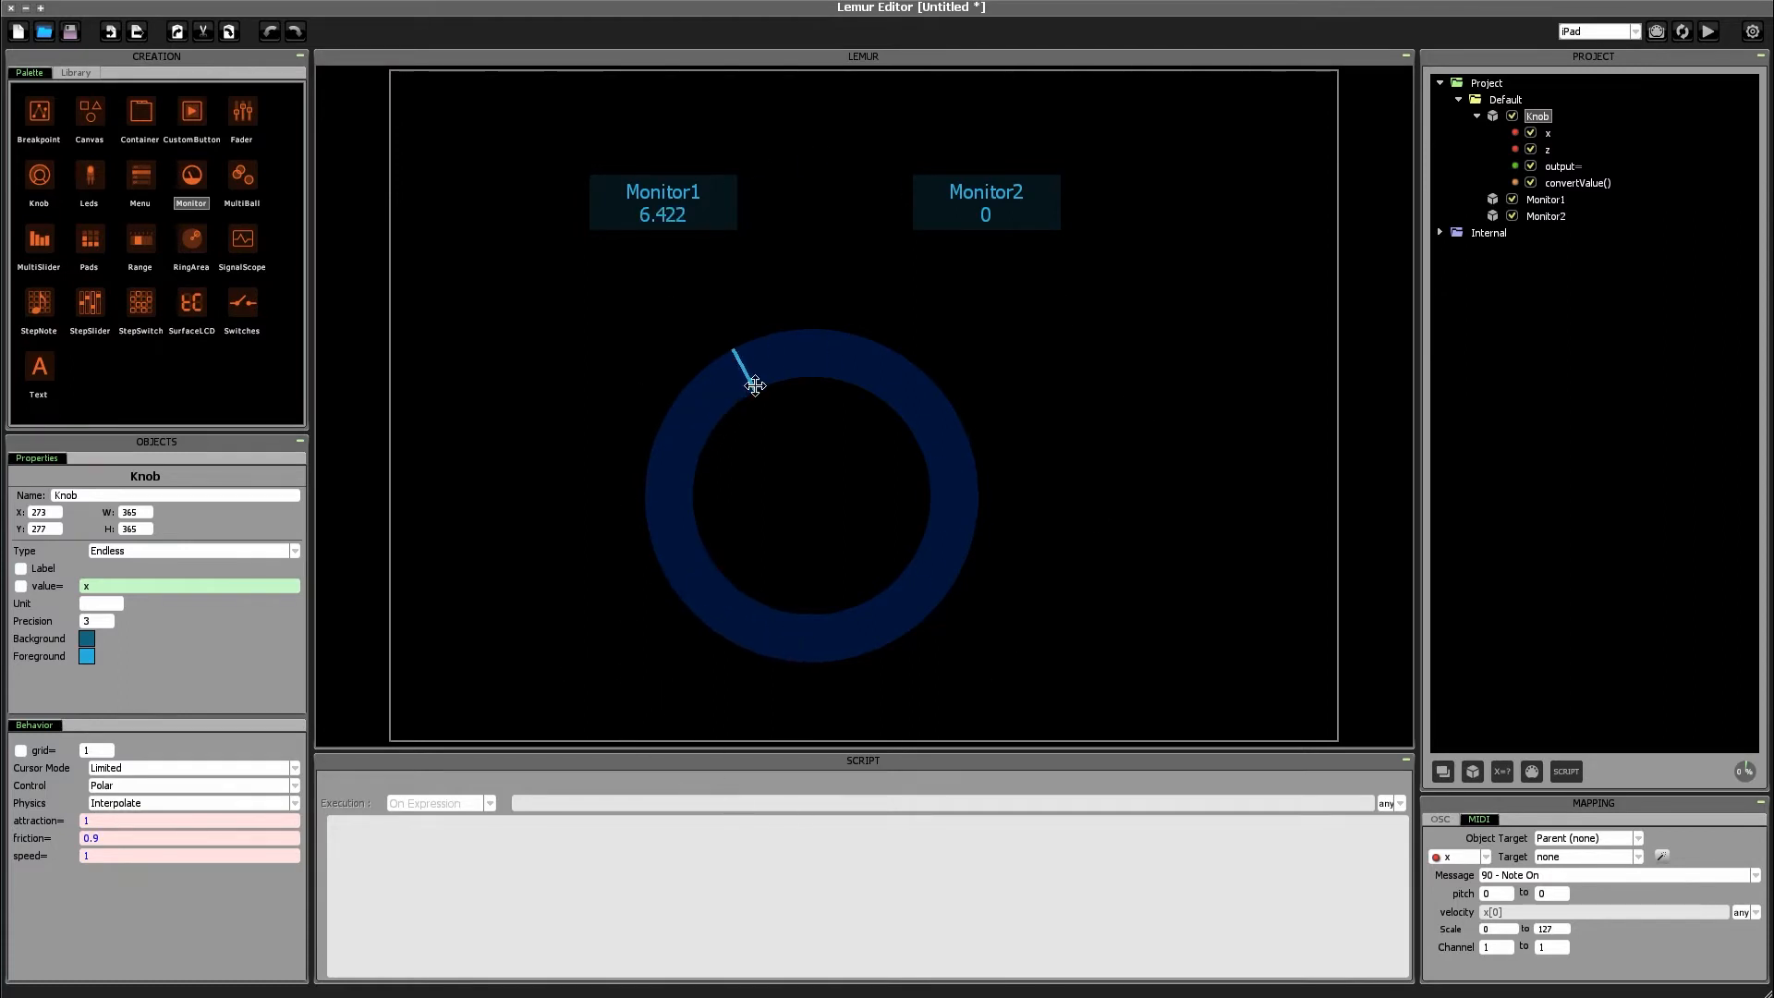
drag(755, 384, 785, 654)
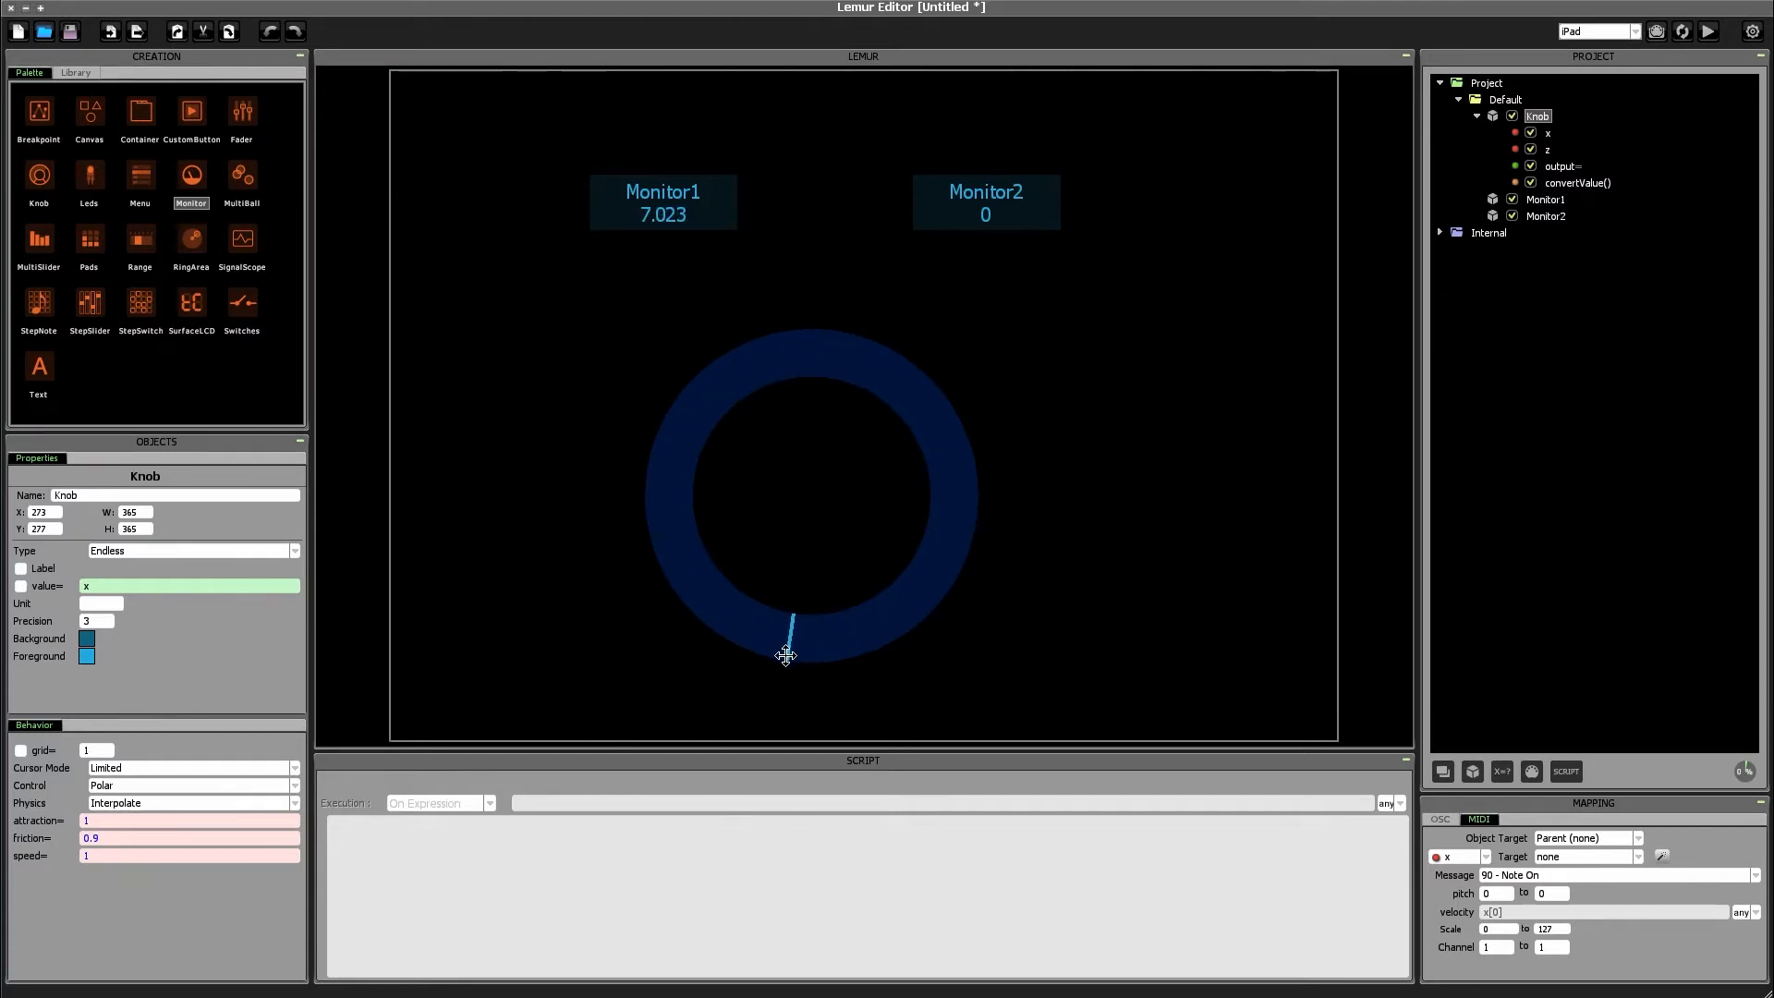
Step: Confirm Monitor2 shows Knob.output and turn the knob until Monitor1 reads 3.945
click(987, 202)
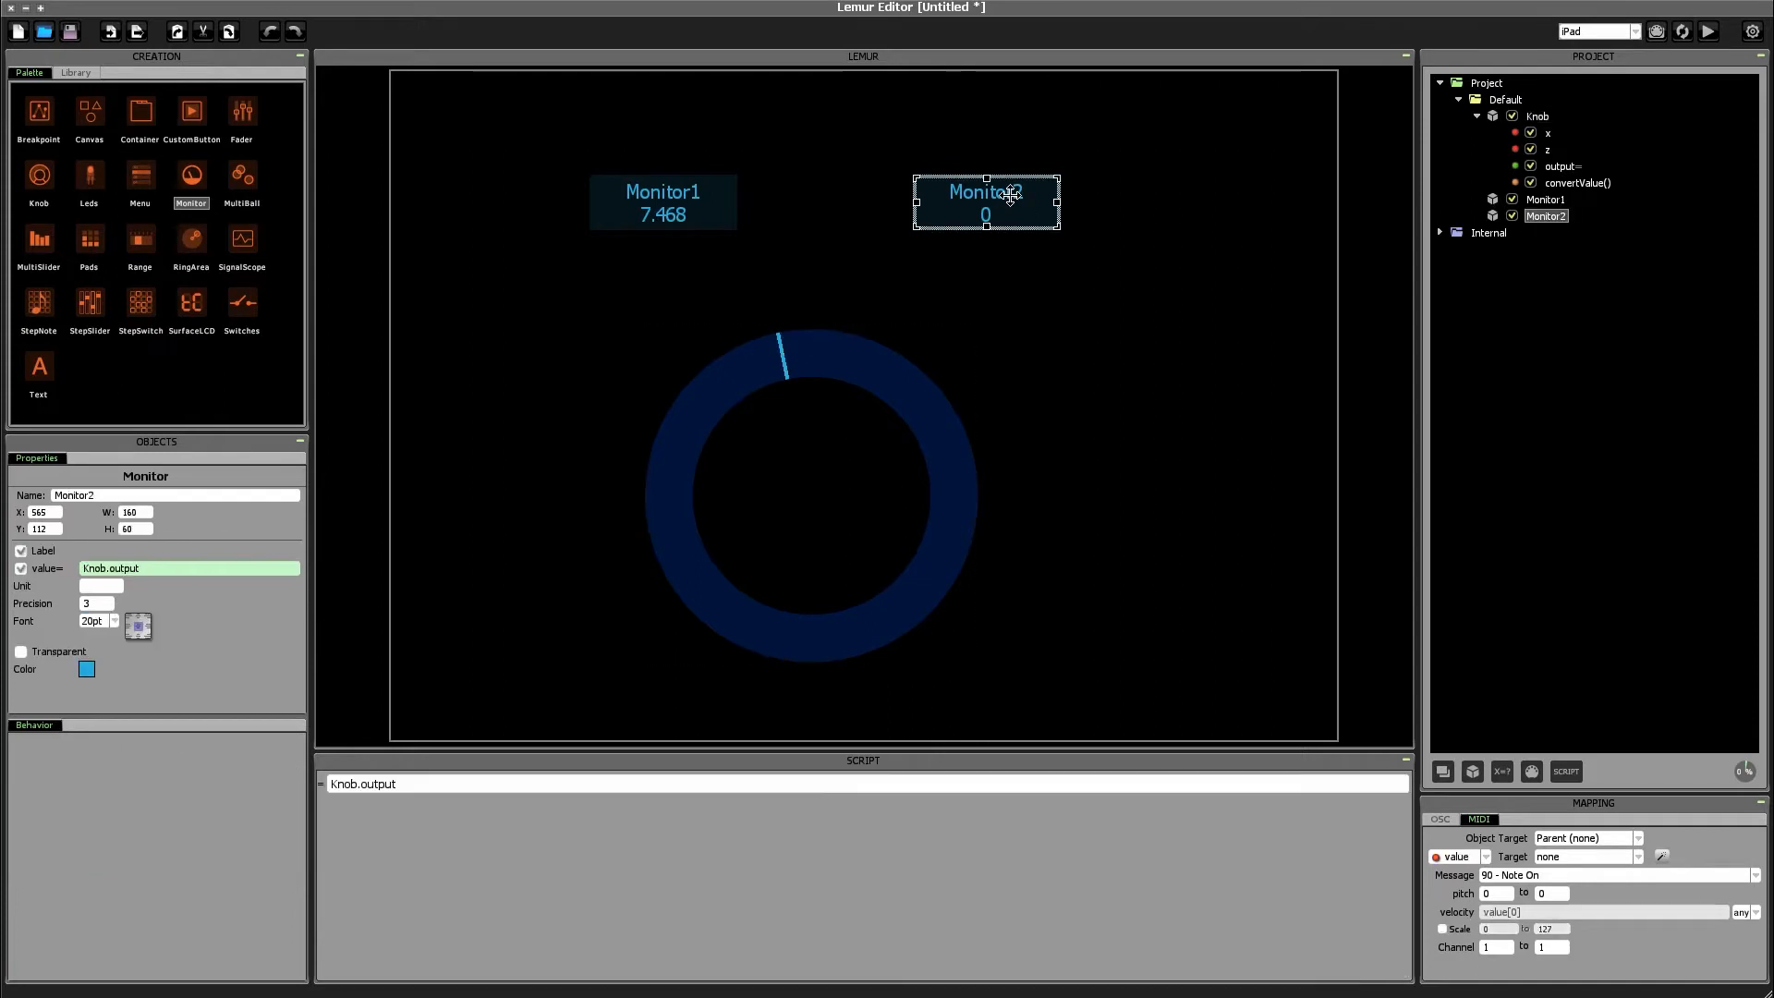
mouse_move(1012, 185)
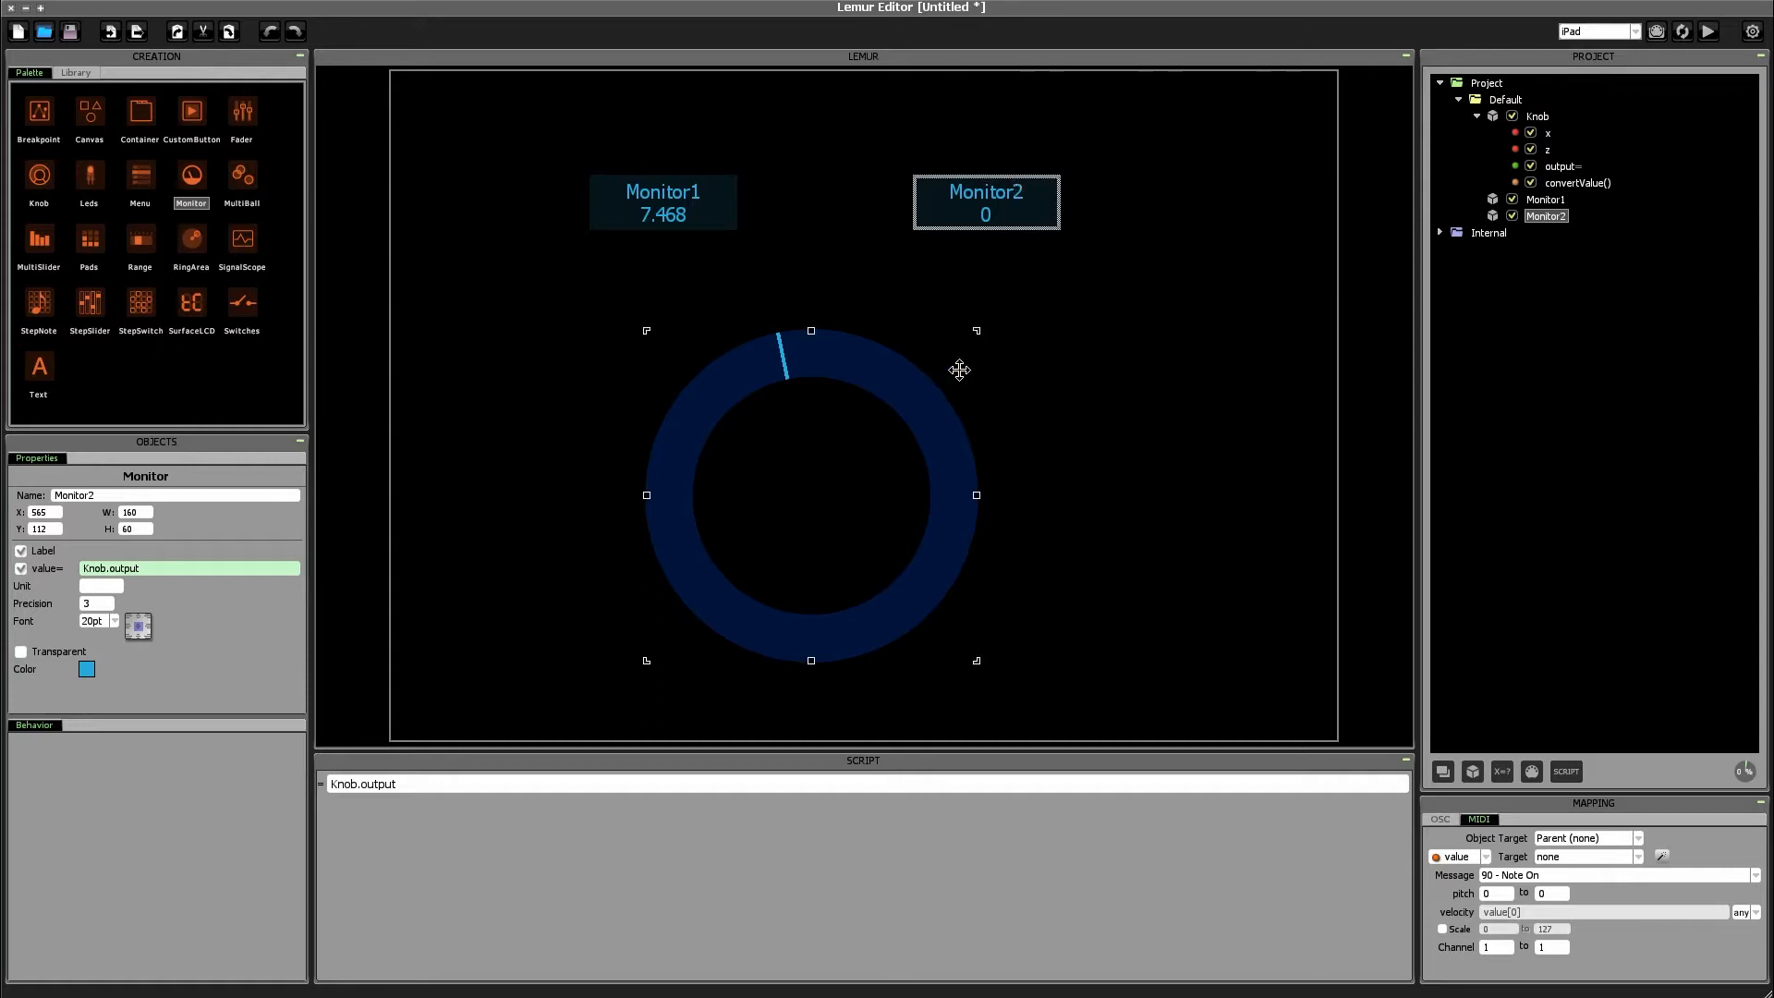
click(1251, 336)
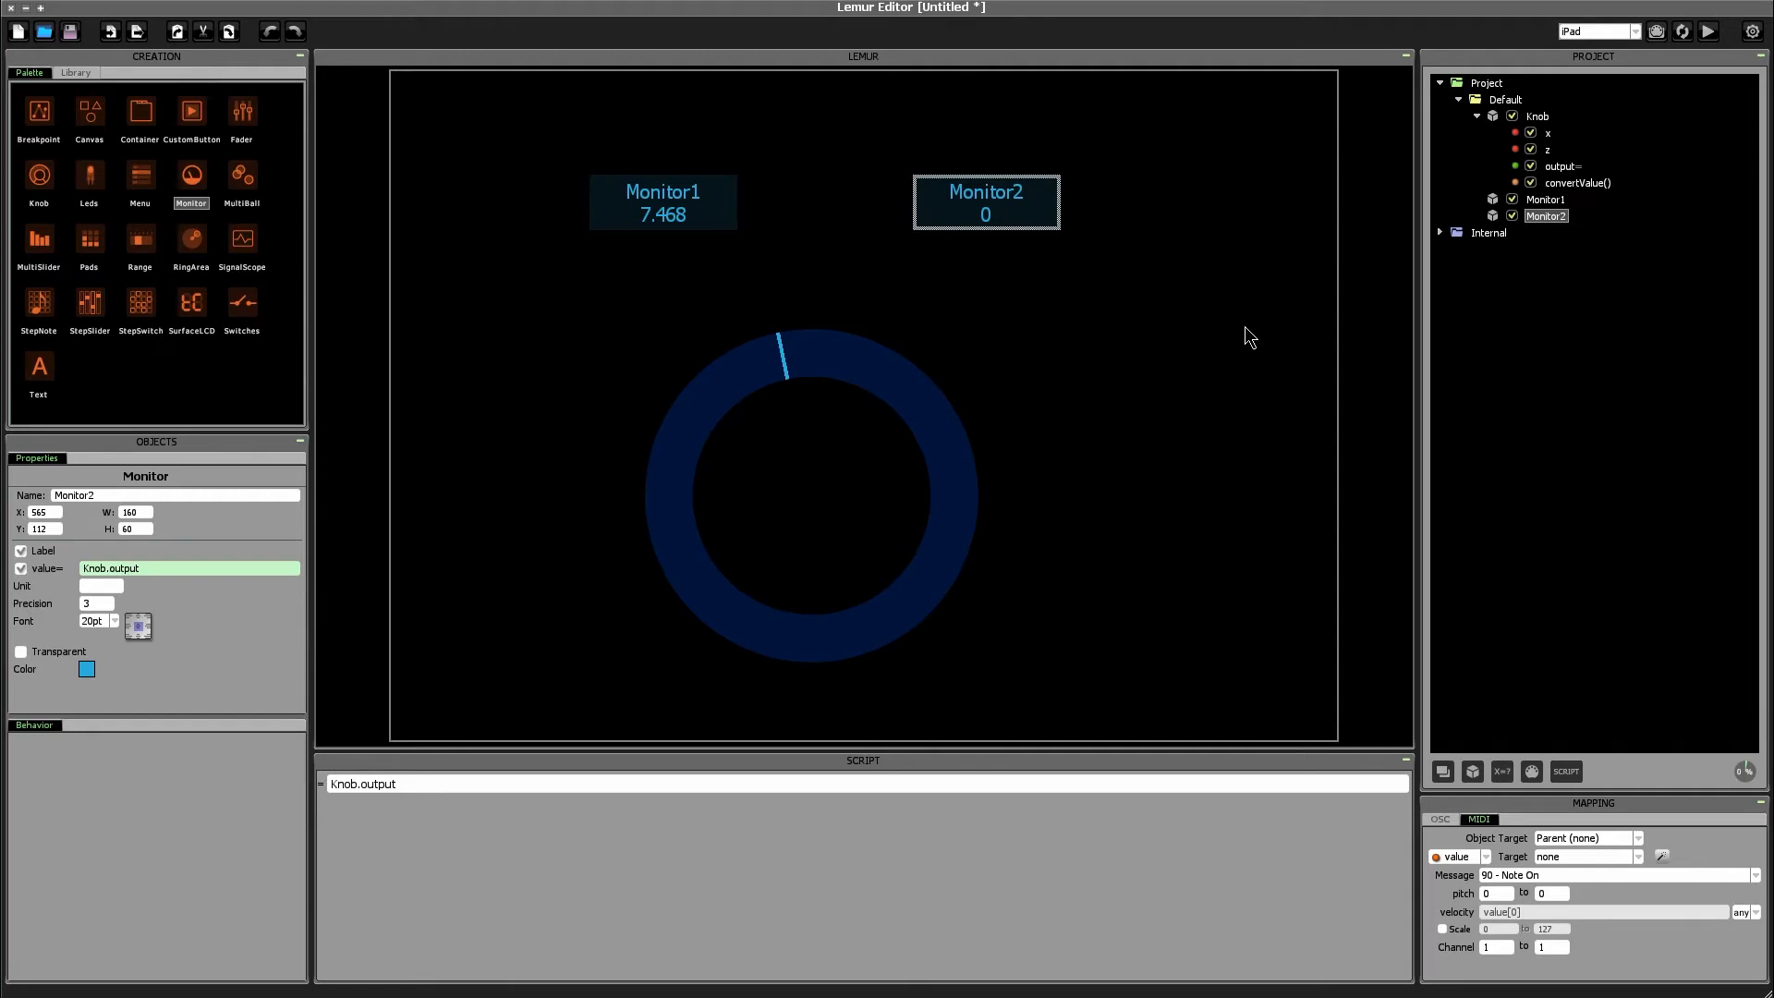
mouse_move(1243, 342)
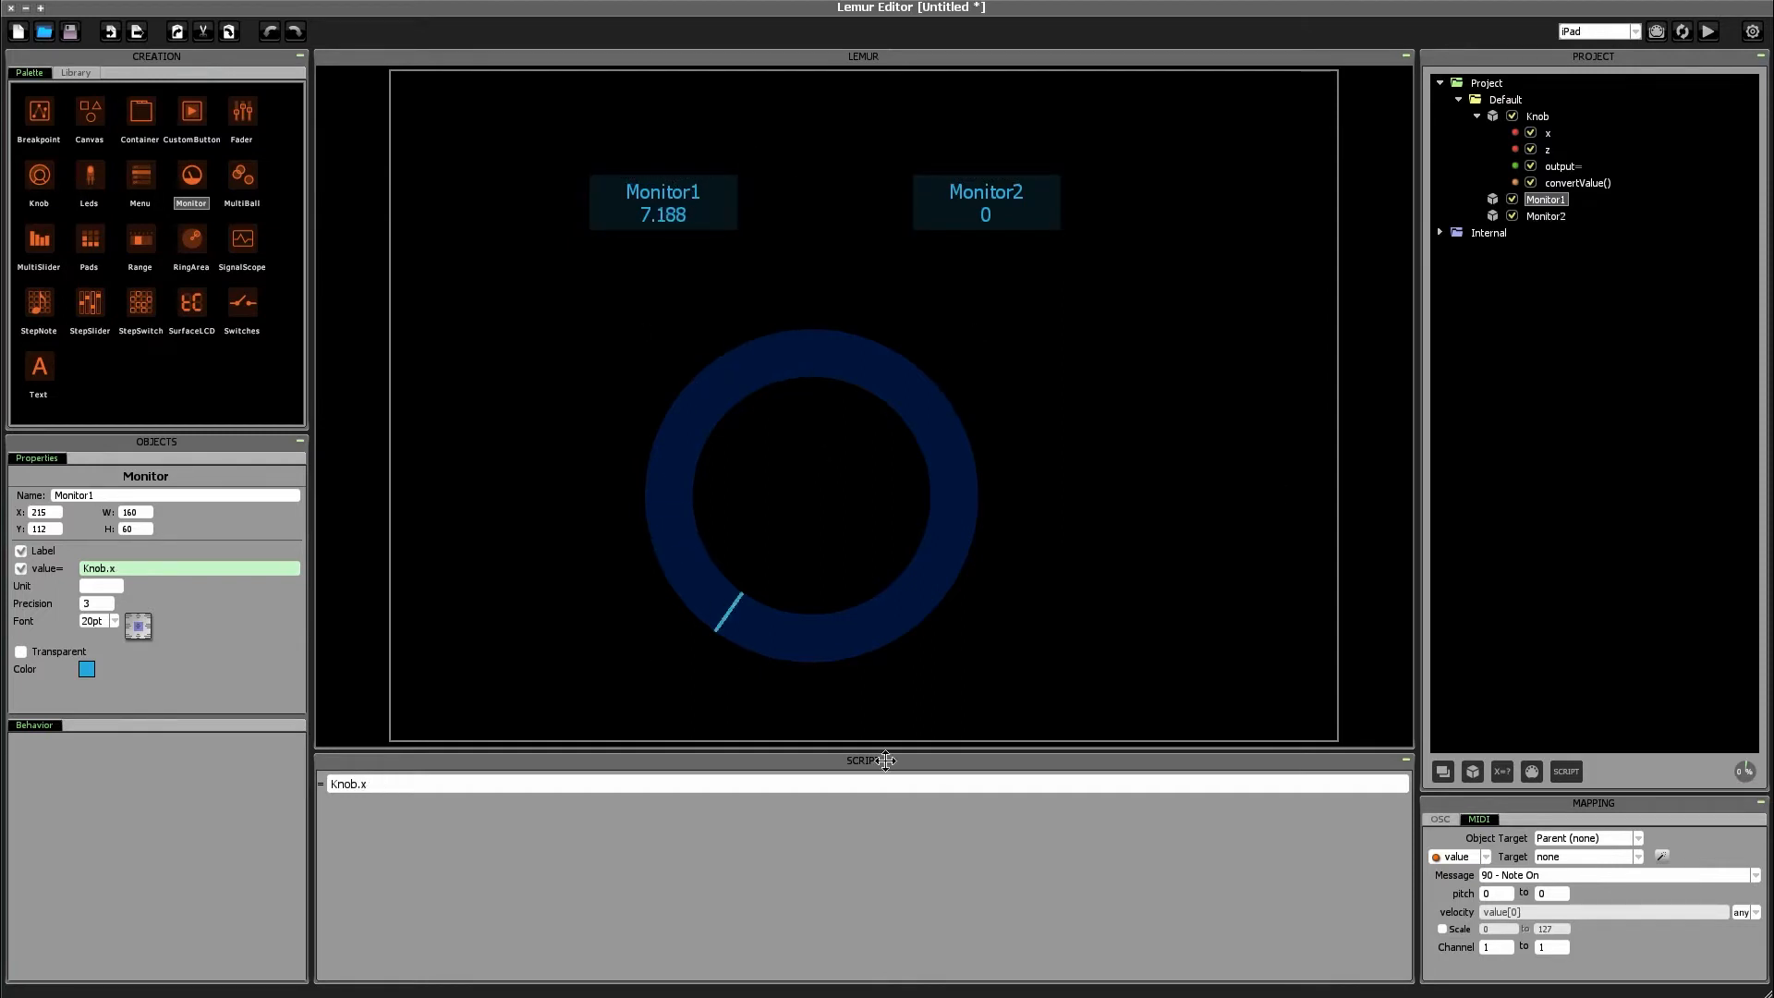
drag(721, 611, 716, 382)
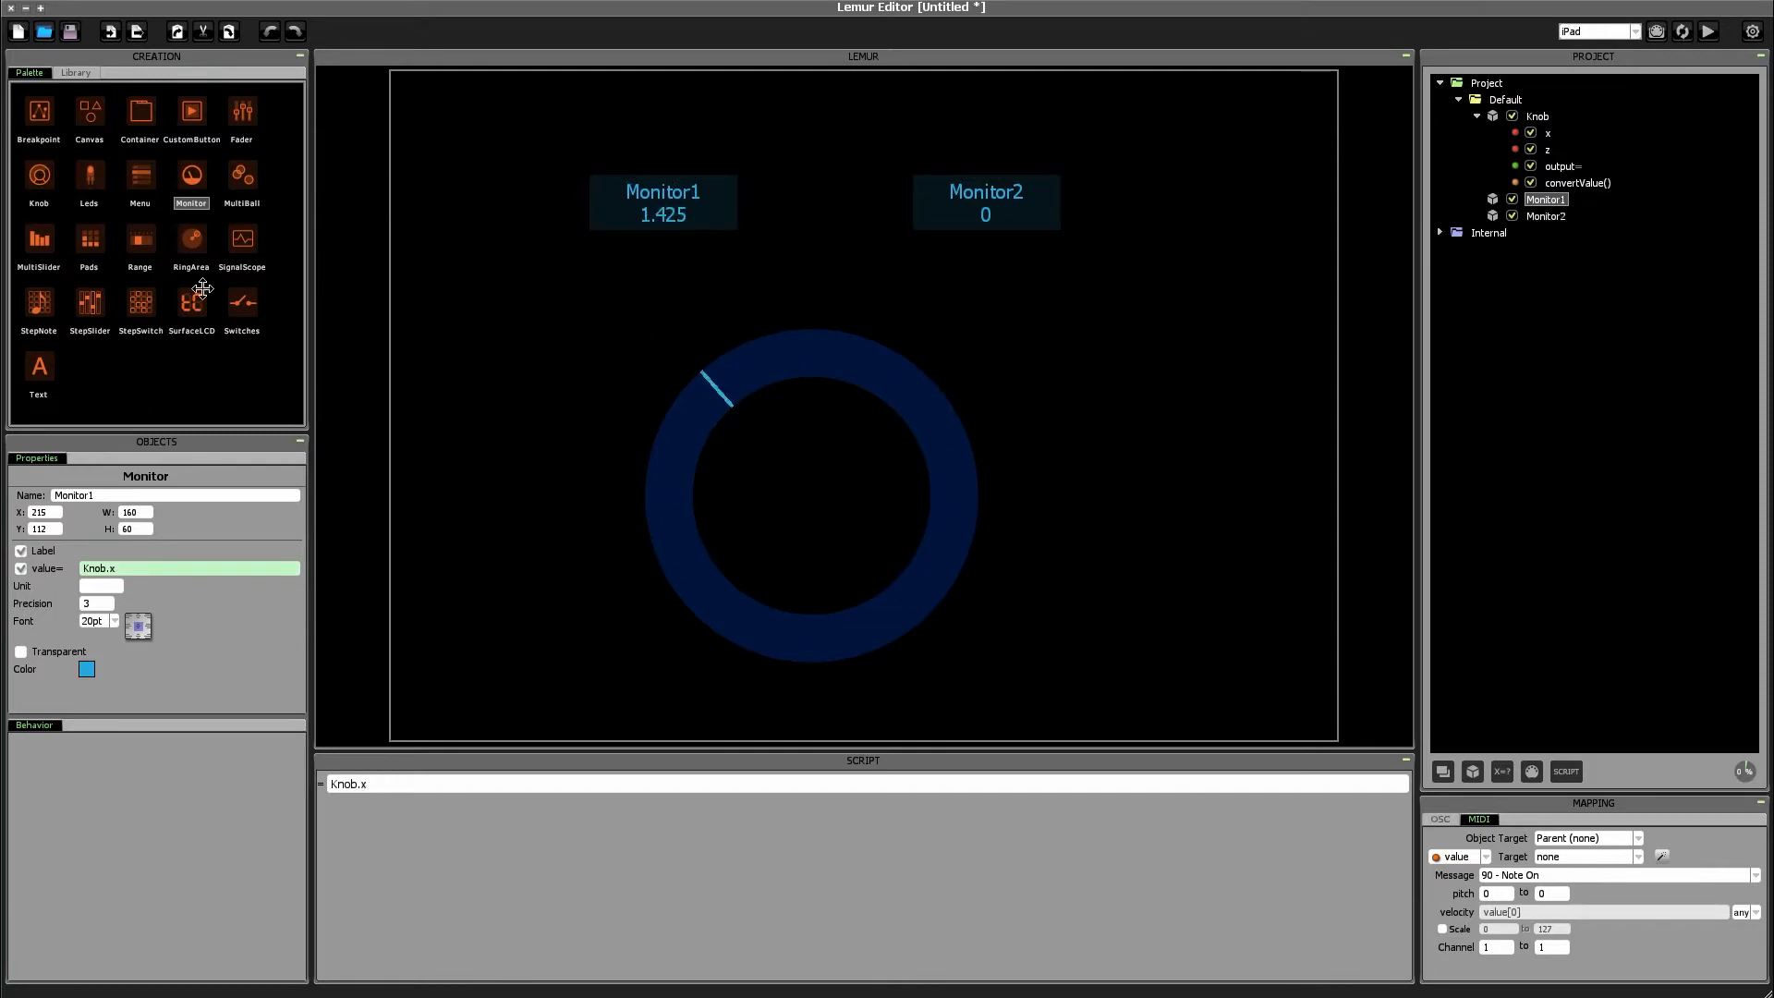
drag(712, 384, 798, 650)
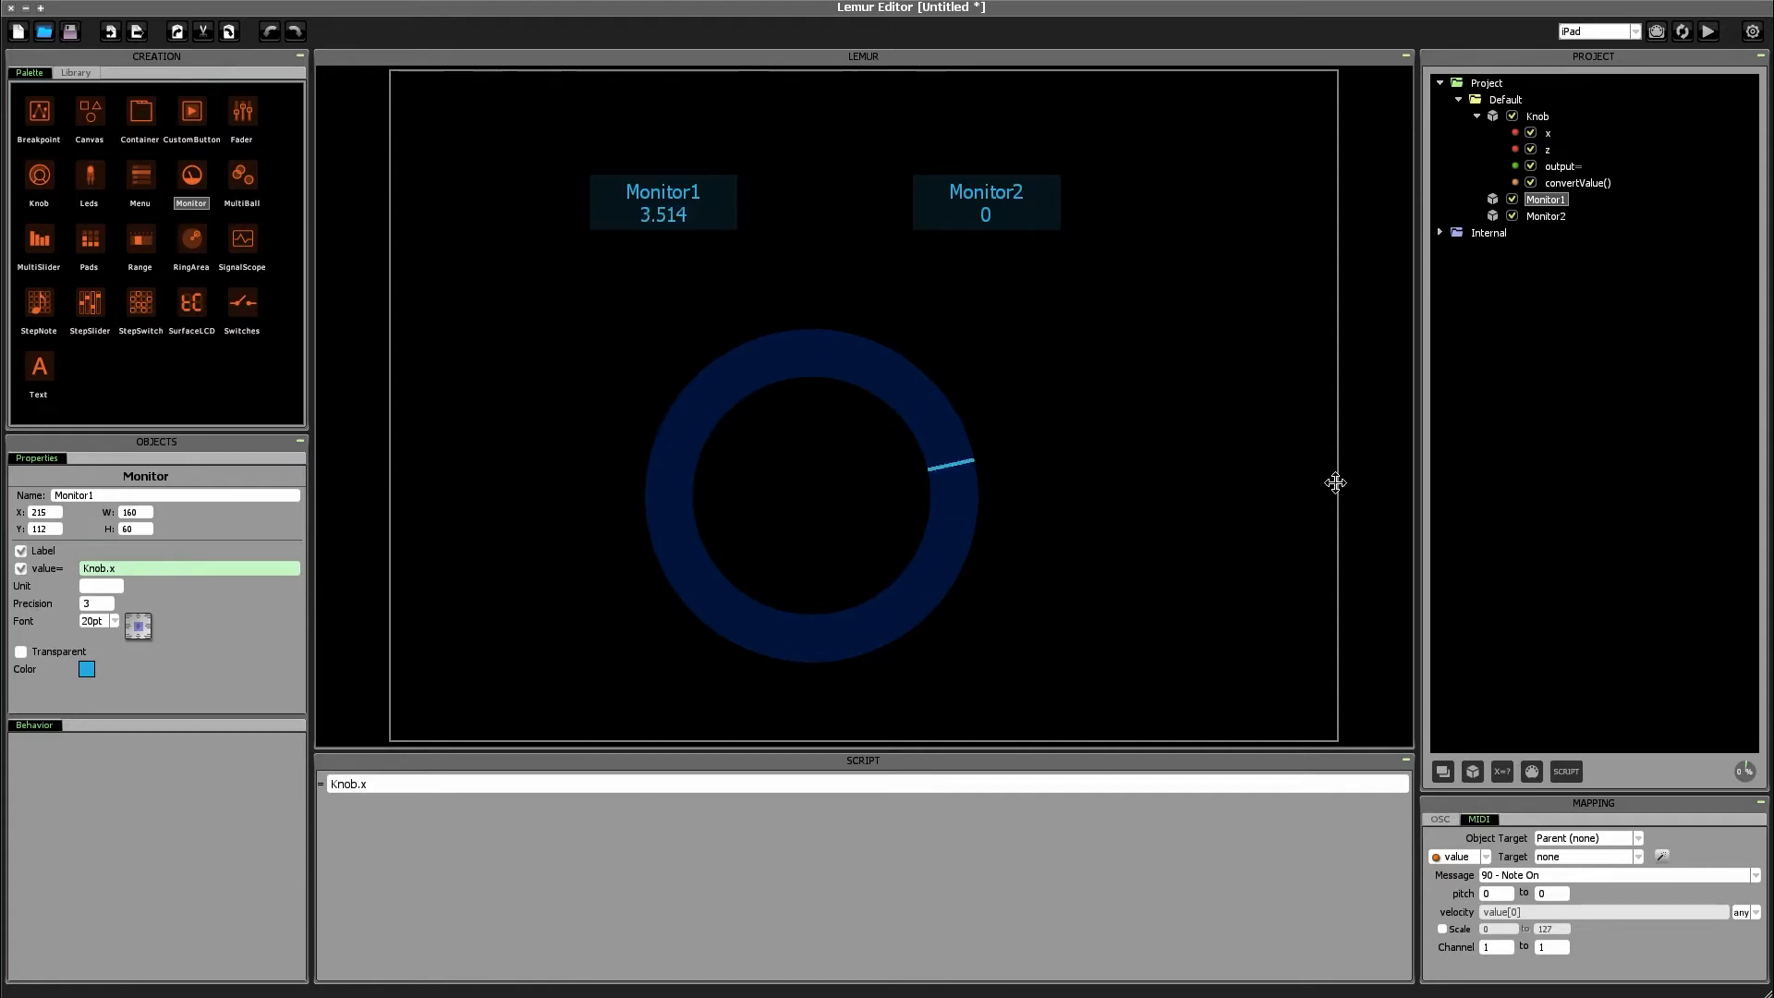
drag(963, 464, 860, 629)
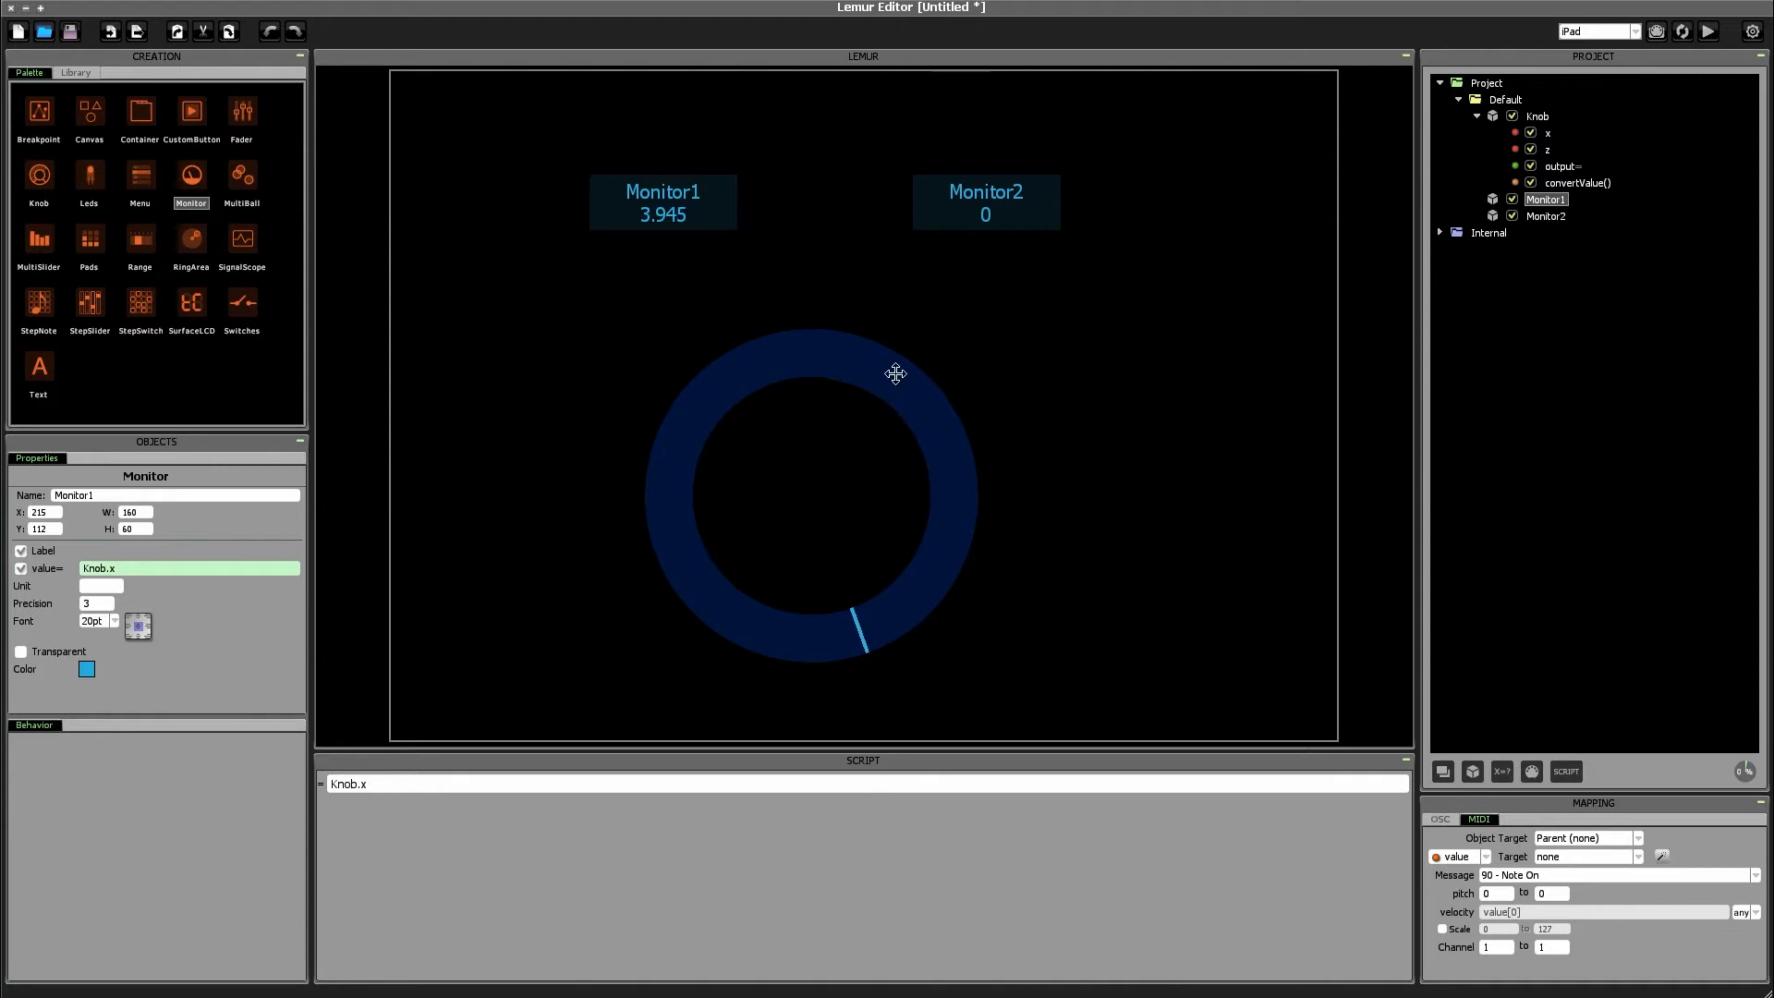
Step: Write output = abs(x); in convertValue(), making both monitors read 5.015
click(664, 201)
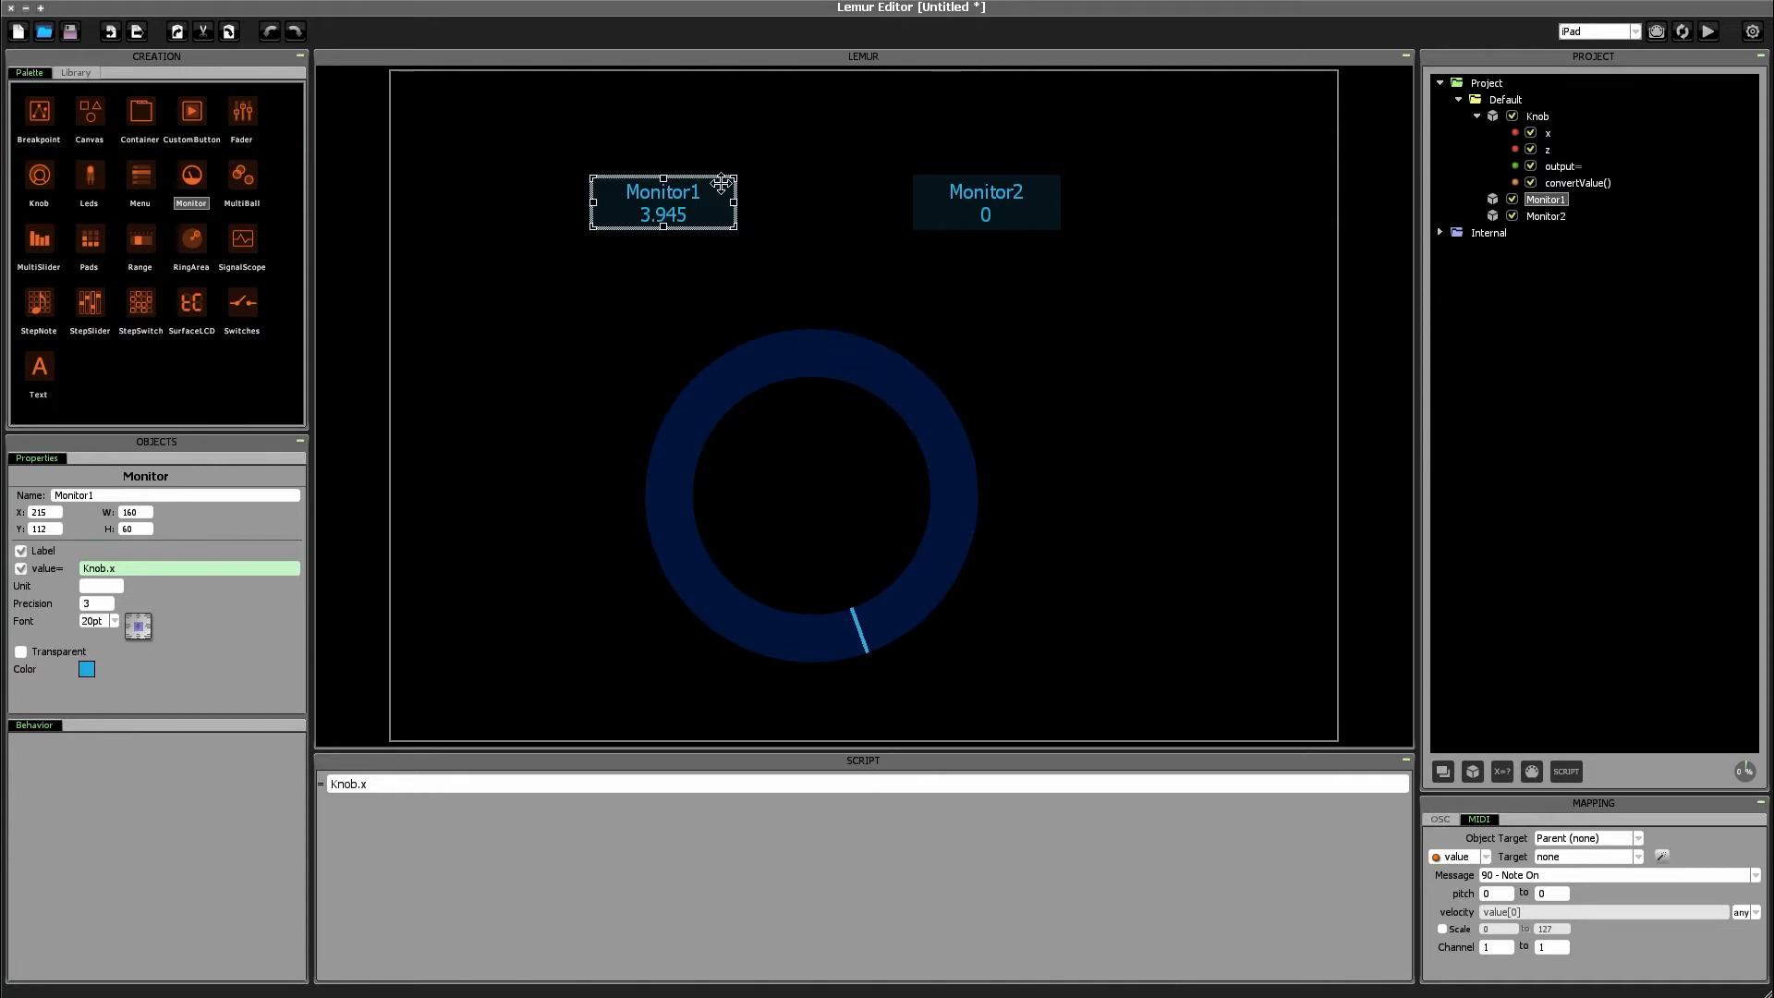
click(987, 201)
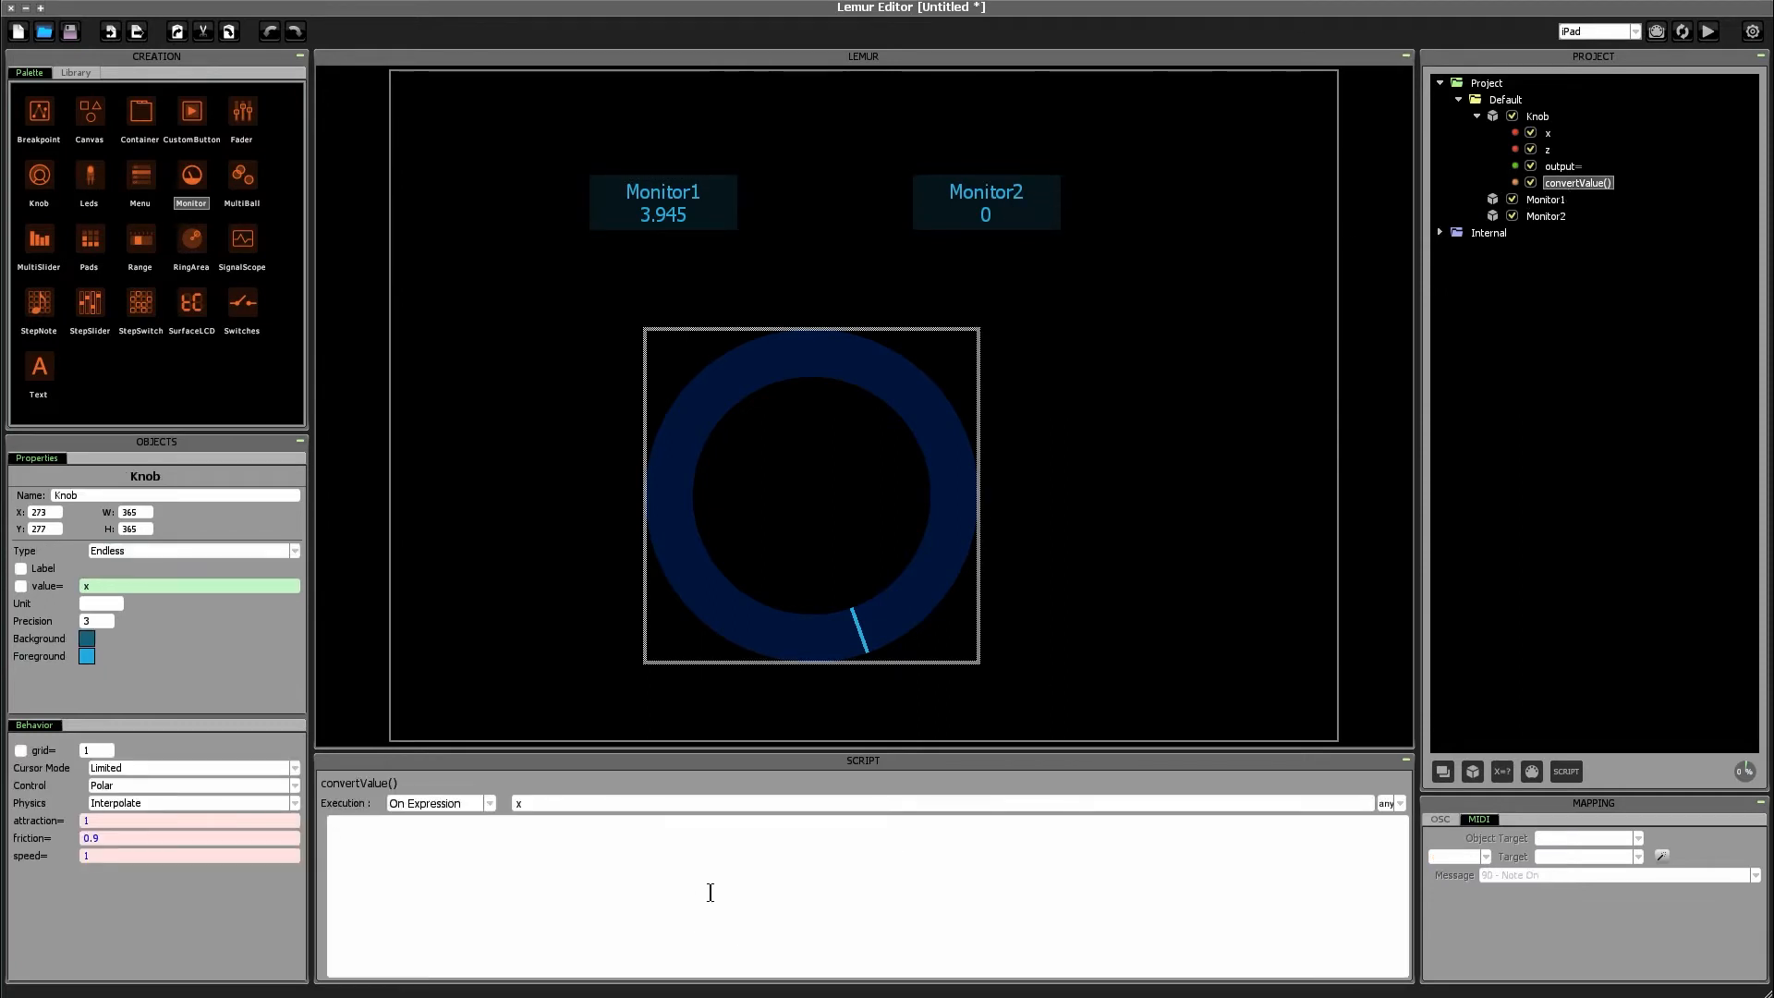
text(output)
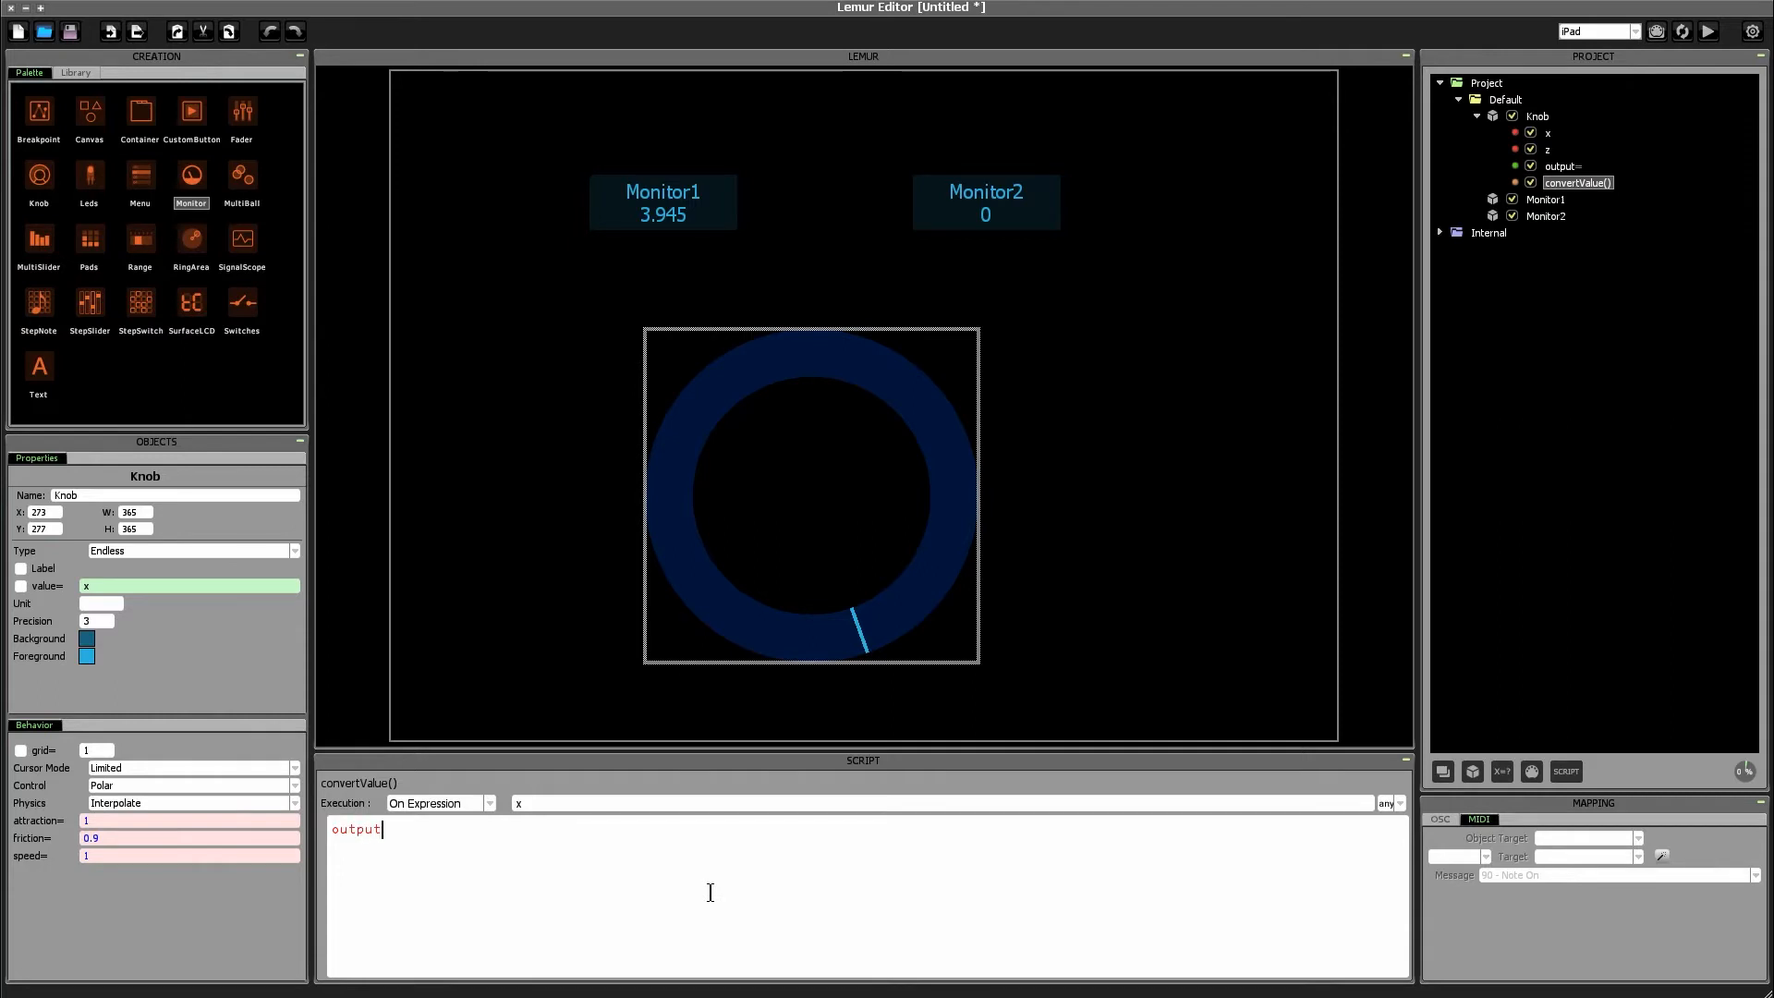
text(=)
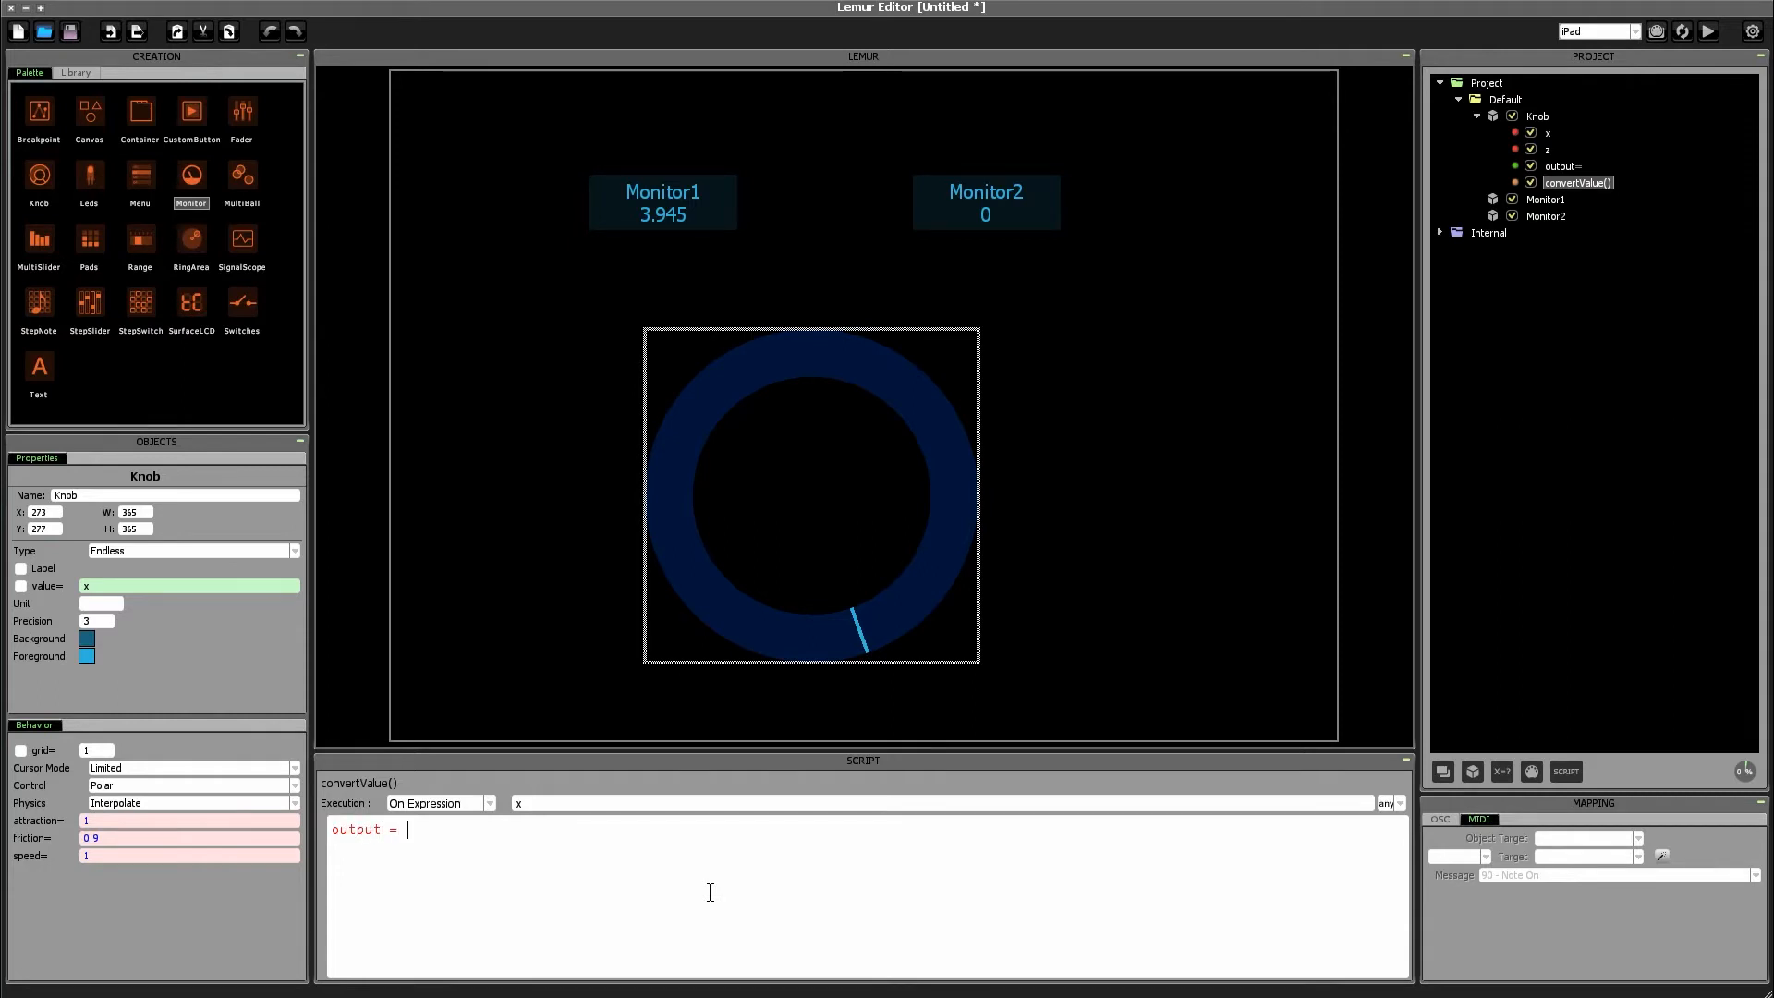
text(a)
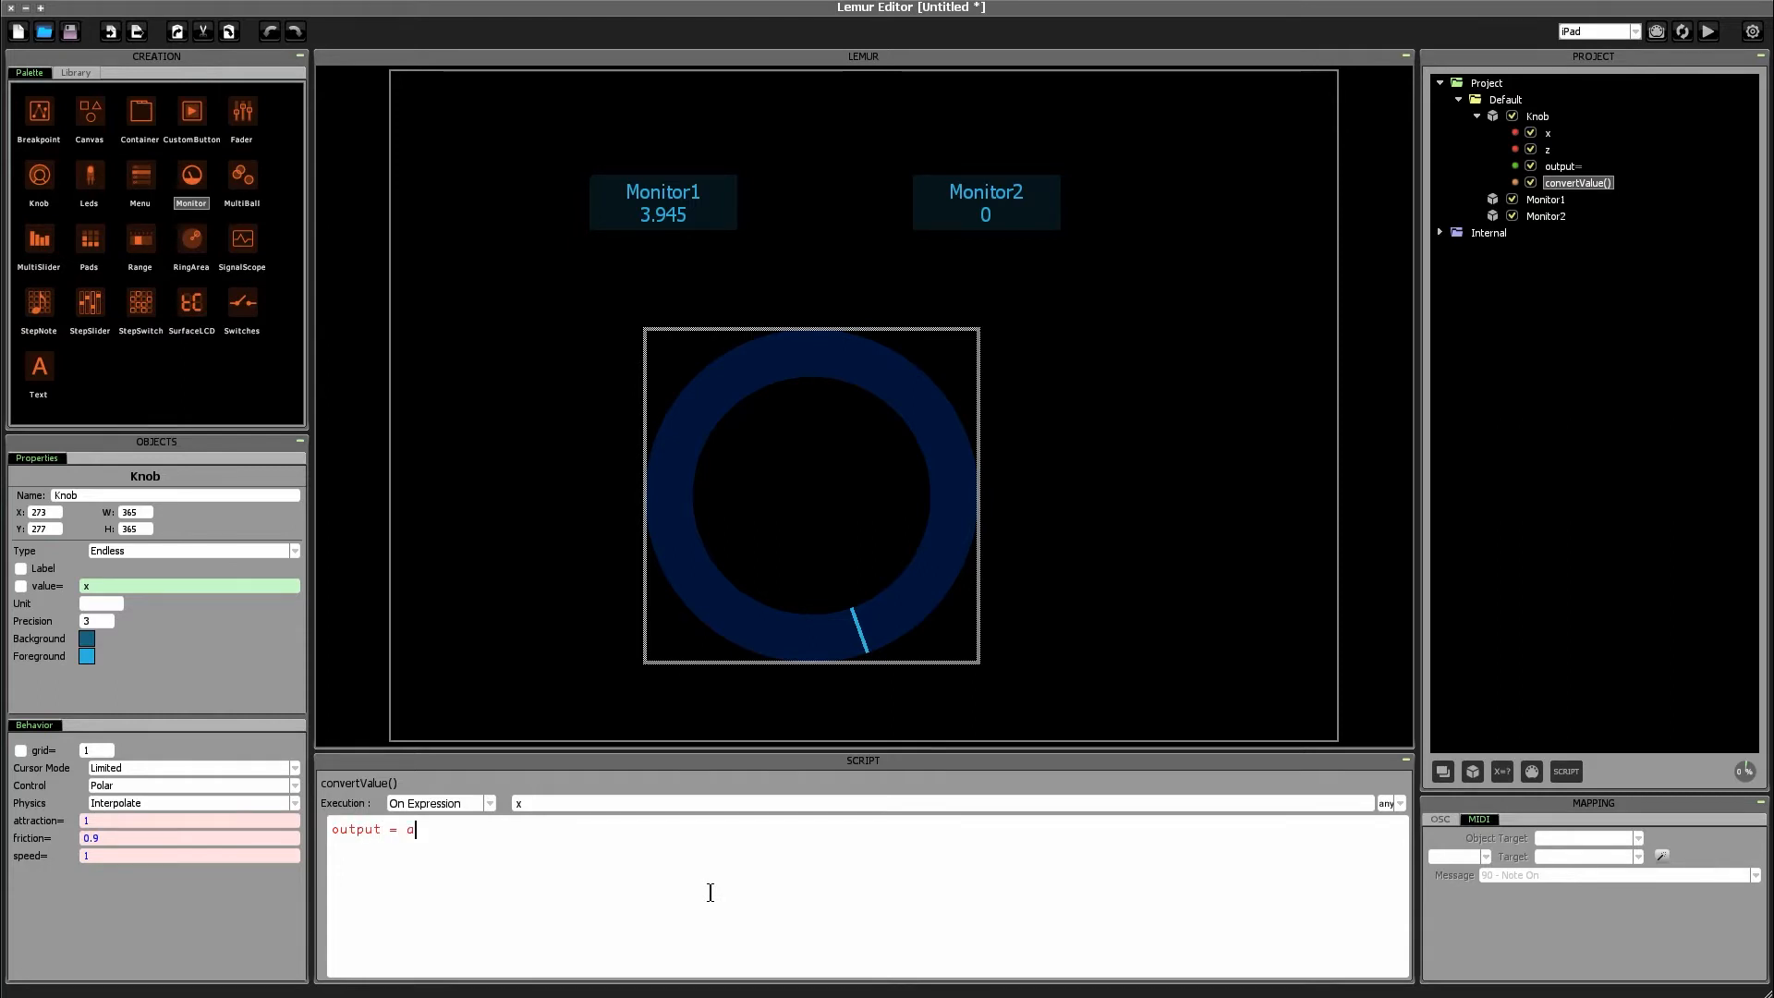
text(bs(x);)
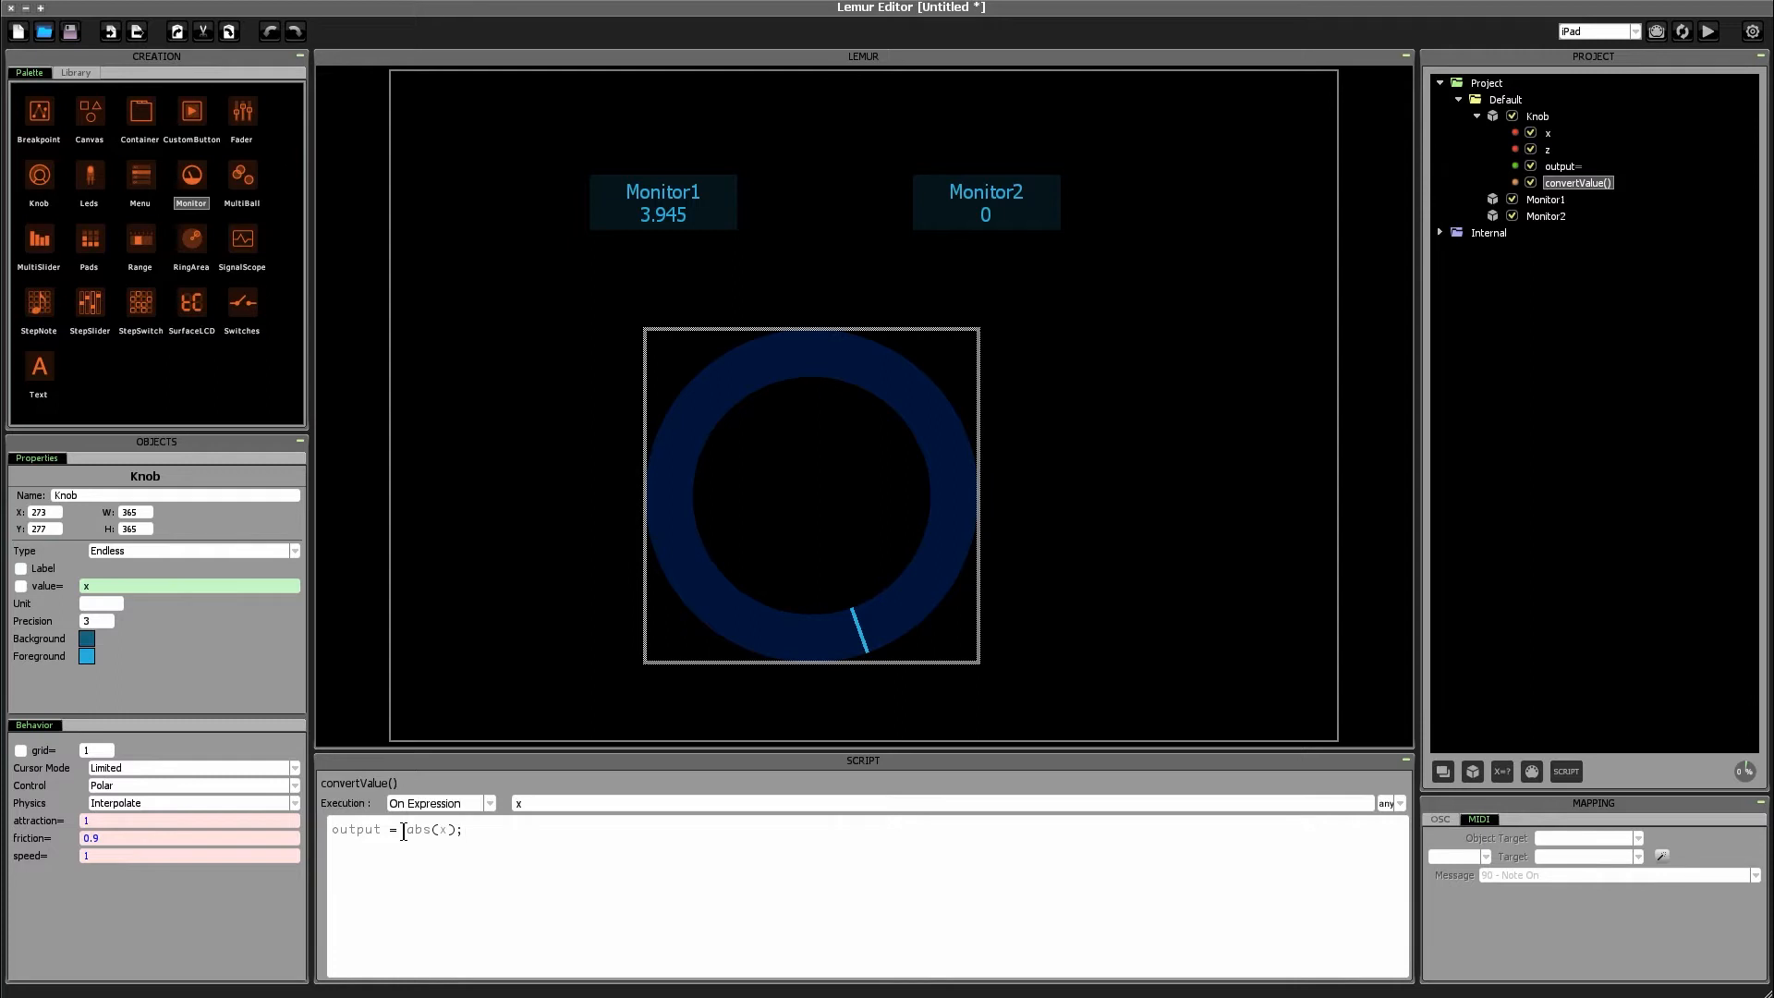
click(810, 495)
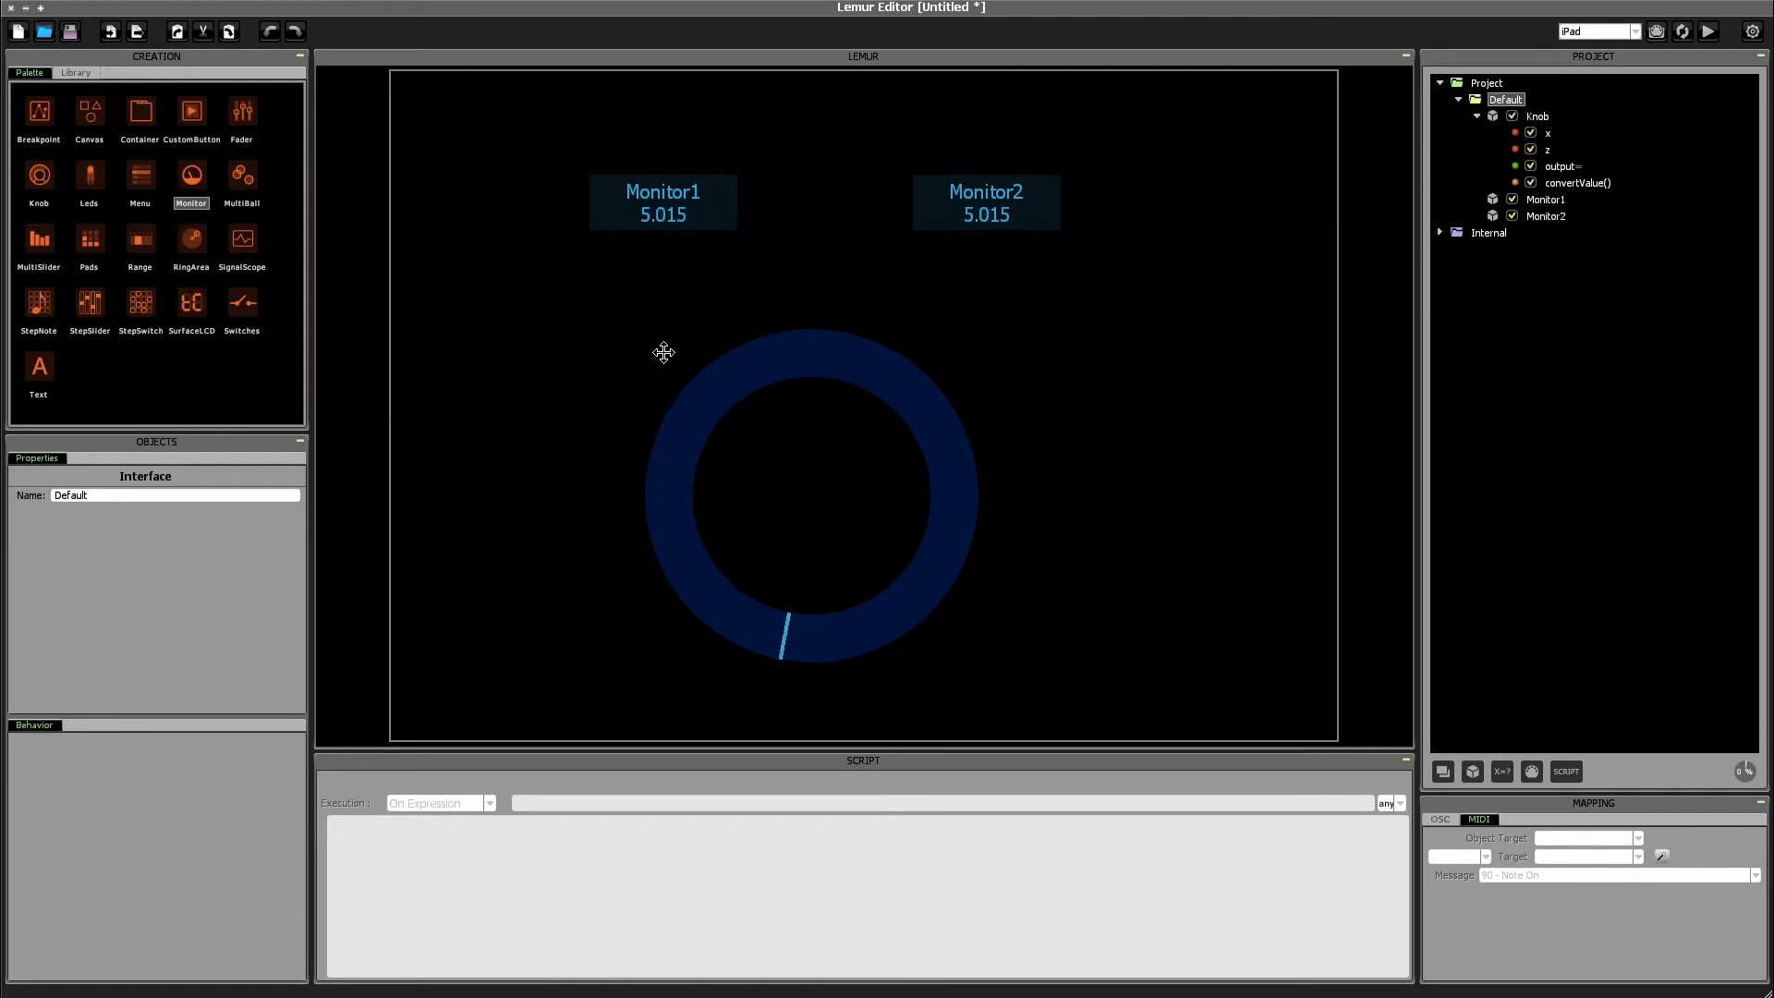
Step: Turn the knob through negative values: Monitor1 -11.151, Monitor2 11.151, both ending at 12.628
click(663, 202)
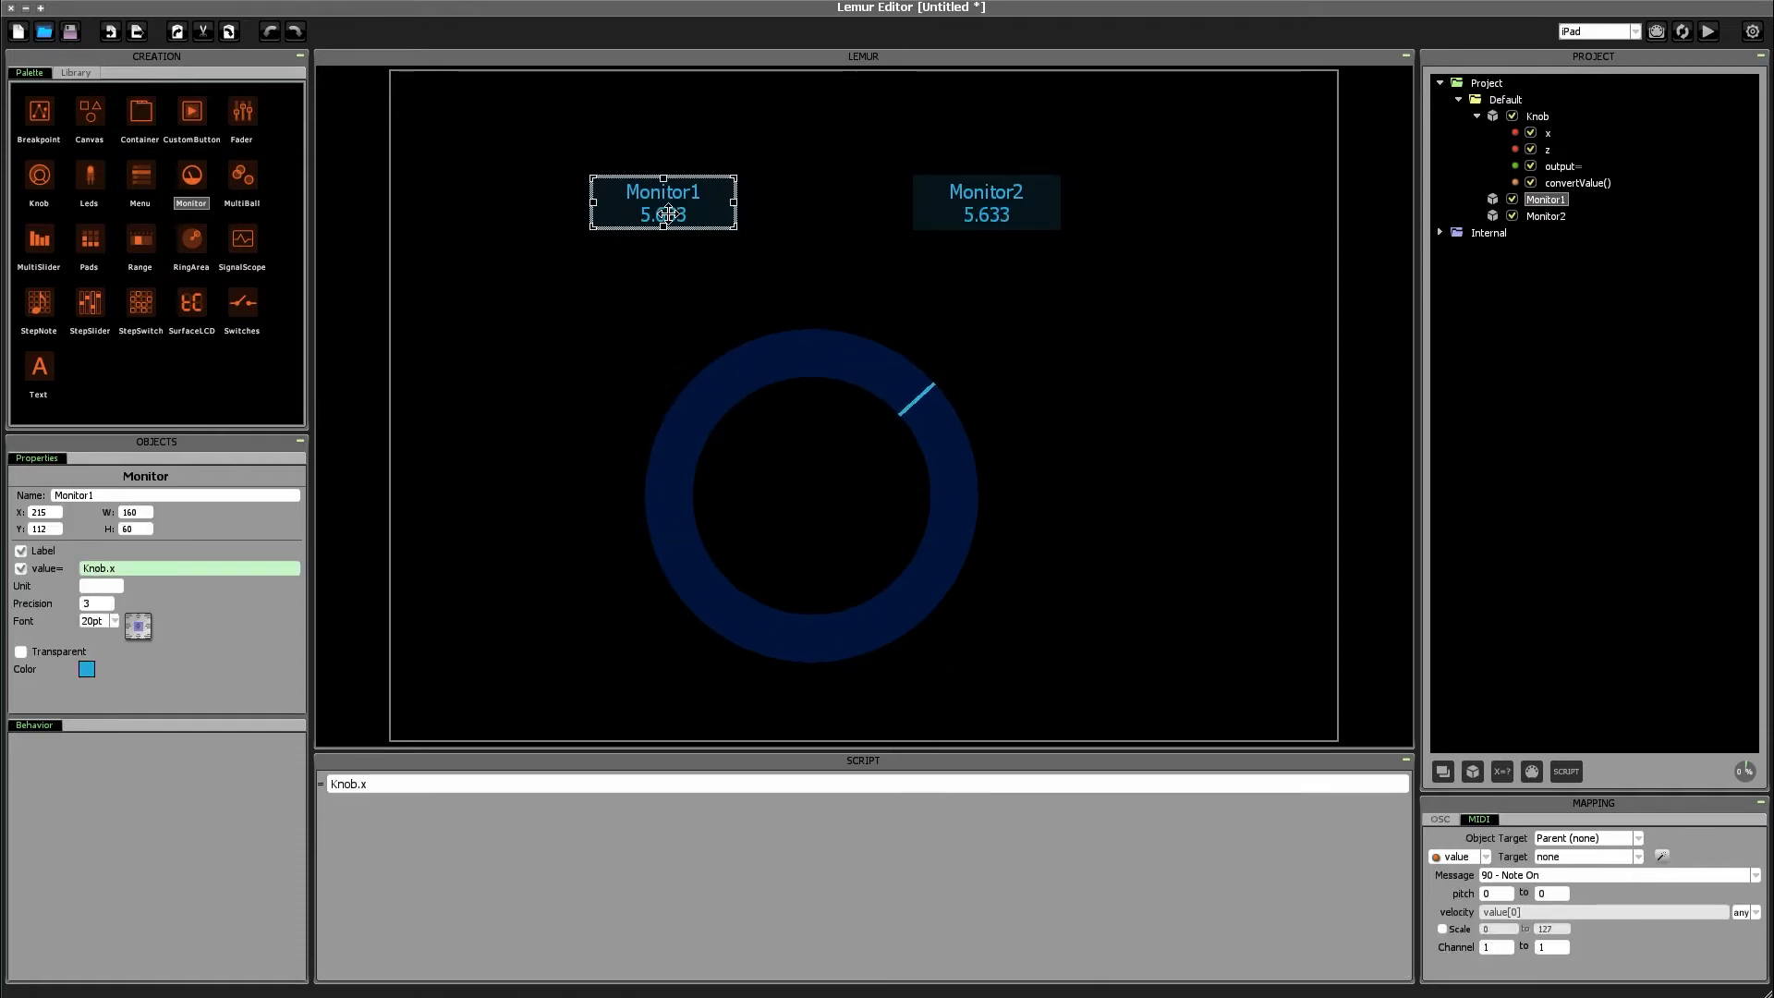
click(986, 202)
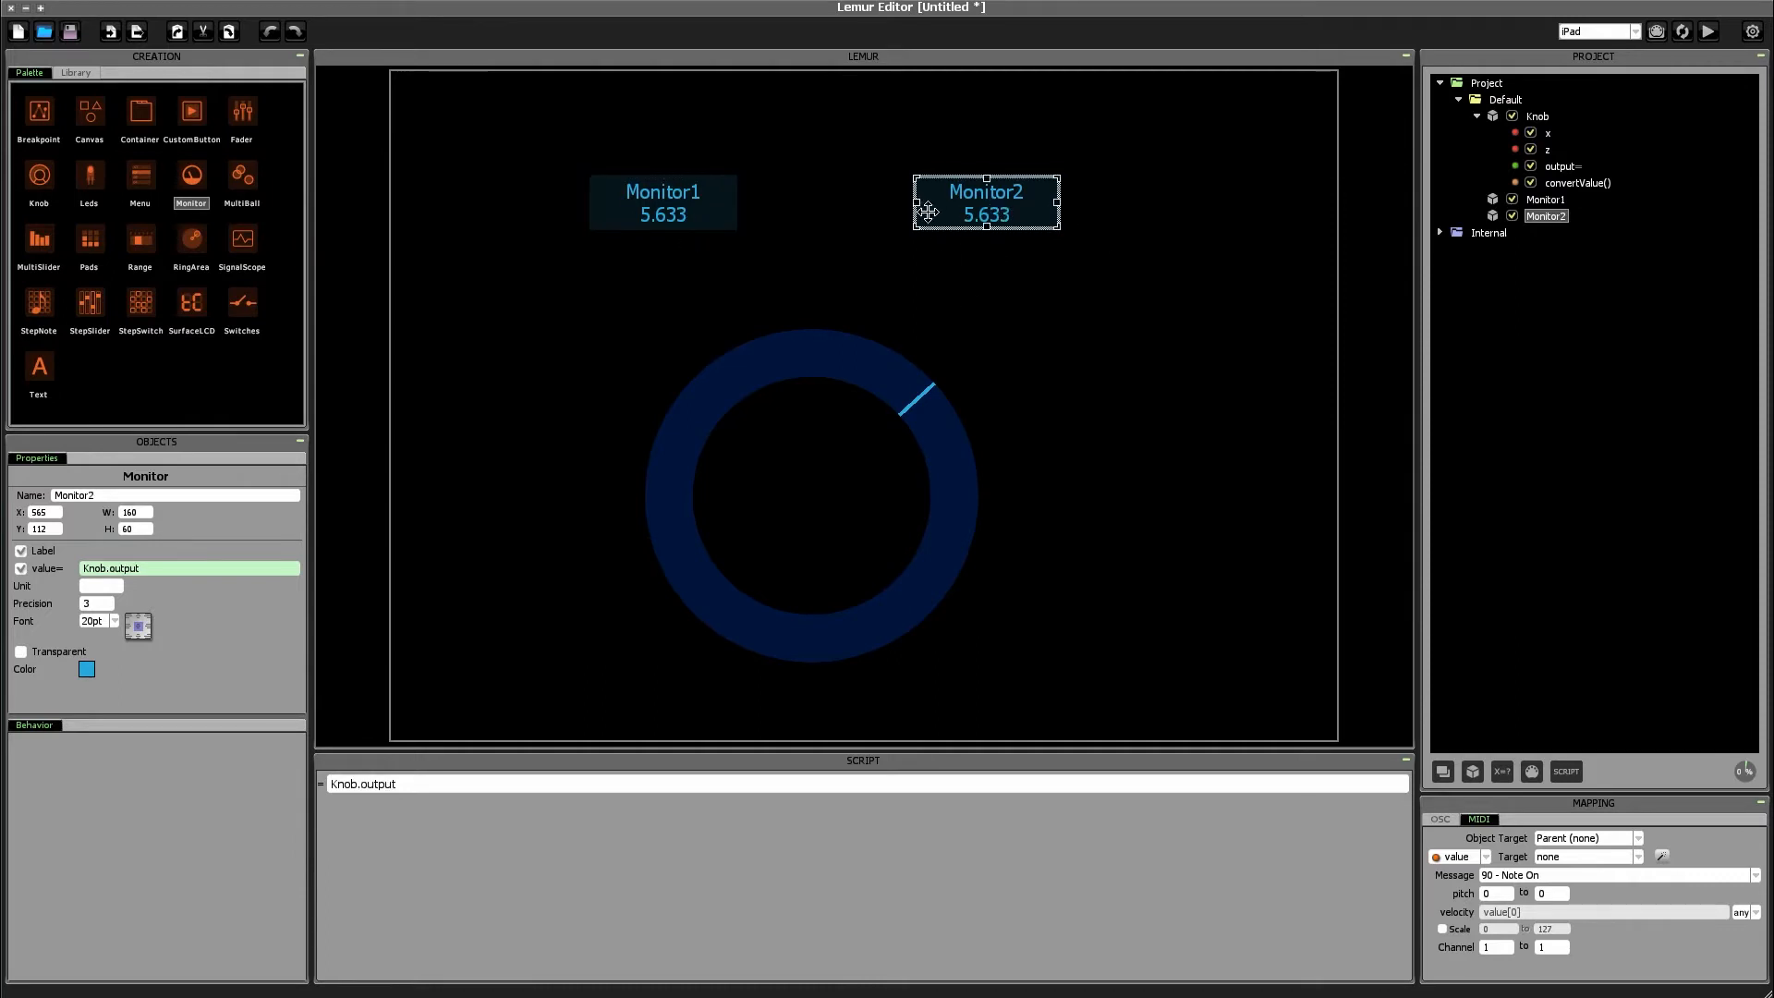
drag(917, 402, 872, 356)
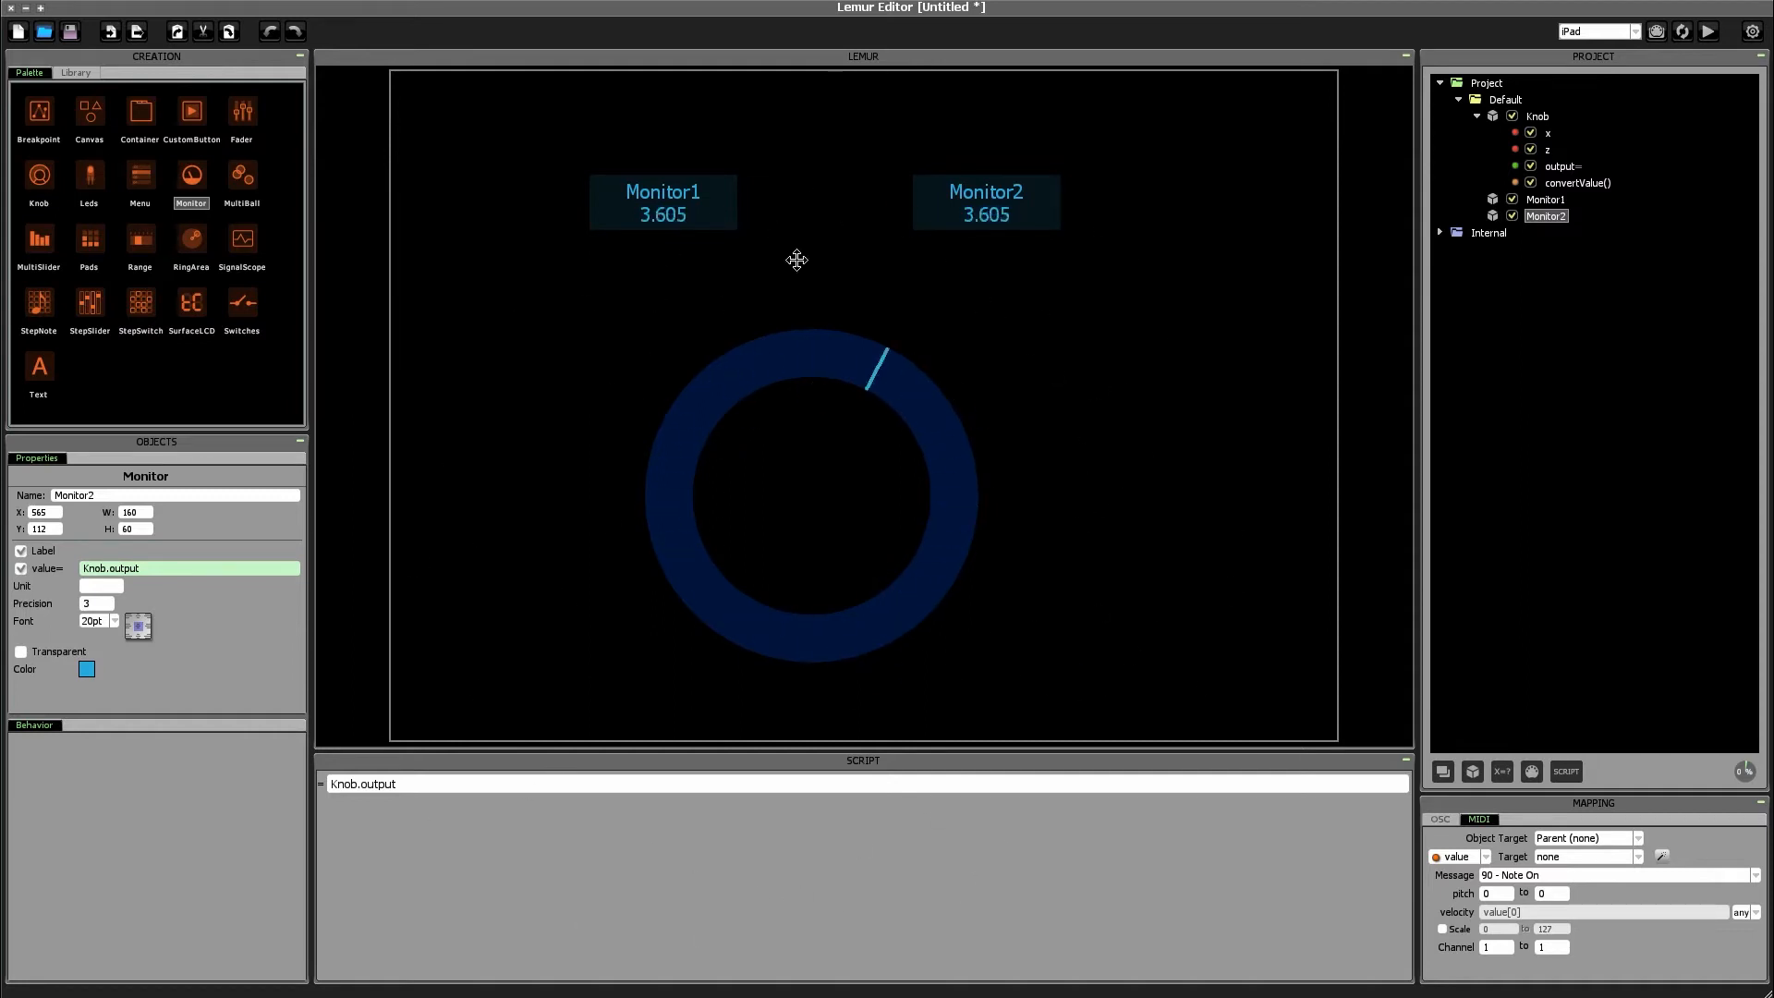
drag(877, 357, 776, 634)
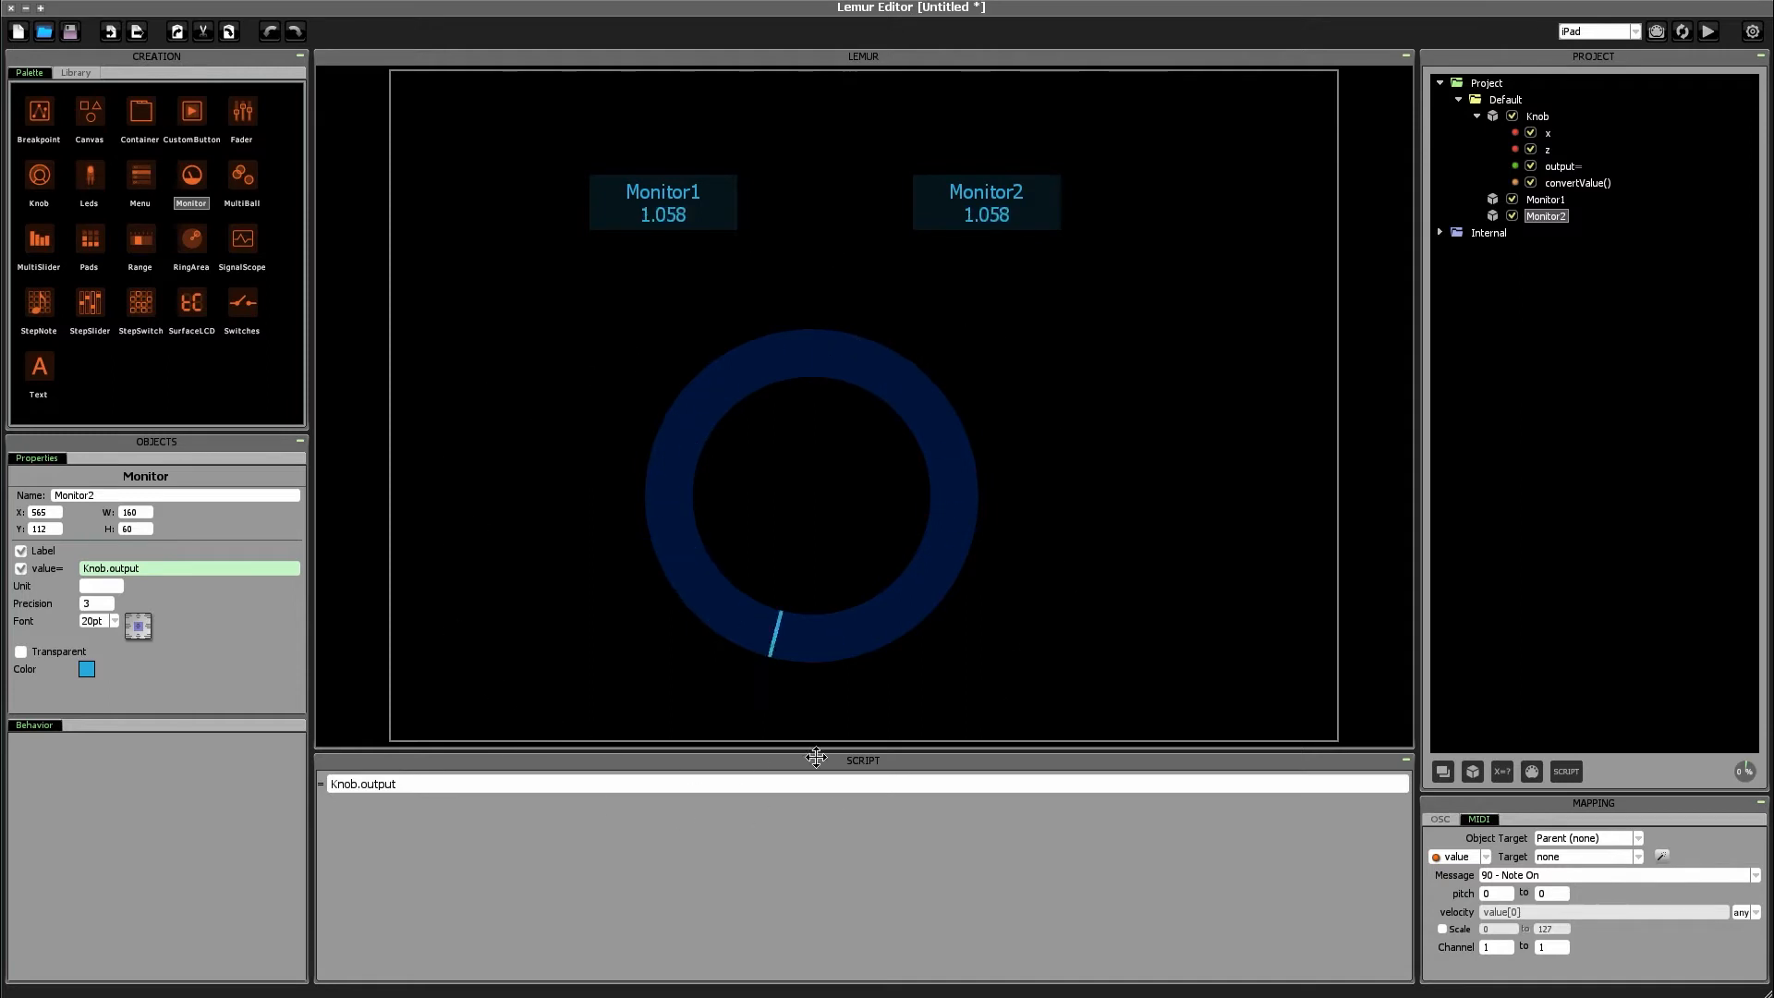
drag(773, 634, 962, 435)
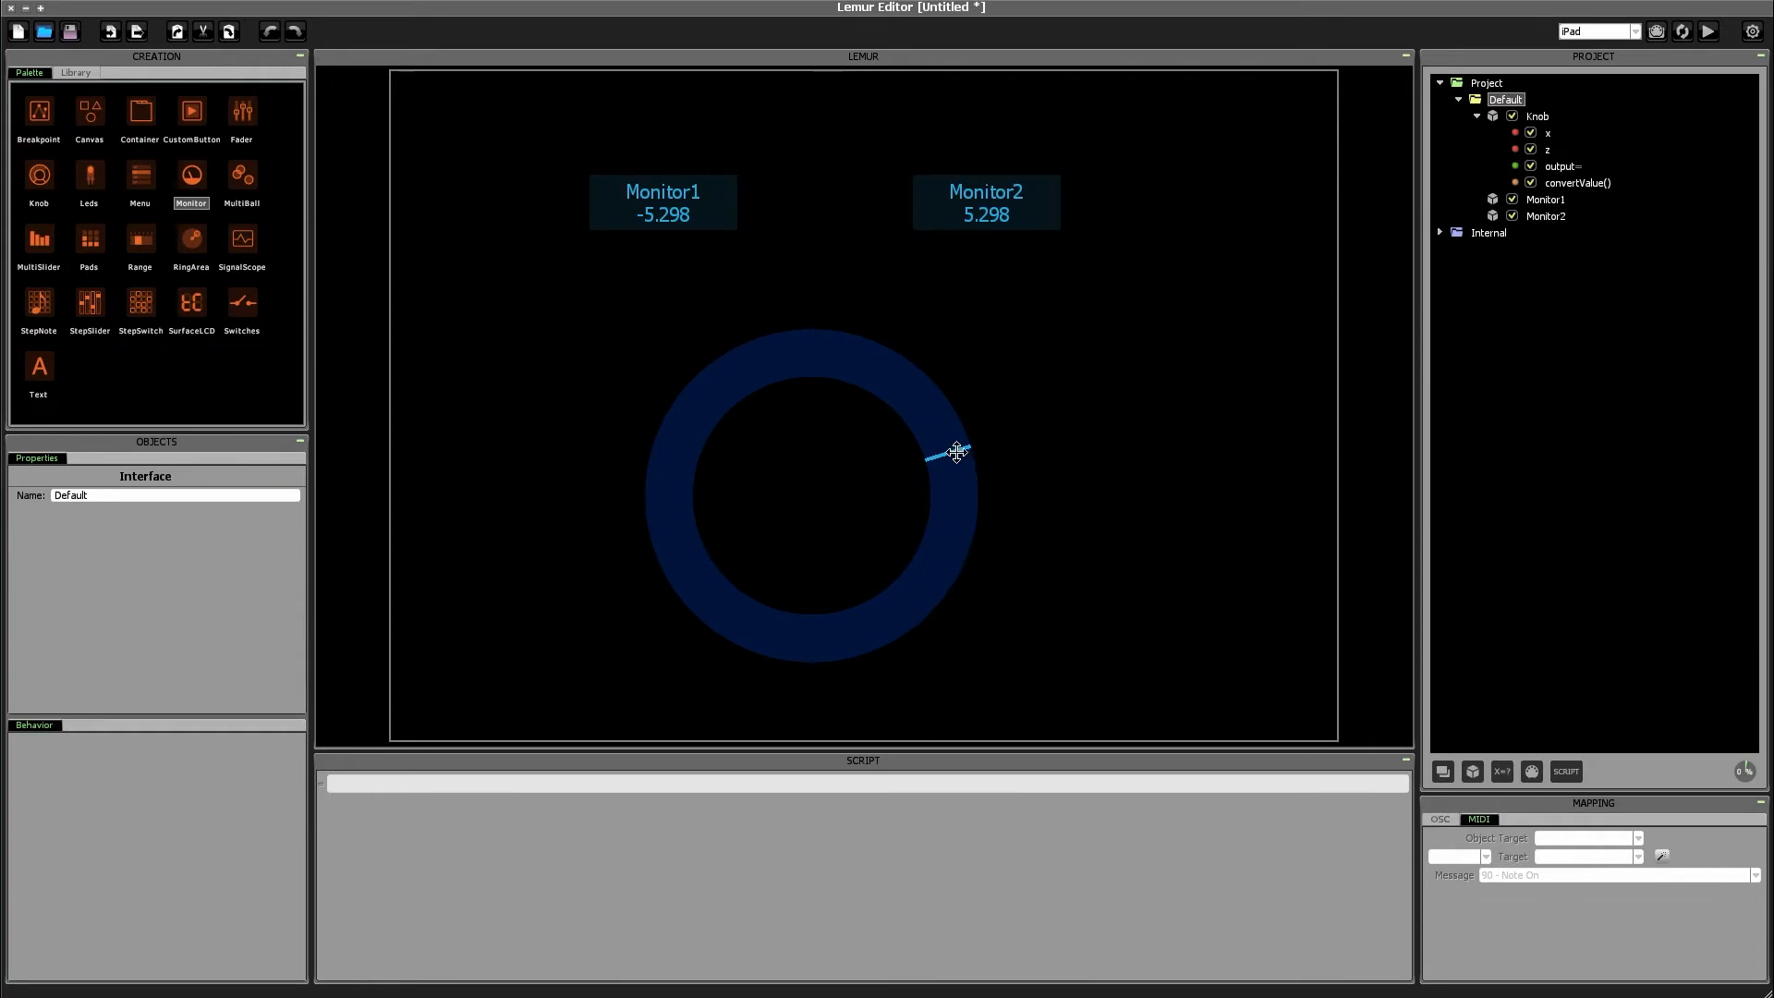
drag(957, 453, 650, 533)
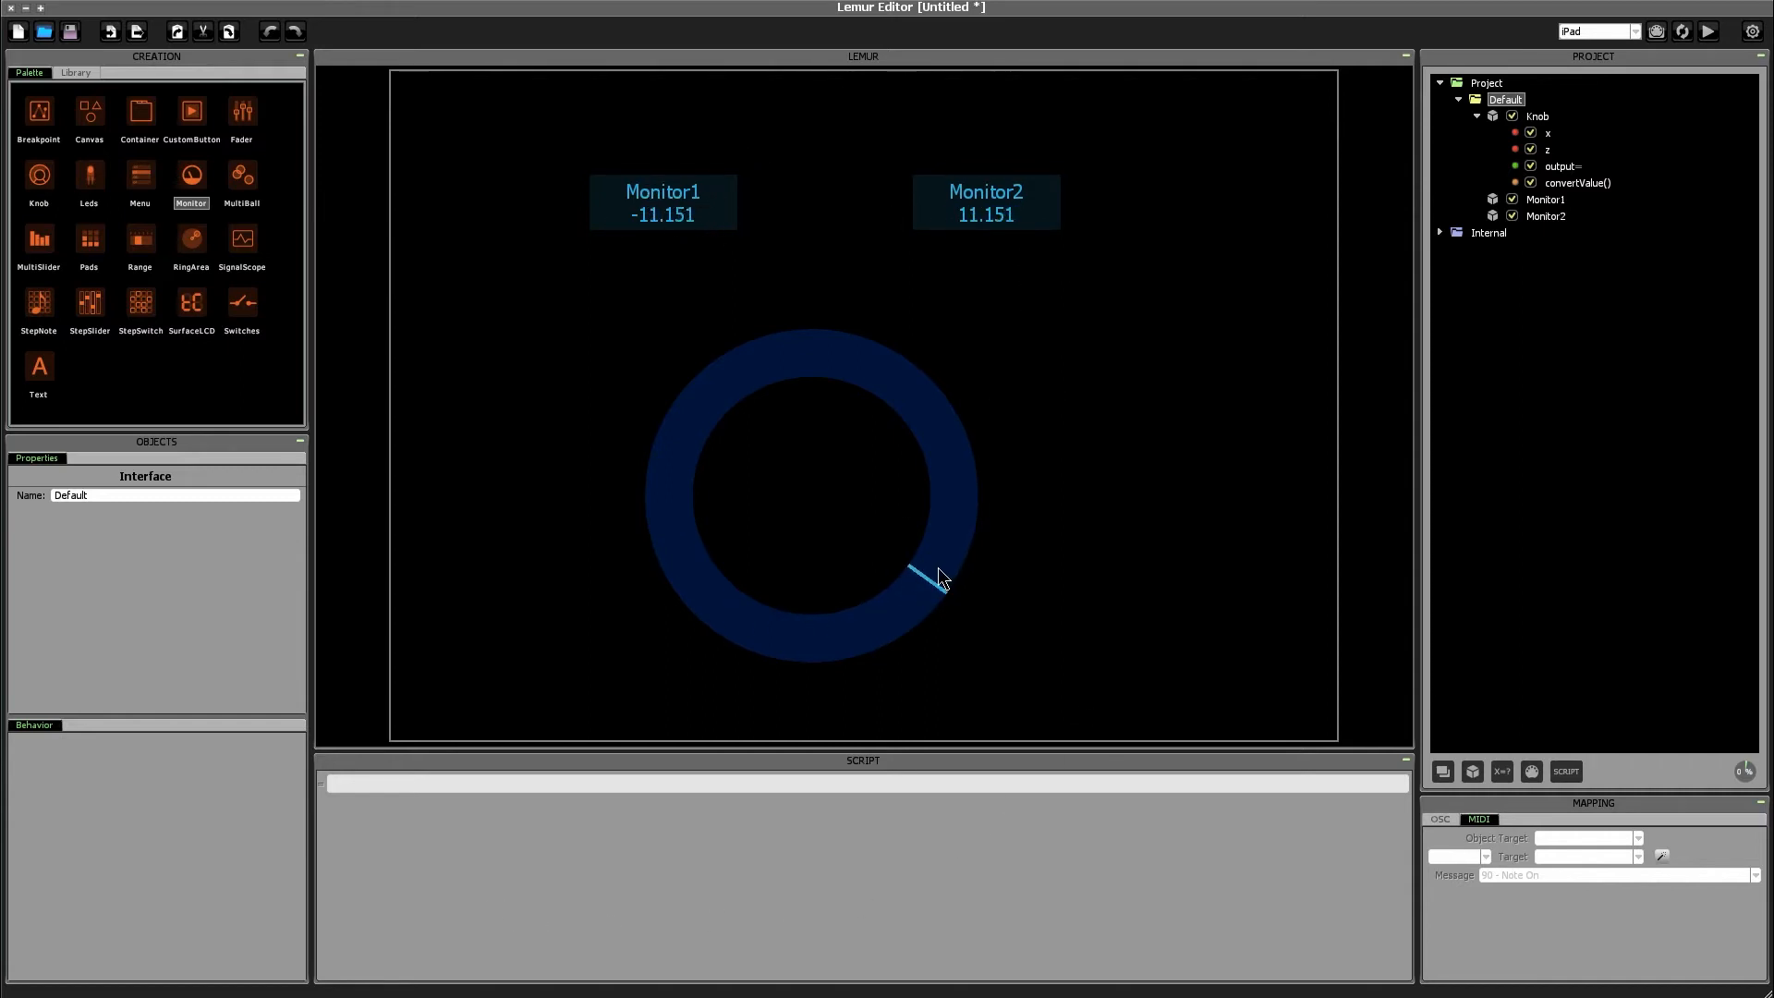
drag(939, 576, 939, 622)
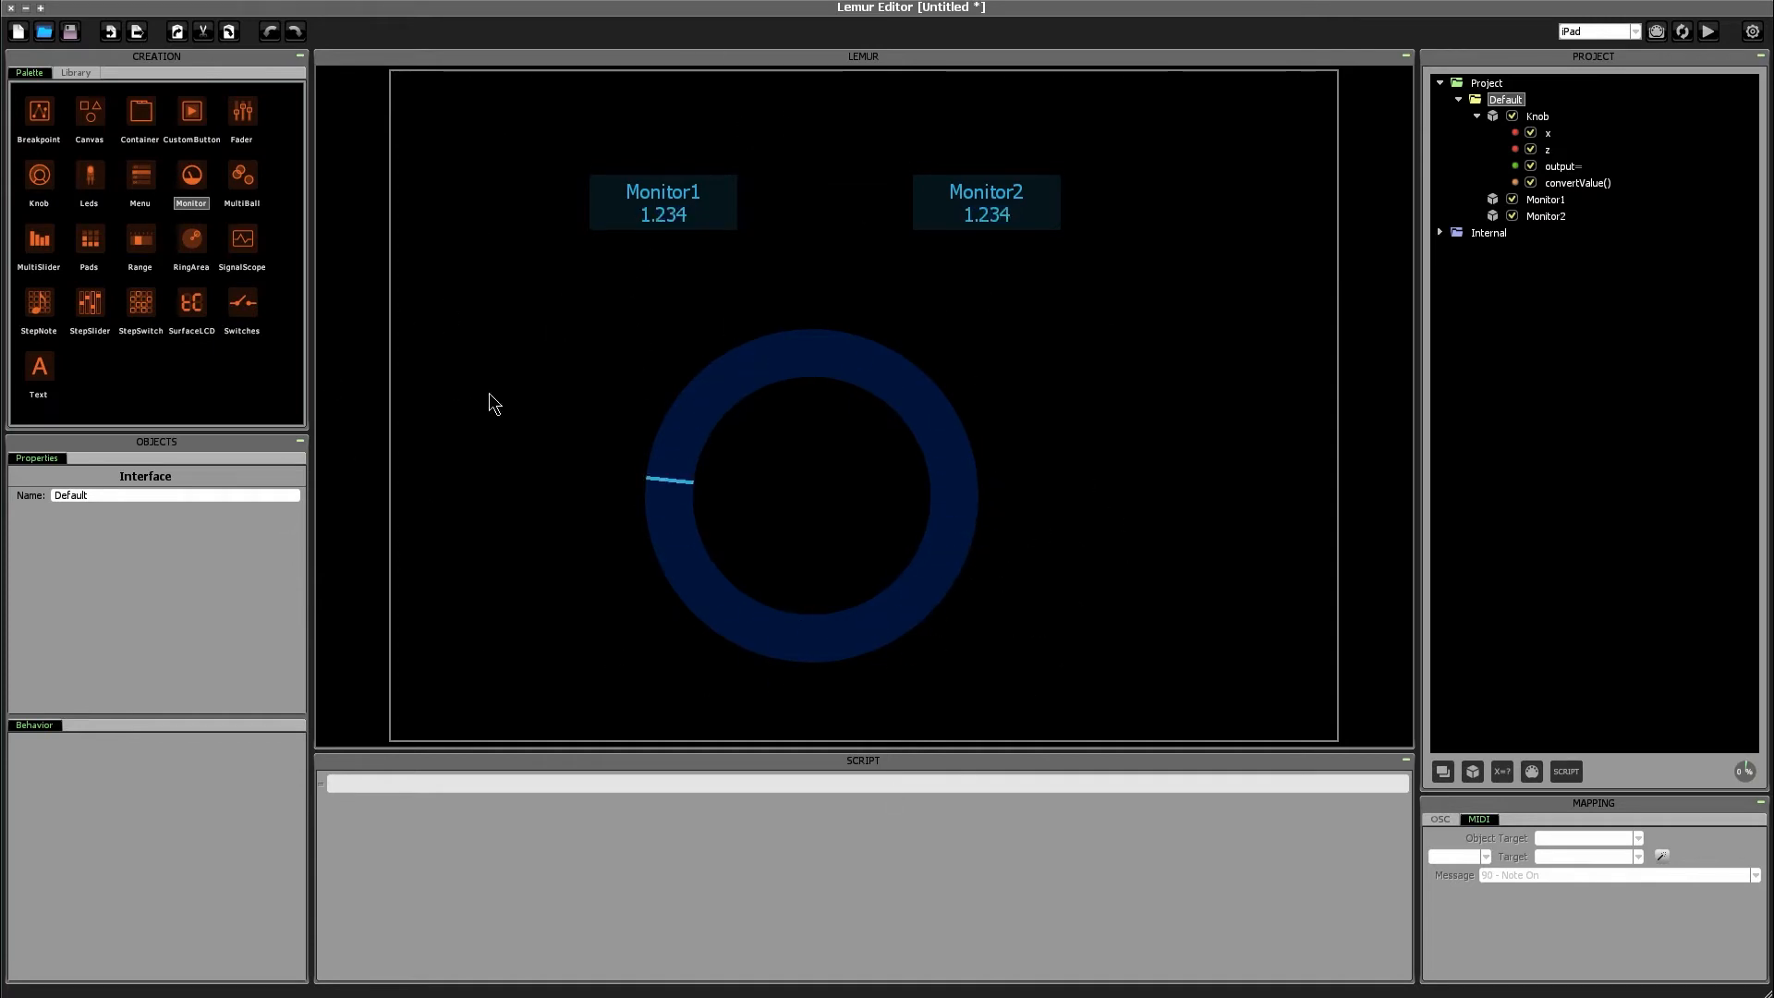
drag(679, 479, 968, 523)
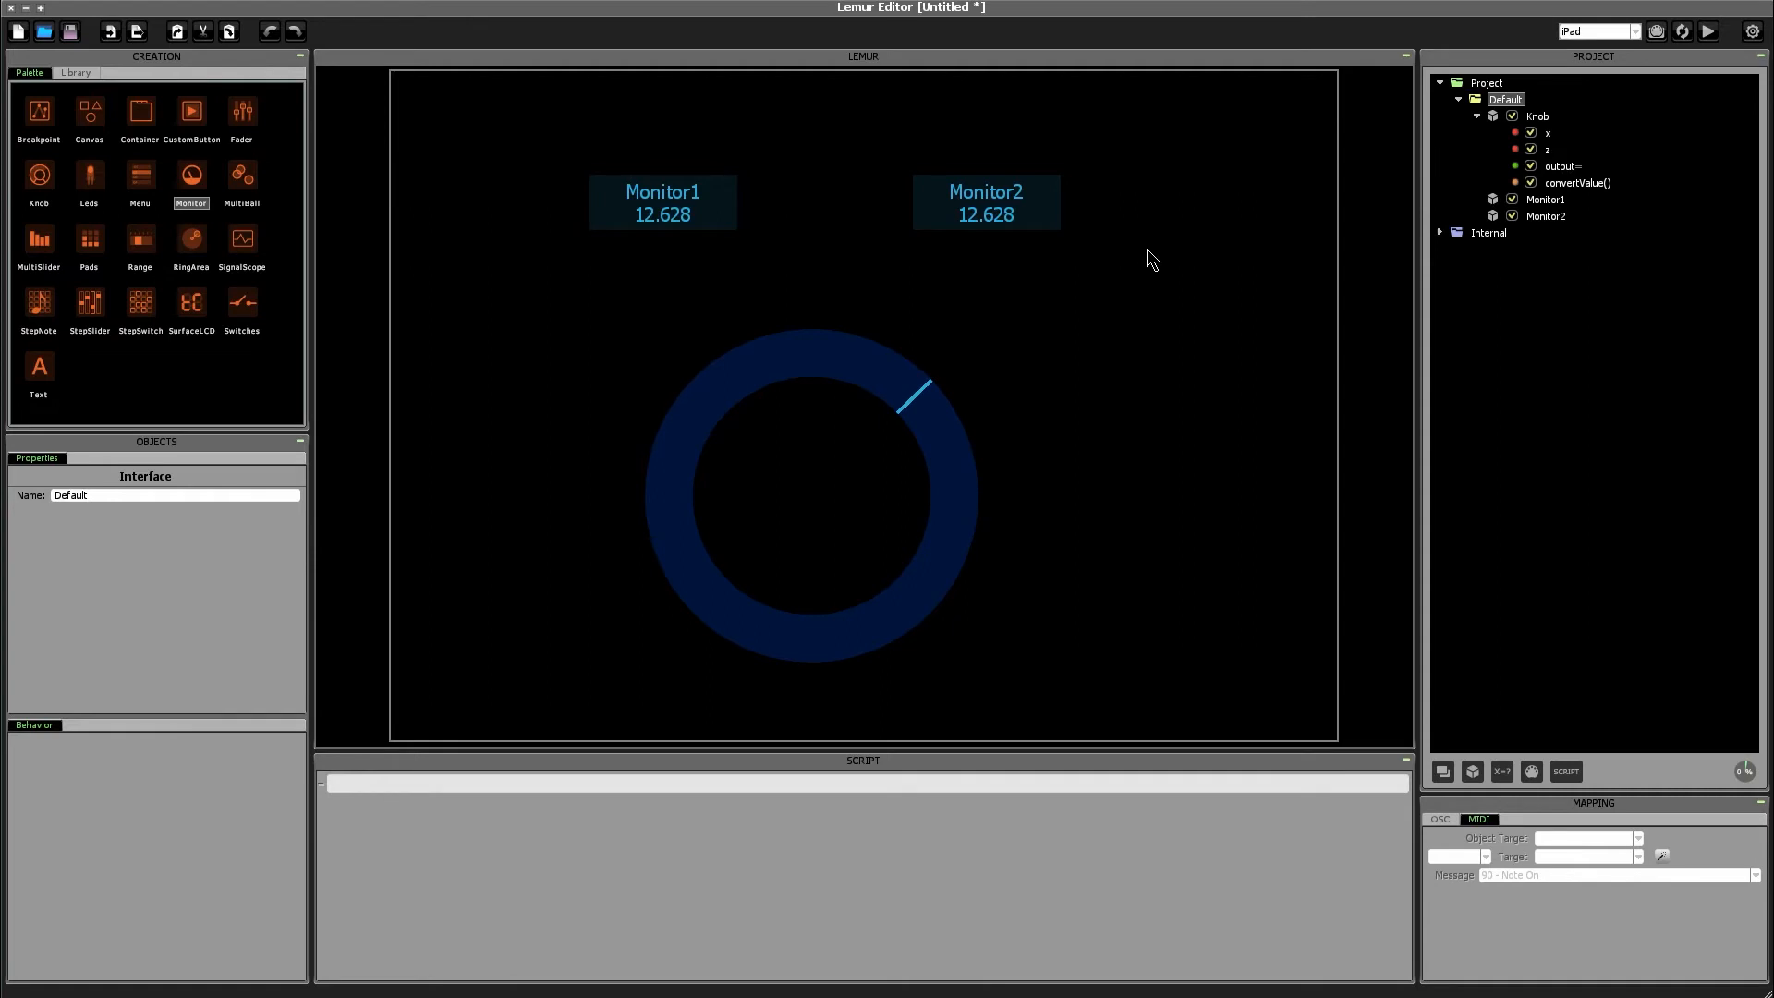
mouse_move(1331, 211)
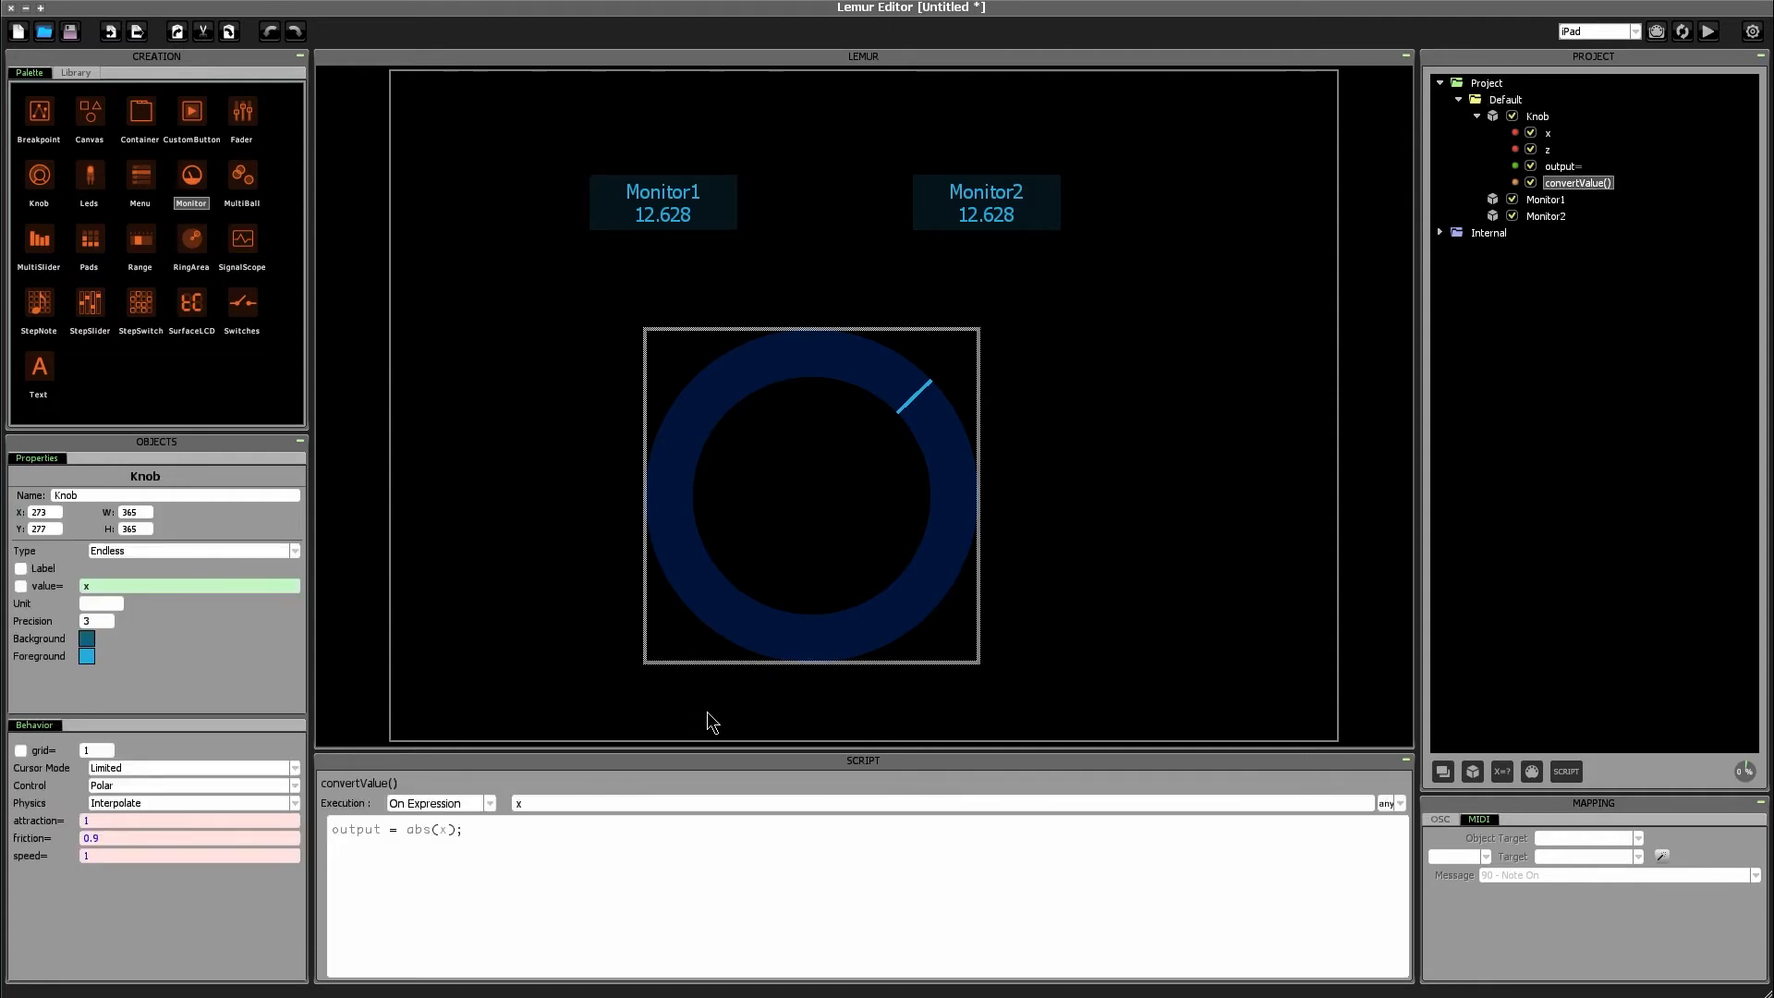
Step: Reopen the Knob's convertValue() script showing output = abs(x);
click(631, 859)
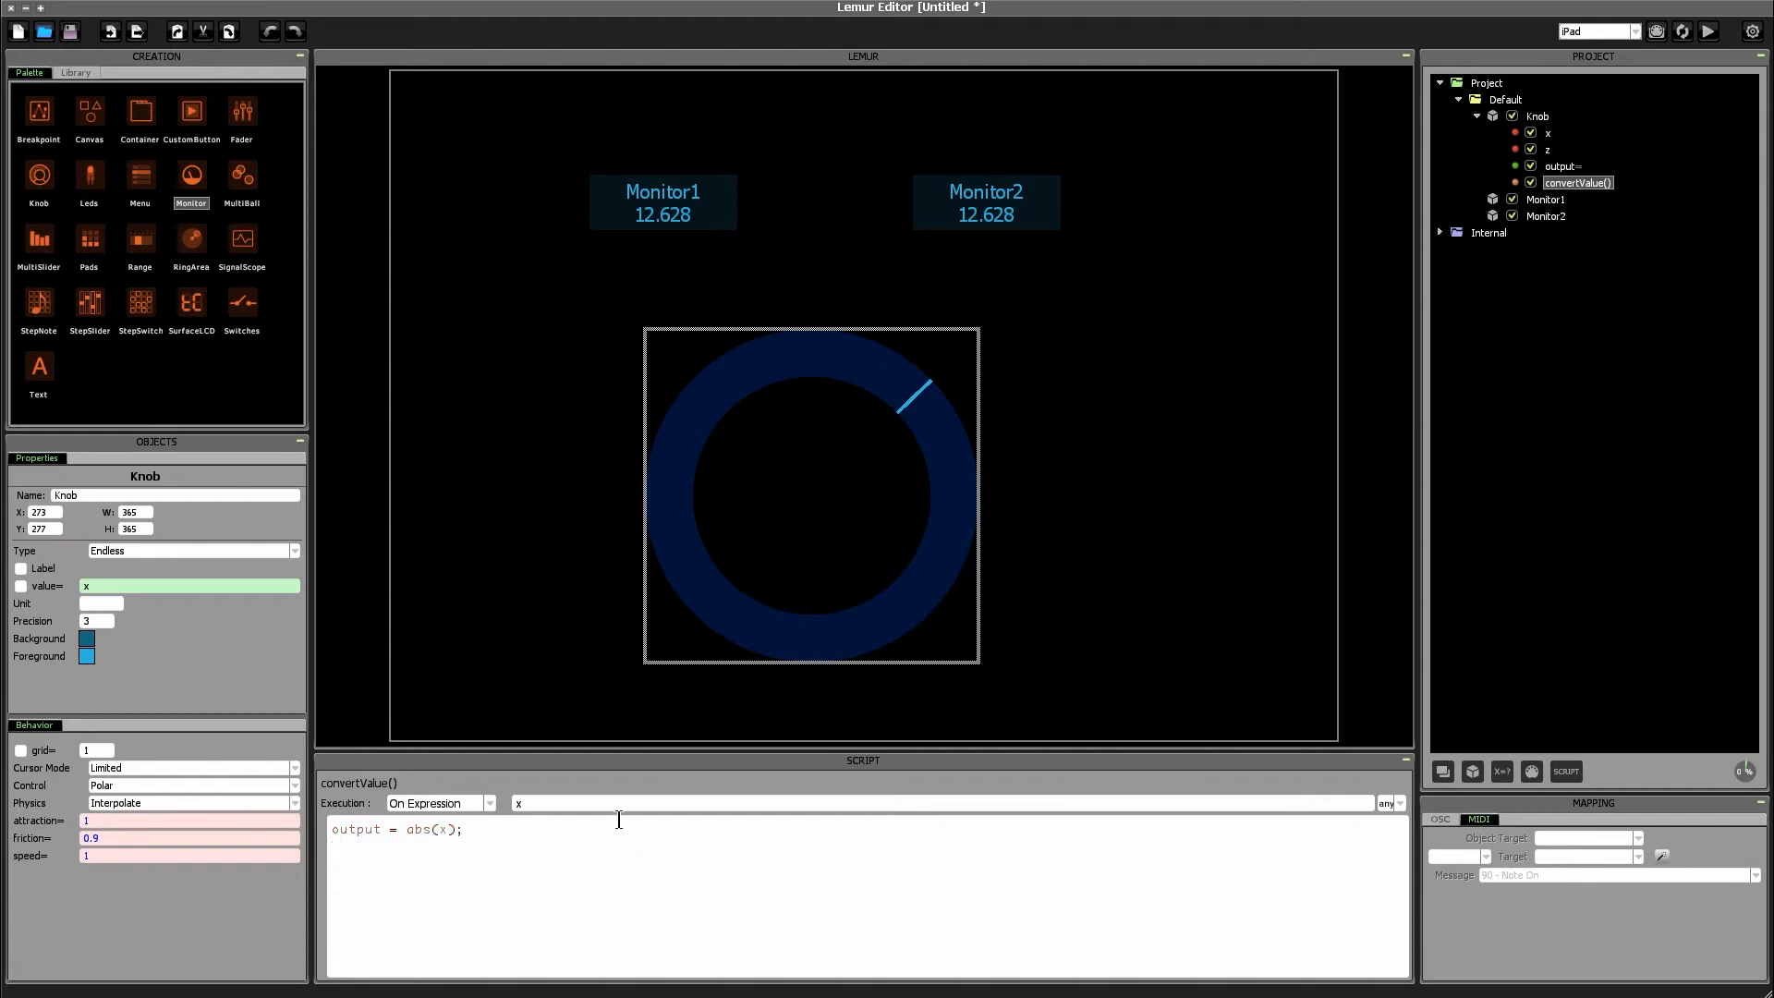
mouse_move(1146, 381)
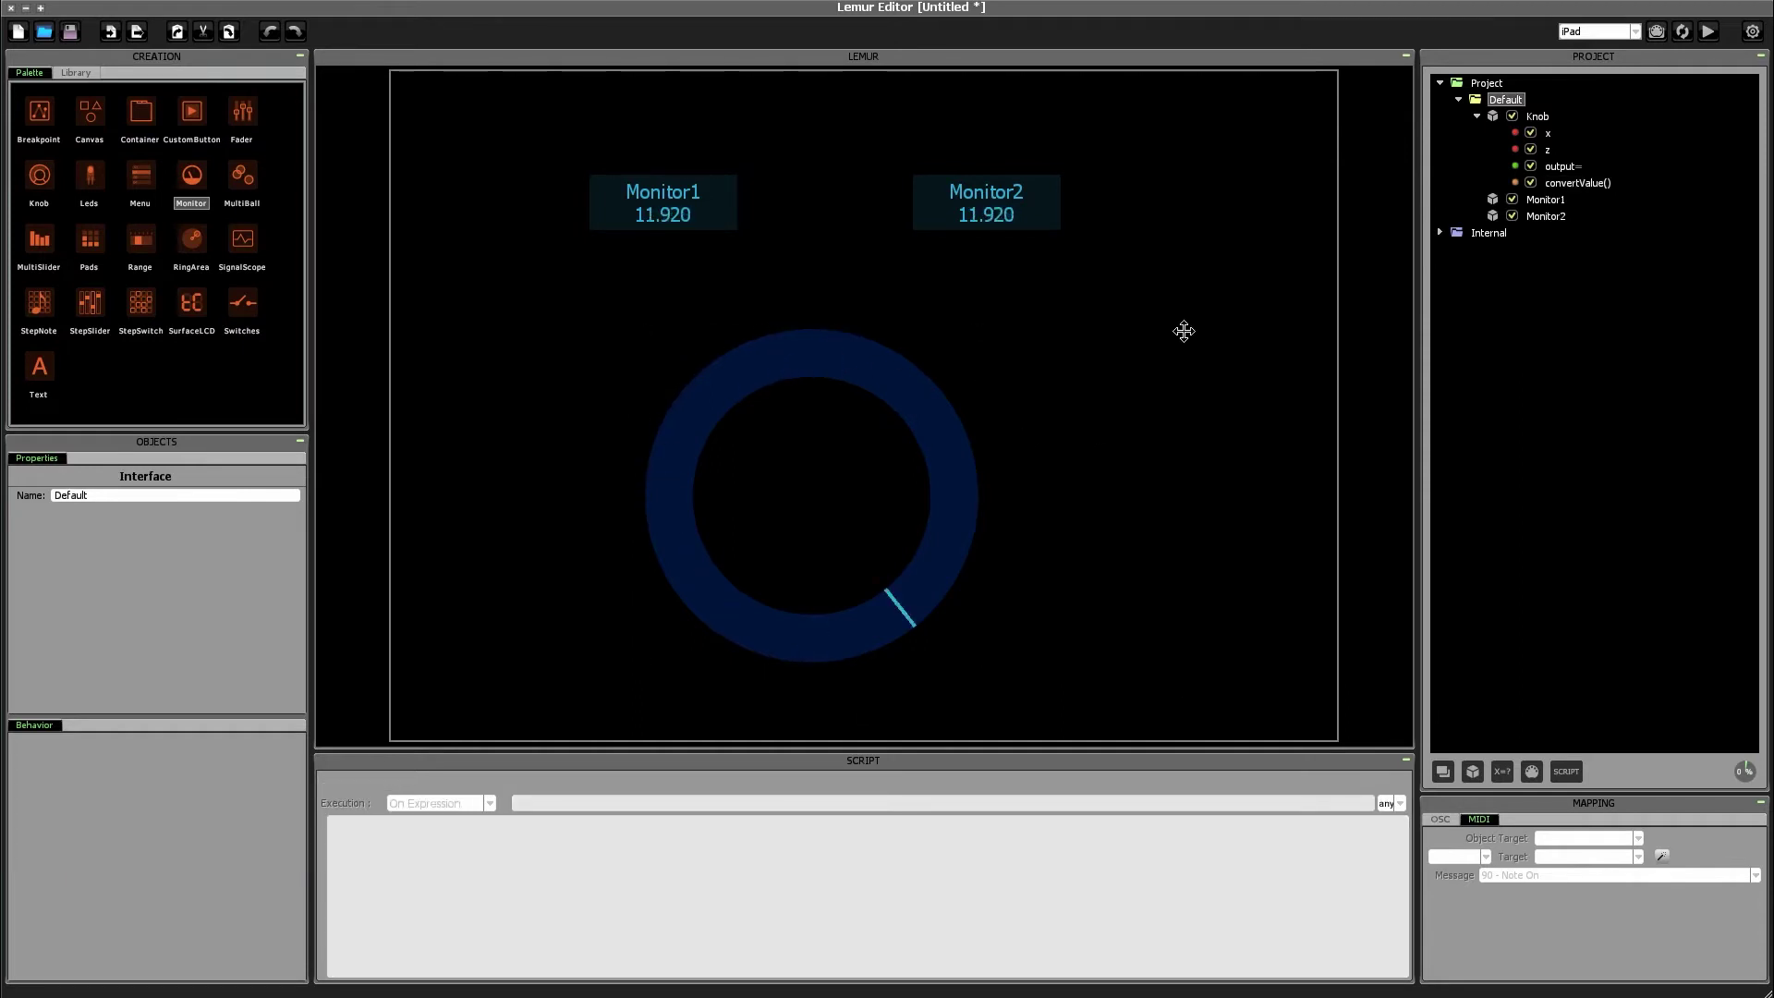
Step: Turn the knob back and forth until both monitors drop to 0.809
drag(902, 609, 680, 435)
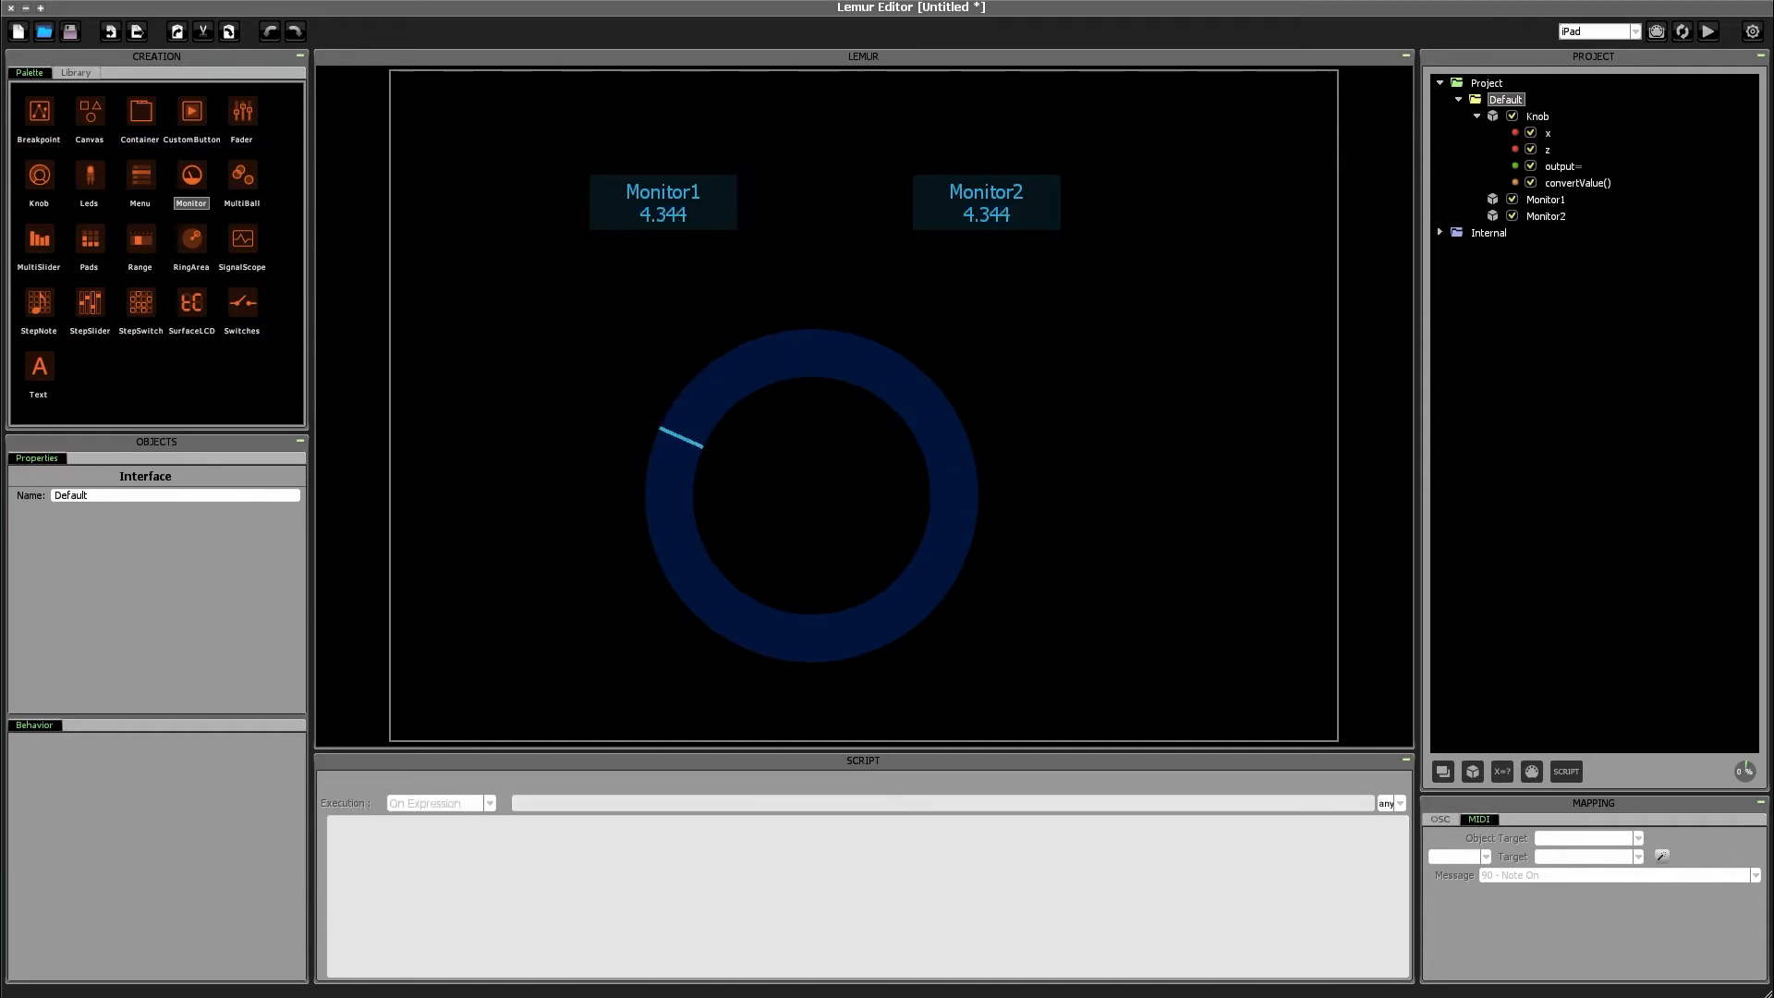
drag(679, 429, 787, 351)
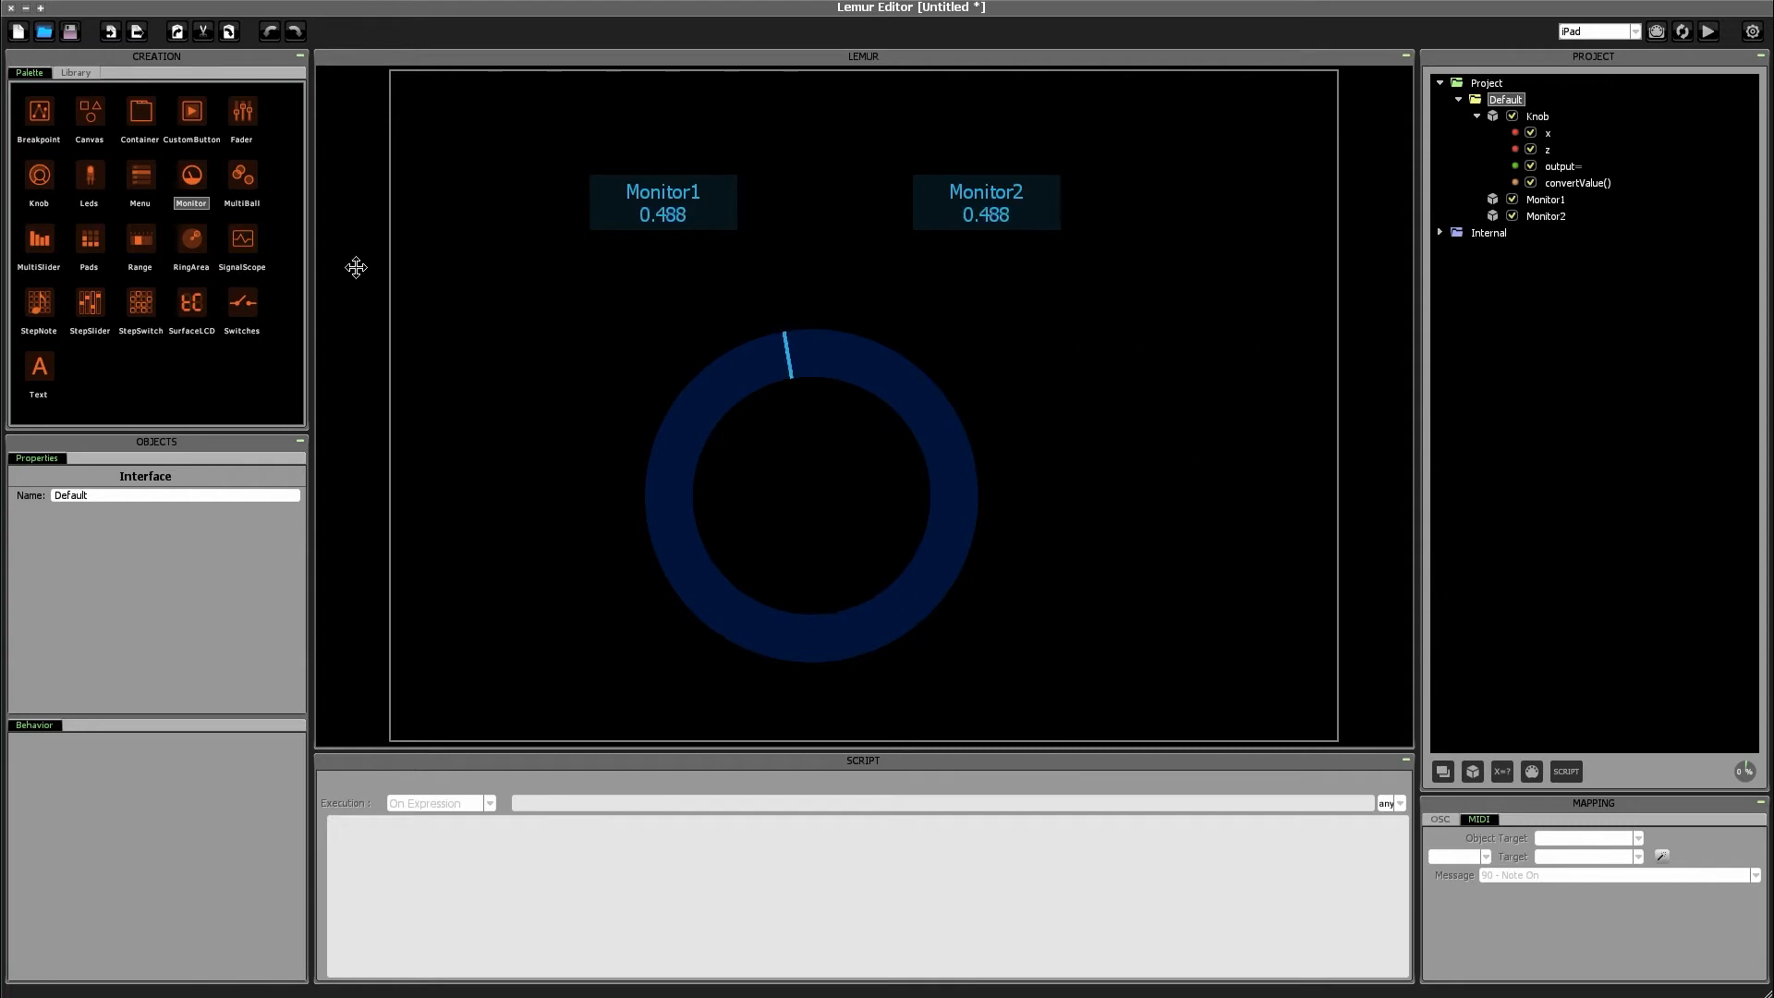
drag(788, 348, 691, 589)
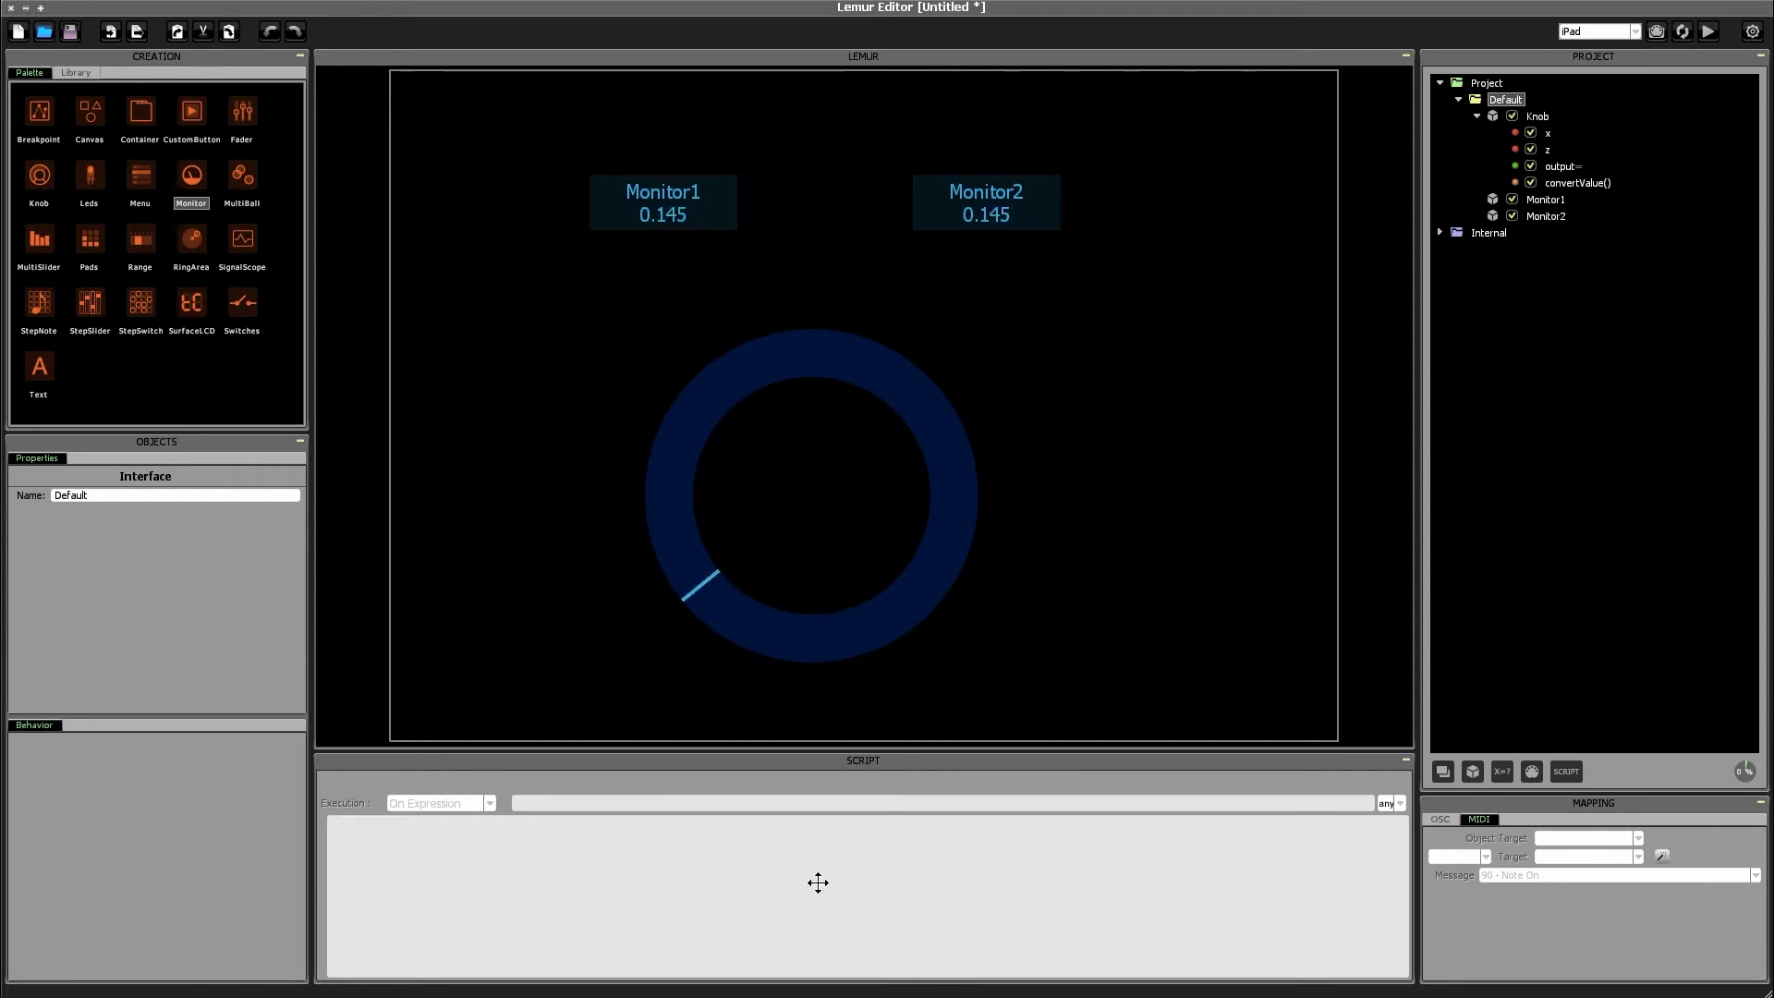
drag(694, 590, 736, 378)
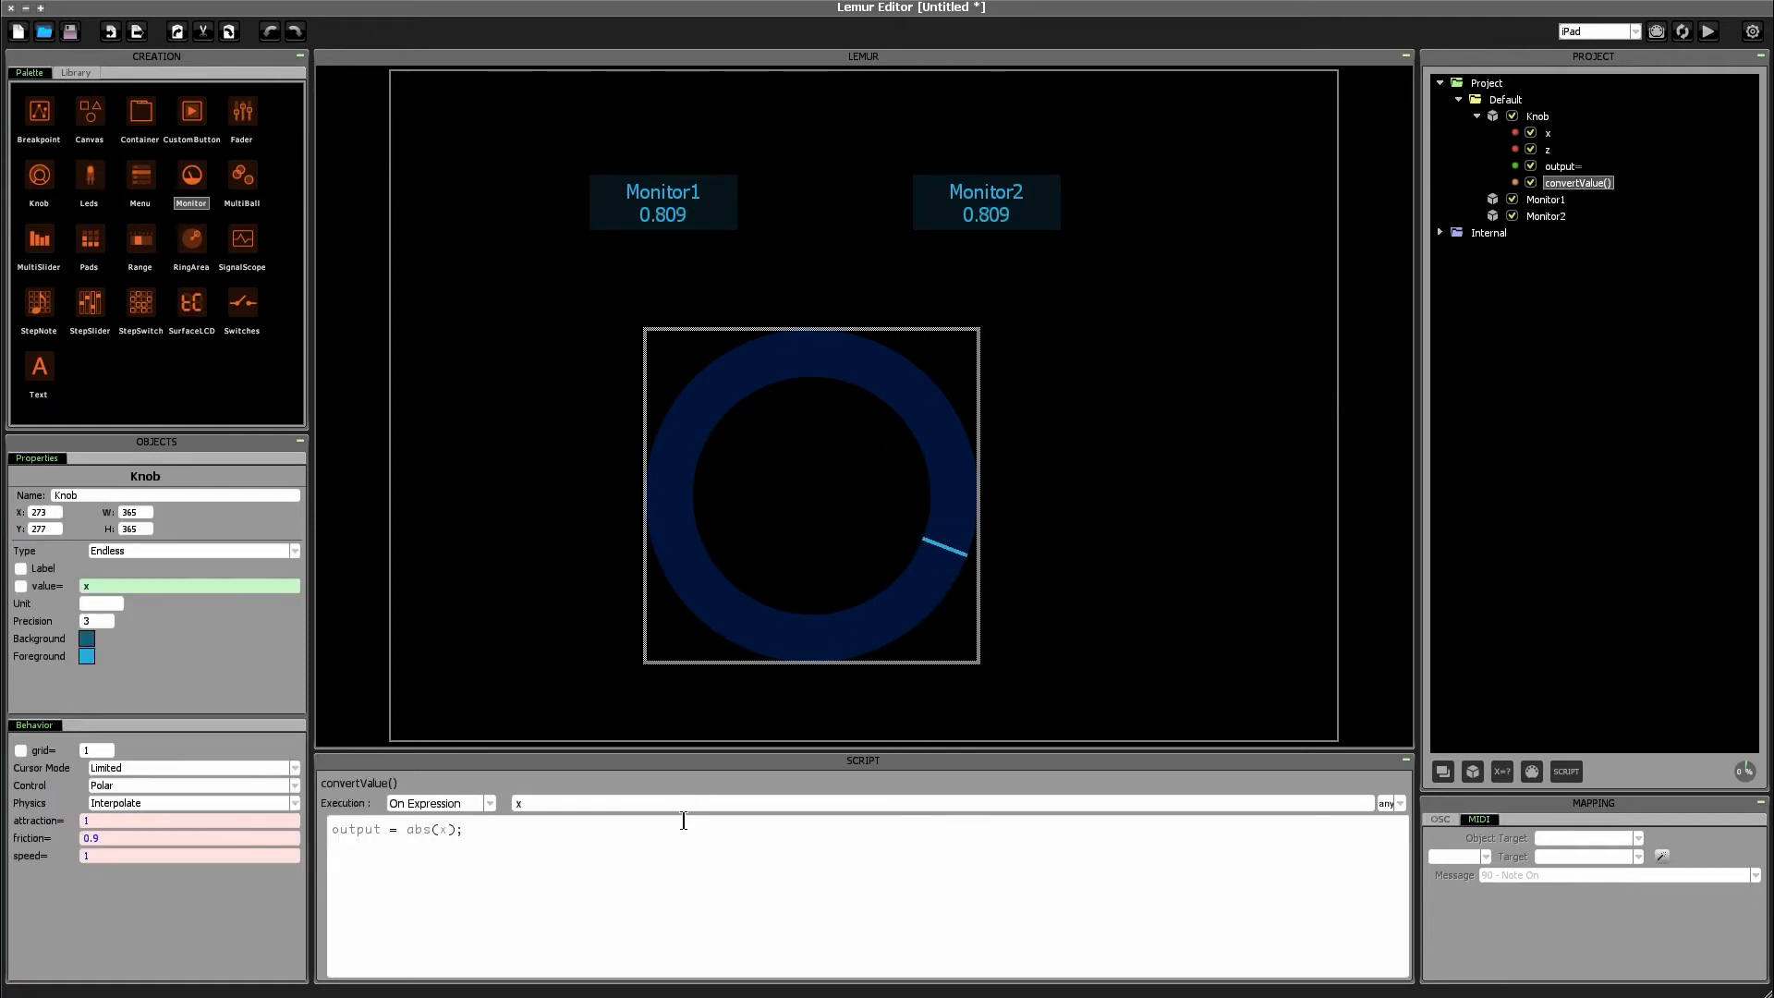
Step: Add the line output = output % 1; below output = abs(x); in convertValue()
text(output = output)
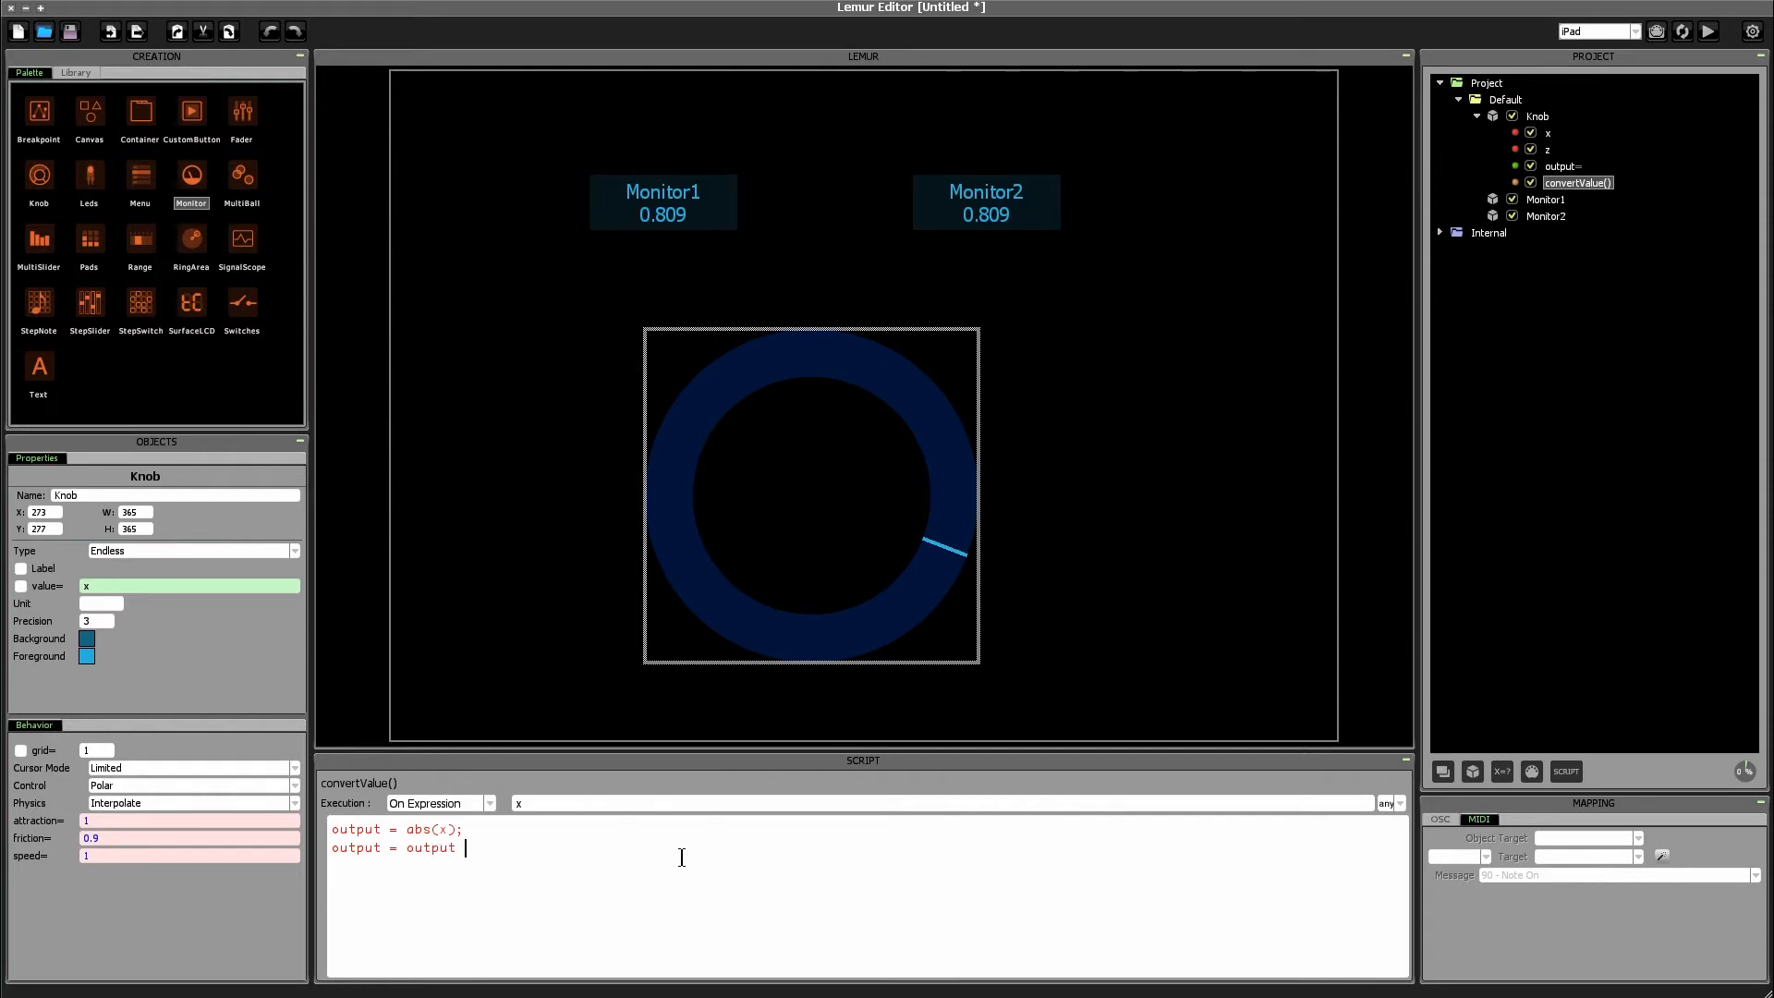
text(% 1;)
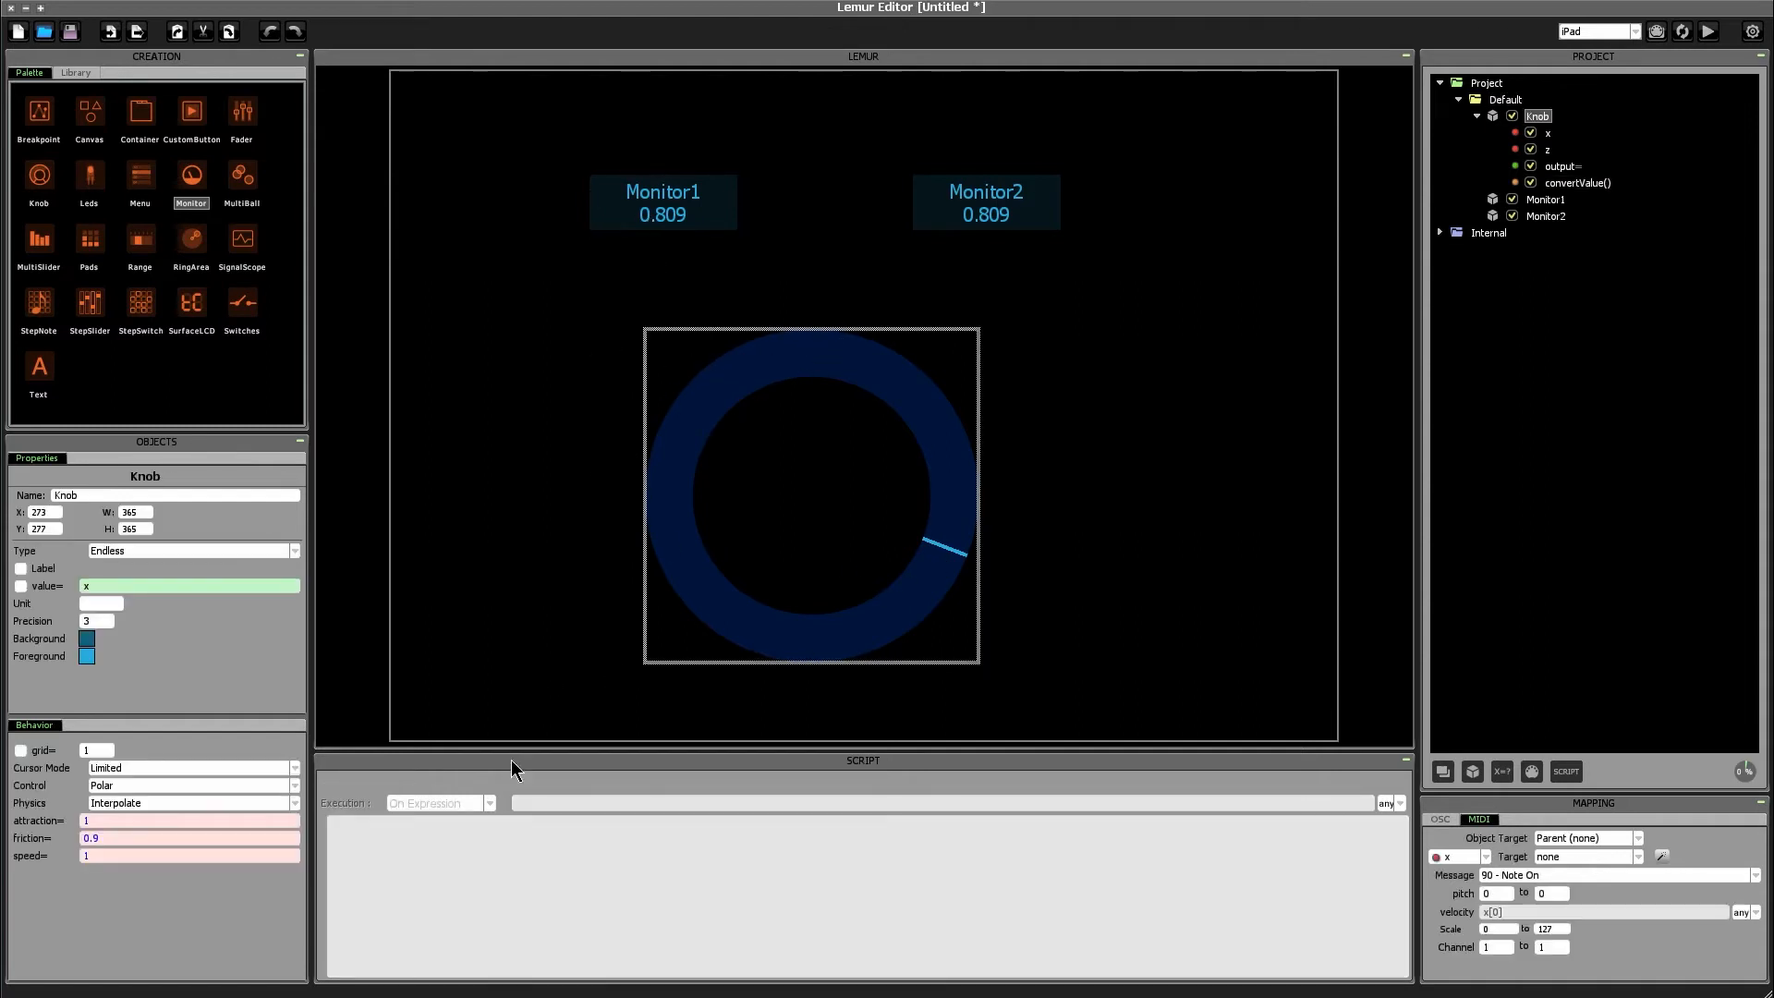
click(1579, 182)
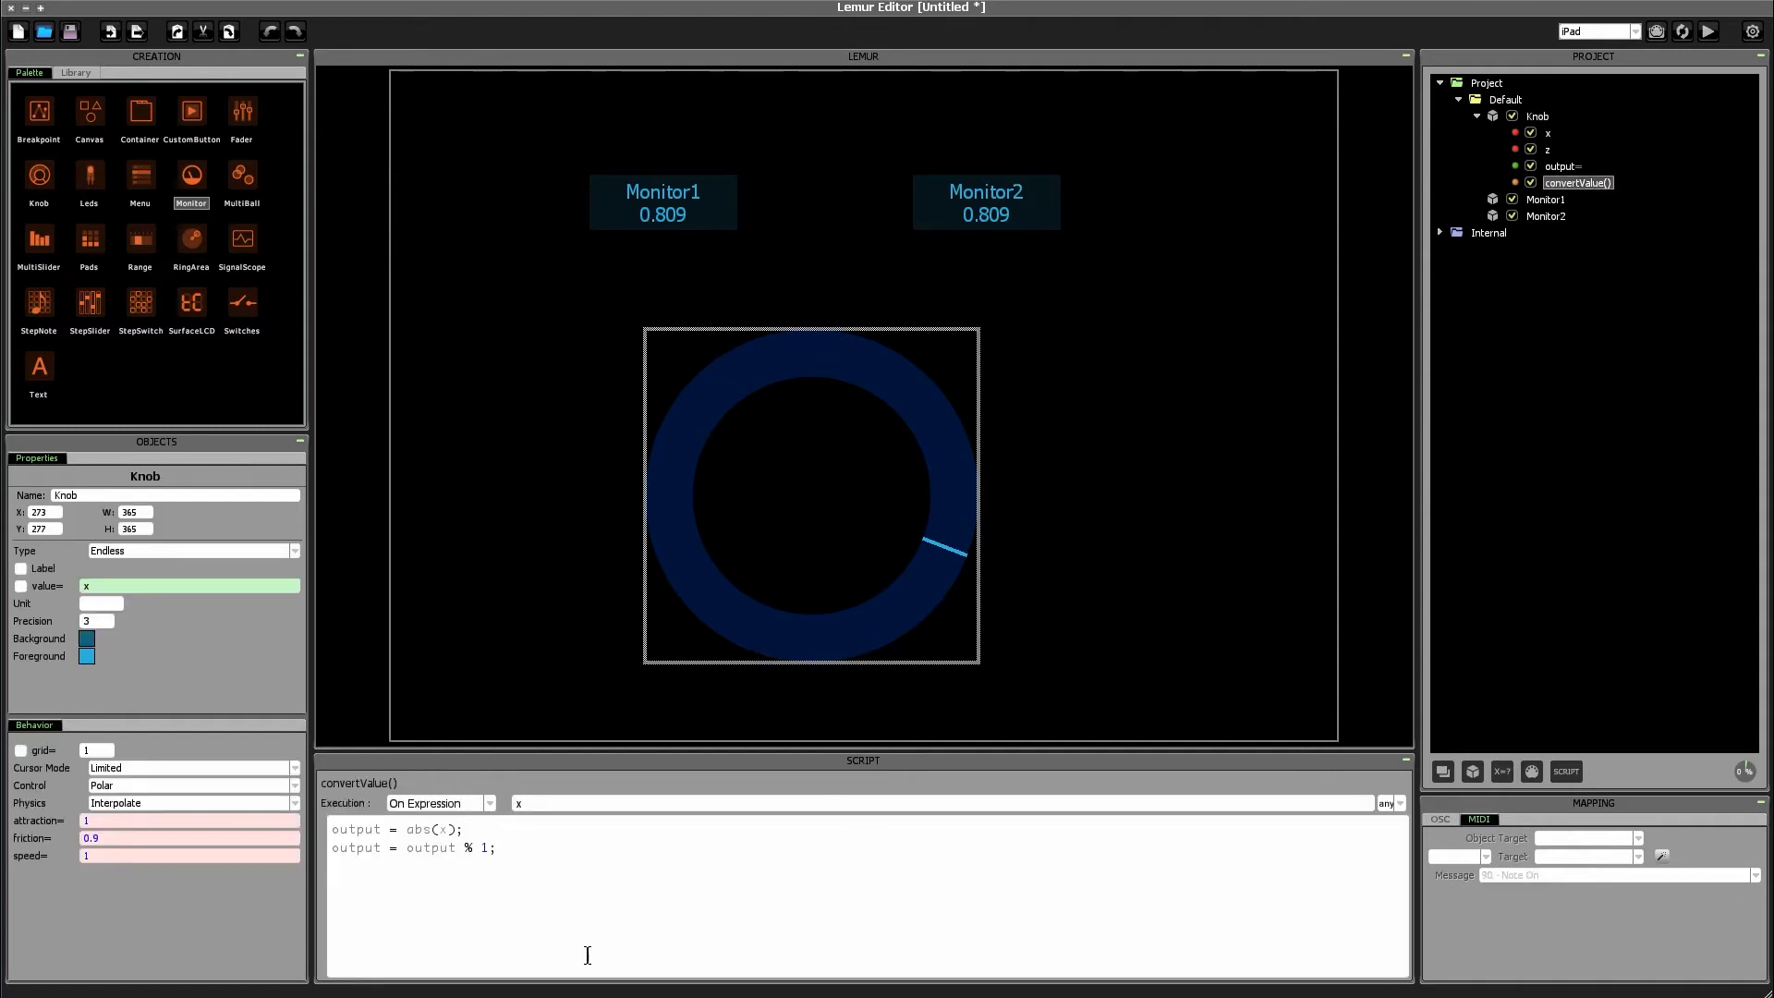
click(464, 830)
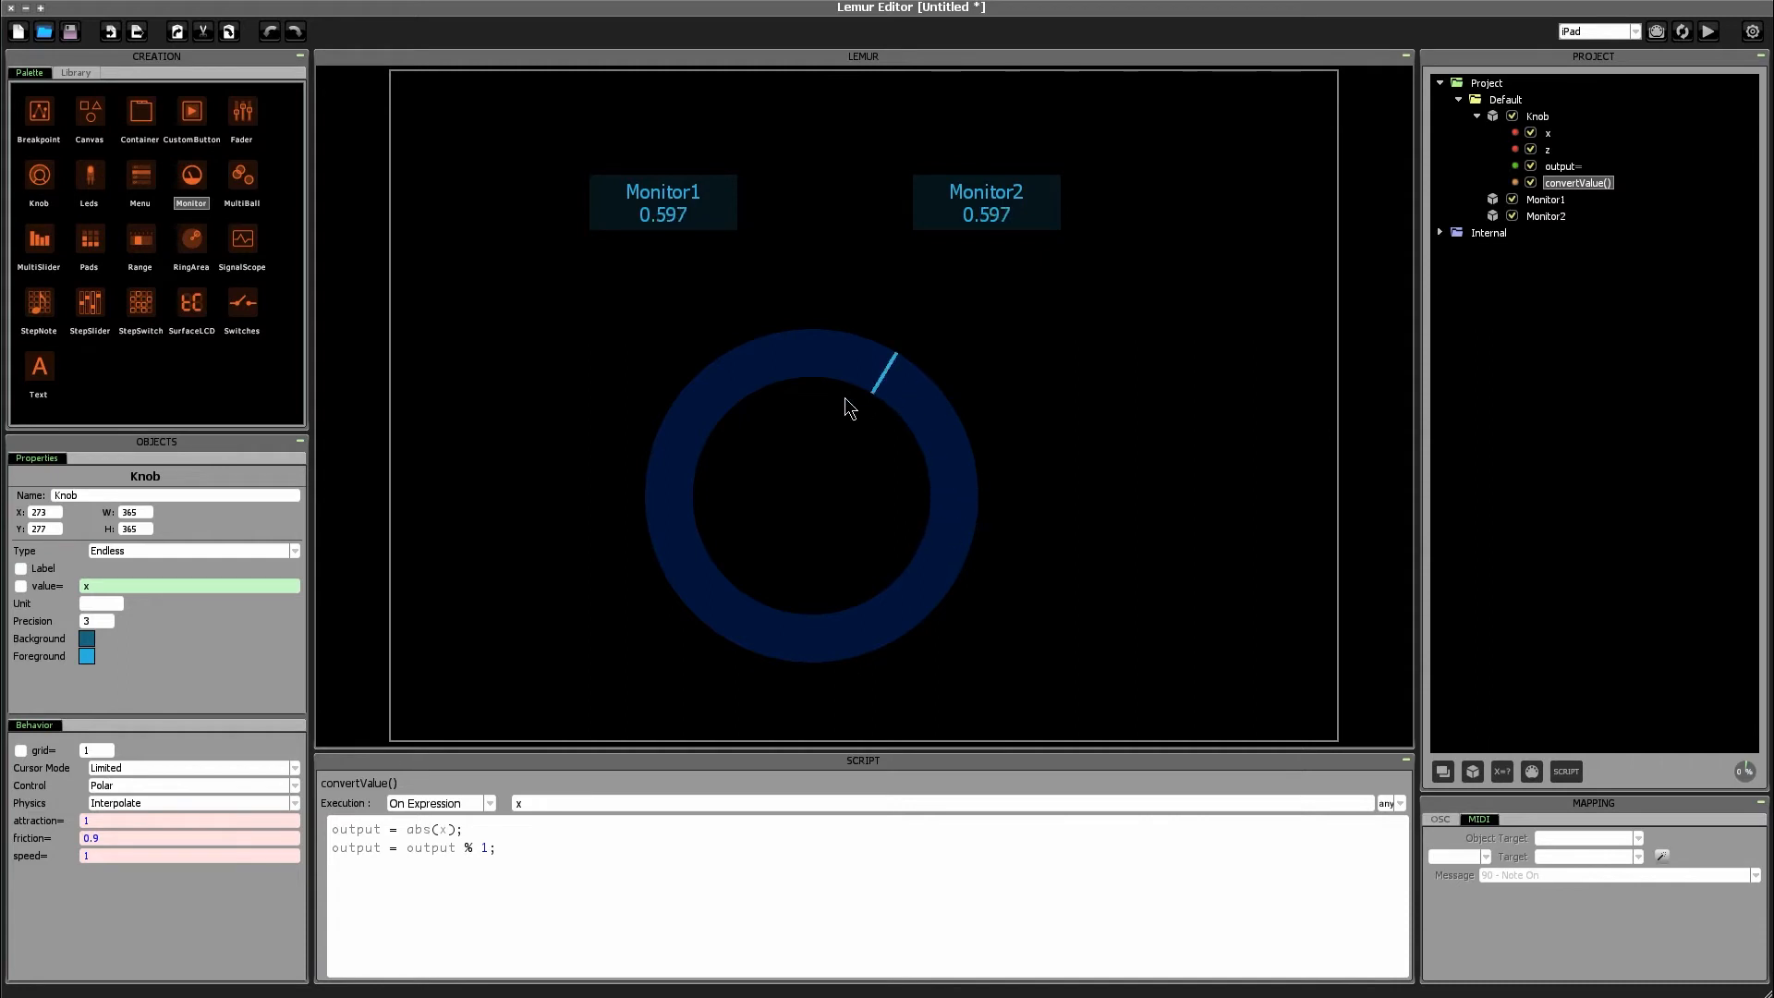
drag(877, 368, 775, 651)
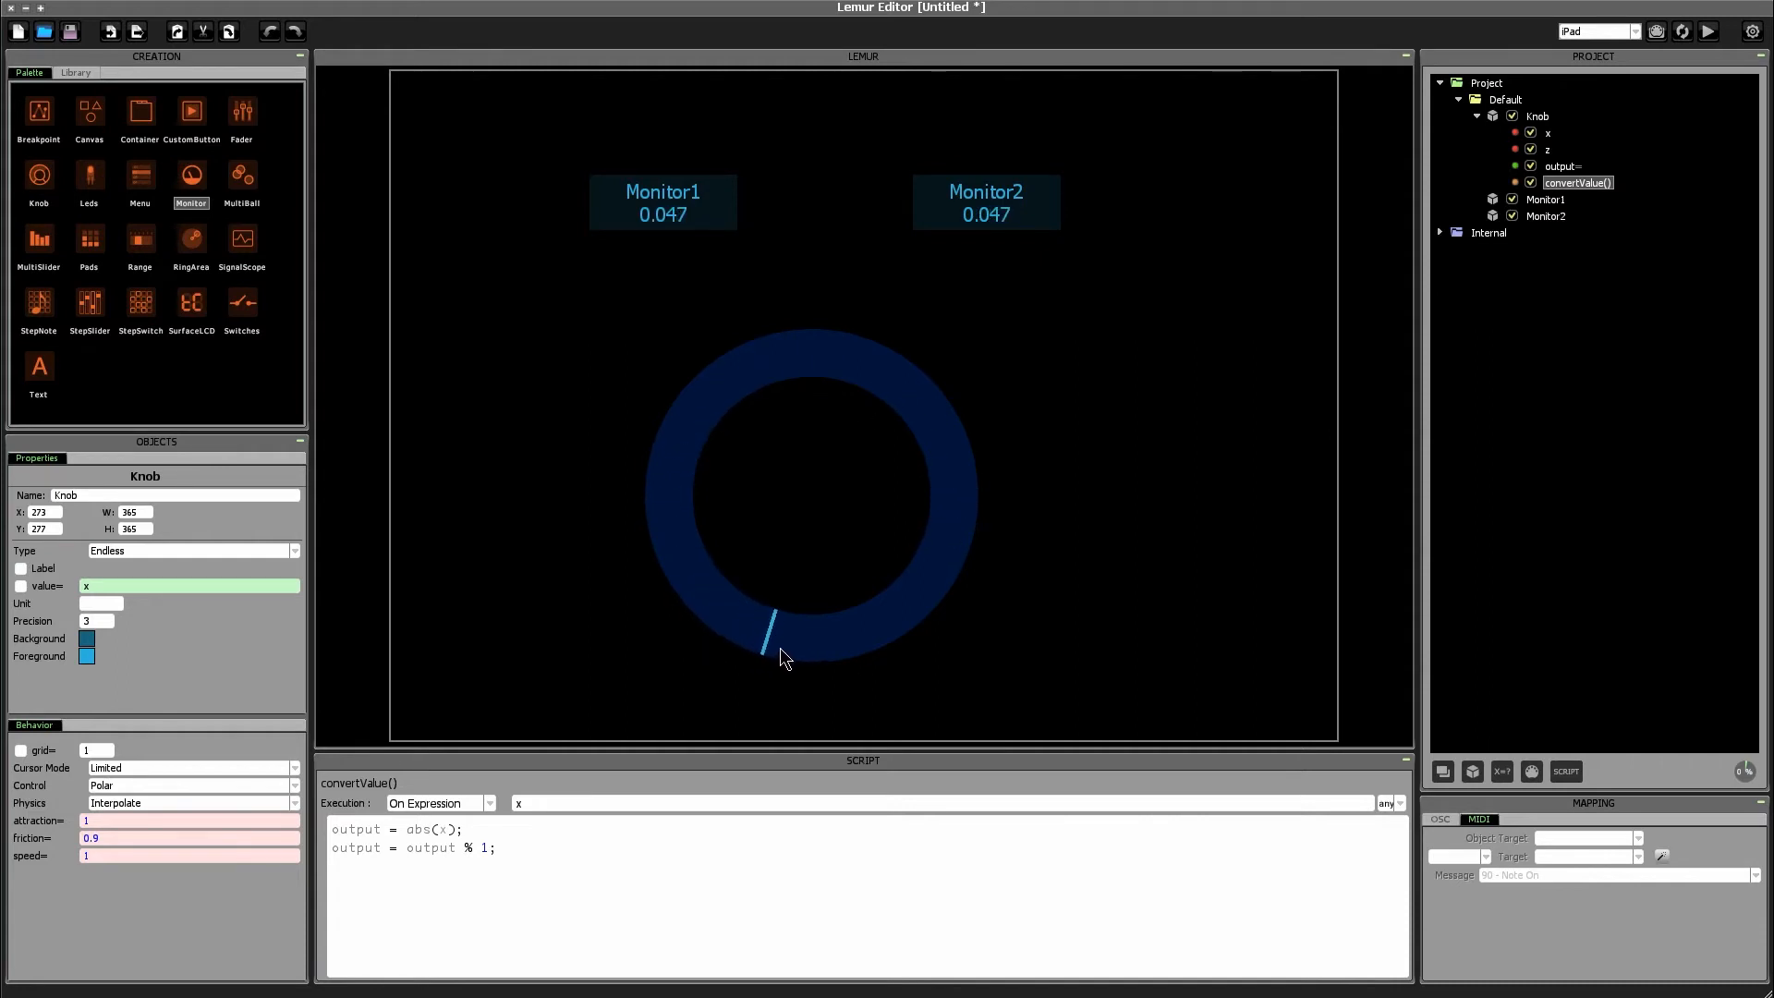
drag(776, 645, 702, 544)
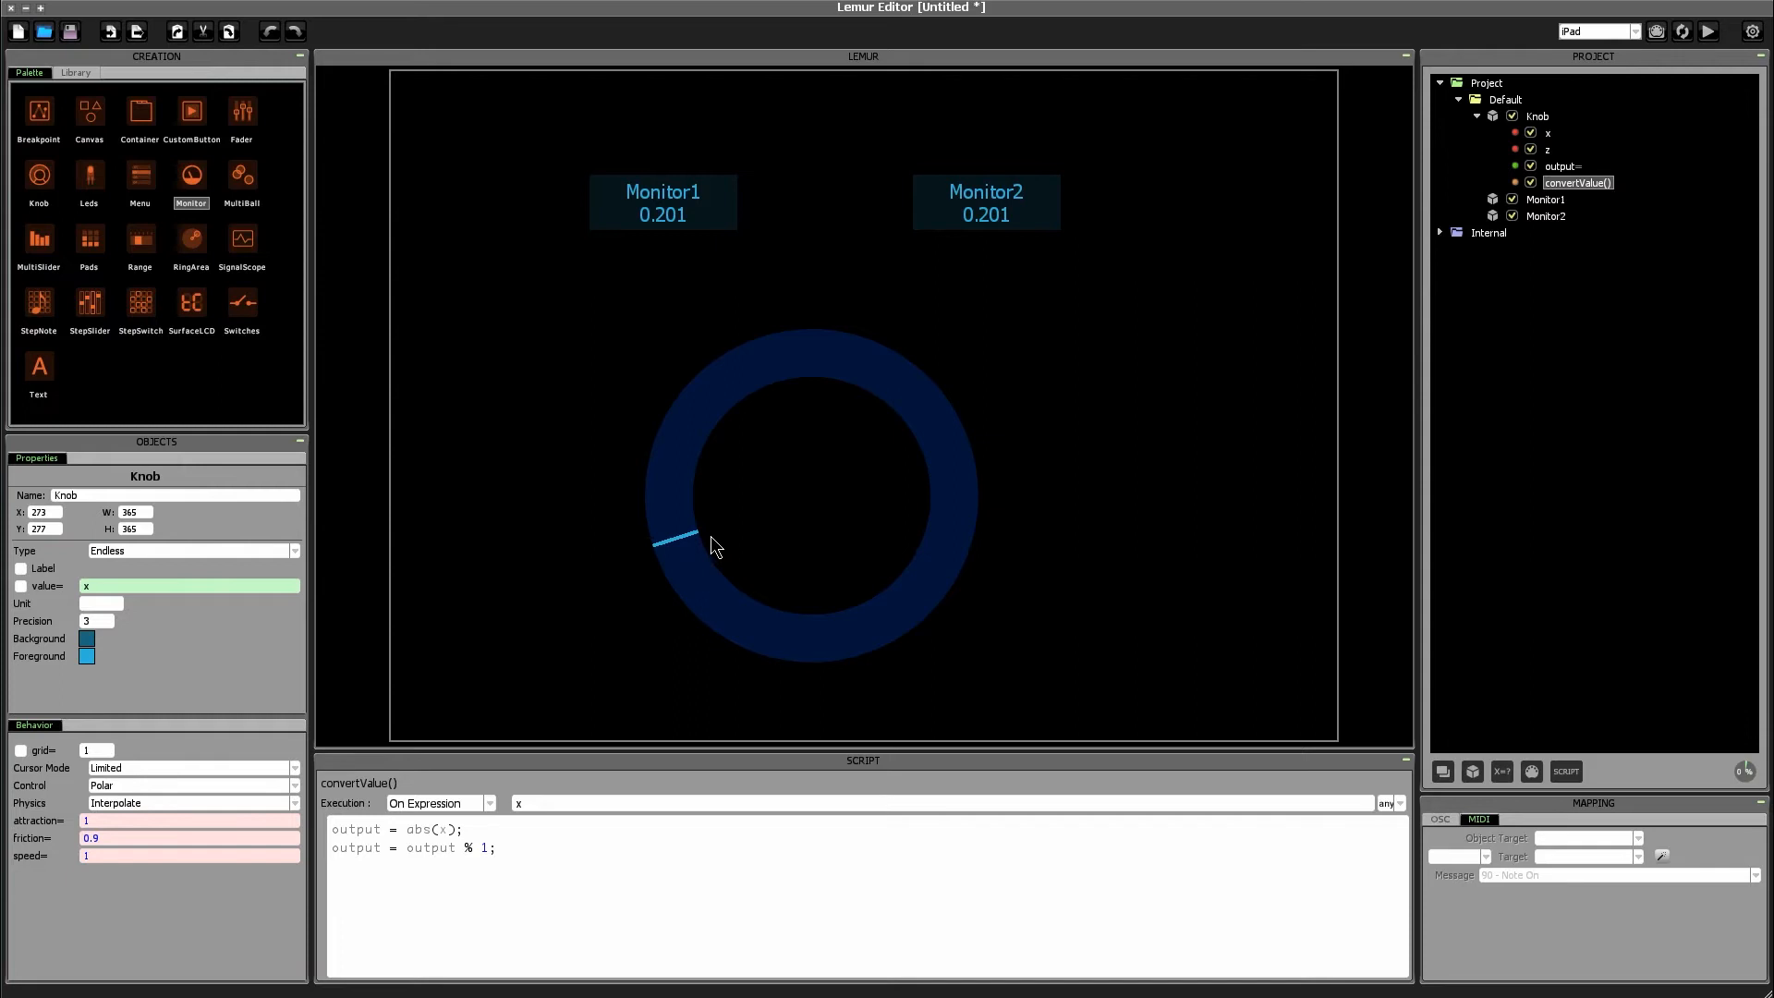
mouse_move(723, 516)
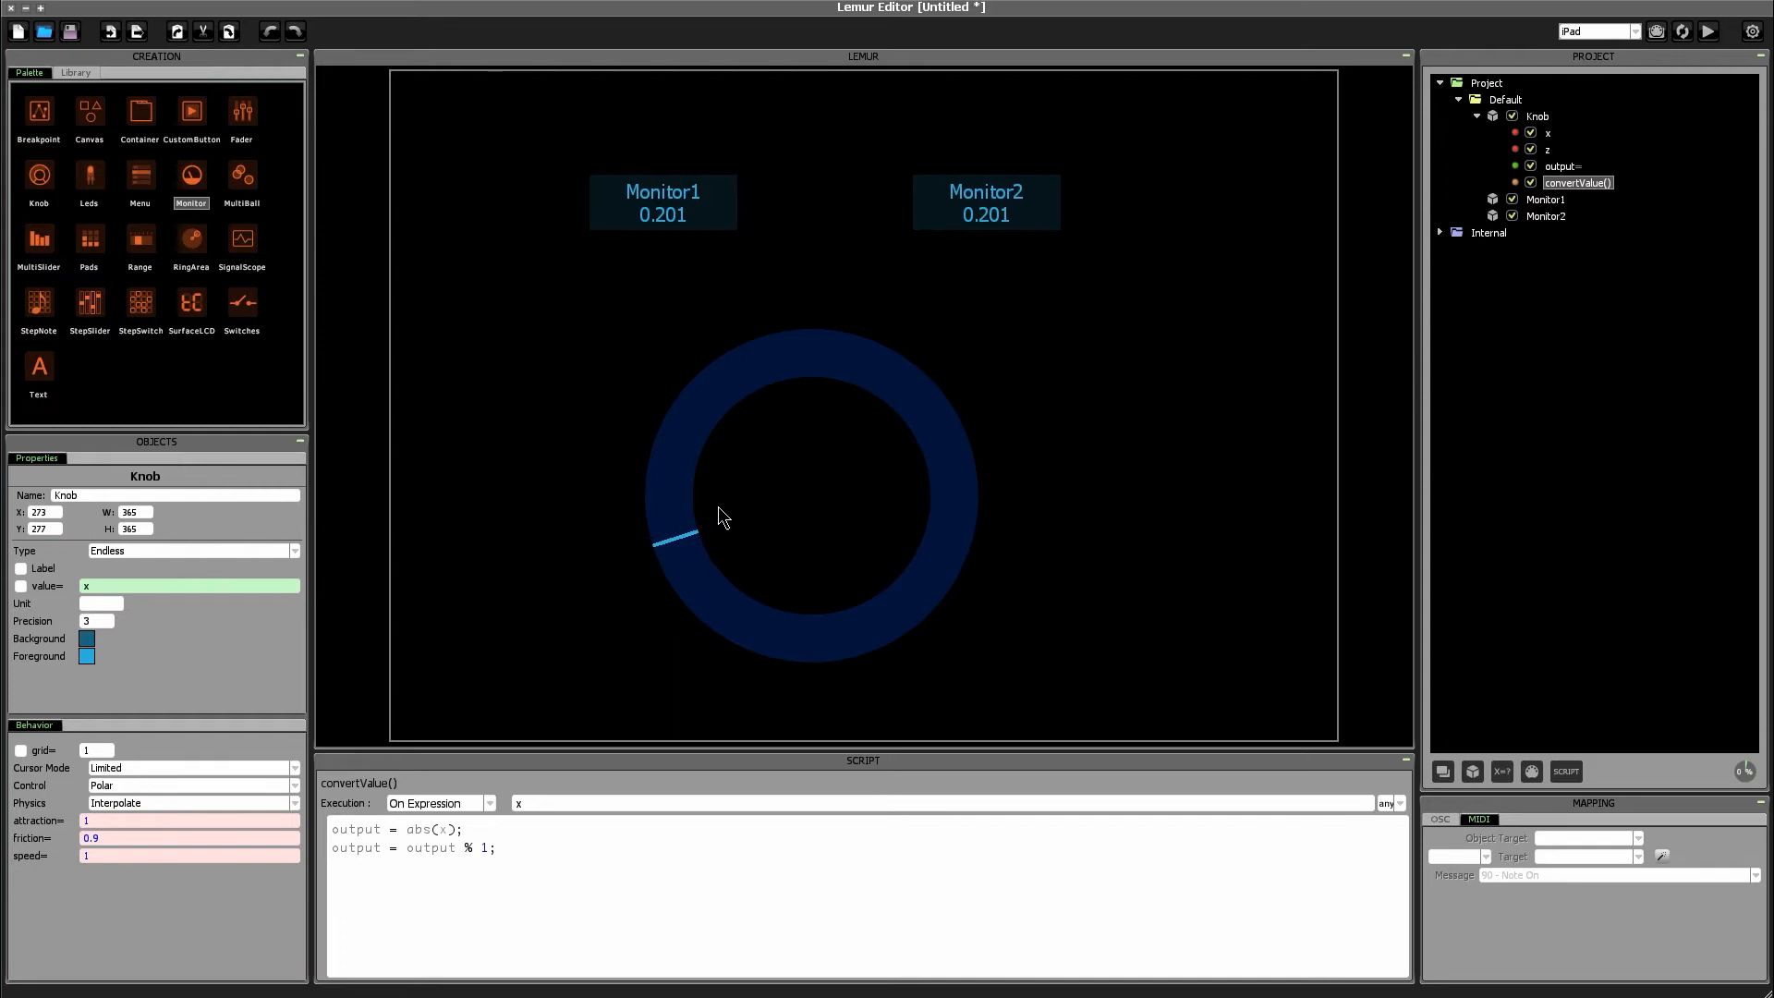
mouse_move(992, 218)
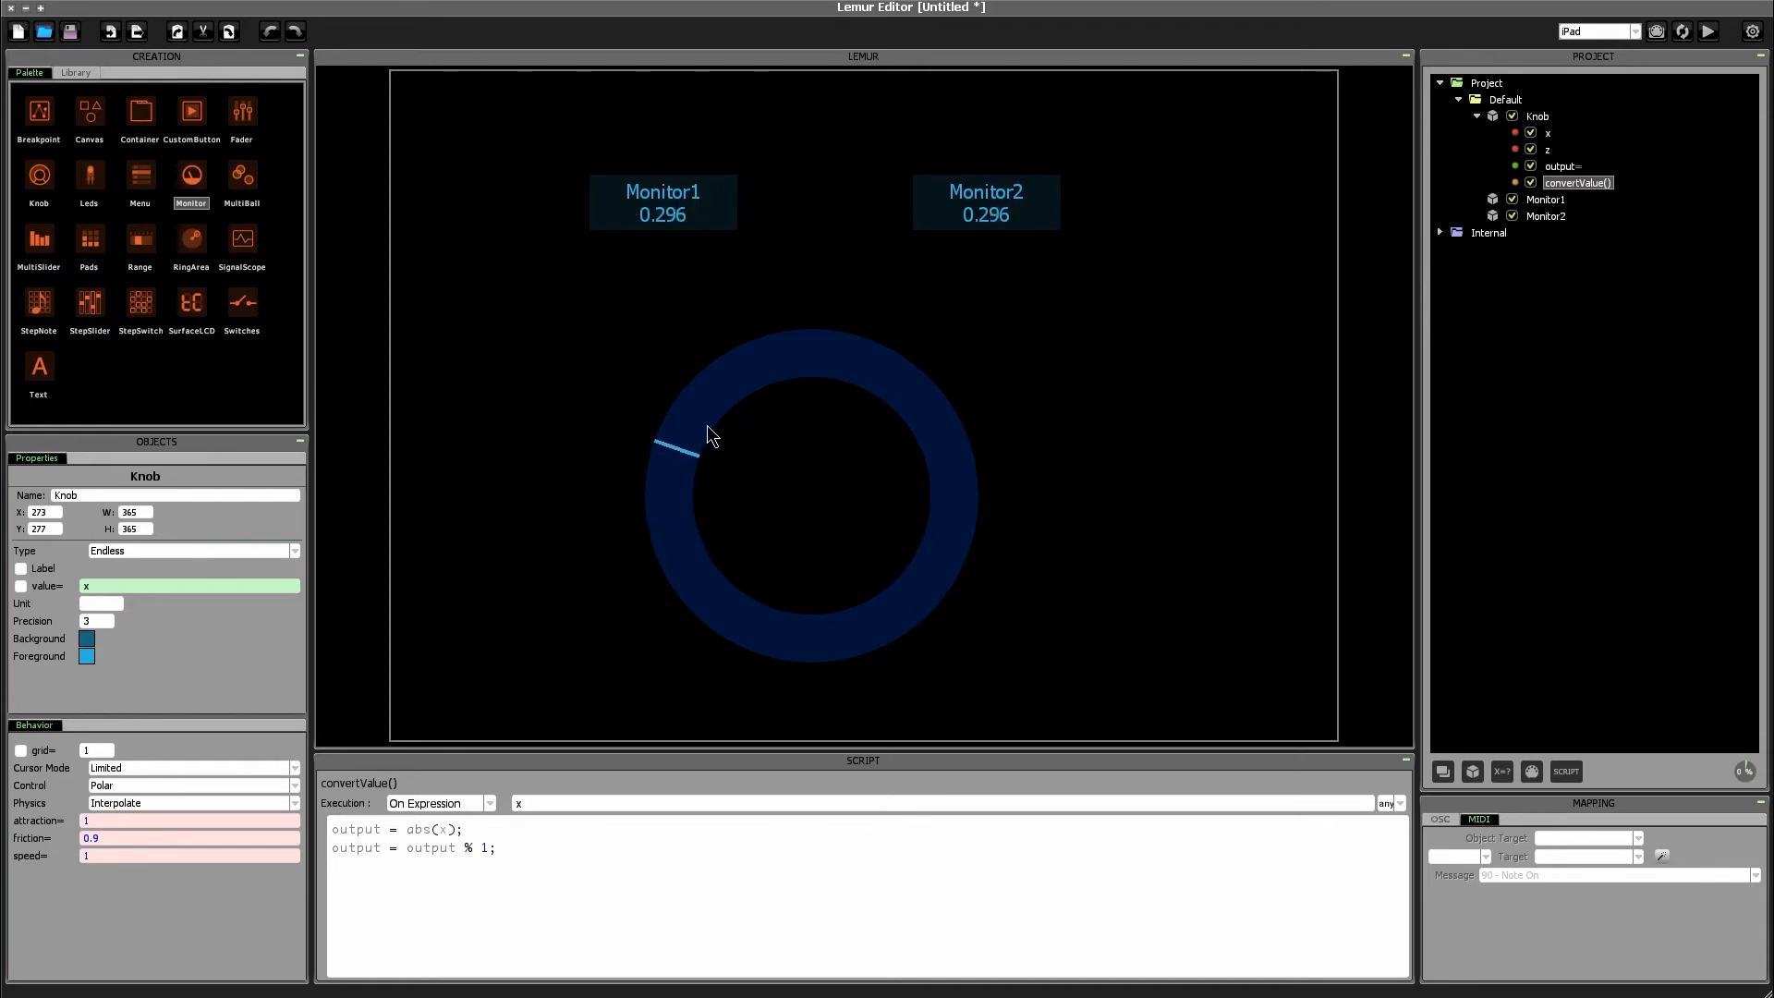
drag(711, 435, 928, 586)
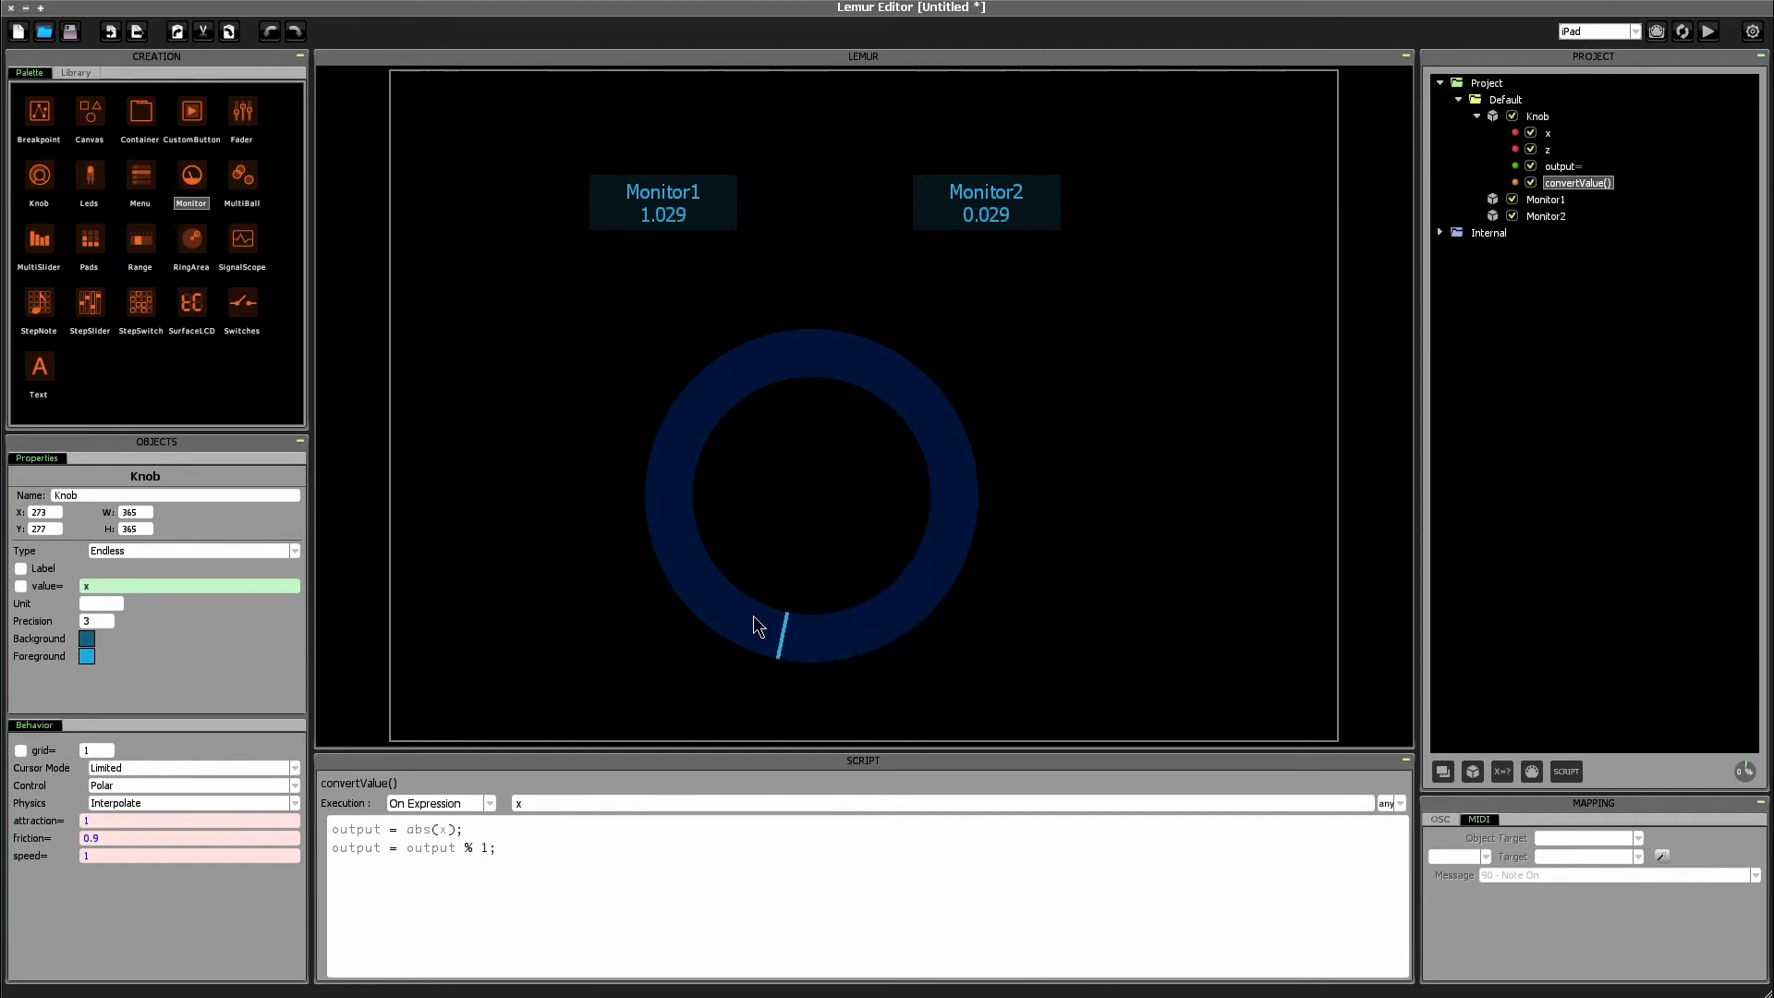
drag(778, 634, 761, 362)
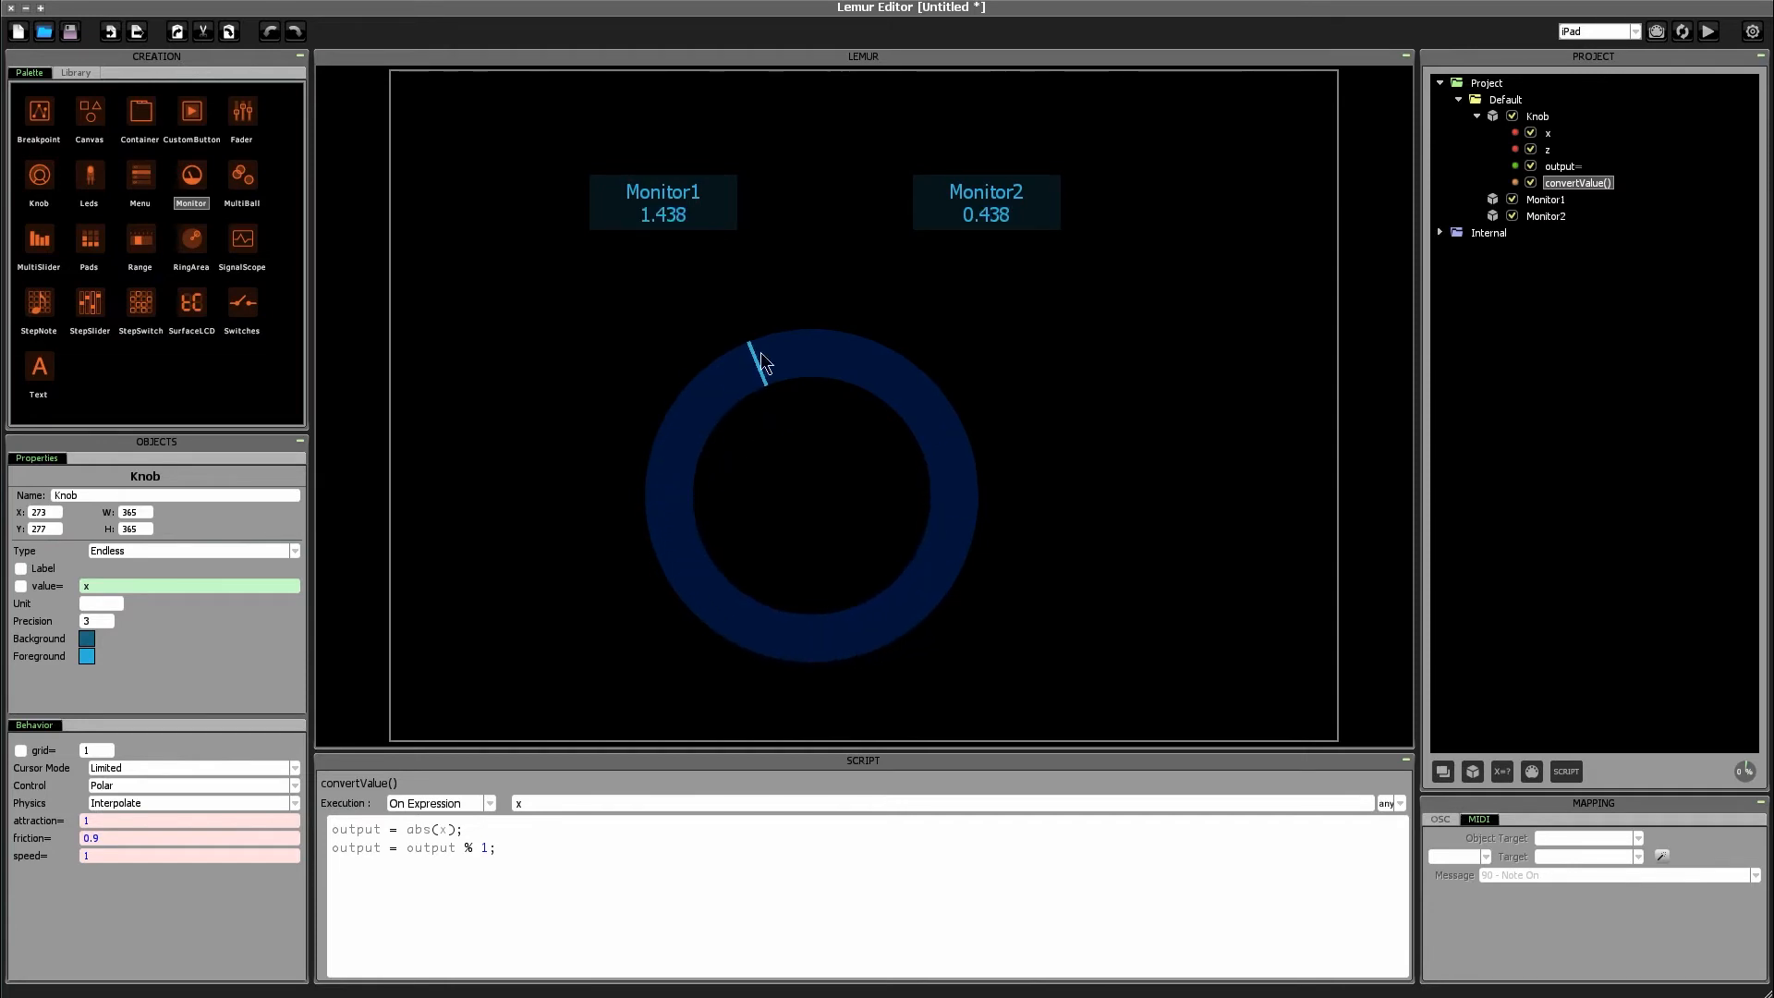
click(663, 202)
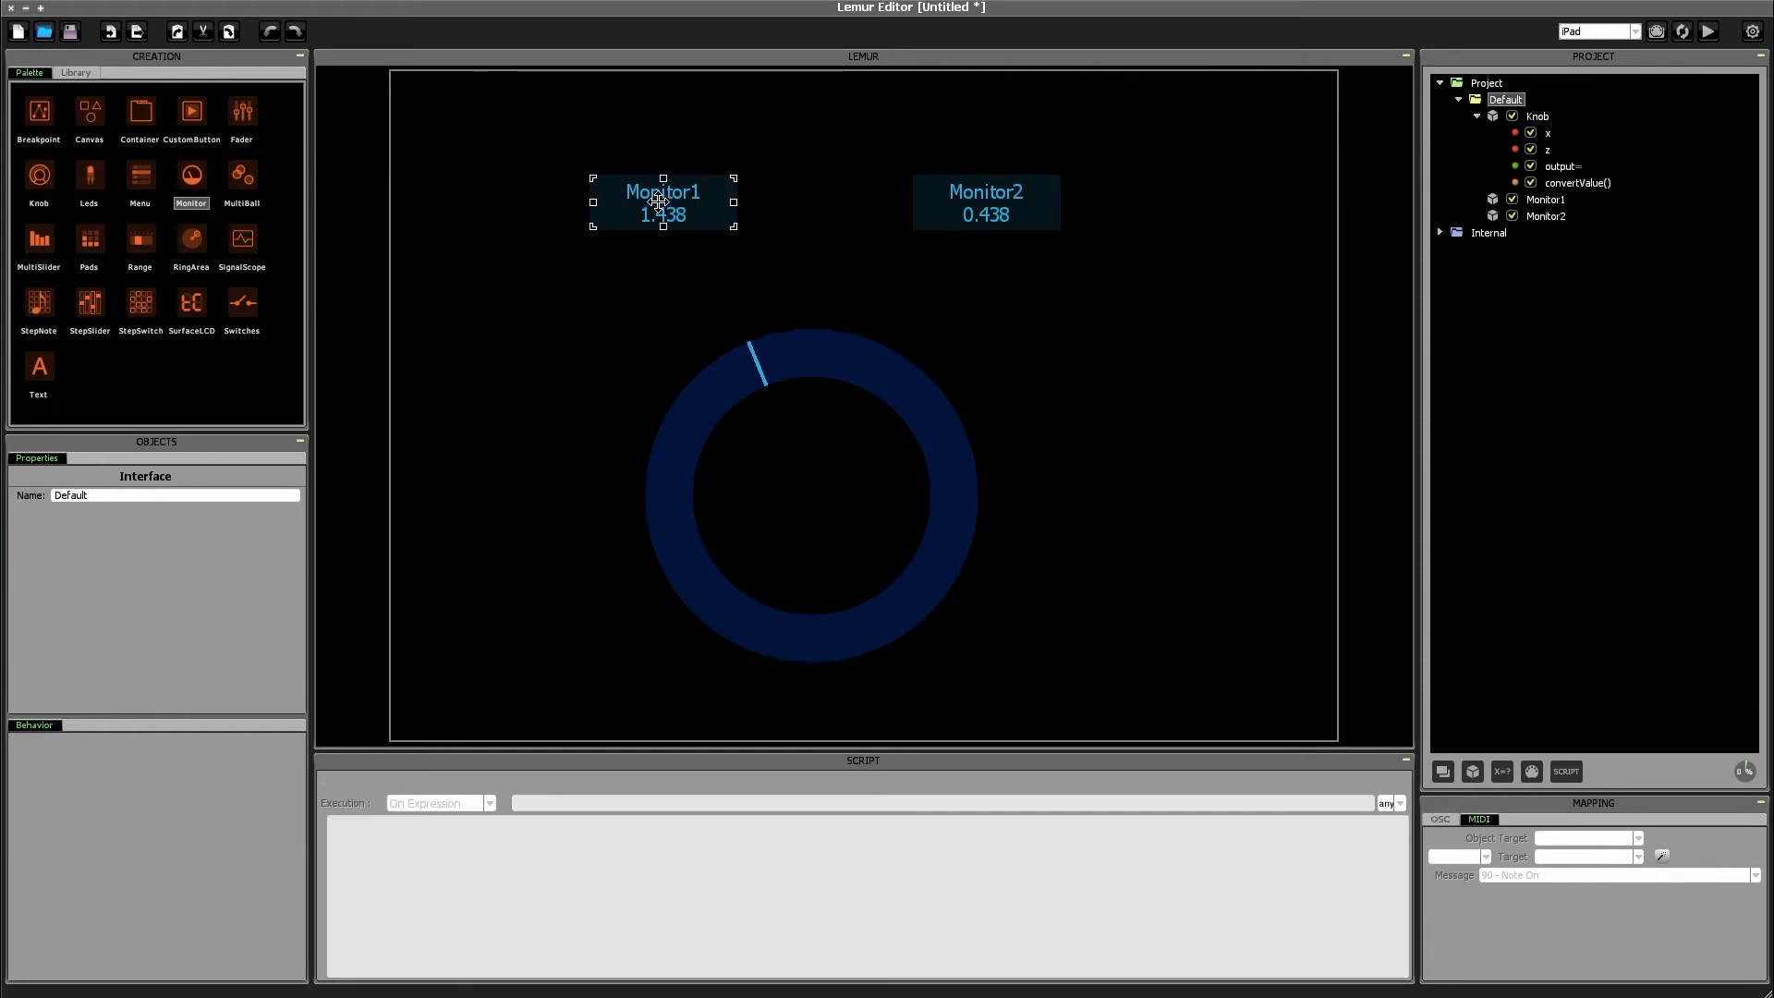
click(923, 162)
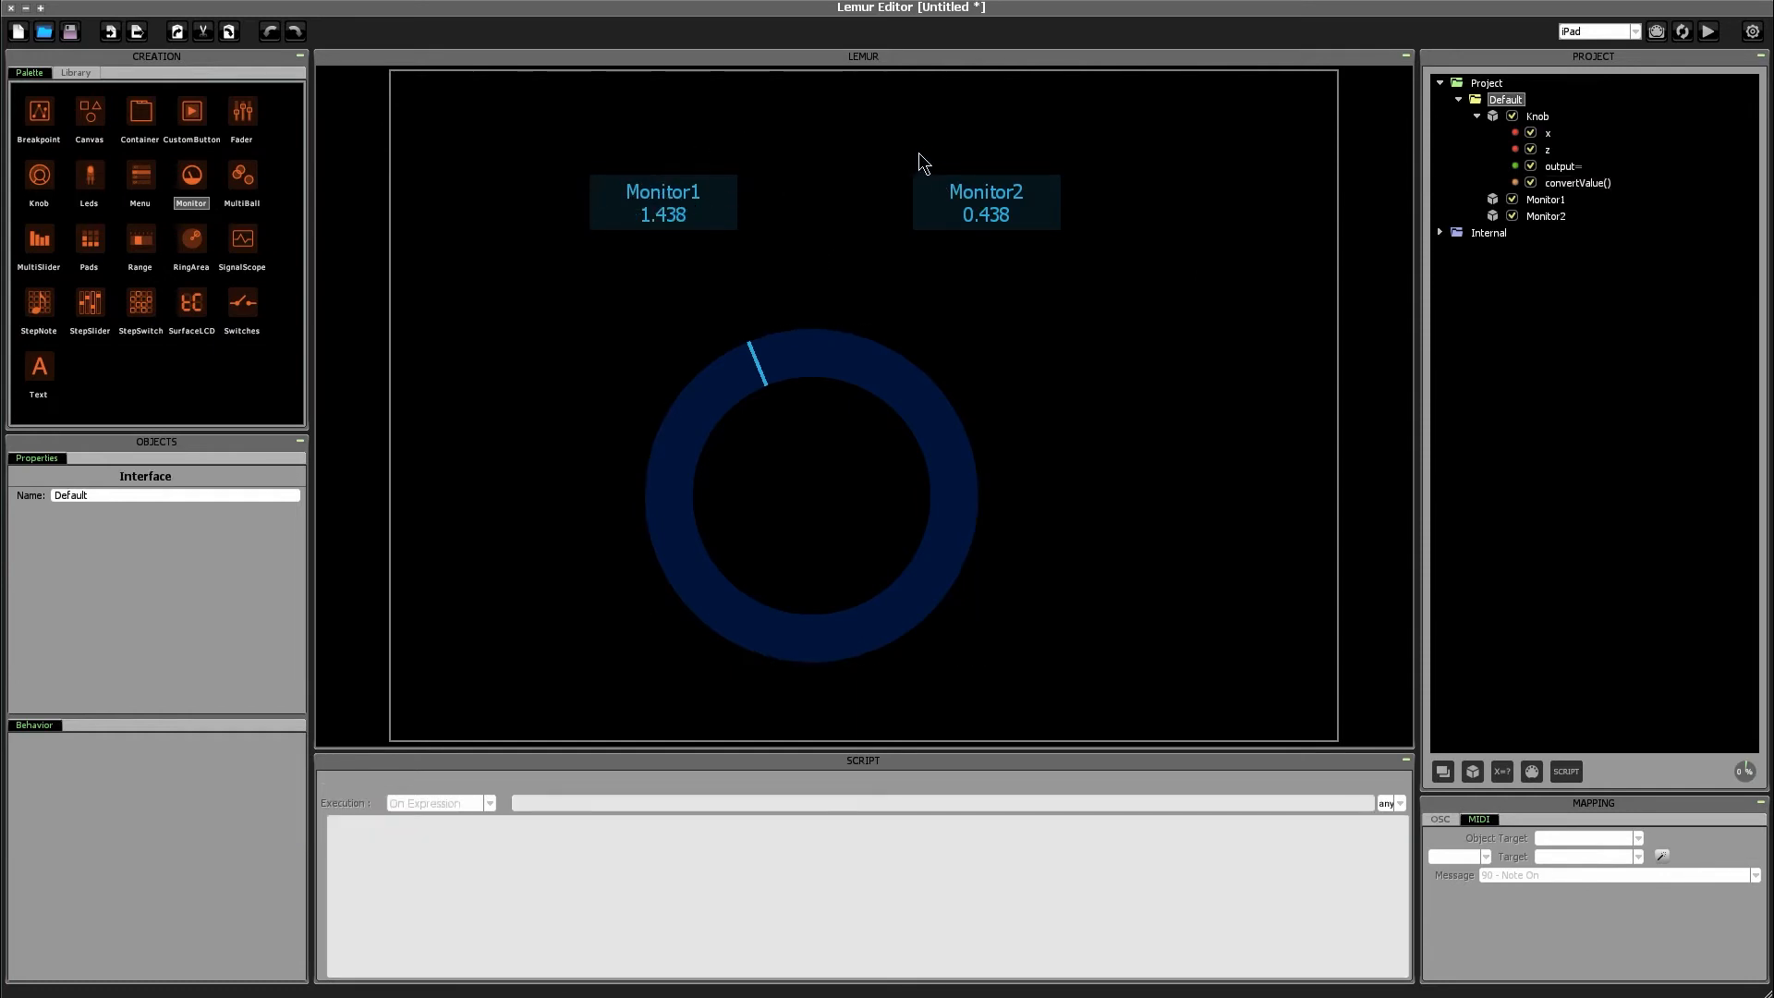
mouse_move(787, 103)
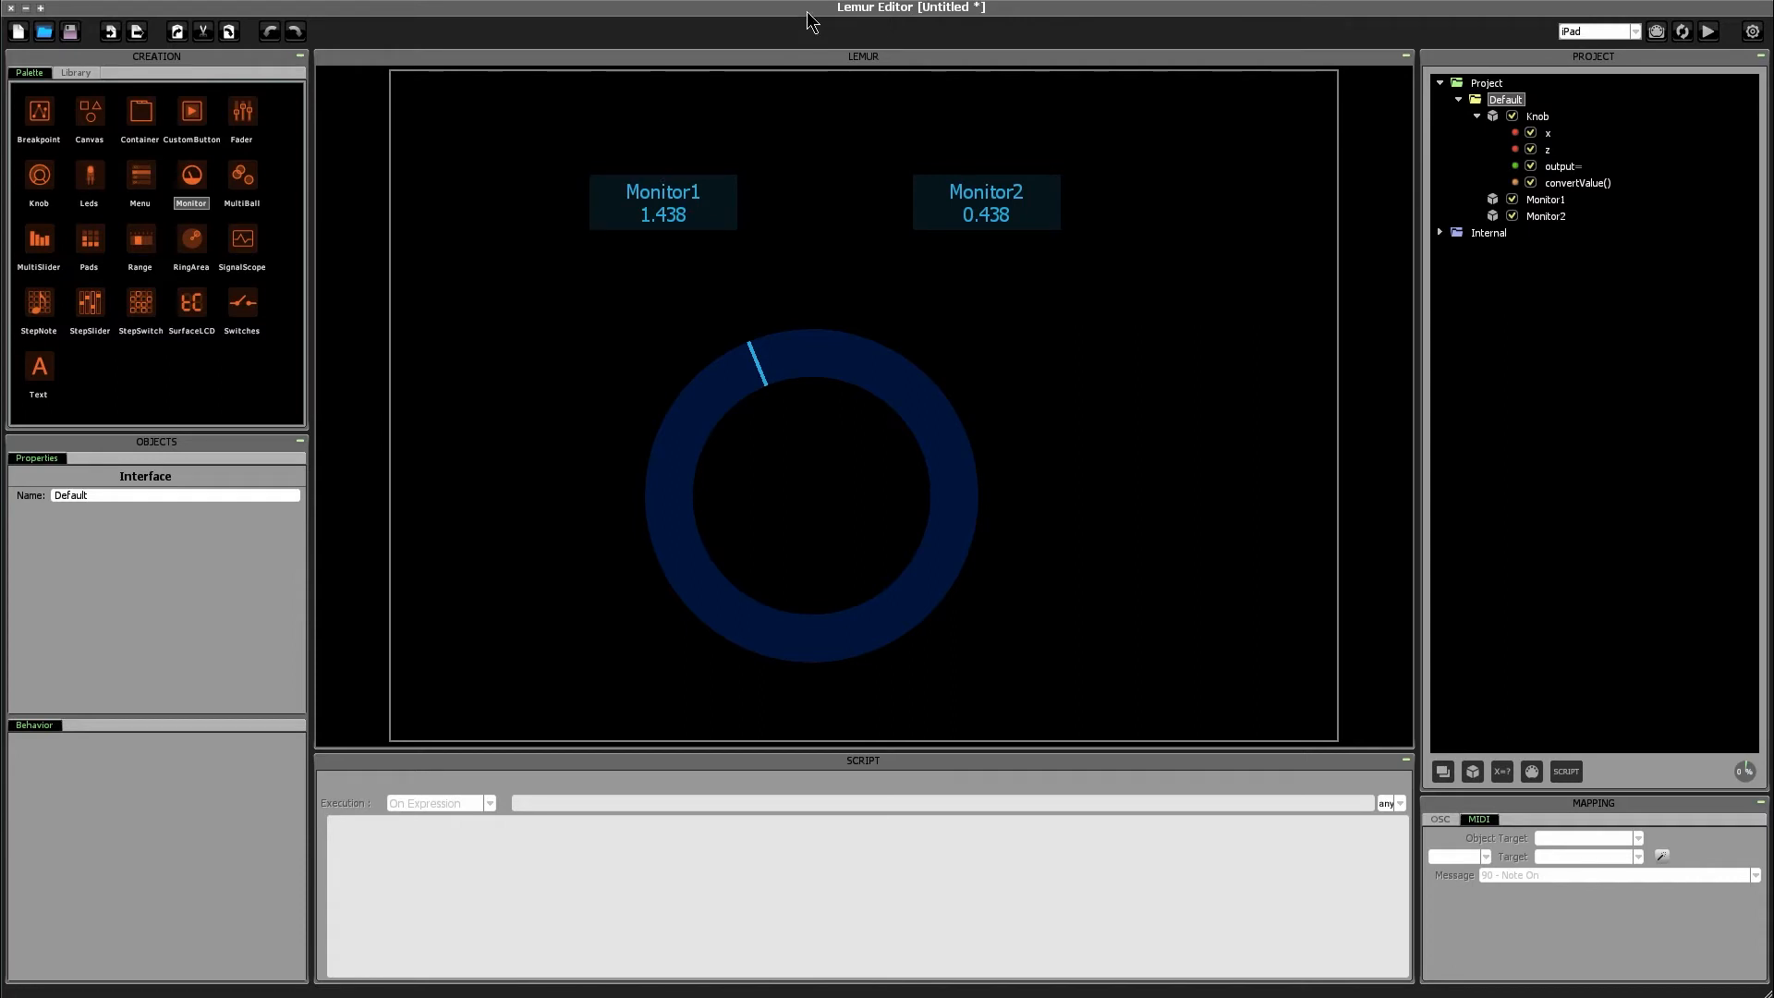
click(986, 201)
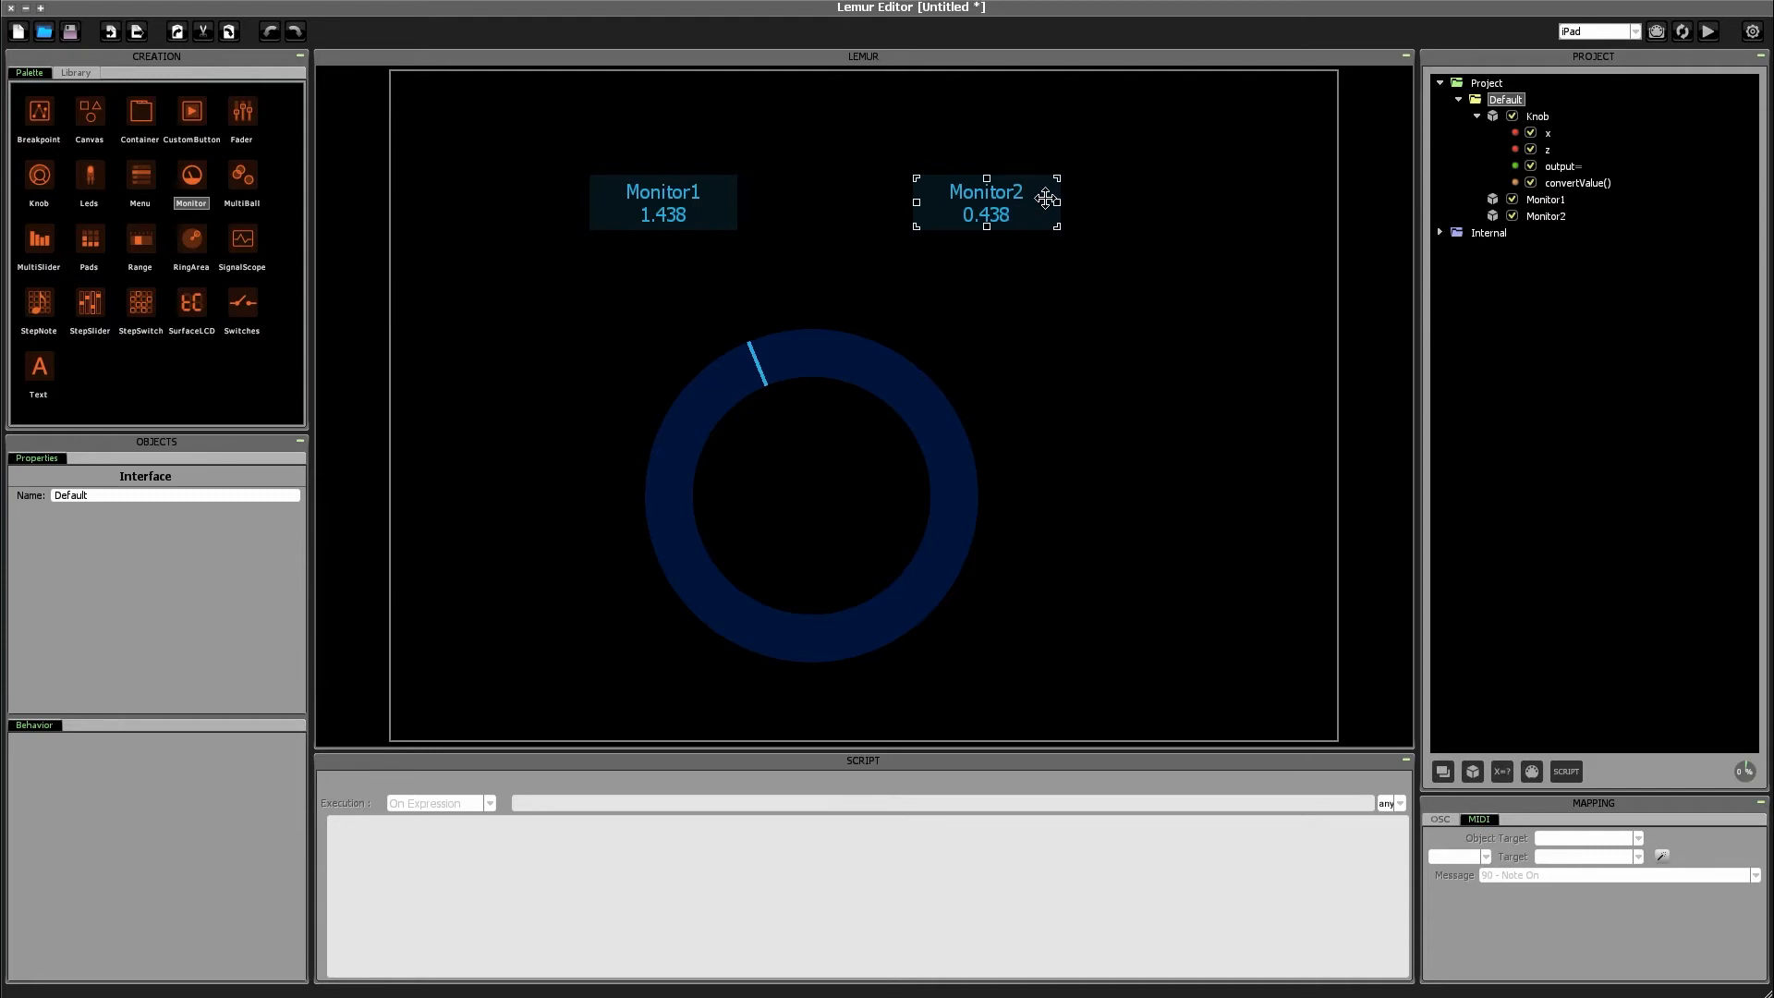
click(1065, 127)
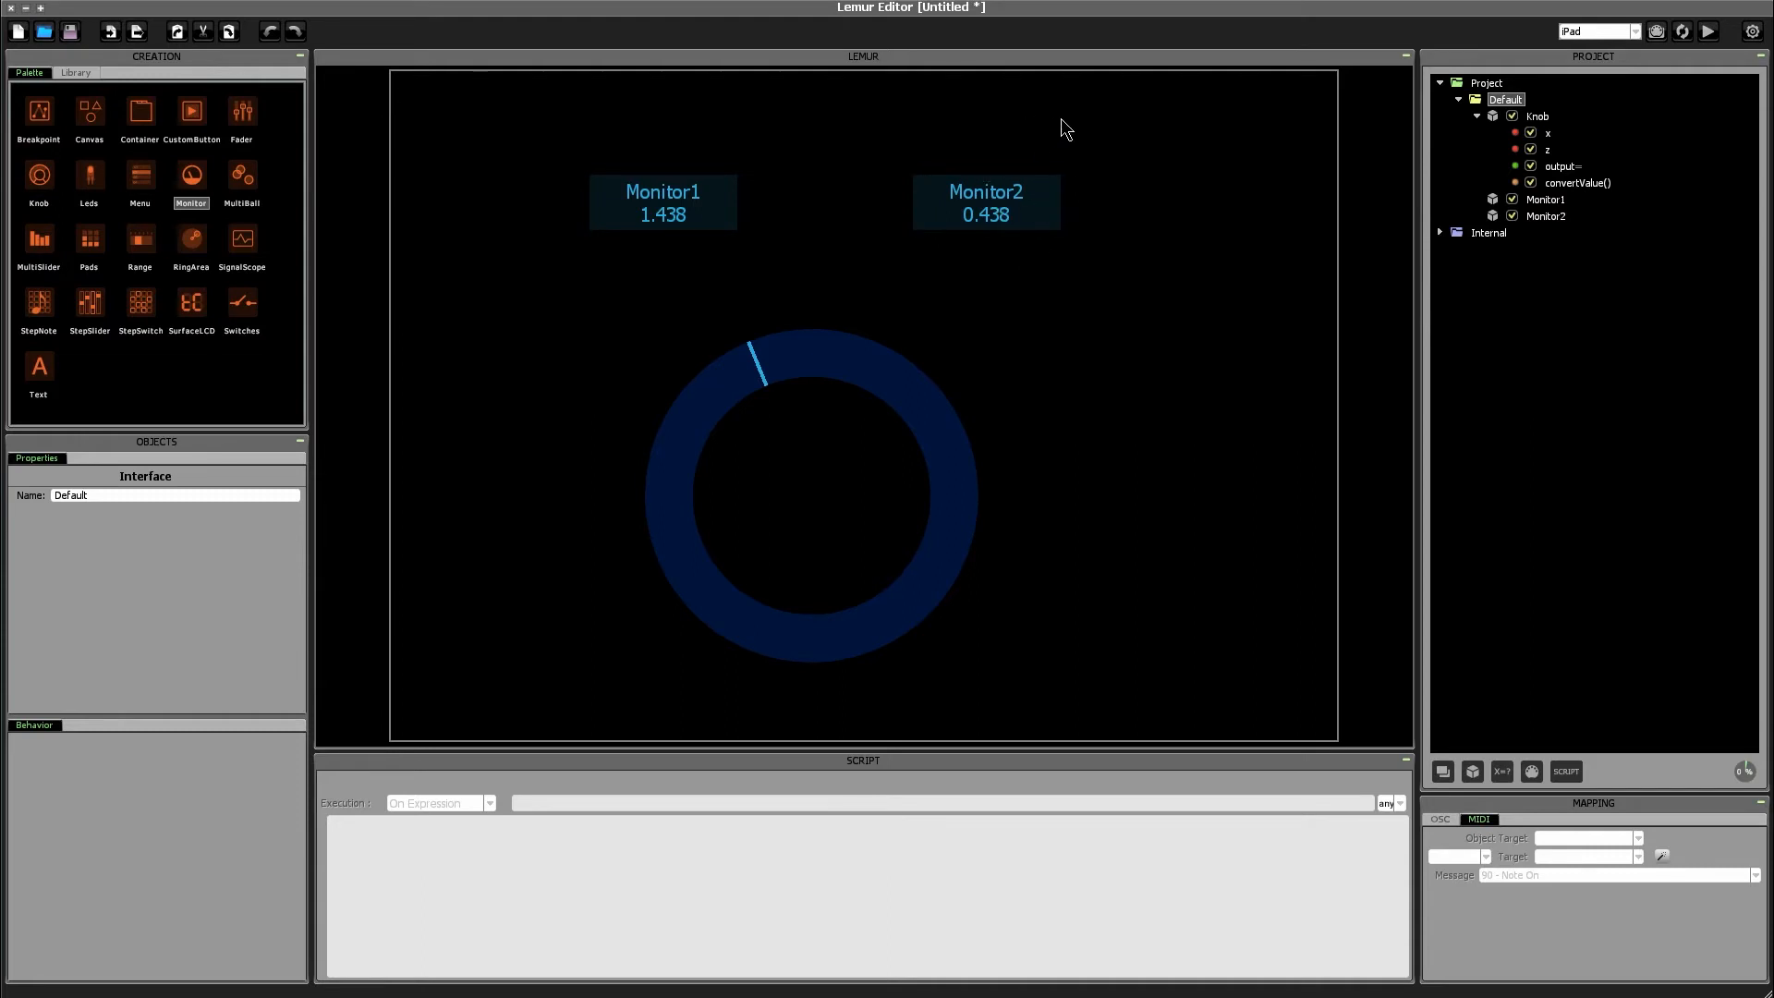
click(986, 202)
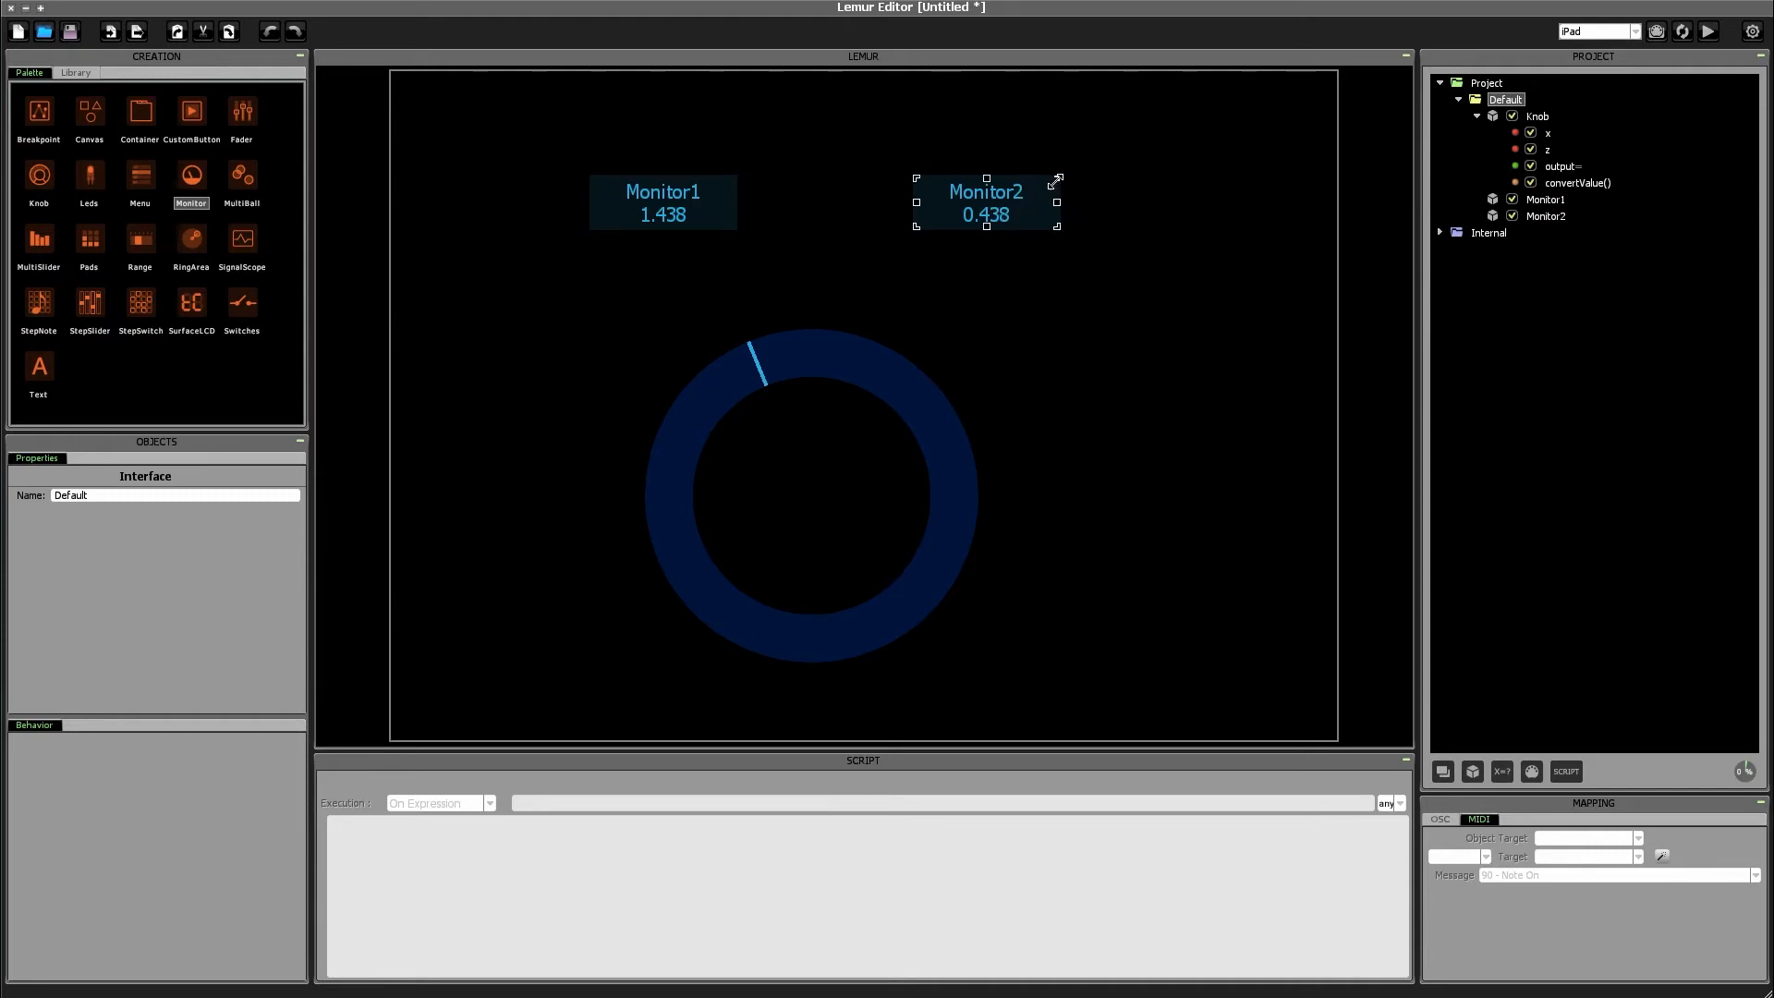
click(811, 495)
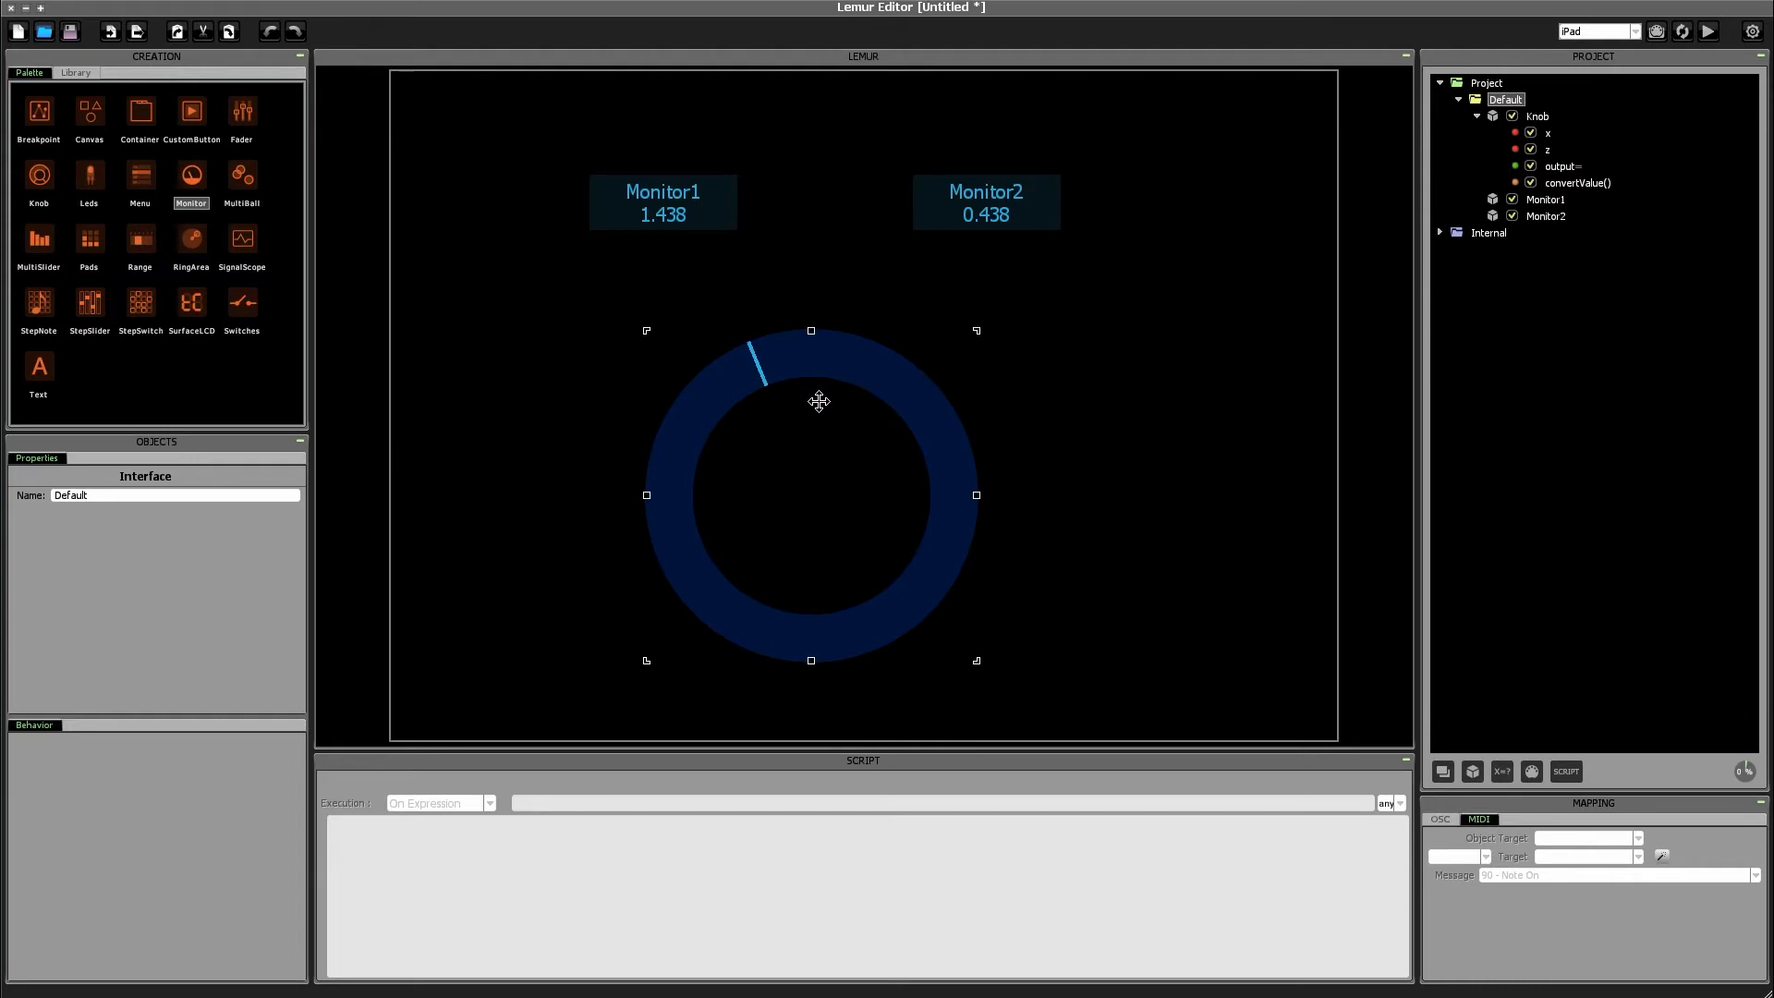
click(663, 202)
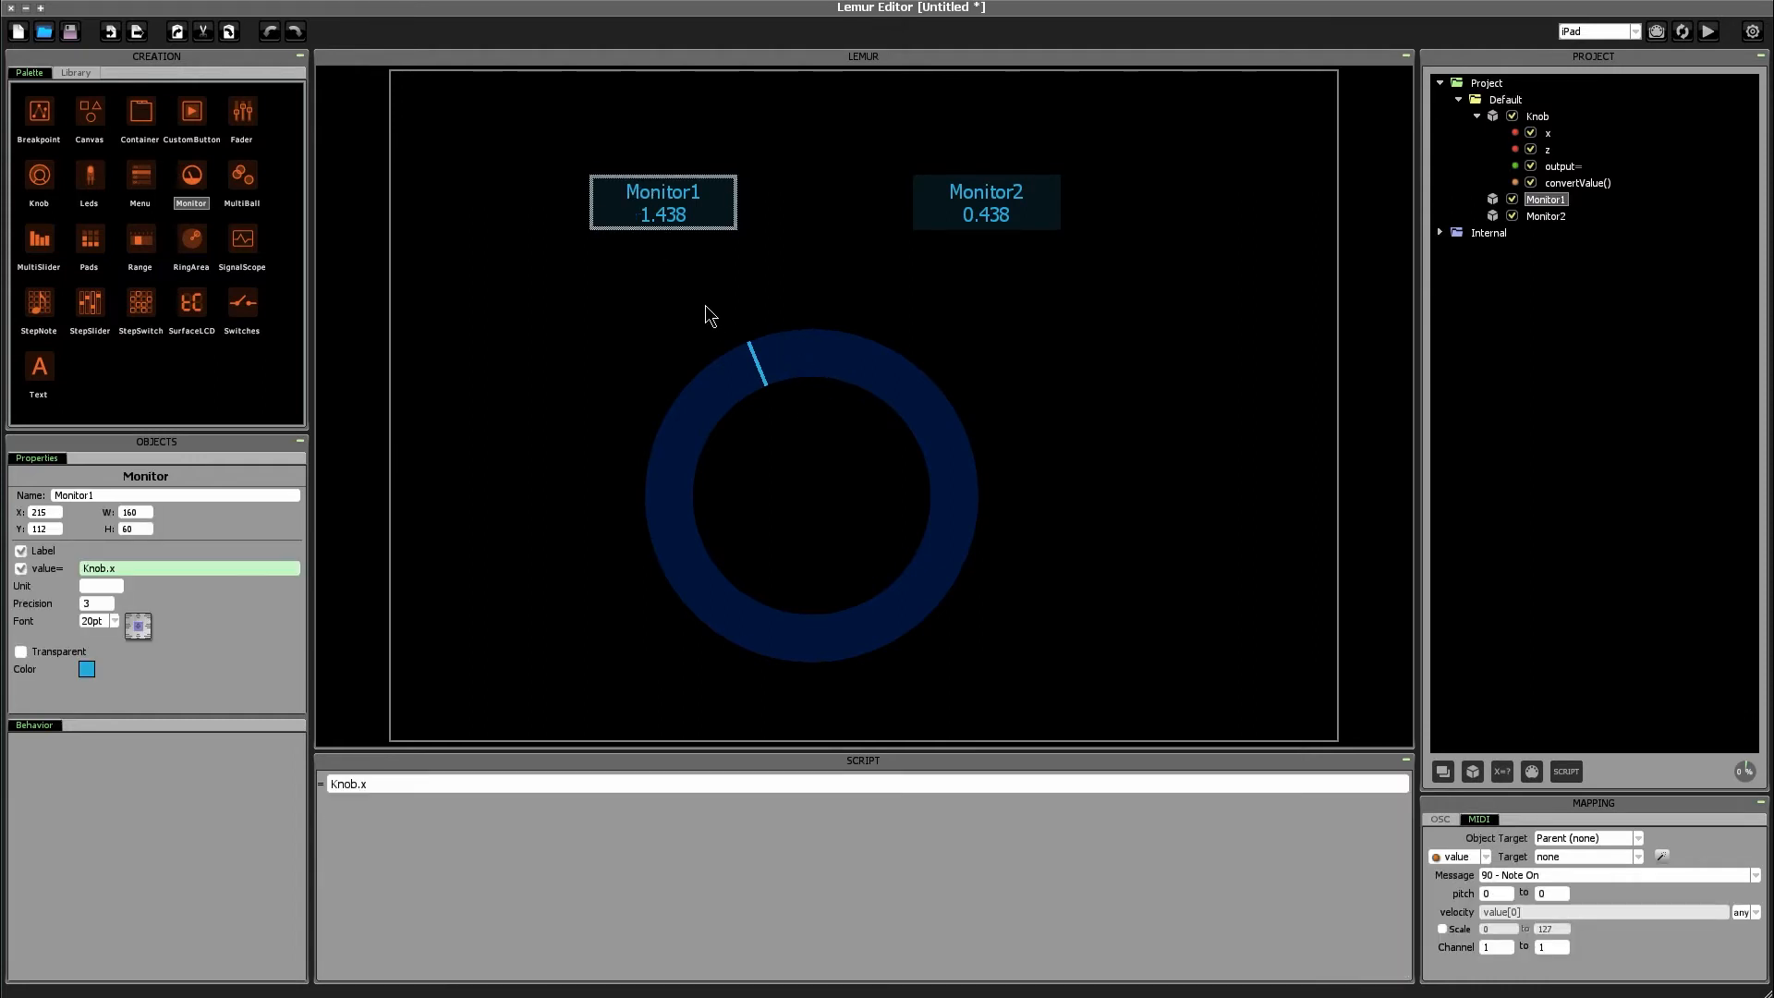
click(781, 356)
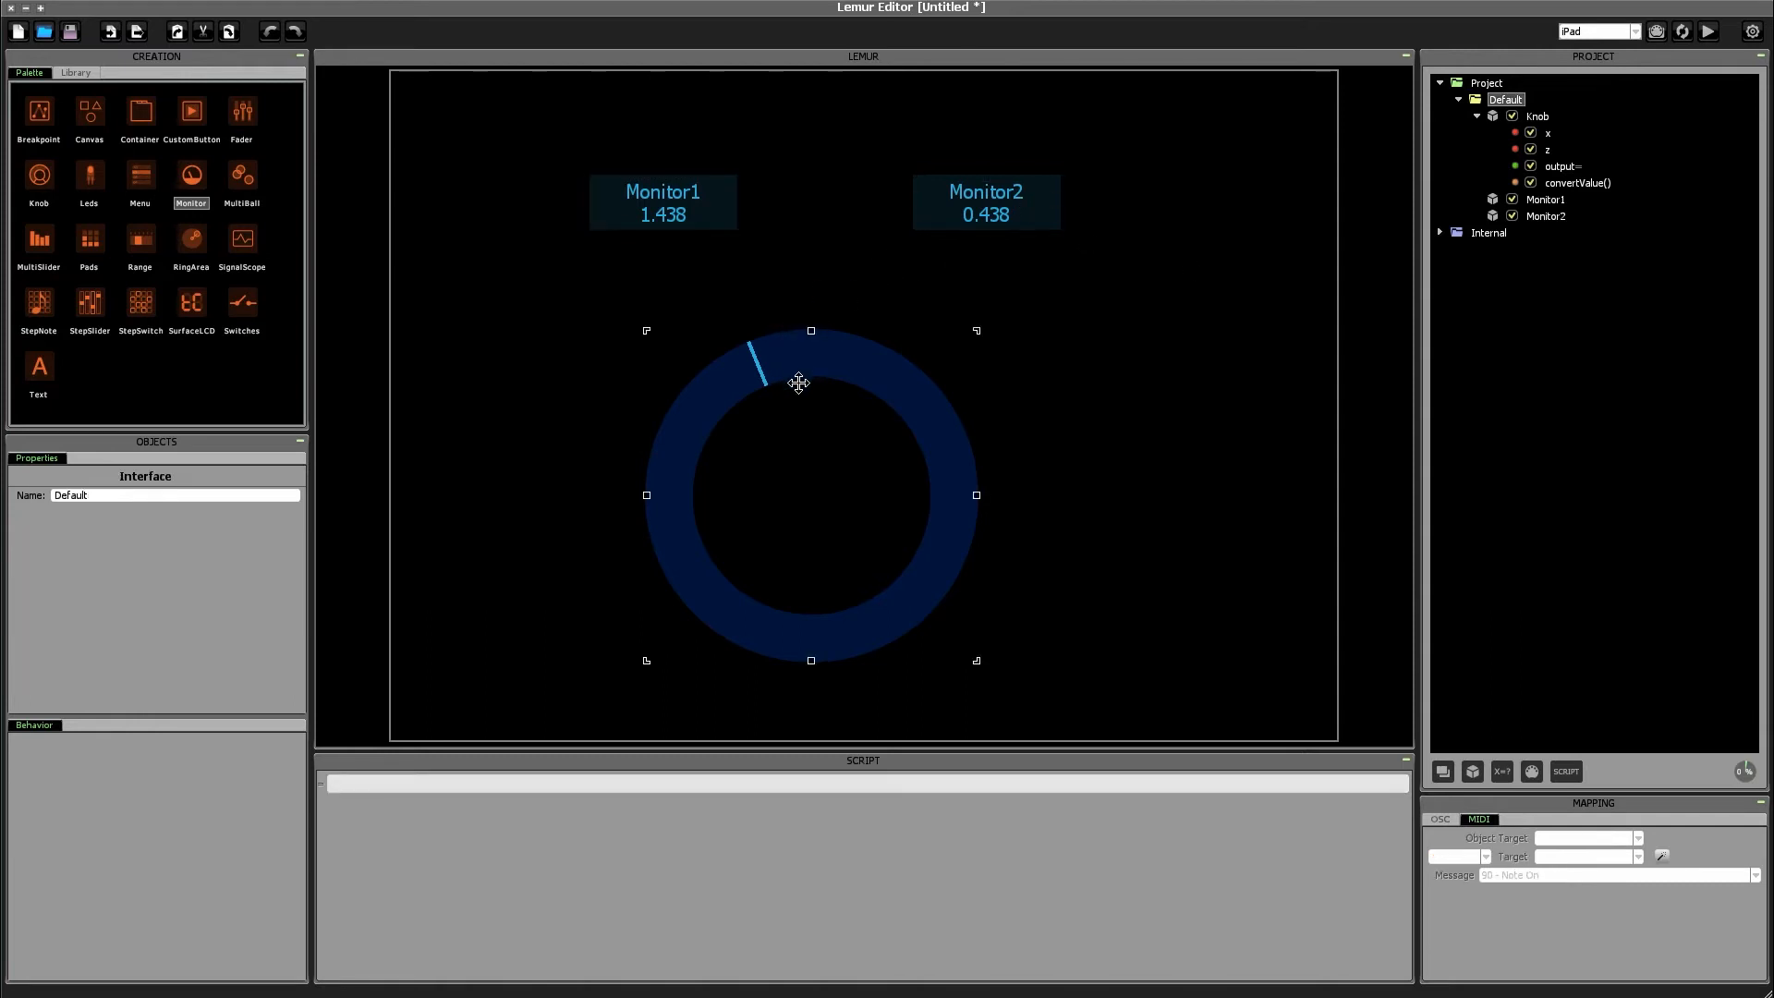
drag(799, 382, 769, 637)
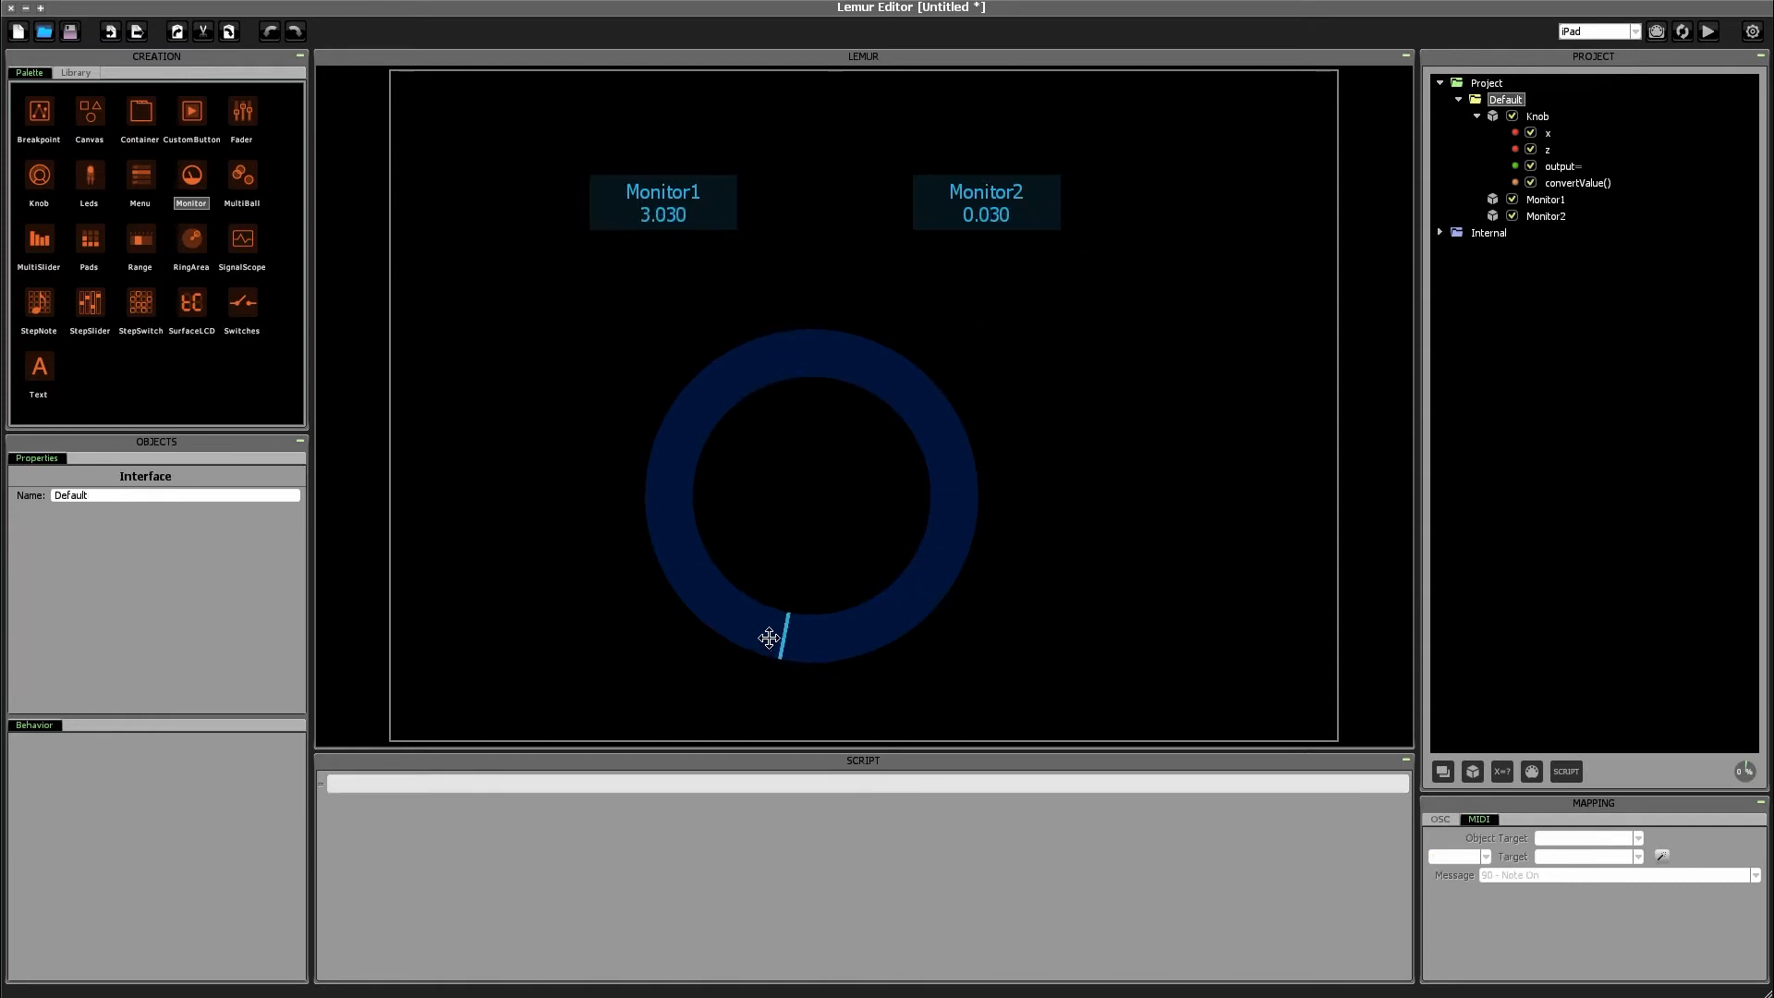
drag(773, 634, 778, 339)
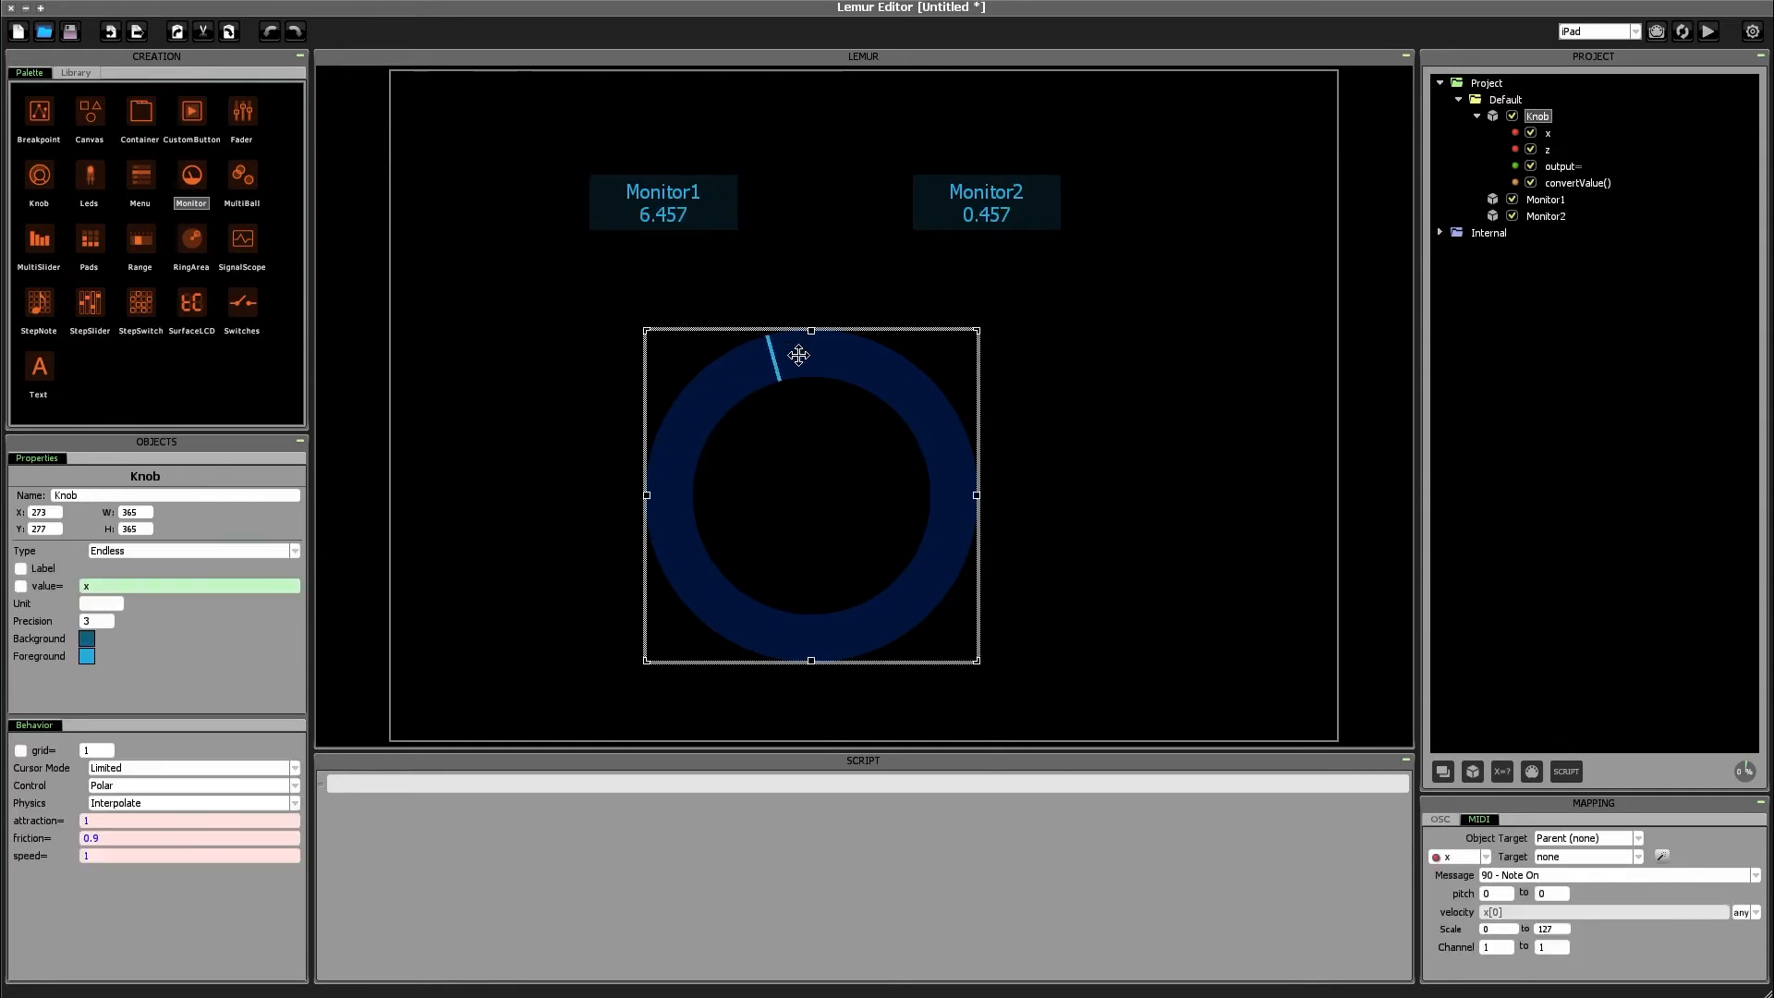
click(663, 201)
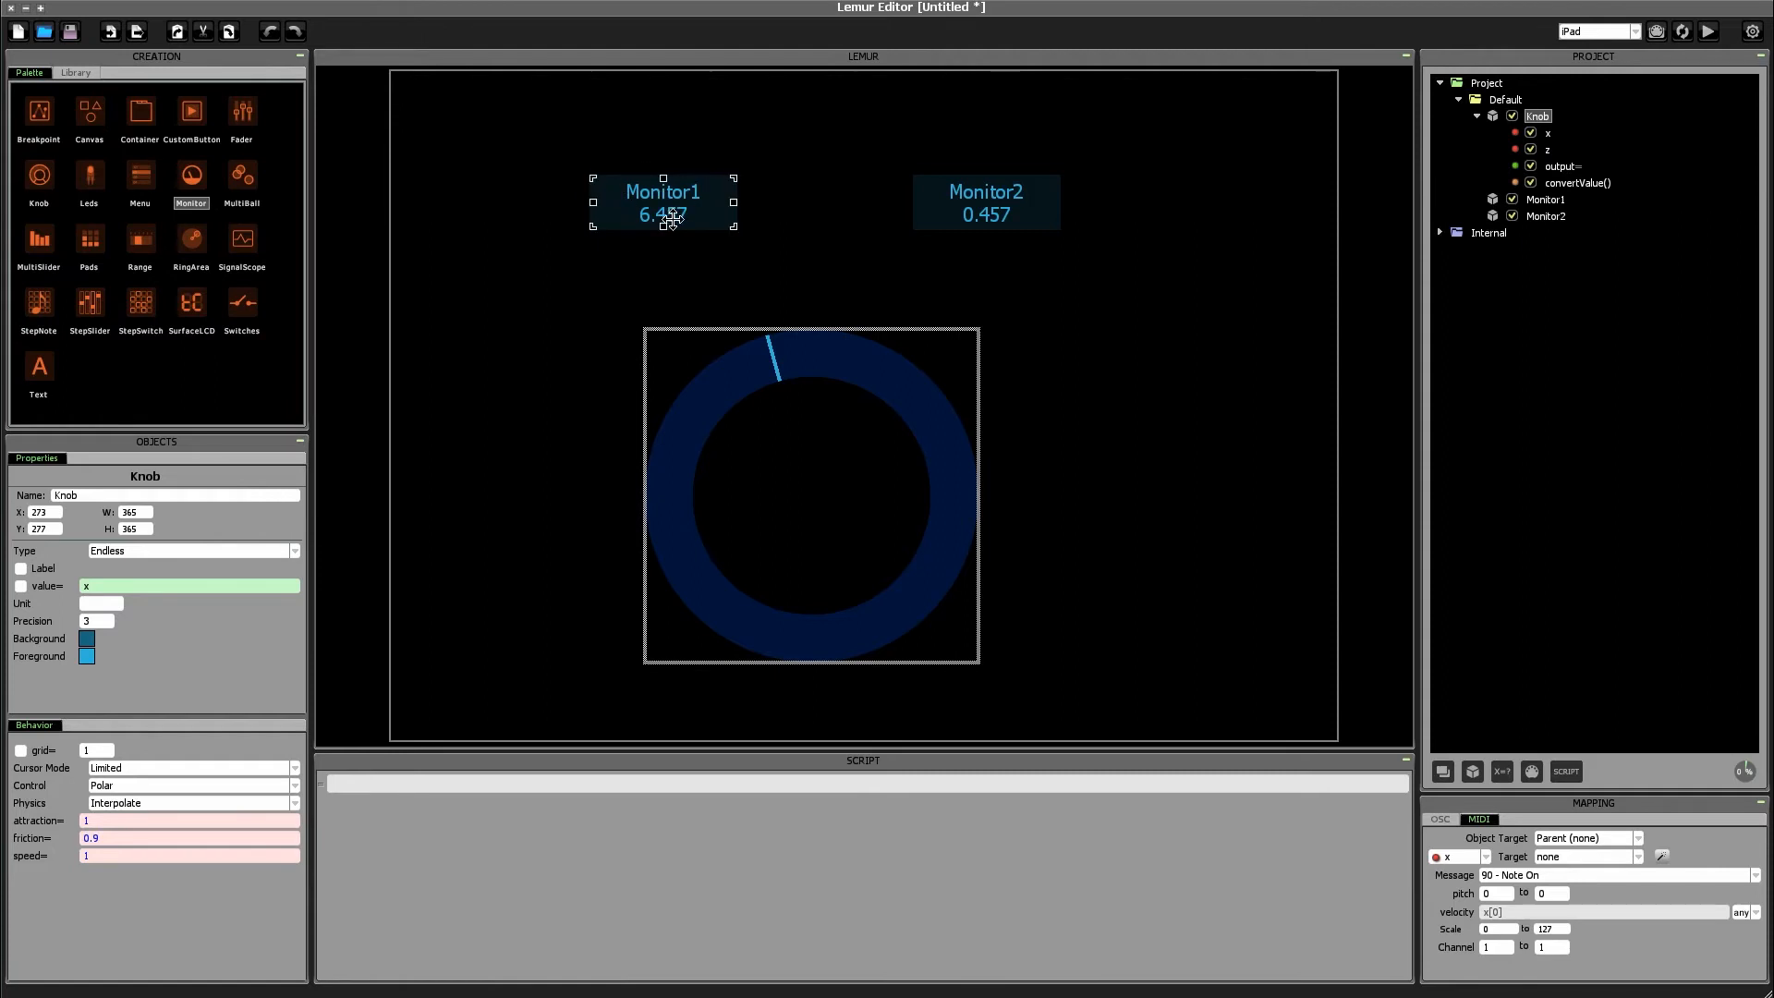
click(982, 121)
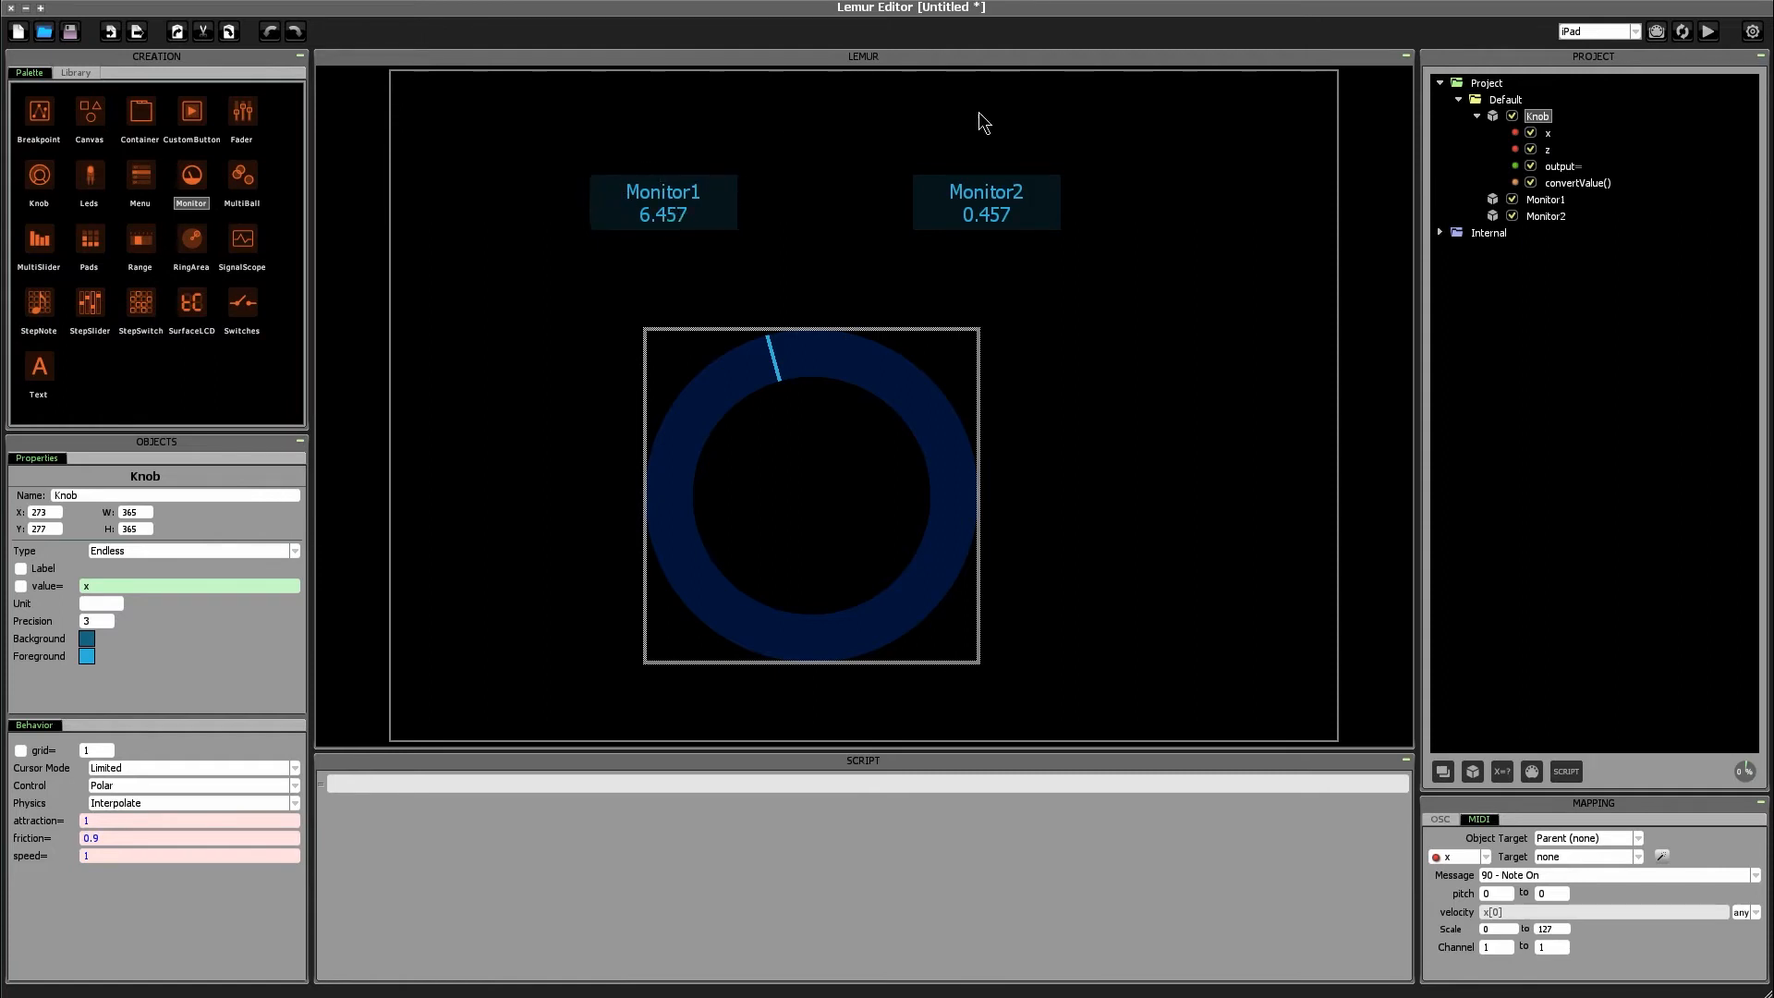
mouse_move(1082, 277)
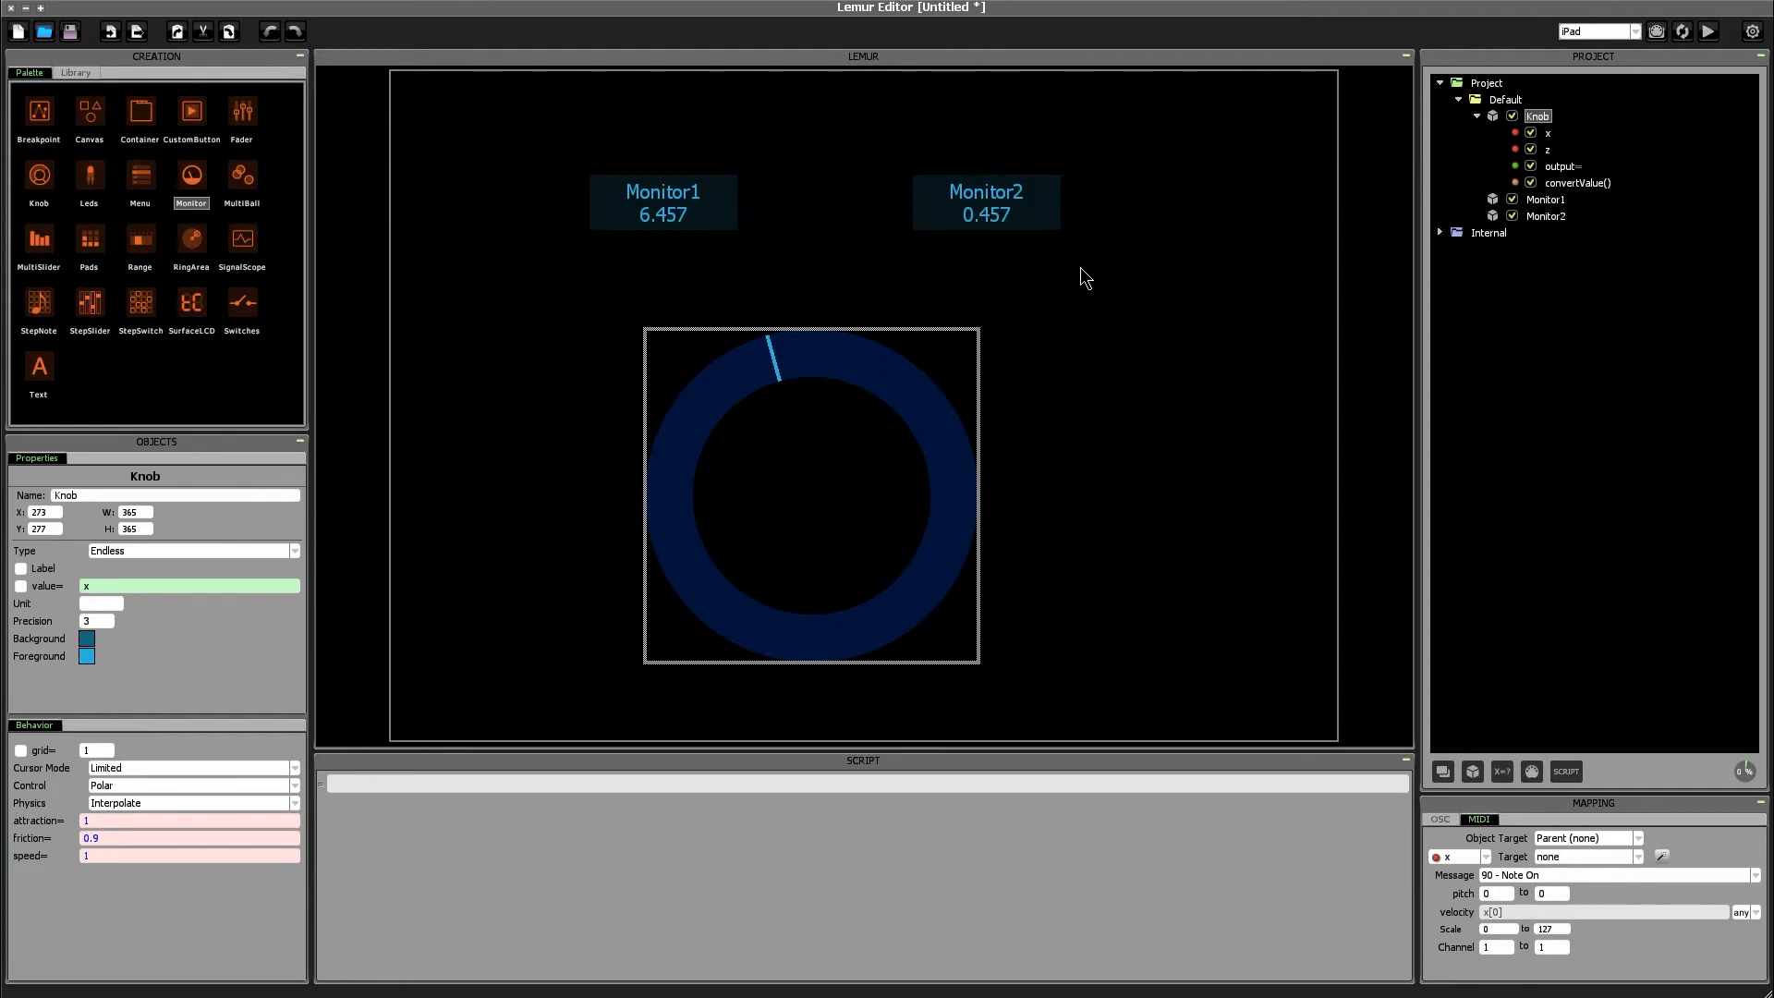
click(663, 201)
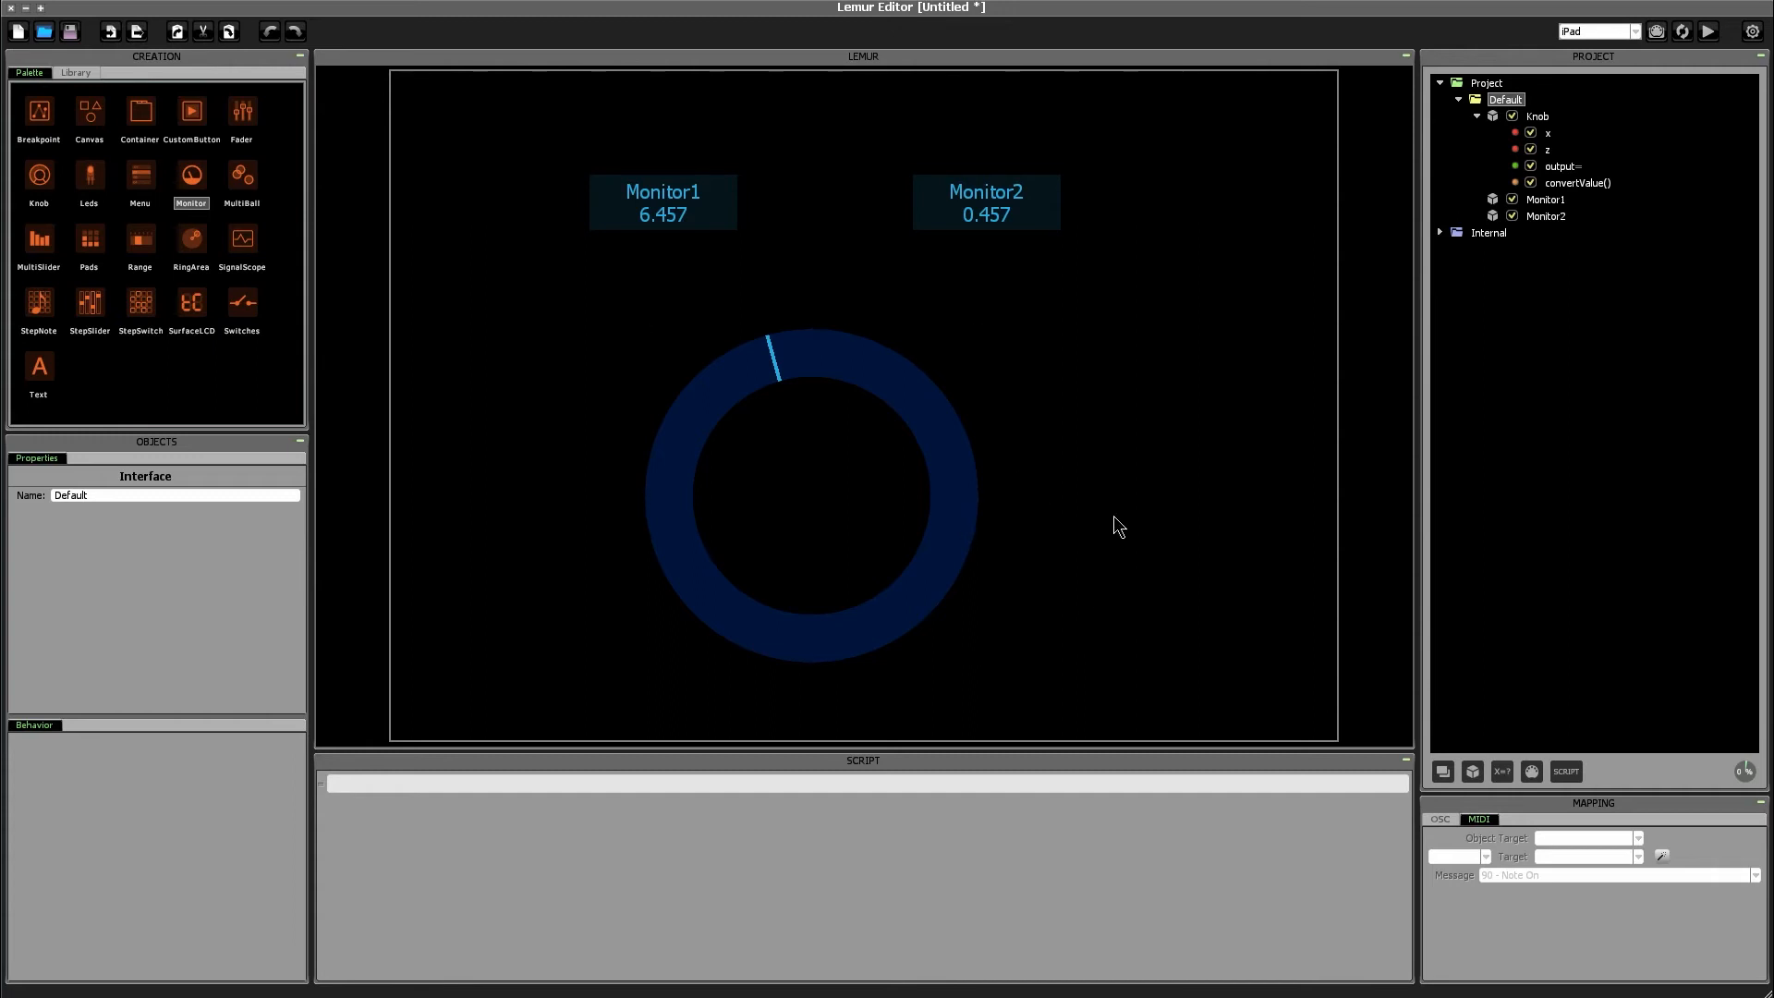
Step: Spin the Endless knob several turns, taking Monitor1 to 14.839 and Monitor2 to 0.839
click(812, 495)
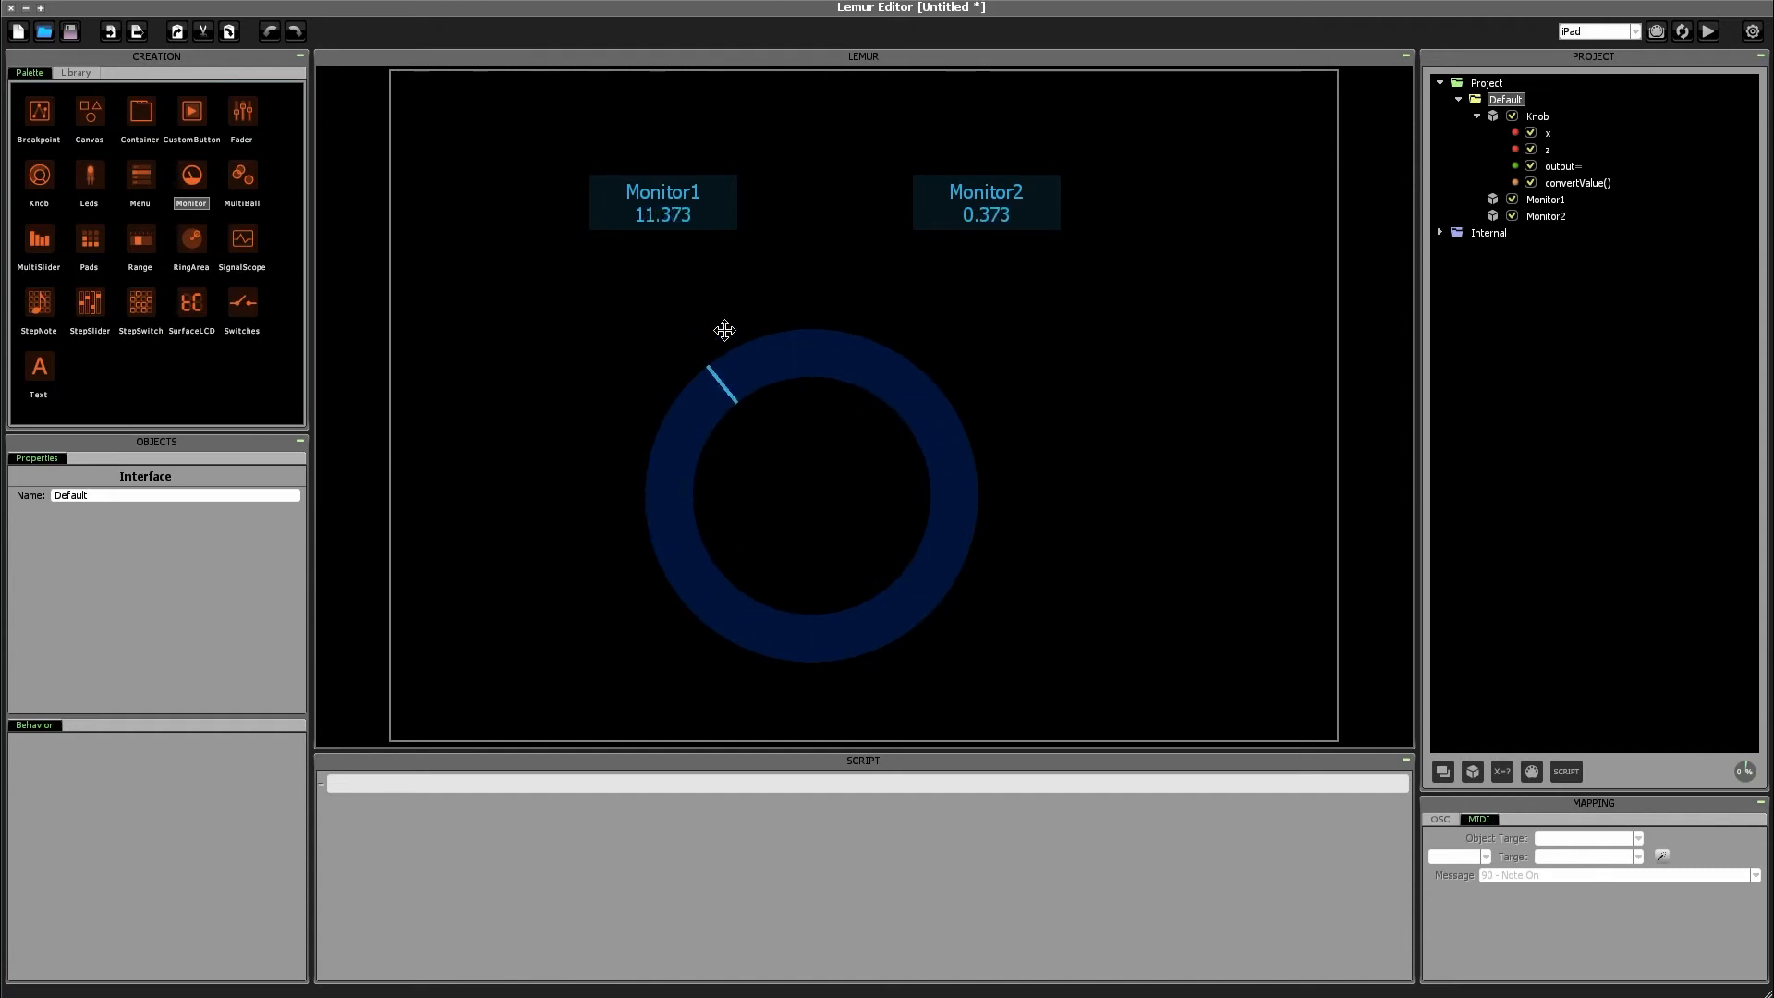
drag(723, 329, 641, 596)
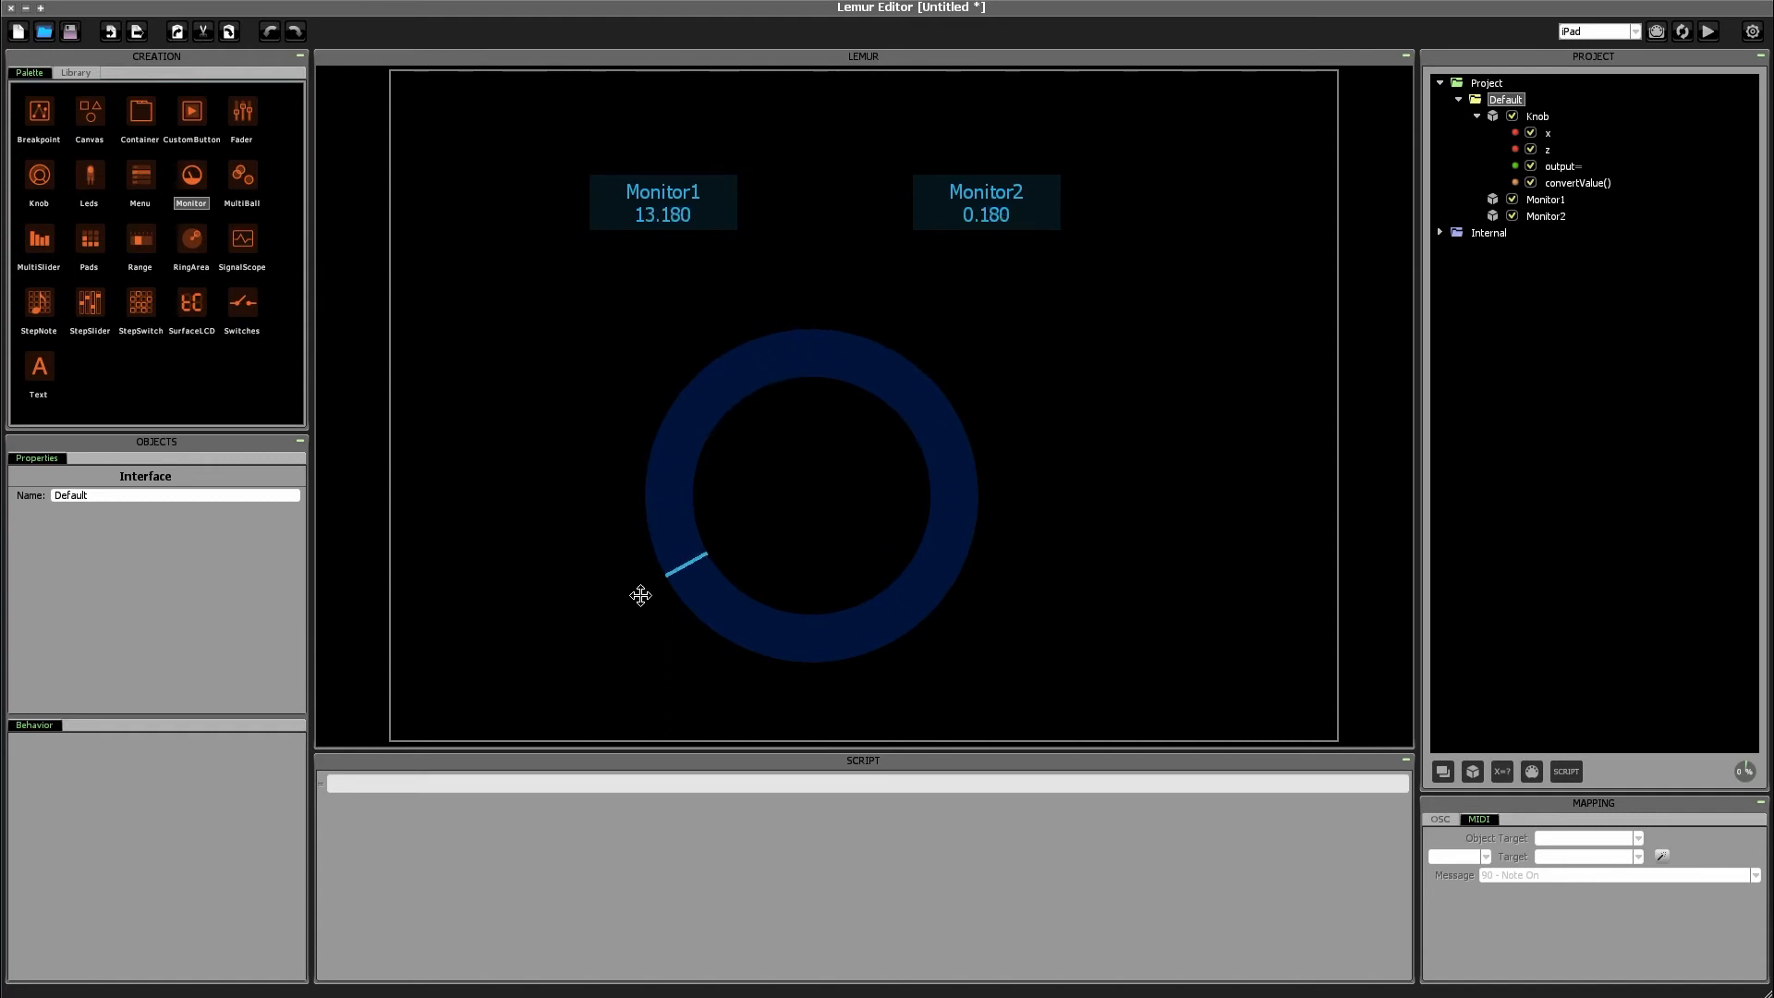
drag(641, 596, 677, 612)
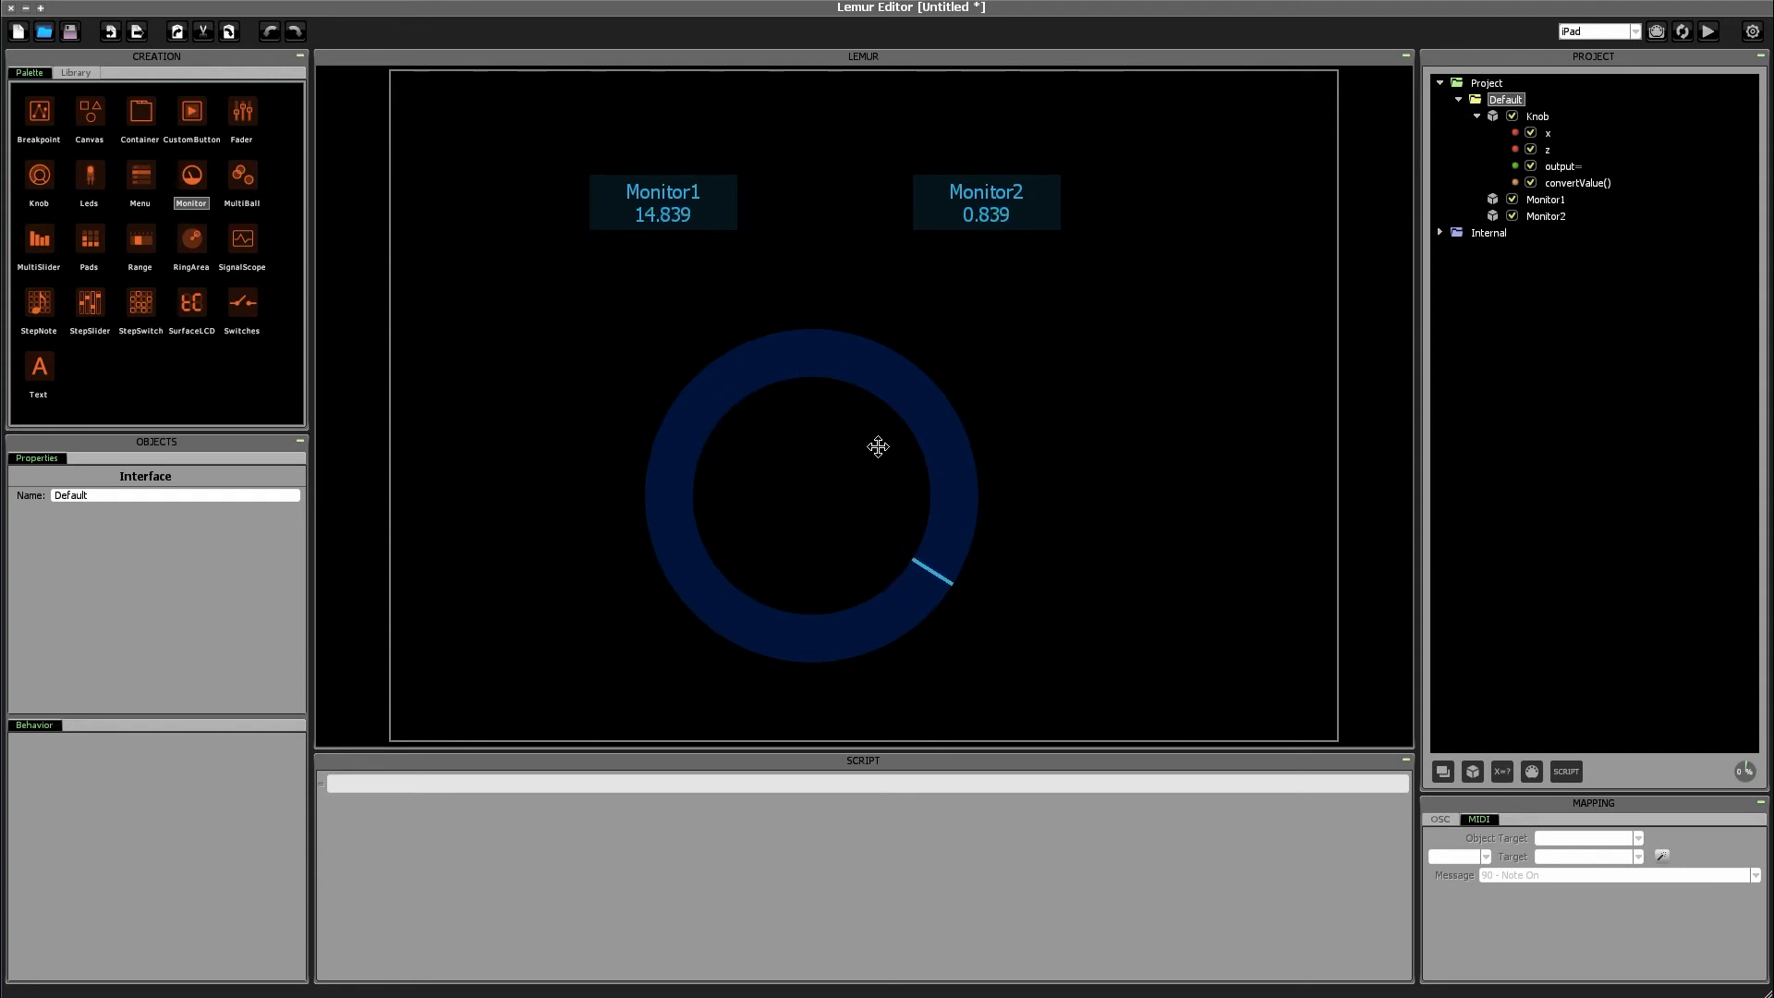
mouse_move(697, 257)
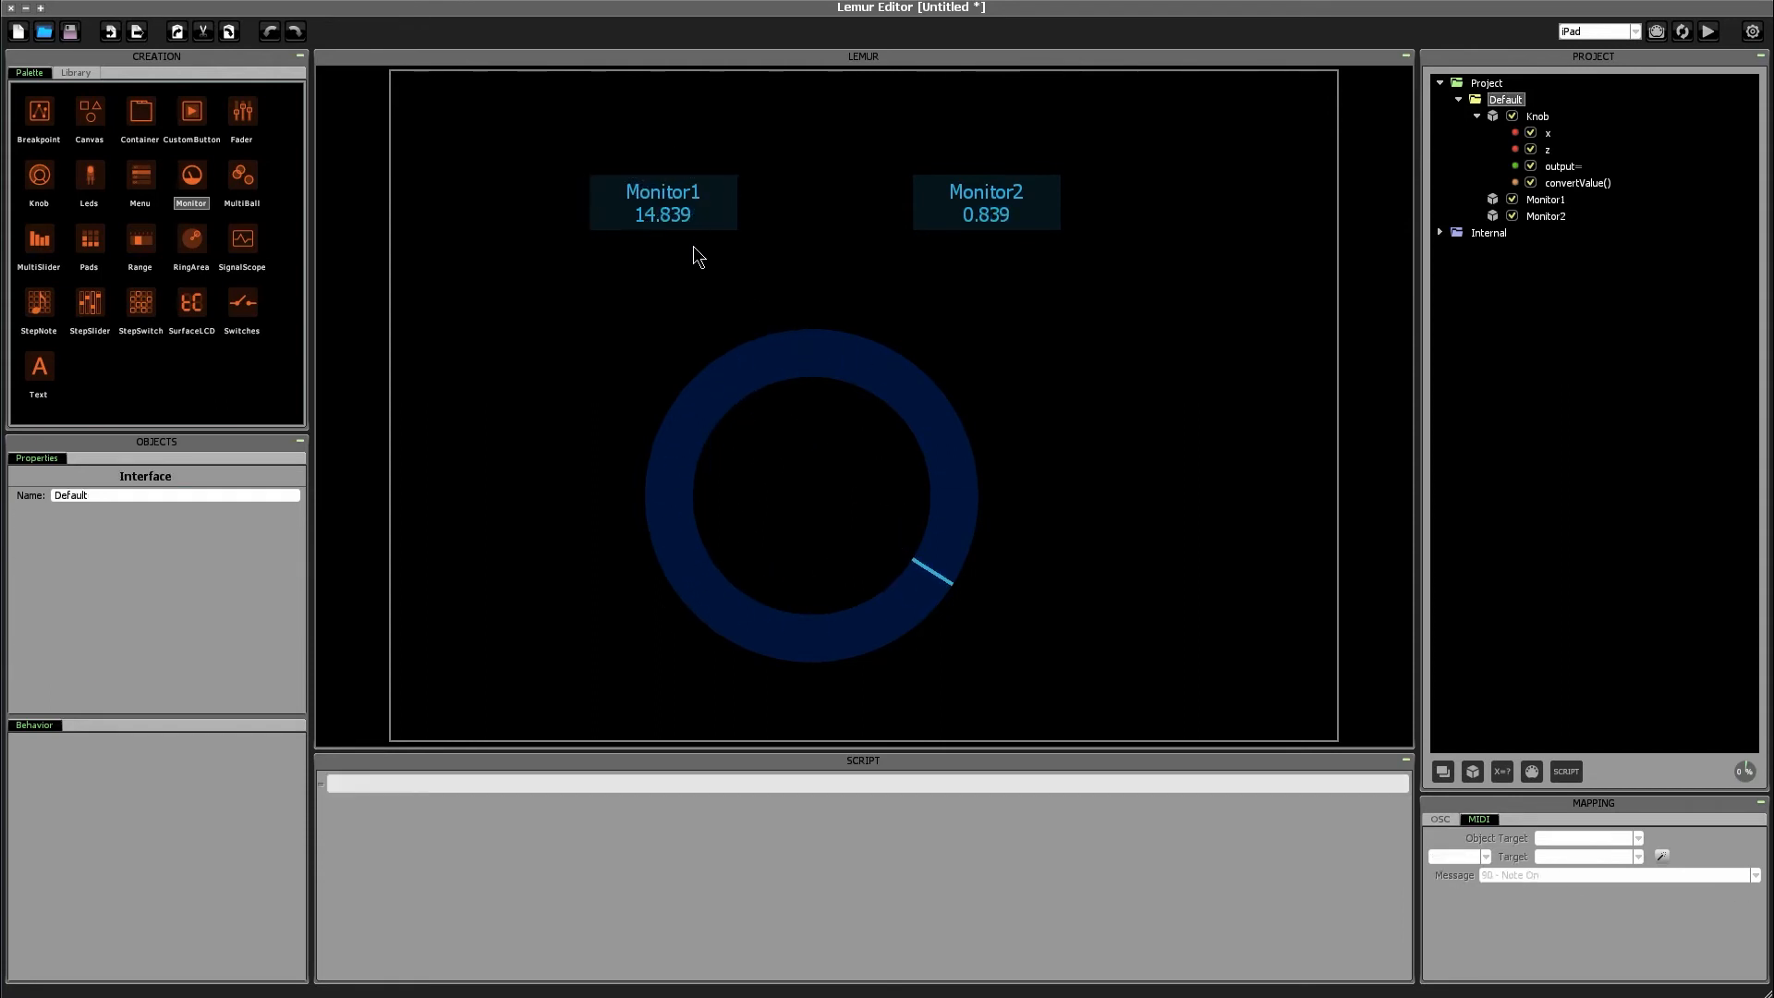
drag(934, 577, 752, 362)
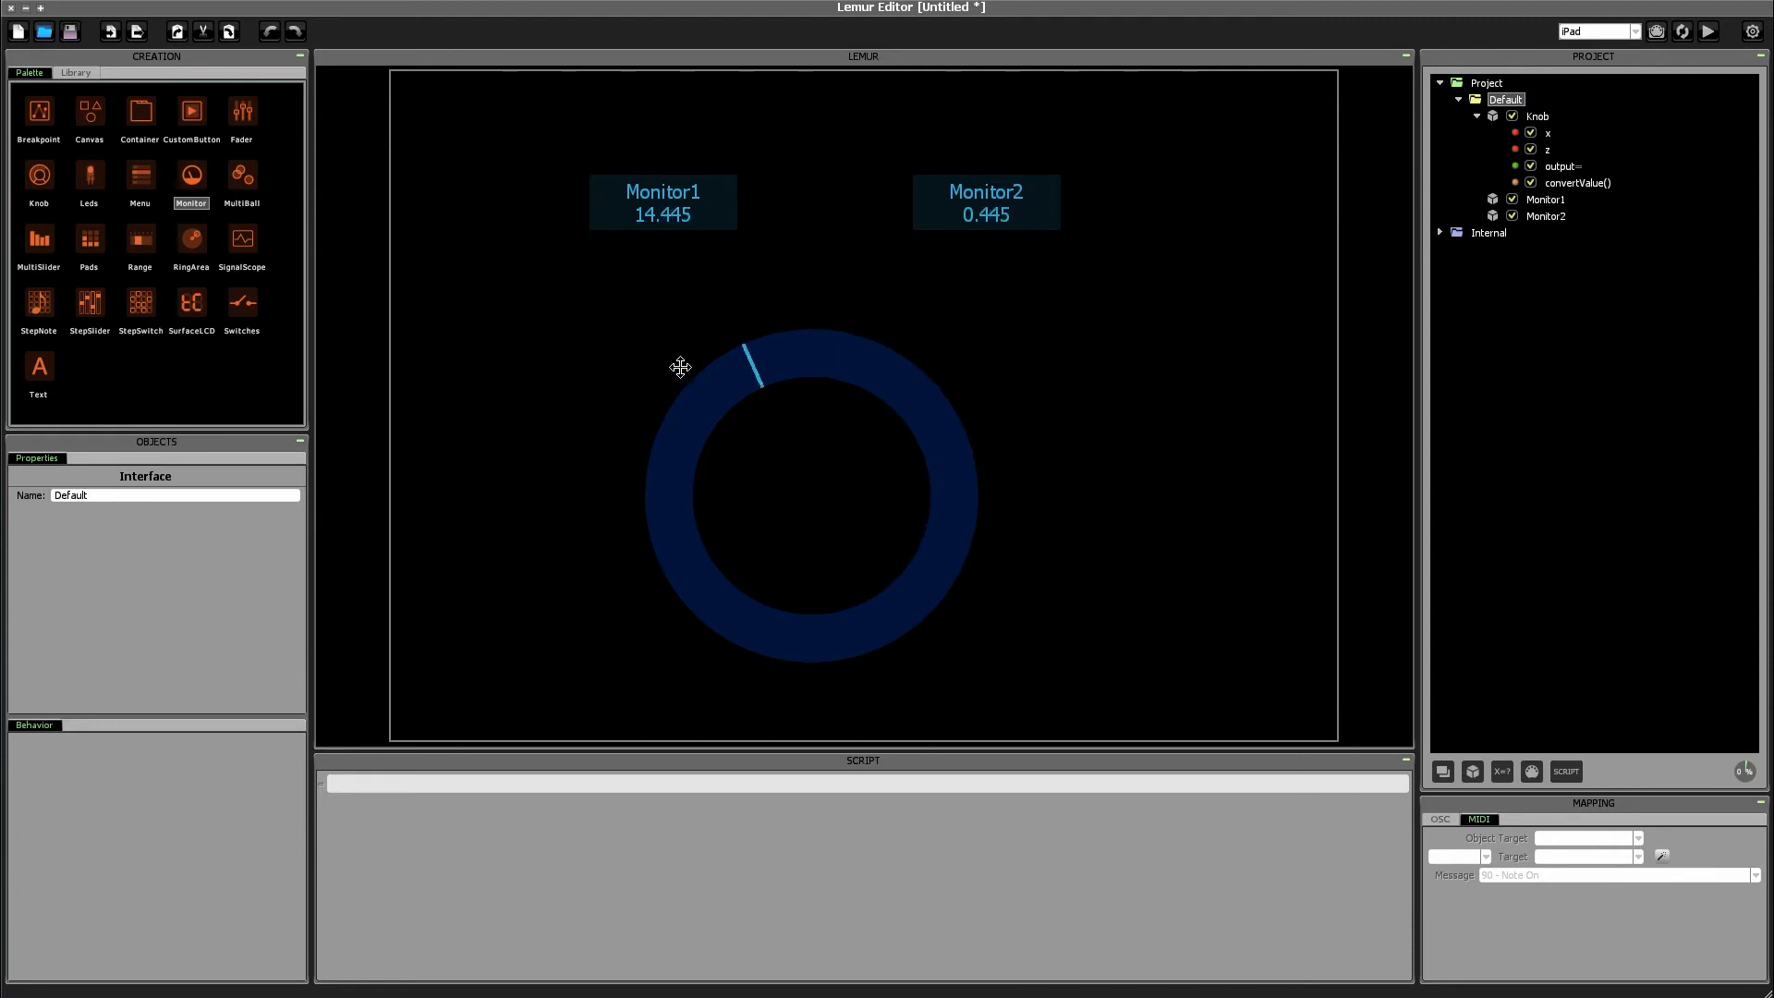
drag(751, 357, 951, 441)
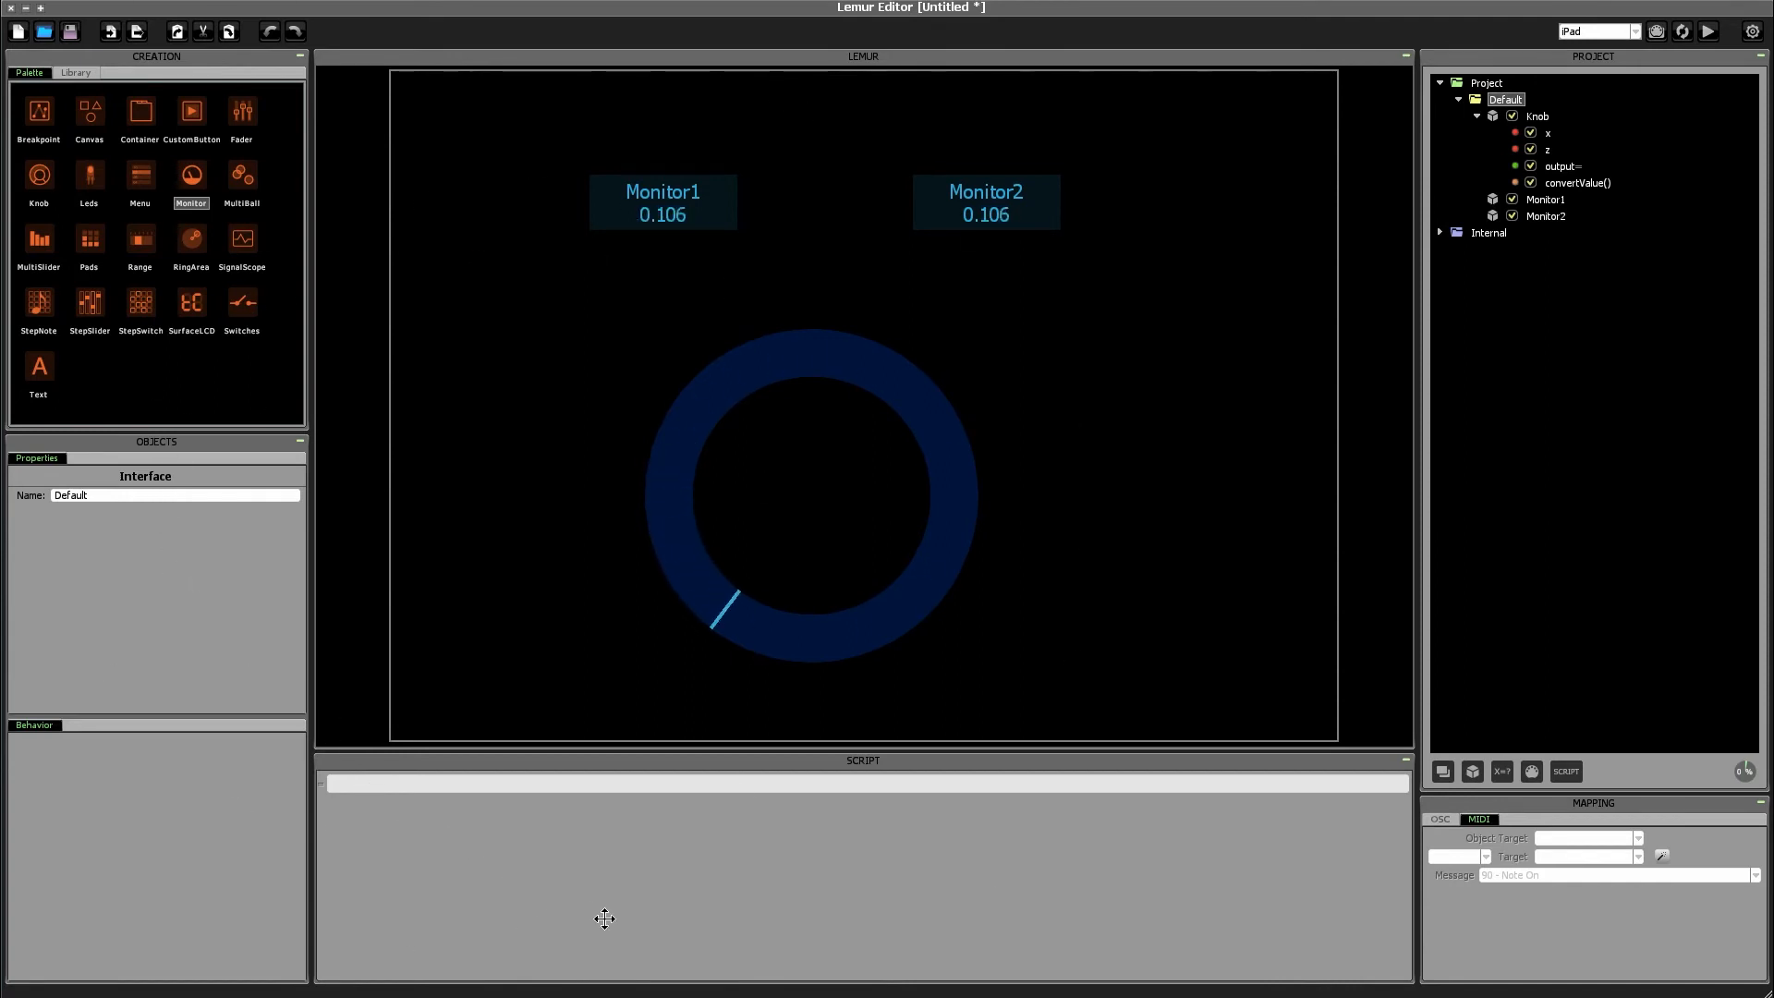
Step: Turn the knob through nearly a full revolution and past the wrap point
drag(719, 616, 792, 651)
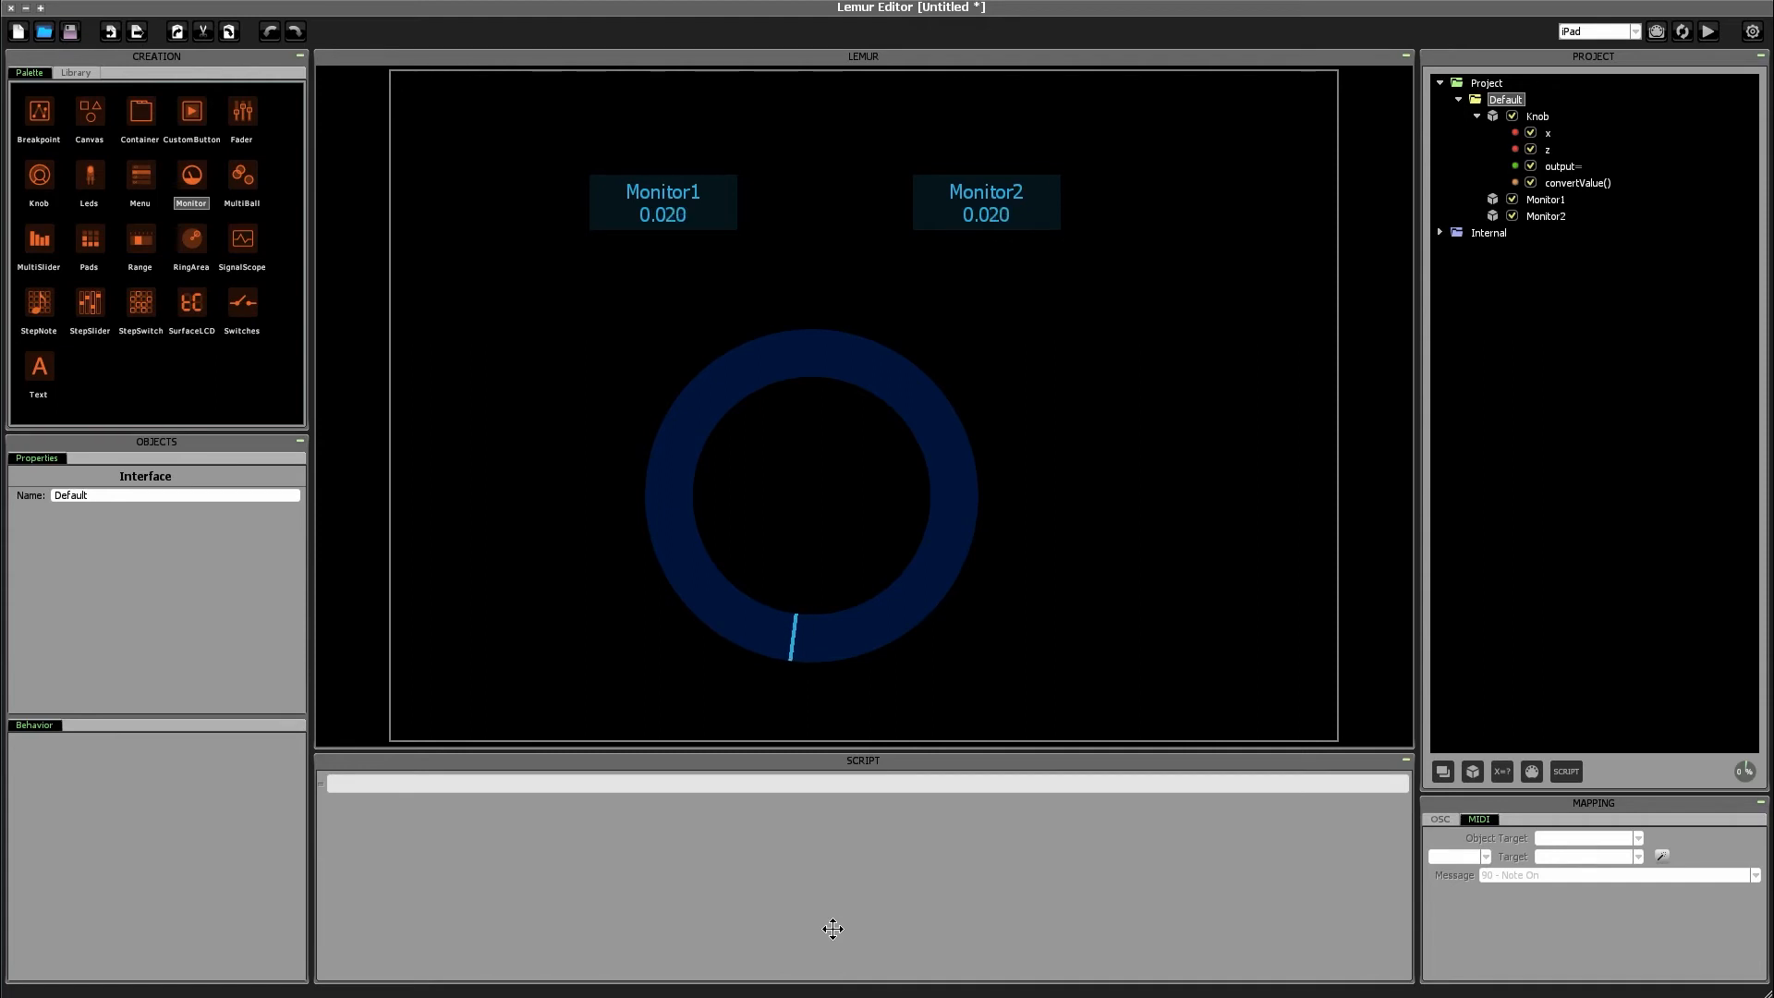
drag(792, 634, 628, 514)
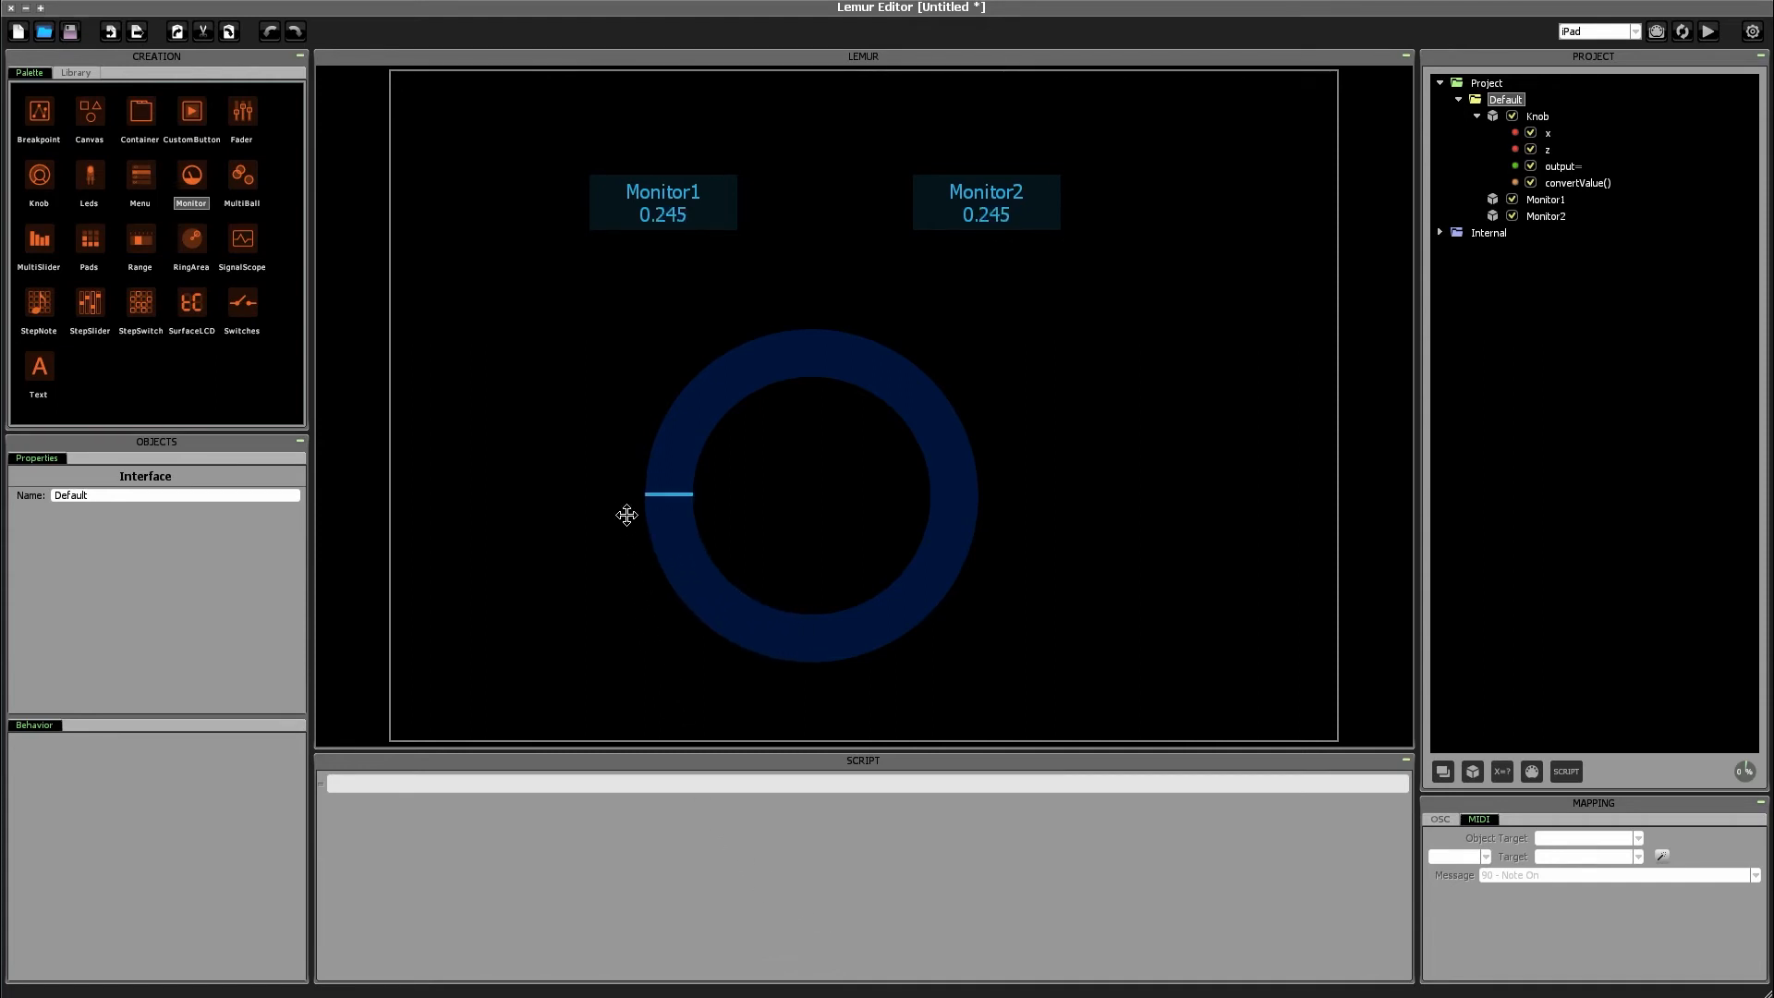
drag(662, 494, 866, 611)
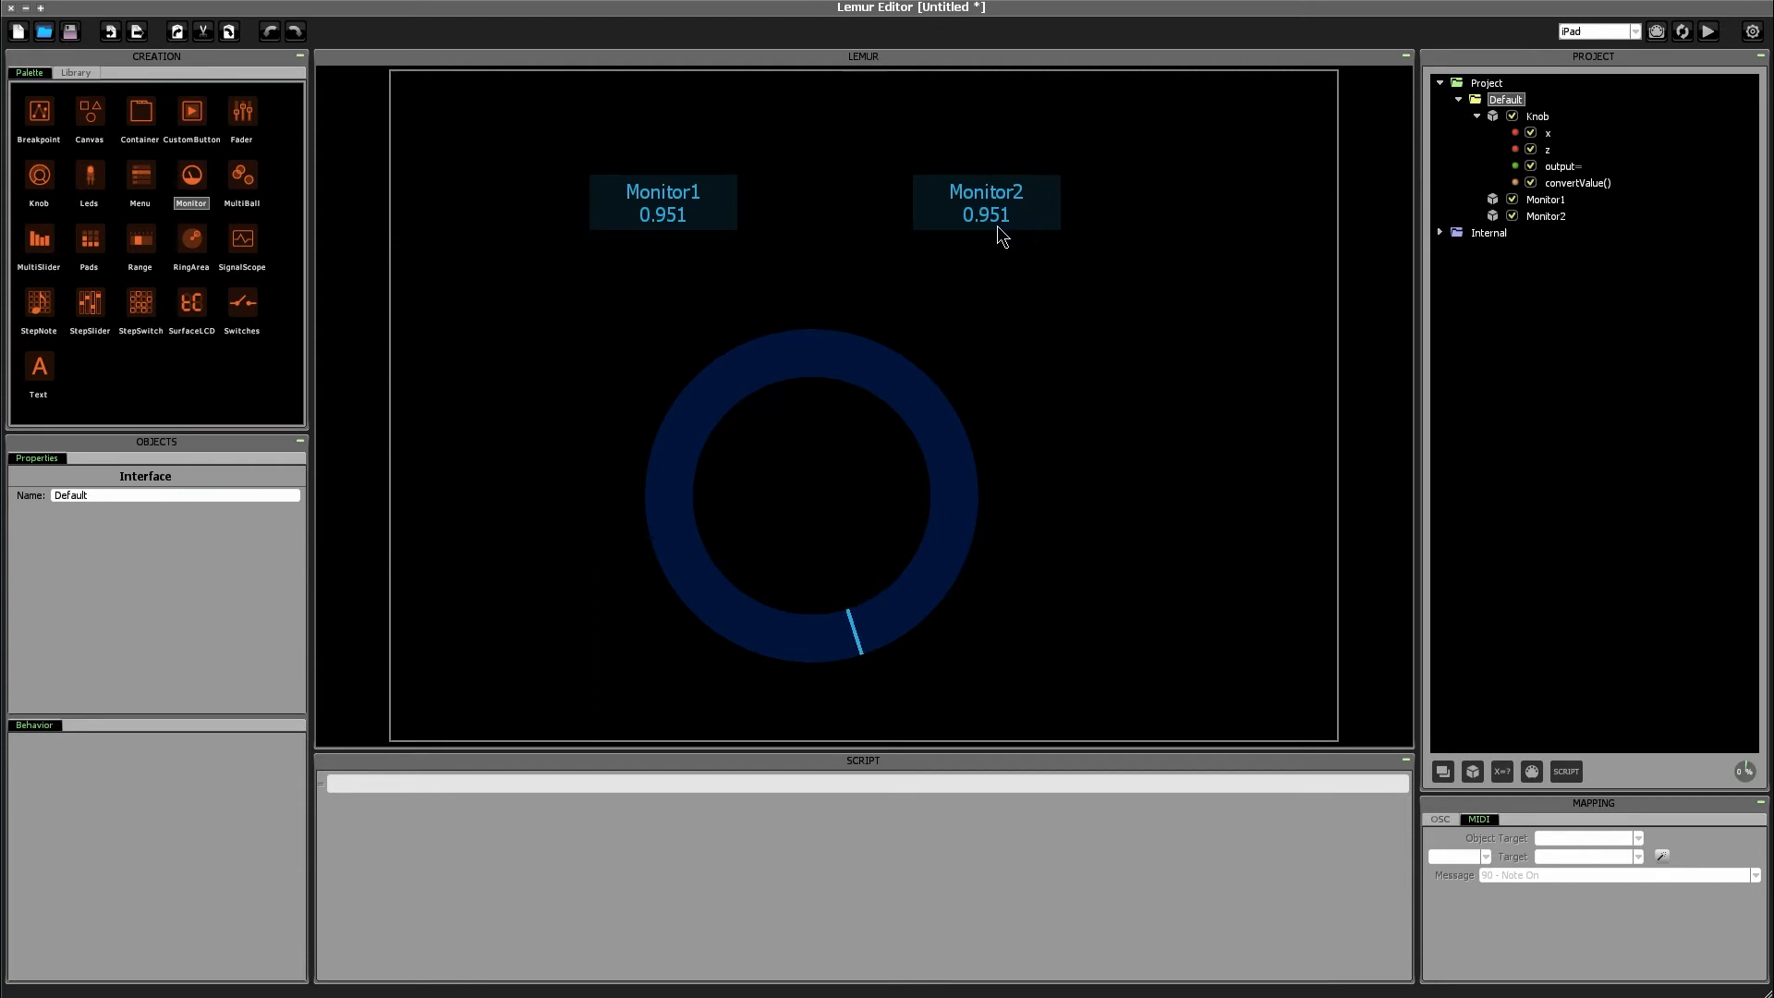
mouse_move(1044, 231)
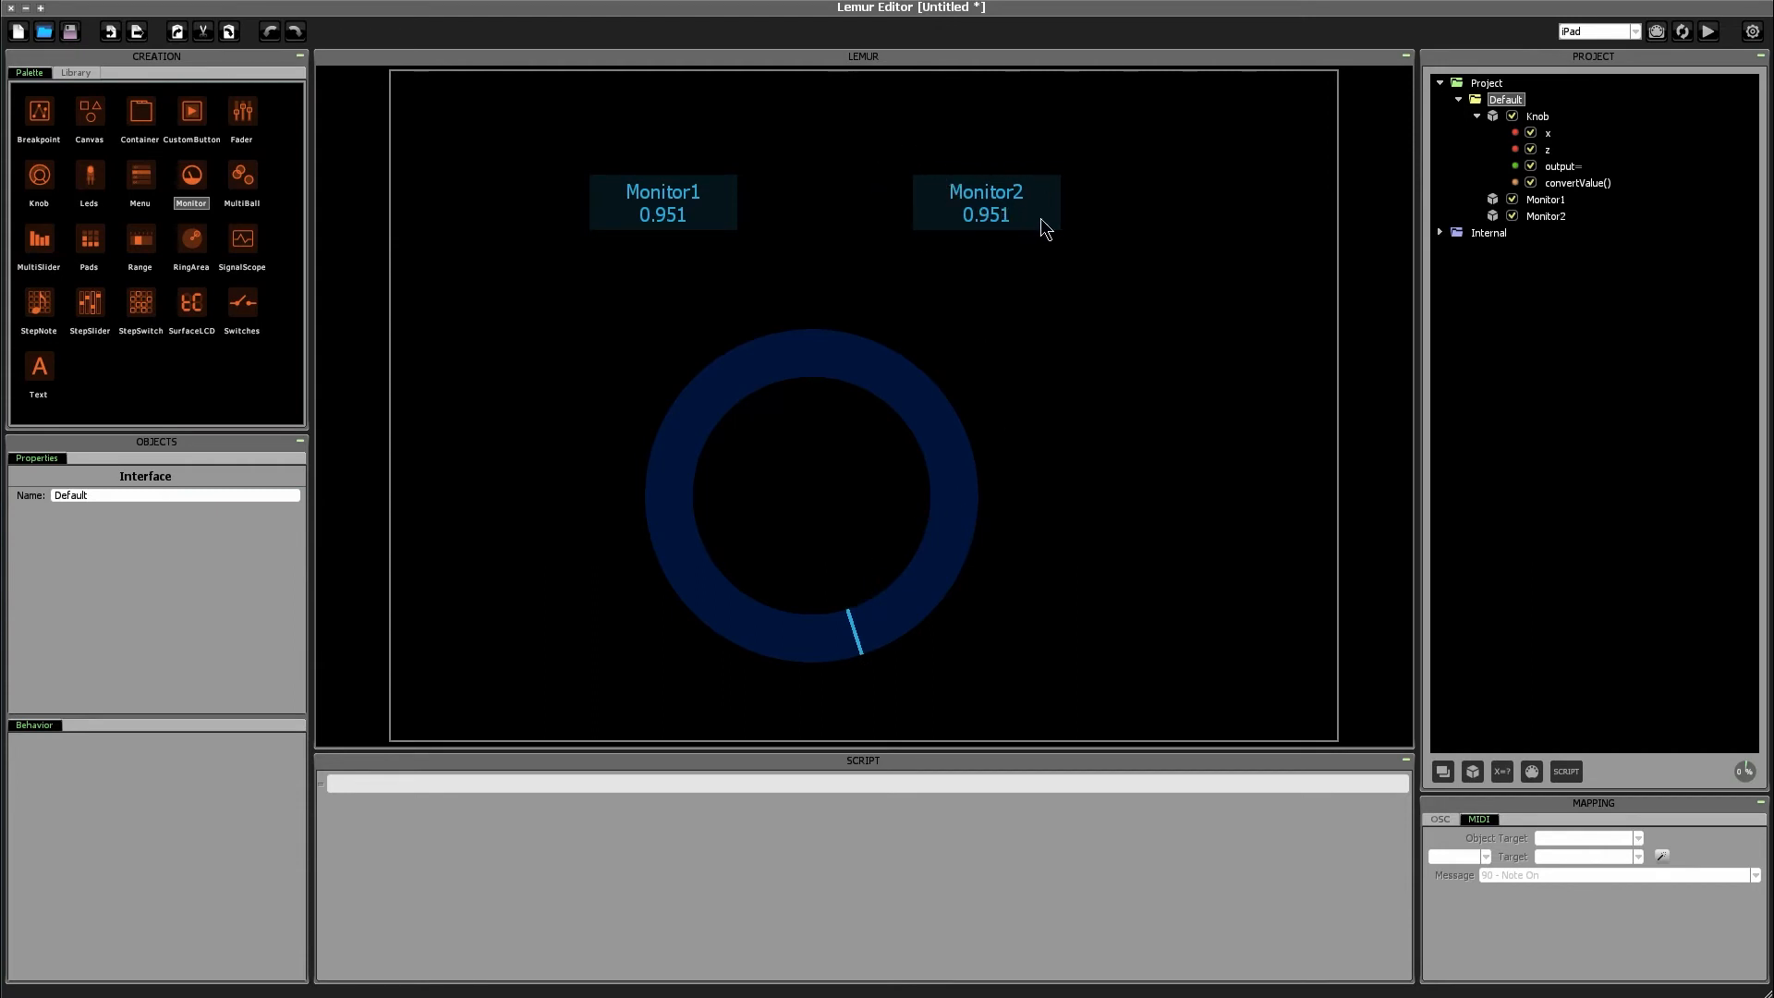
drag(858, 634, 651, 458)
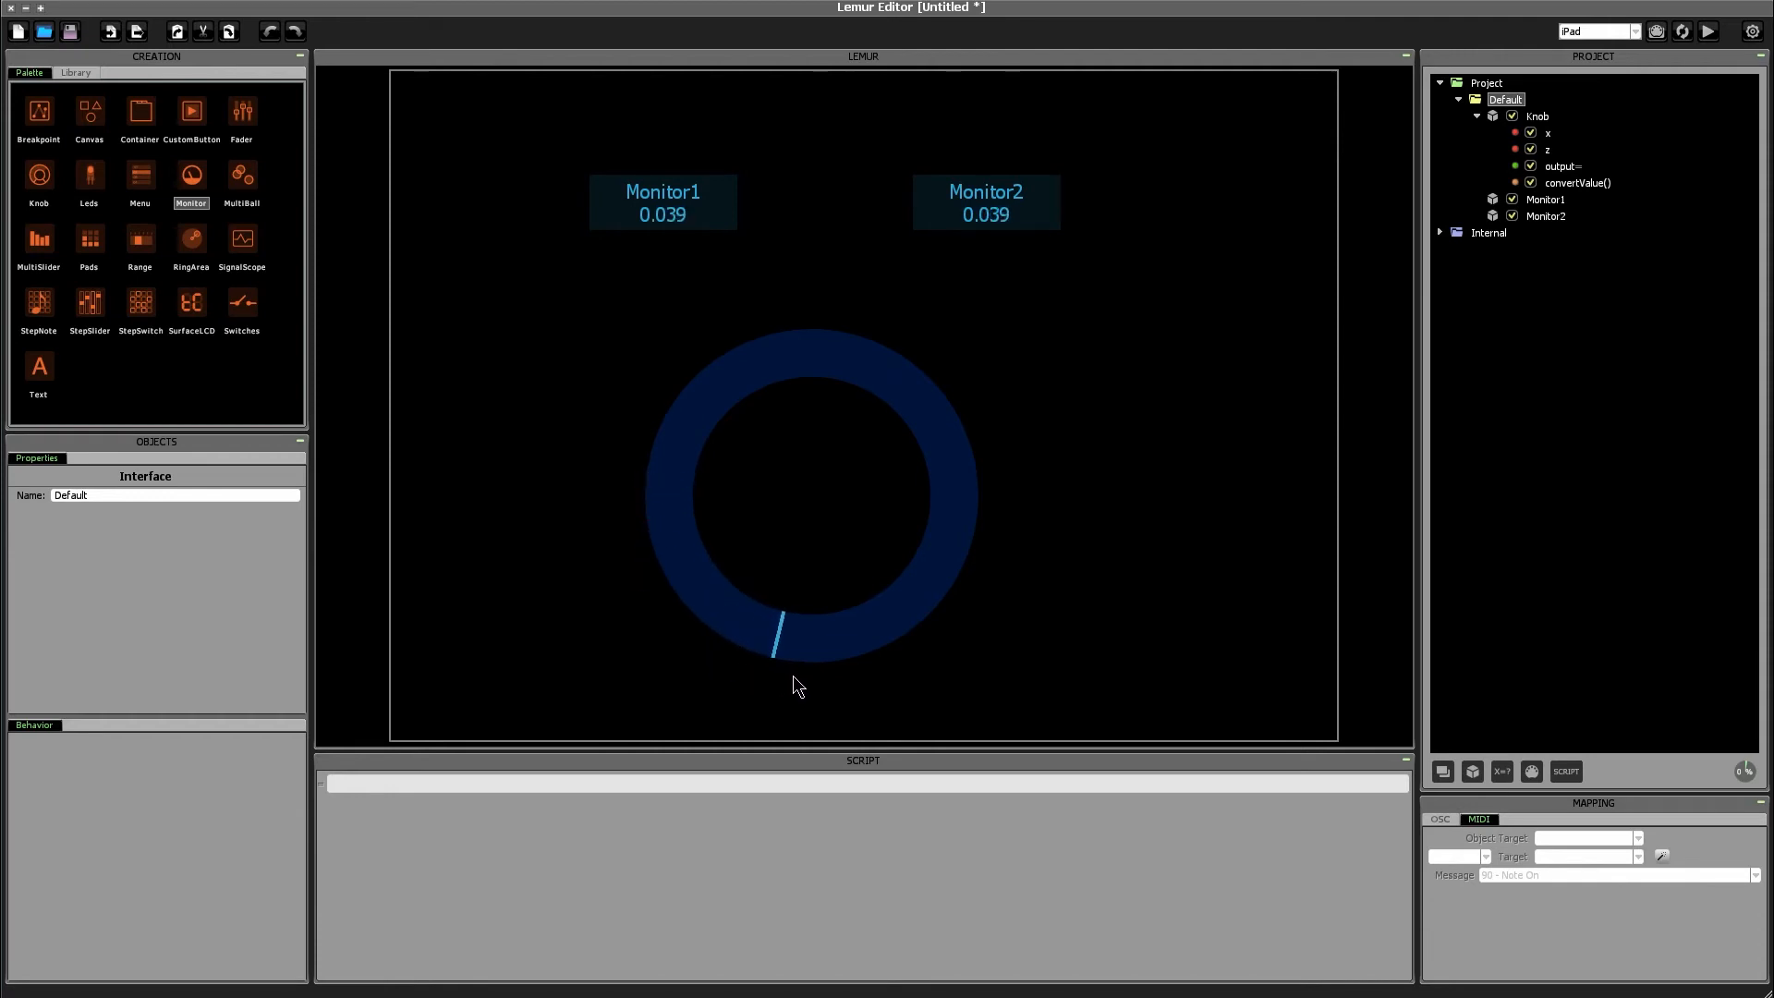
Step: Turn the knob below zero toward -4, then forward to 2.504 and 0.504
drag(777, 634, 828, 651)
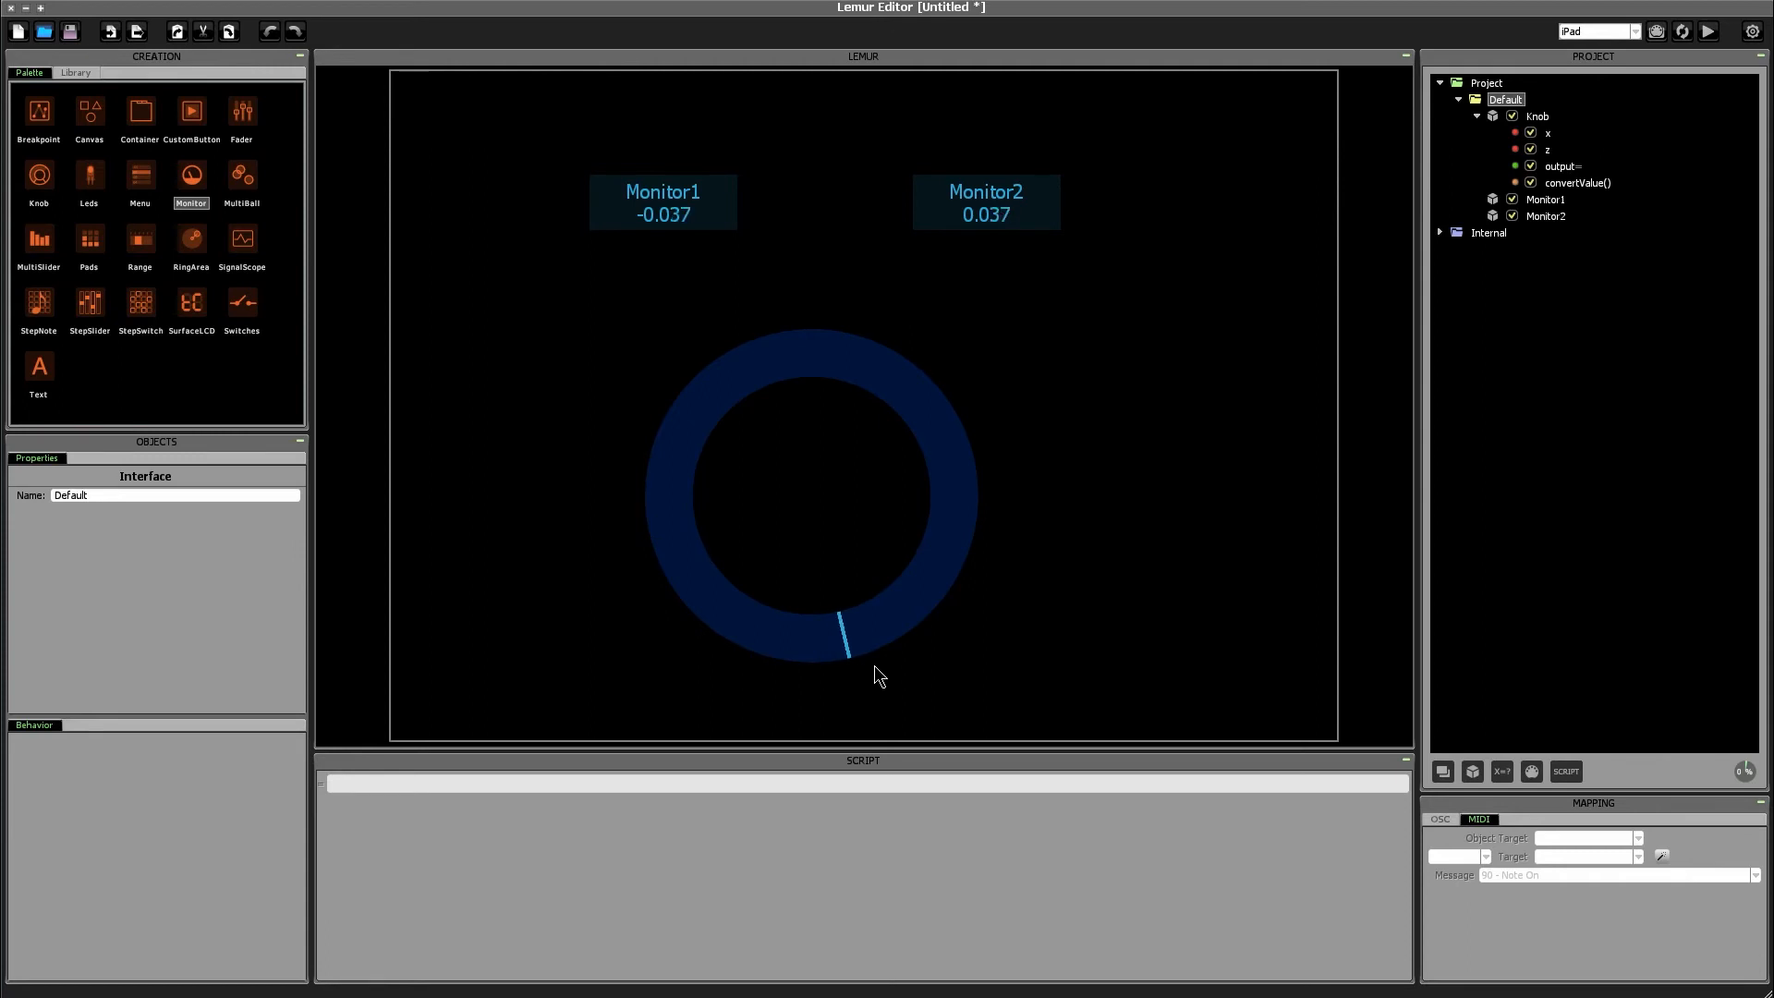
drag(846, 634, 962, 529)
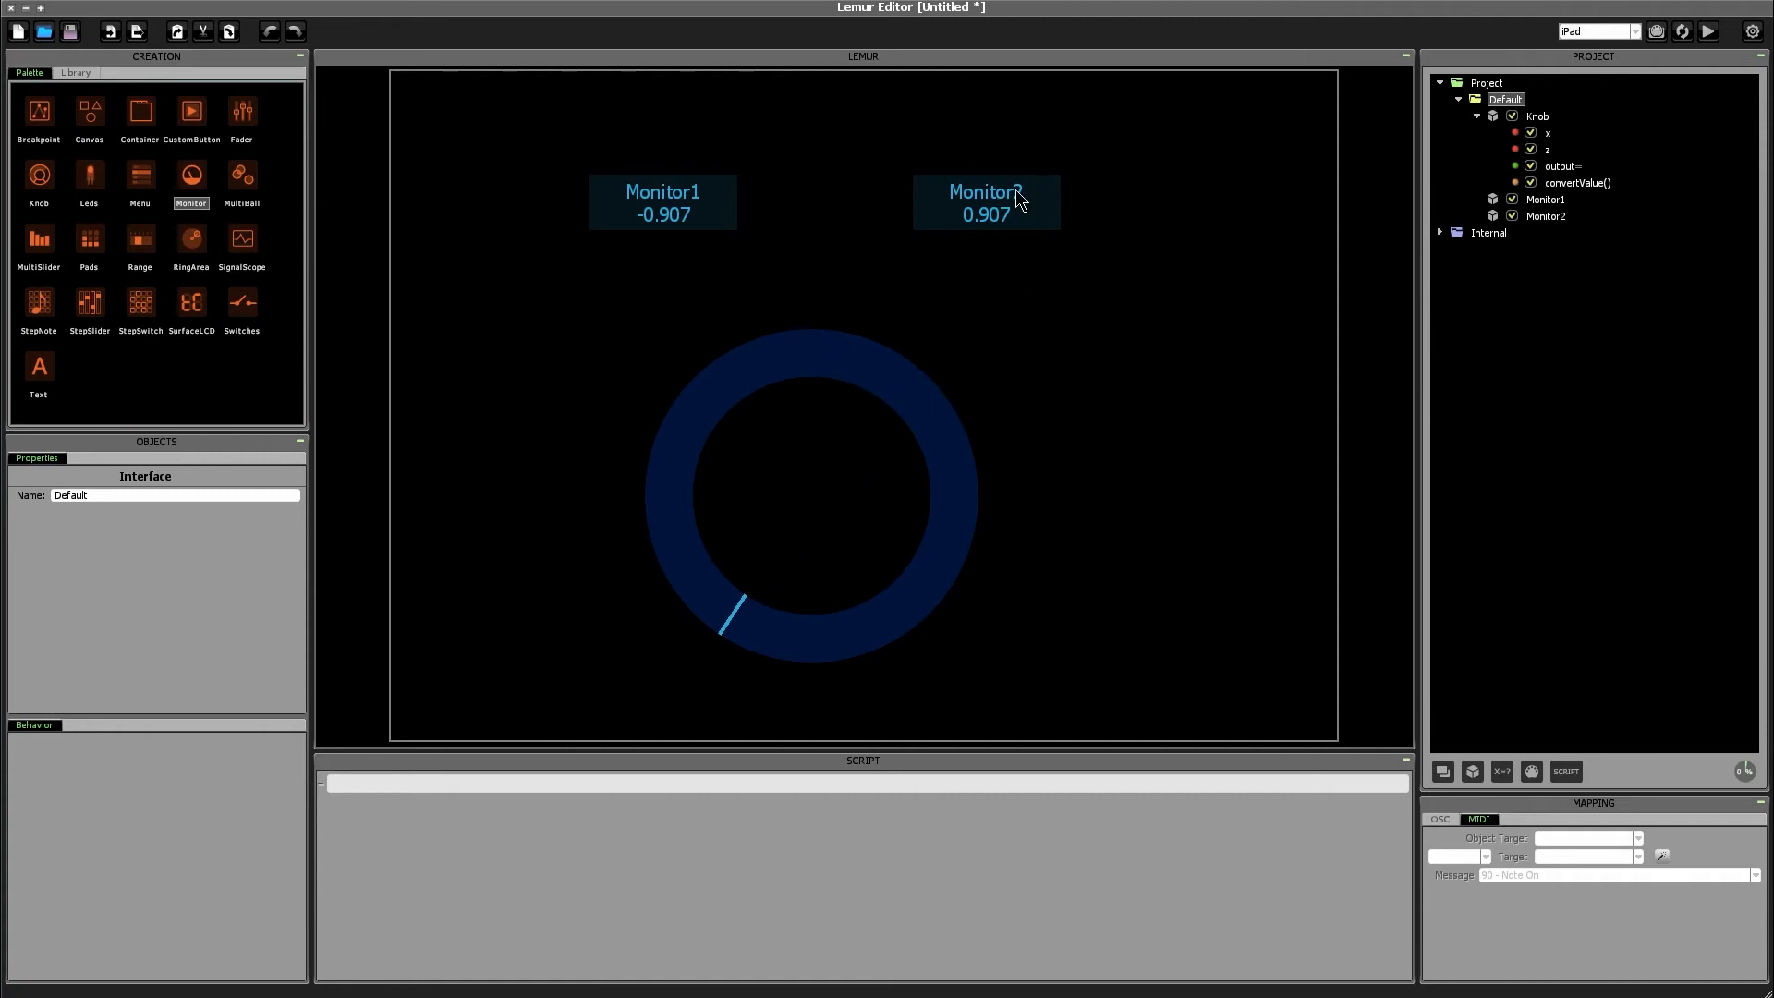
mouse_move(792, 653)
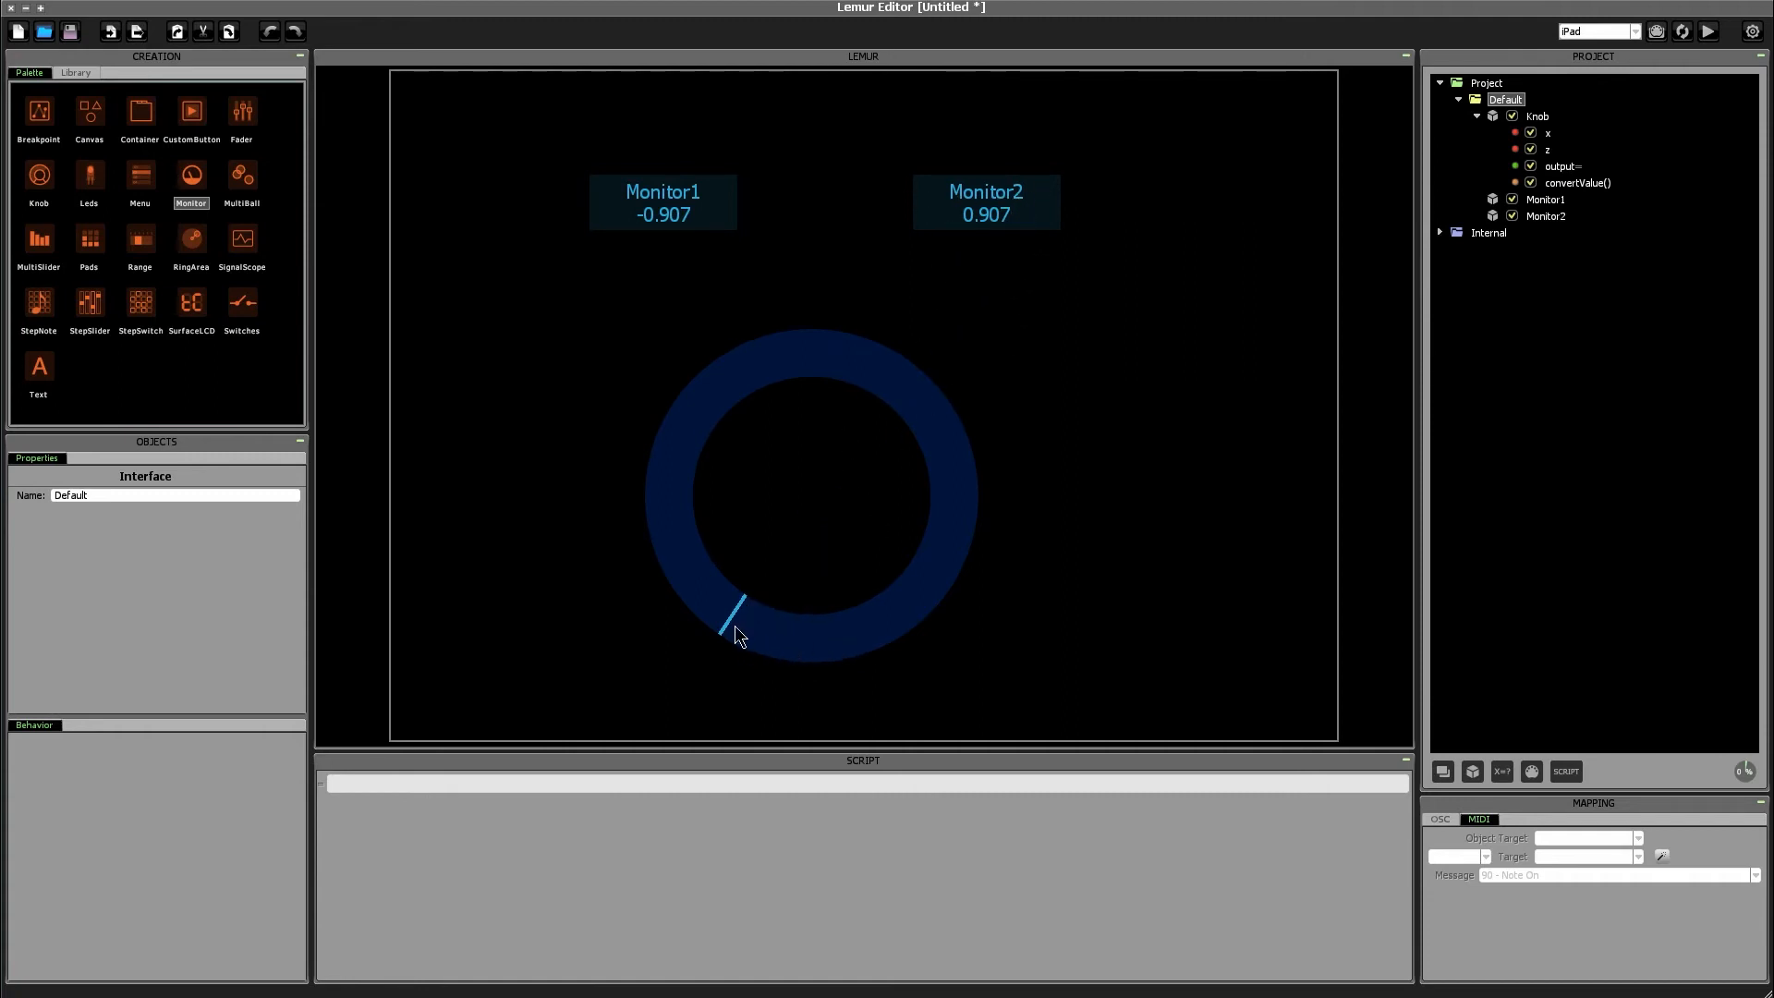
drag(733, 616, 928, 589)
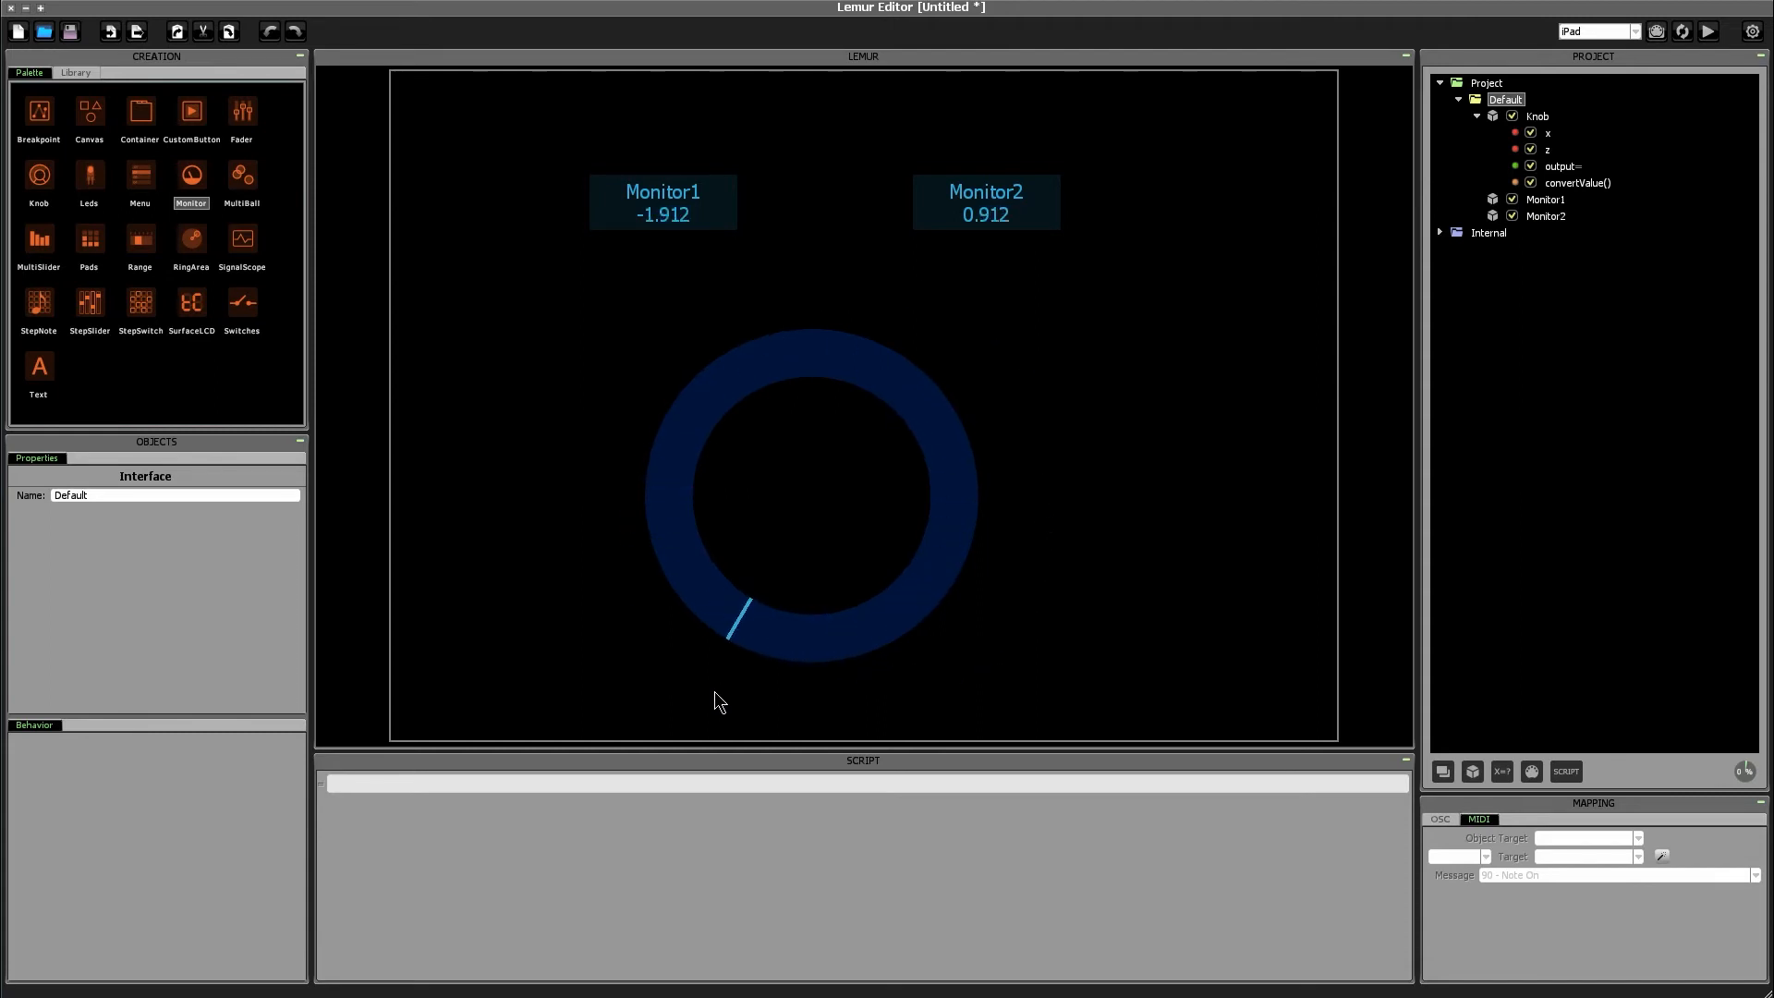
drag(730, 628, 820, 667)
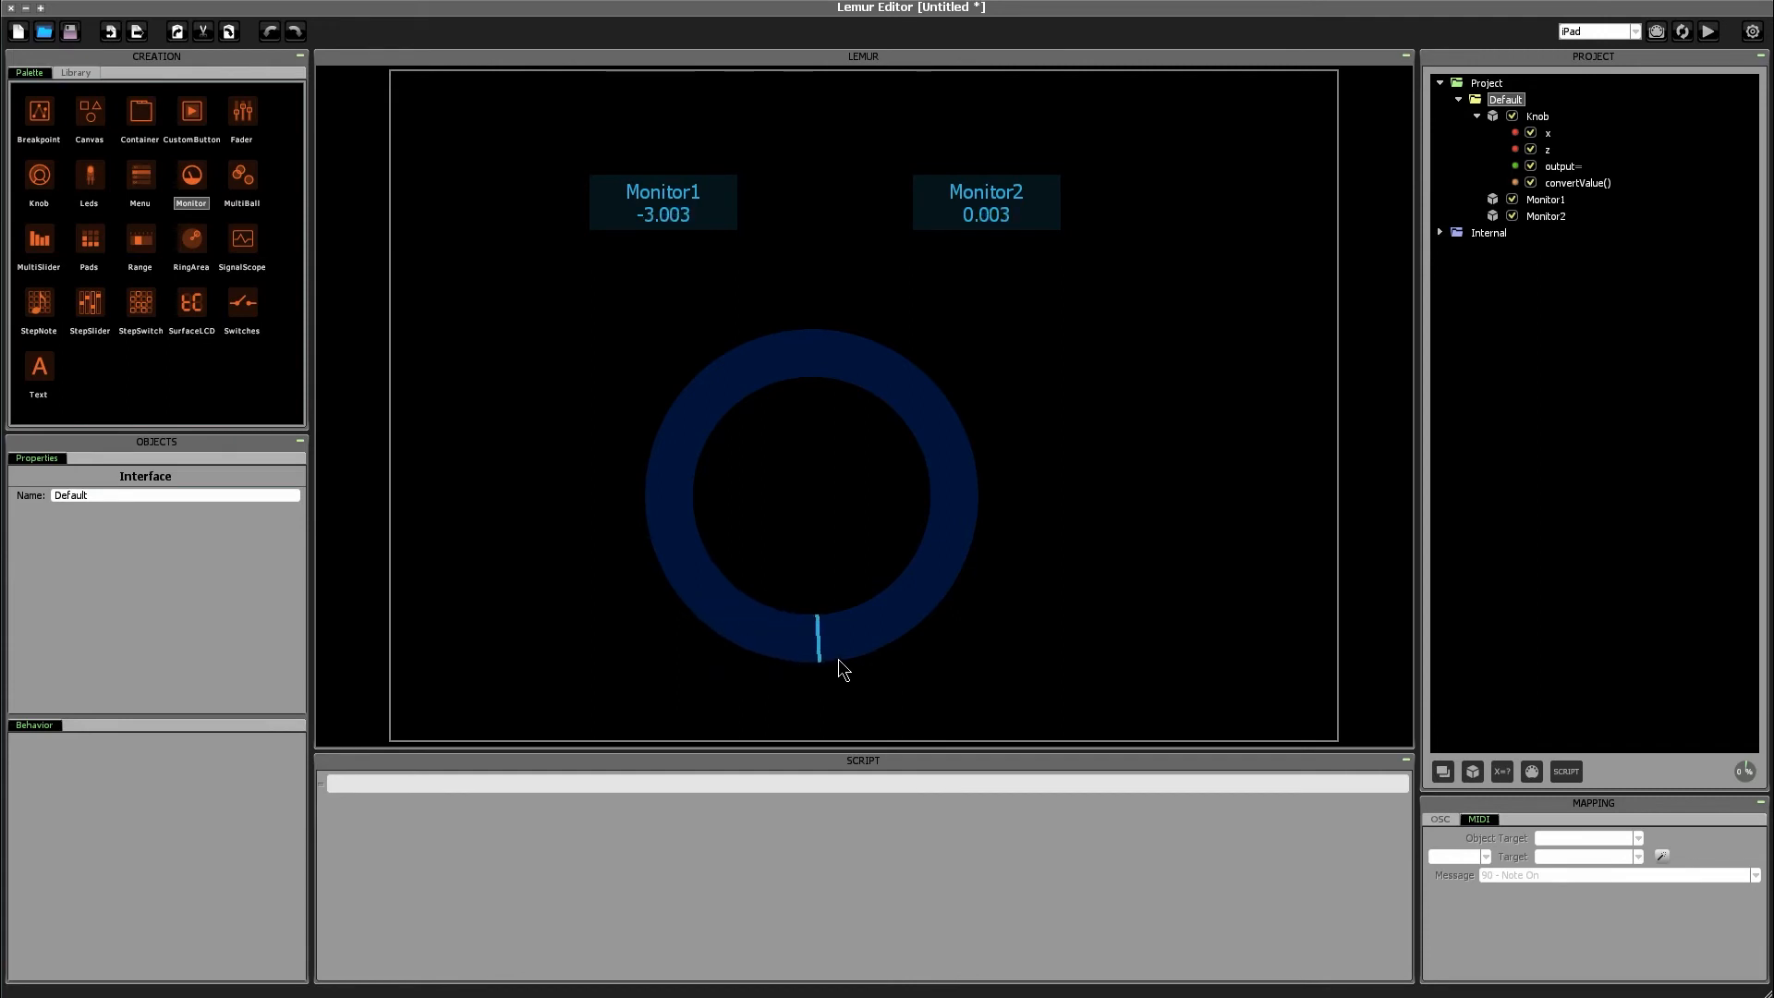
drag(818, 634, 894, 379)
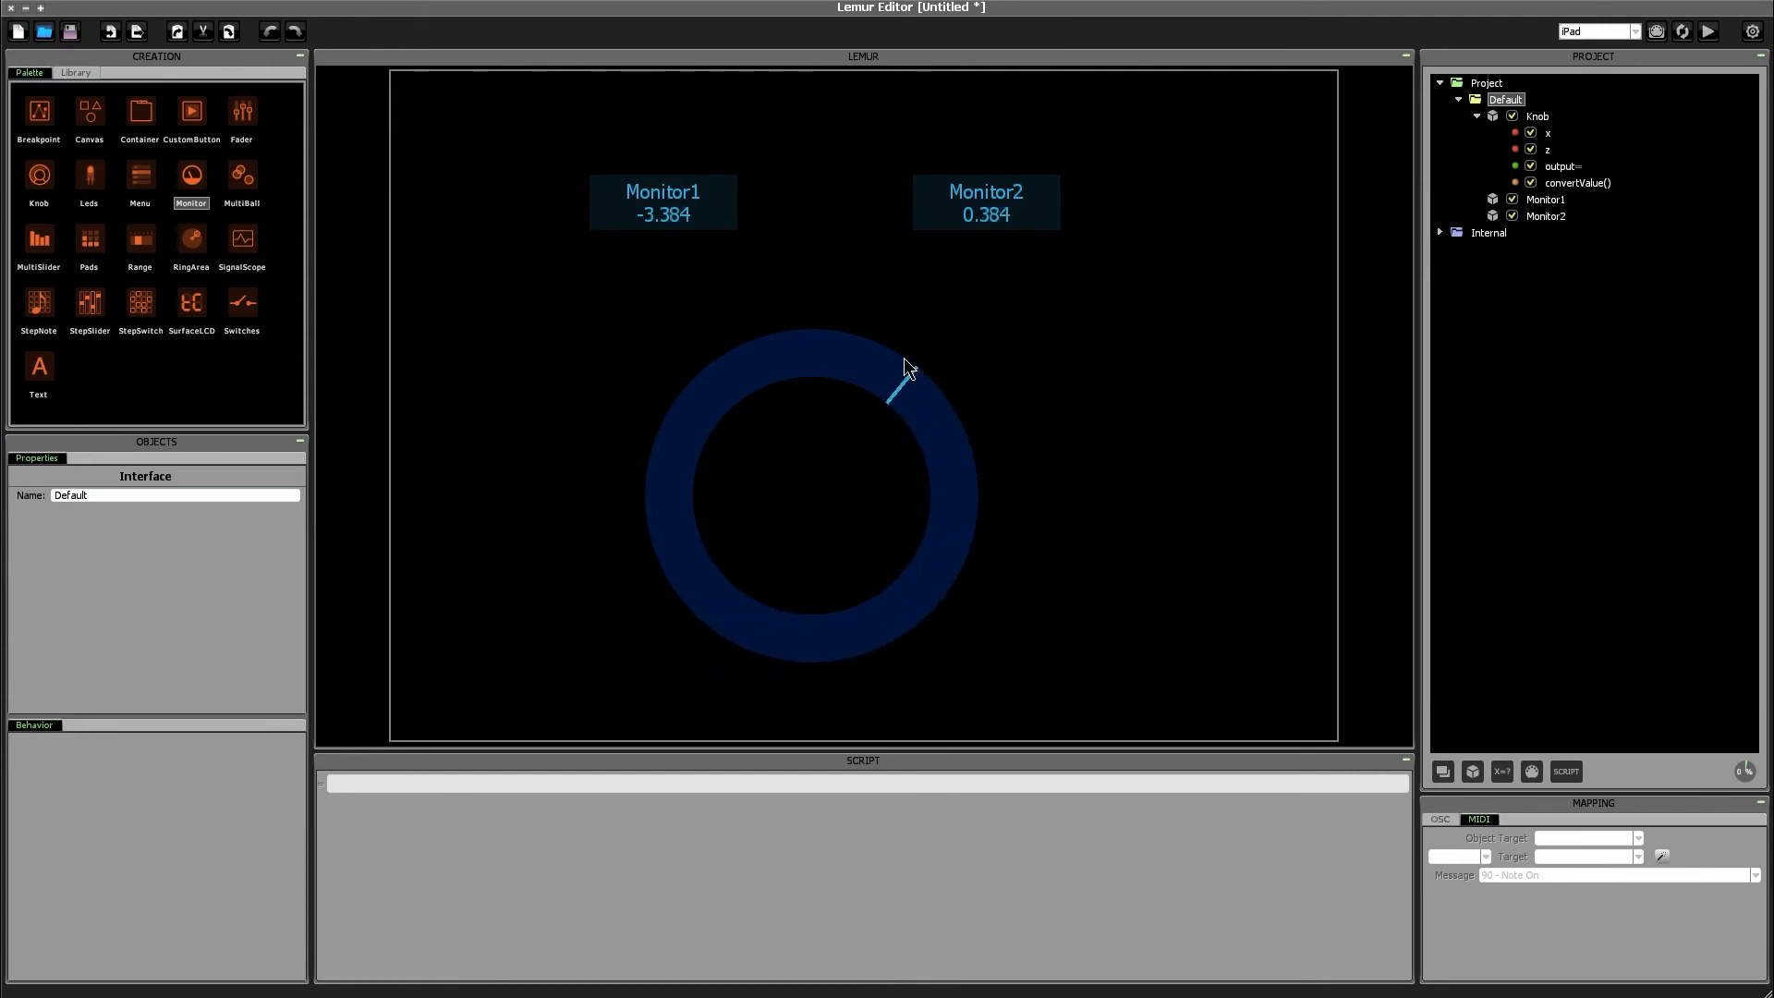
drag(906, 367, 826, 651)
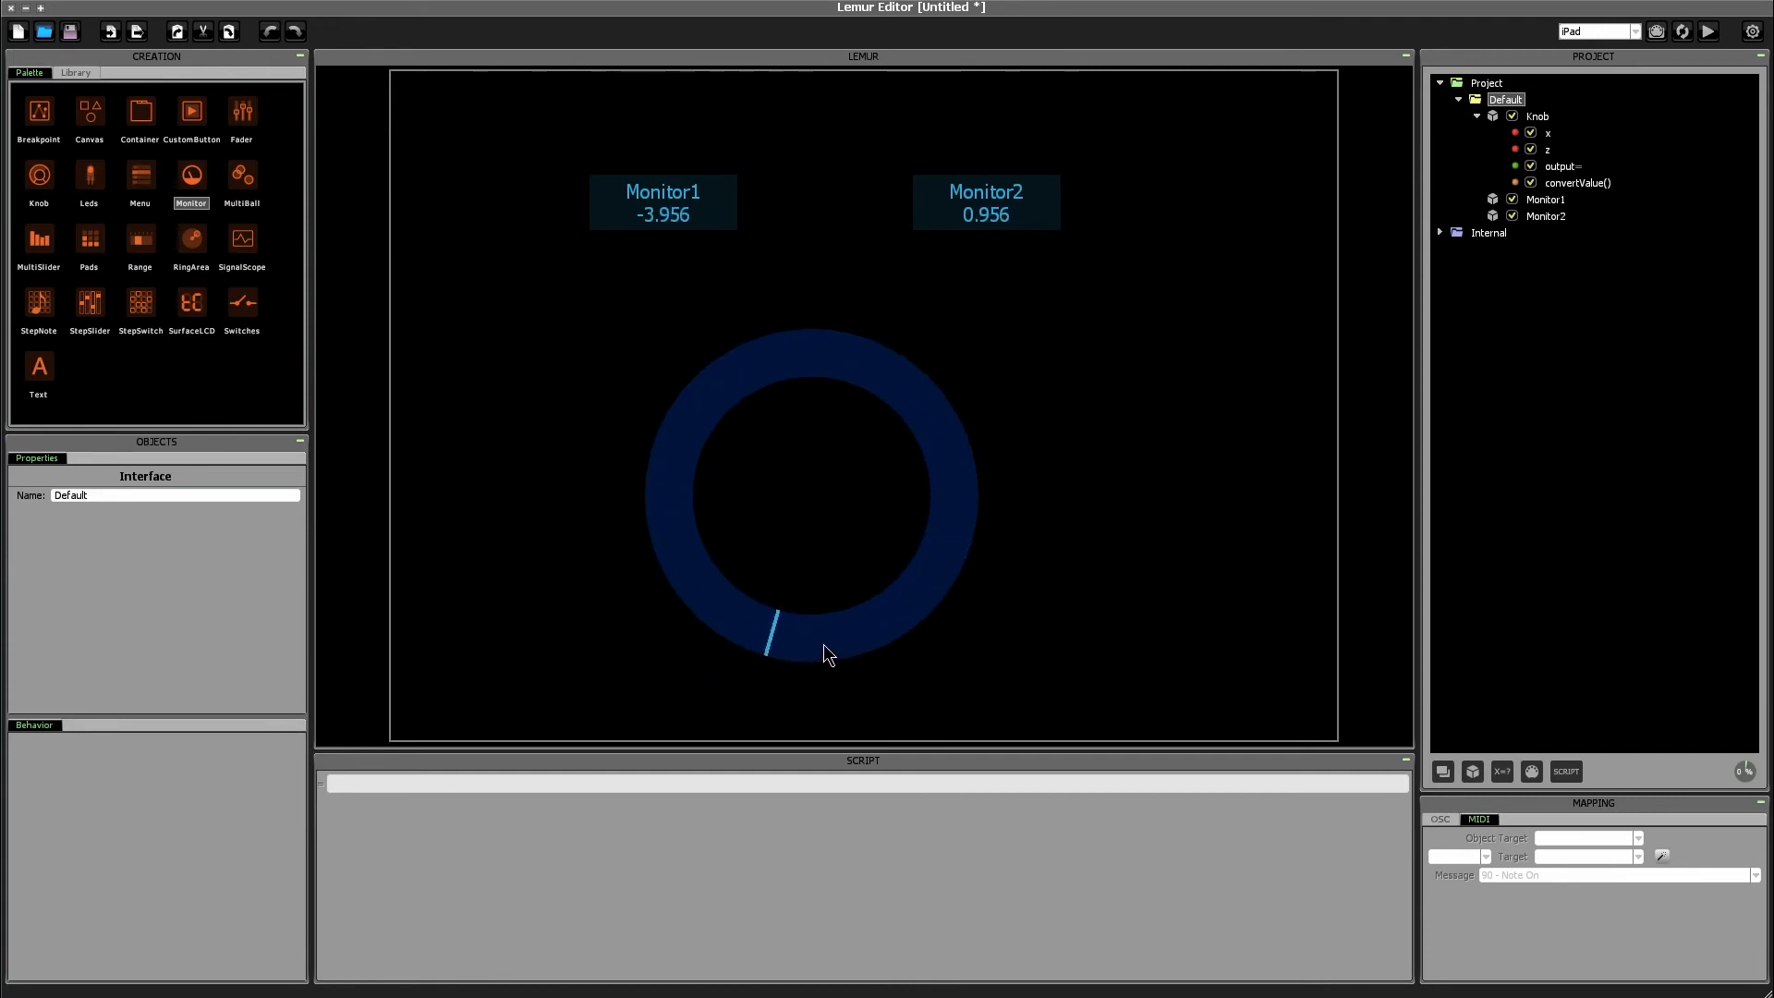
mouse_move(760, 344)
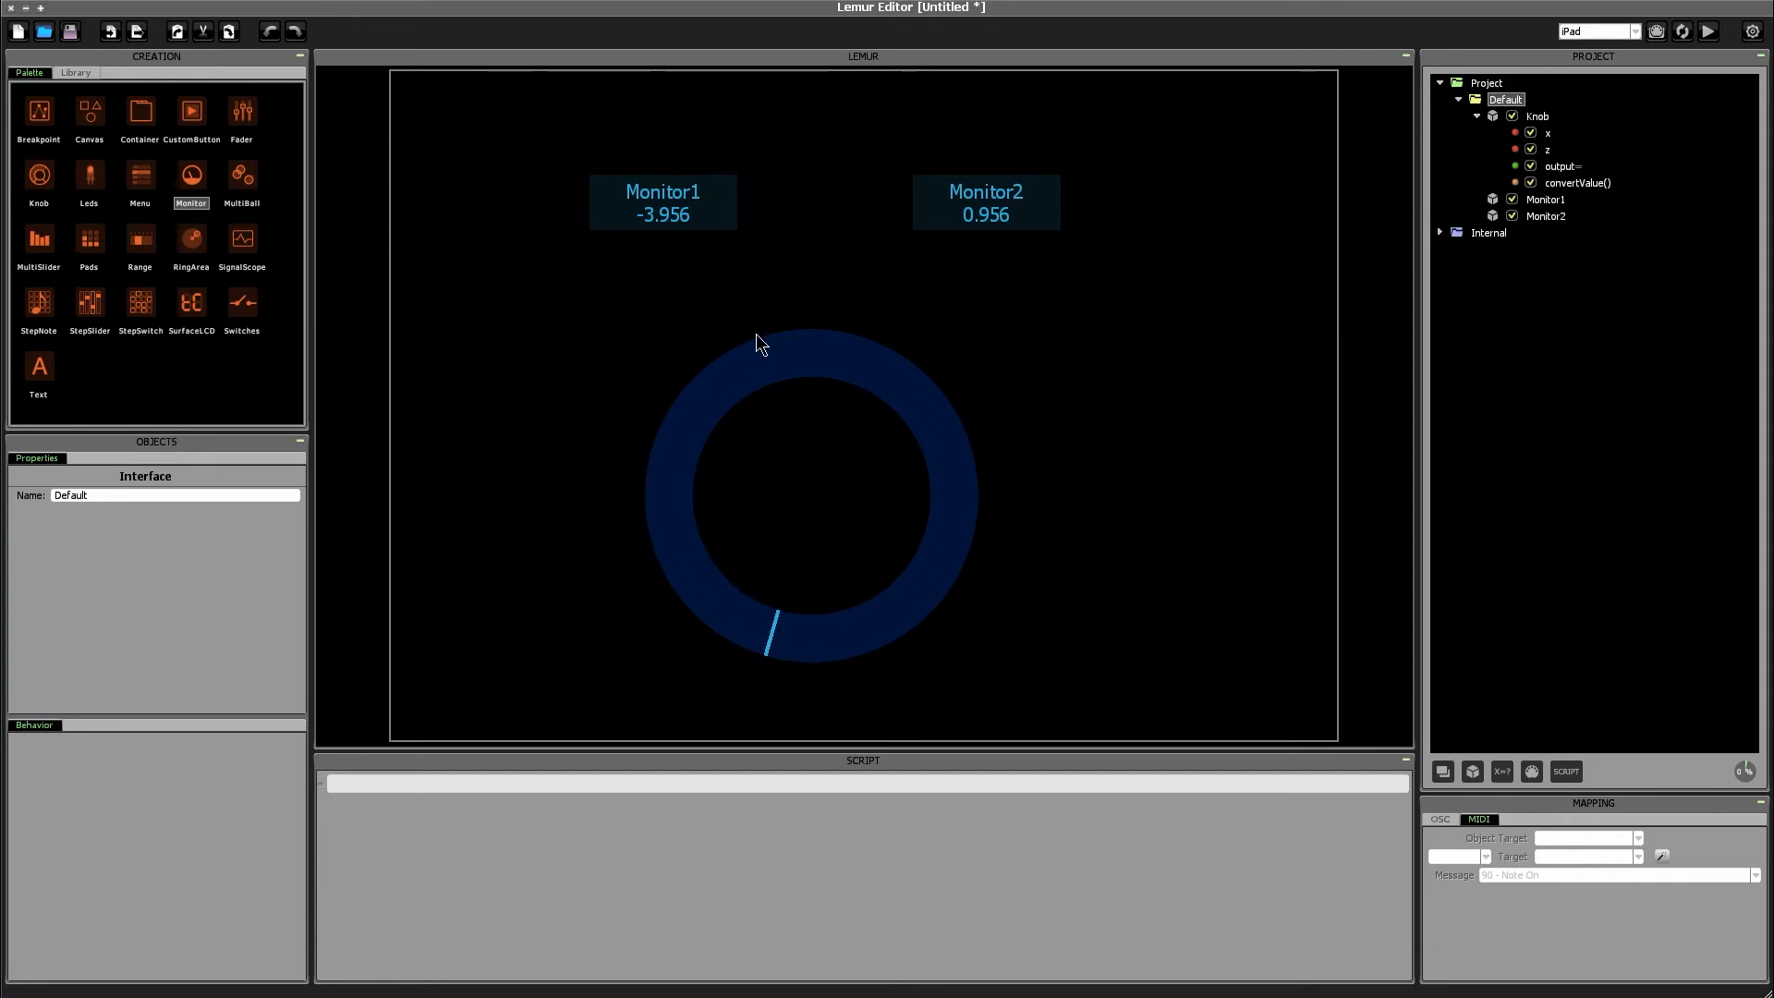
mouse_move(845, 640)
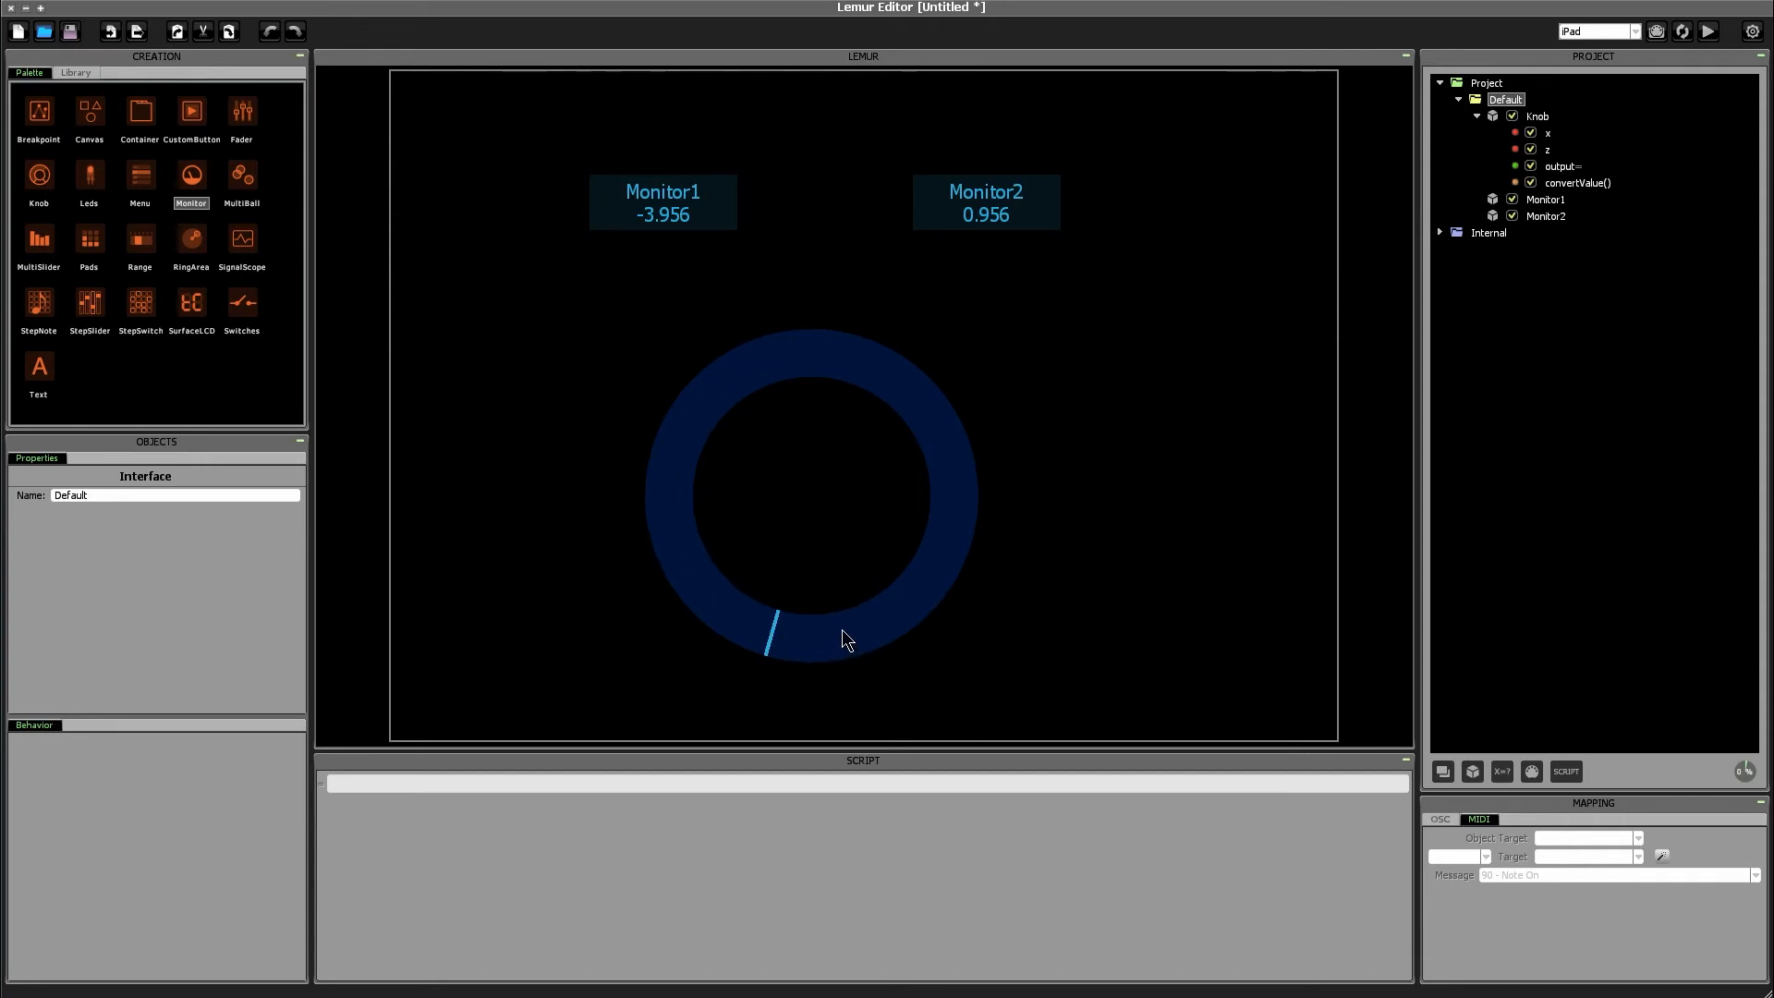
drag(775, 634, 770, 352)
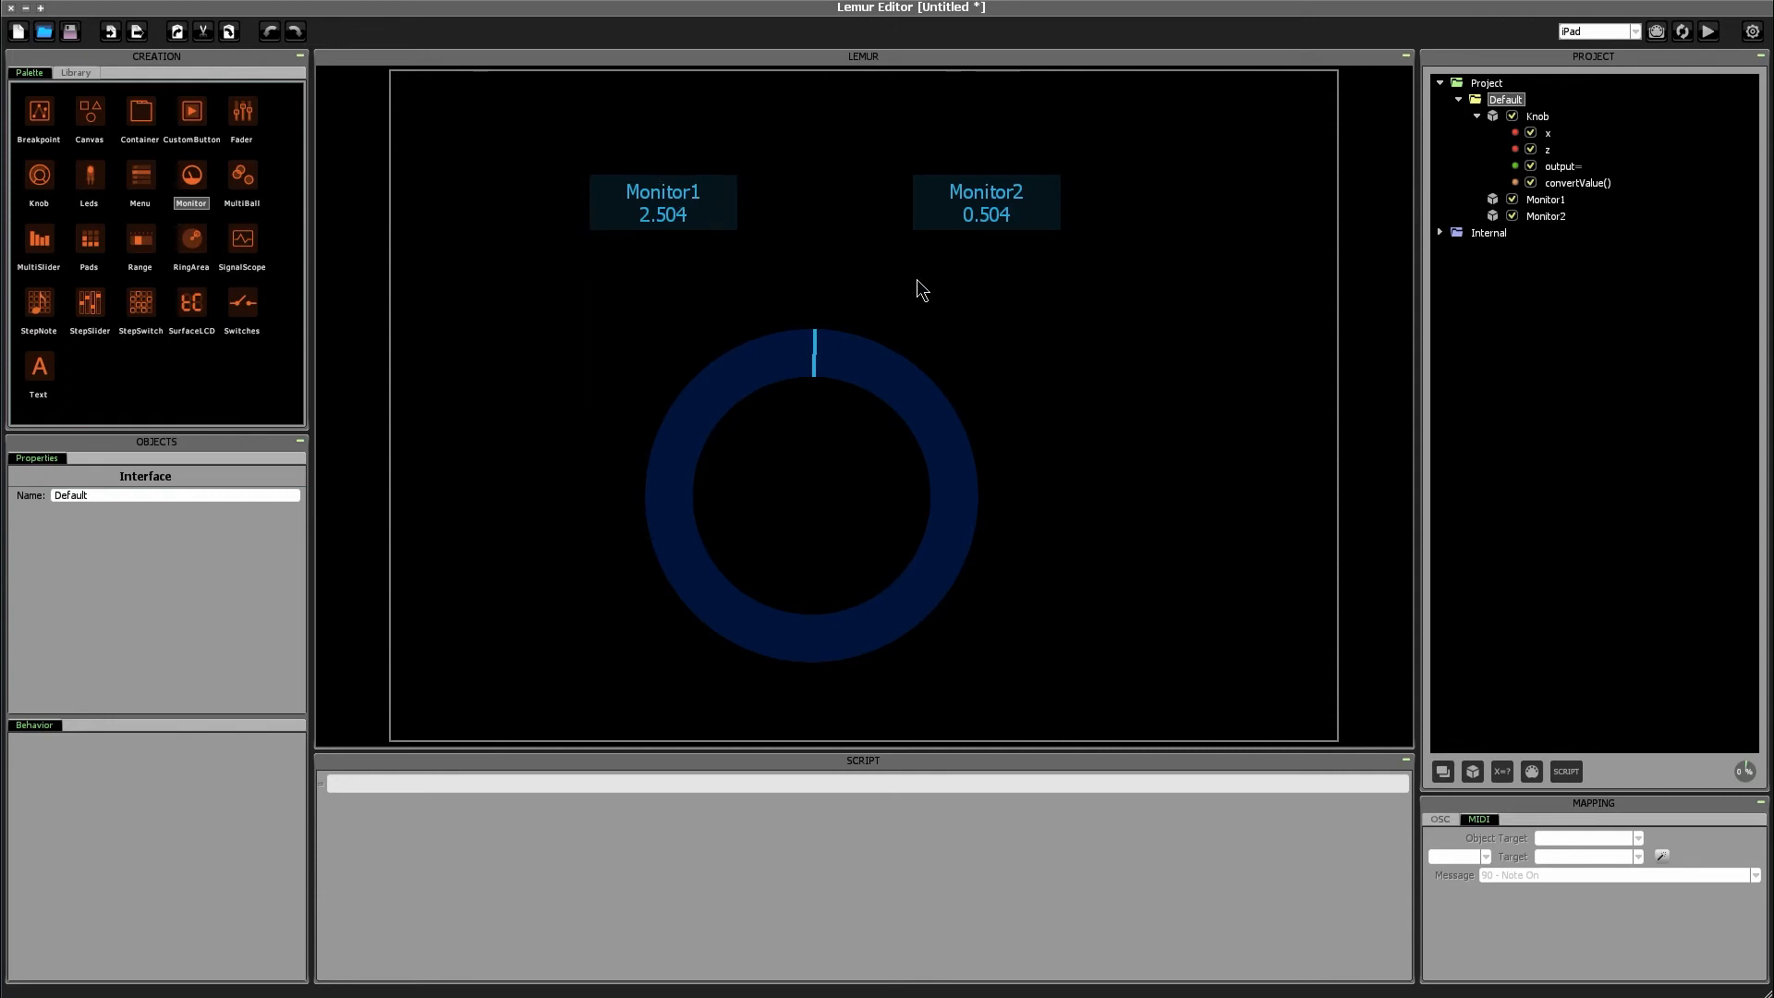
click(986, 203)
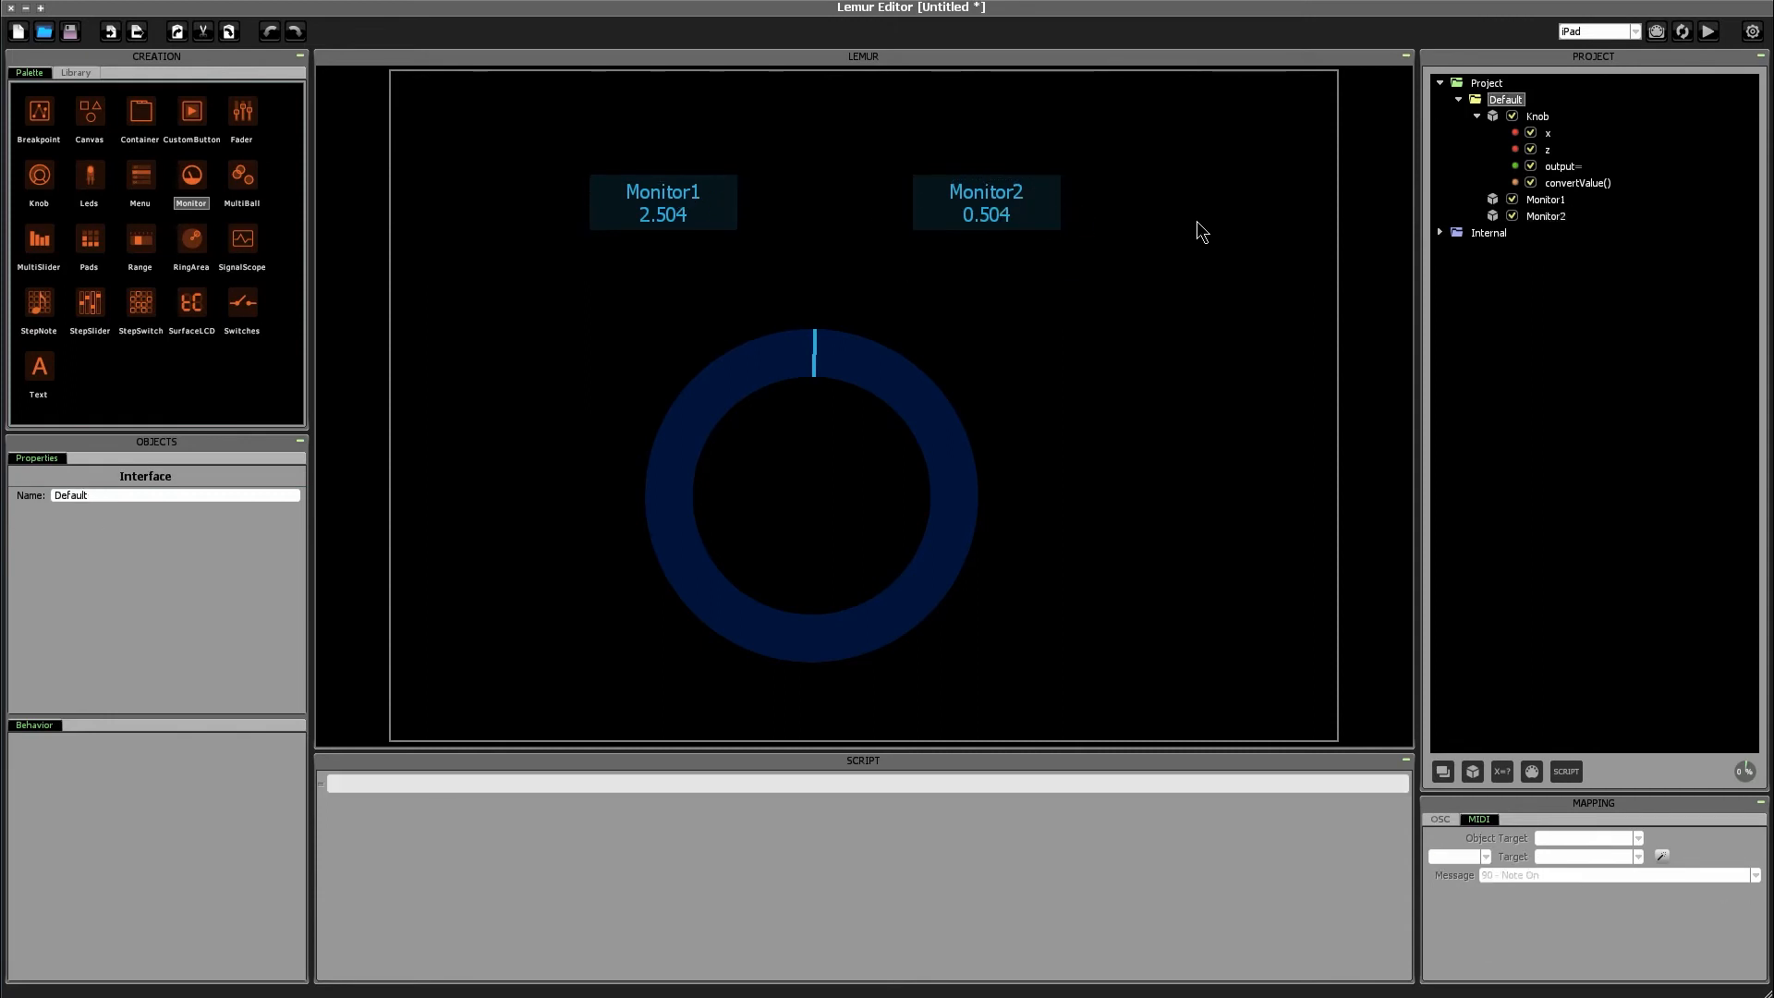
mouse_move(1606, 195)
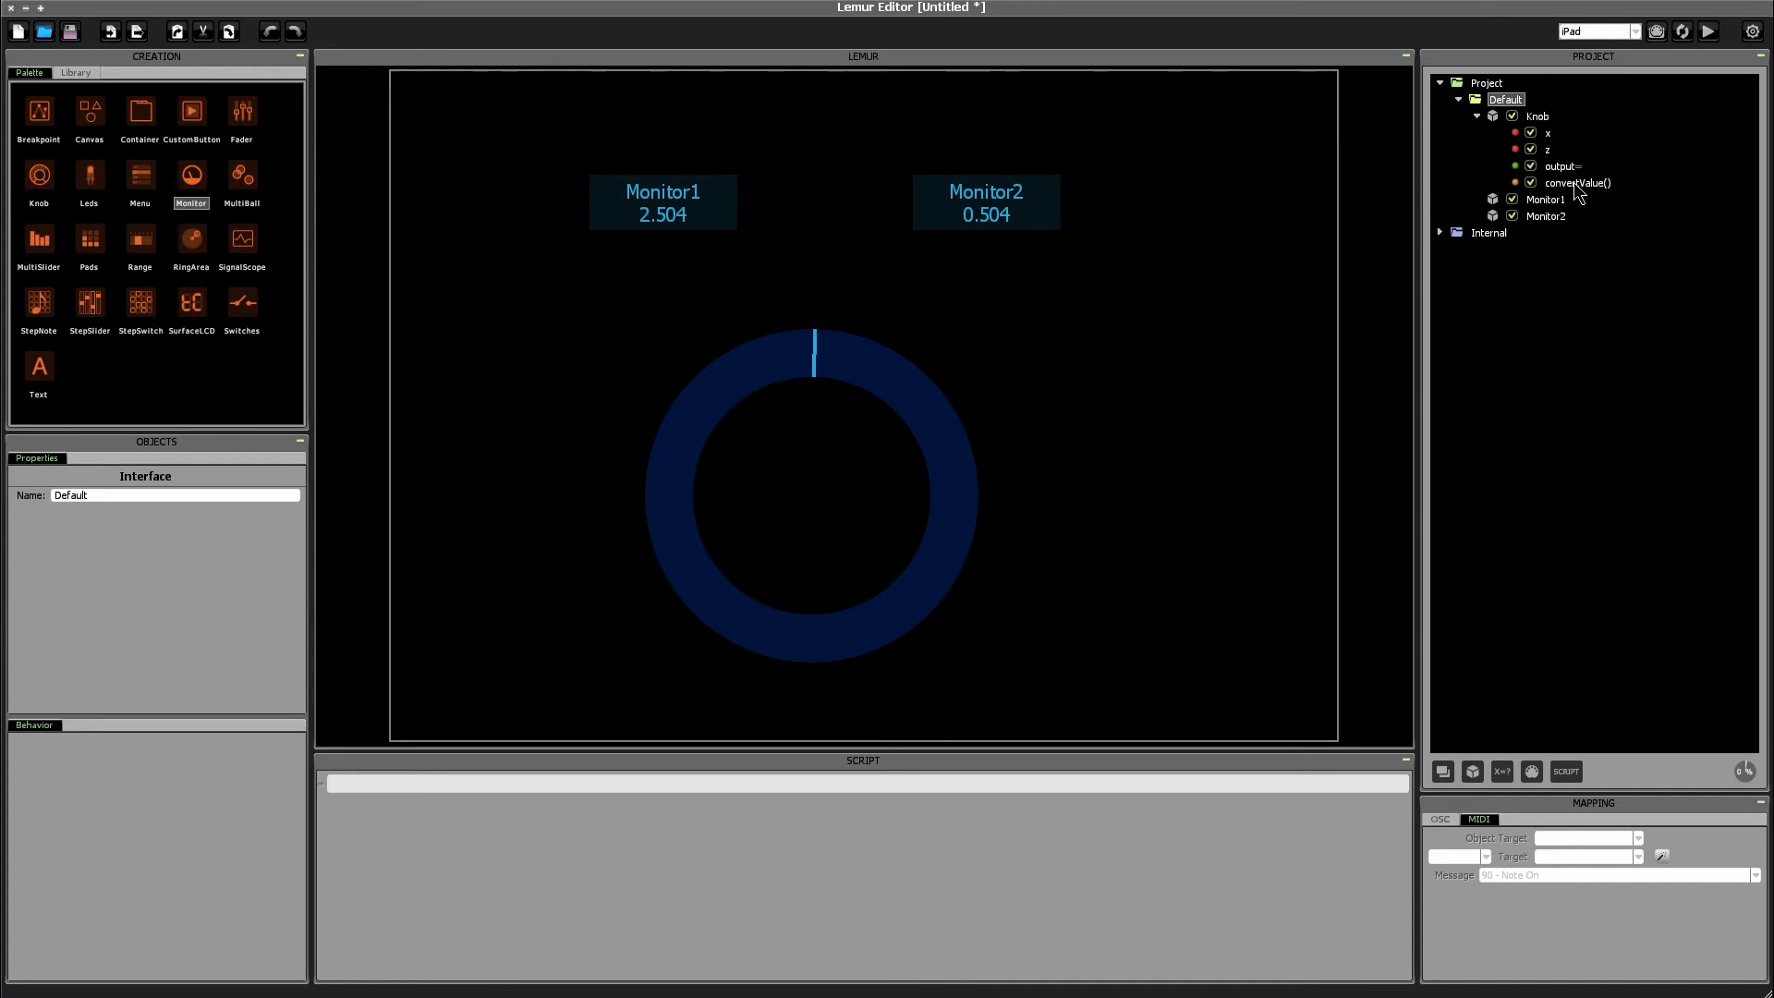
Step: Type if (x < 0) { output = 1 - output;} into the knob's convertValue script
click(1578, 182)
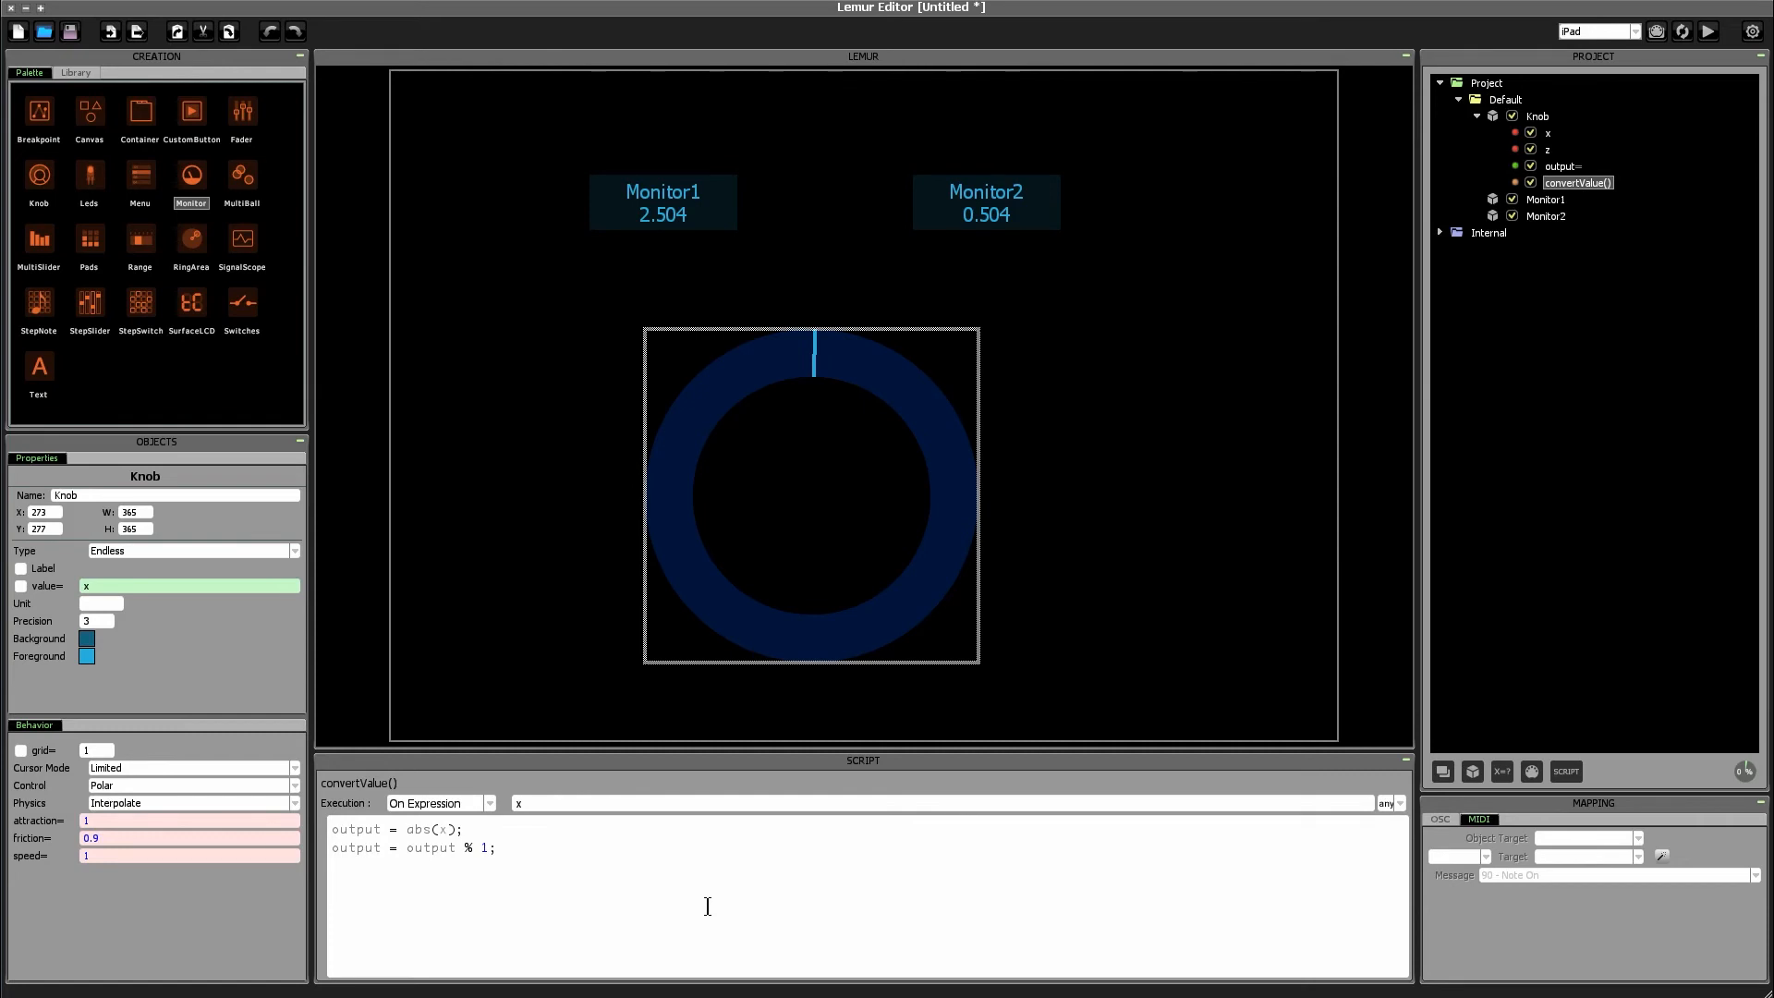
text(if (x <)
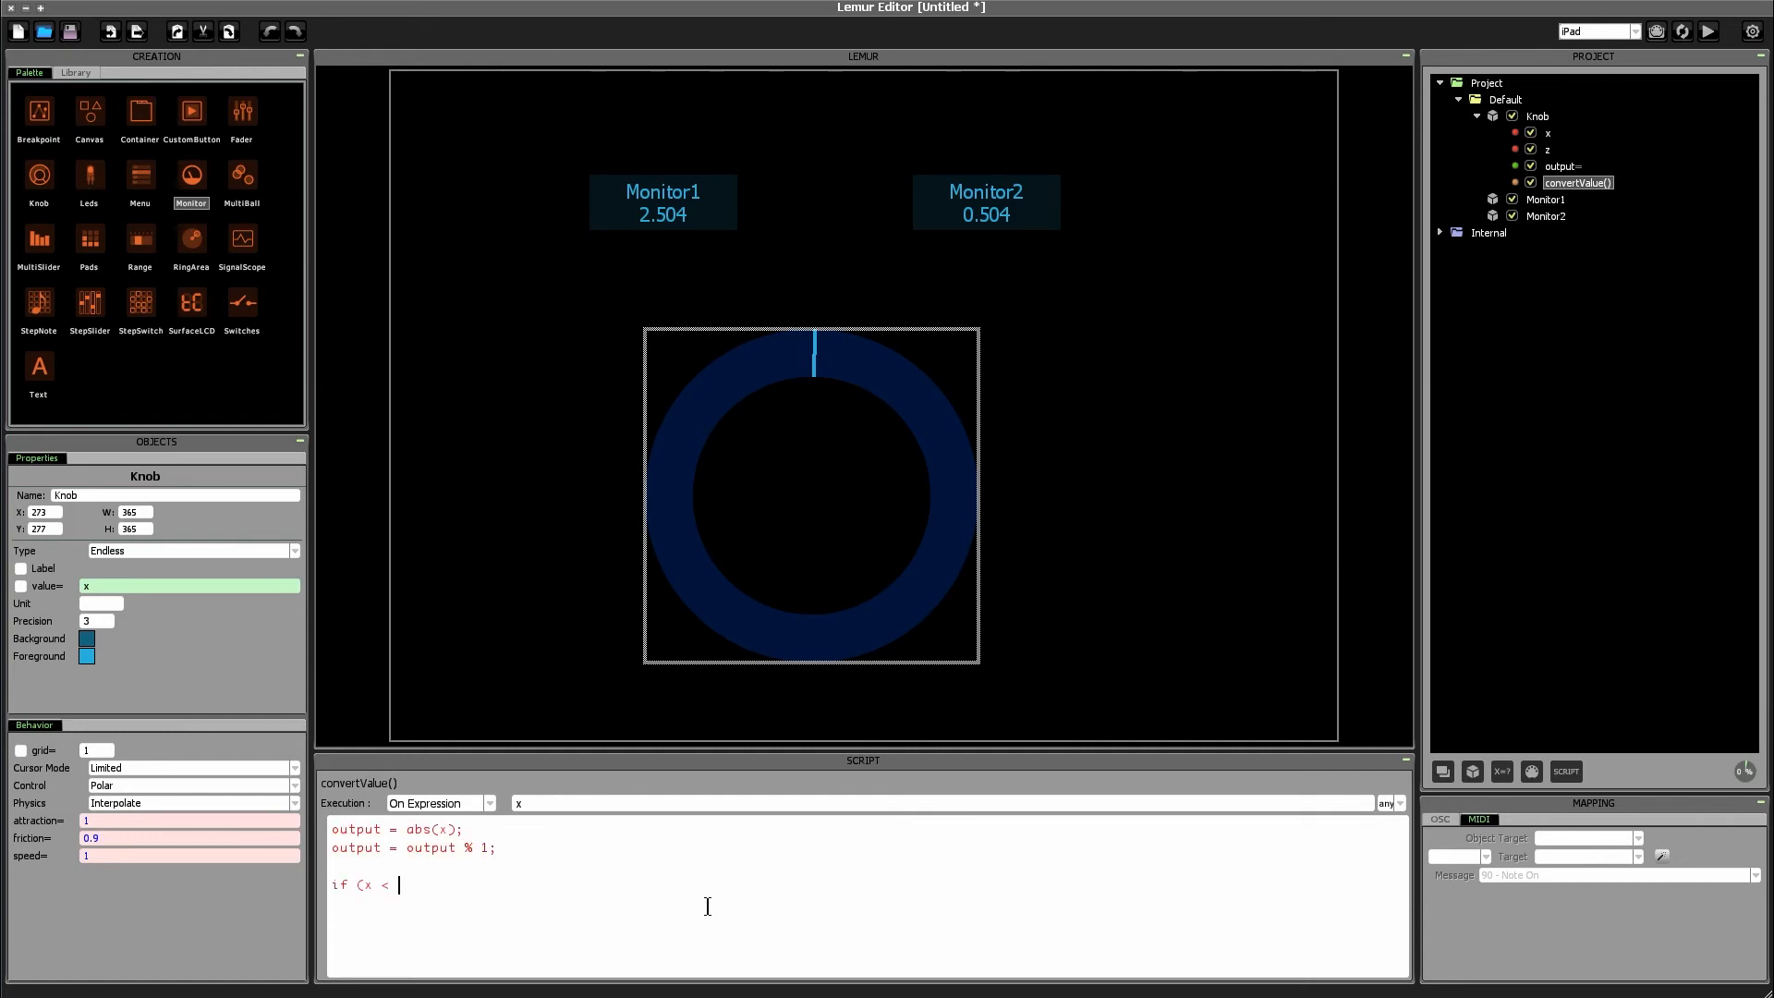
text(0))
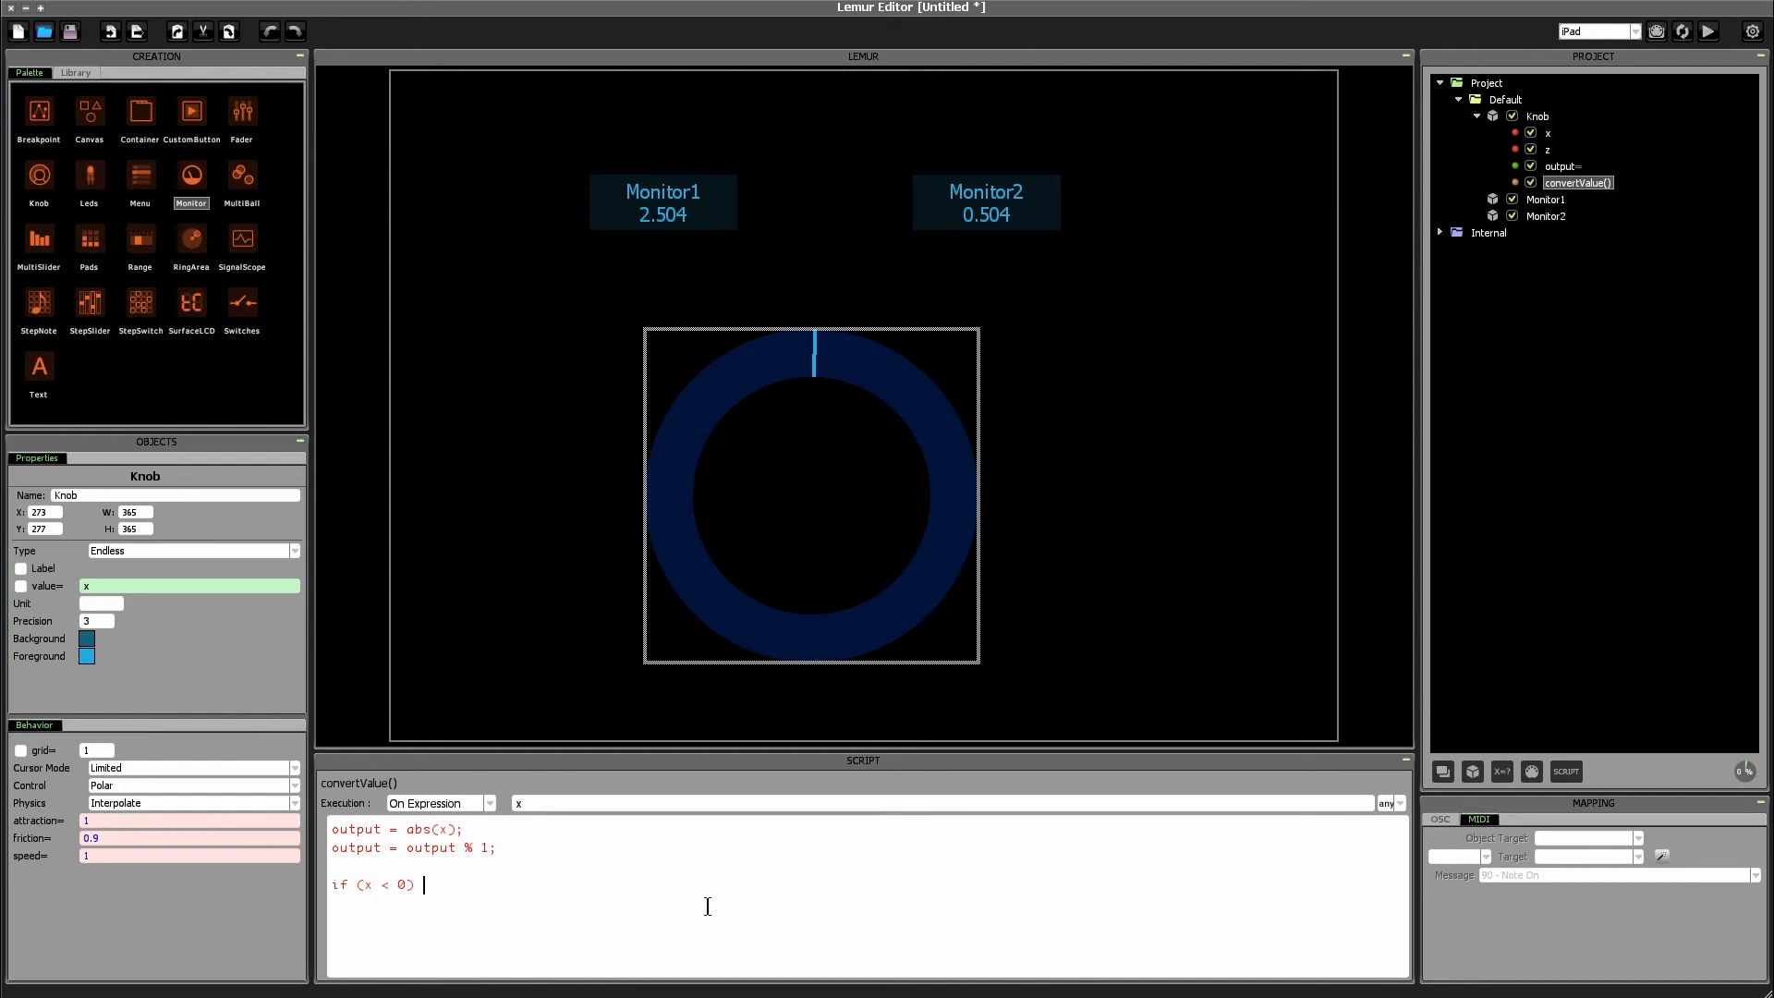
text({)
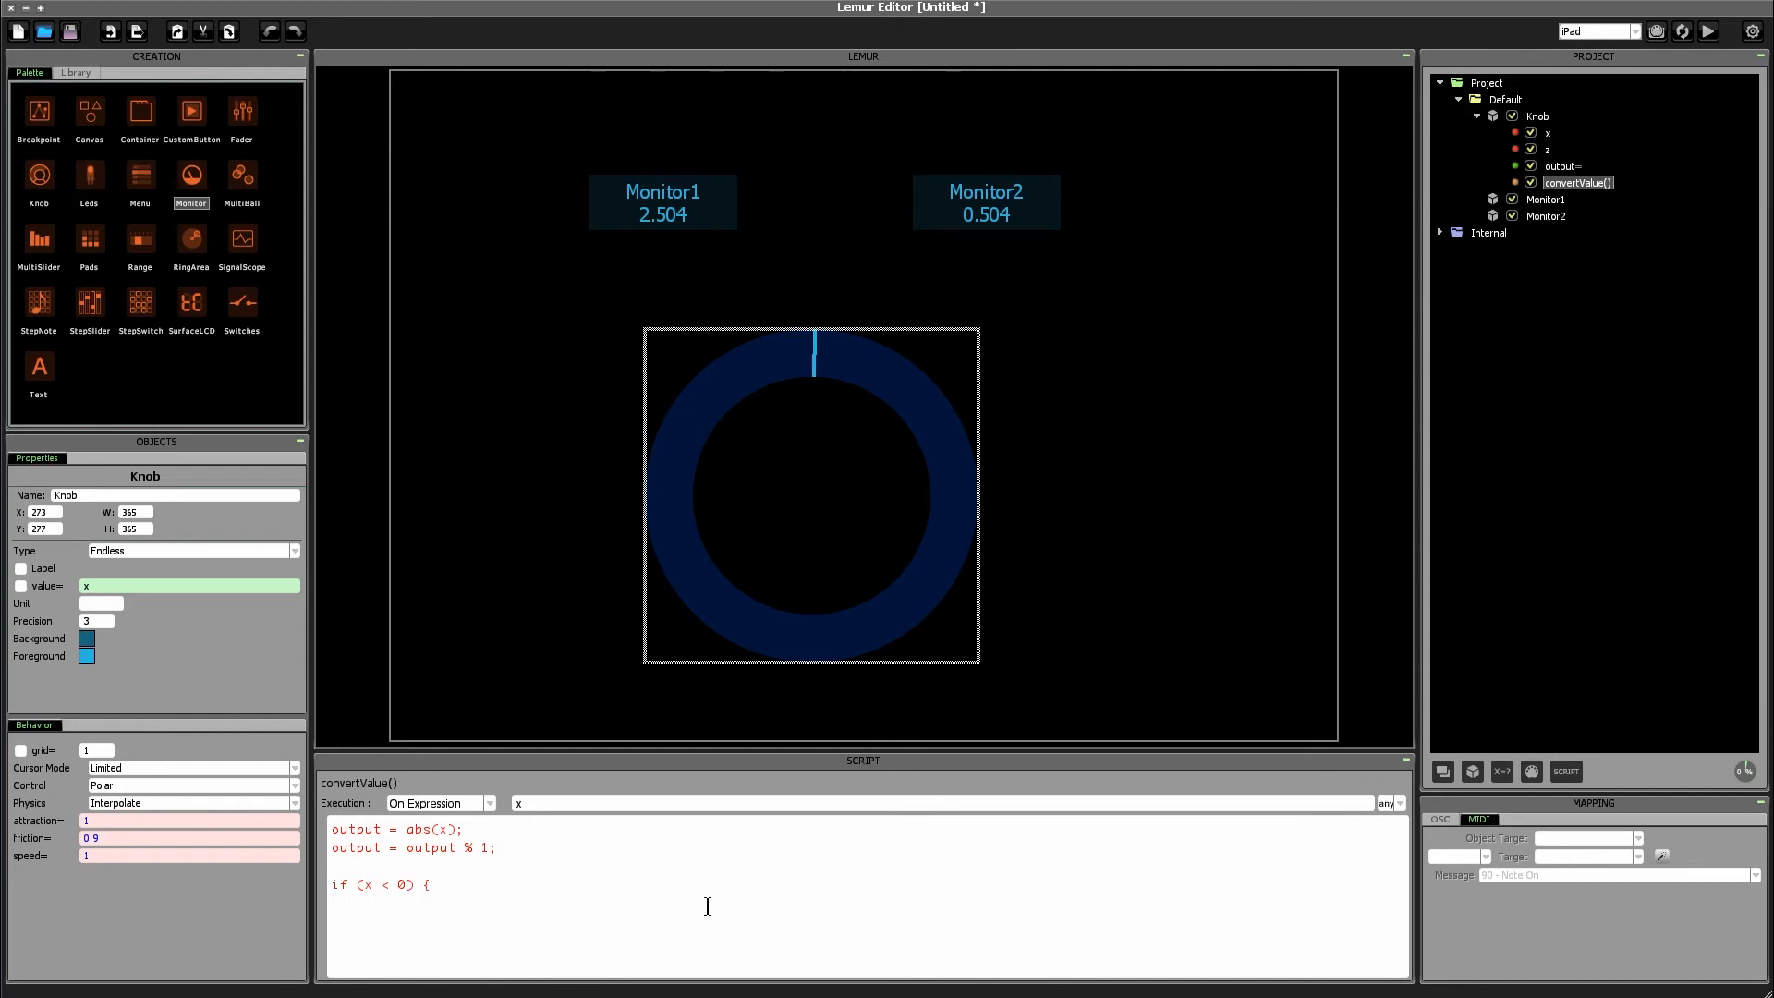
text(output = 1 -)
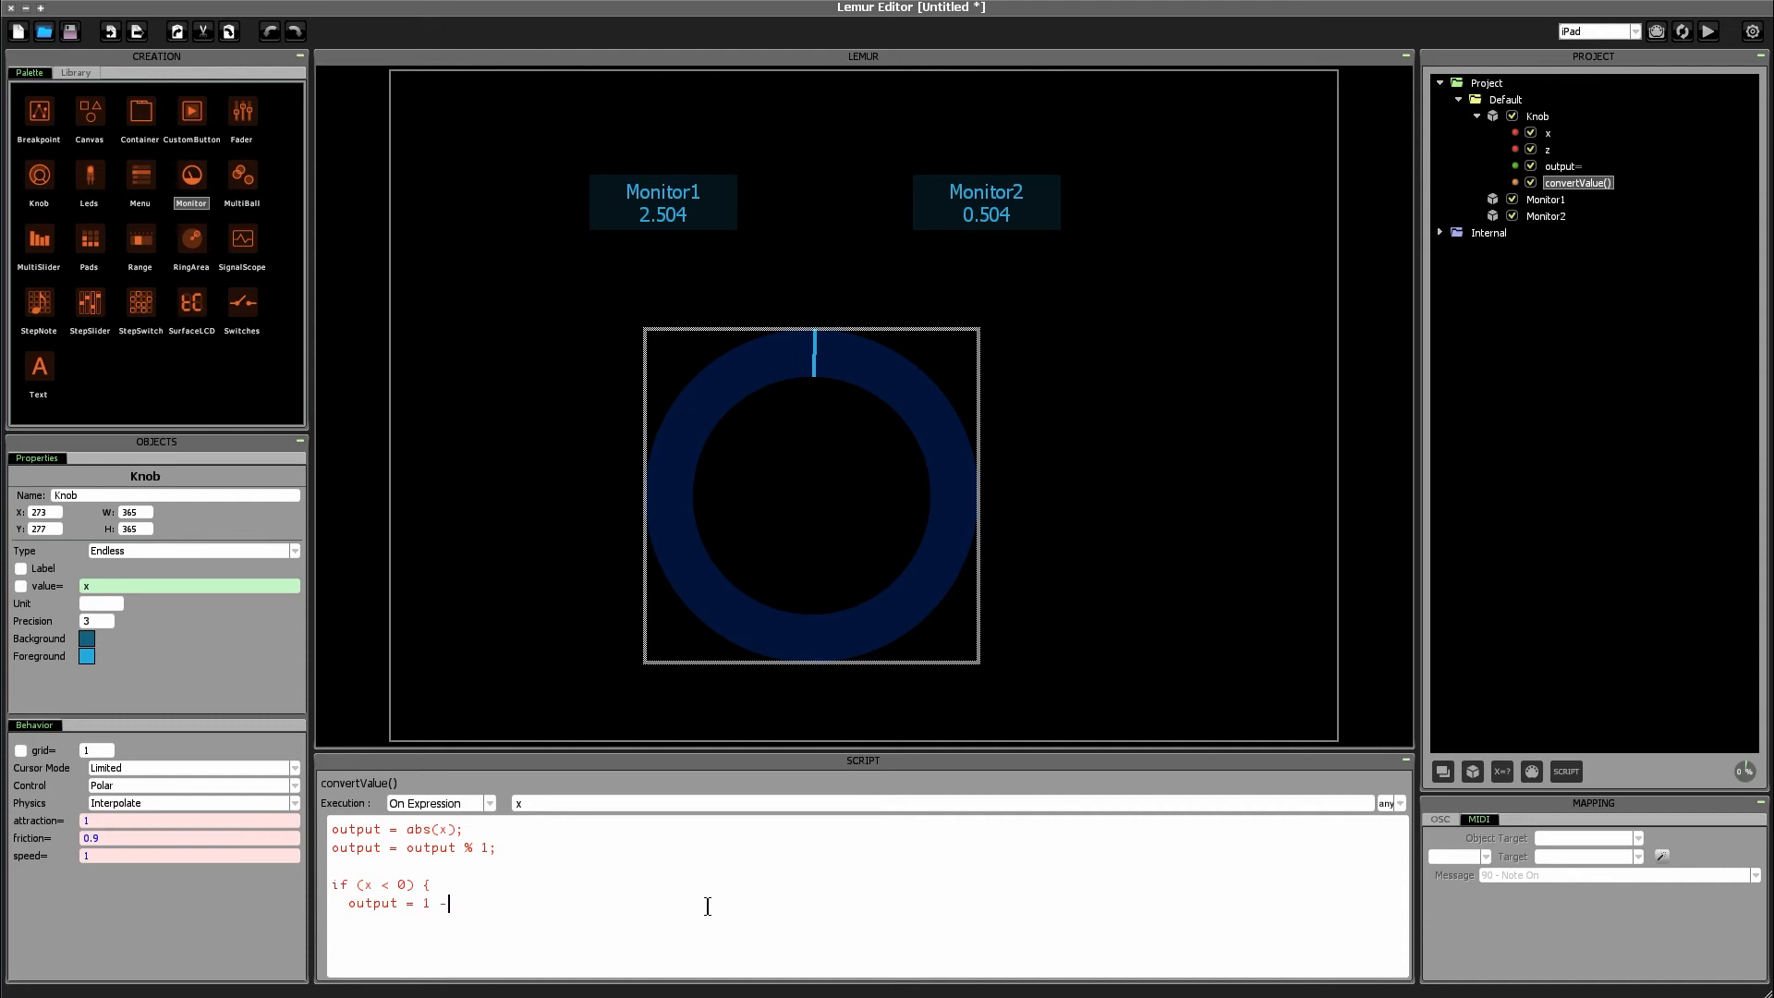
text(outp)
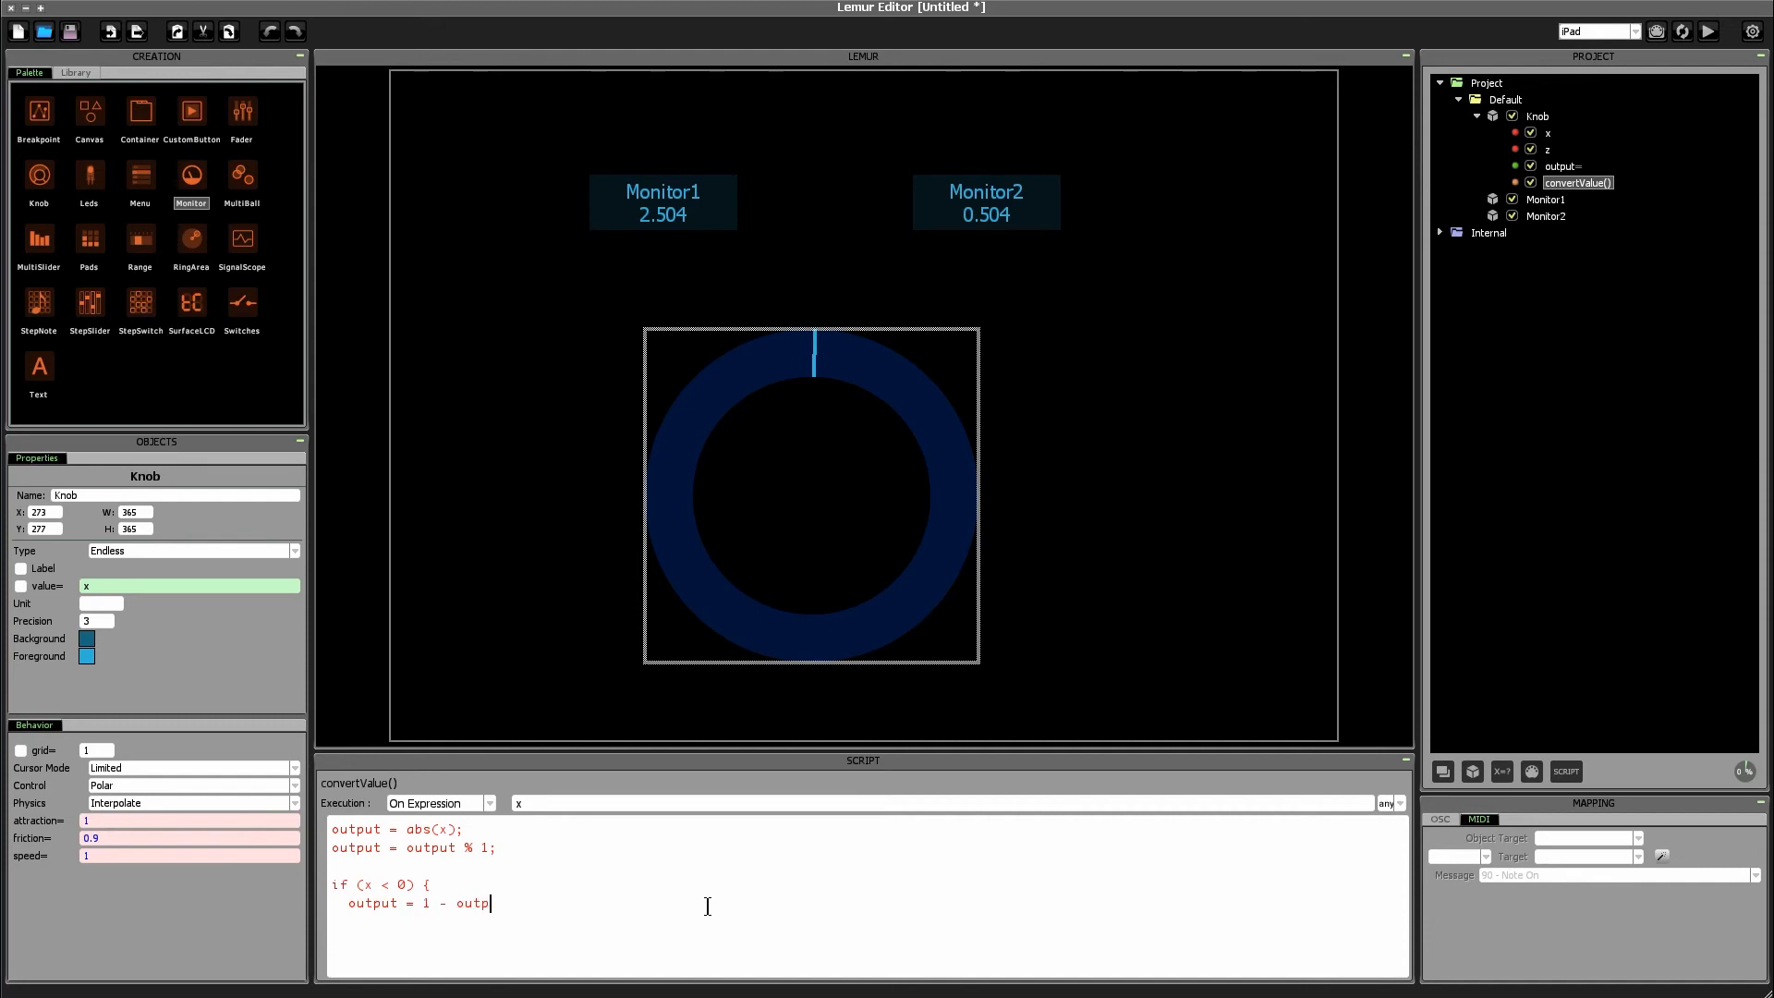
Step: Finish the negative-value block, leave the script, and turn the knob past zero
text(ut;})
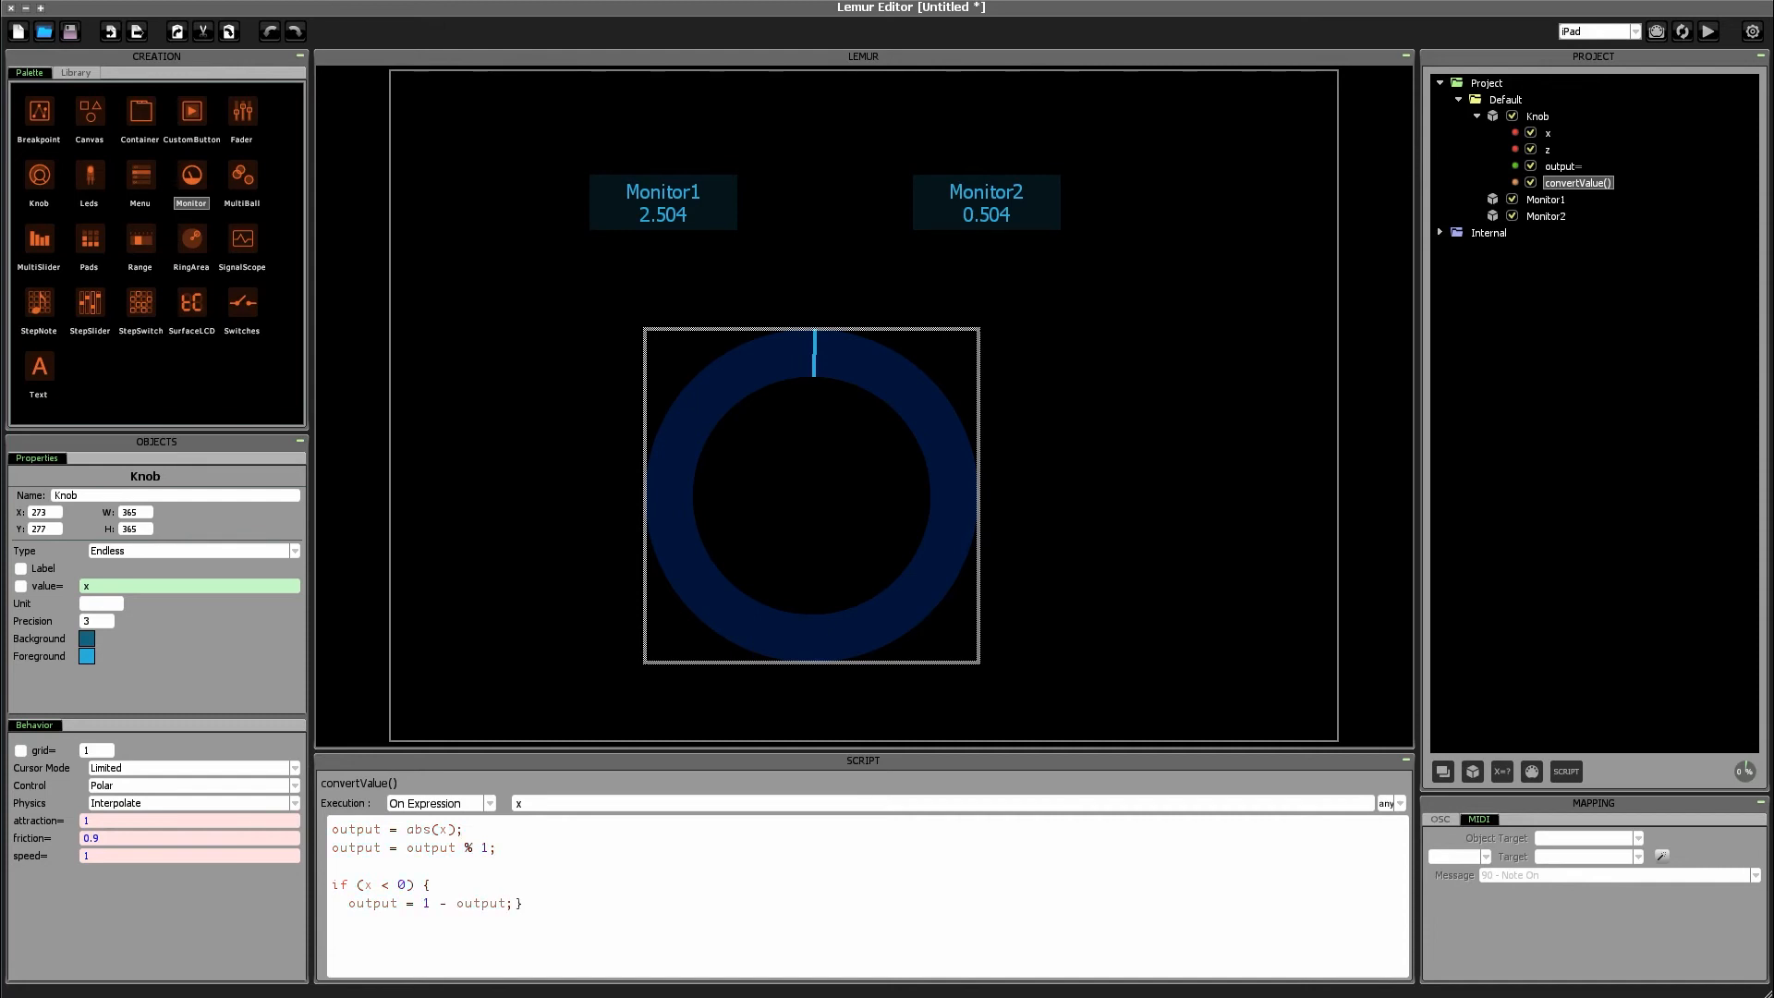
click(1495, 99)
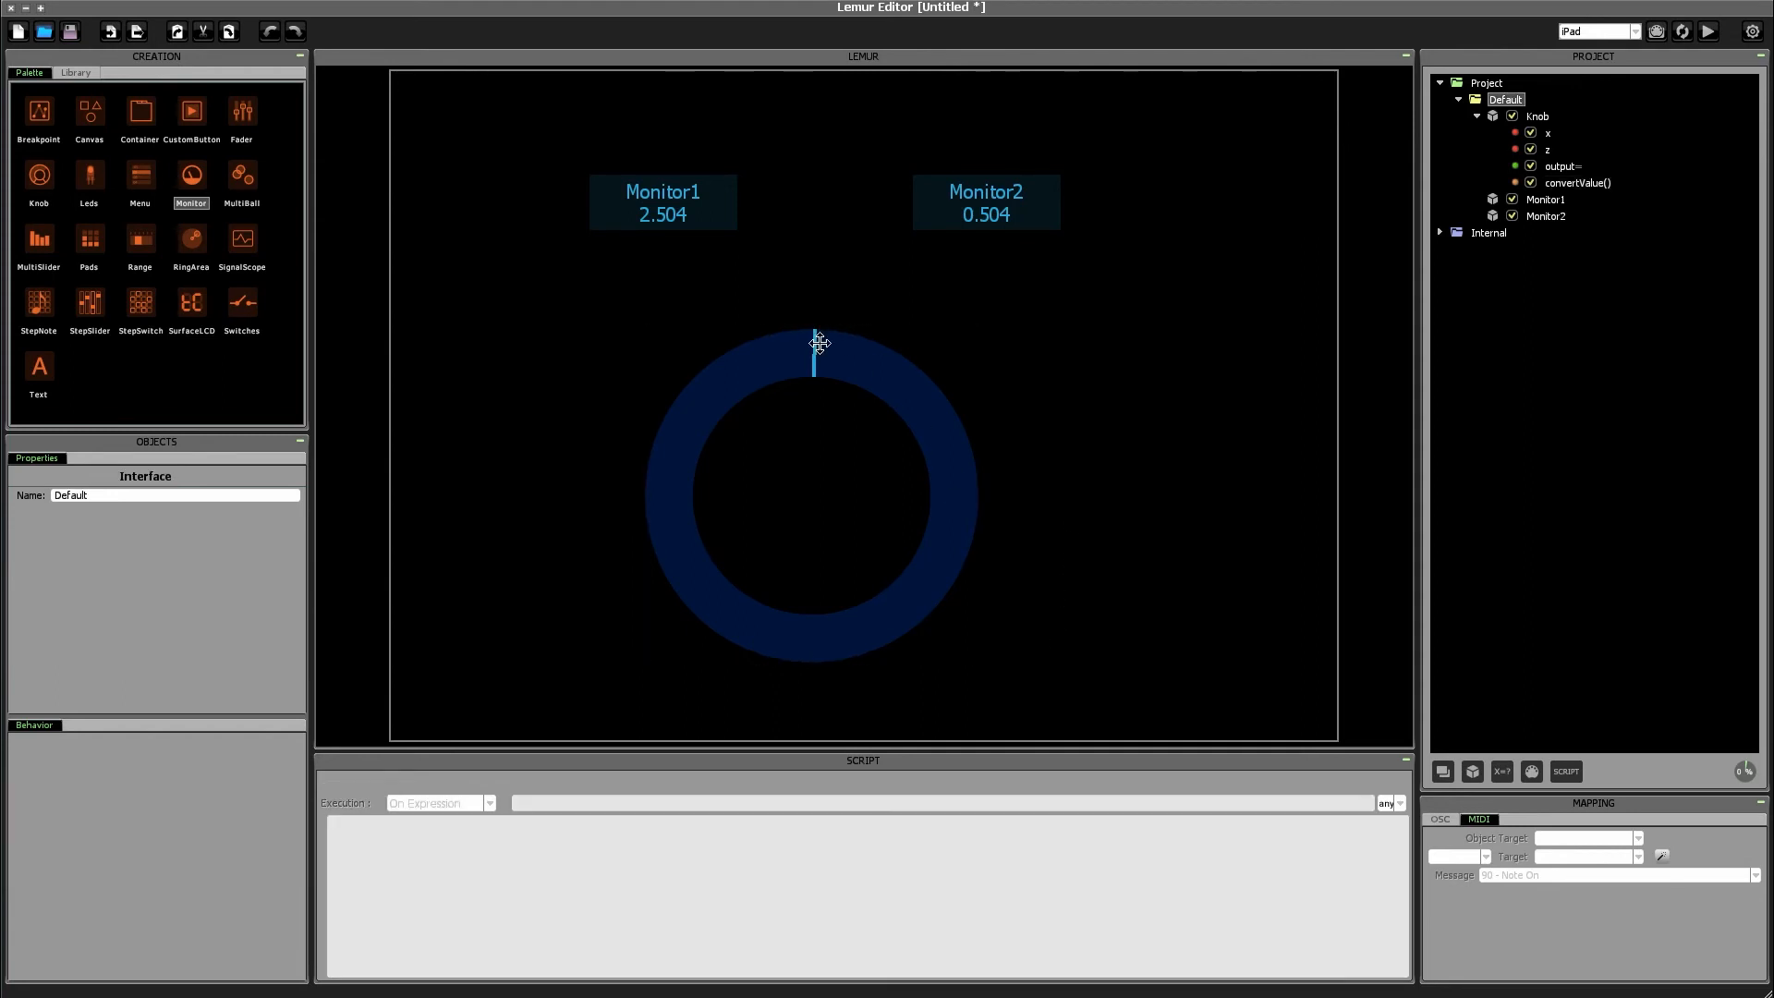
drag(817, 343, 781, 640)
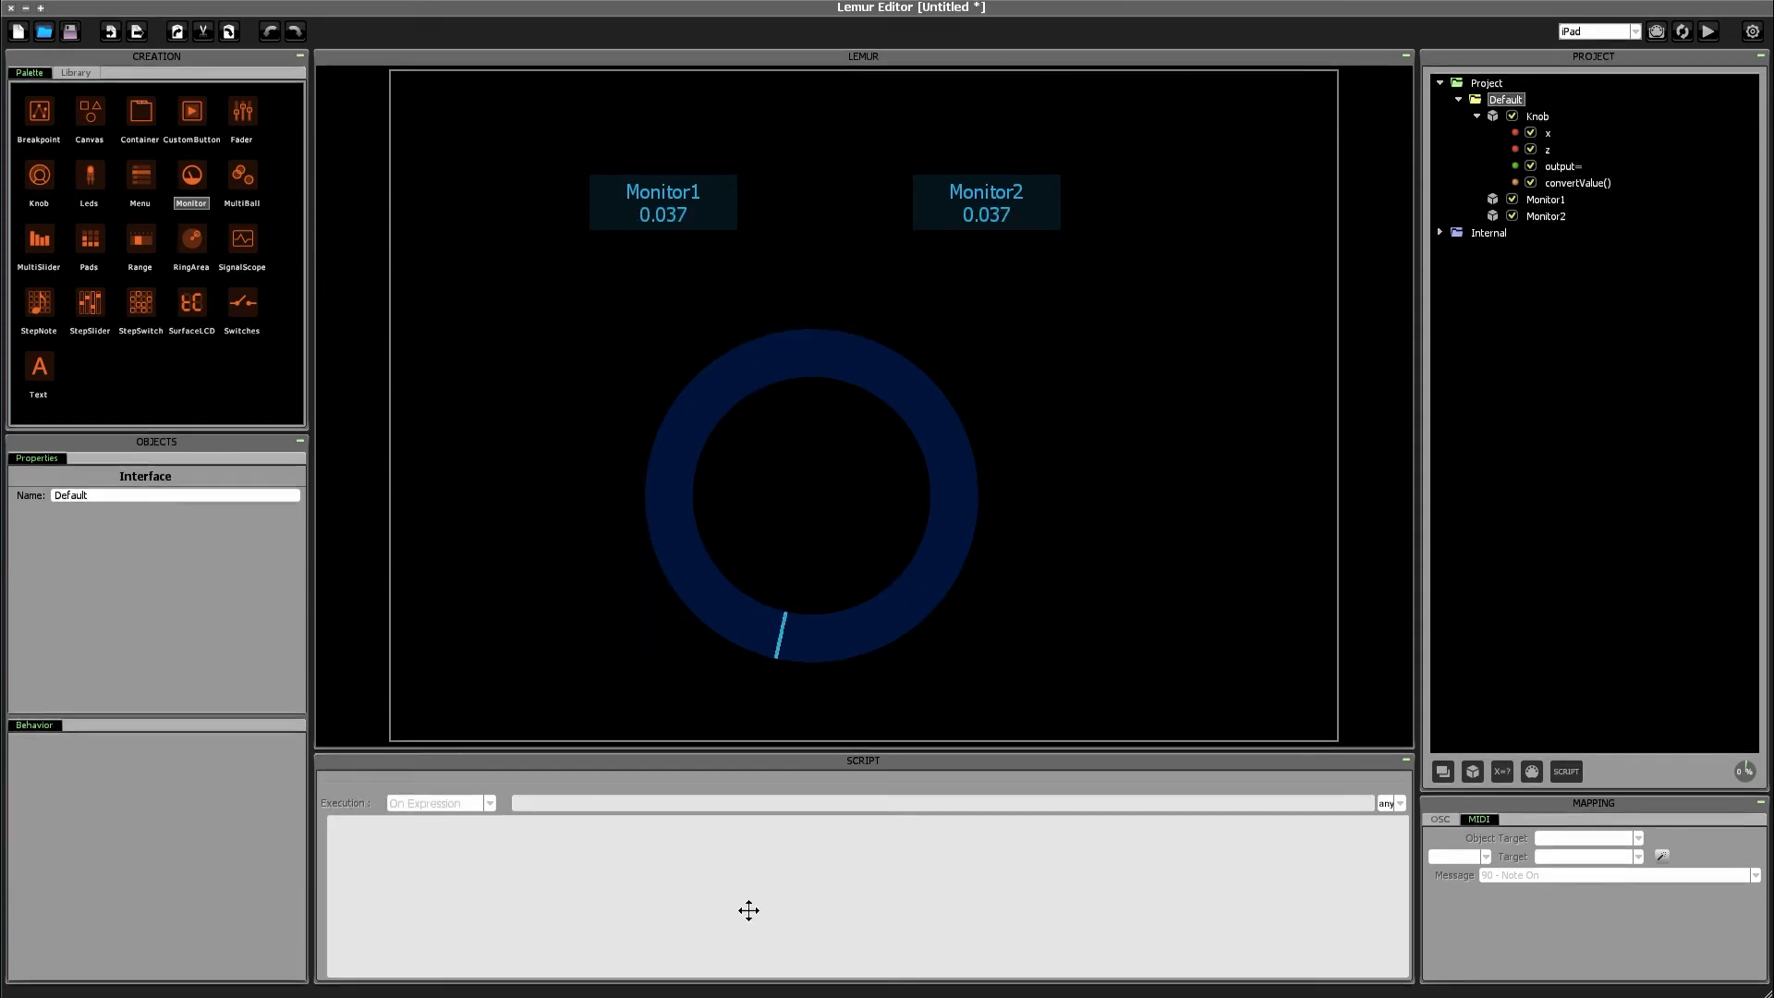
drag(778, 629, 803, 634)
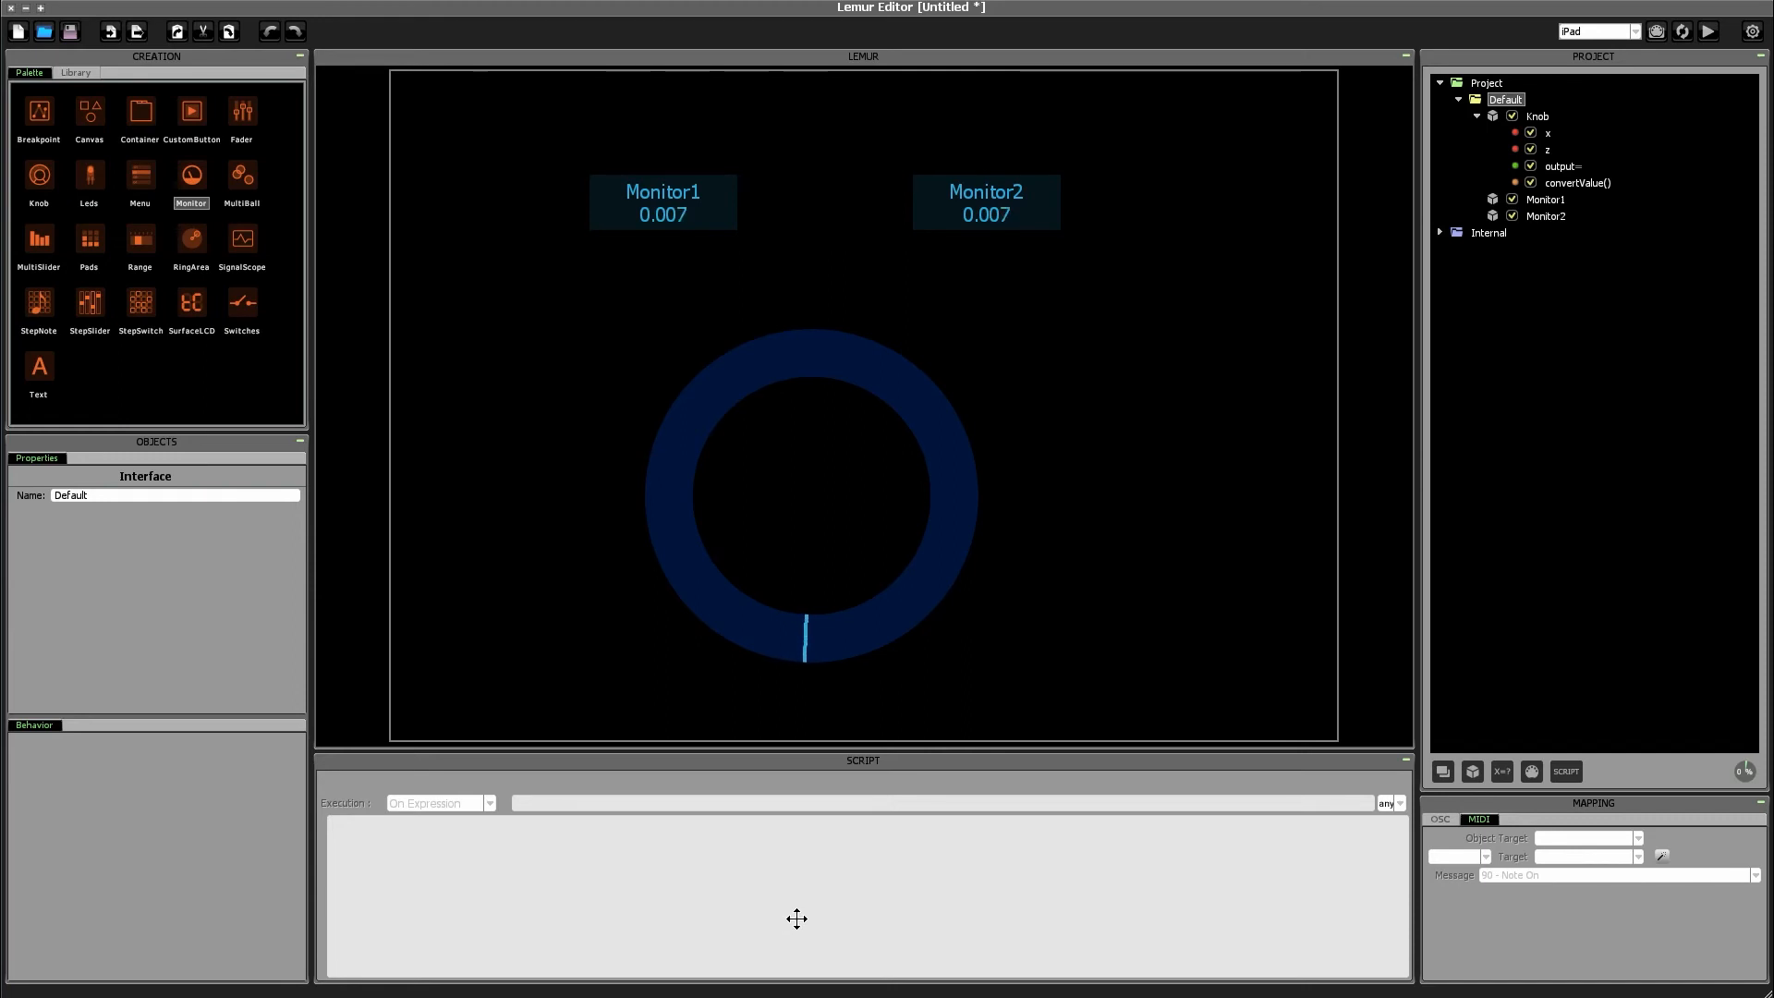
drag(805, 634, 840, 647)
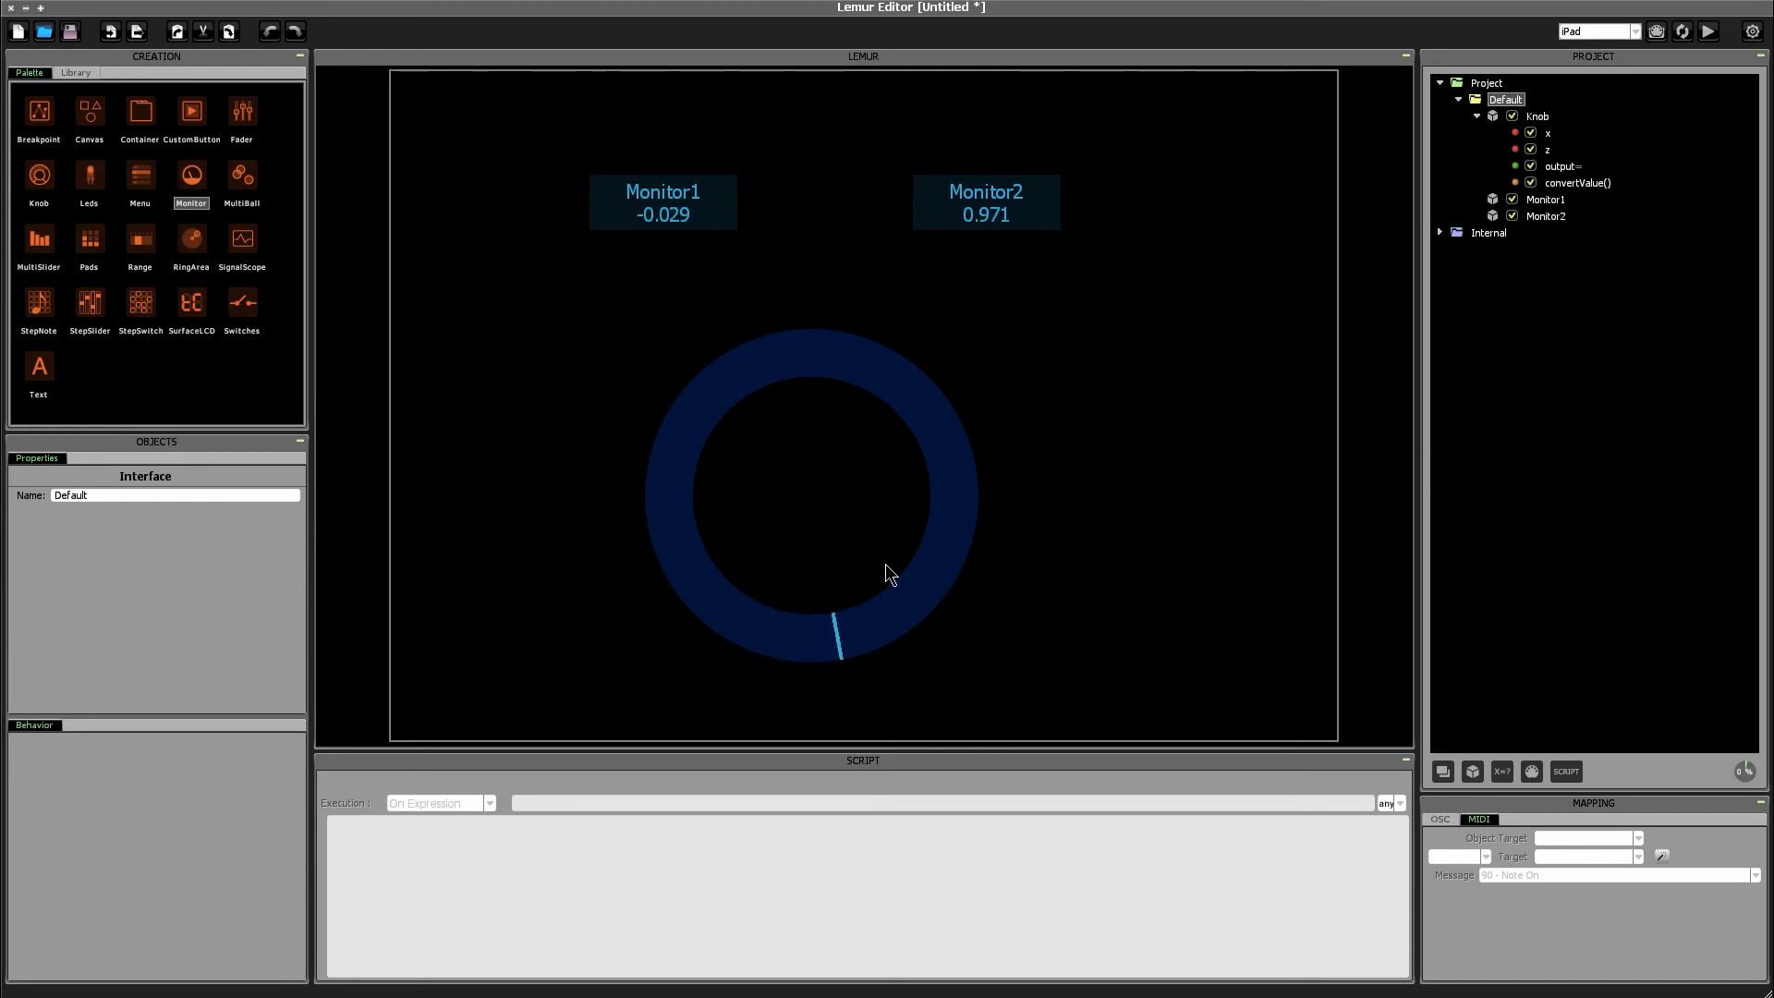
mouse_move(970, 680)
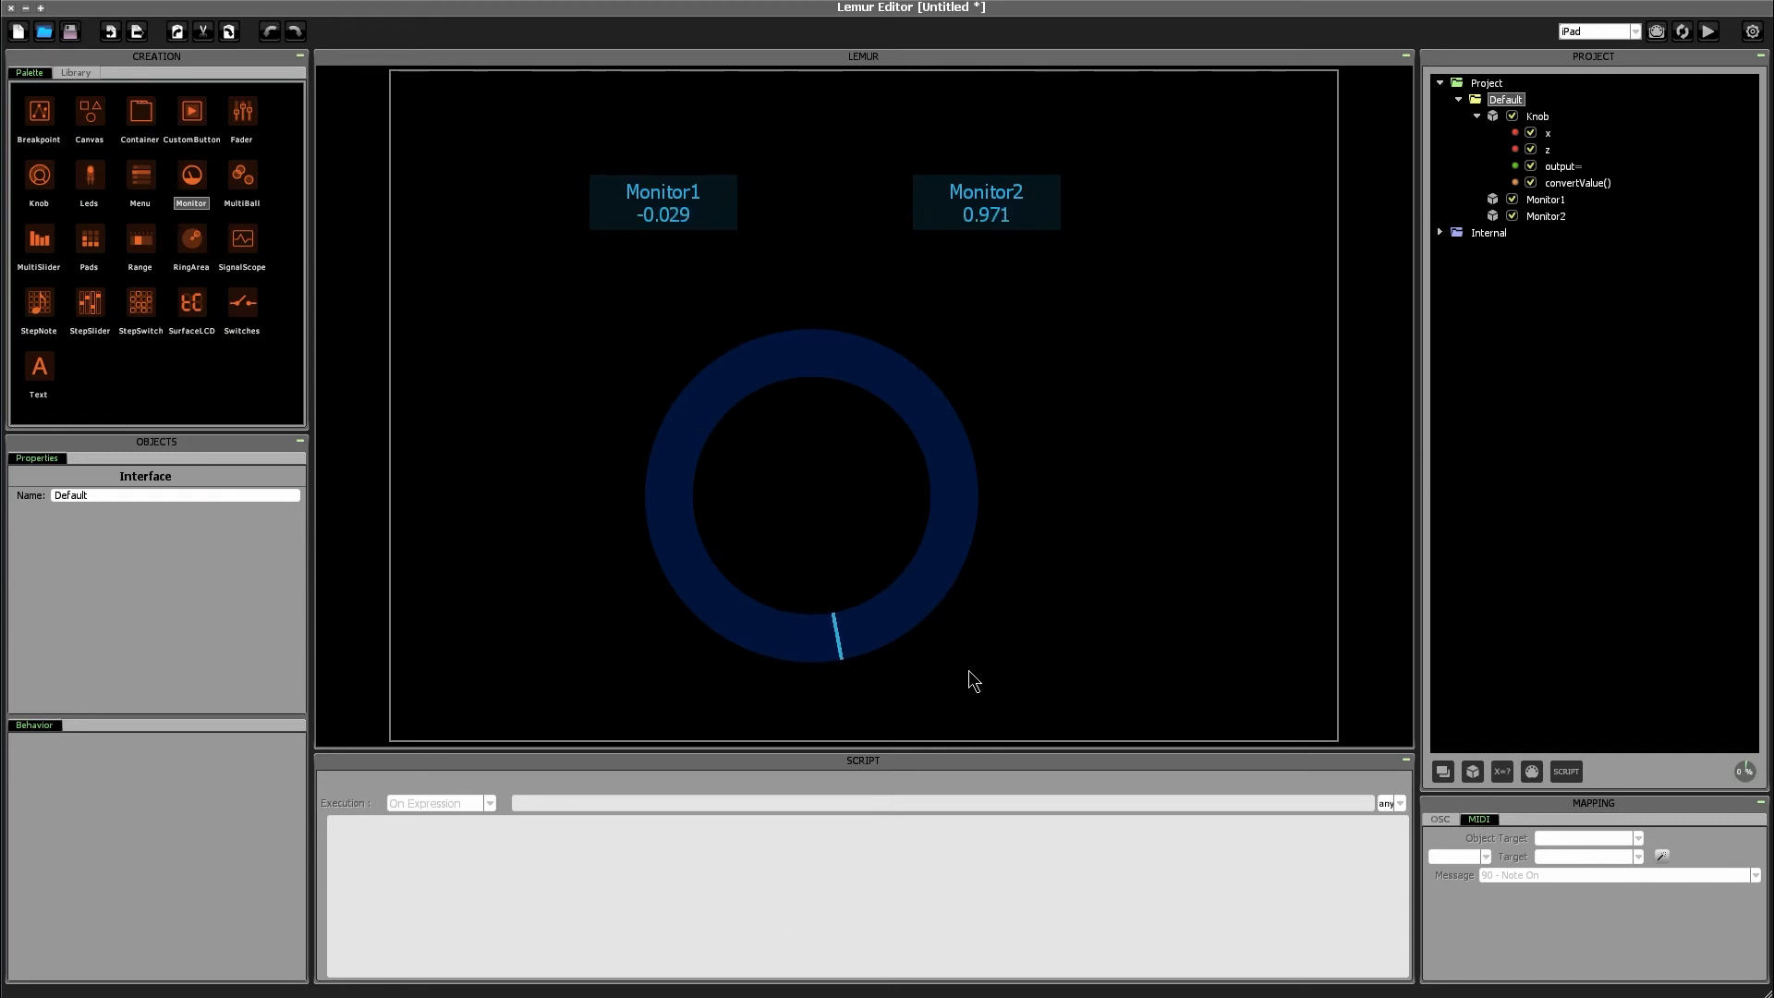
Step: Spin the knob through negative turns until Monitor1 reads -7.982 and Monitor2 0.018
drag(840, 651, 781, 339)
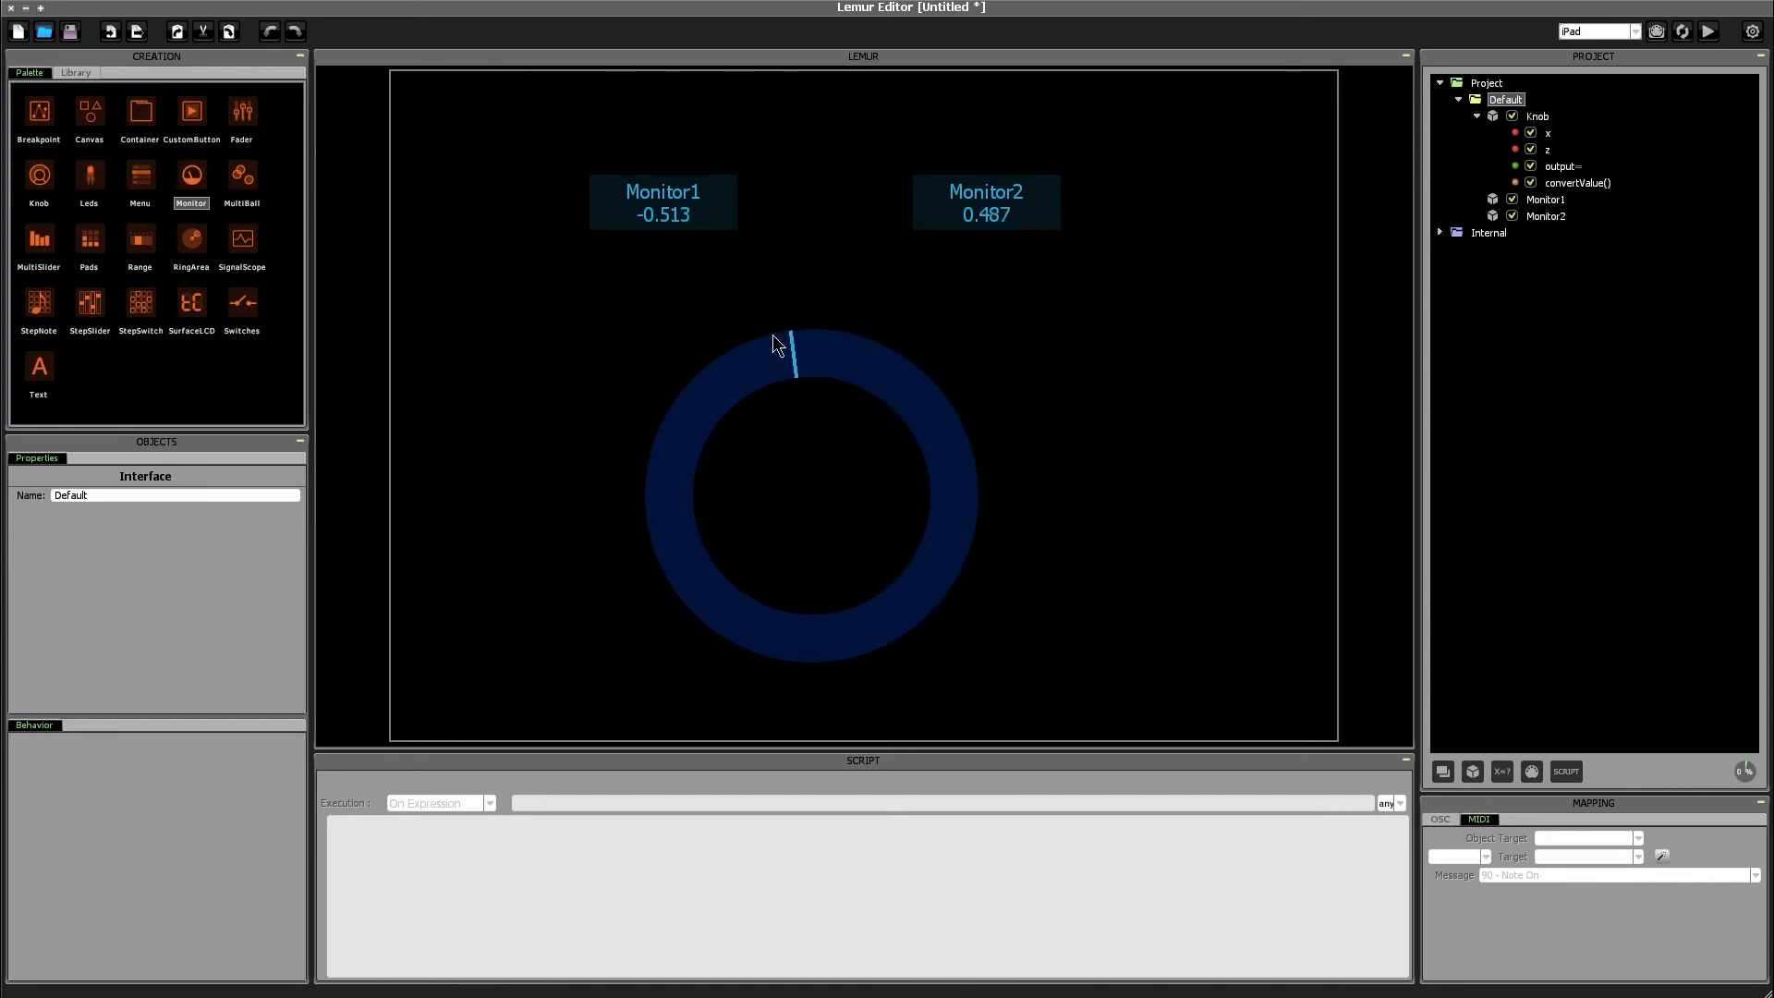
drag(792, 345, 775, 628)
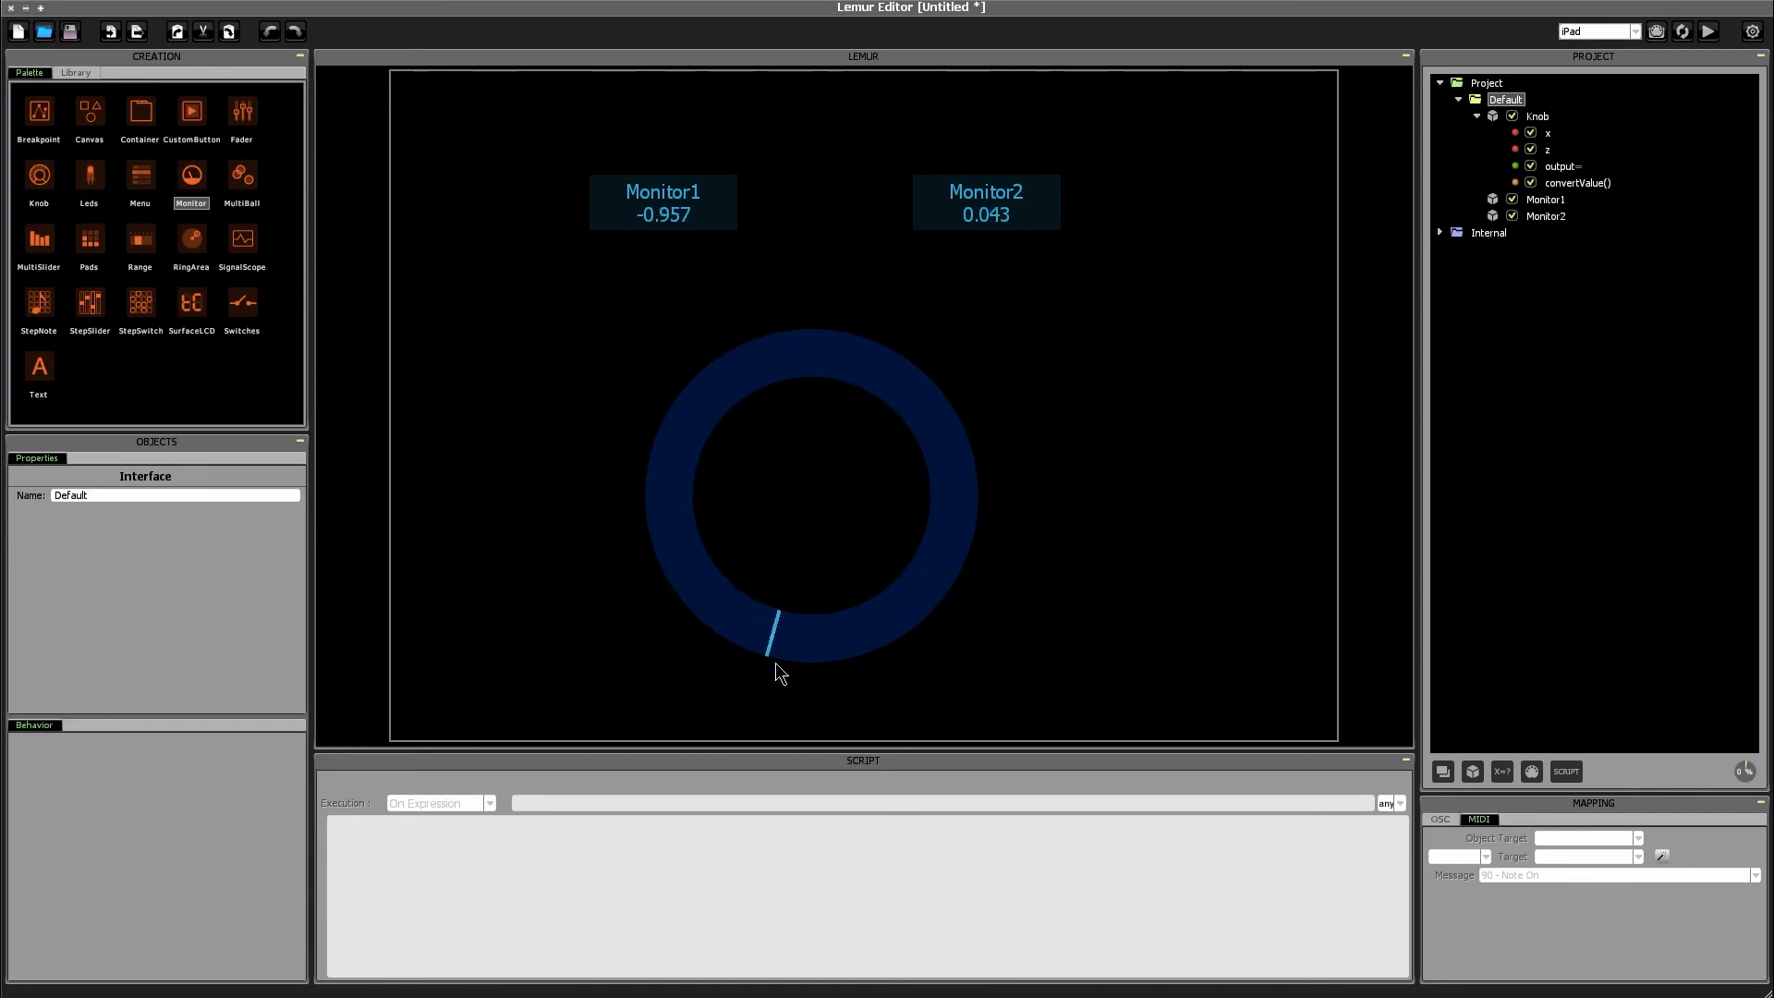
drag(775, 634, 645, 505)
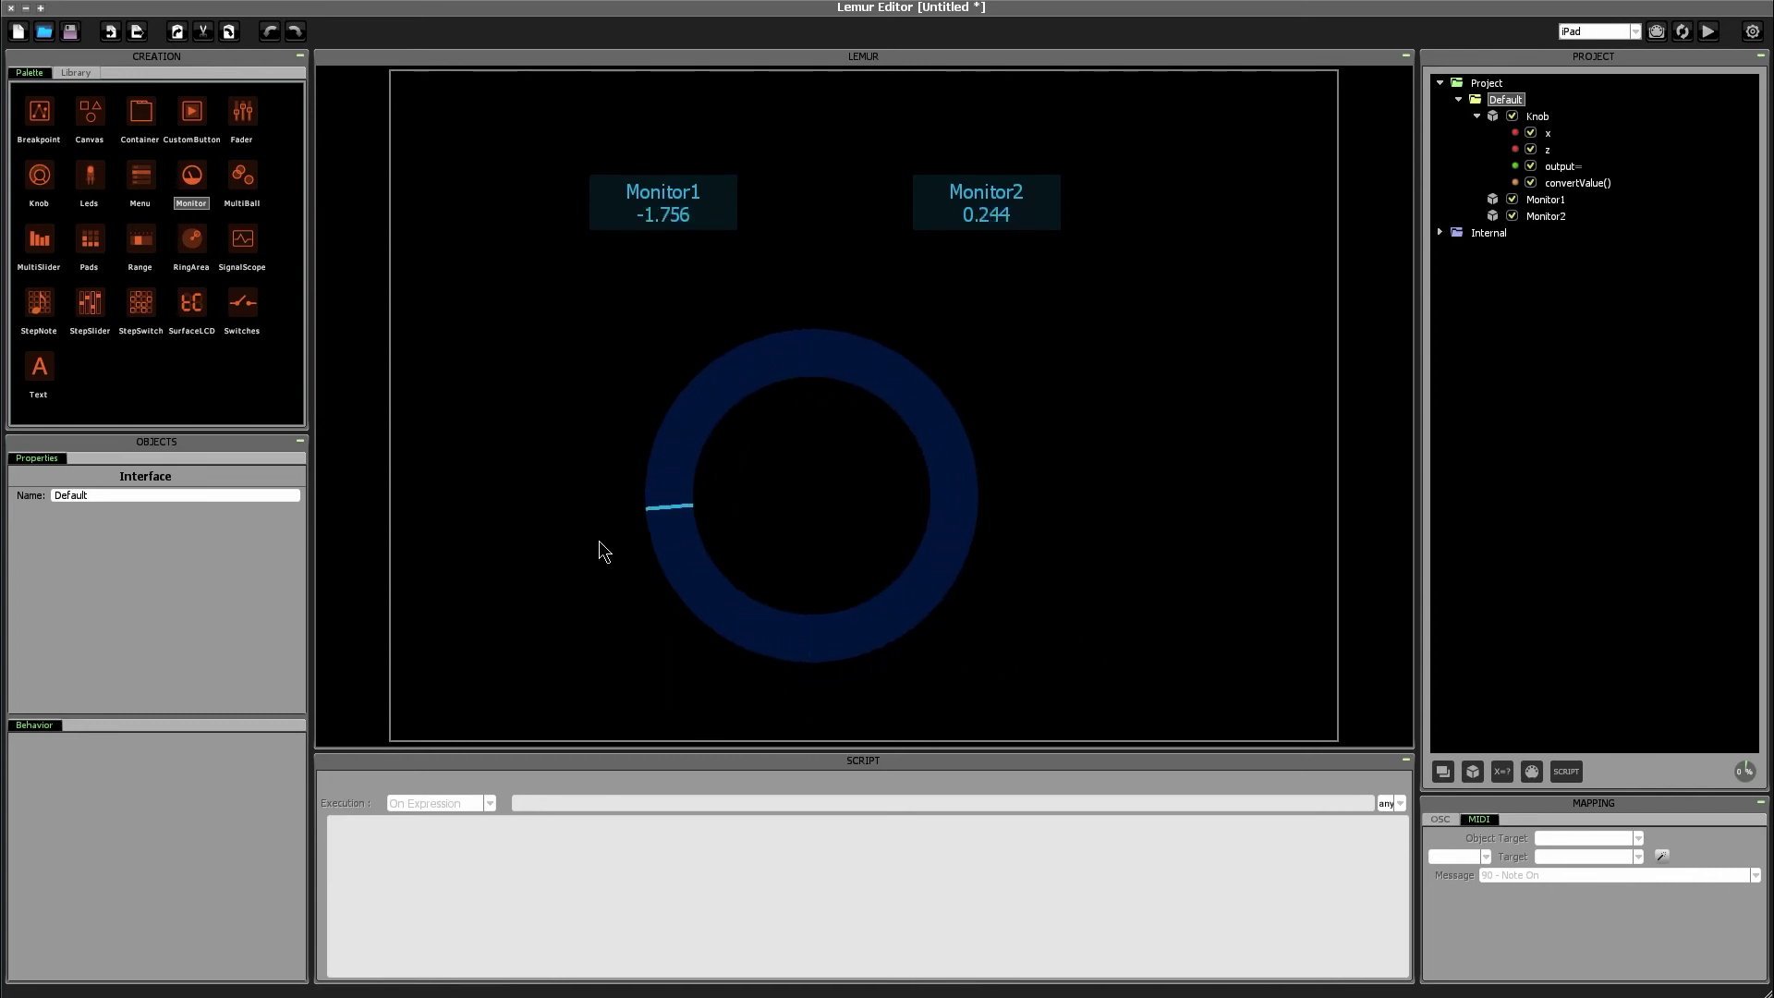
drag(655, 505, 968, 487)
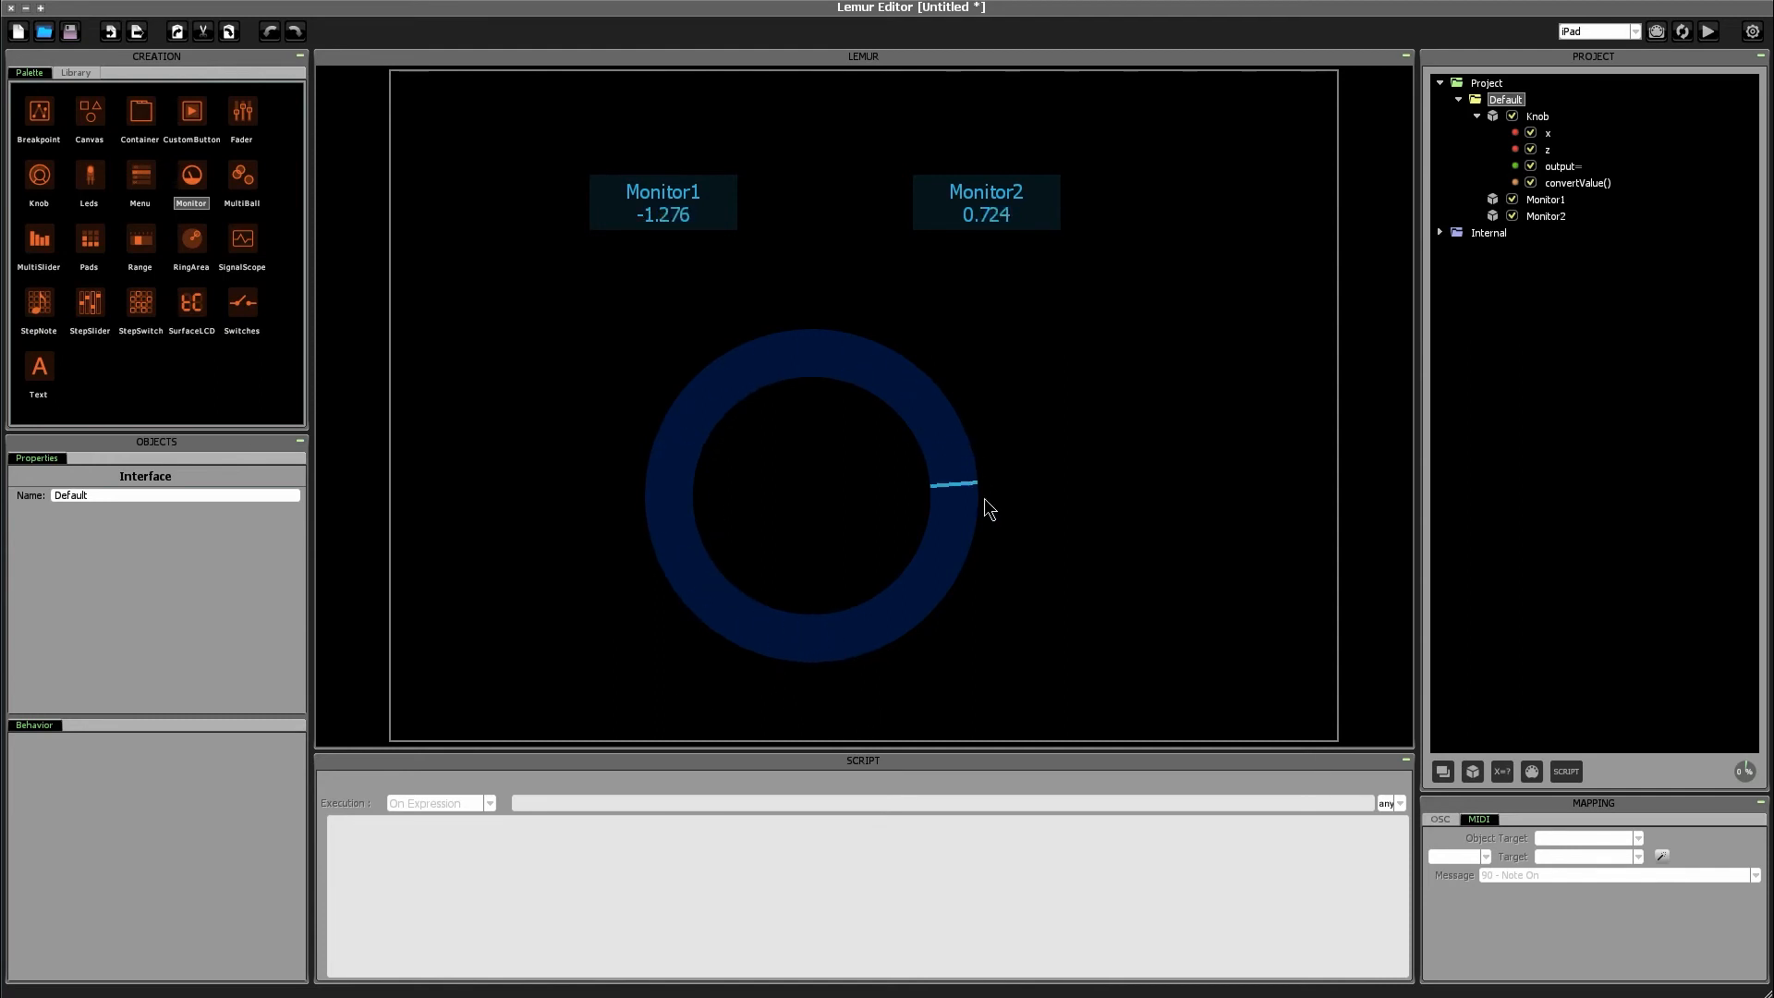
drag(973, 487, 938, 629)
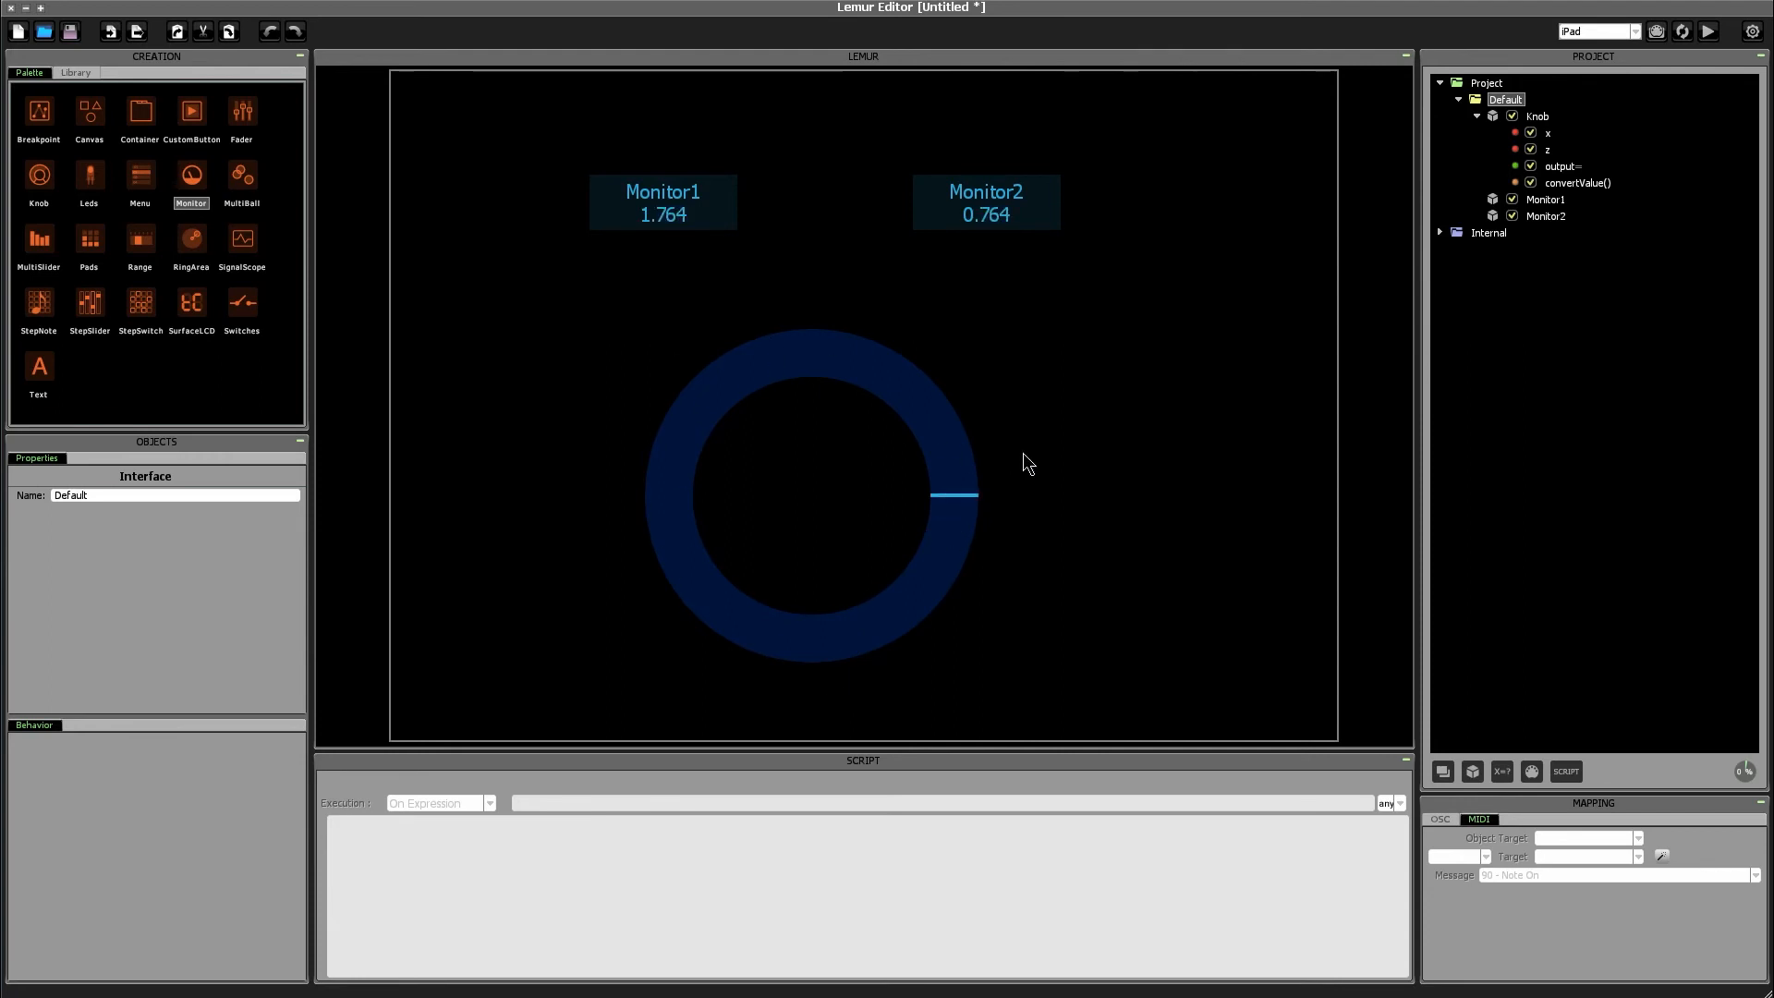
drag(968, 495, 954, 565)
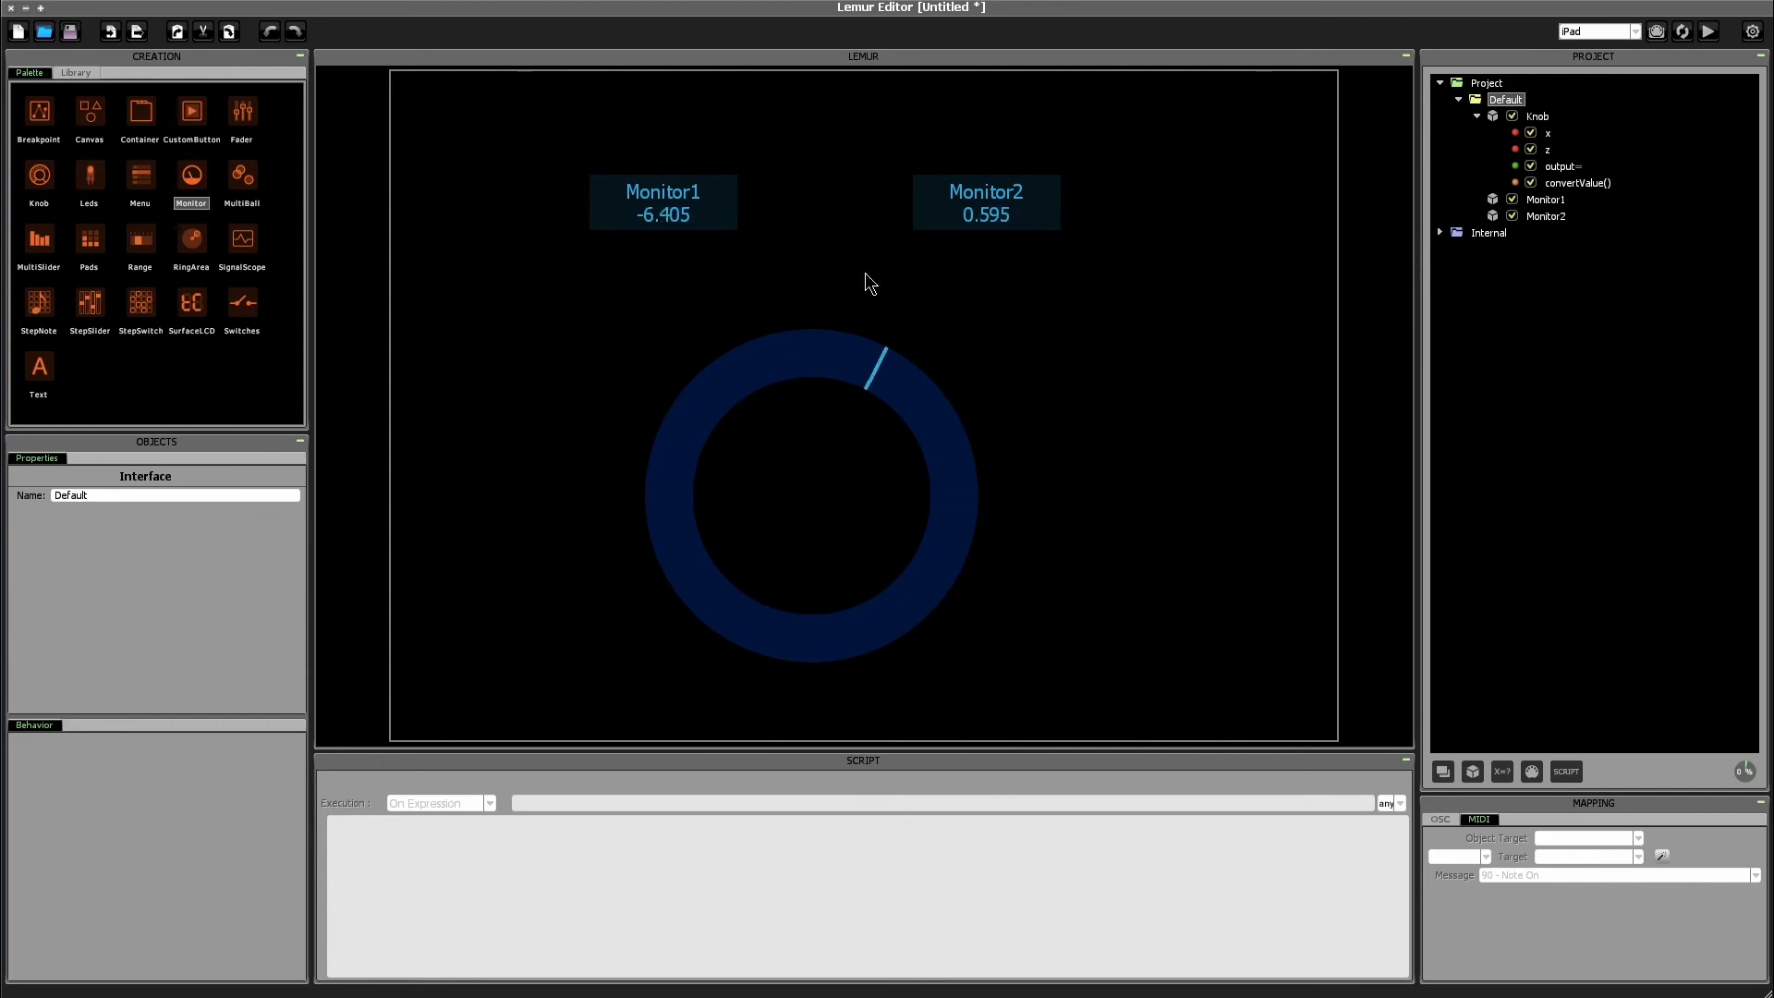
drag(871, 363, 817, 651)
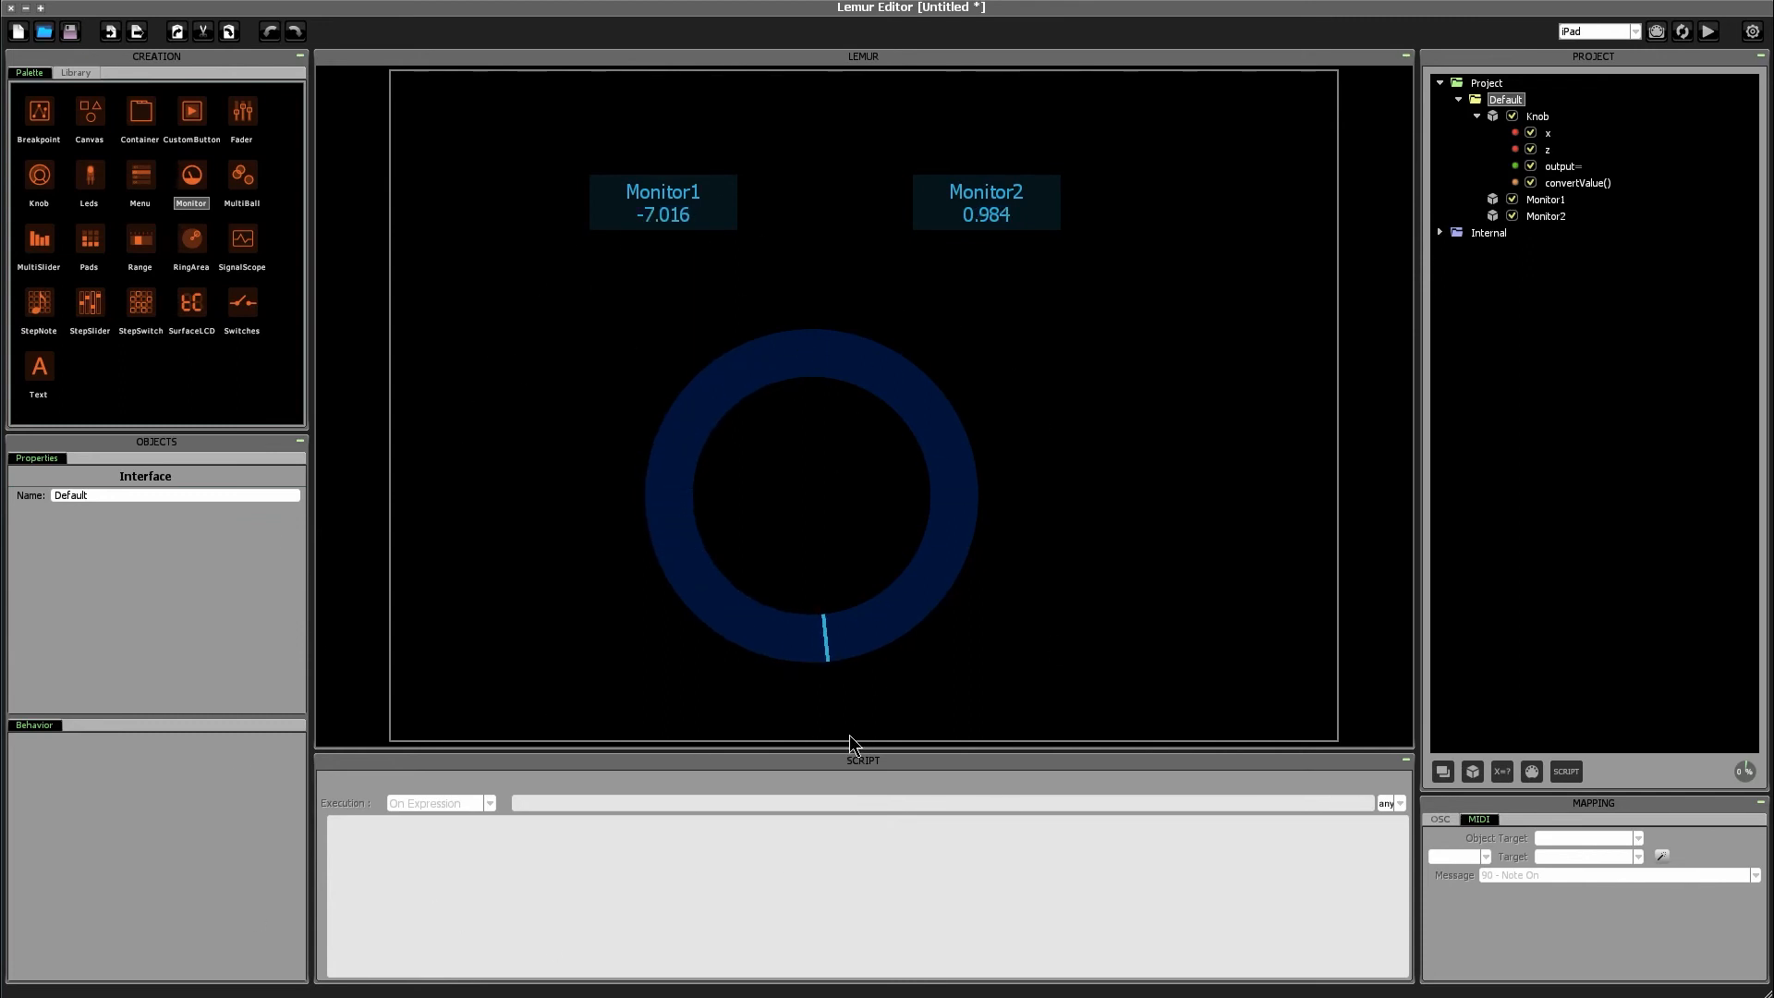
drag(827, 650, 970, 475)
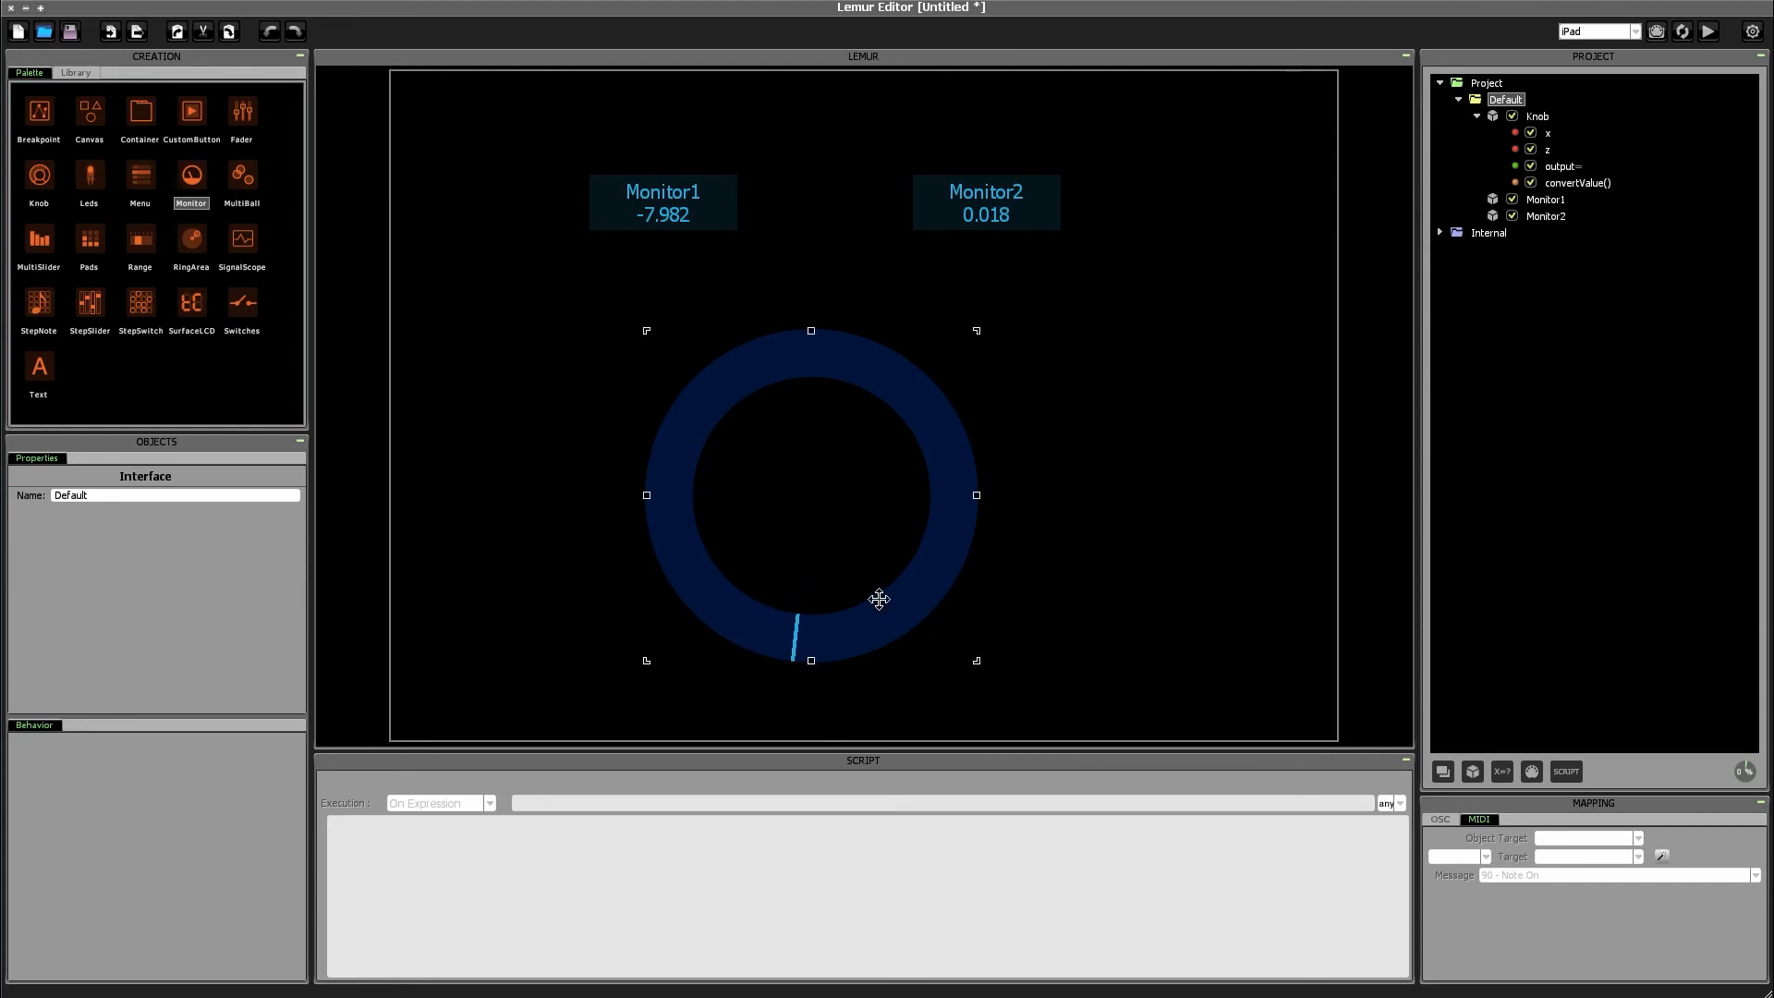
mouse_move(911, 631)
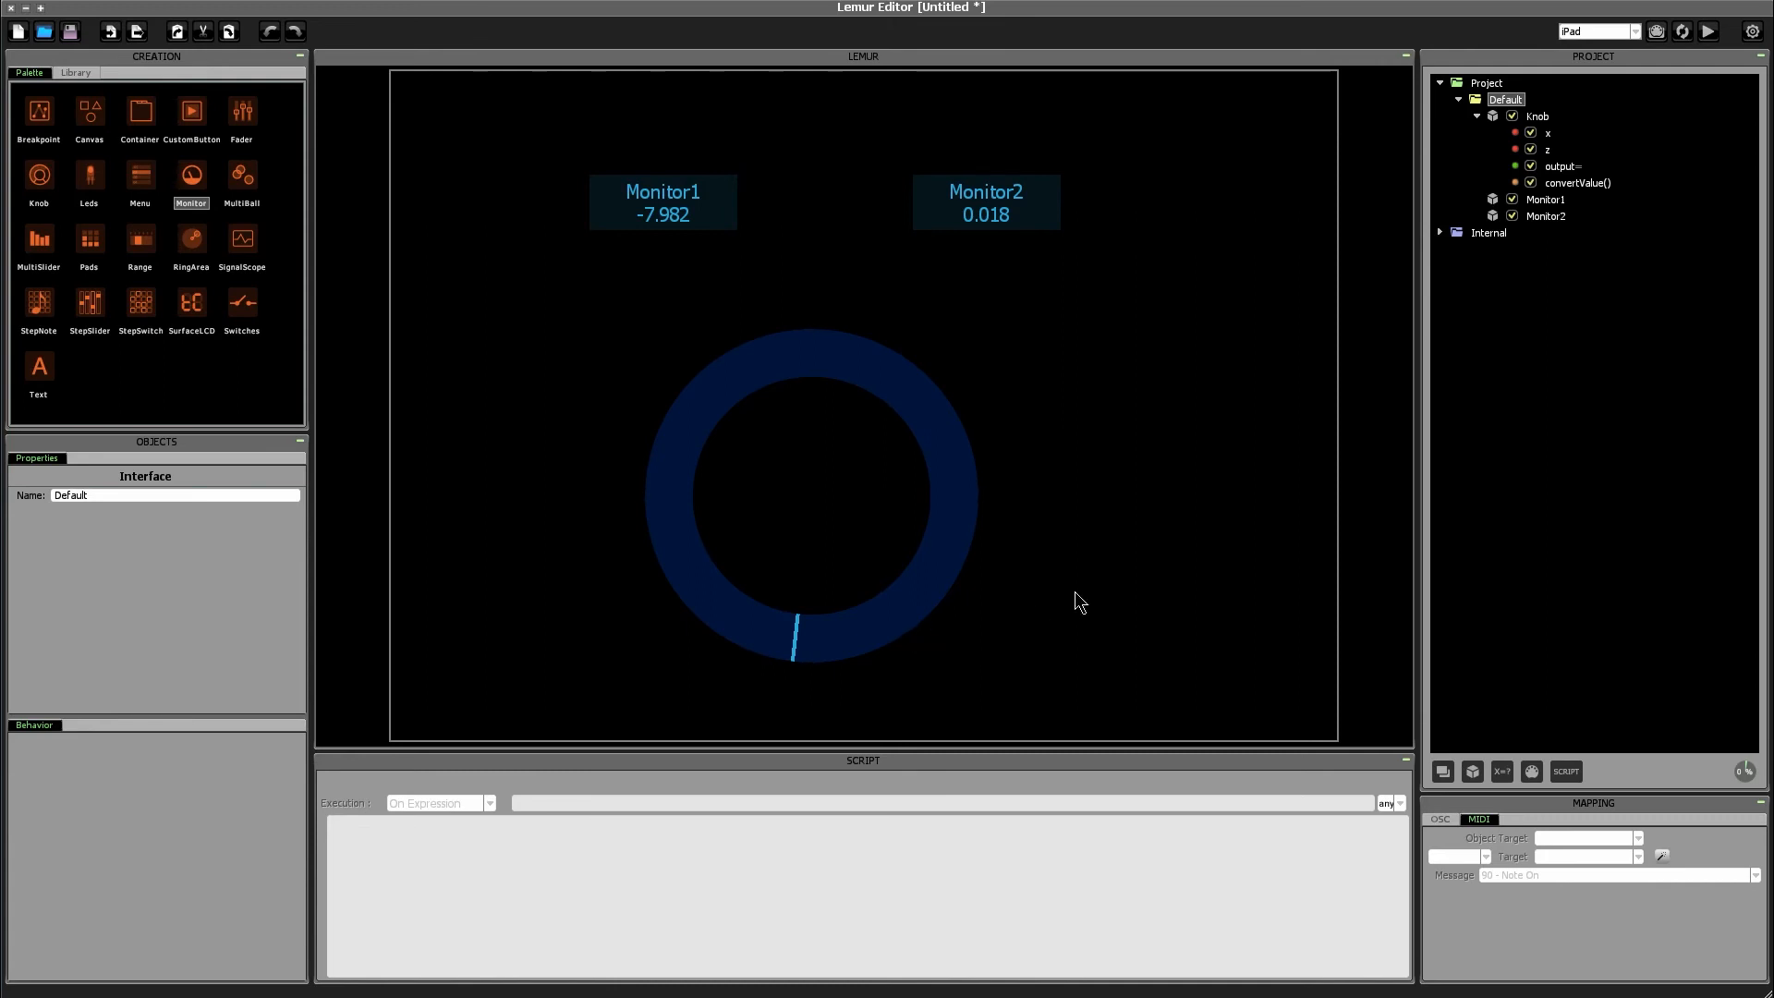
mouse_move(1081, 597)
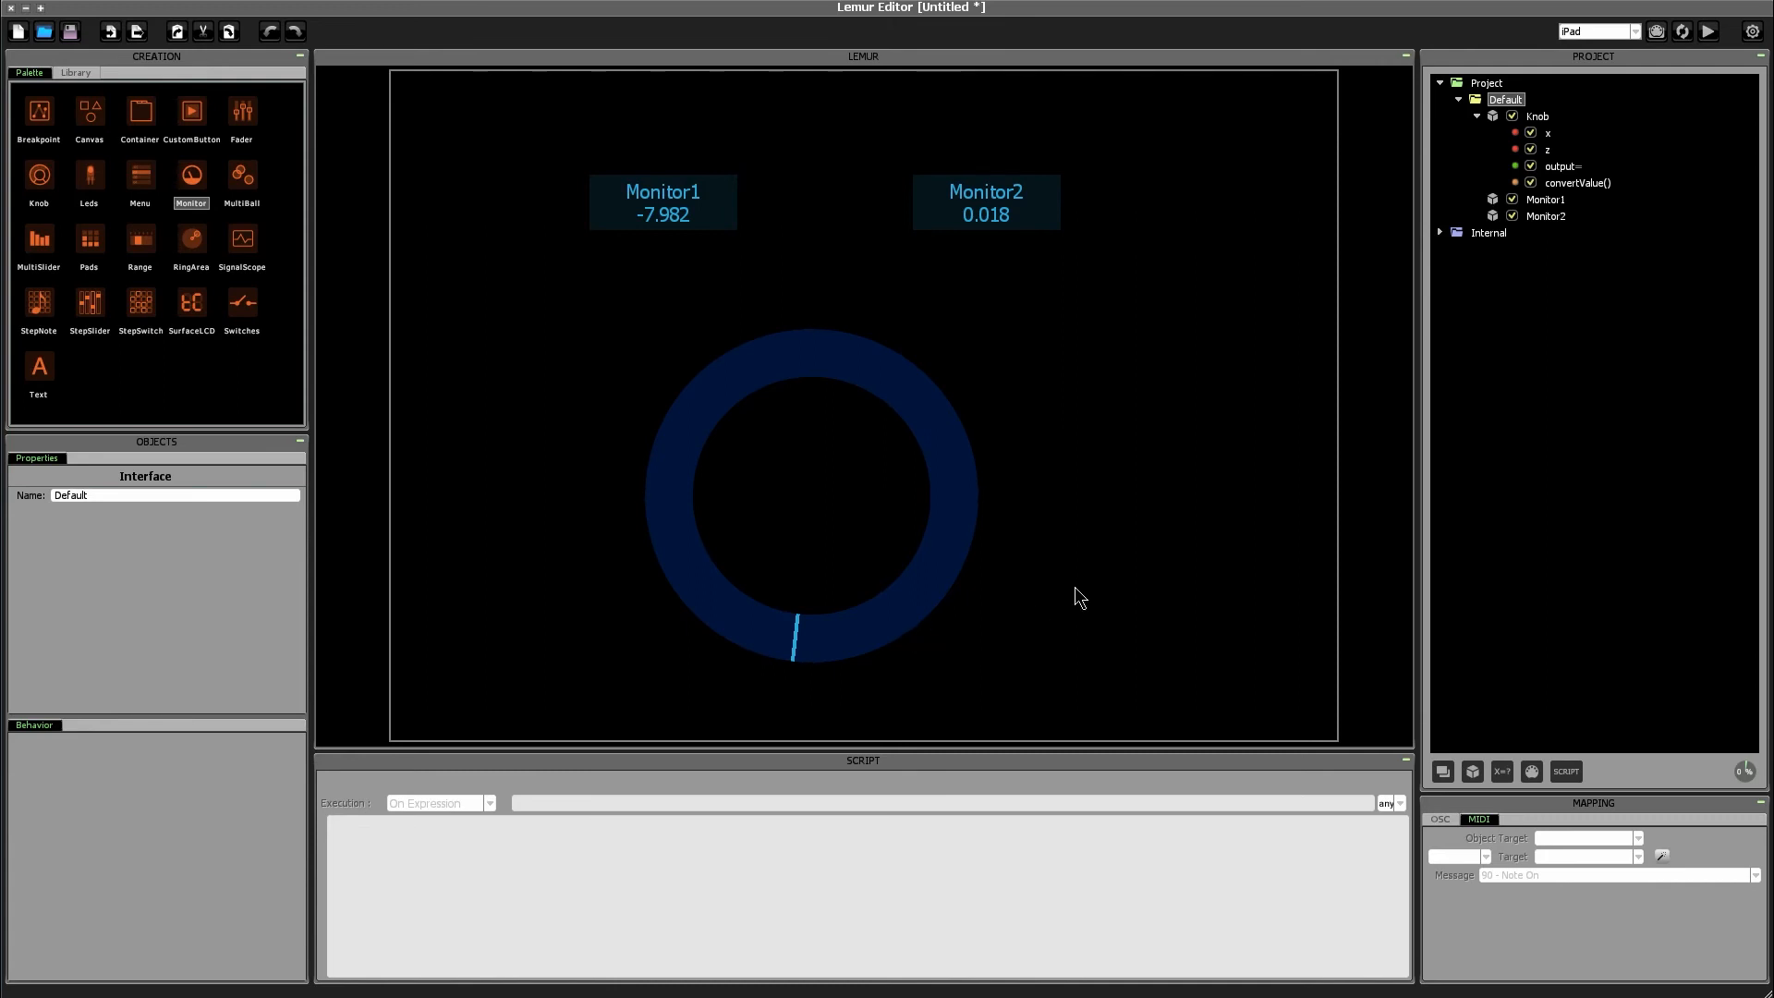
Step: Select the knob and add output = output * 360; to its convertValue script
click(811, 495)
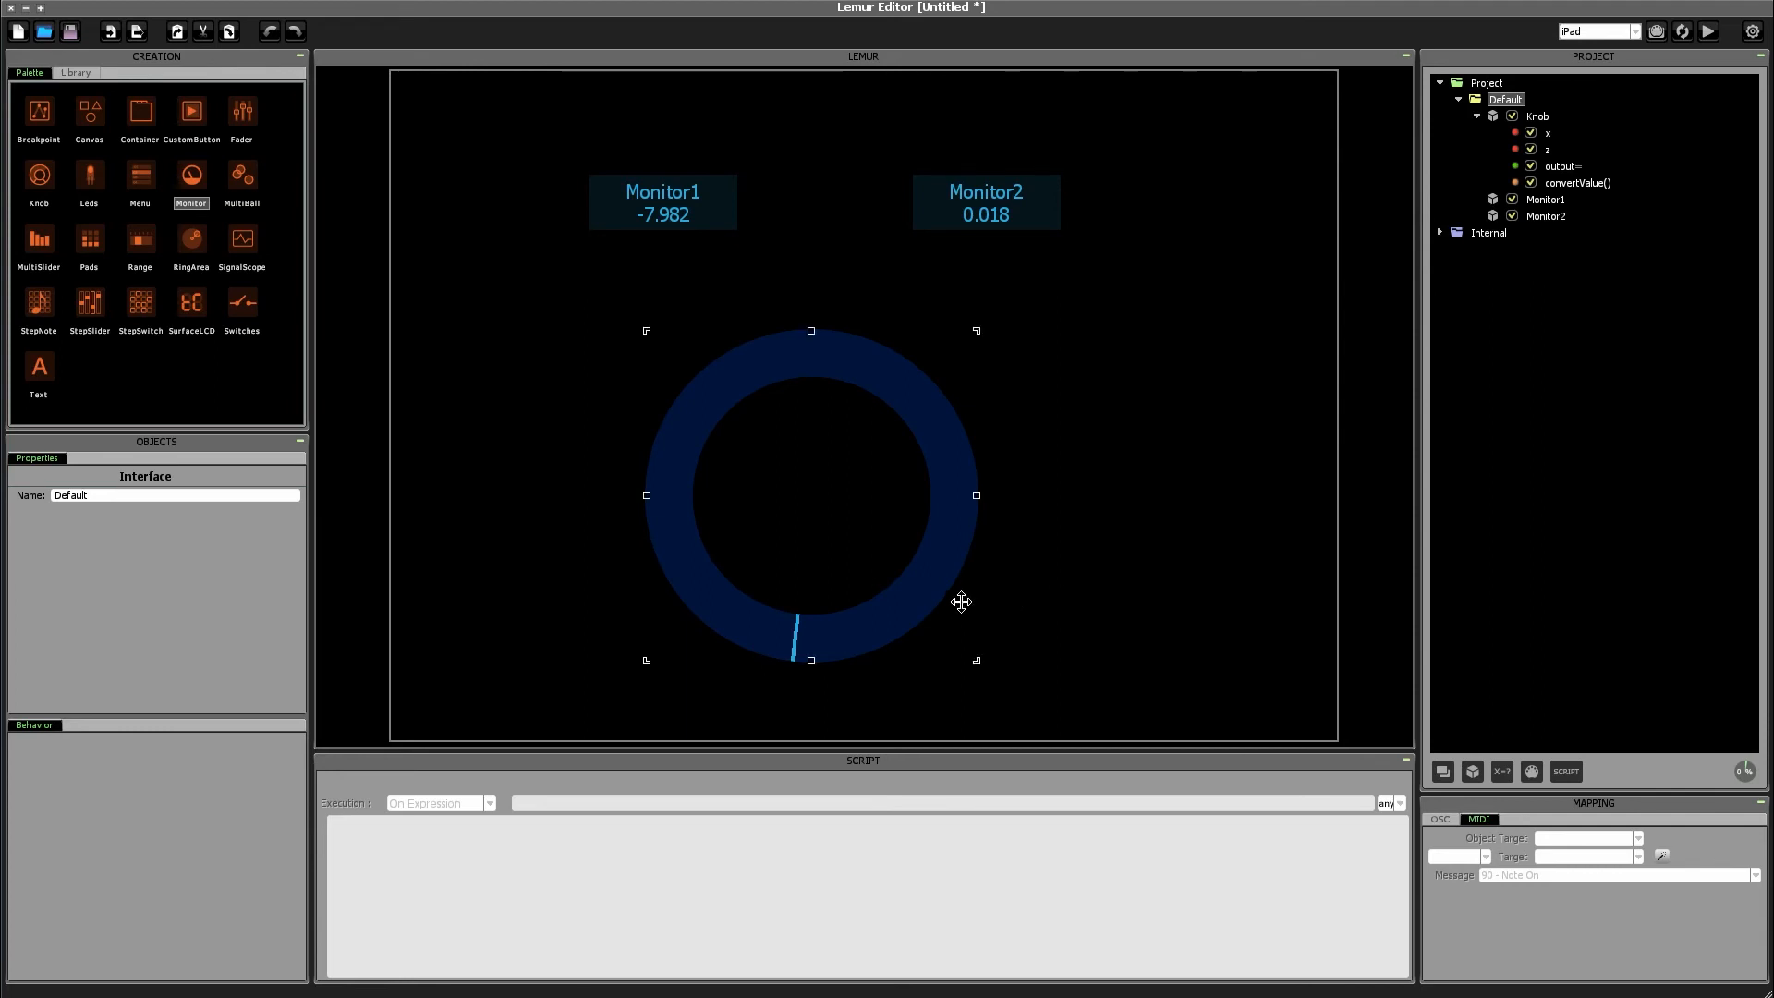
mouse_move(931, 600)
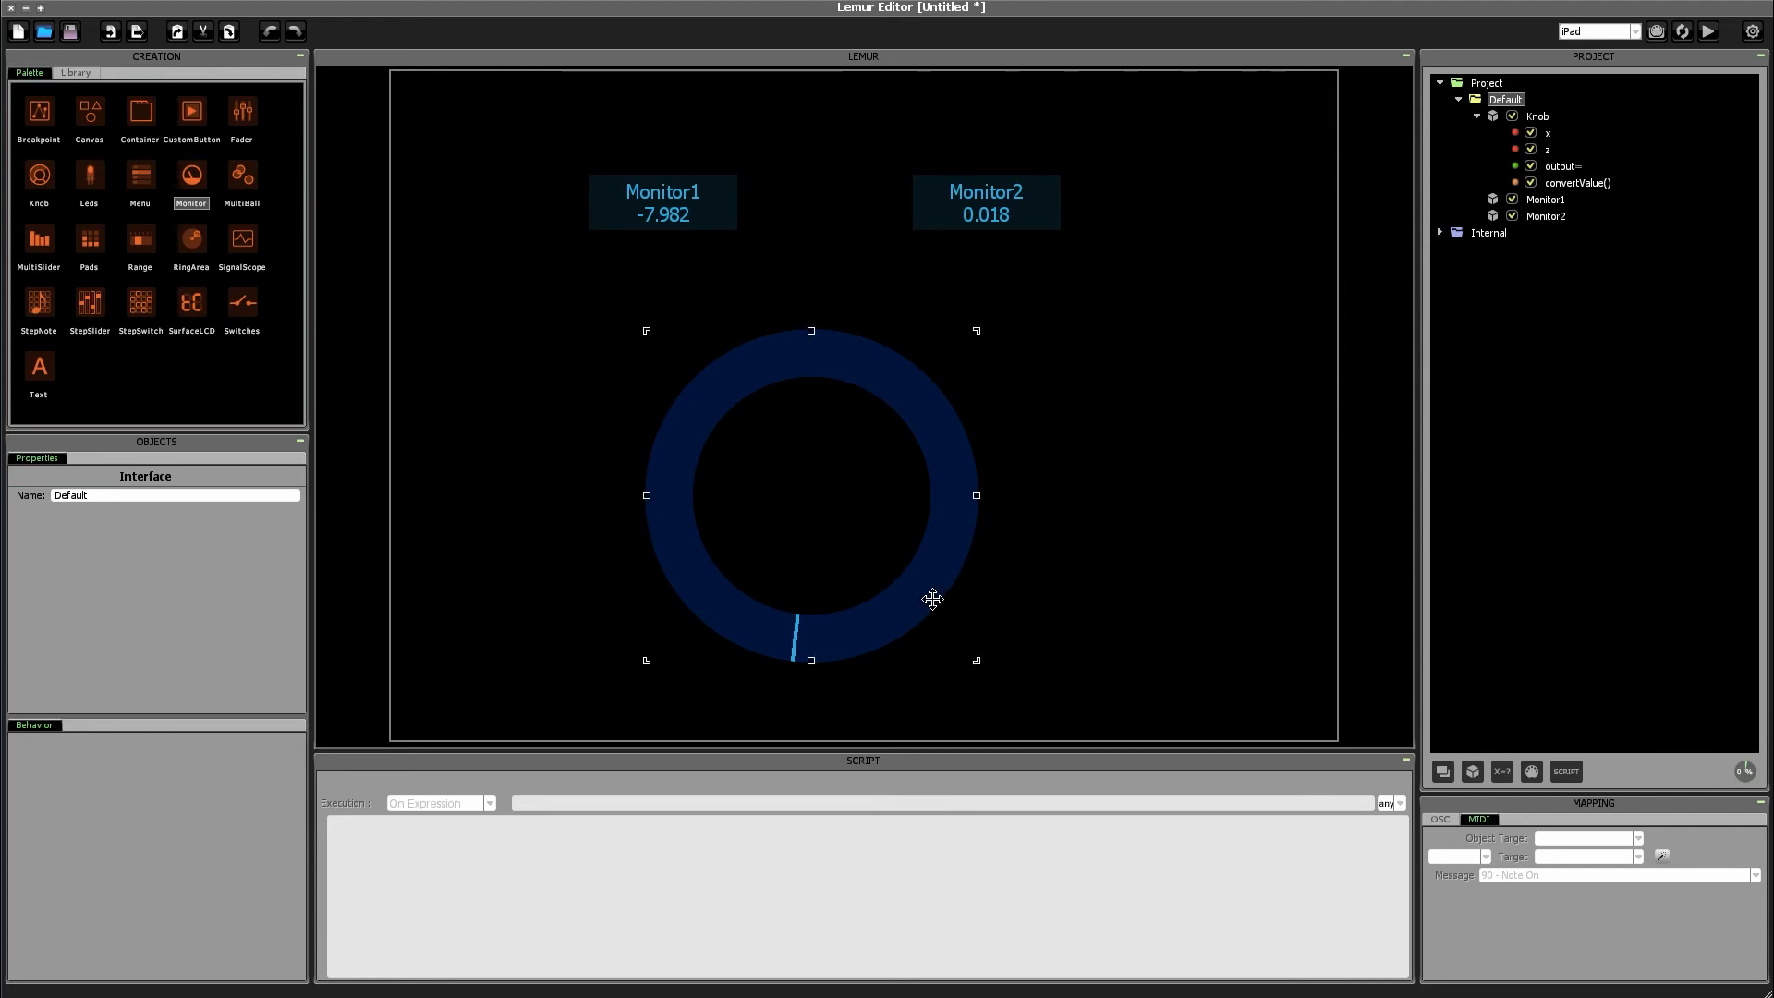
click(812, 495)
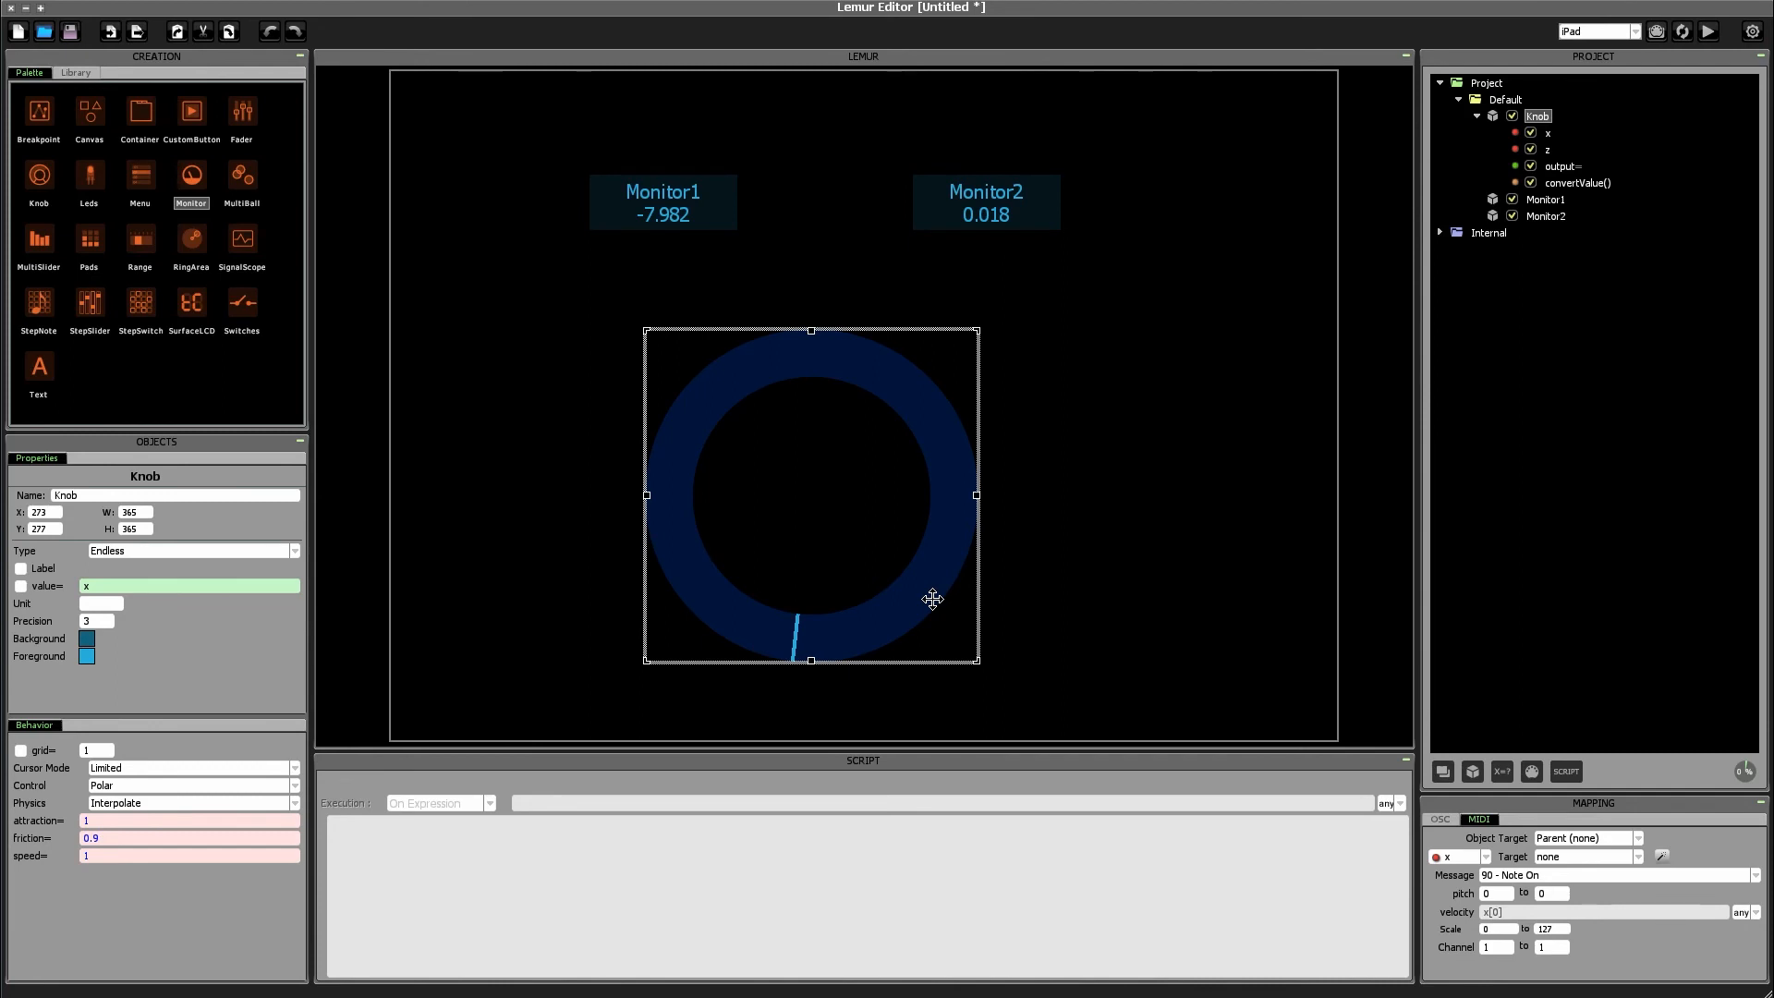
mouse_move(930, 602)
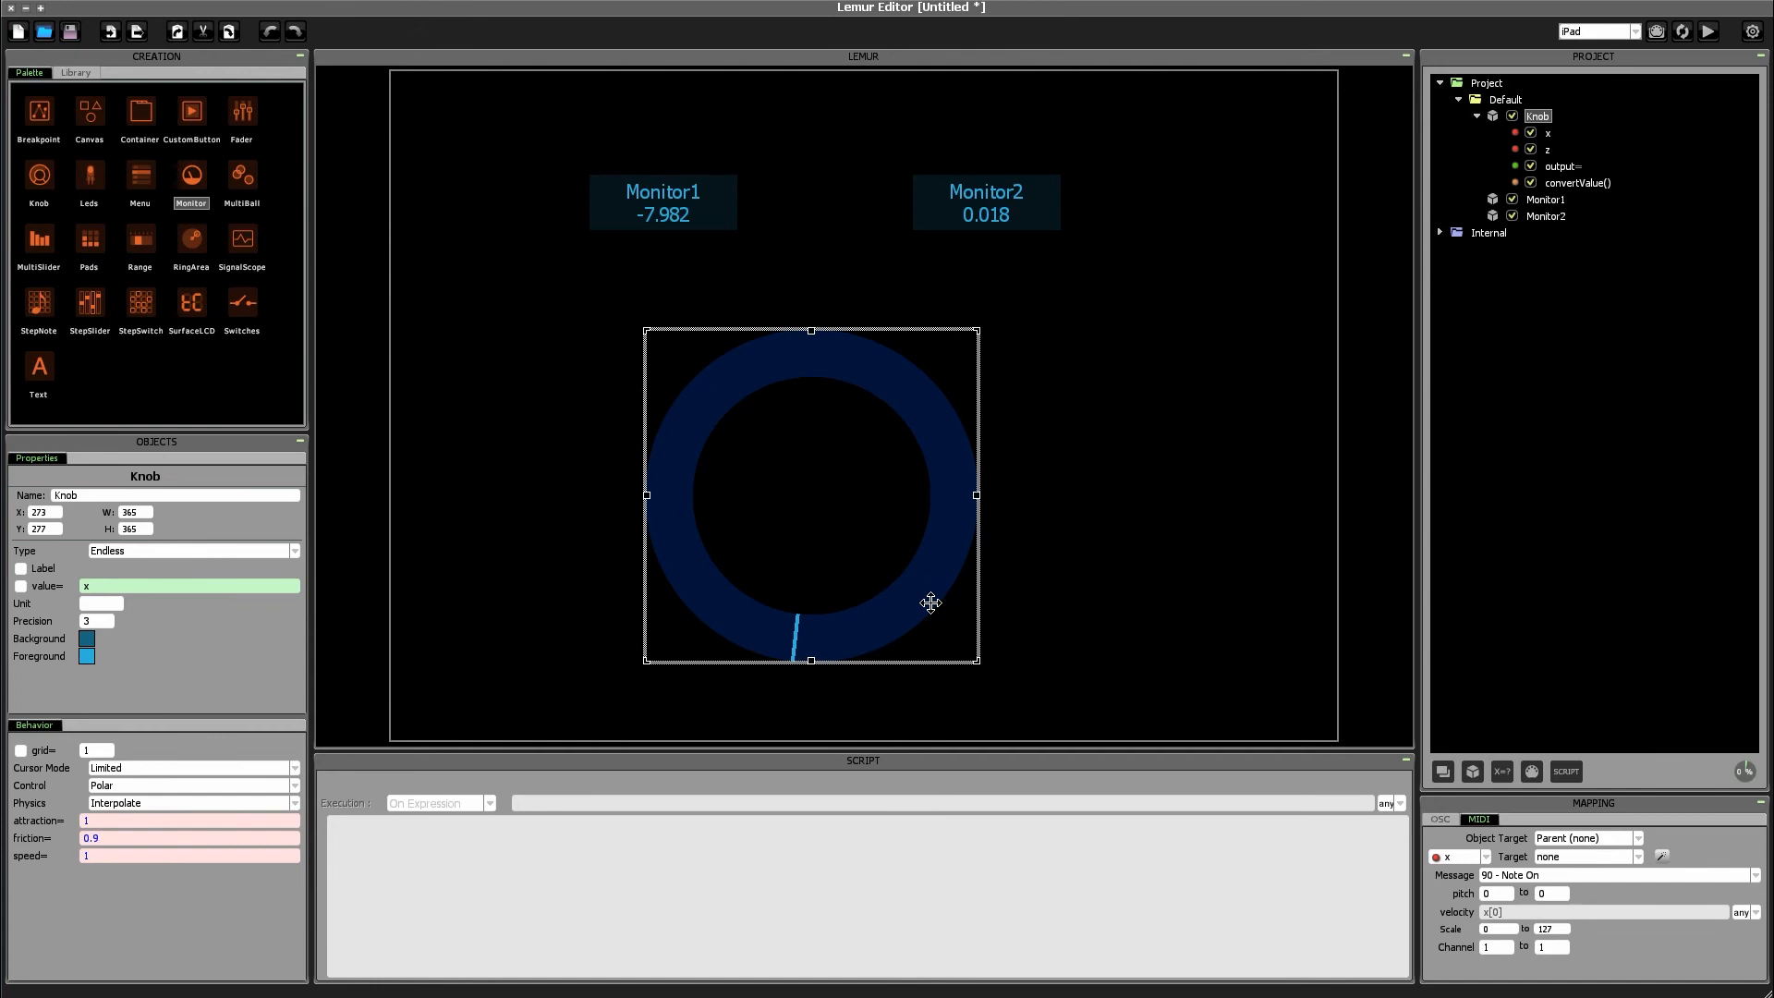
click(1579, 182)
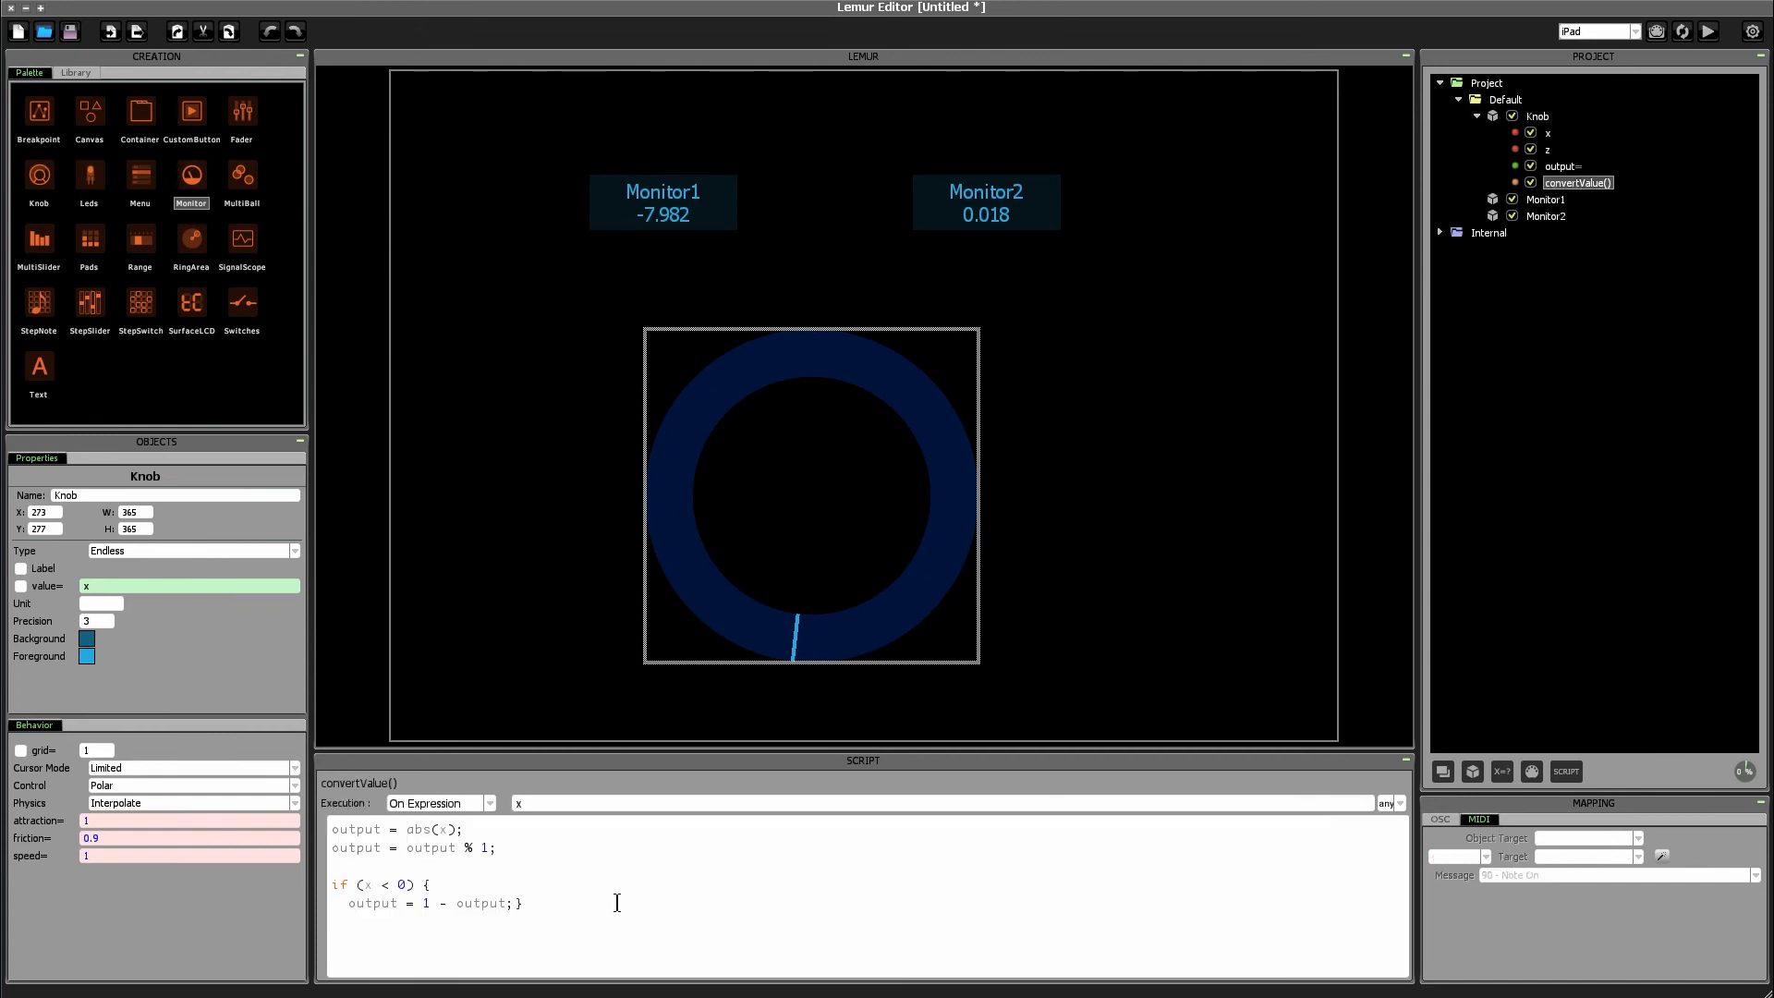
text(ou)
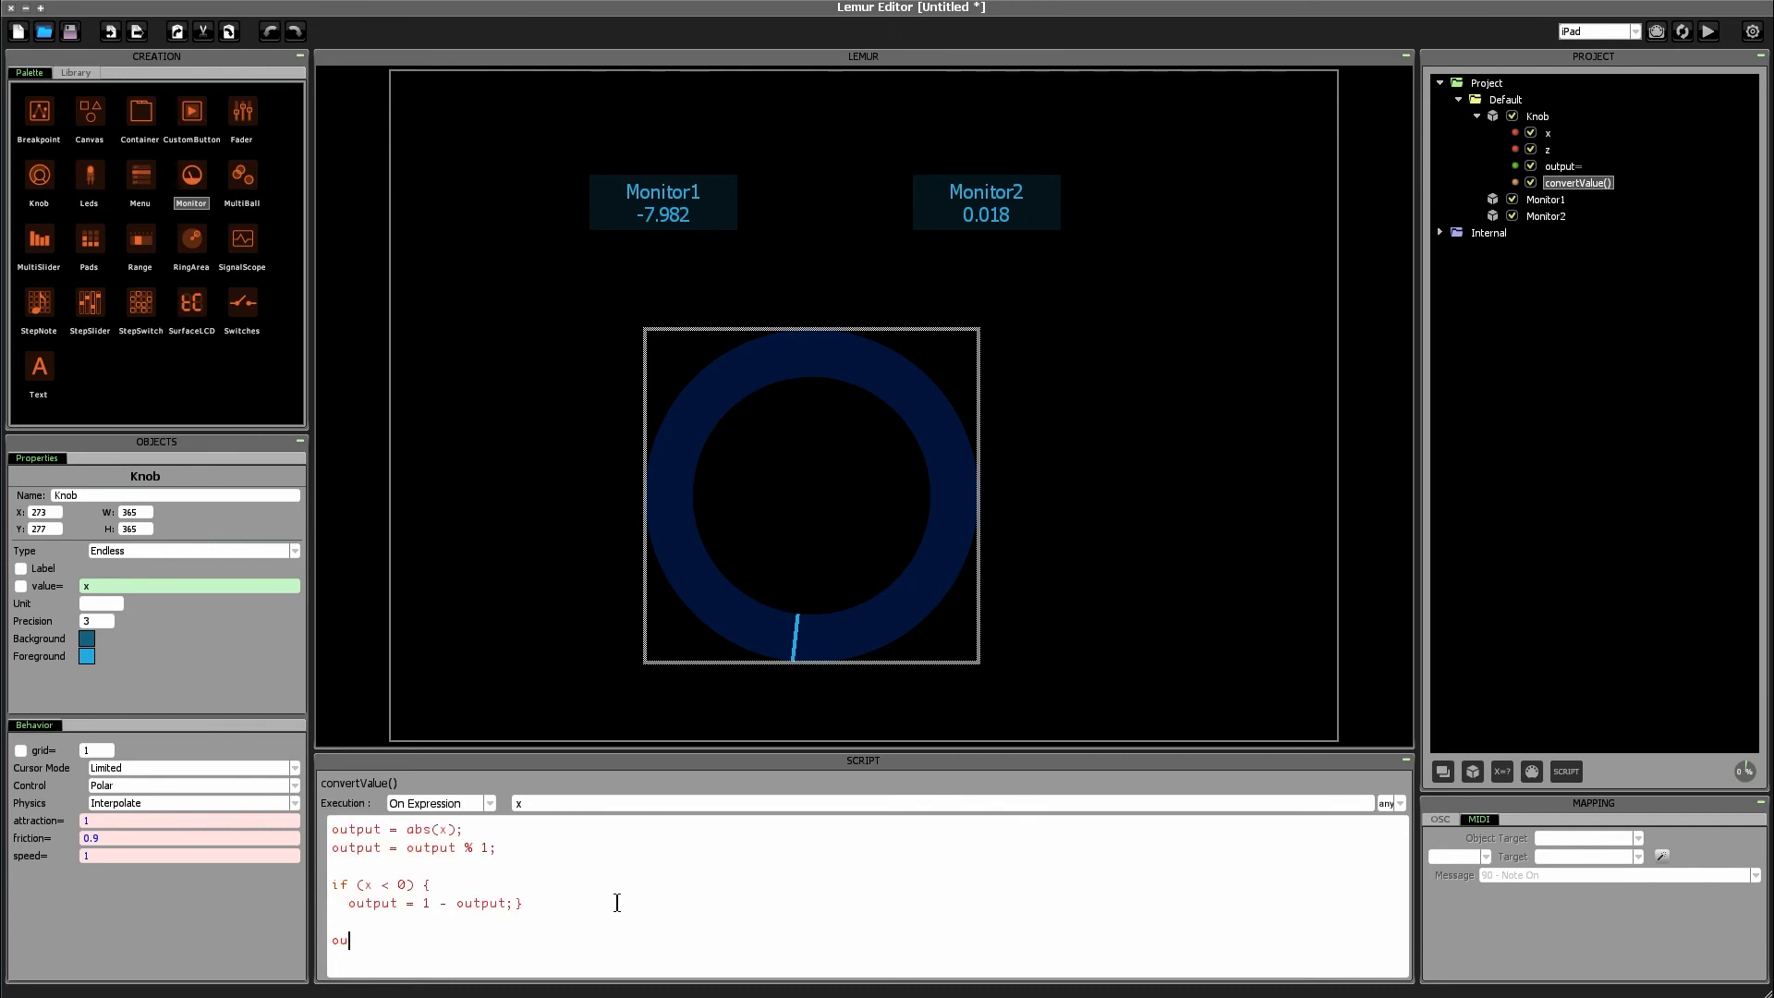
text(tput = output)
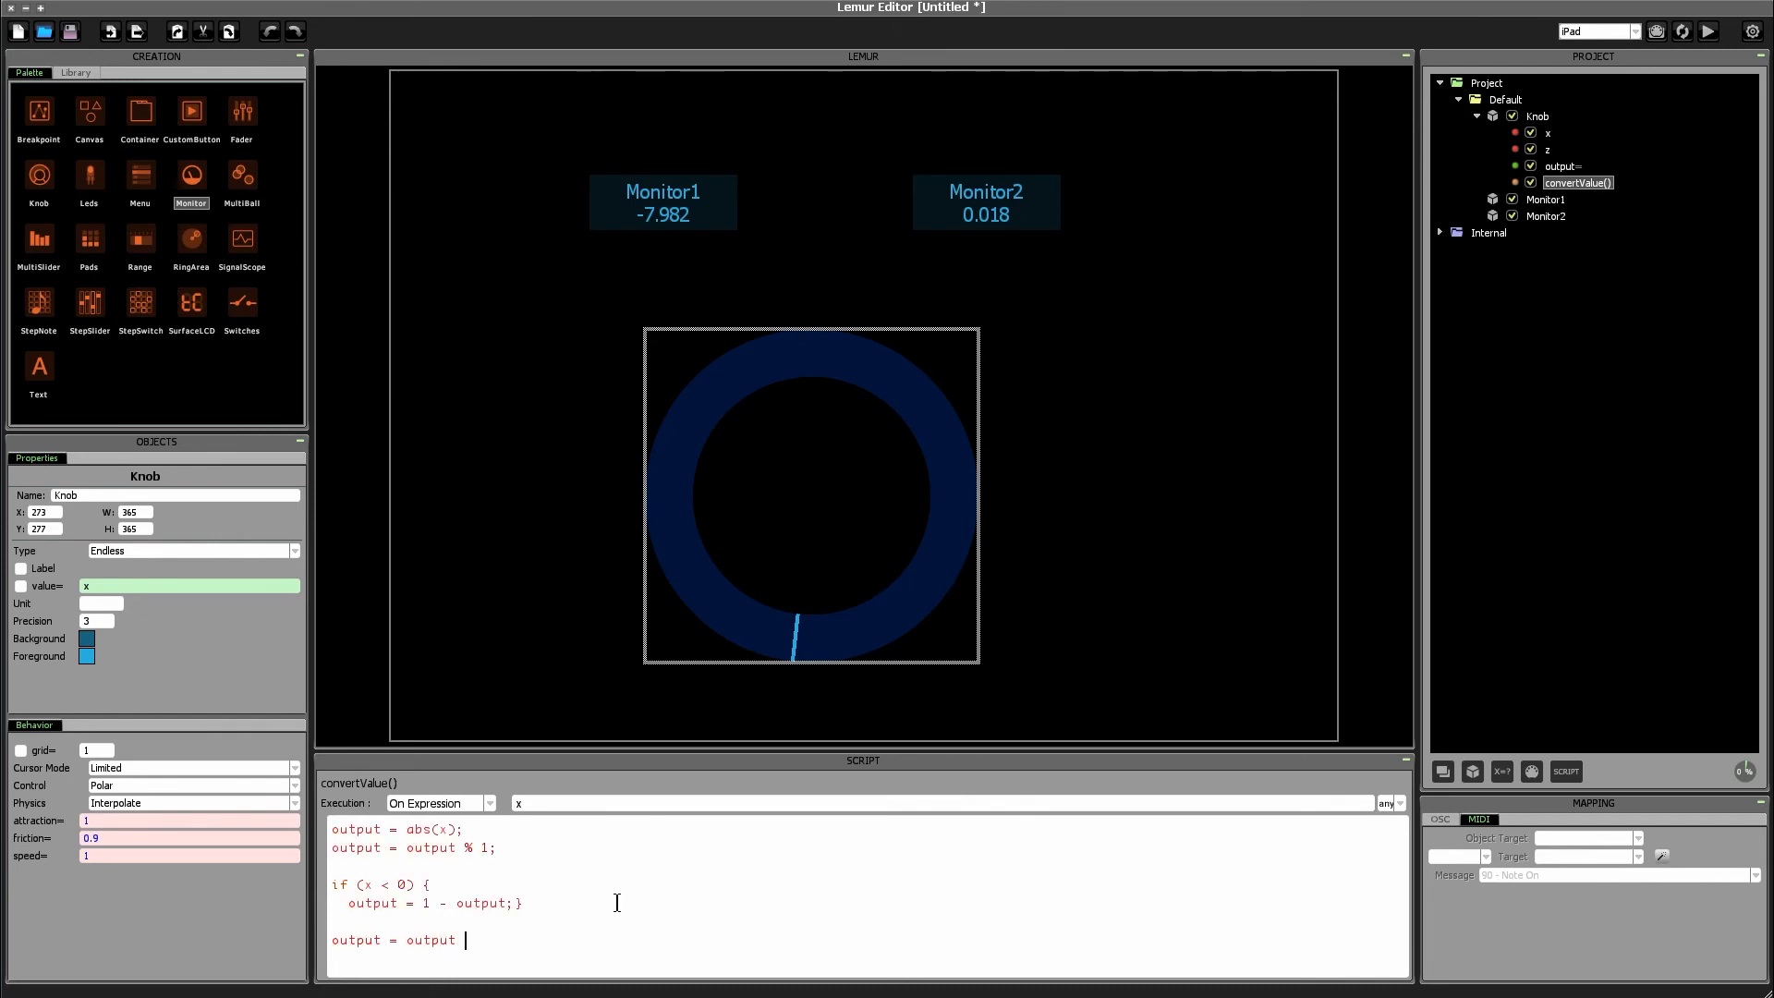
text(* 360;)
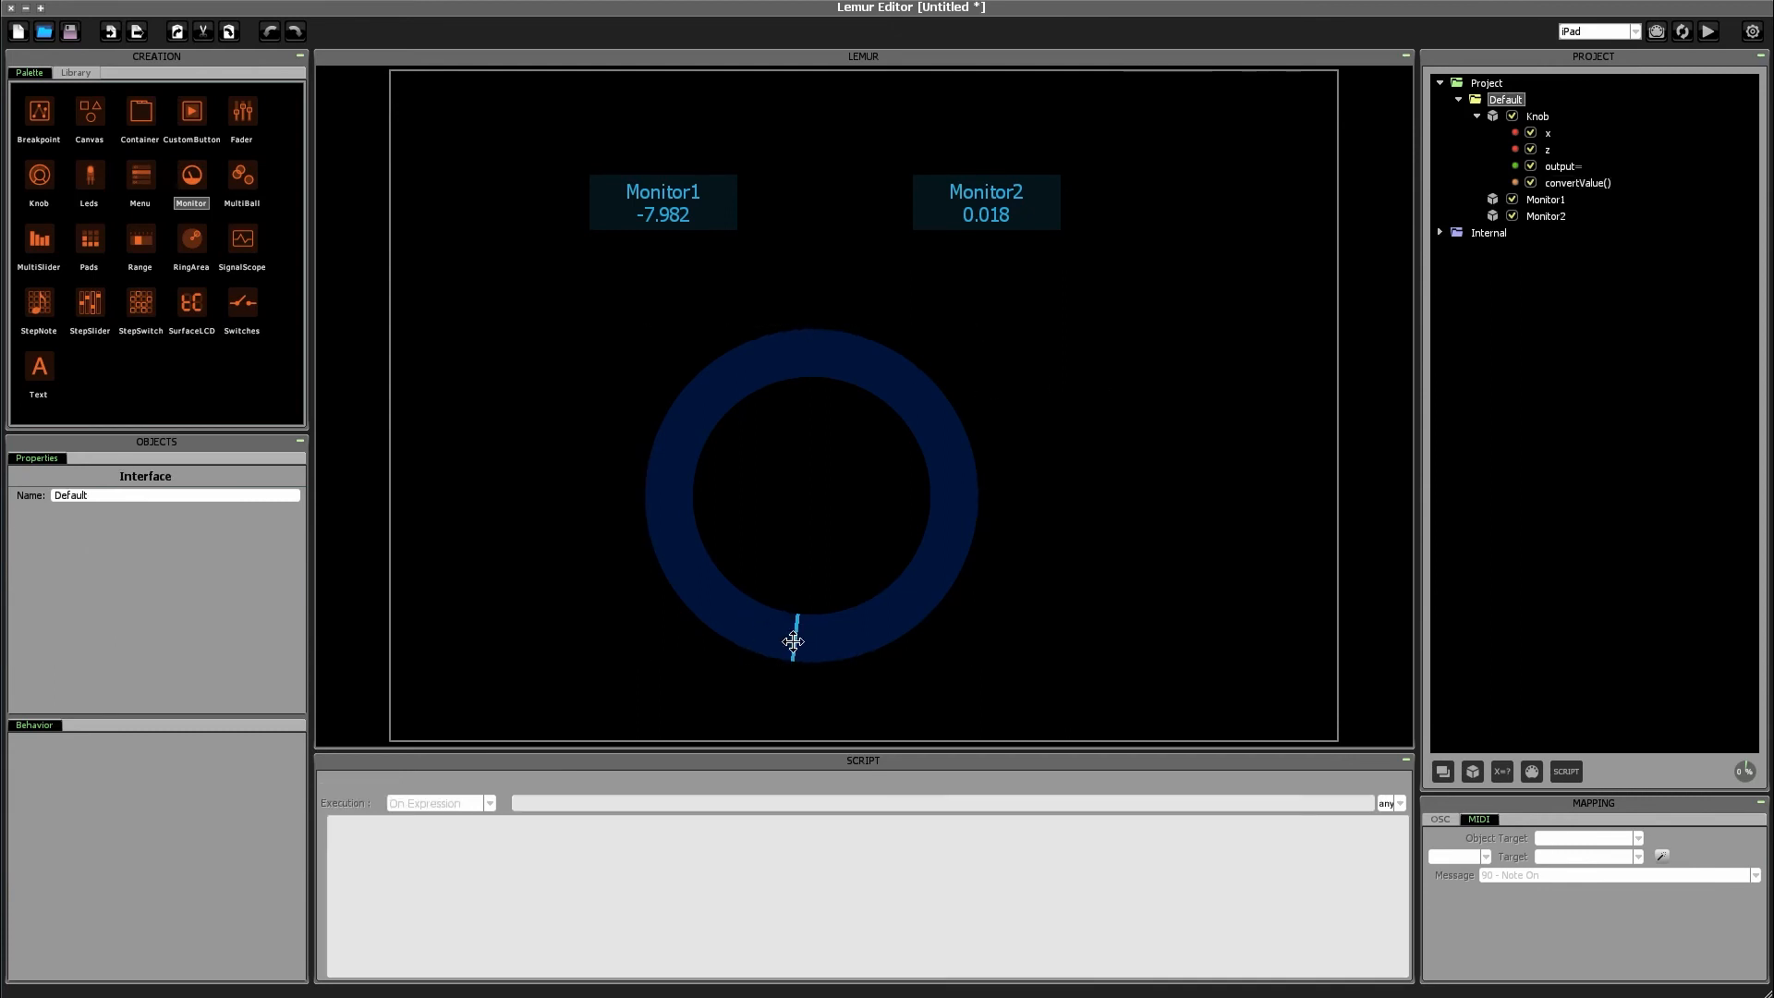
Step: Spin the knob and return it to the top, with Monitor2 showing 180.259 degrees
drag(792, 641, 685, 526)
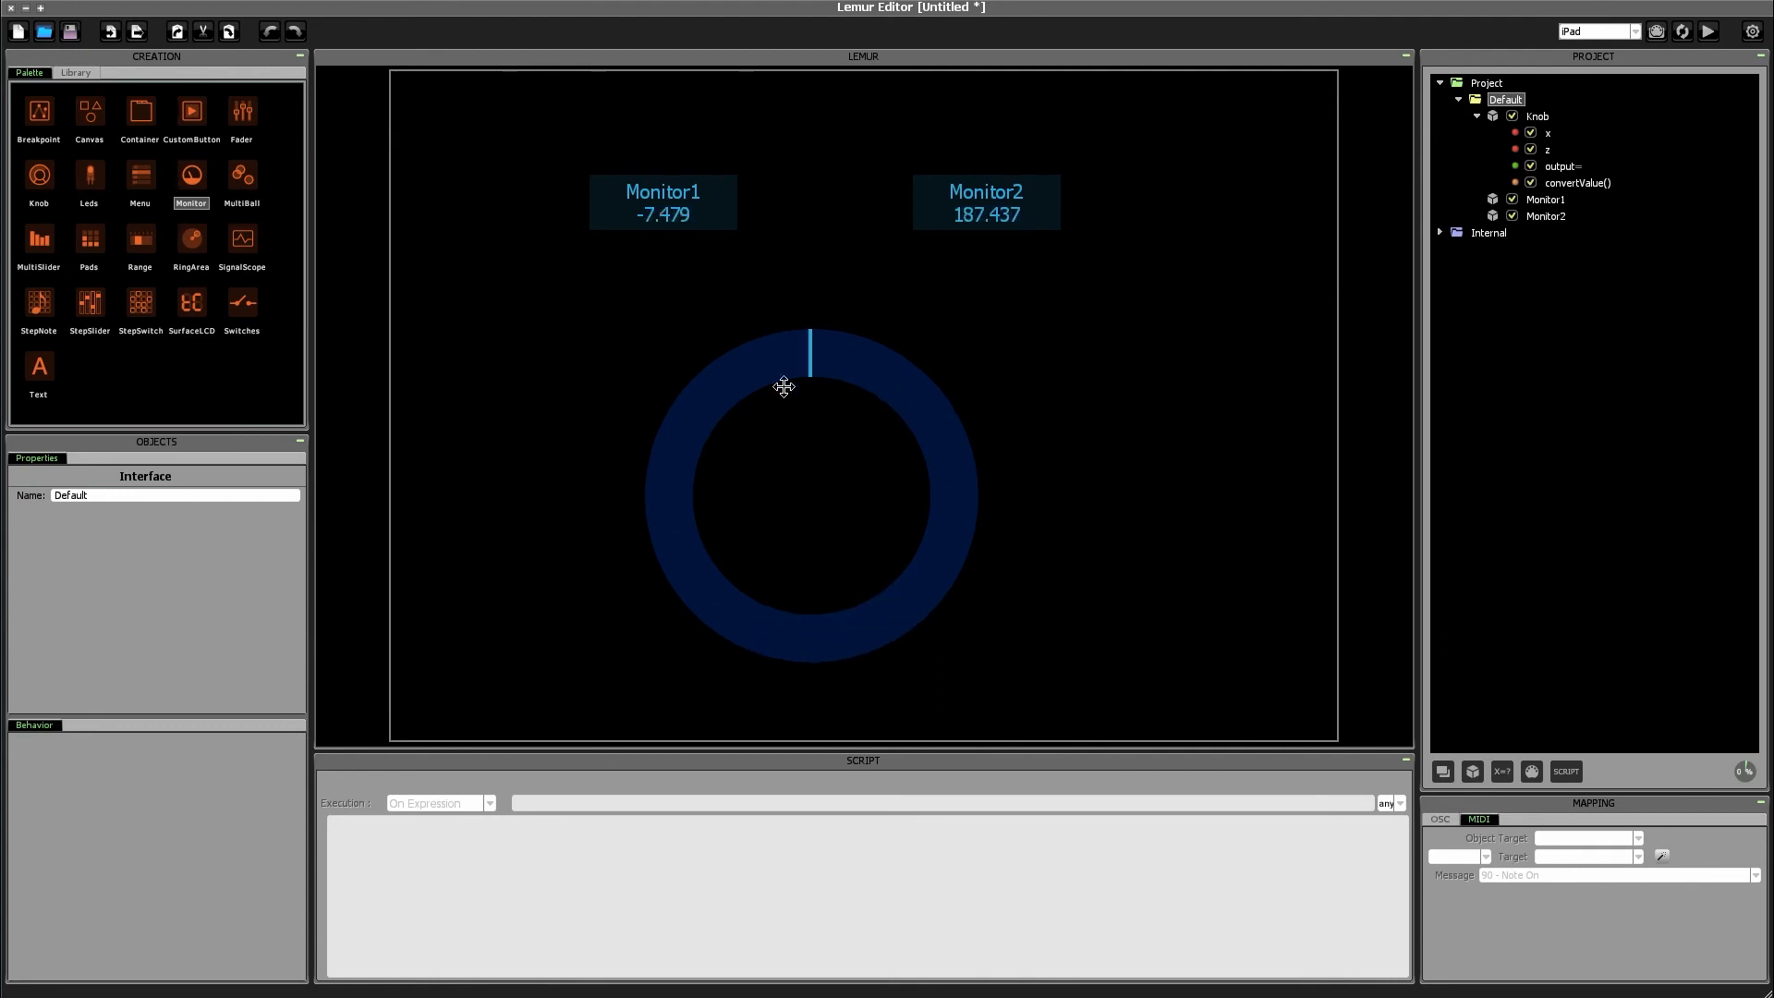
drag(808, 345, 877, 374)
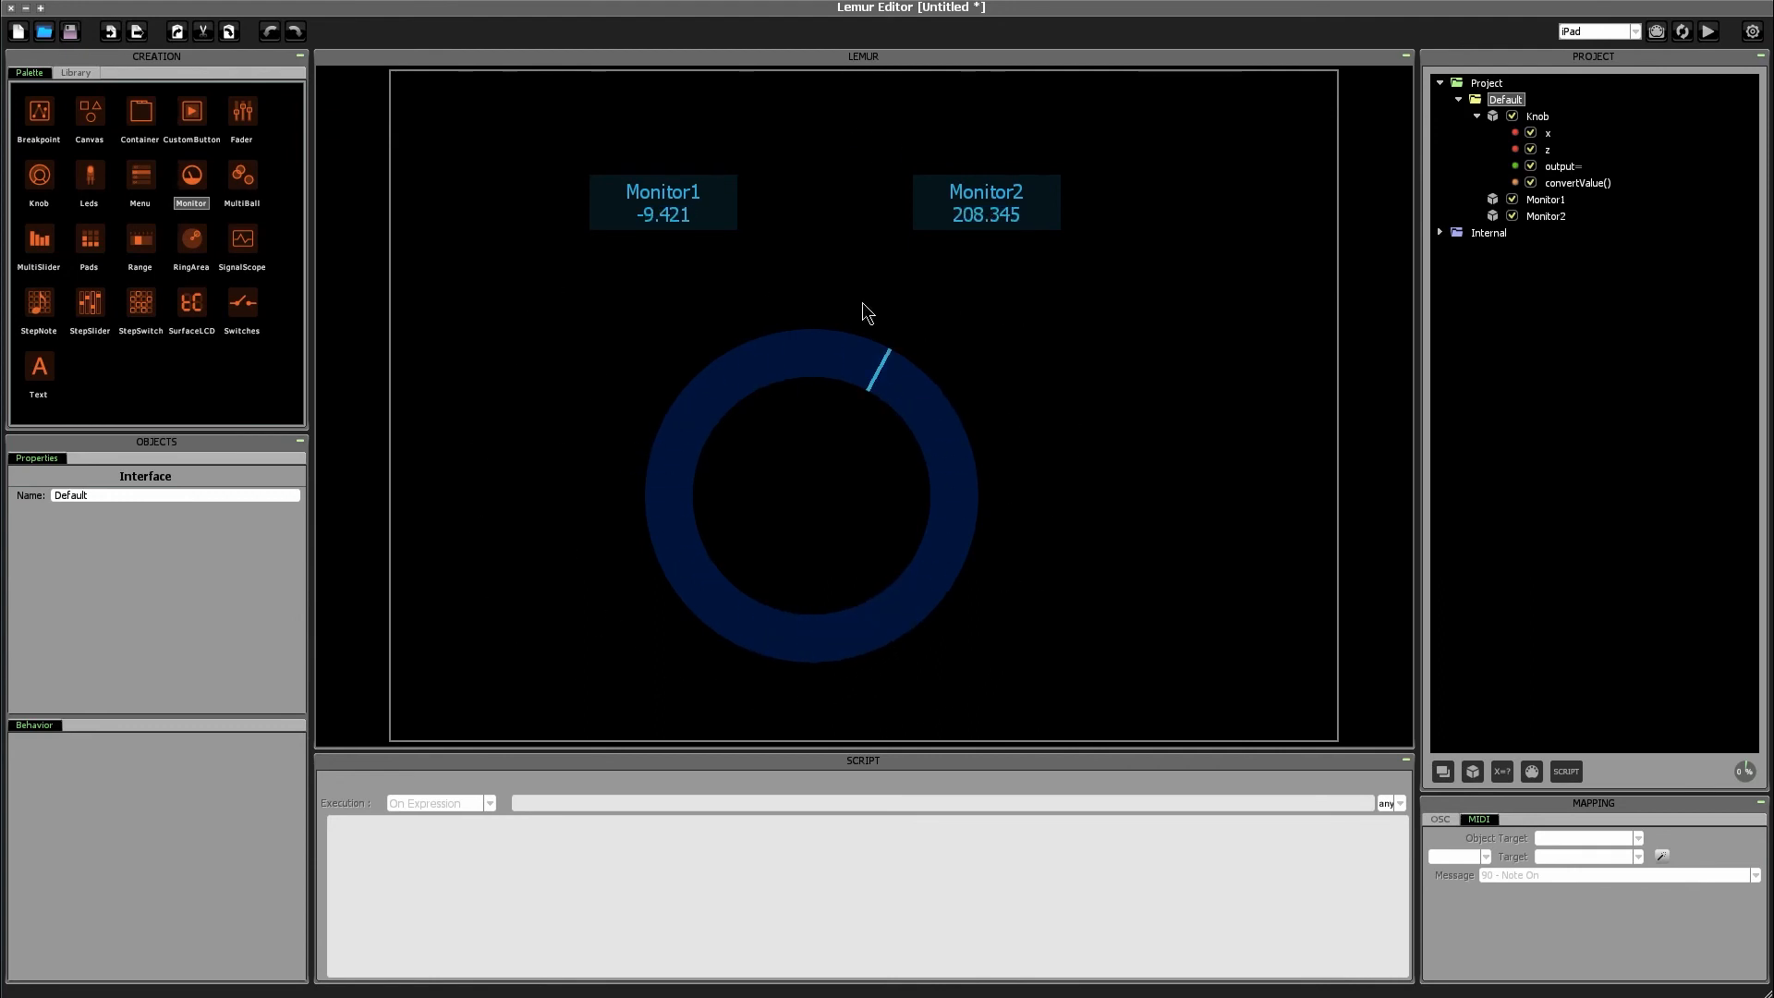
click(663, 202)
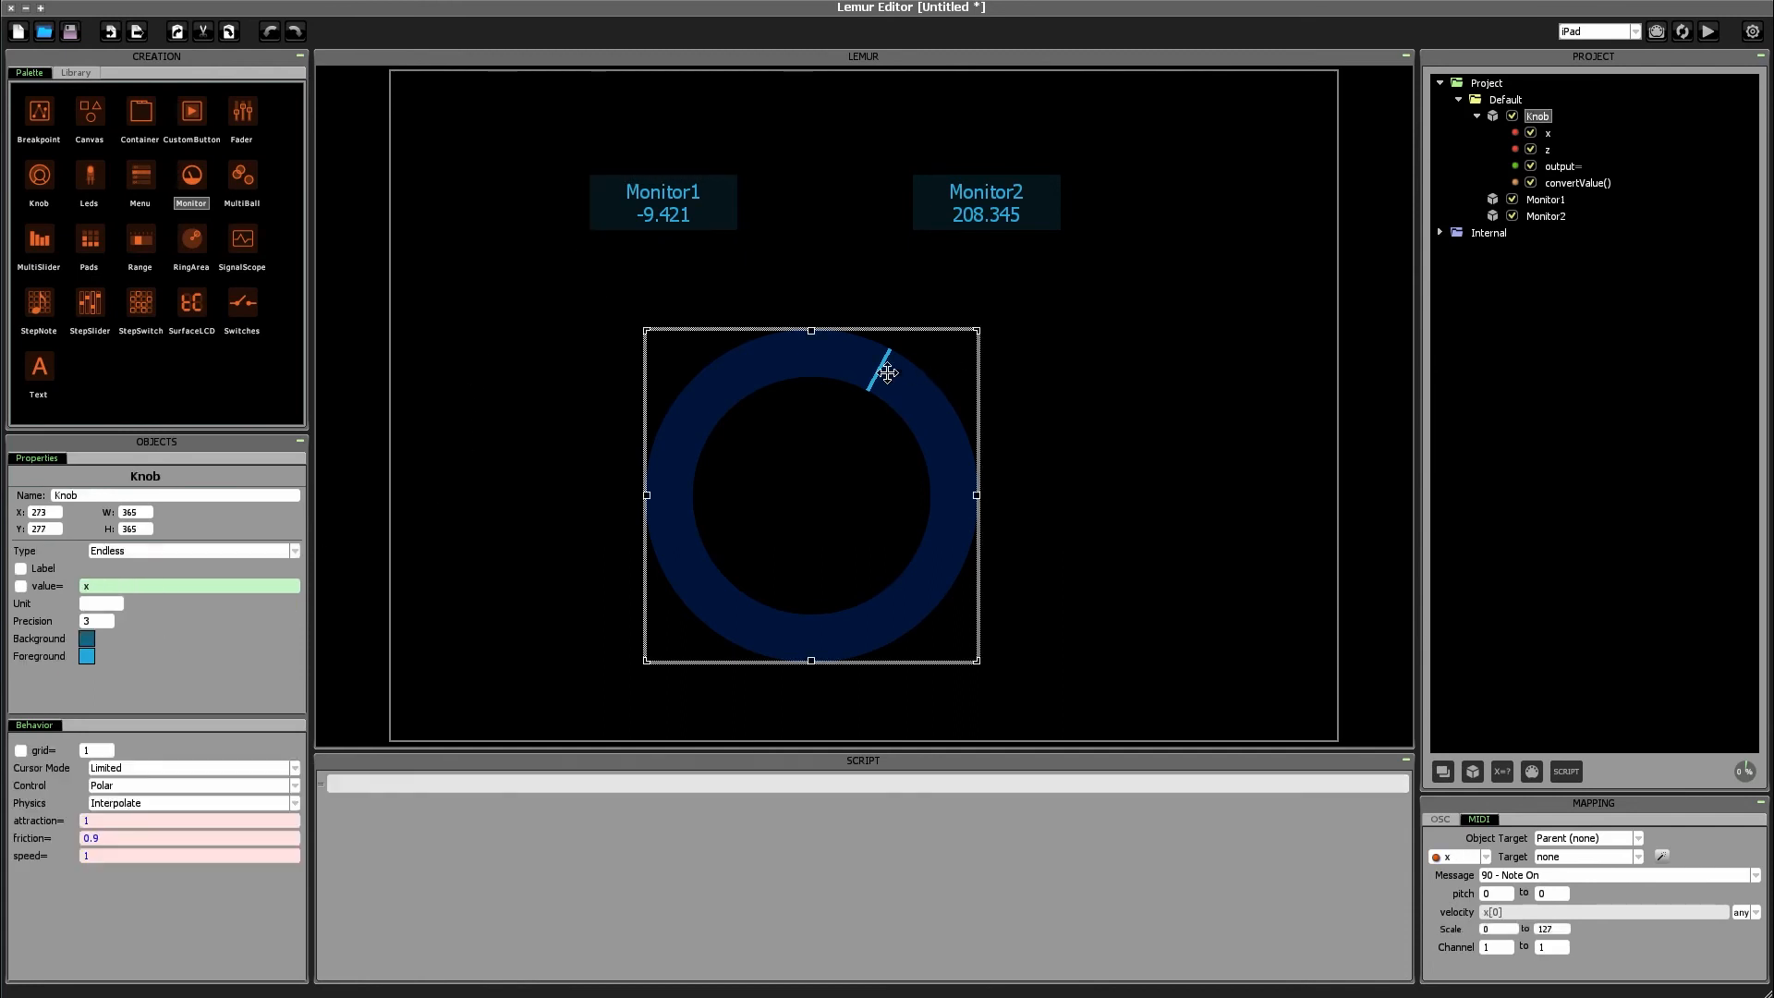
drag(886, 374, 962, 448)
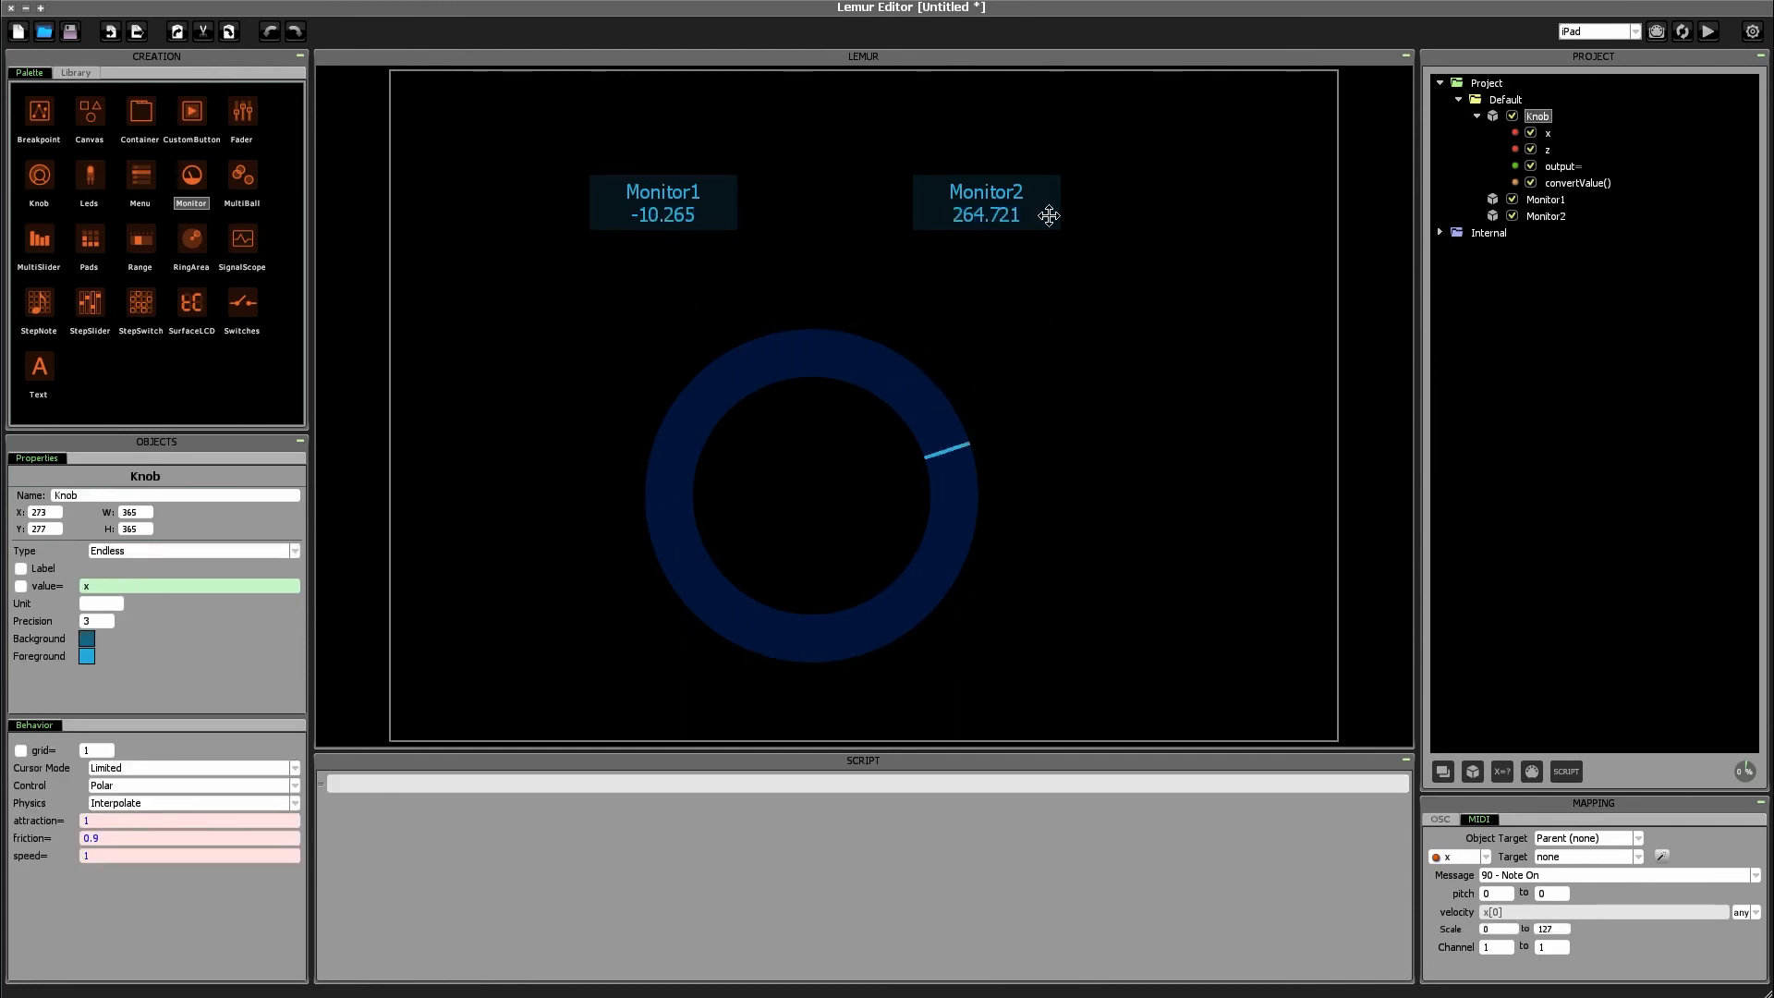
drag(962, 447, 820, 339)
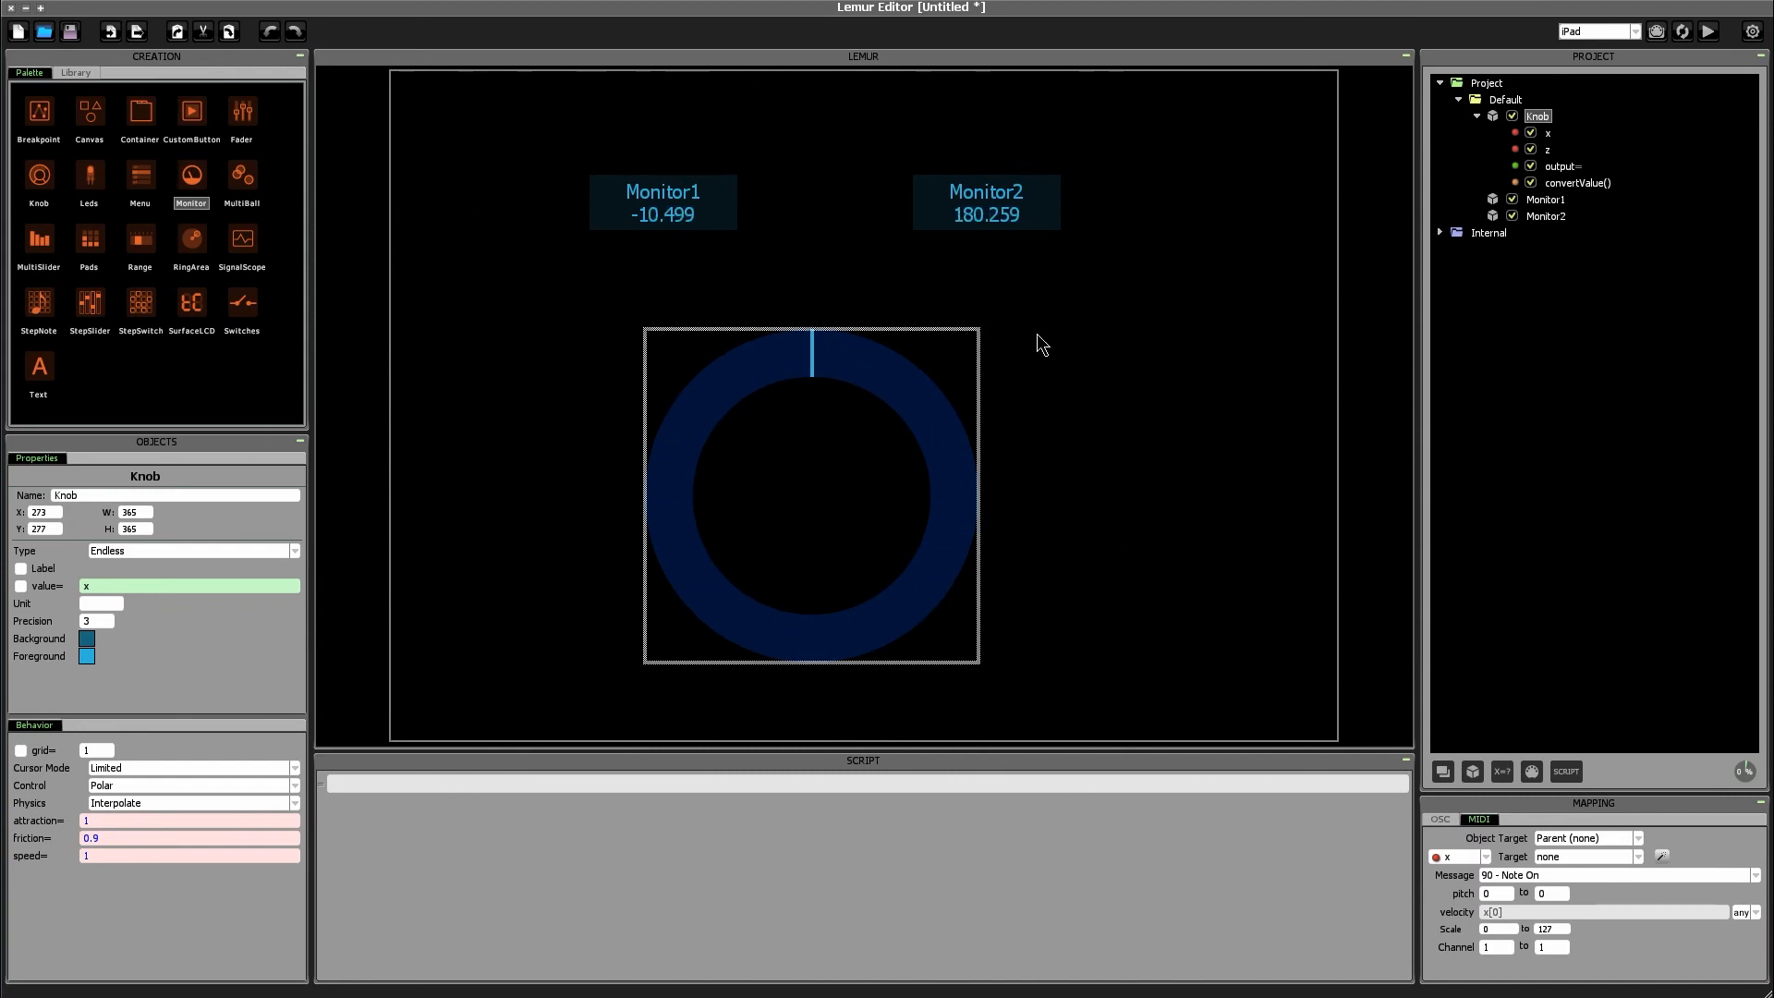
Step: Deselect the knob and append output = output - 180 to convertValue
click(1504, 99)
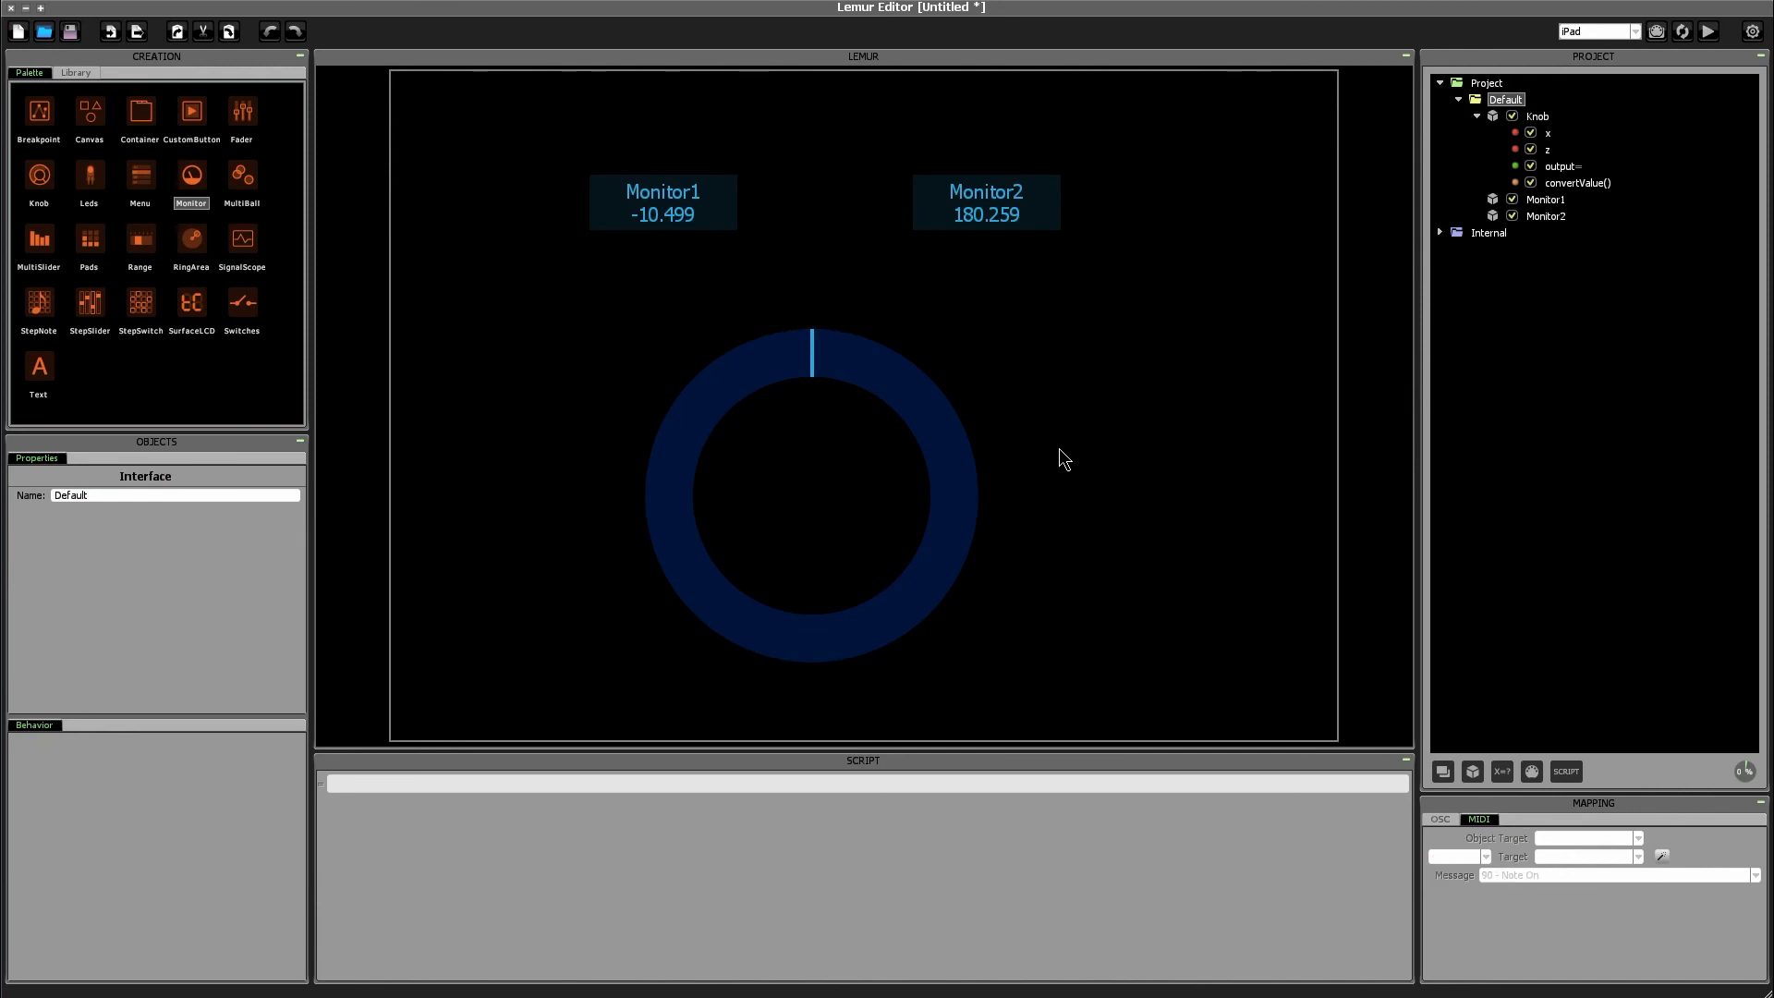
mouse_move(1055, 463)
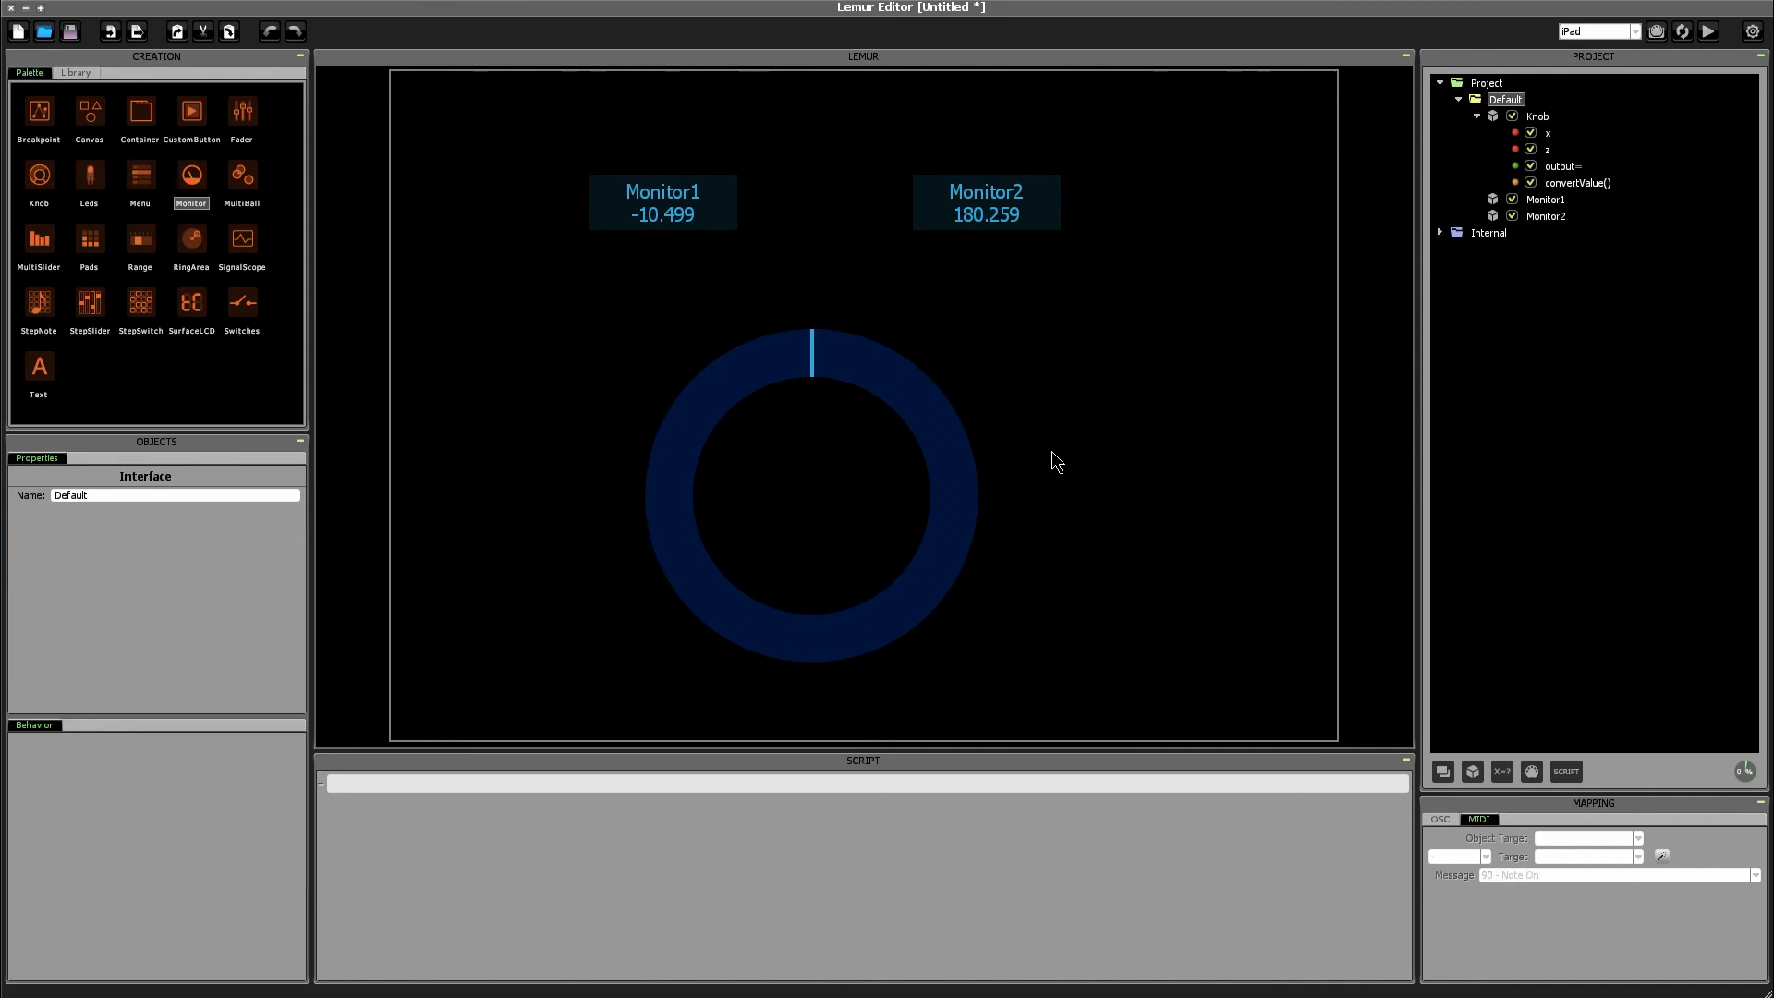
mouse_move(1042, 452)
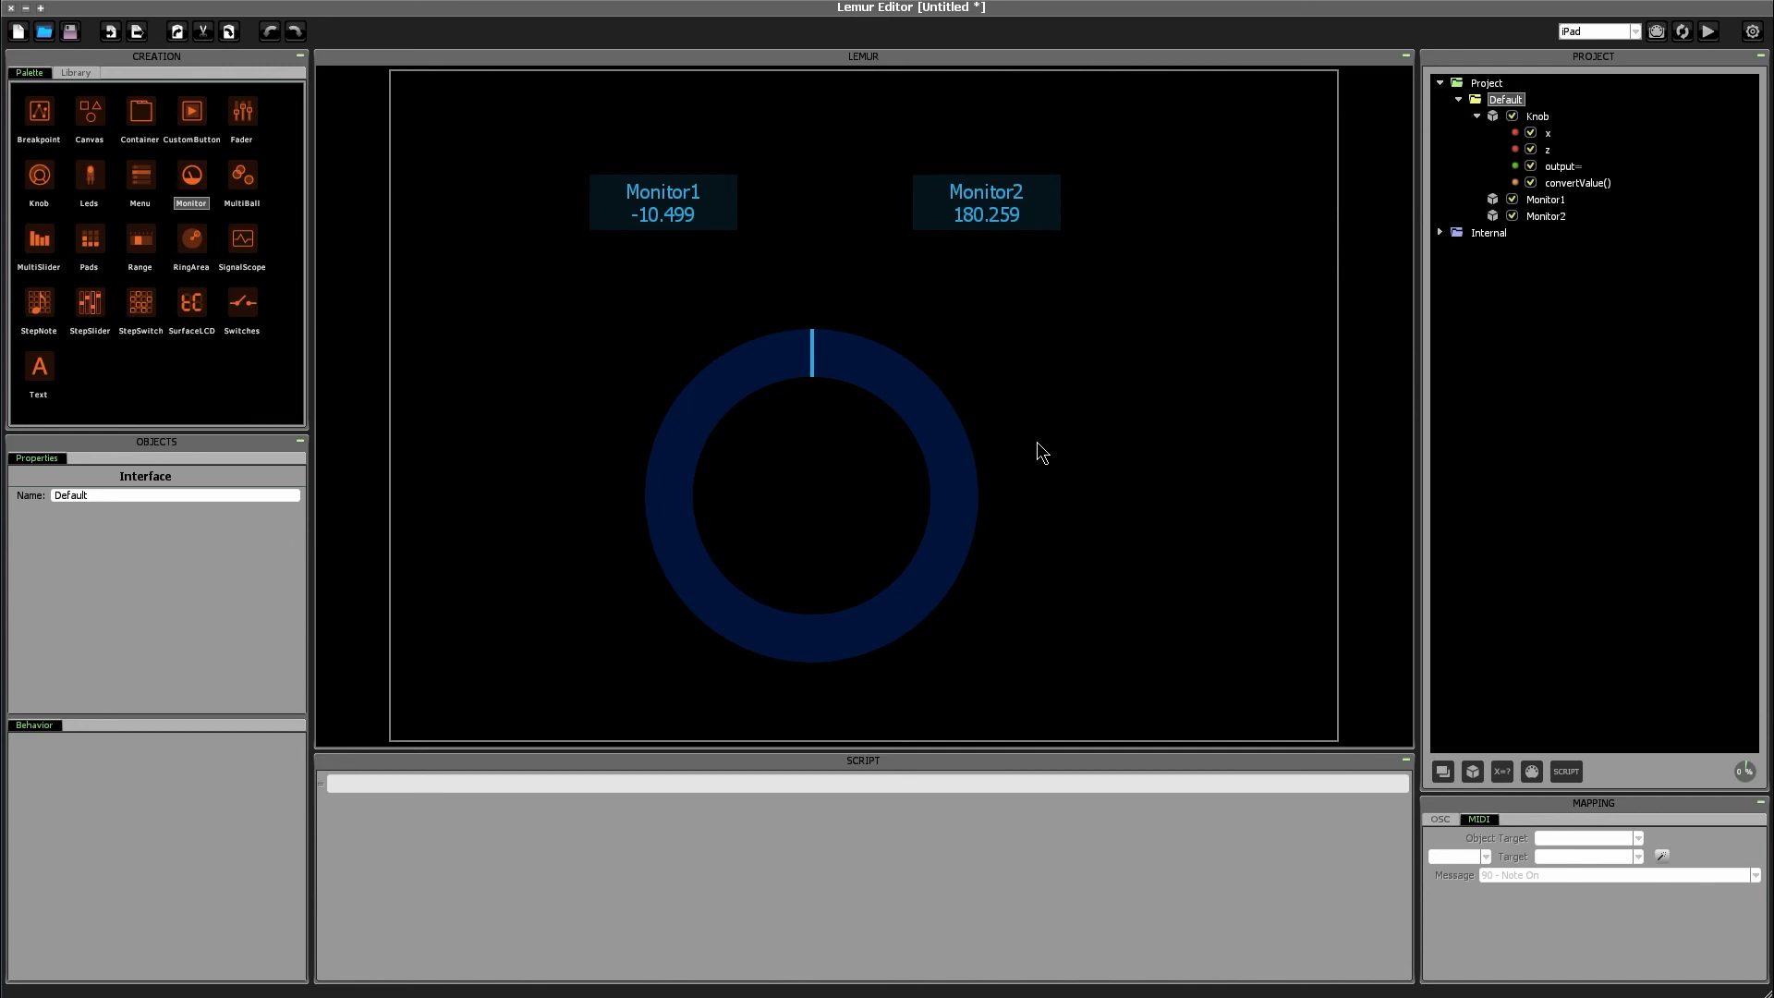
mouse_move(1037, 457)
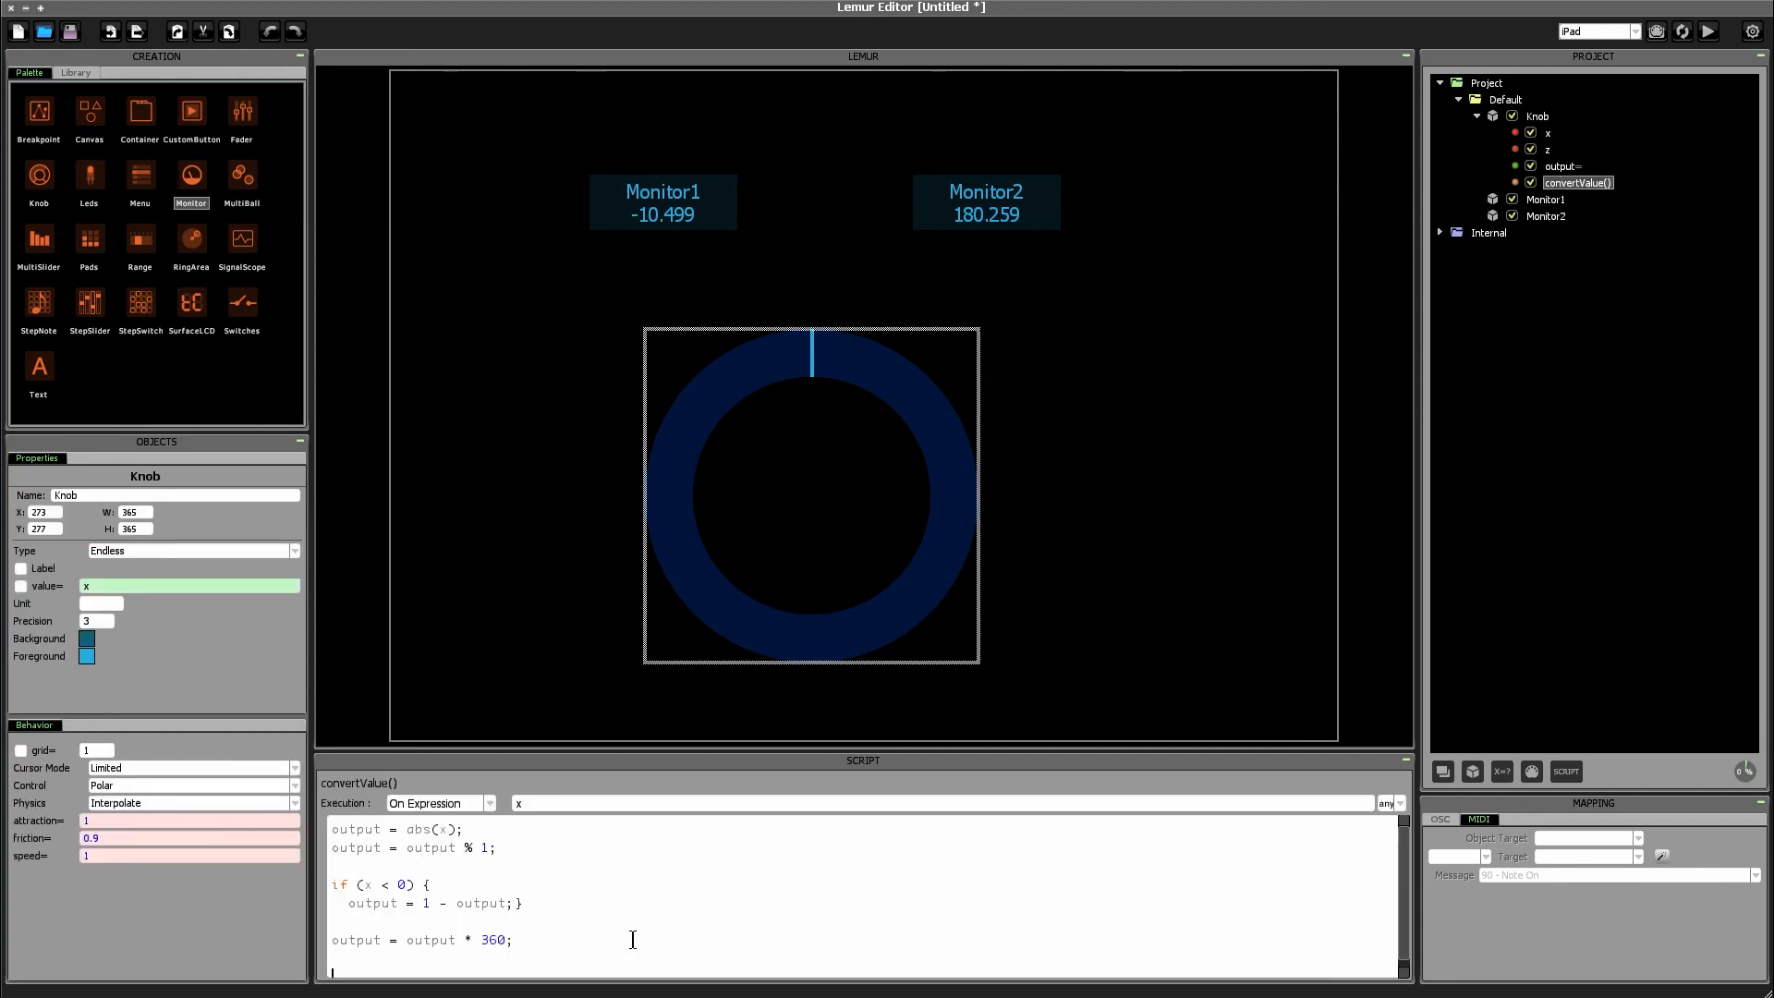
text(output = output)
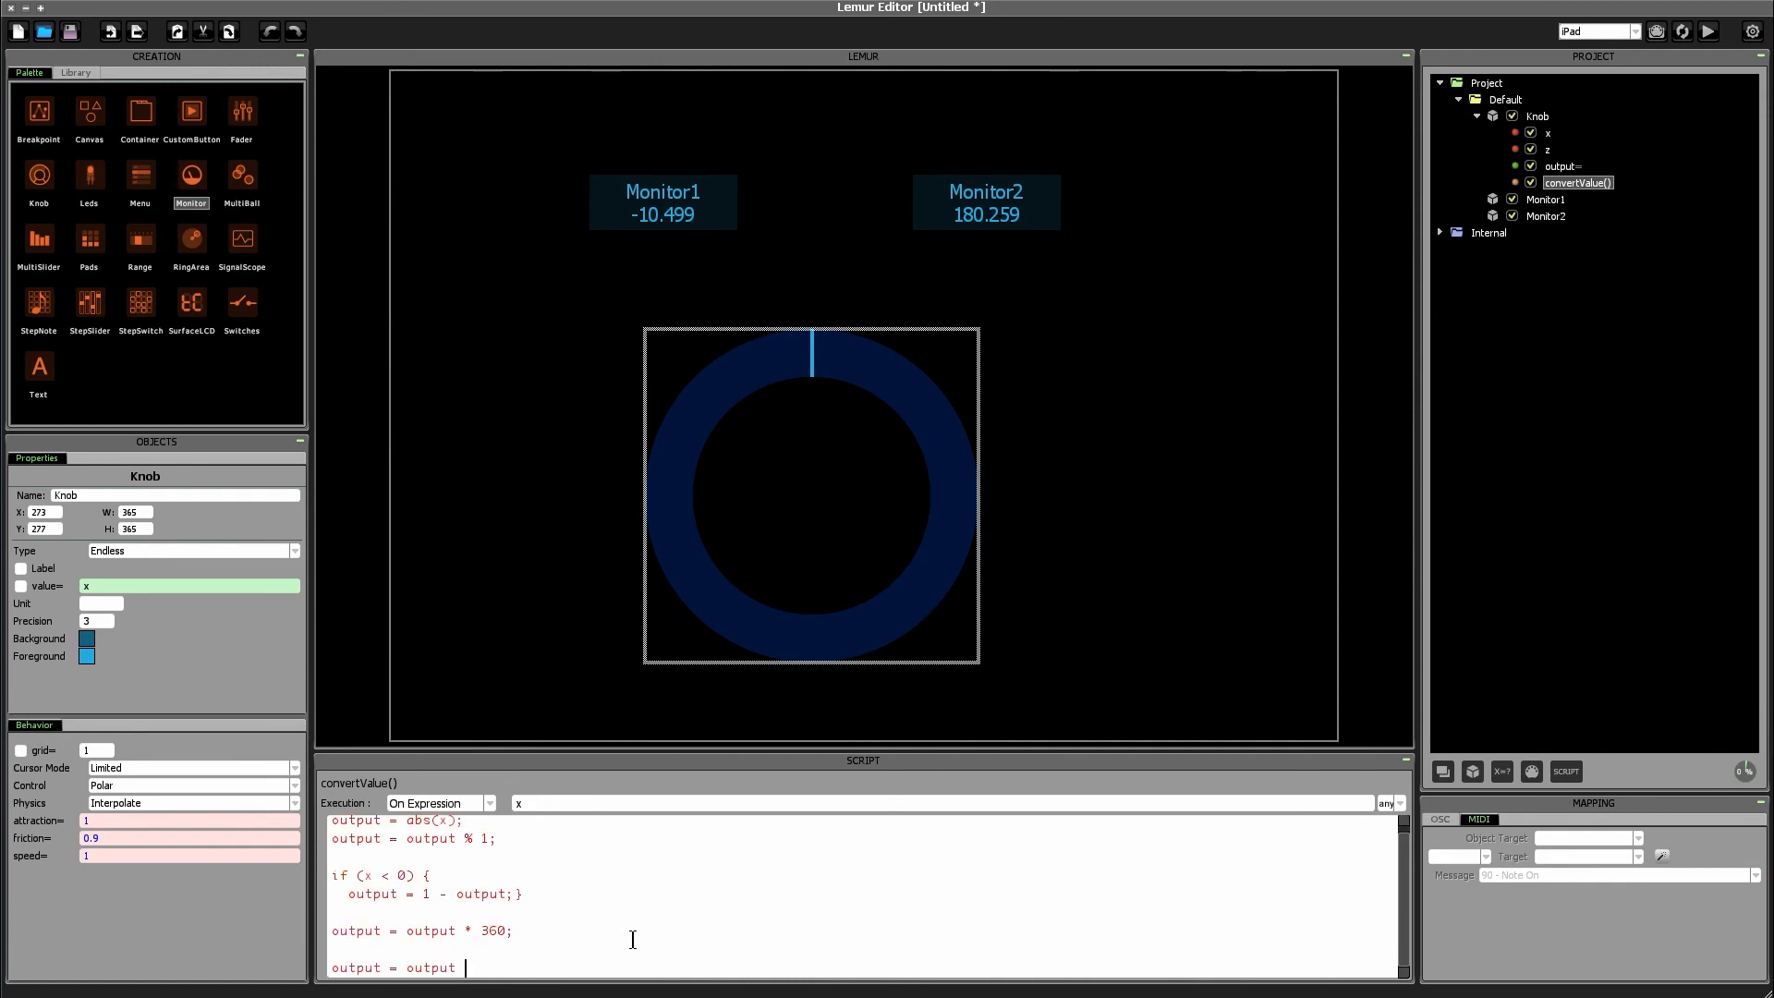
text(- 180)
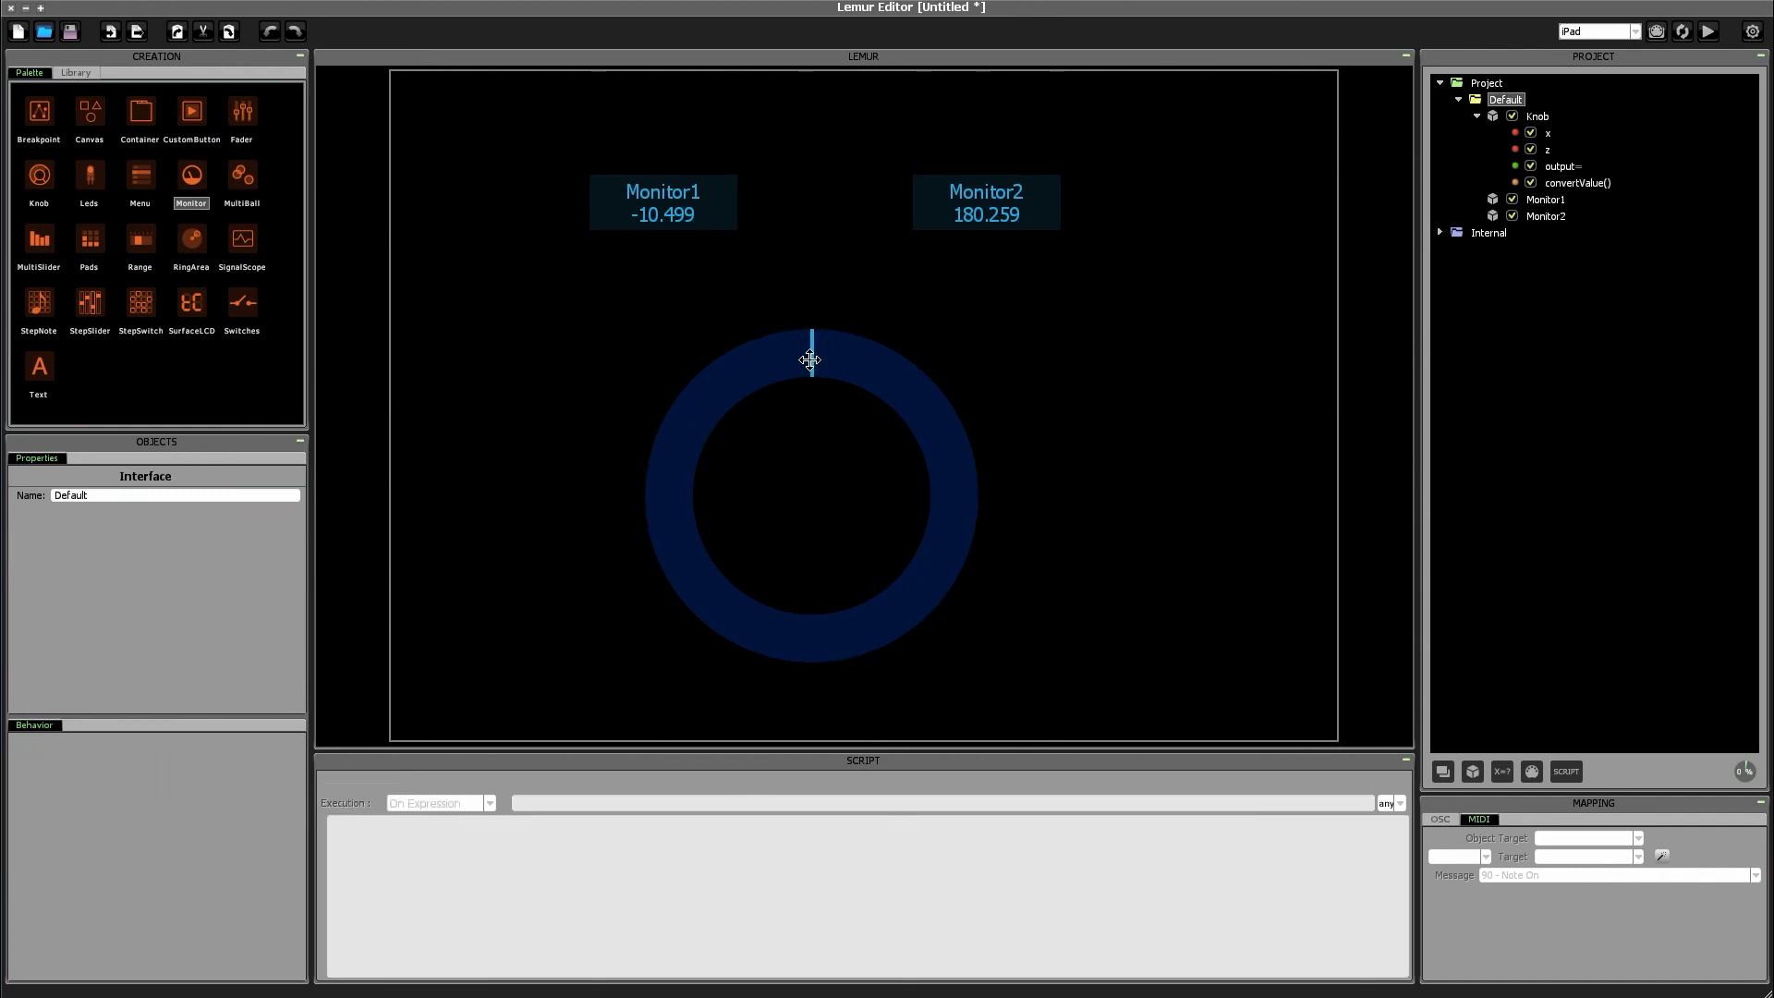
mouse_move(812, 653)
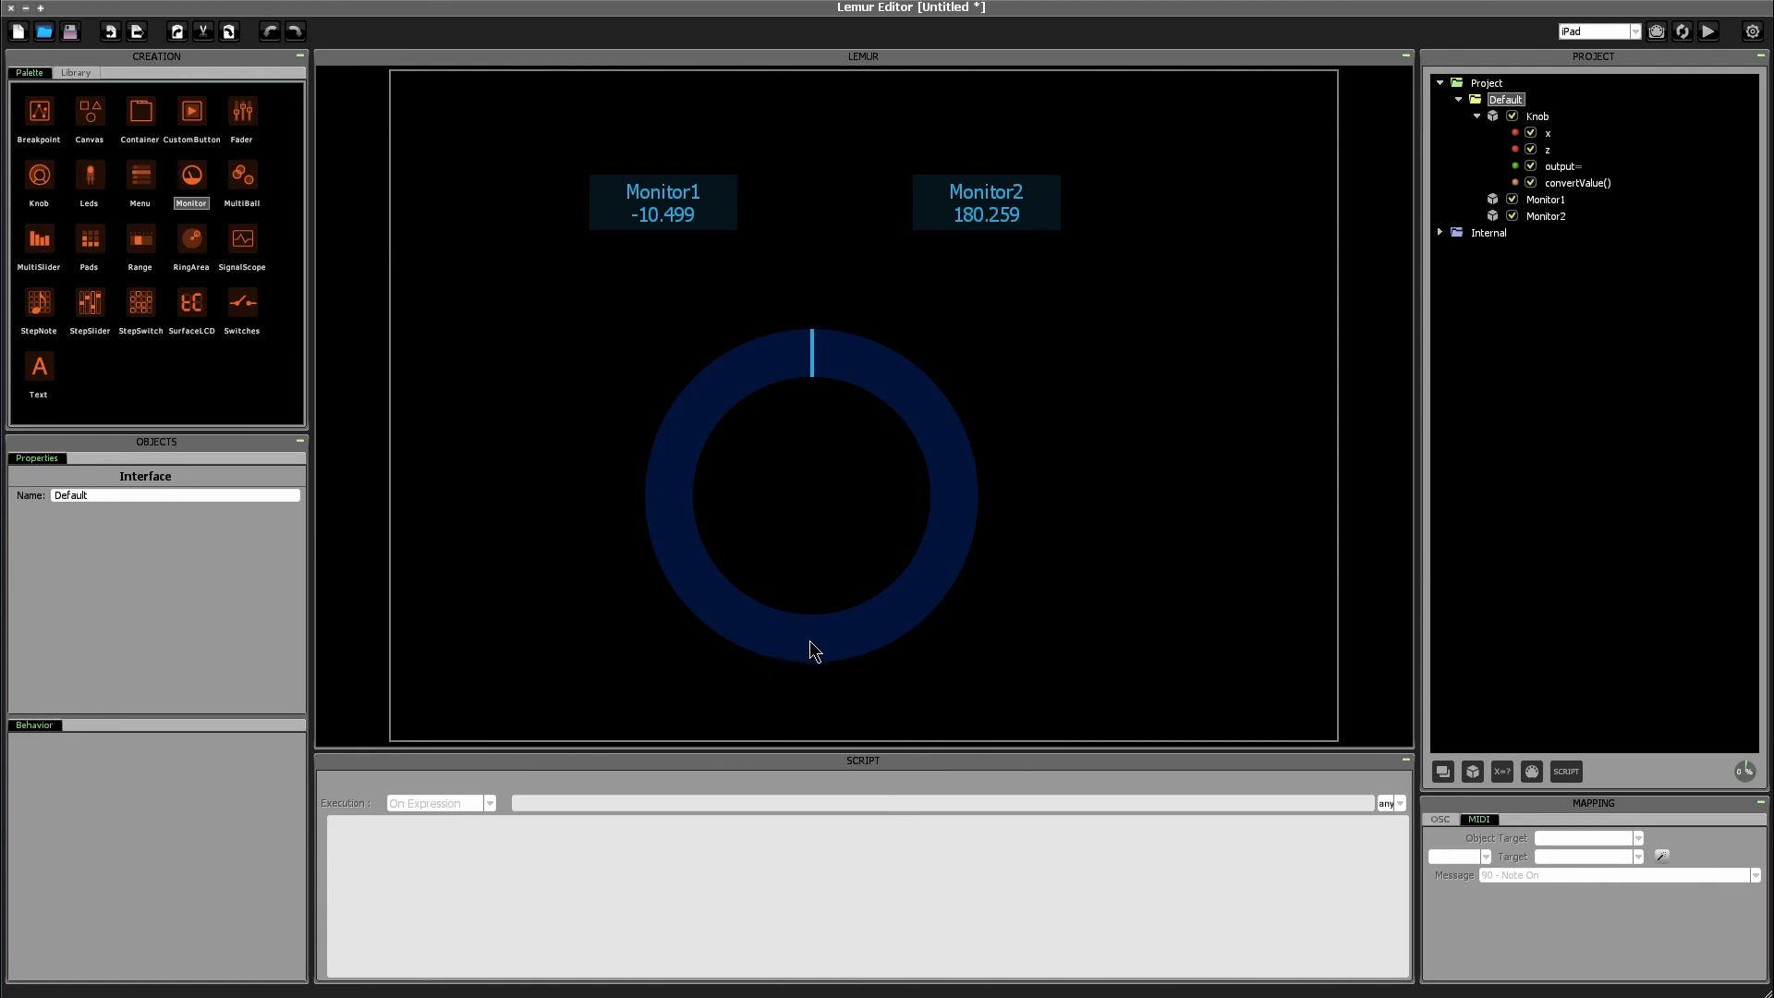
mouse_move(780, 488)
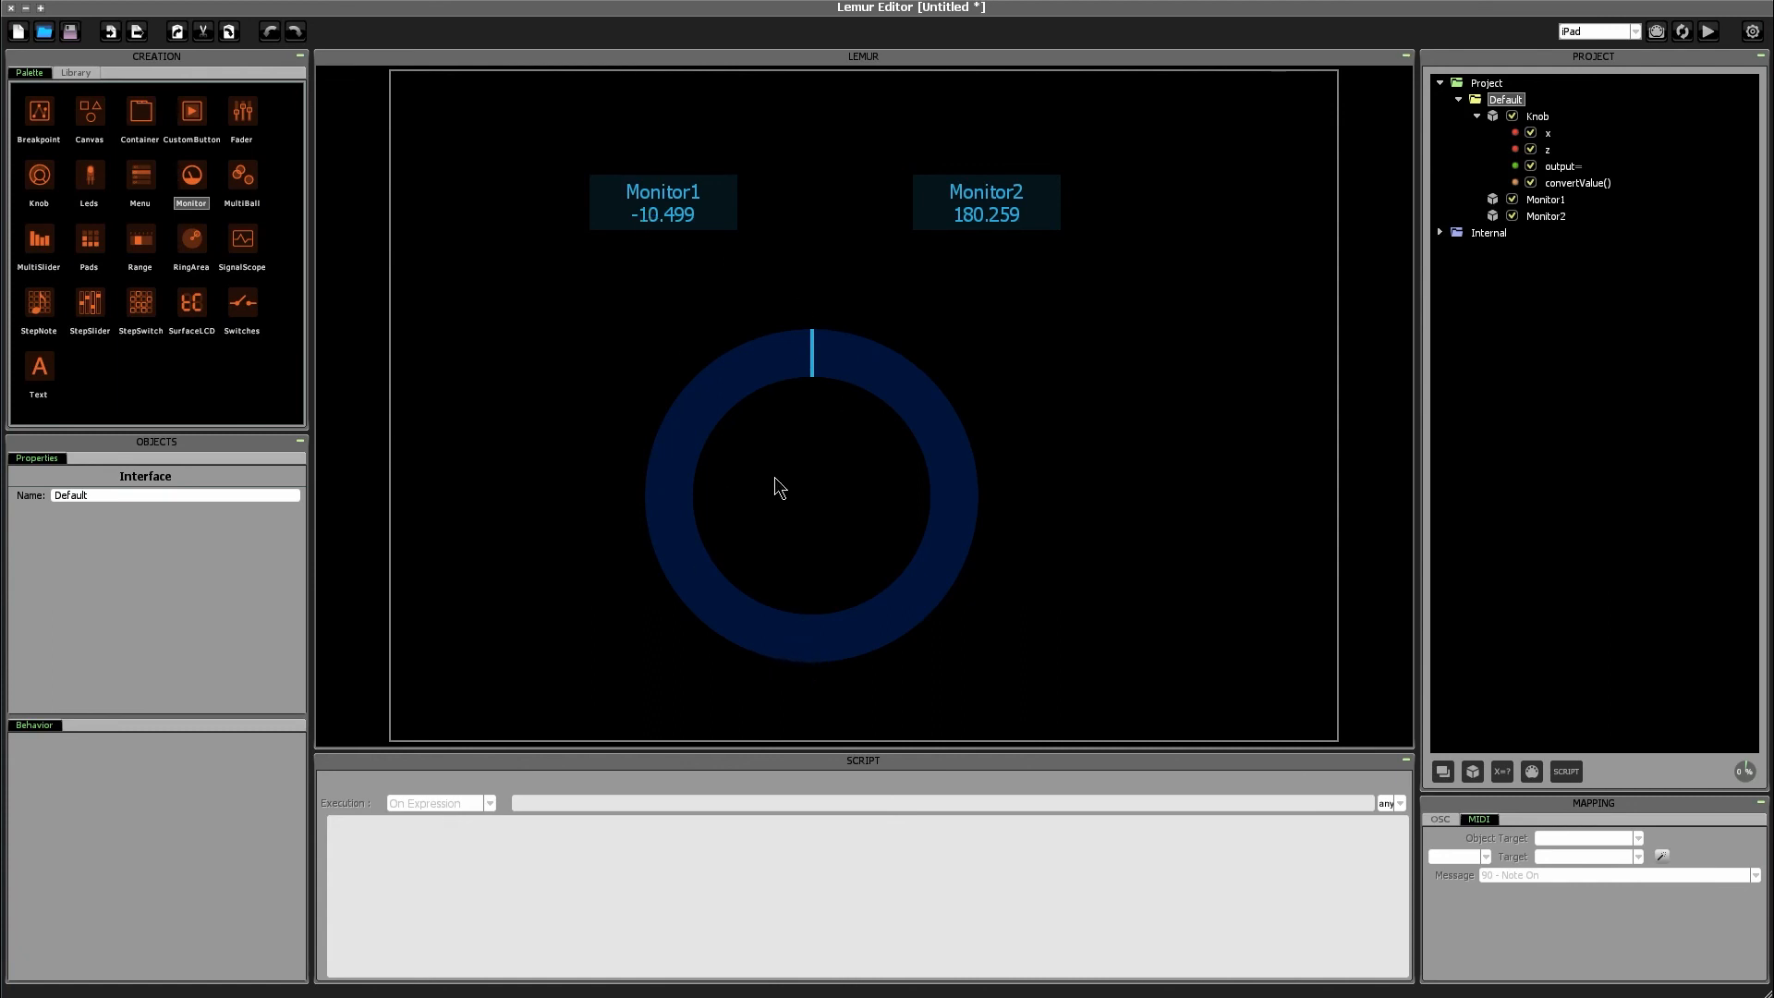
mouse_move(819, 662)
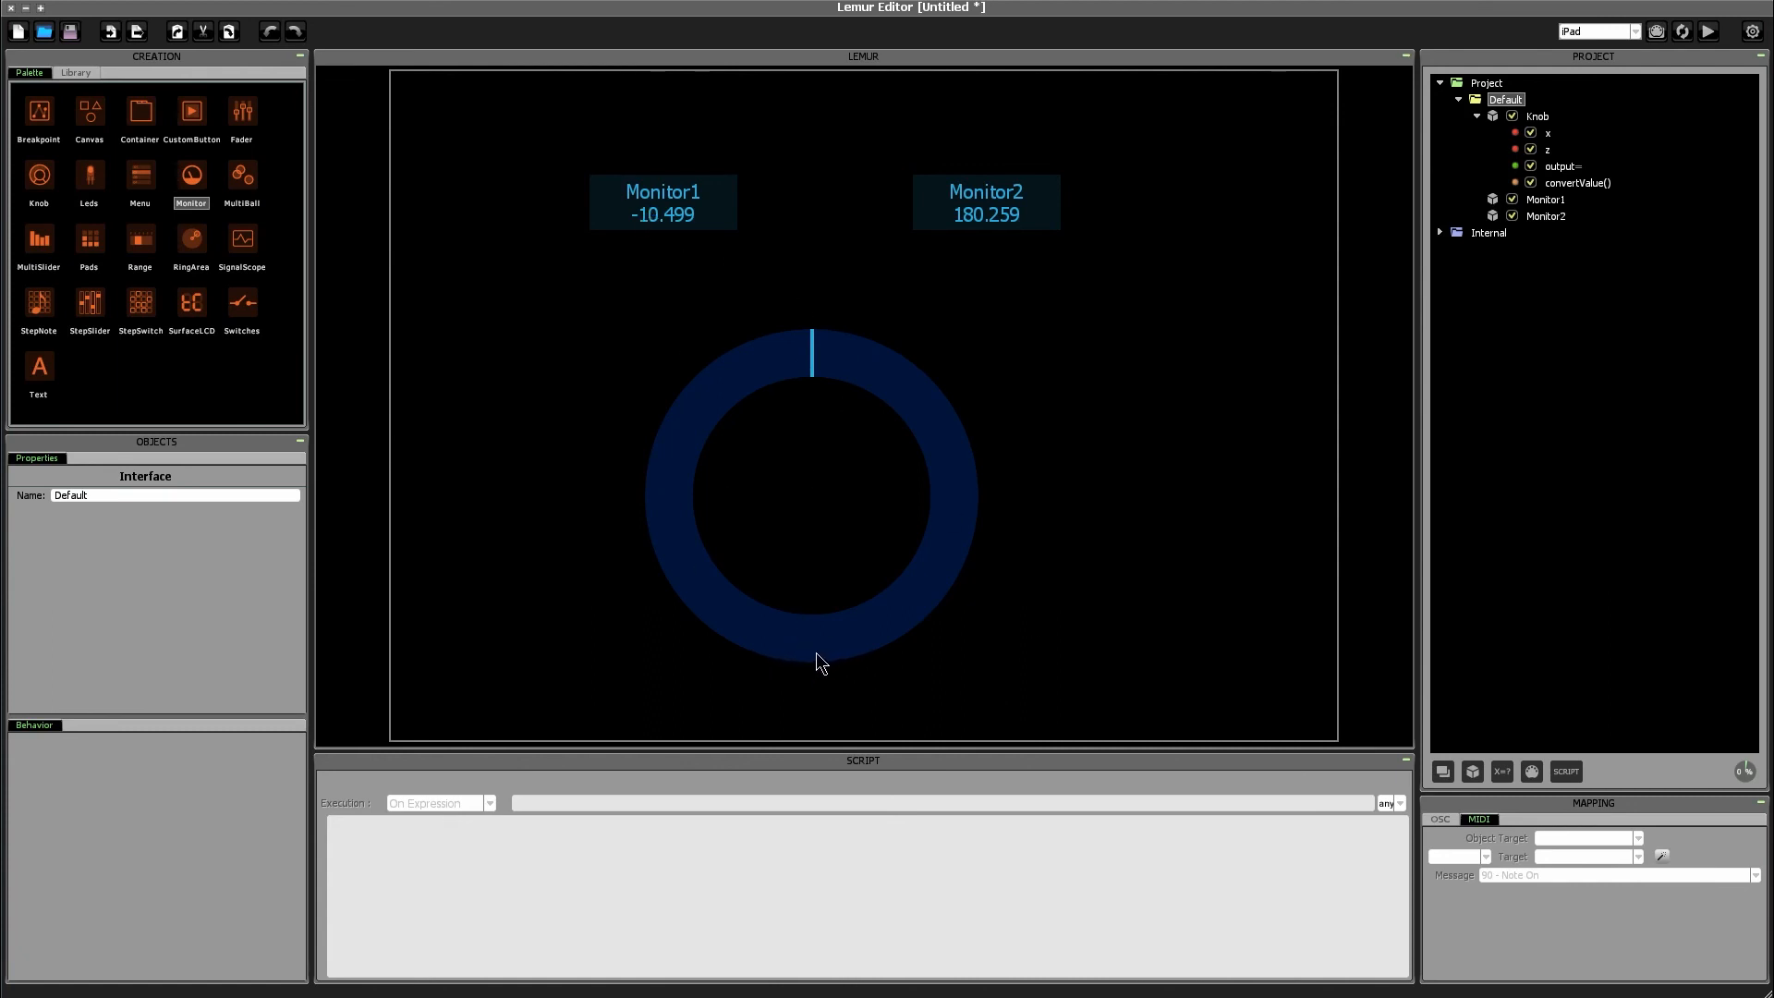
mouse_move(830, 664)
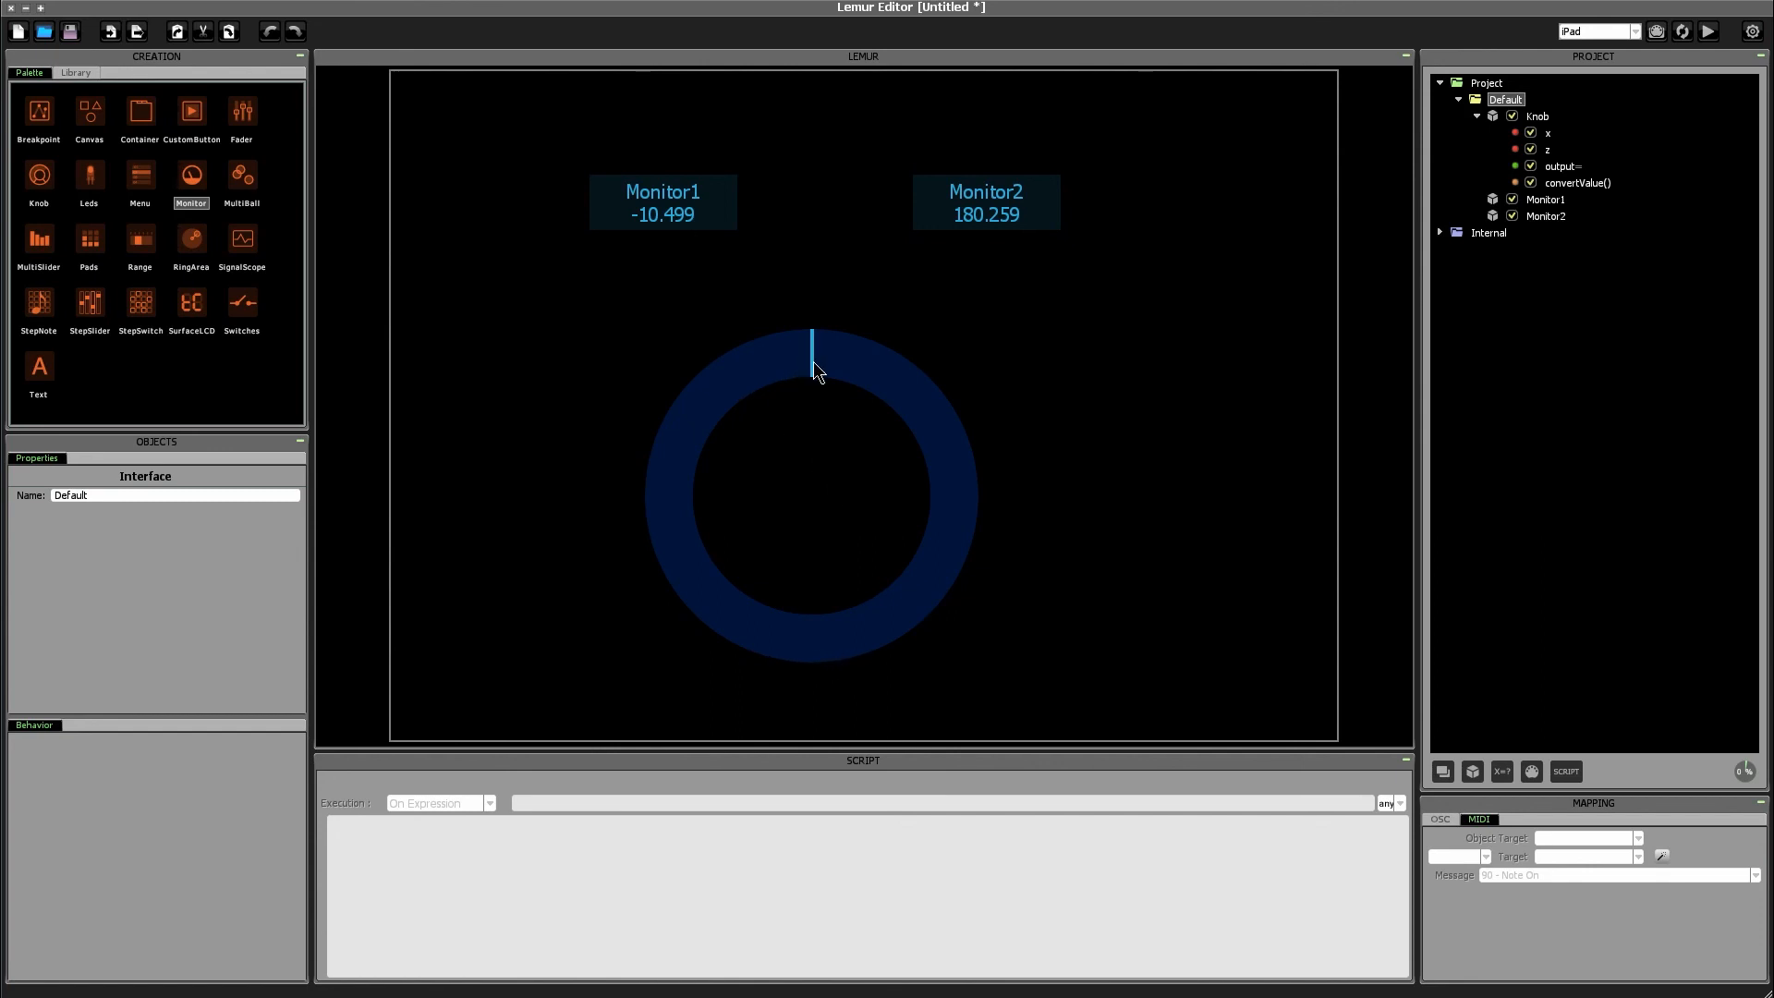
mouse_move(813, 366)
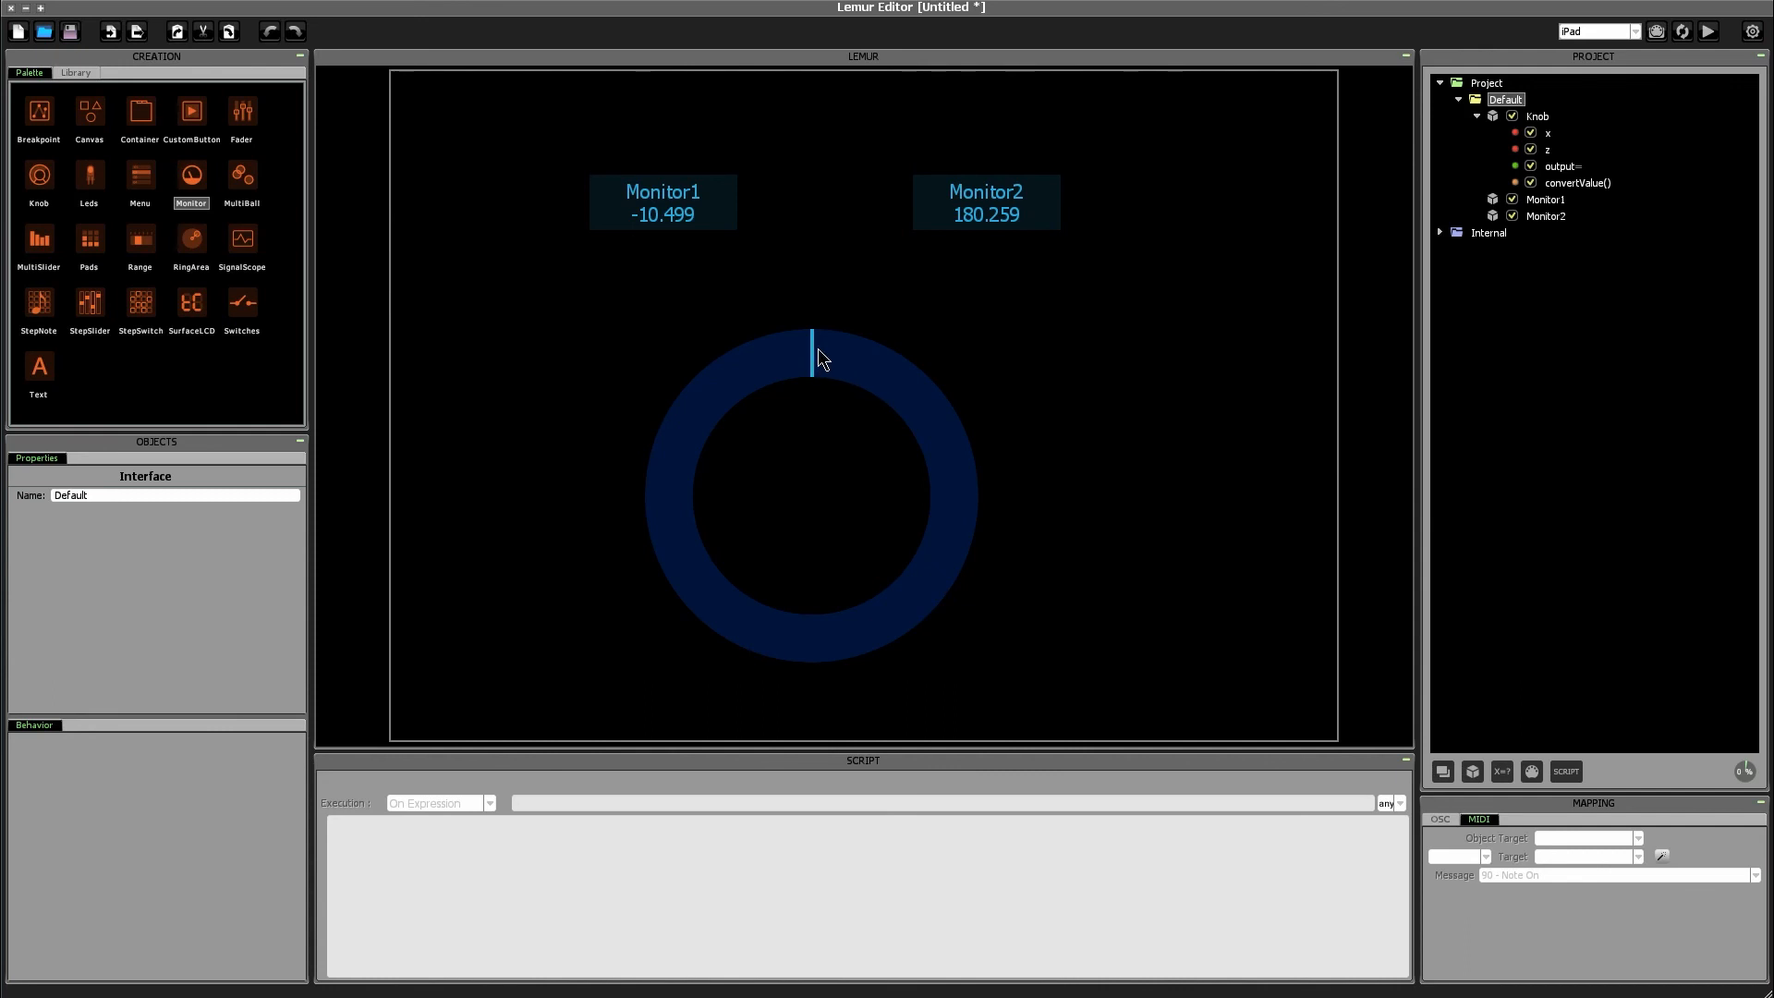
Step: Spin the knob around the ring, ending at the top with Monitor2 at -0.815
drag(812, 345, 806, 656)
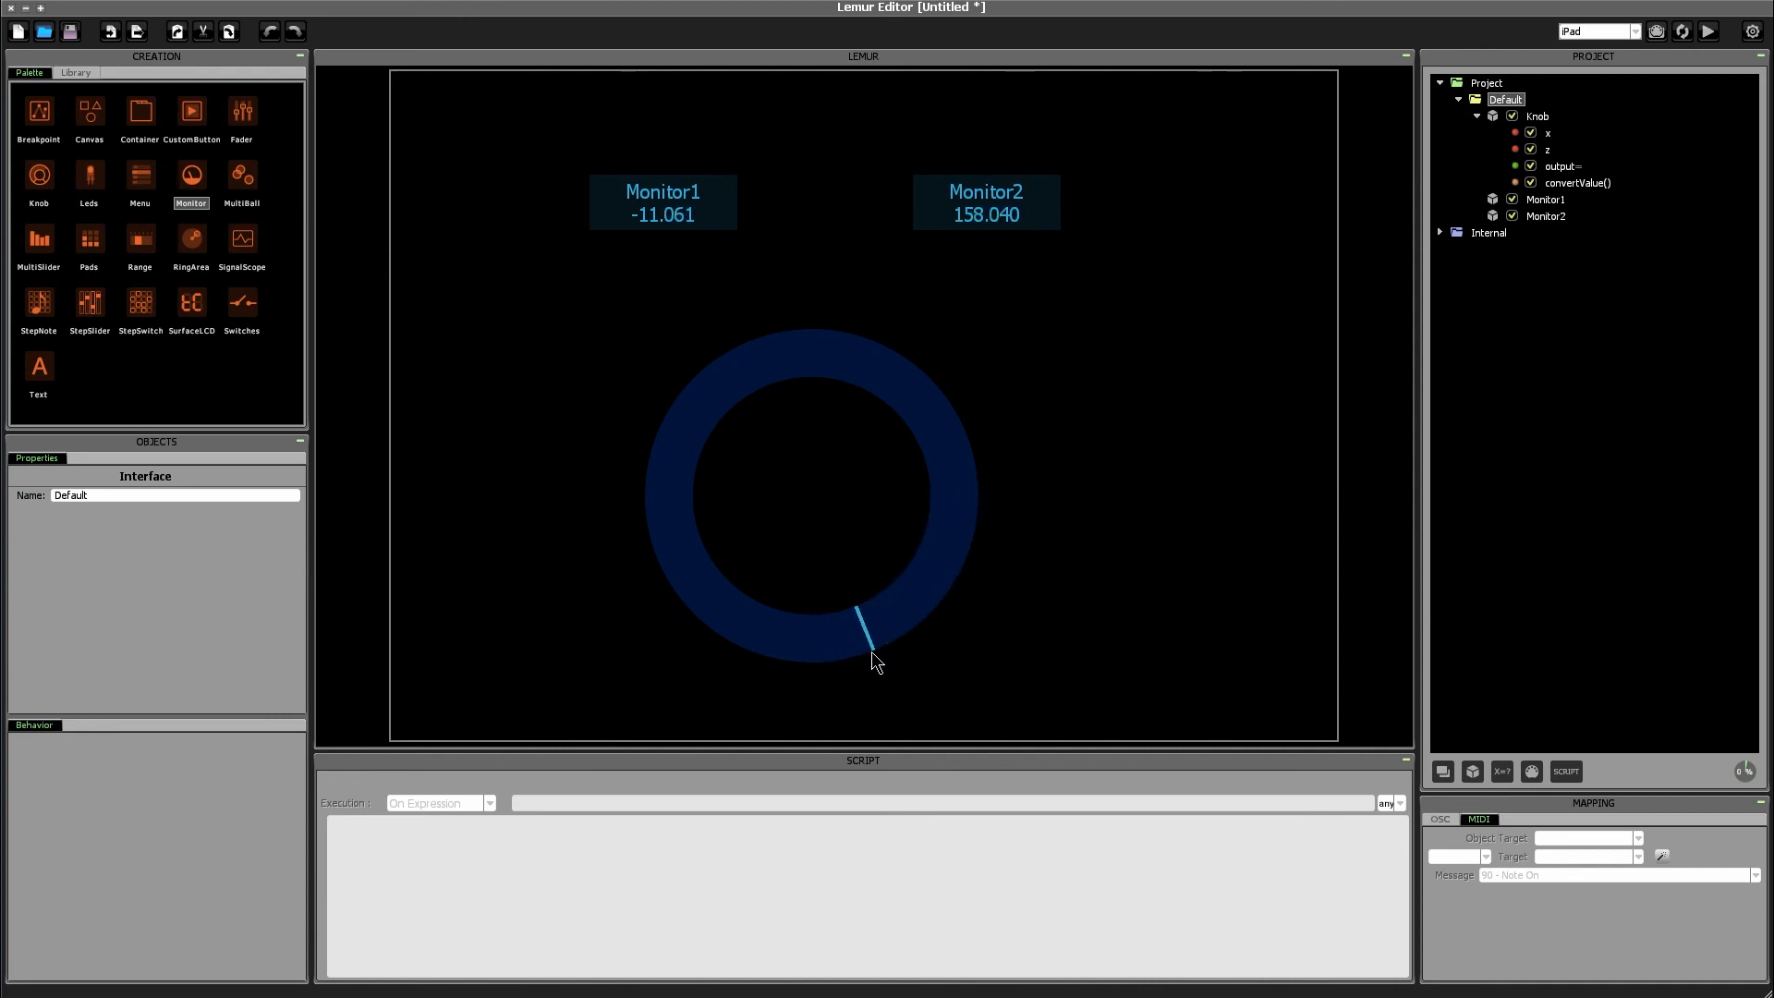
drag(877, 662, 755, 439)
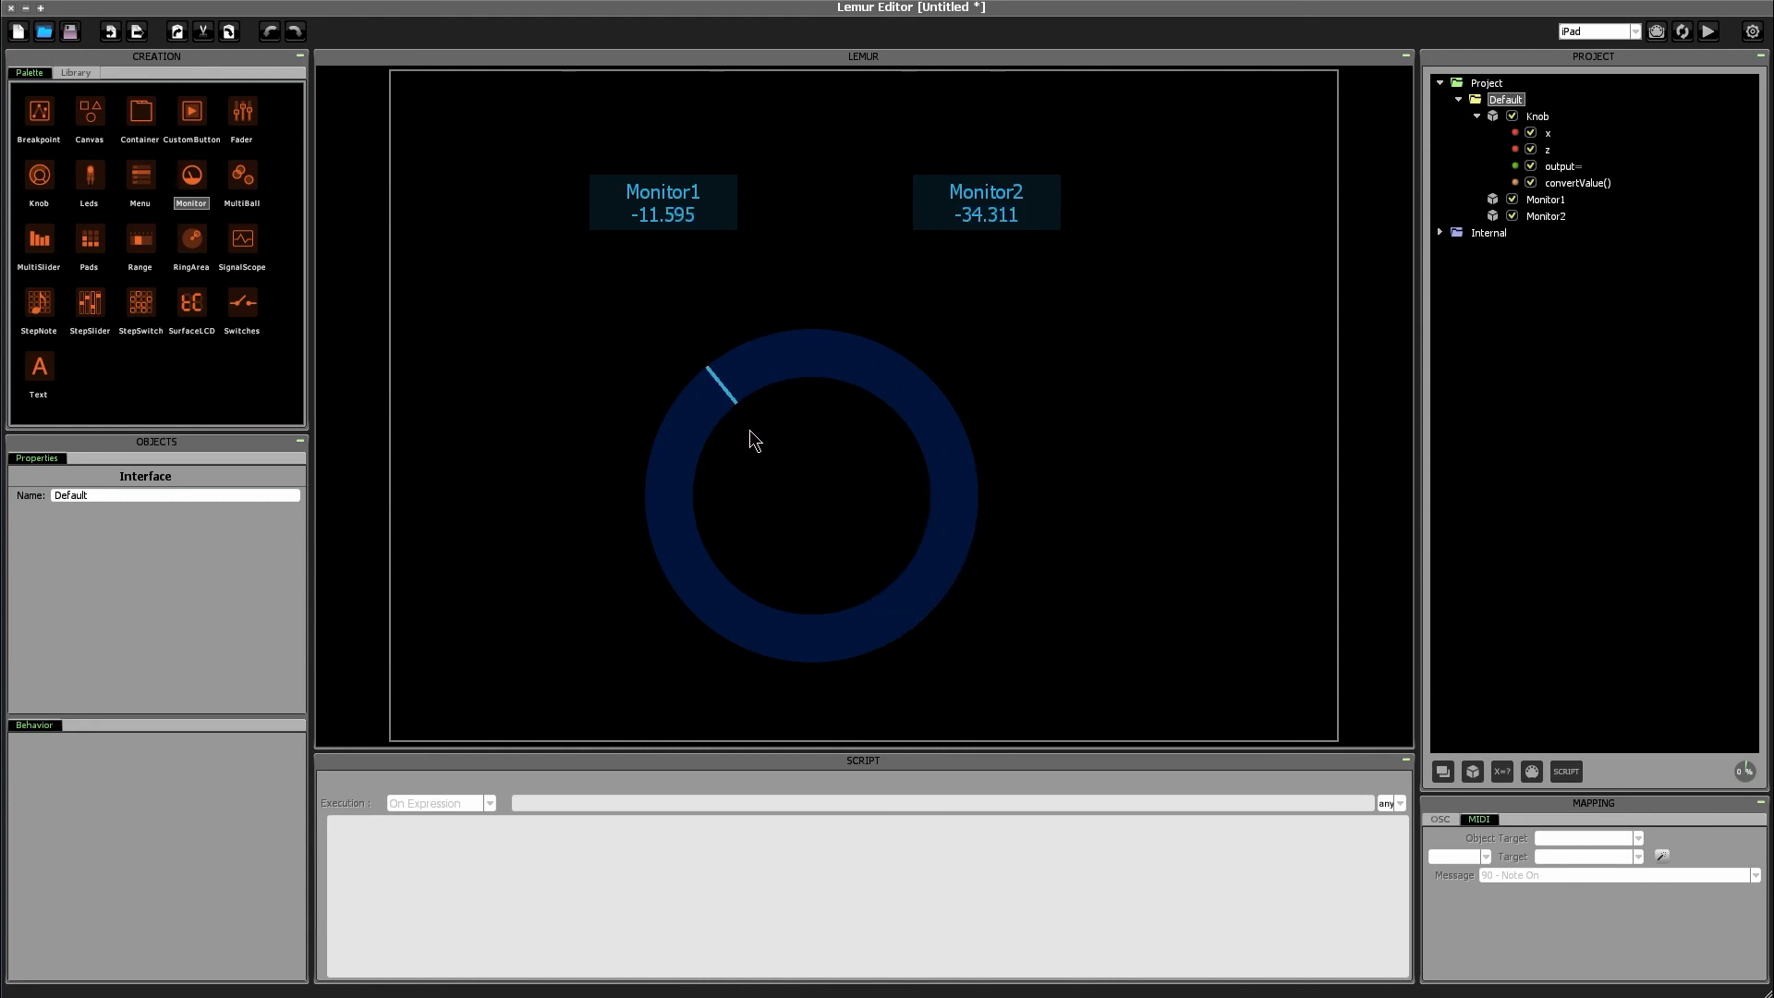
drag(719, 379, 798, 656)
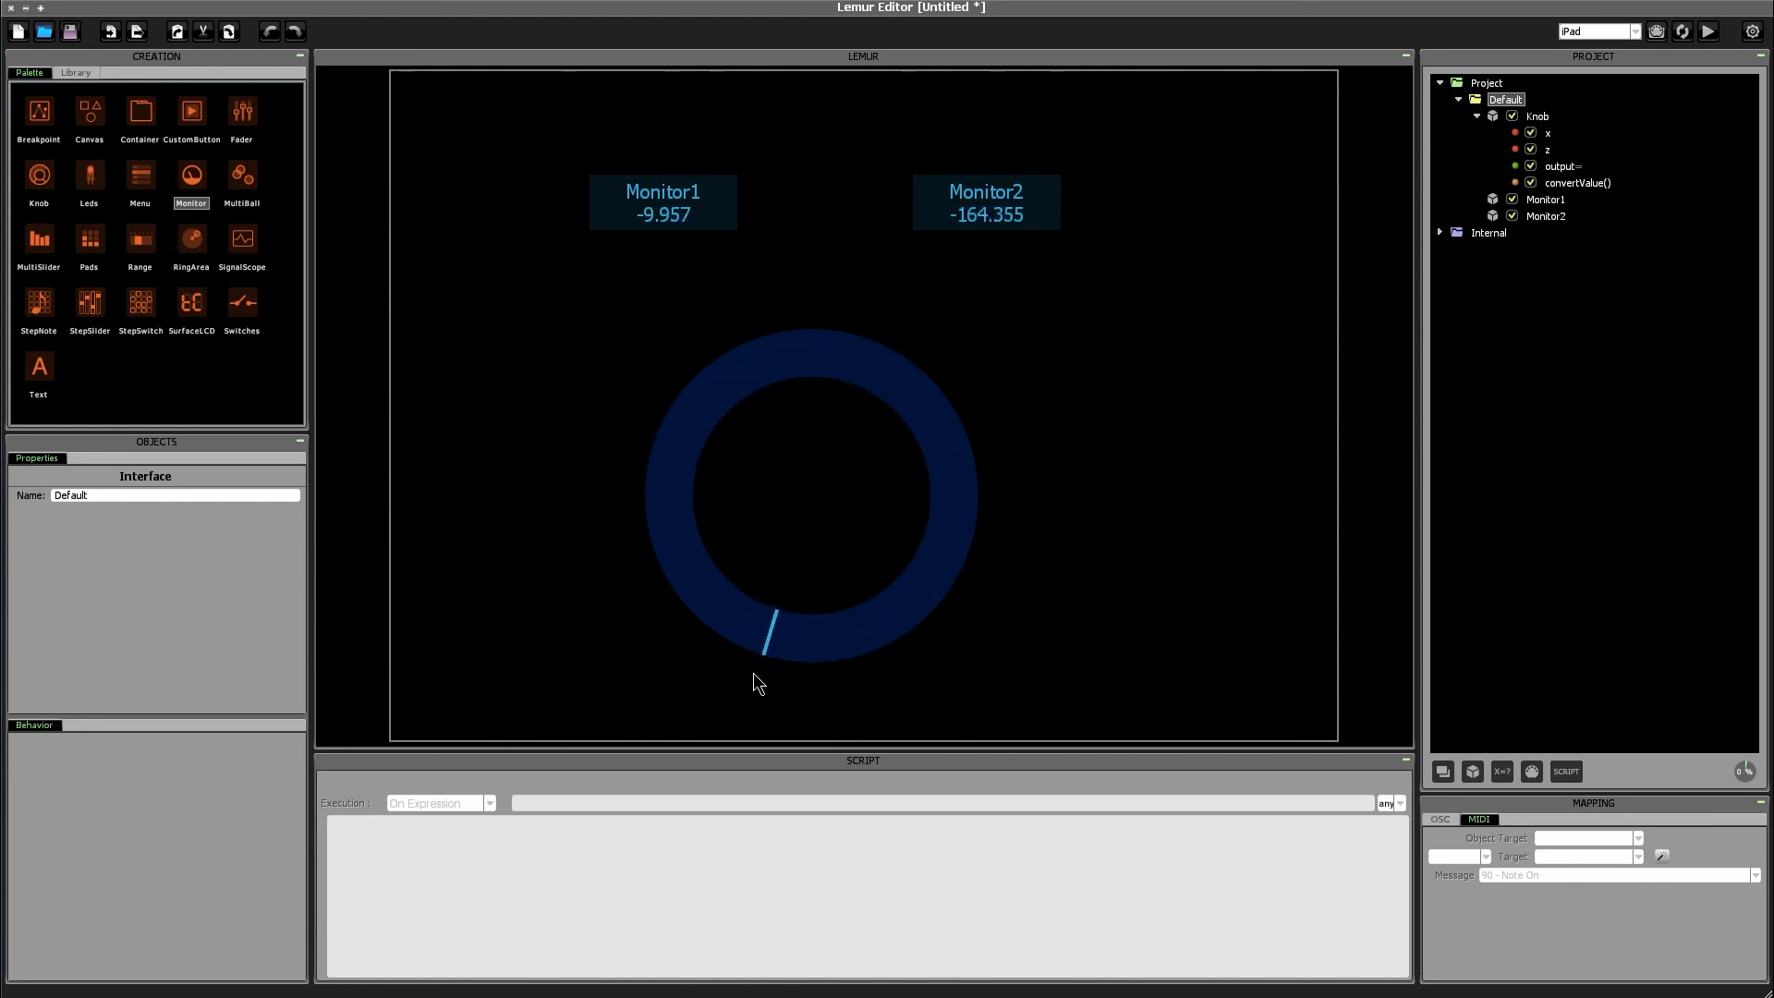
drag(770, 634, 866, 402)
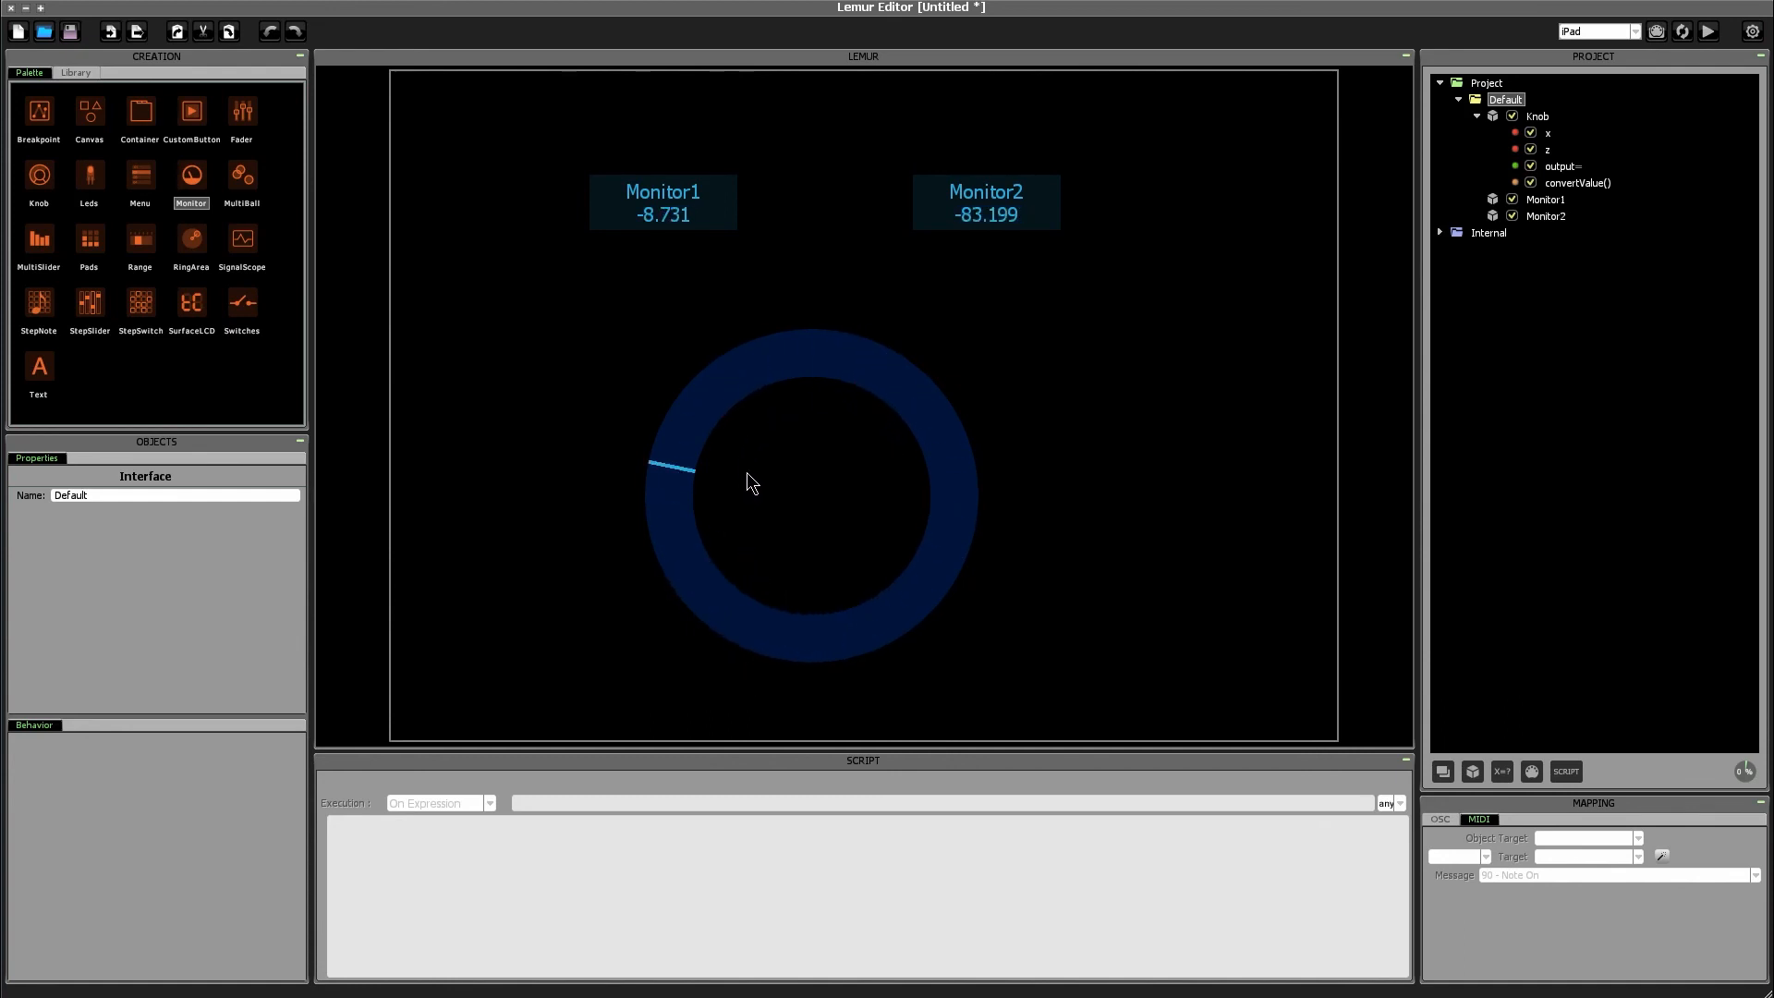
drag(752, 481, 752, 408)
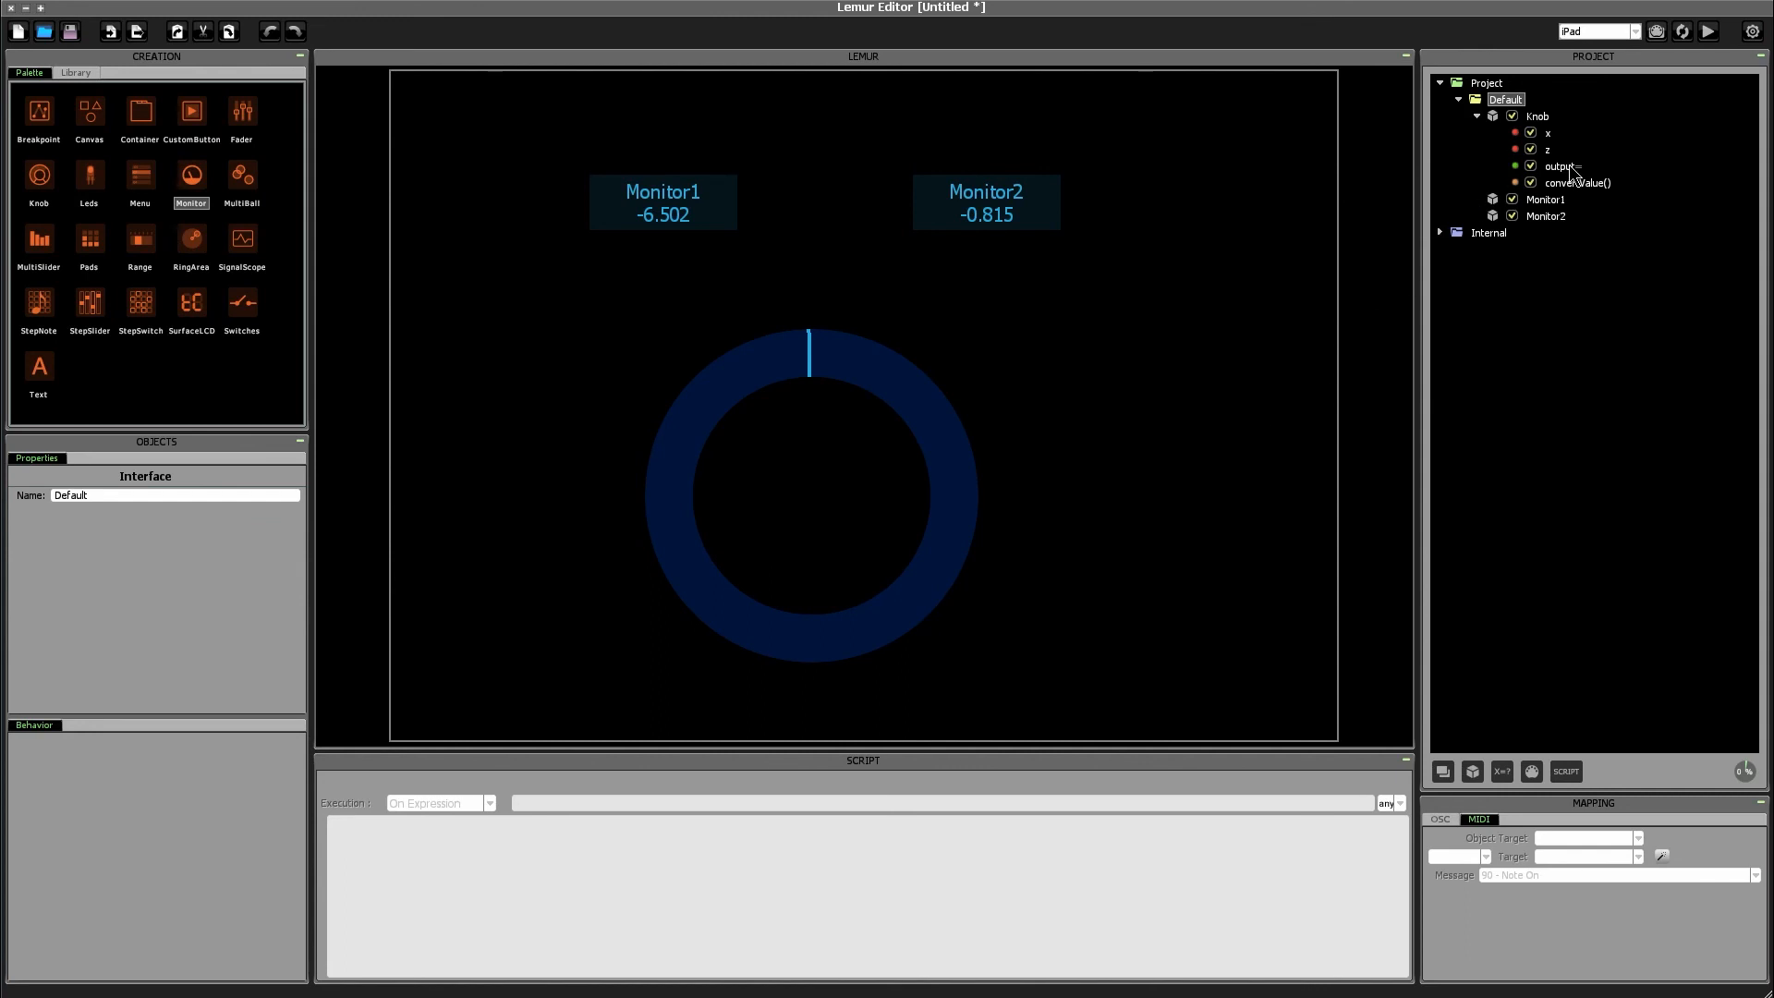
Step: Select the knob's output variable and check its OSC, then MIDI, mapping
click(1558, 165)
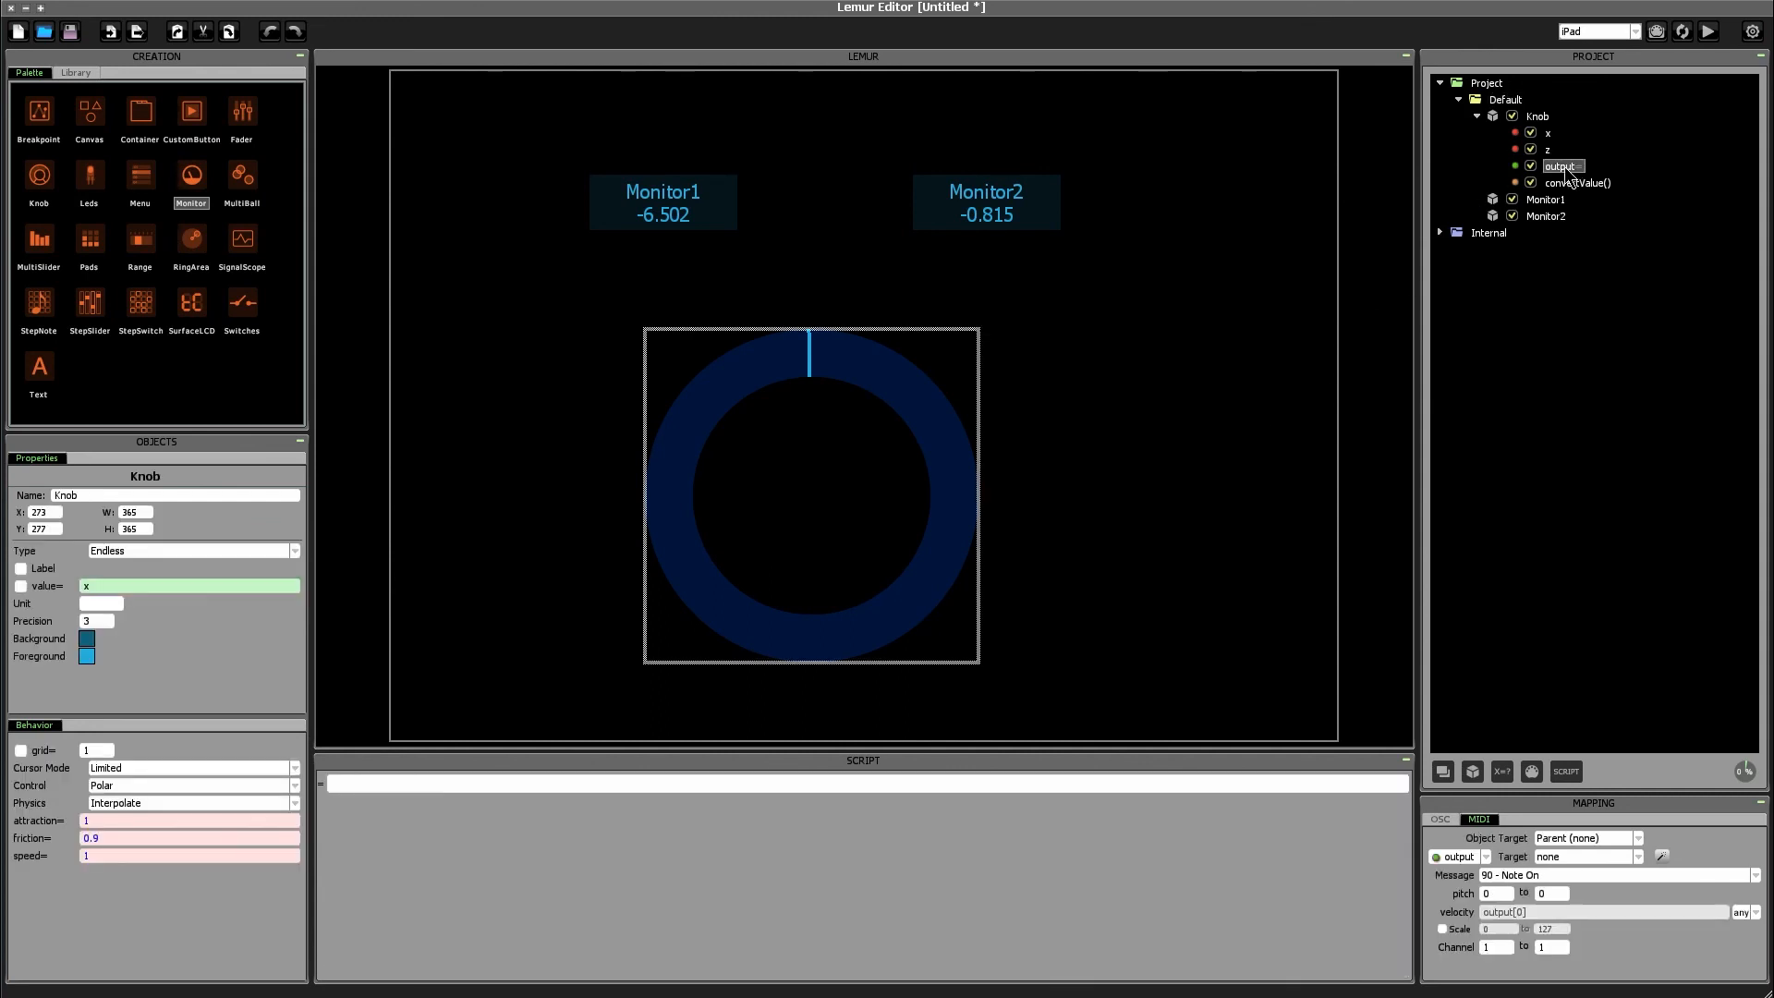
click(1440, 819)
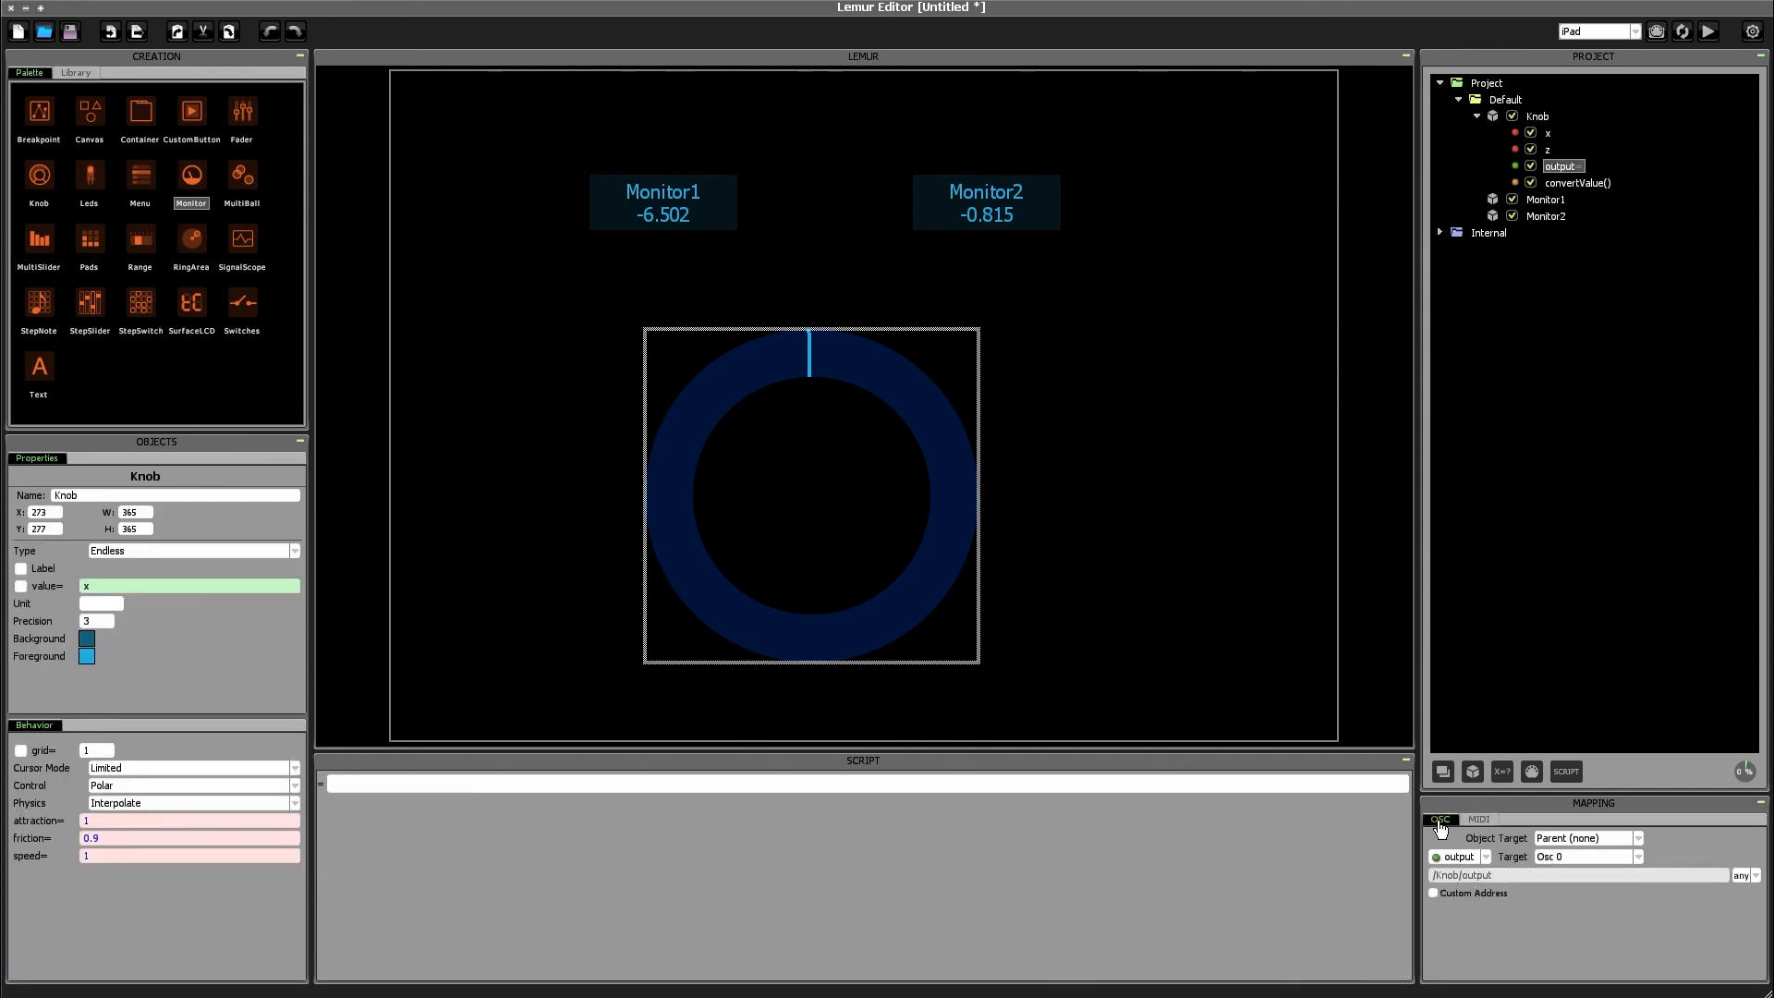
click(1479, 818)
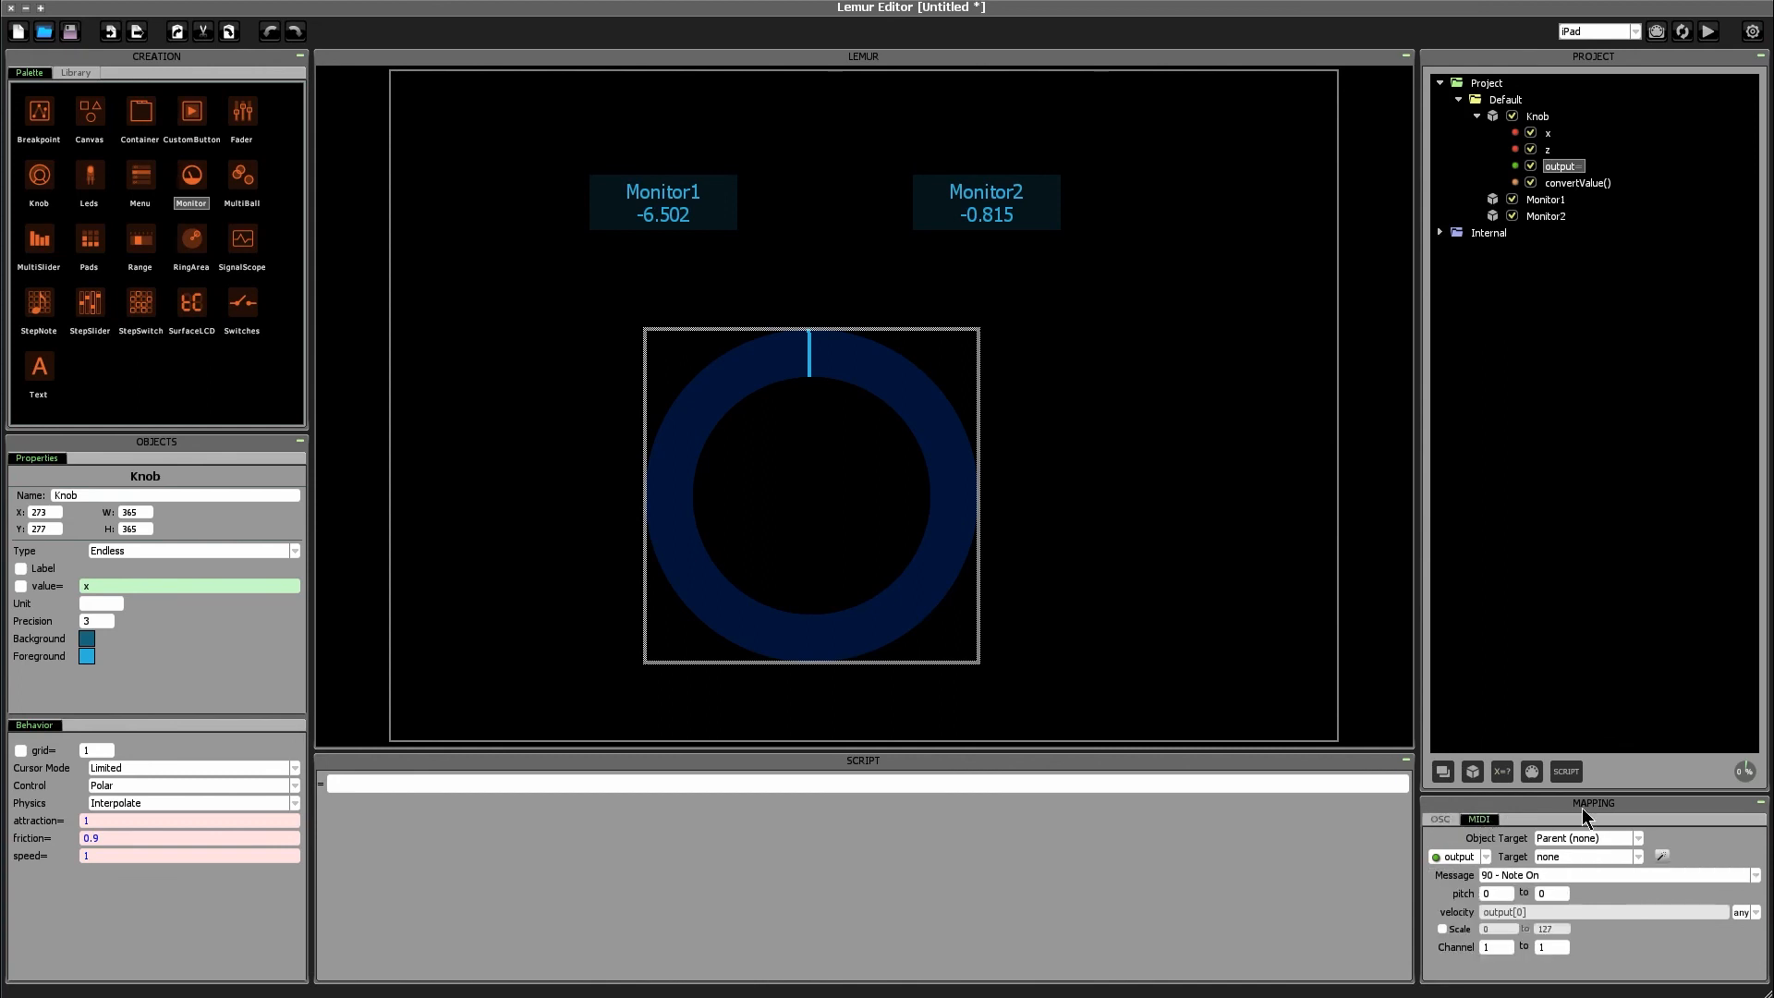
mouse_move(1608, 779)
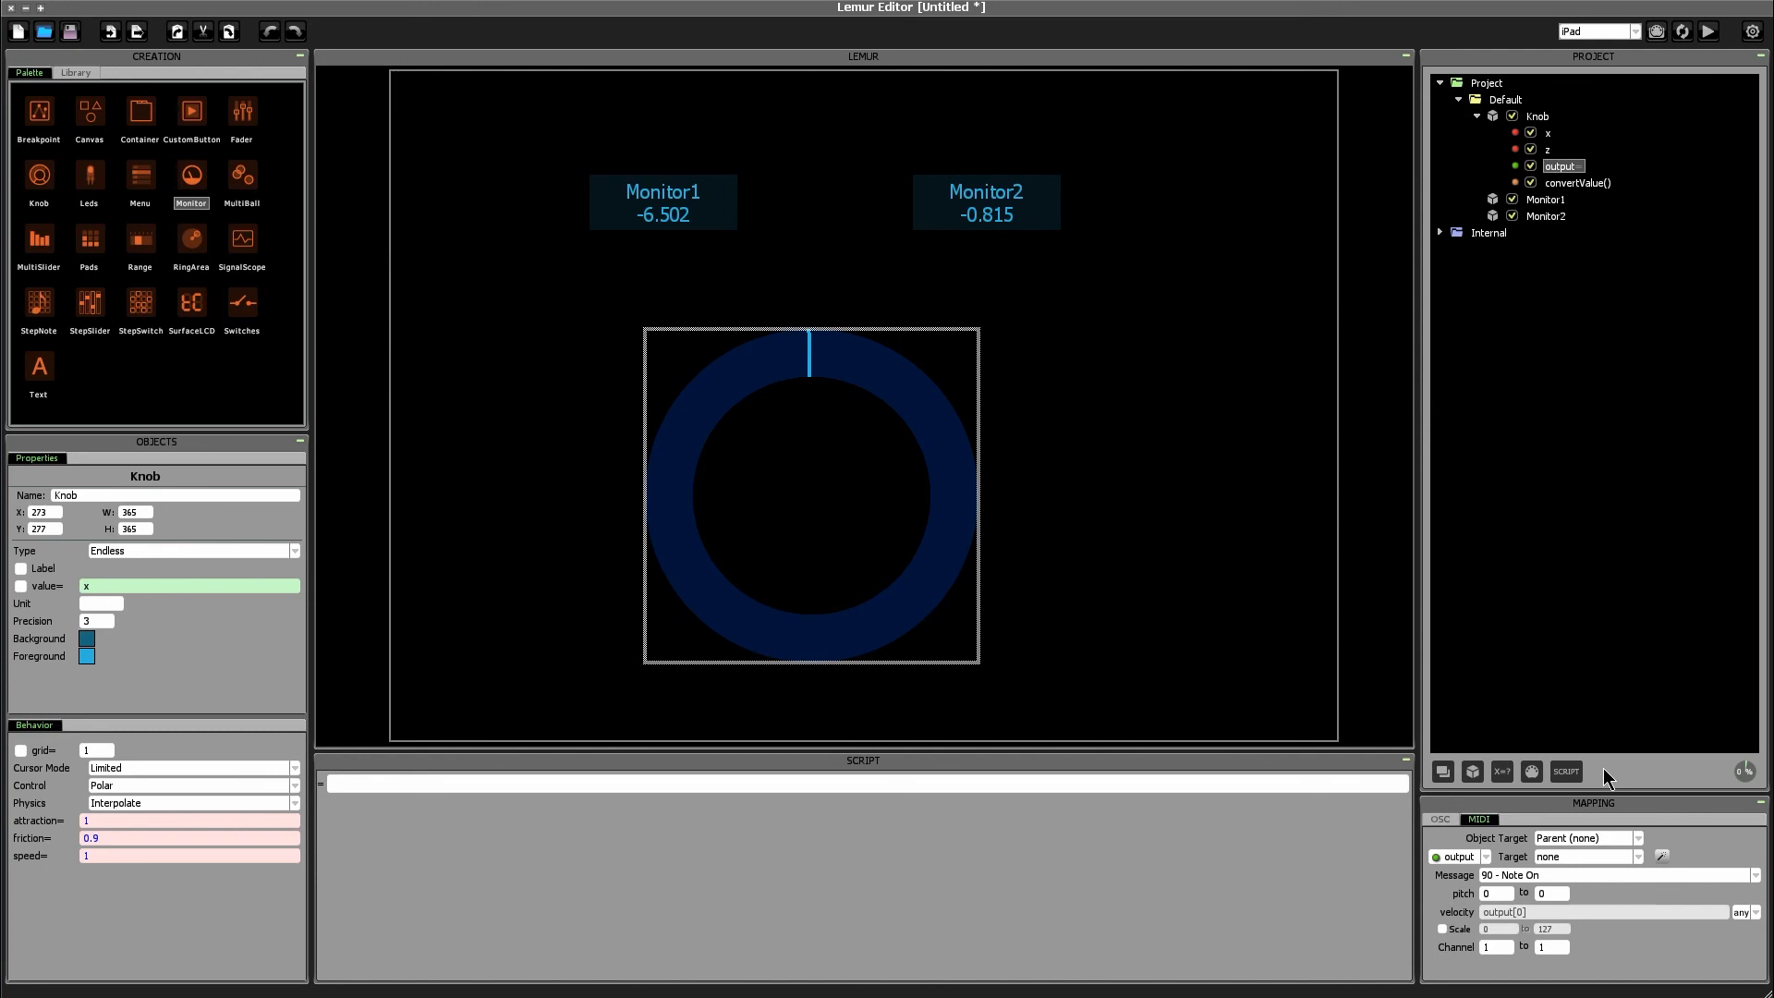
mouse_move(1624, 774)
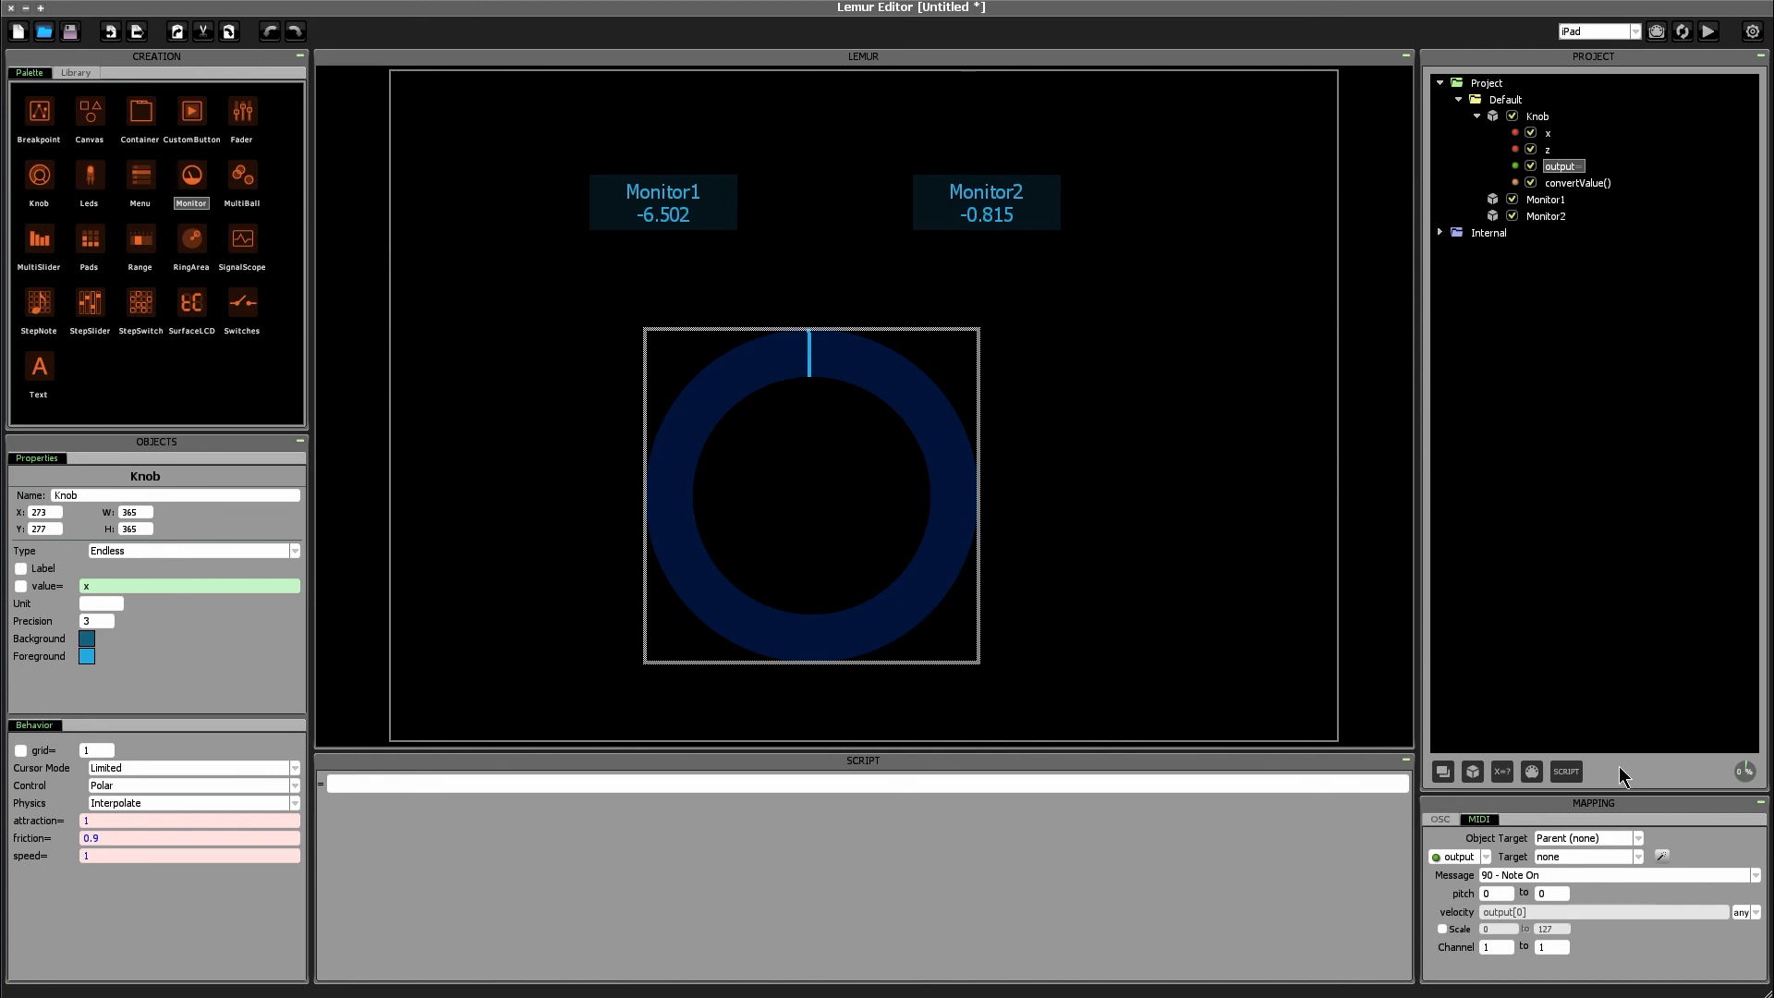